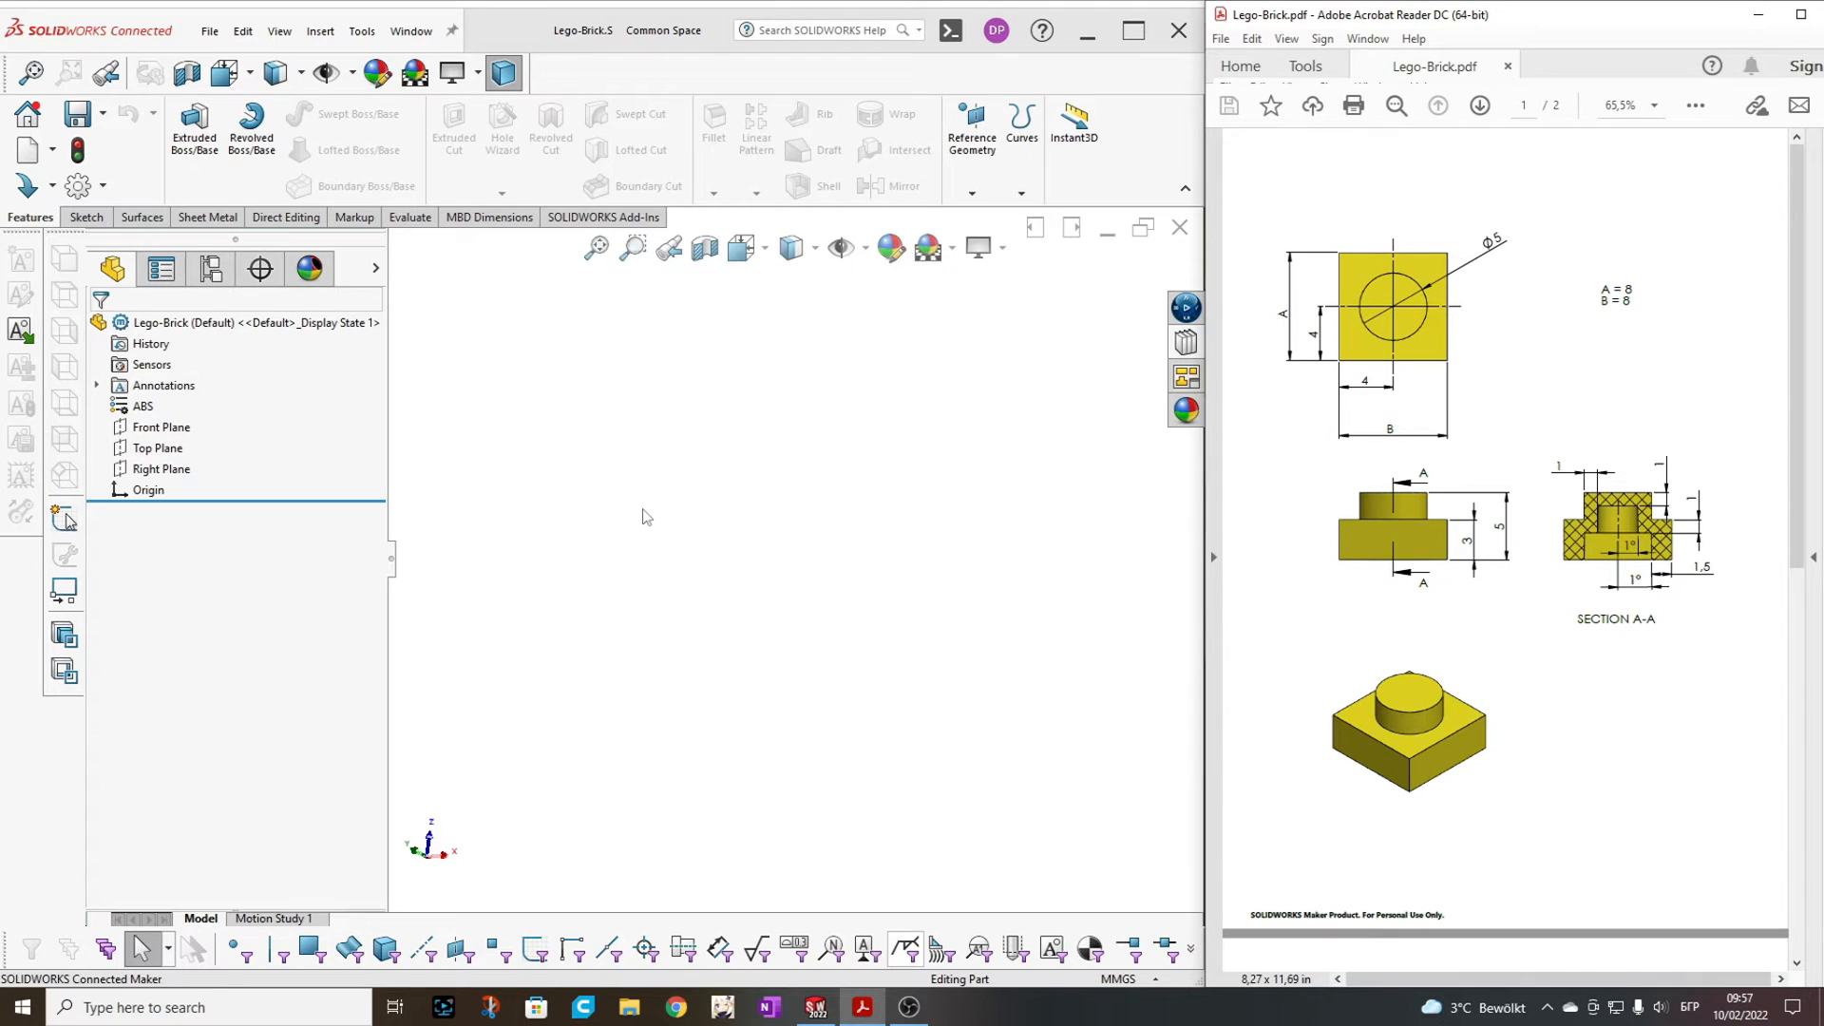
pyautogui.moveTo(539, 585)
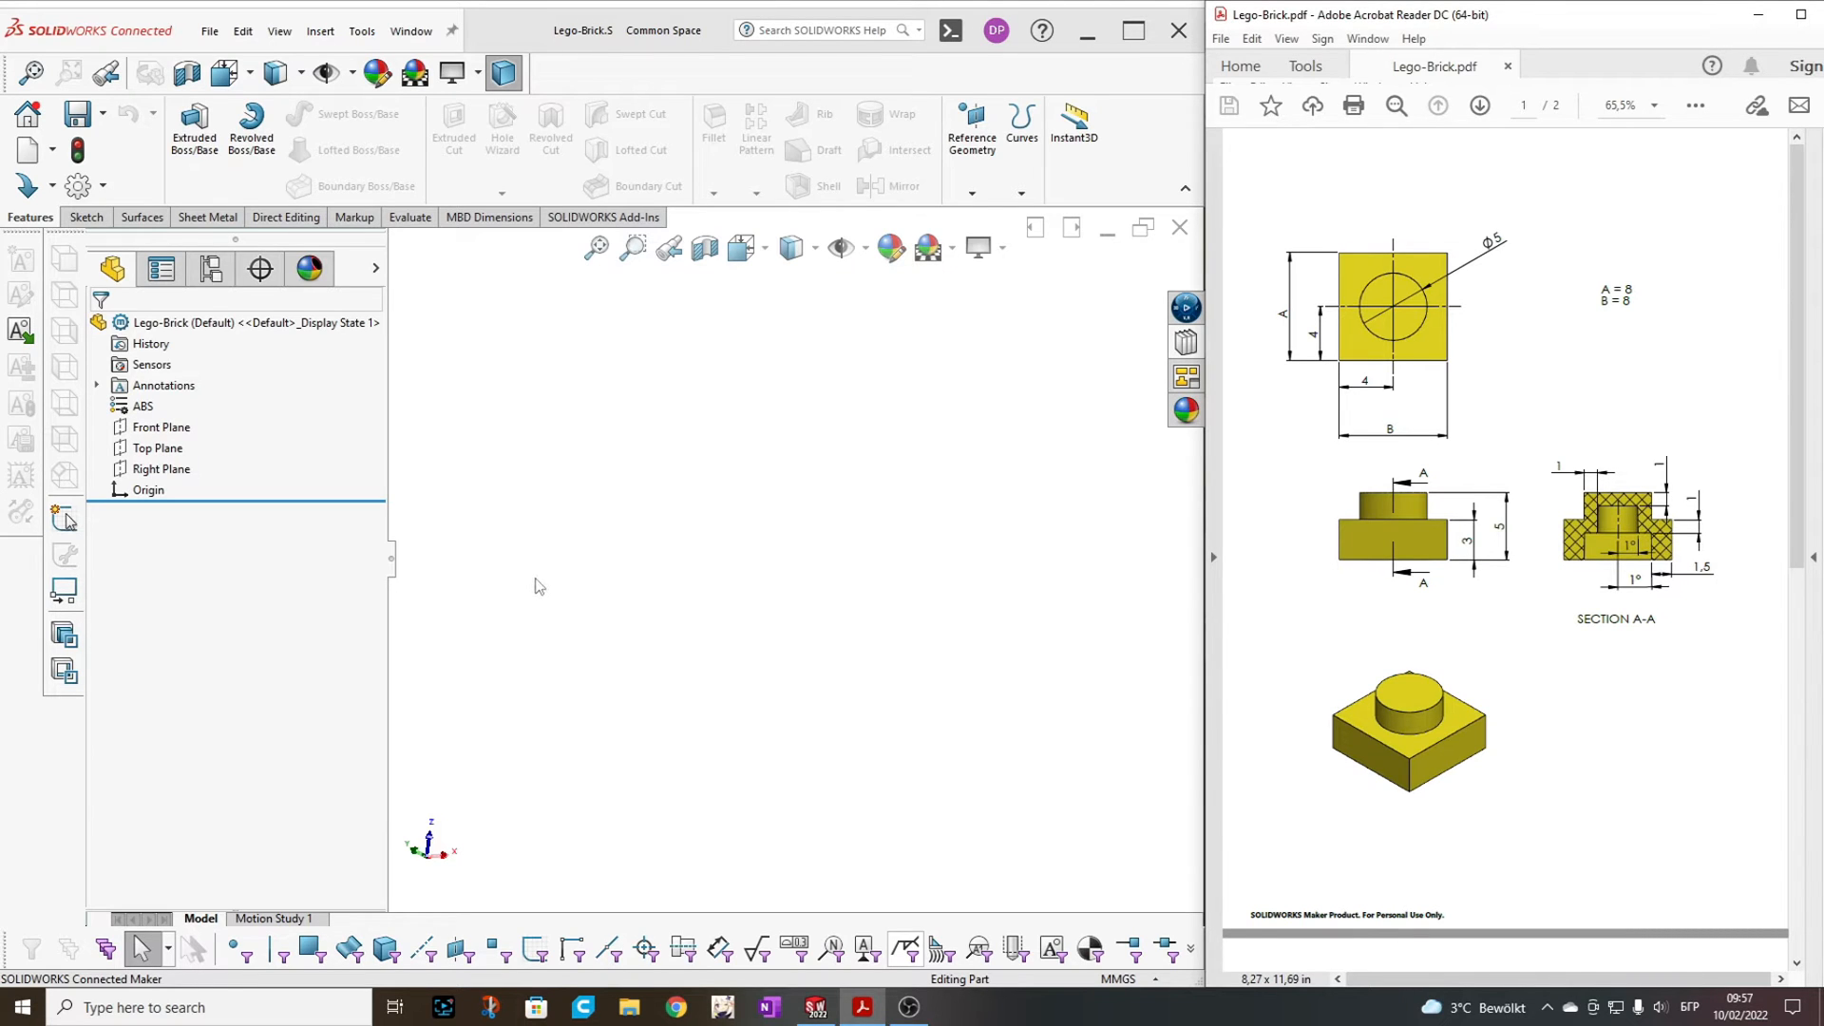
pyautogui.moveTo(1558, 368)
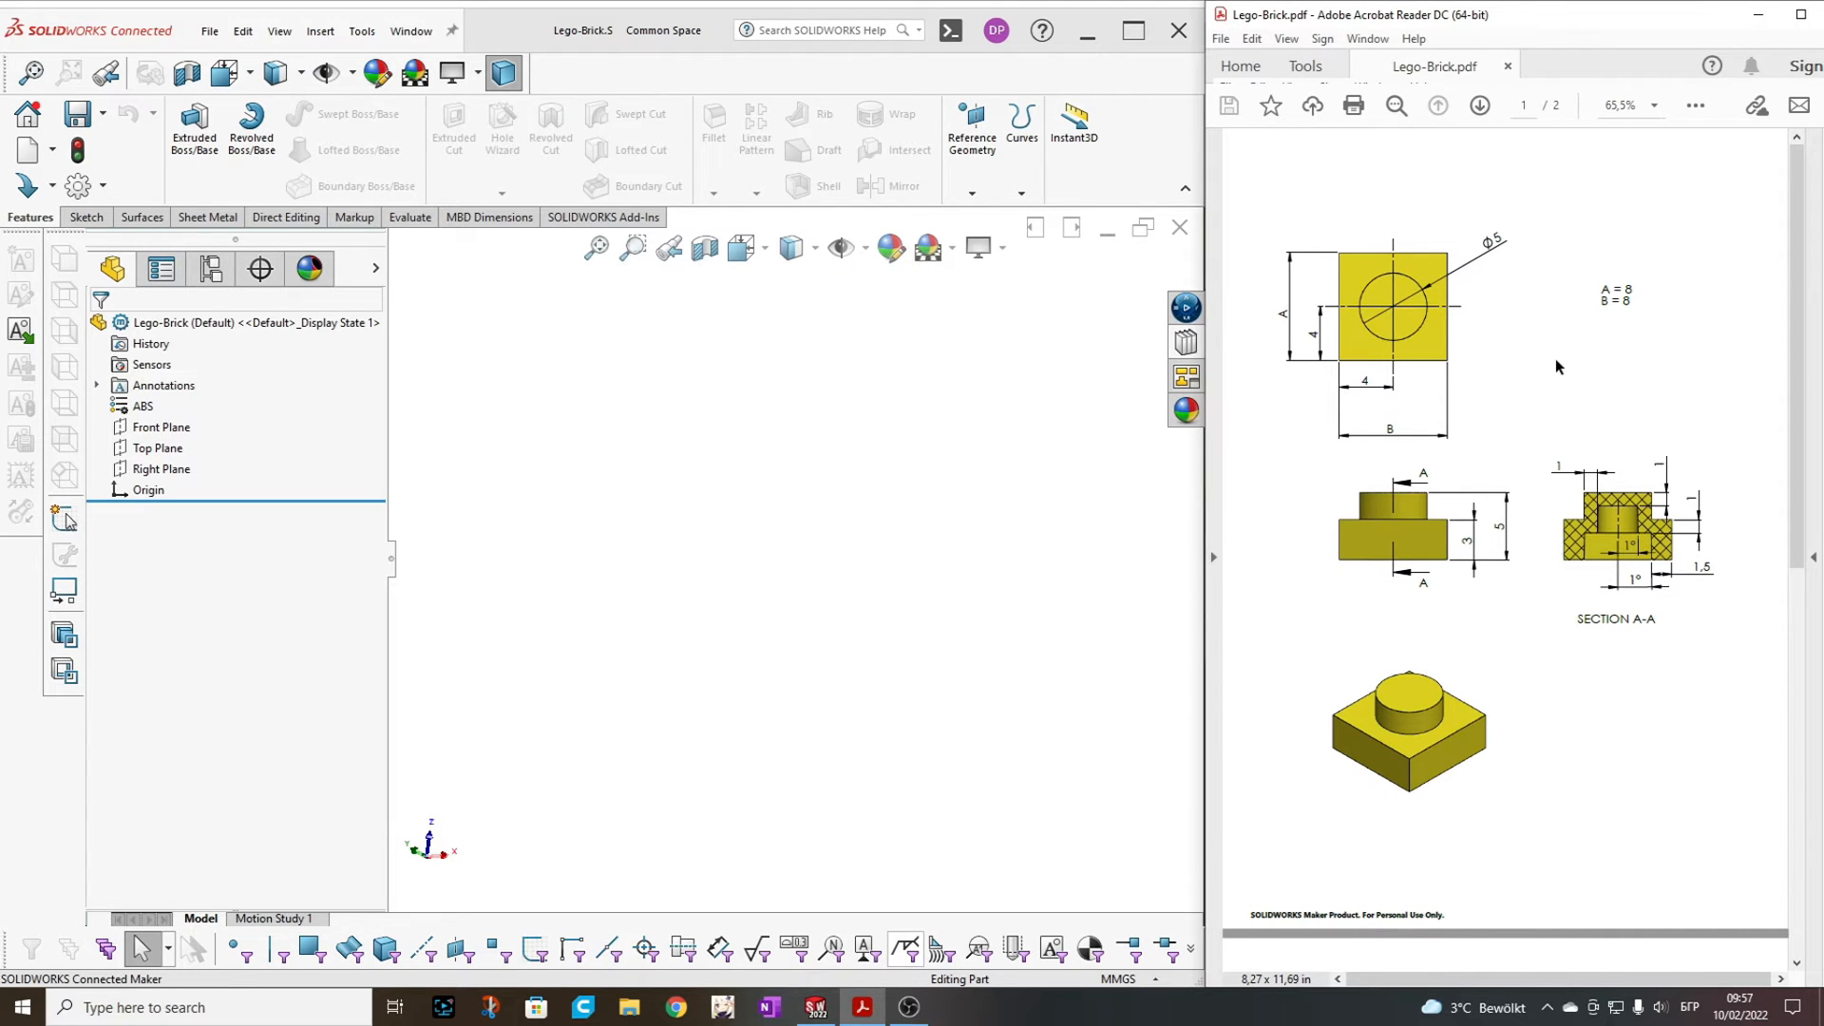
pyautogui.moveTo(1531, 606)
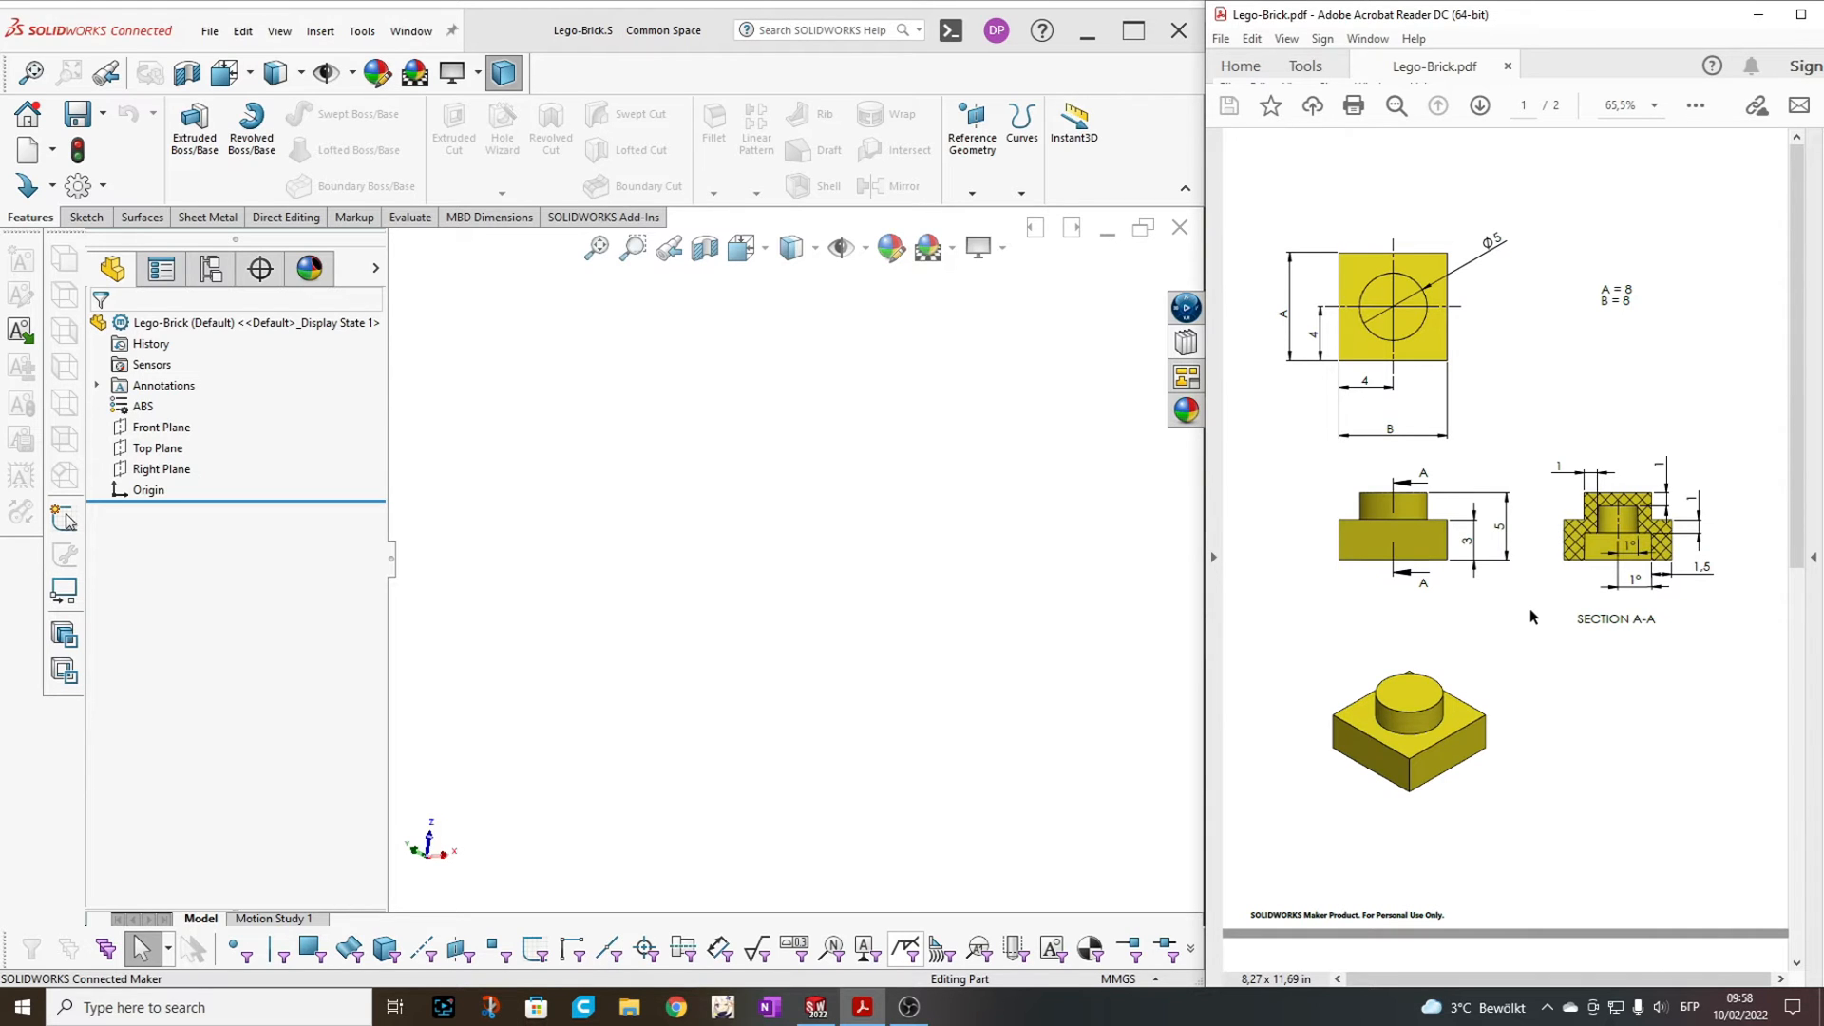
pyautogui.moveTo(1535, 655)
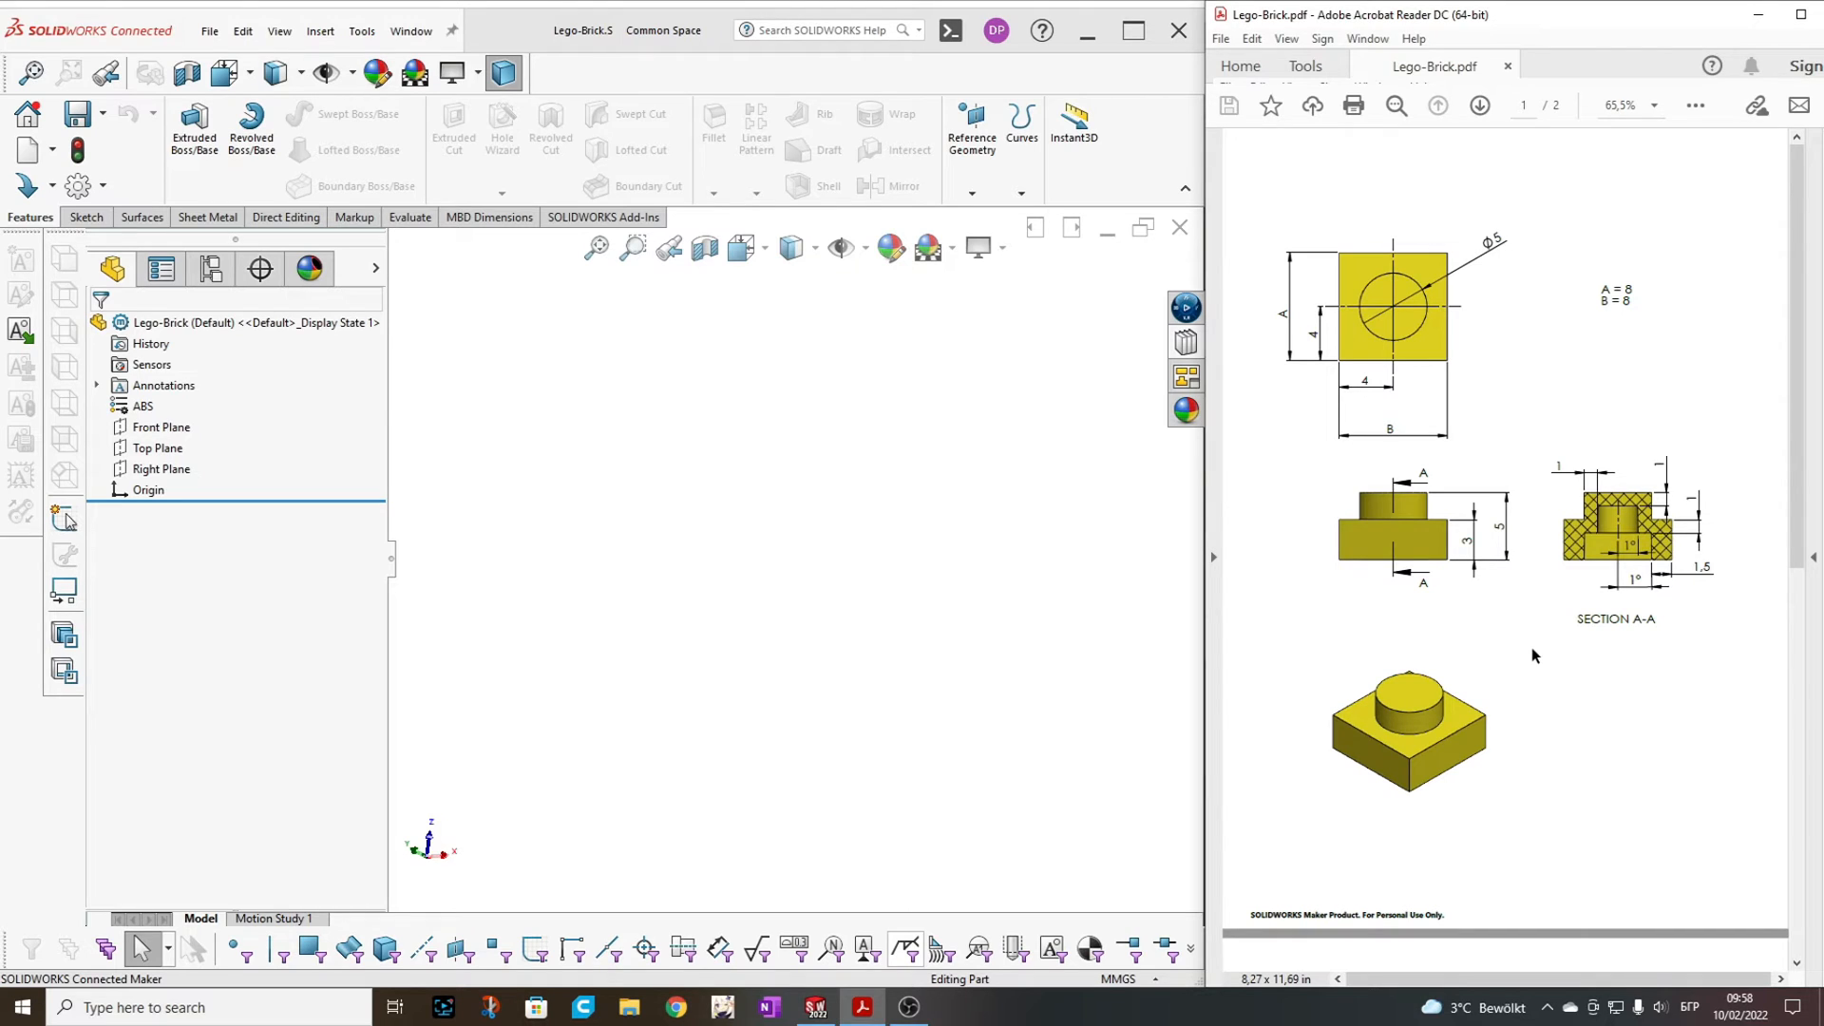
pyautogui.moveTo(1529, 656)
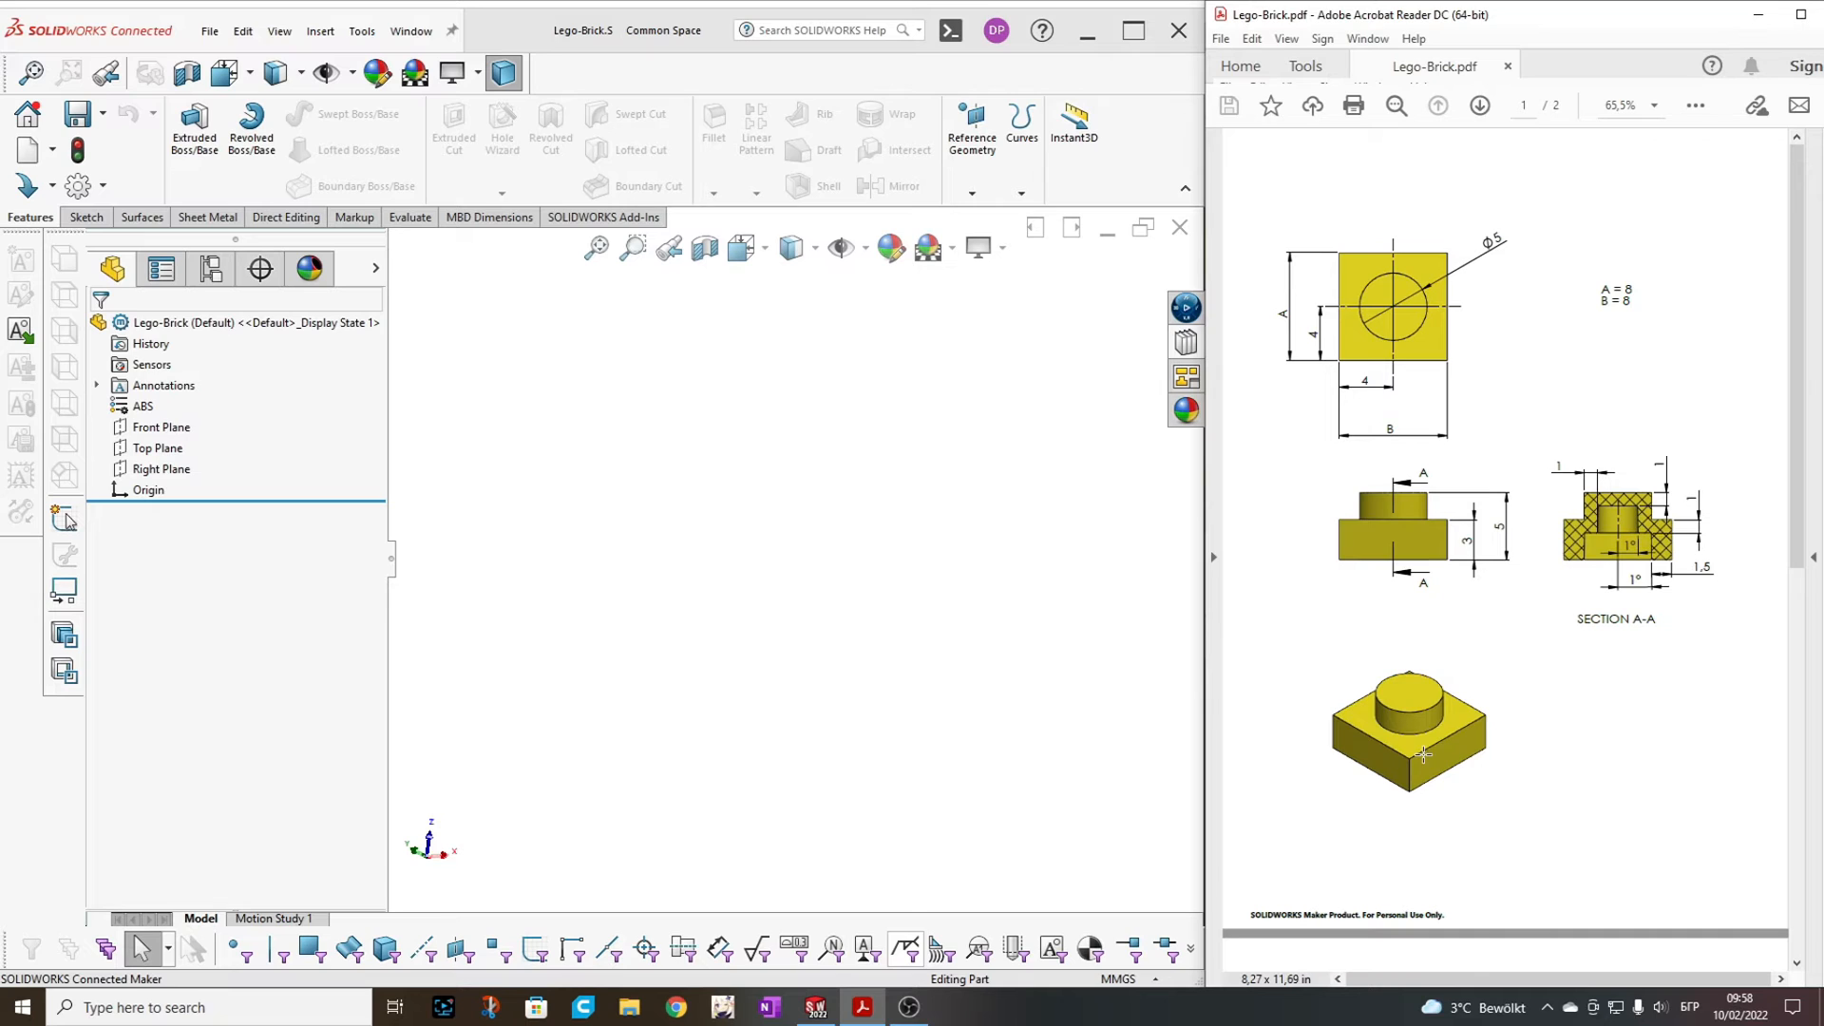
pyautogui.moveTo(1440, 714)
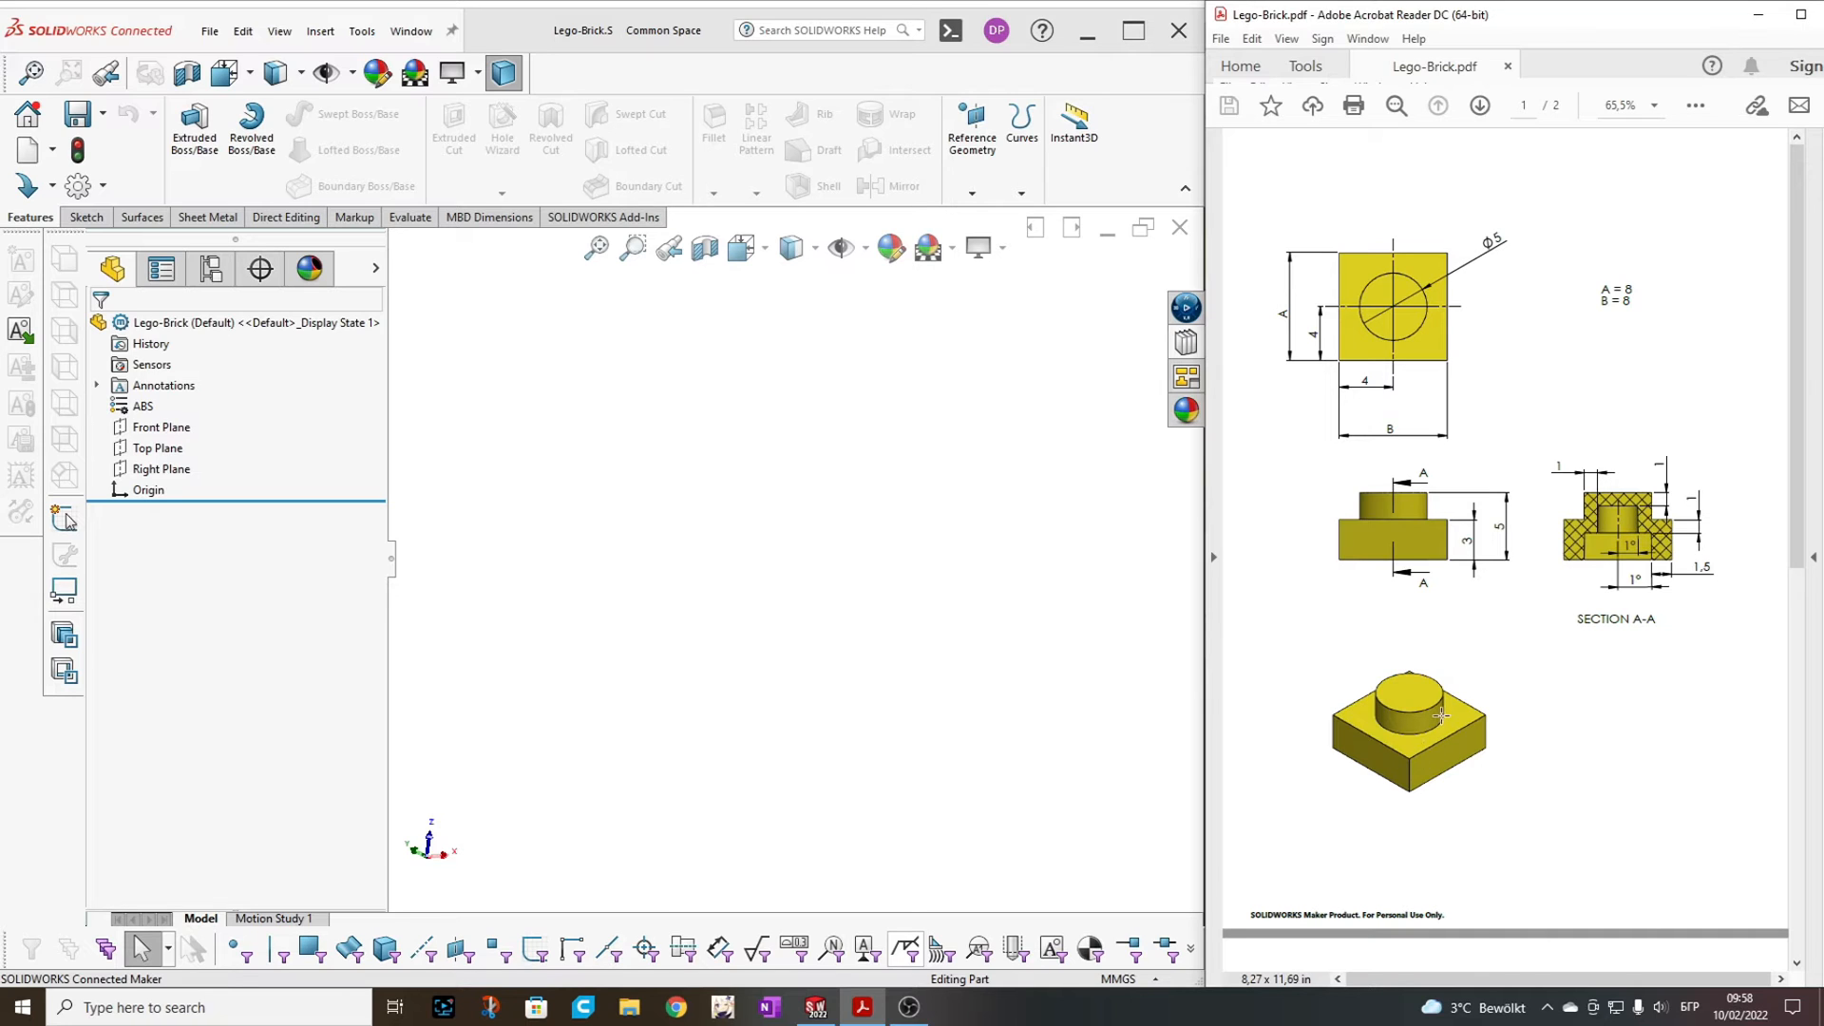
pyautogui.moveTo(1432, 706)
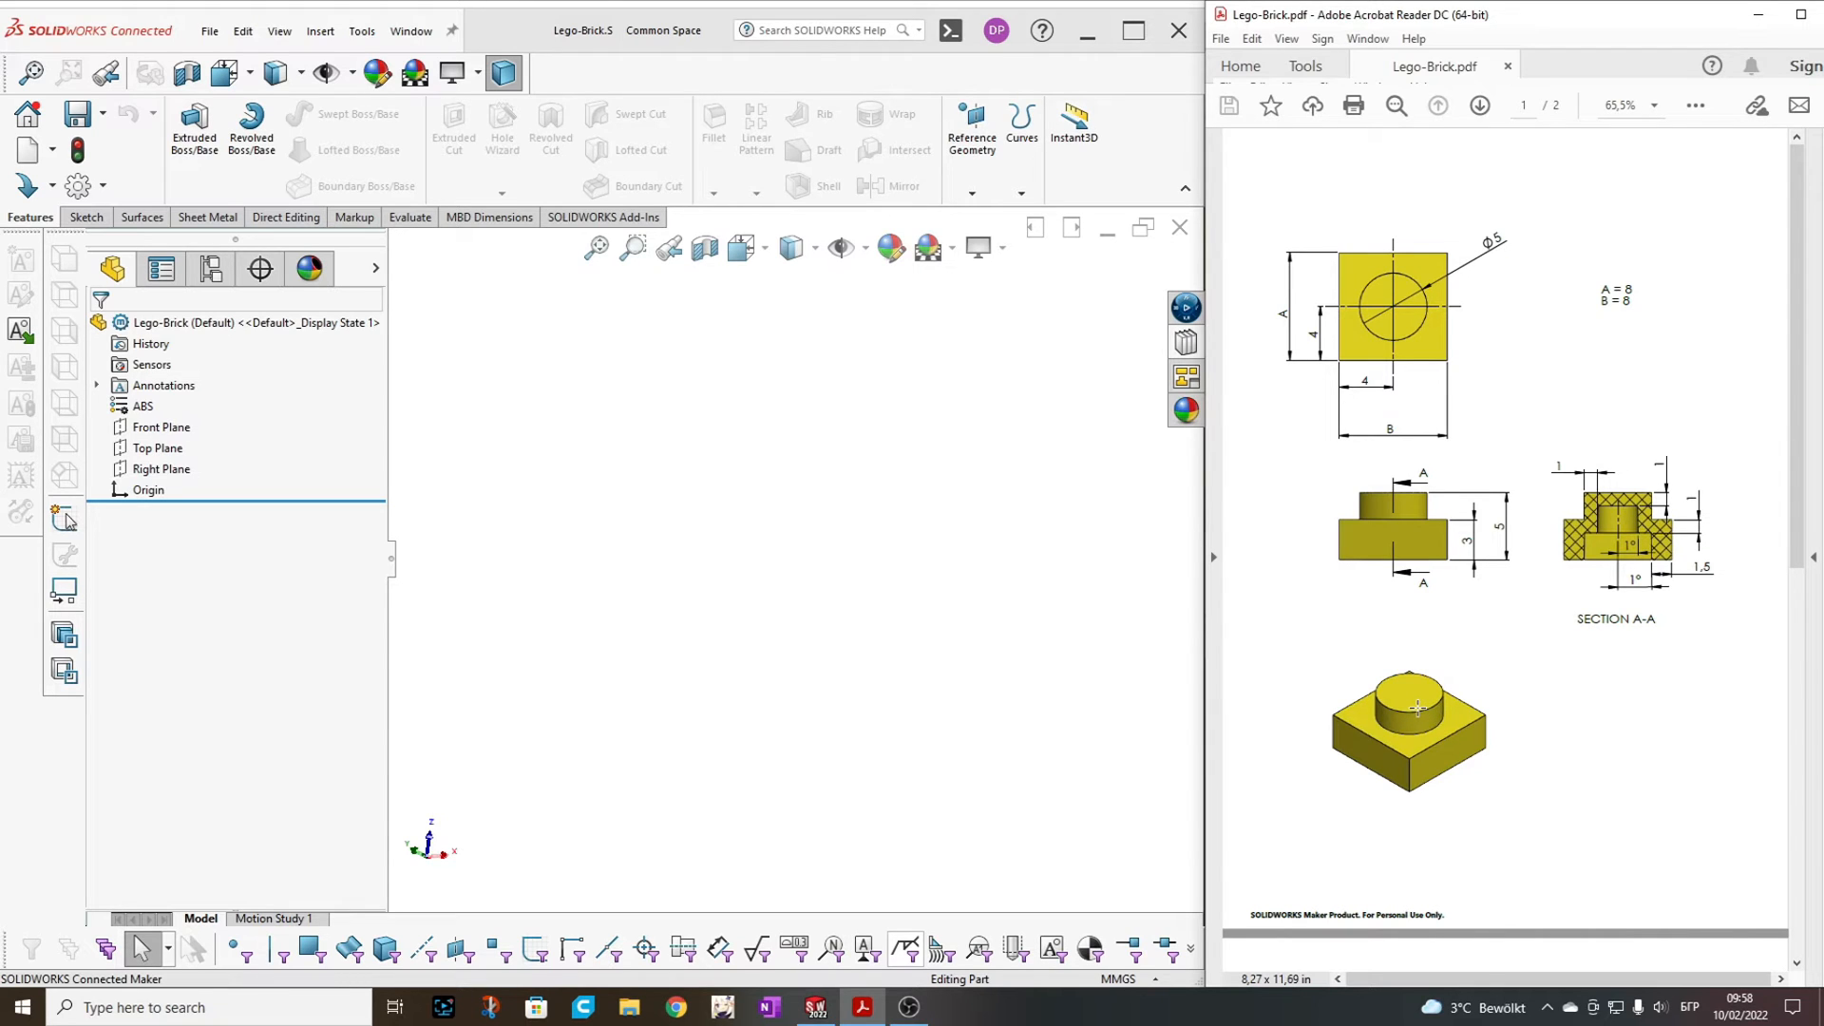
pyautogui.moveTo(1330, 653)
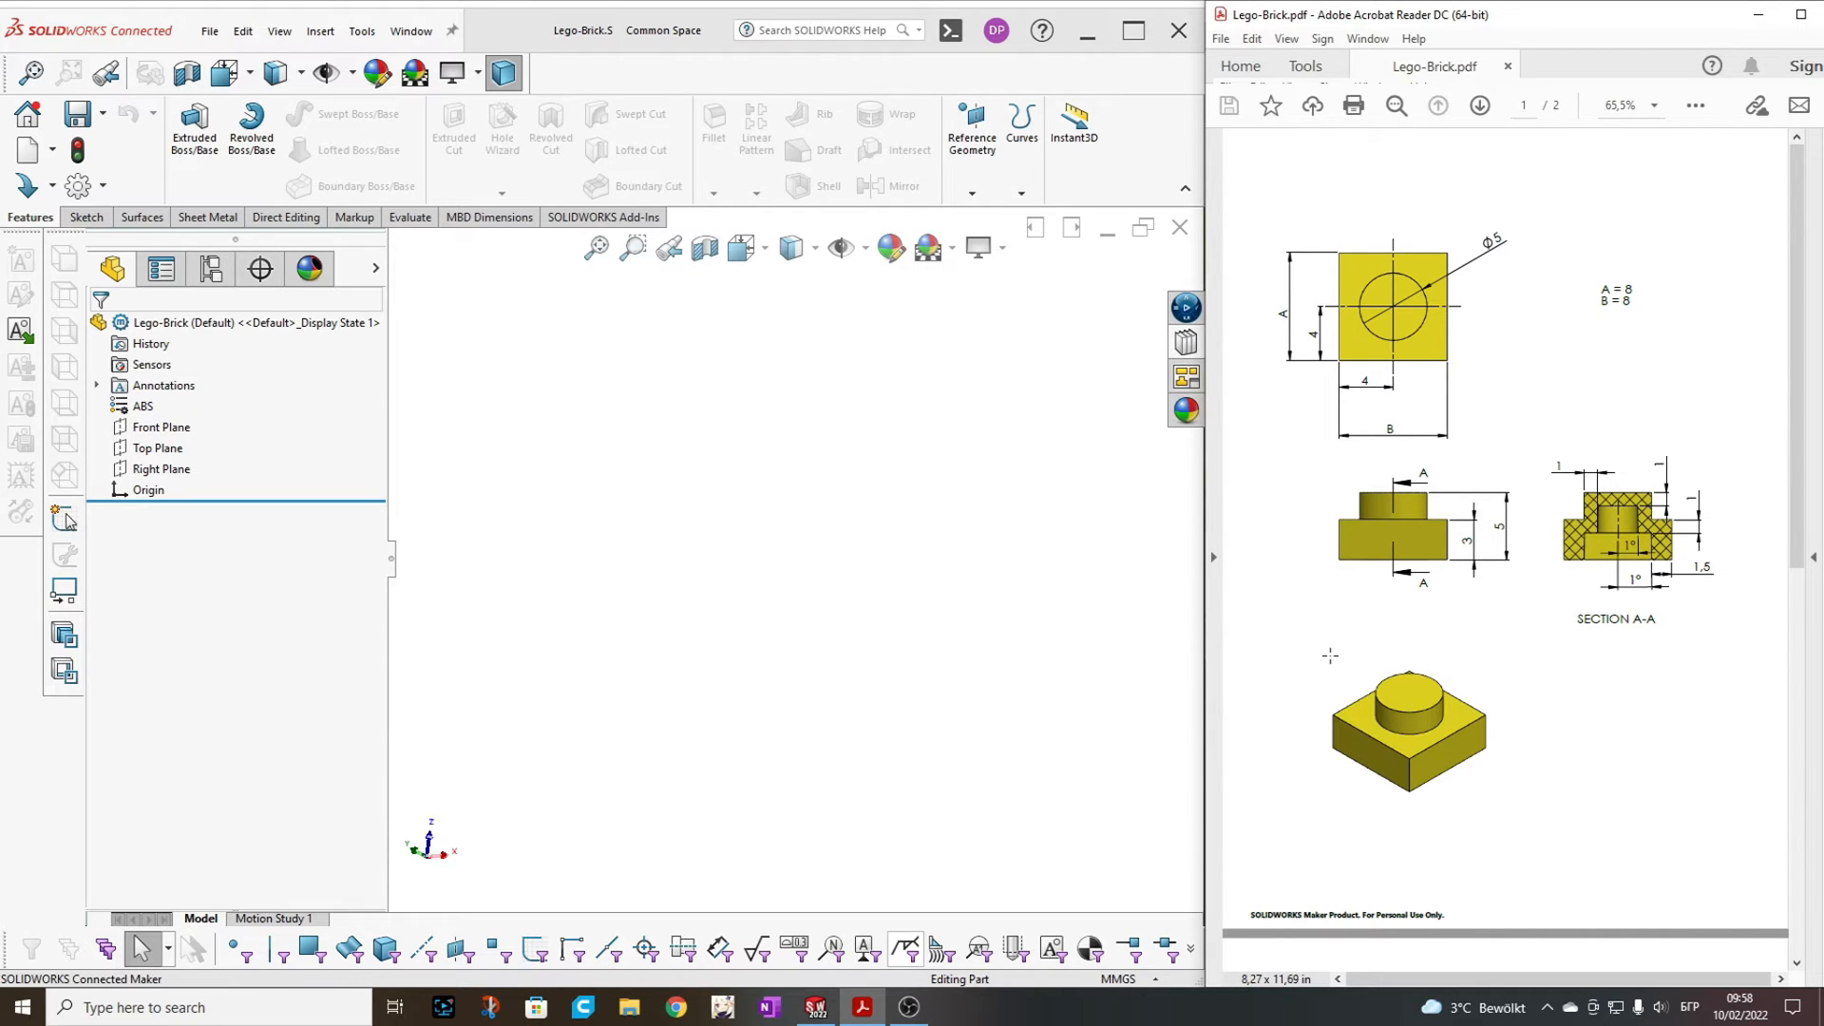
pyautogui.moveTo(1444, 633)
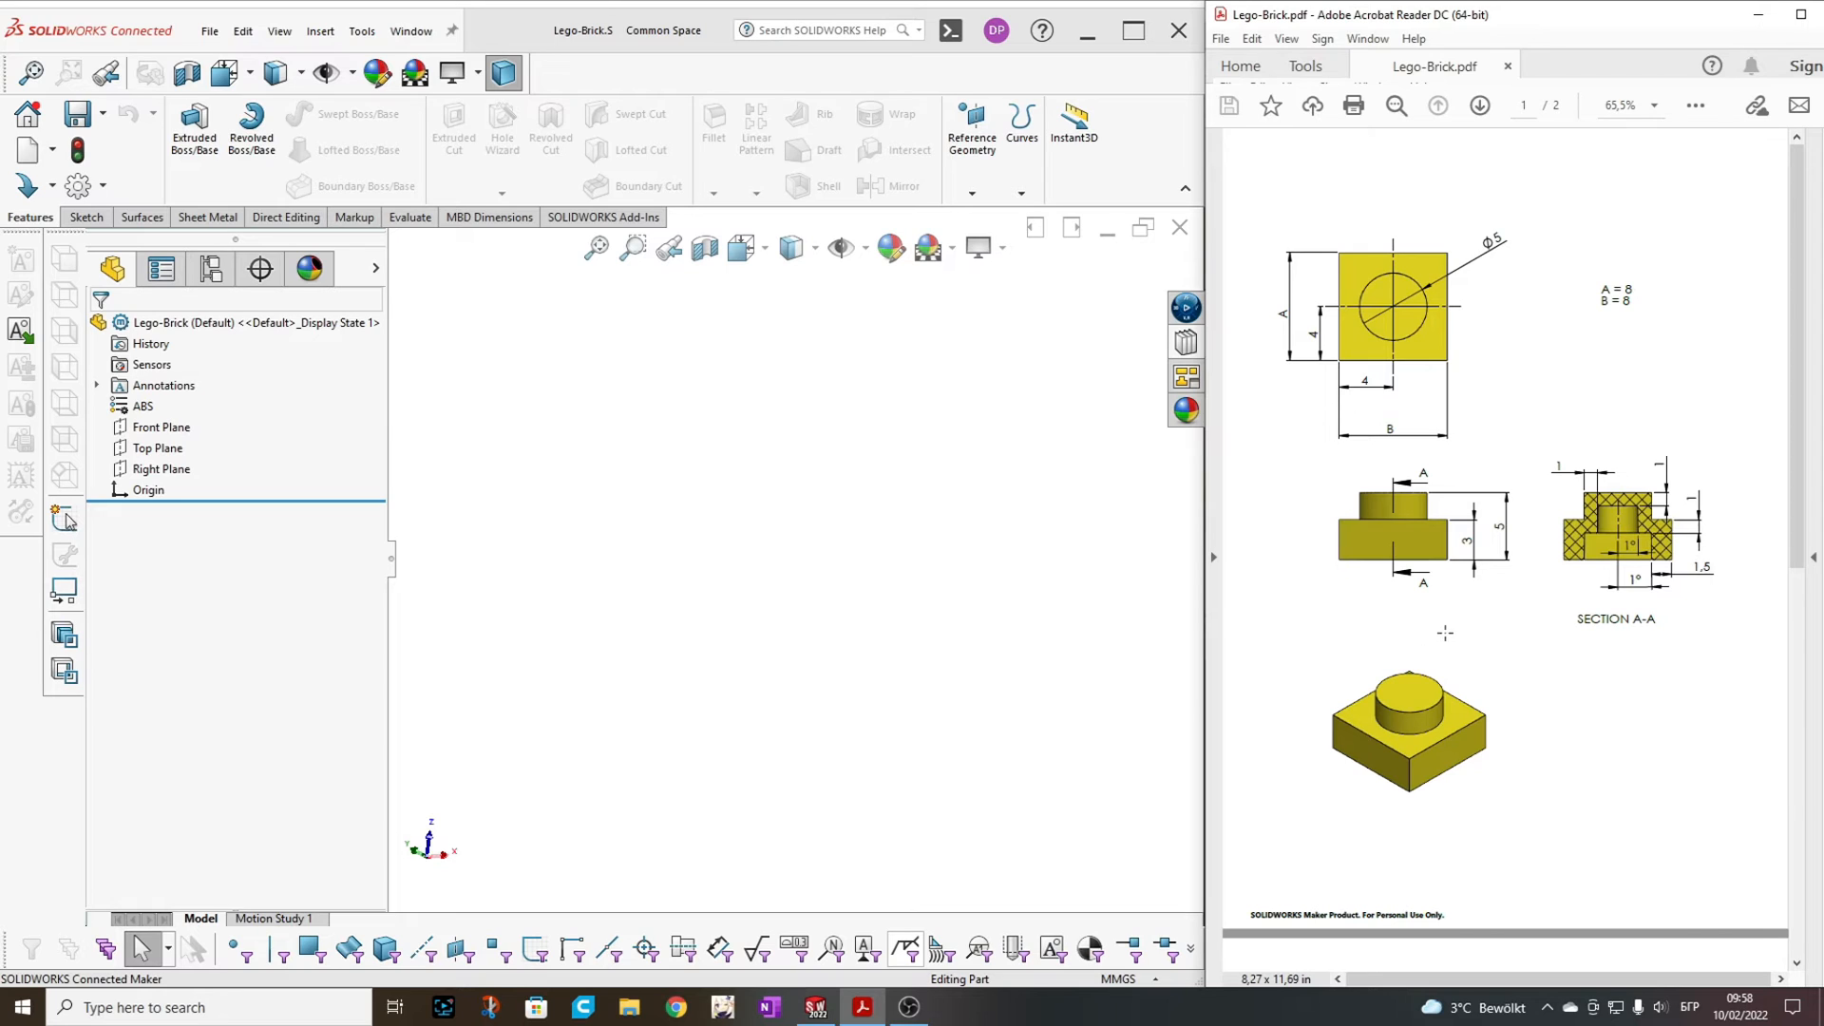
pyautogui.moveTo(863, 618)
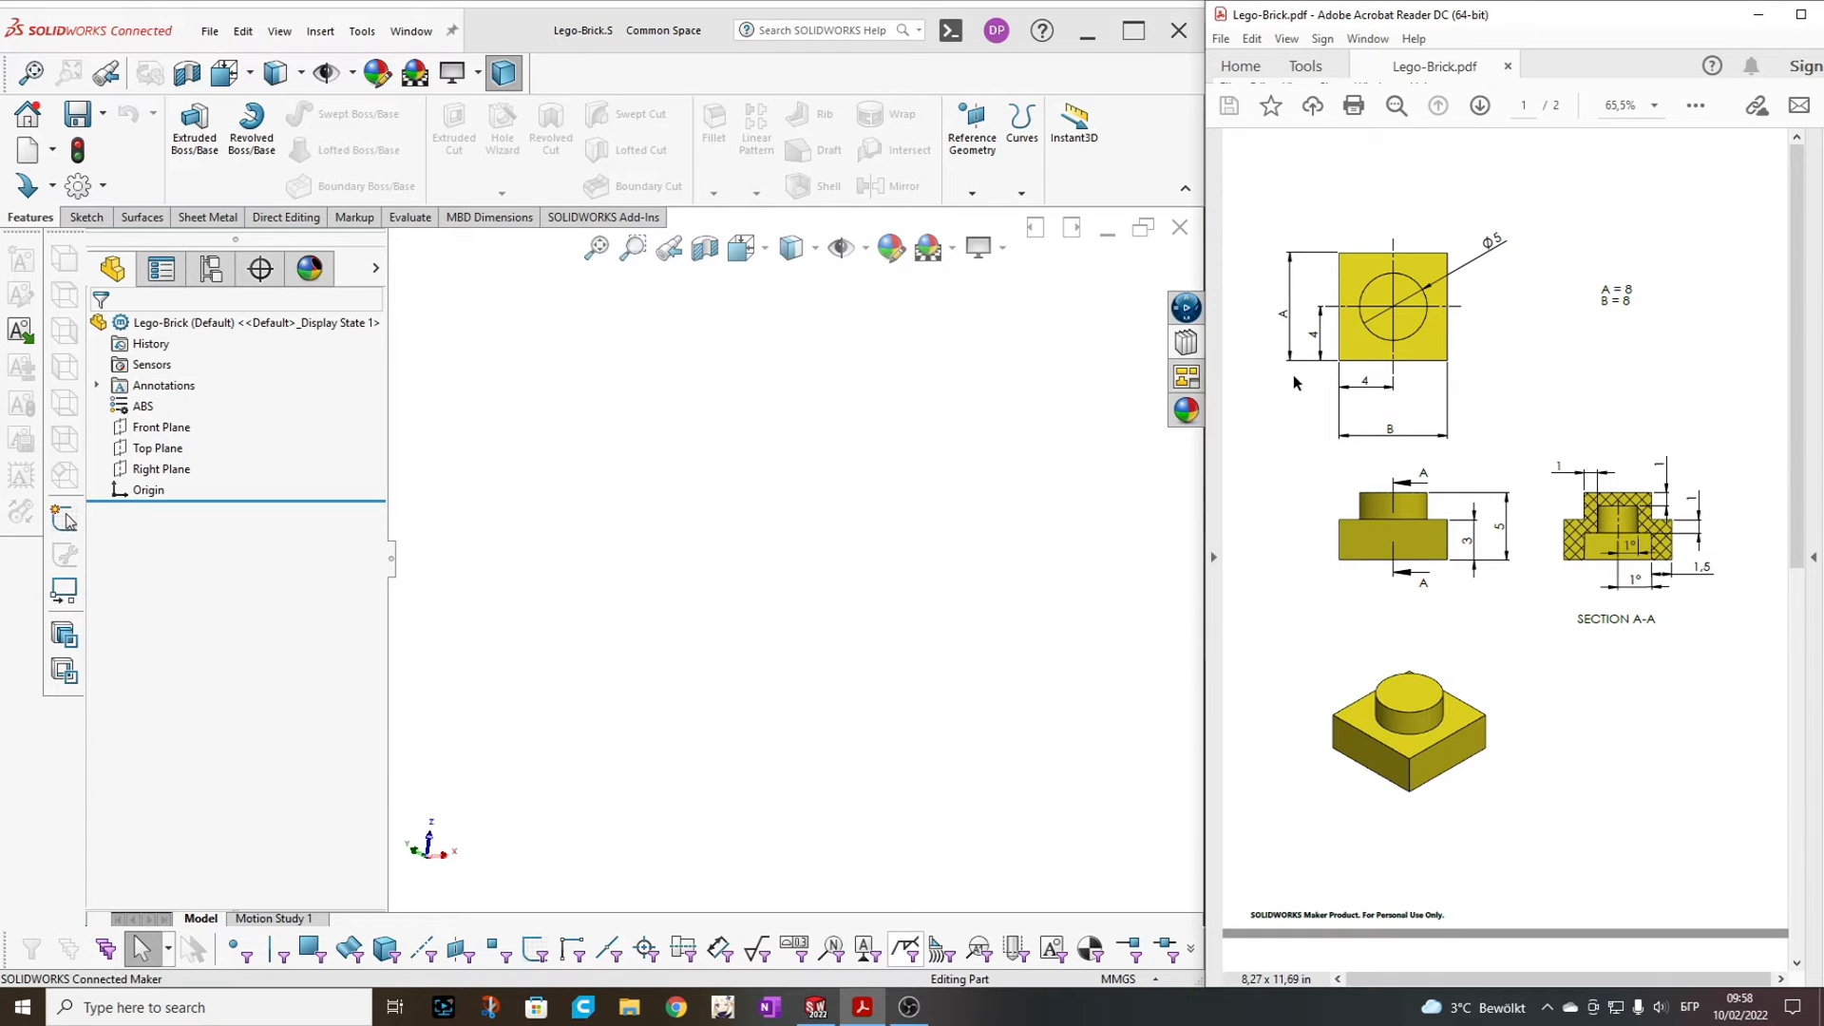
pyautogui.moveTo(840, 627)
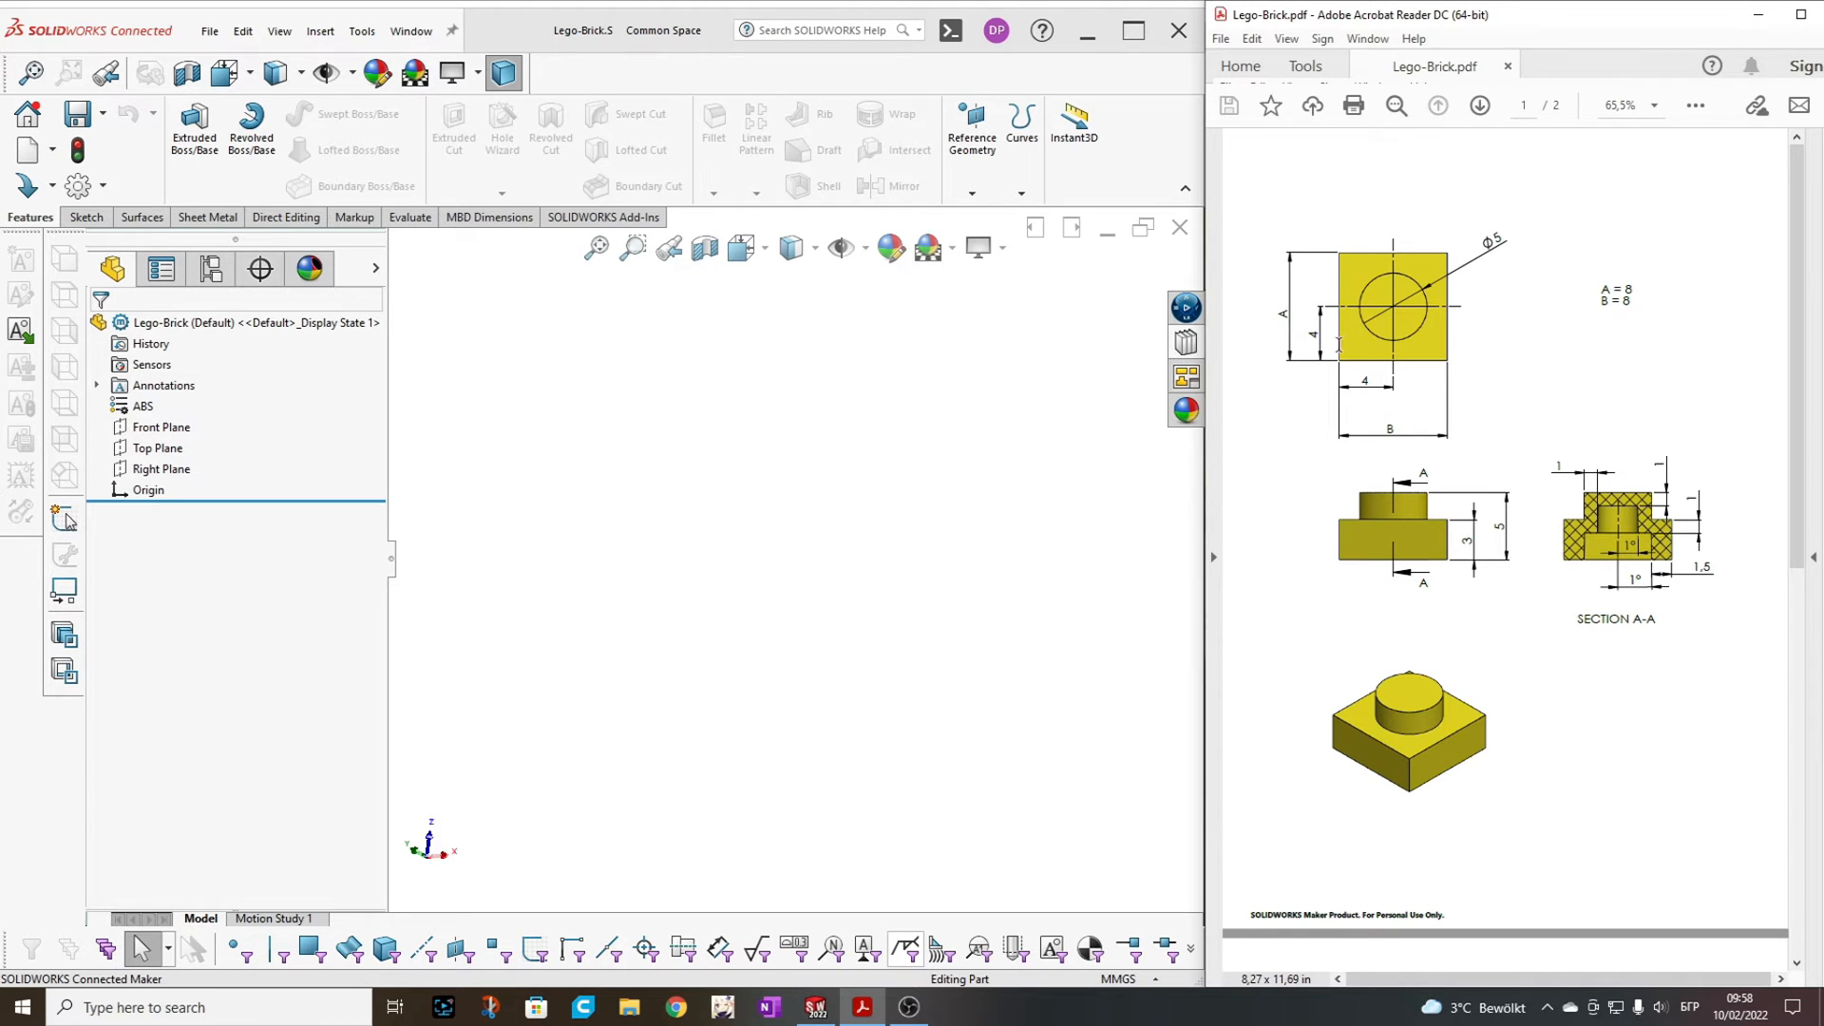
# Sketch a corner rectangle around the origin on the Top plane
pyautogui.click(1624, 289)
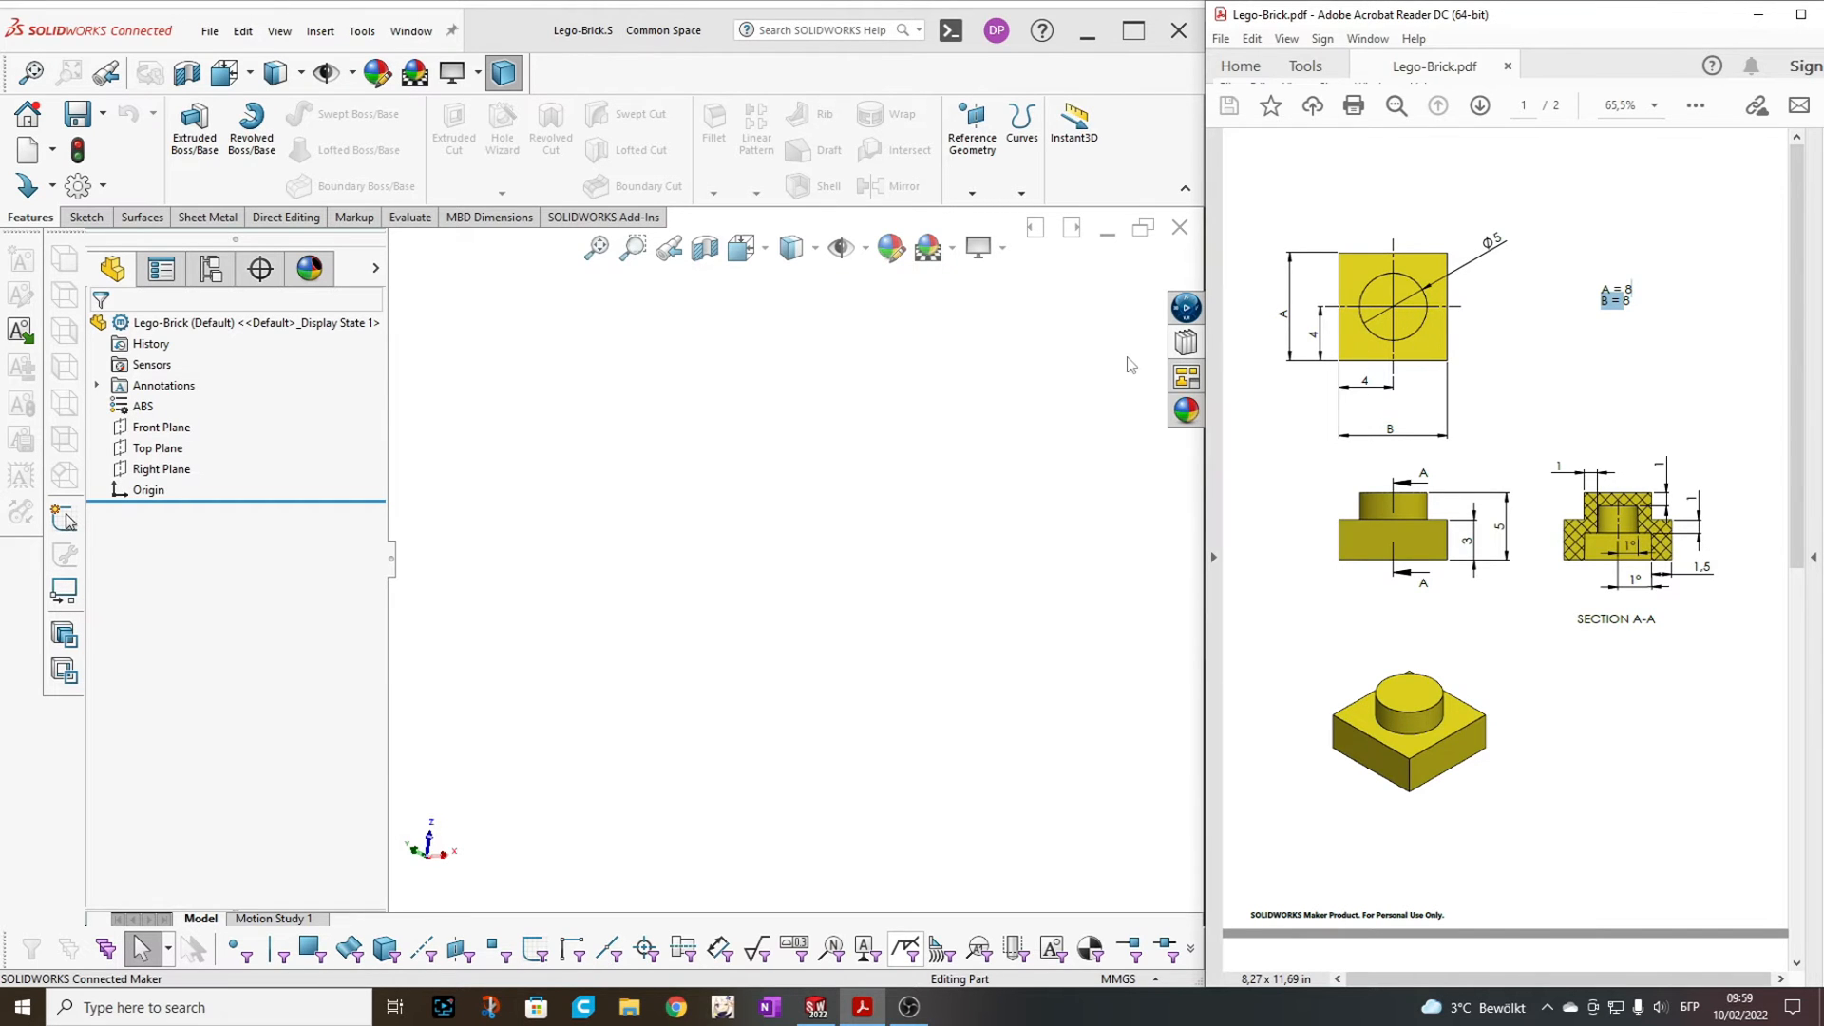
pyautogui.click(156, 446)
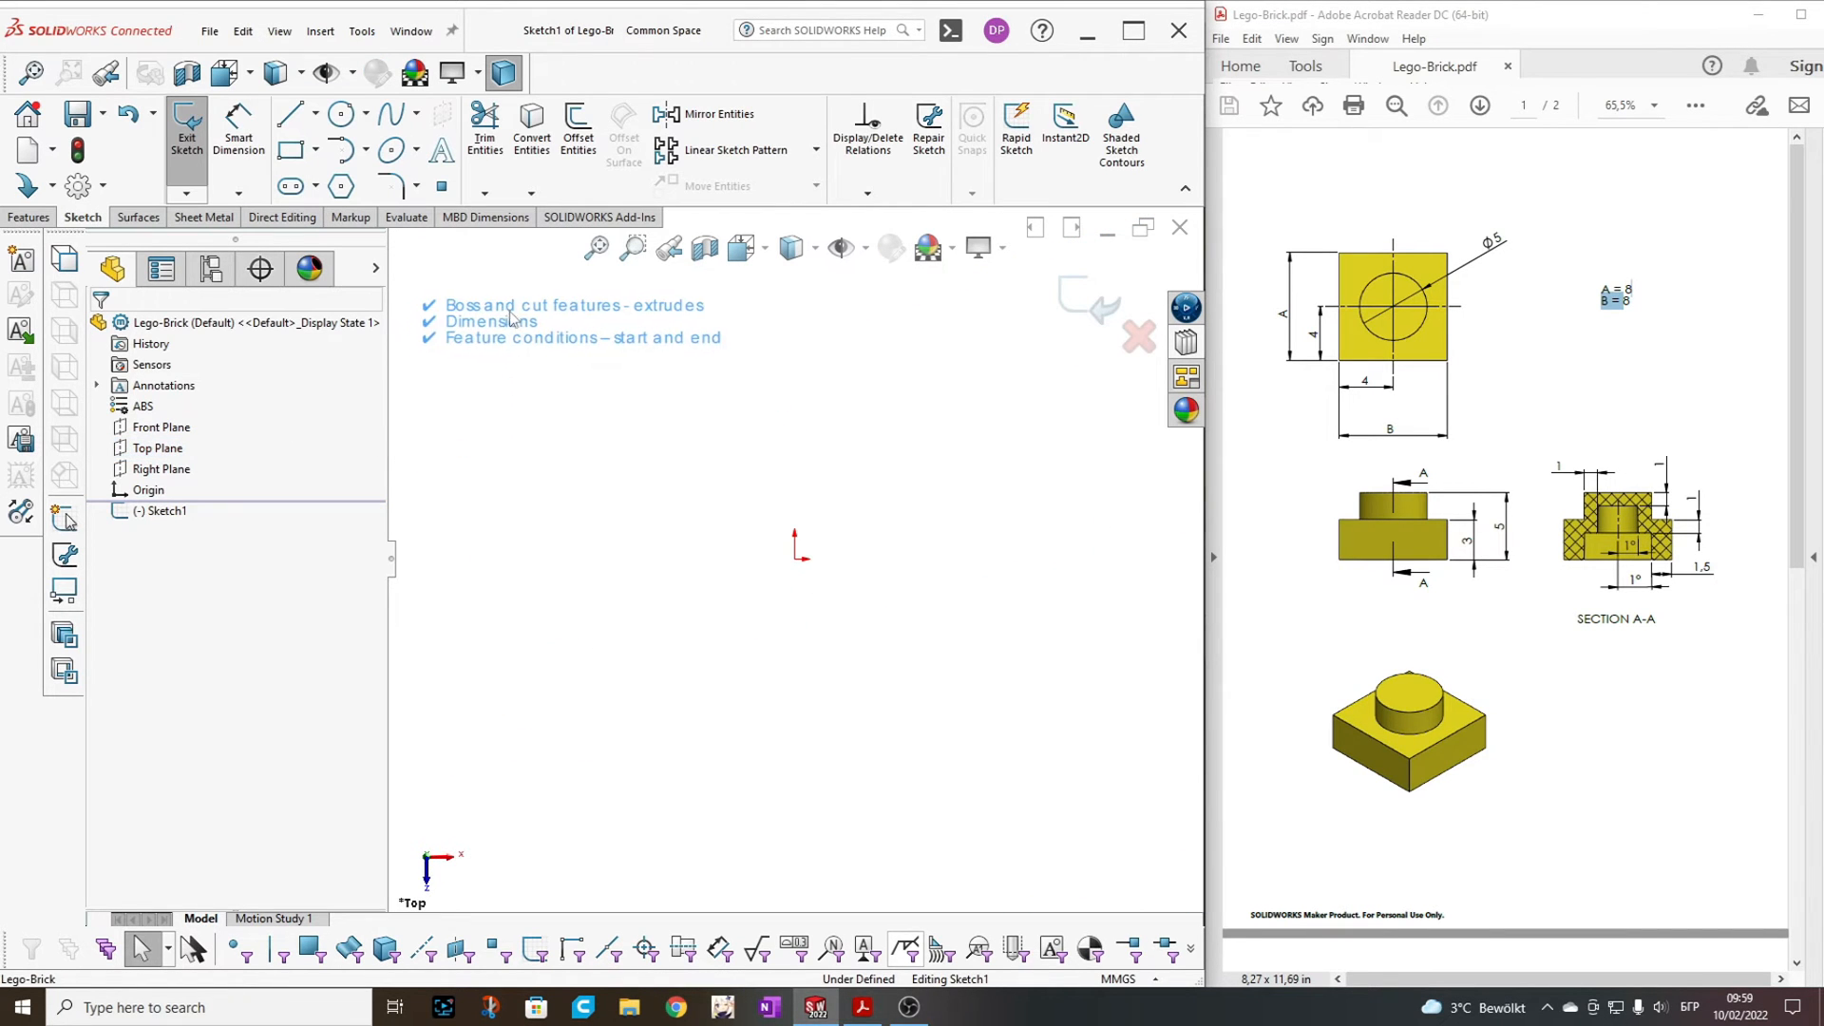
pyautogui.click(289, 148)
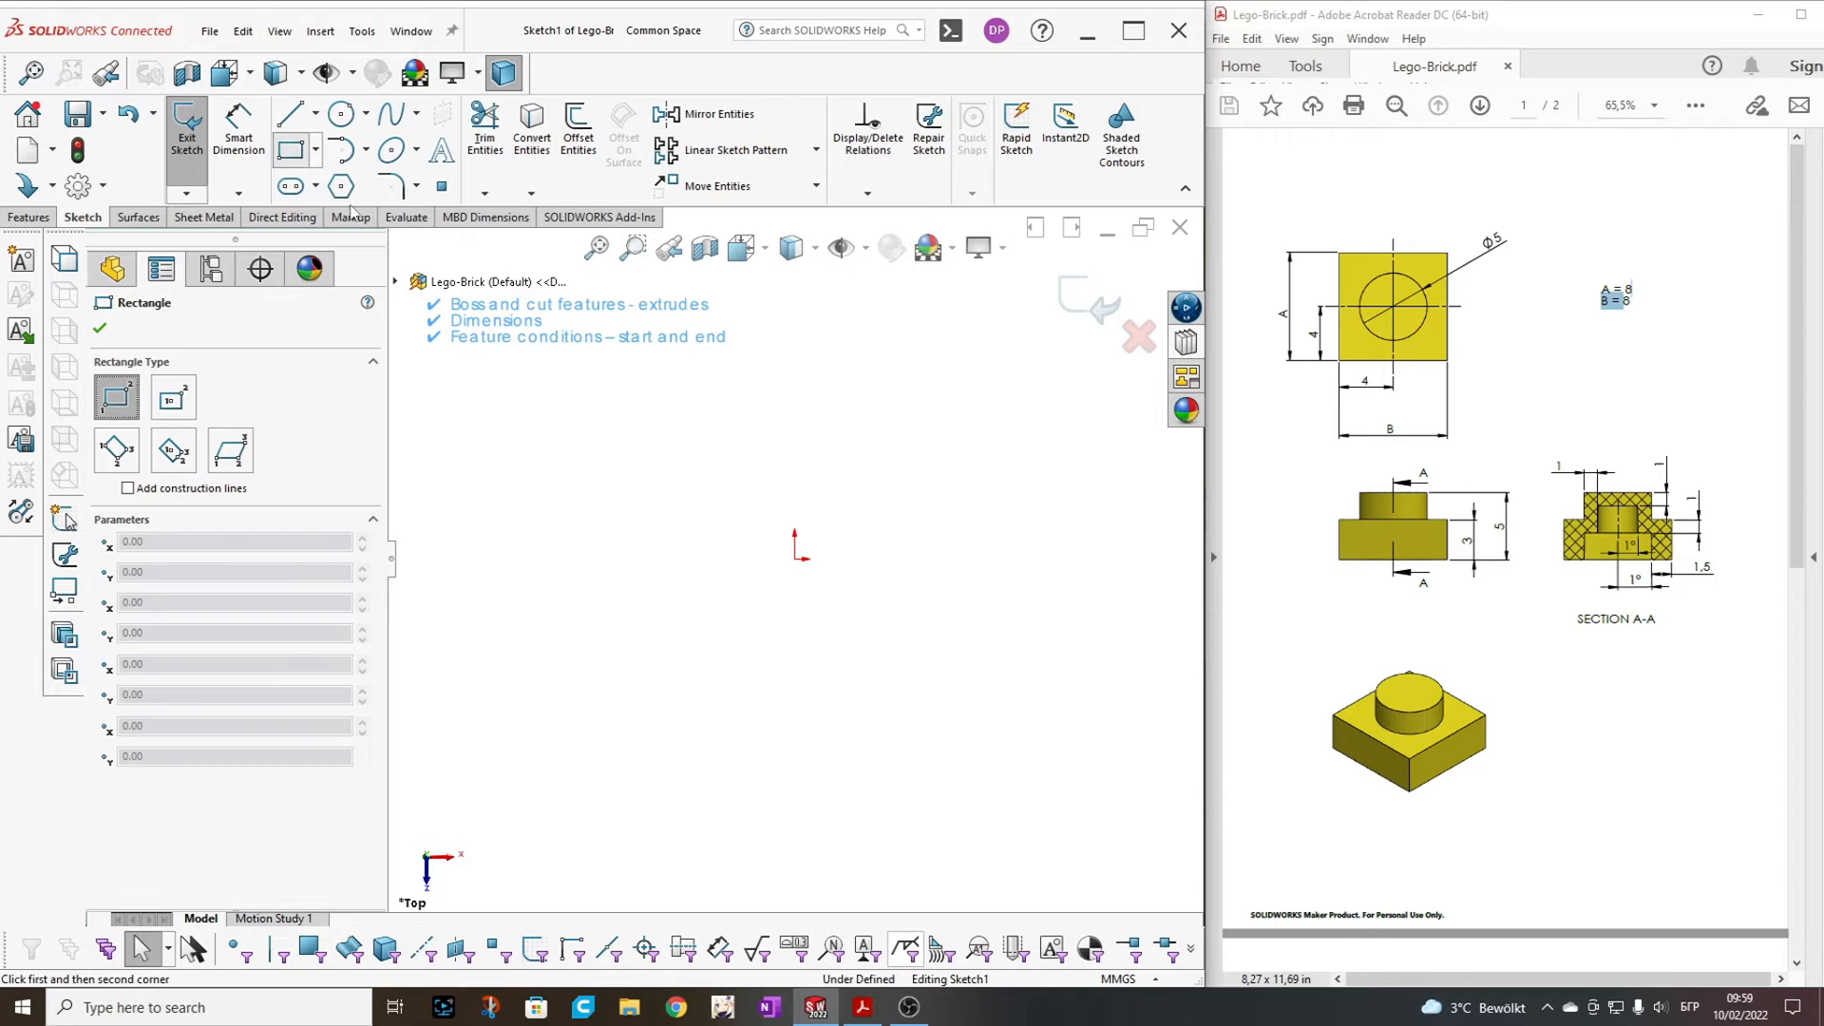
pyautogui.moveTo(702, 476); pyautogui.dragTo(796, 576)
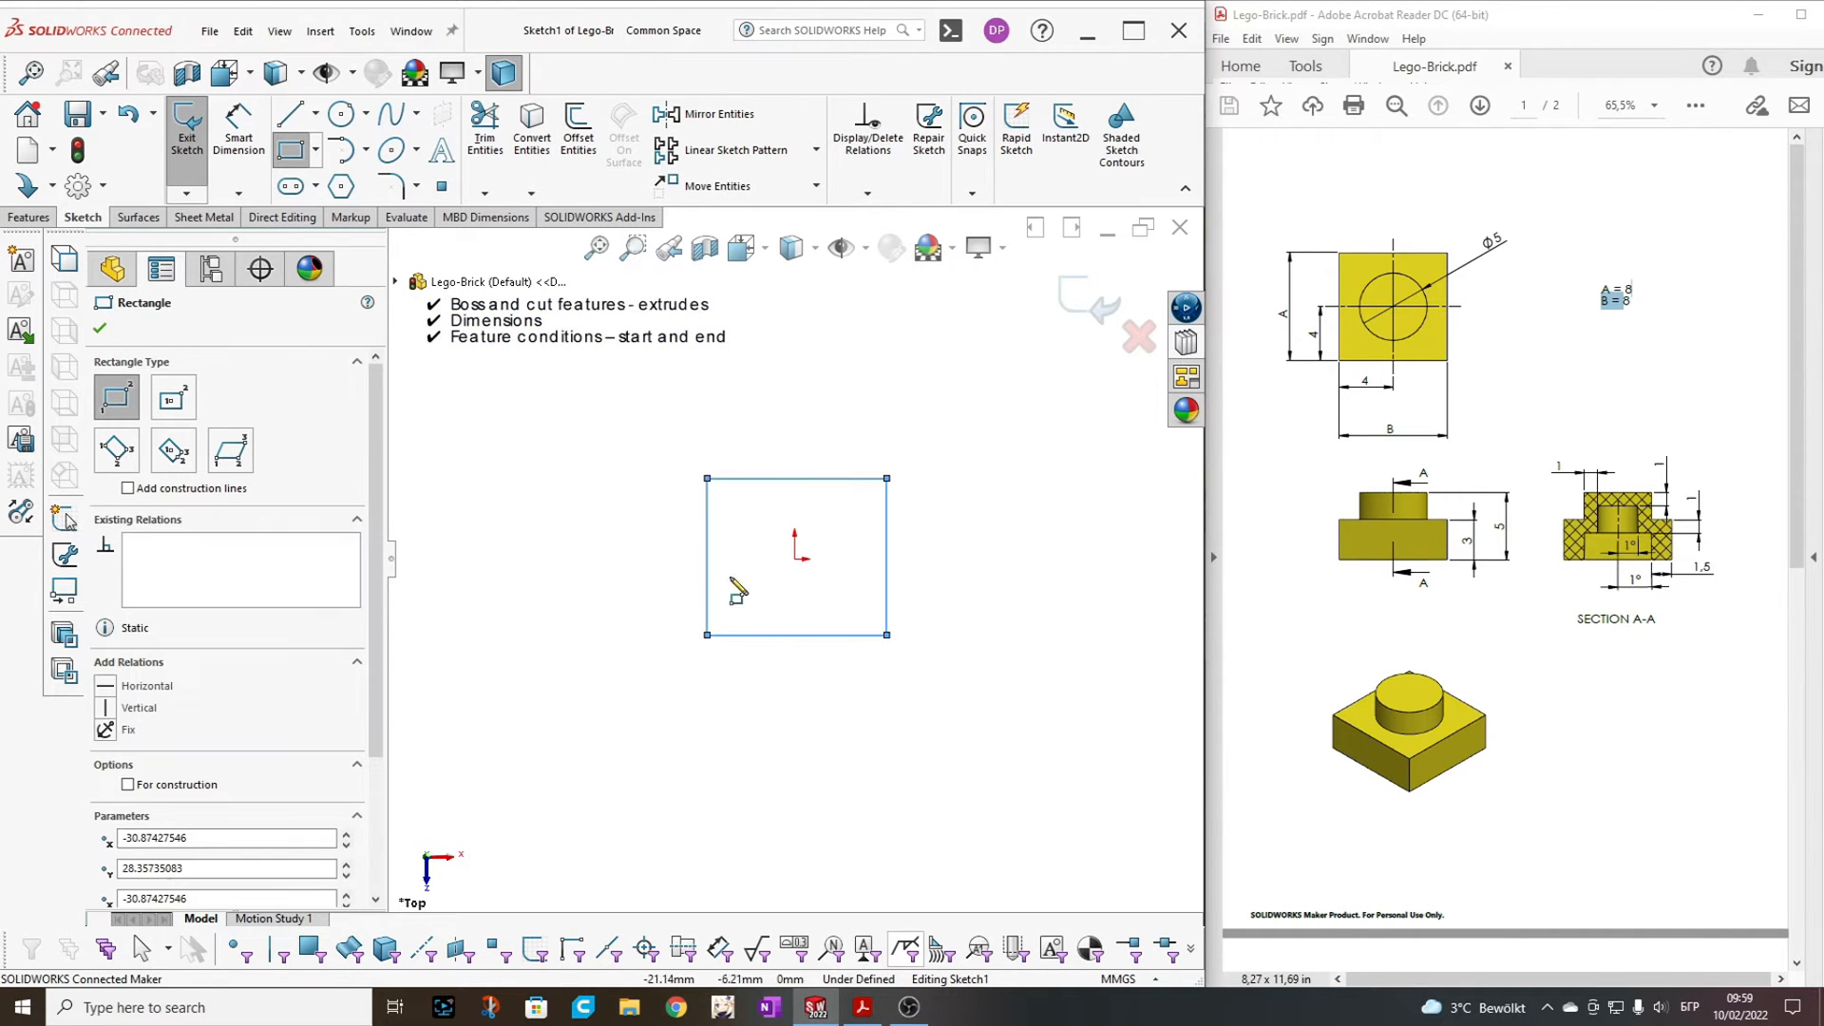
# Dimension the rectangle's width and height to 8 mm each with Smart Dimension
pyautogui.click(237, 131)
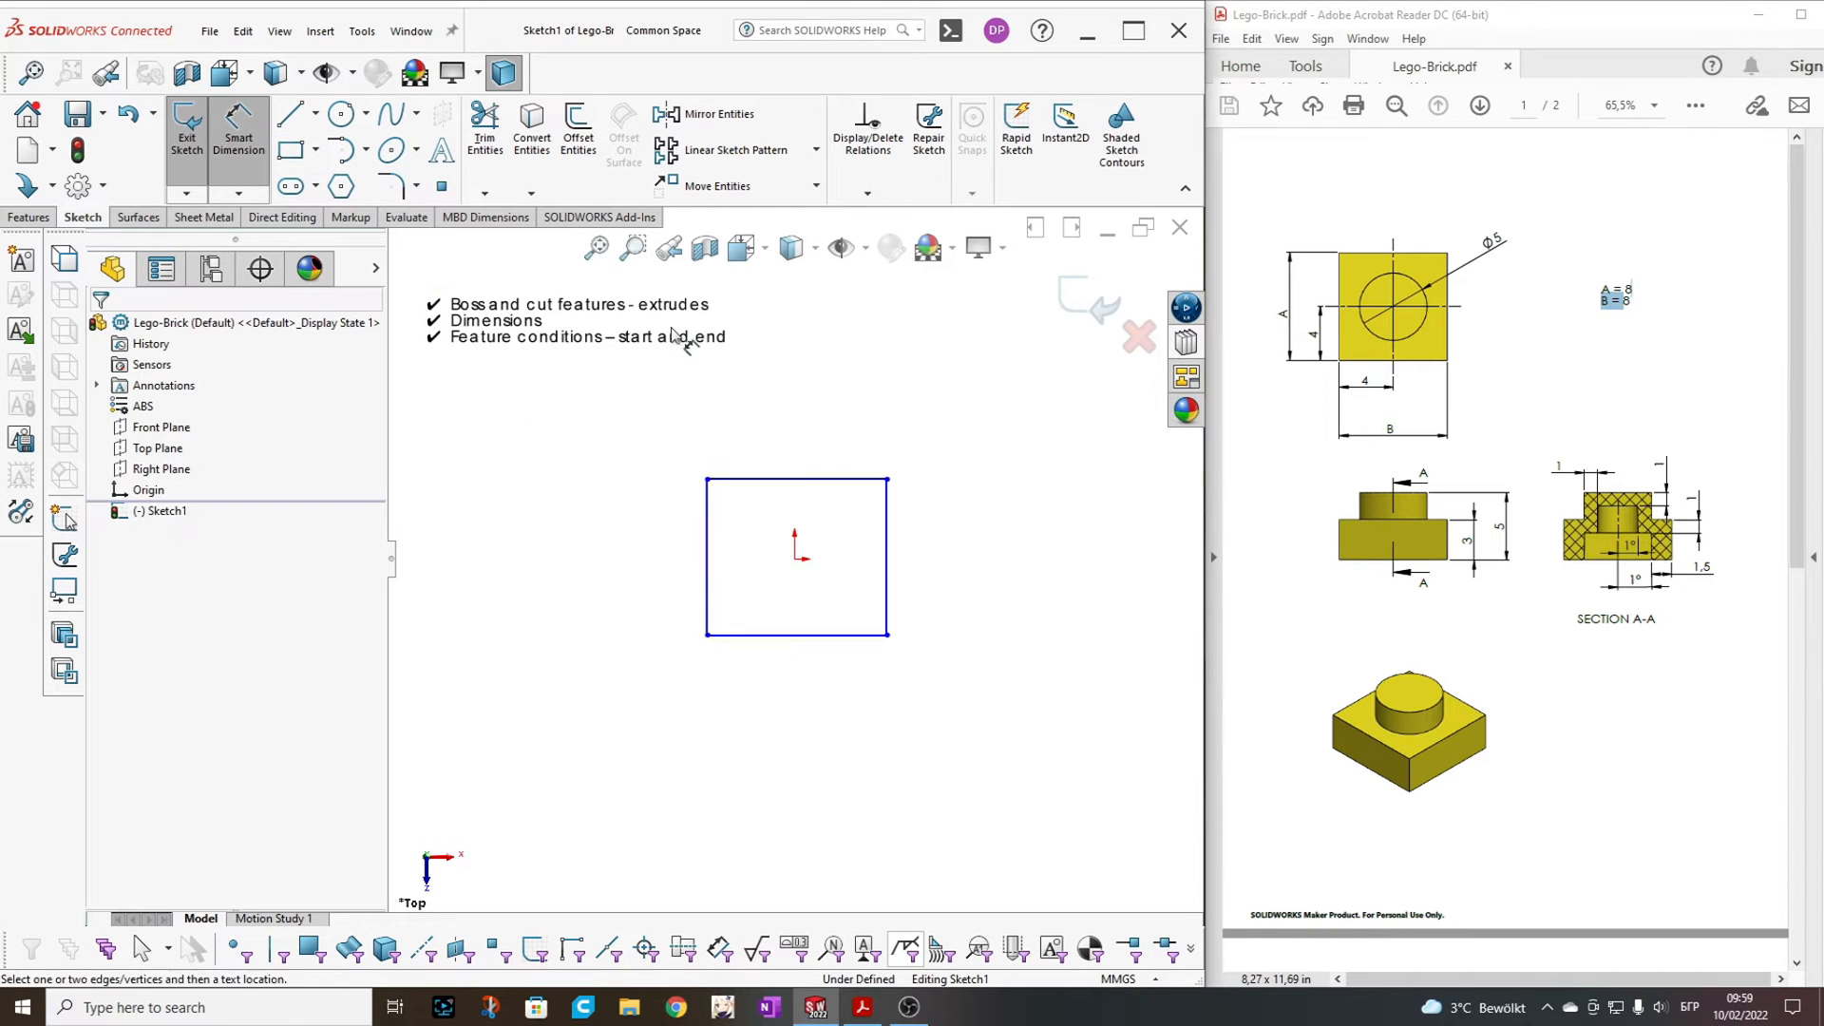
pyautogui.click(888, 555)
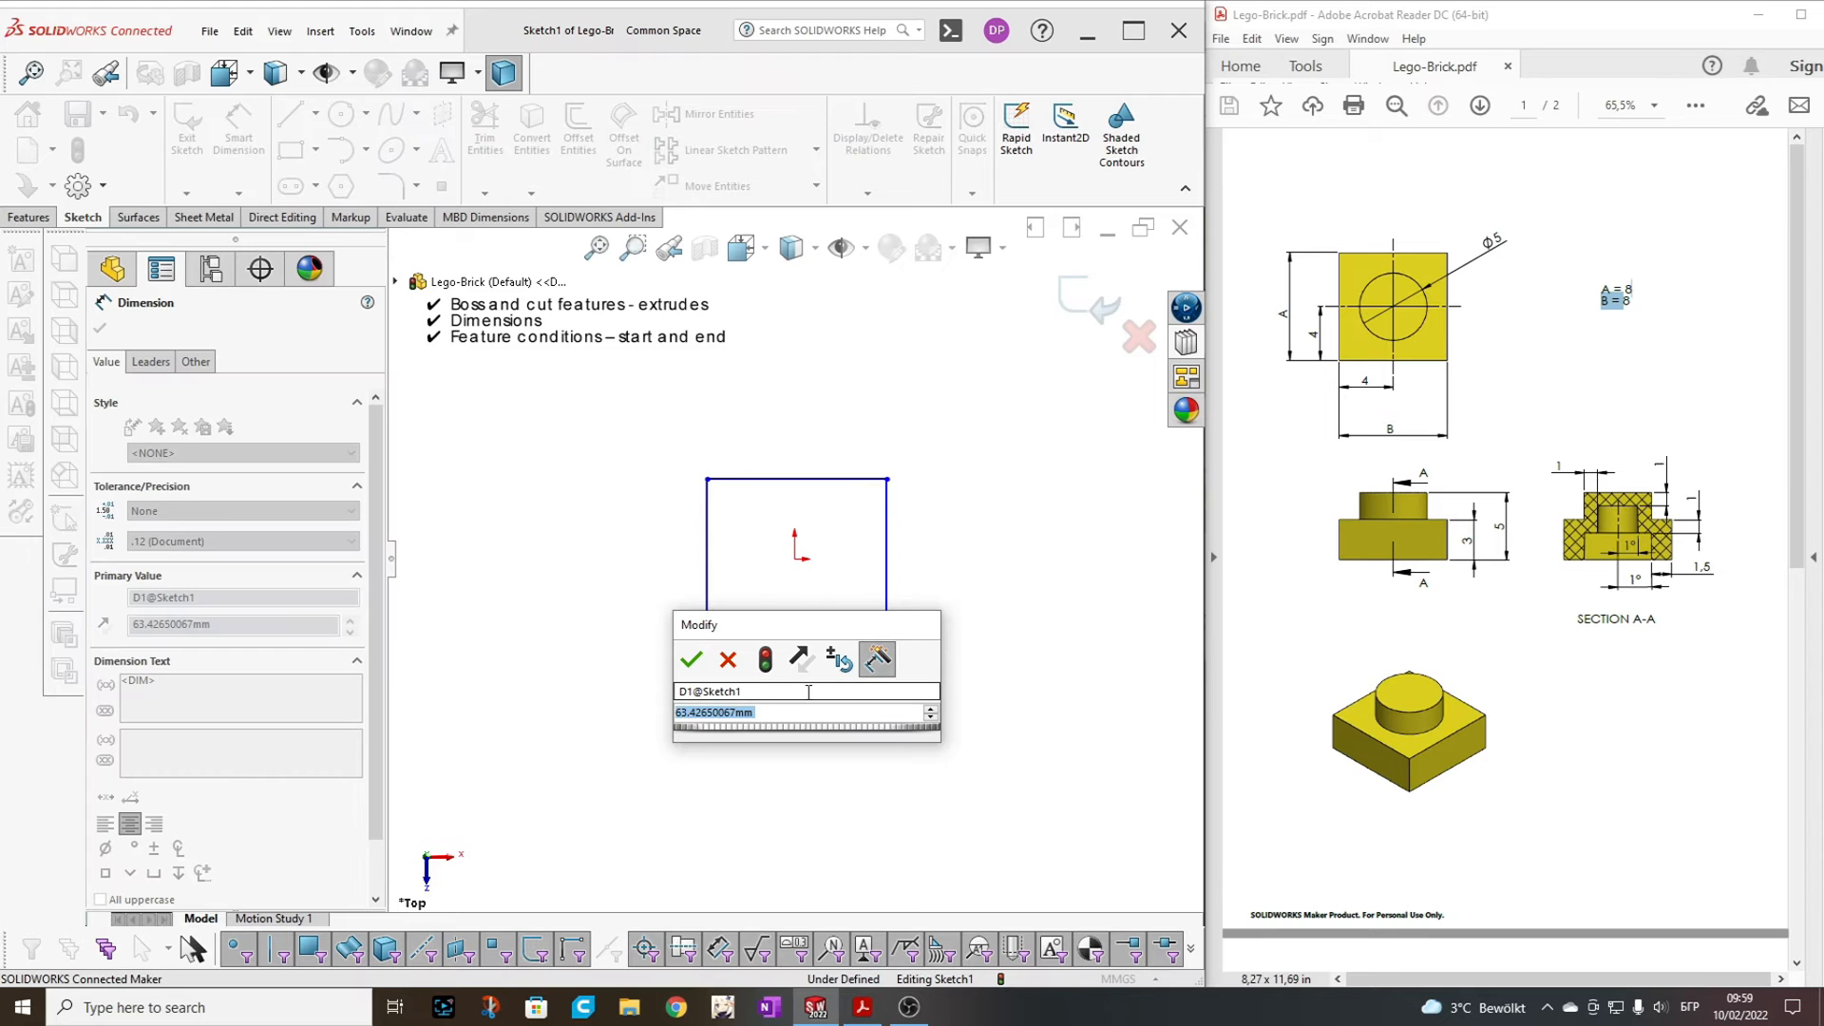
pyautogui.click(691, 659)
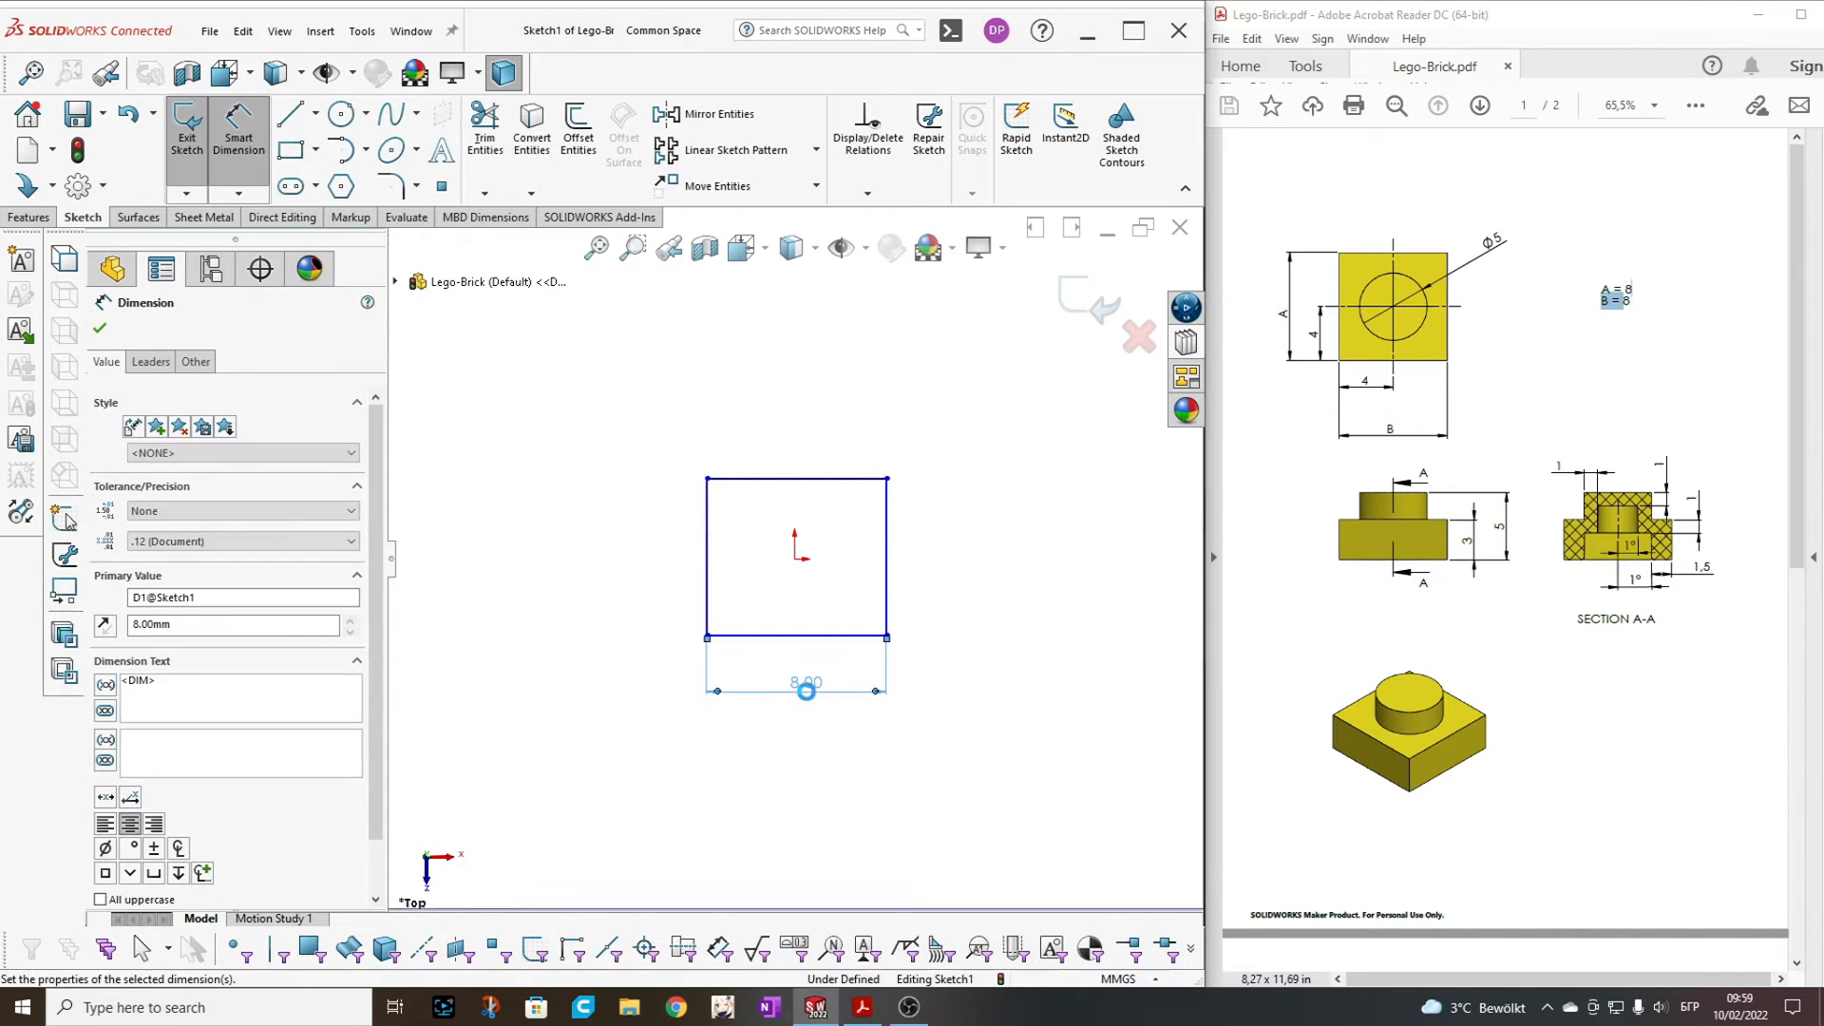
pyautogui.click(707, 558)
pyautogui.write('8')
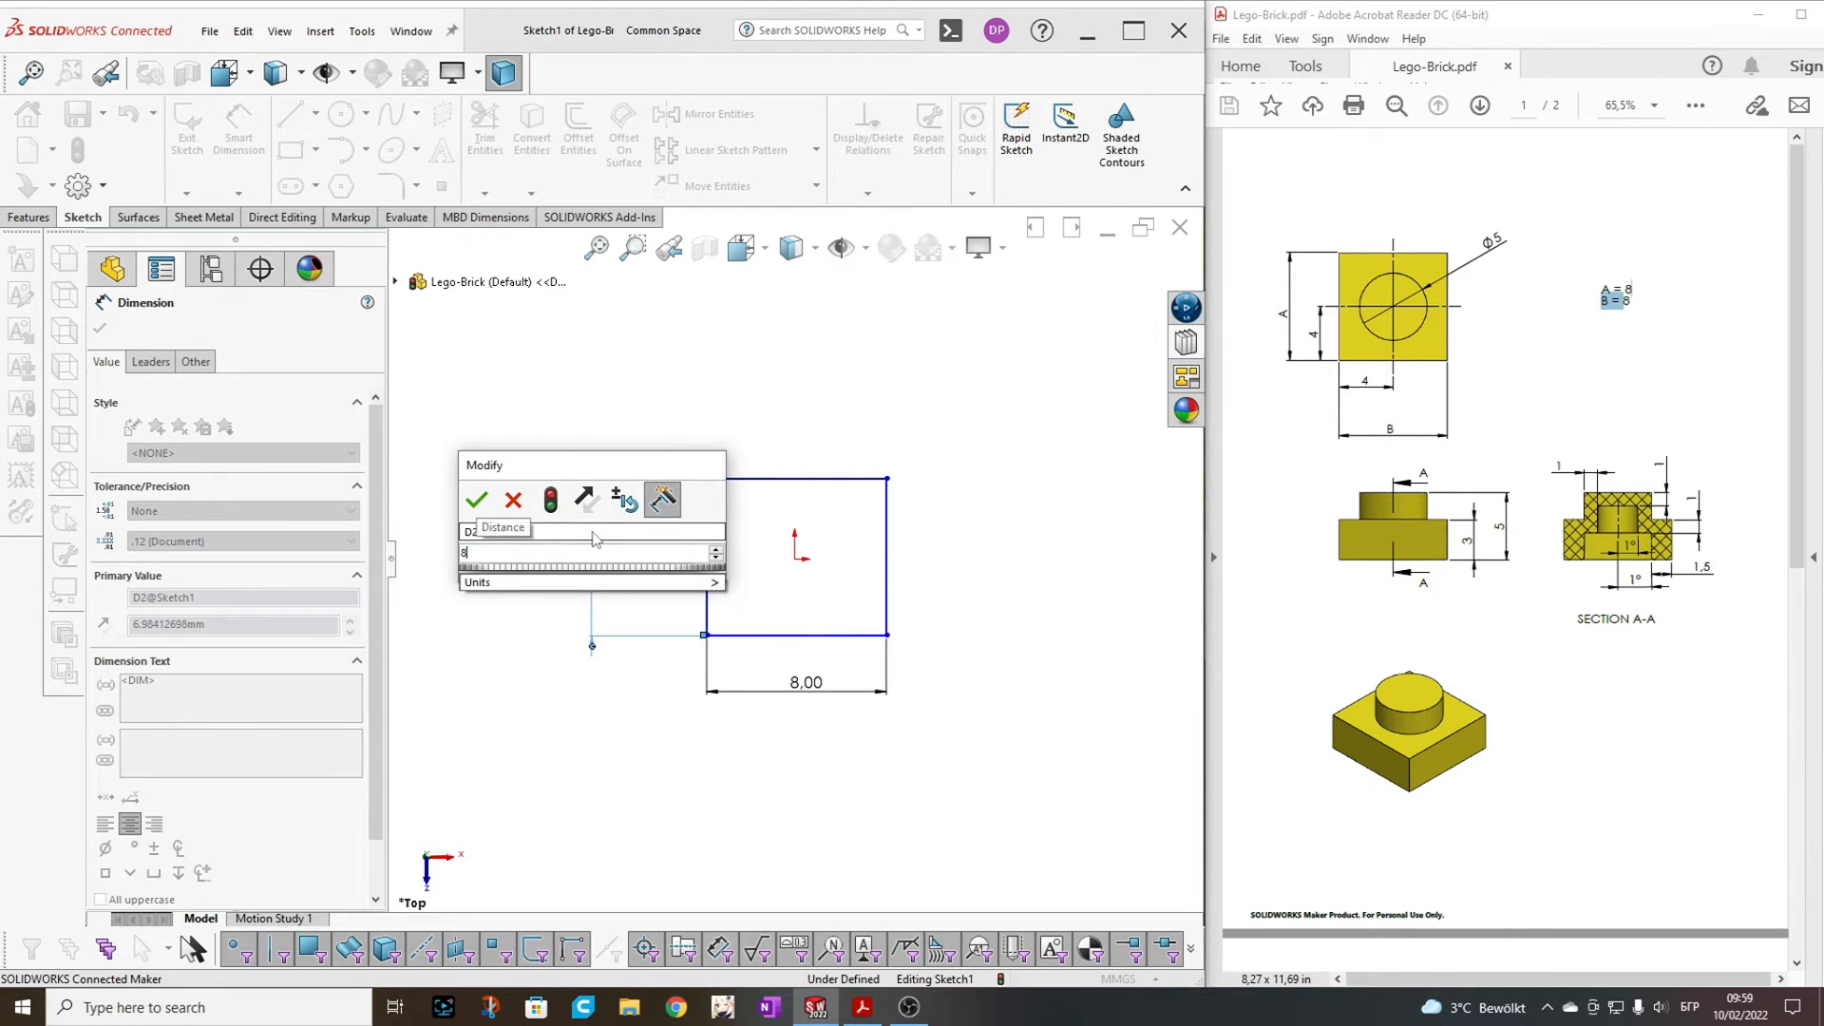
pyautogui.click(475, 500)
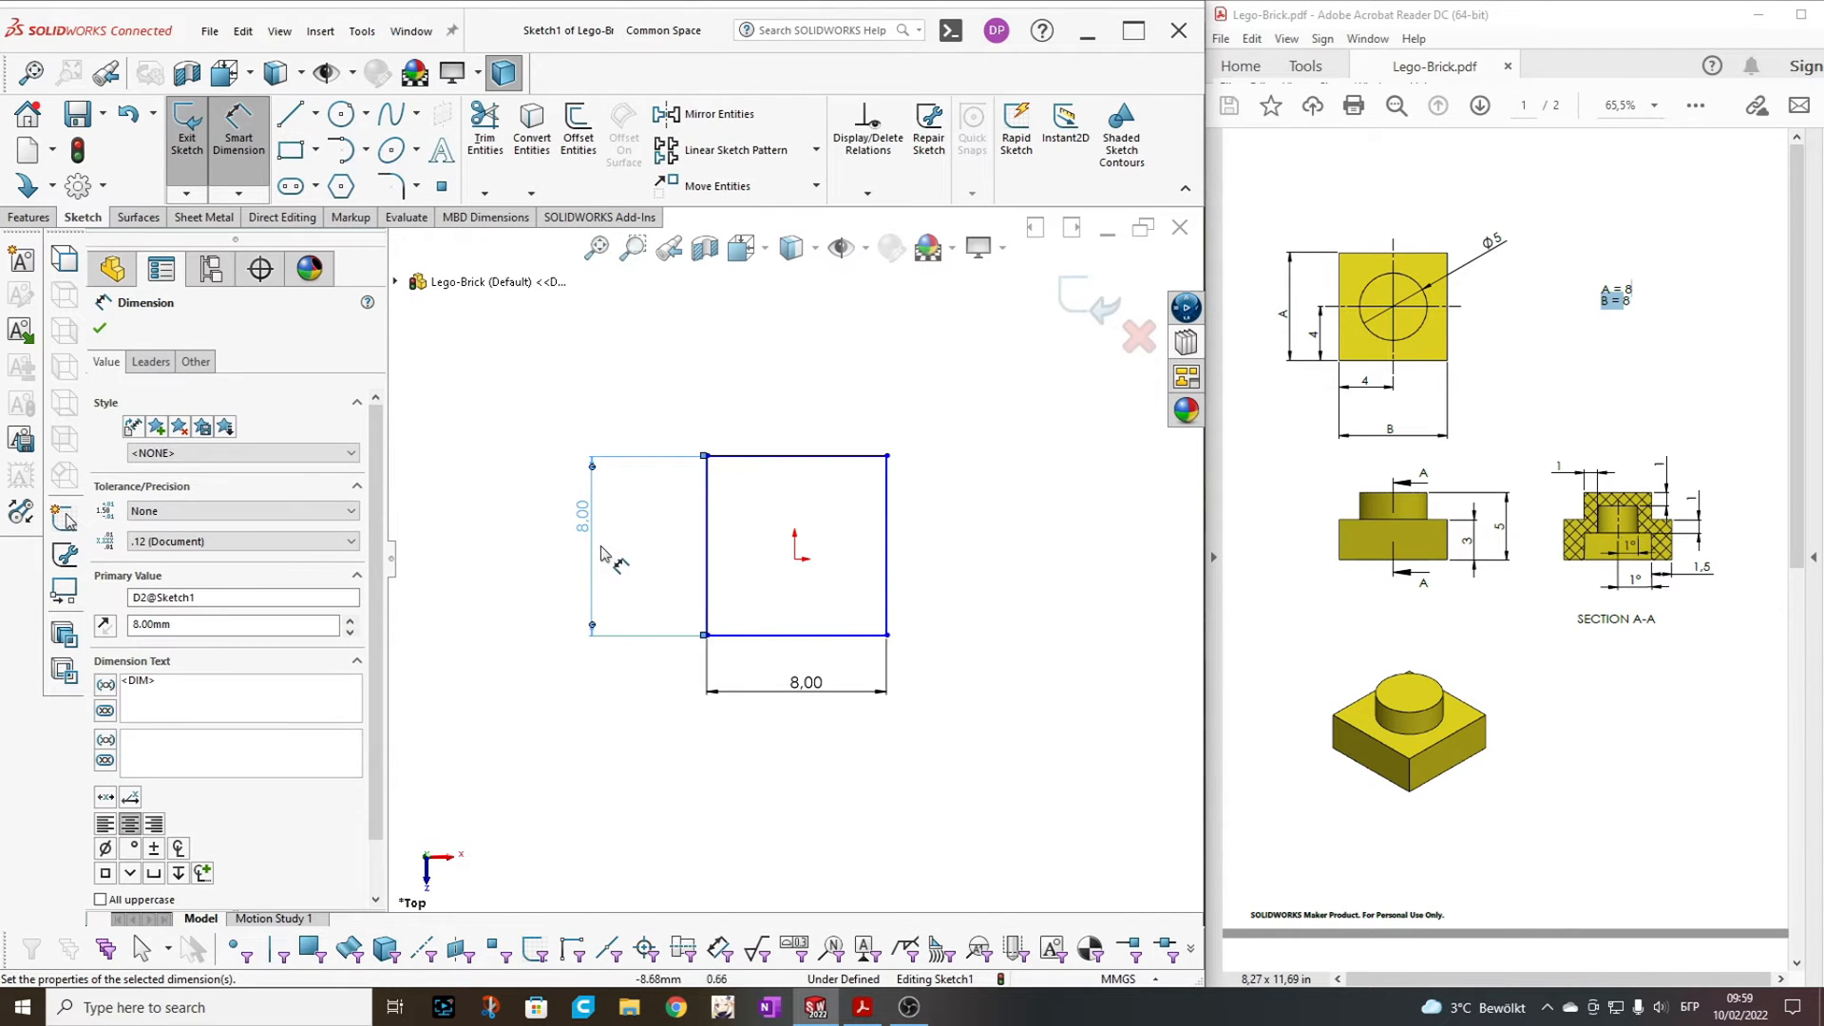
pyautogui.moveTo(836, 511)
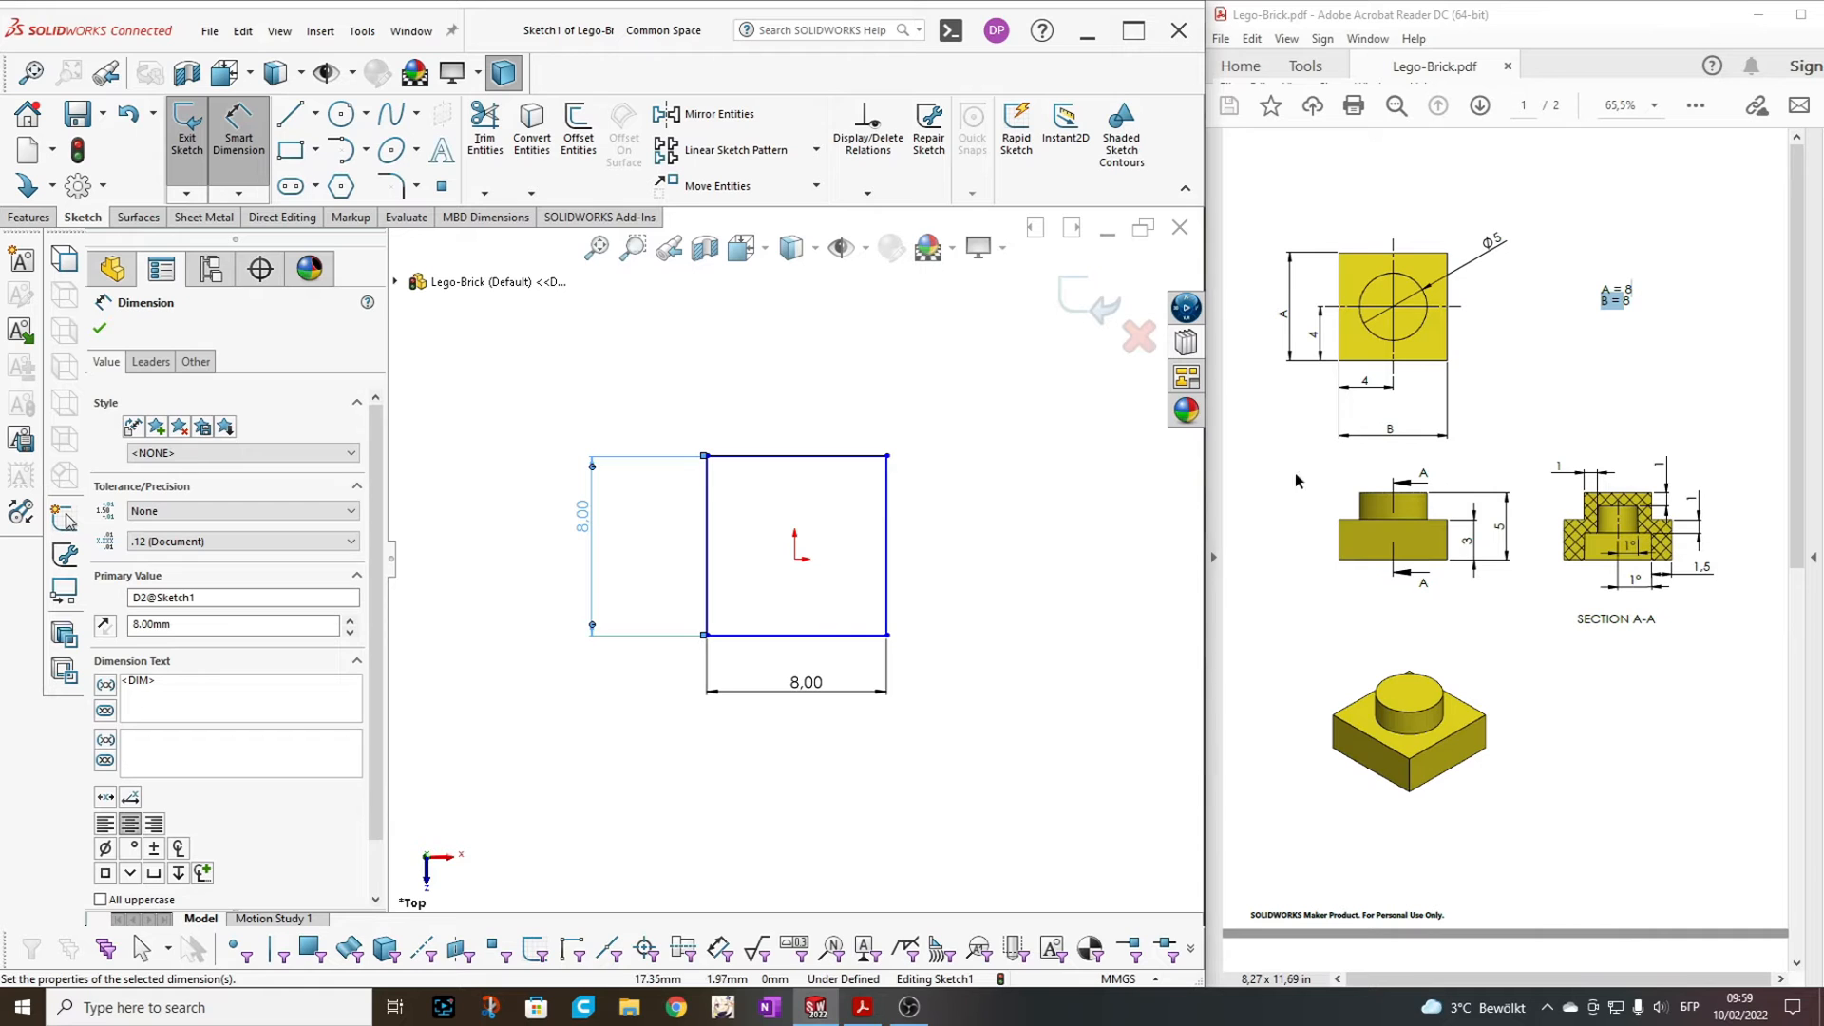
pyautogui.moveTo(1406, 361)
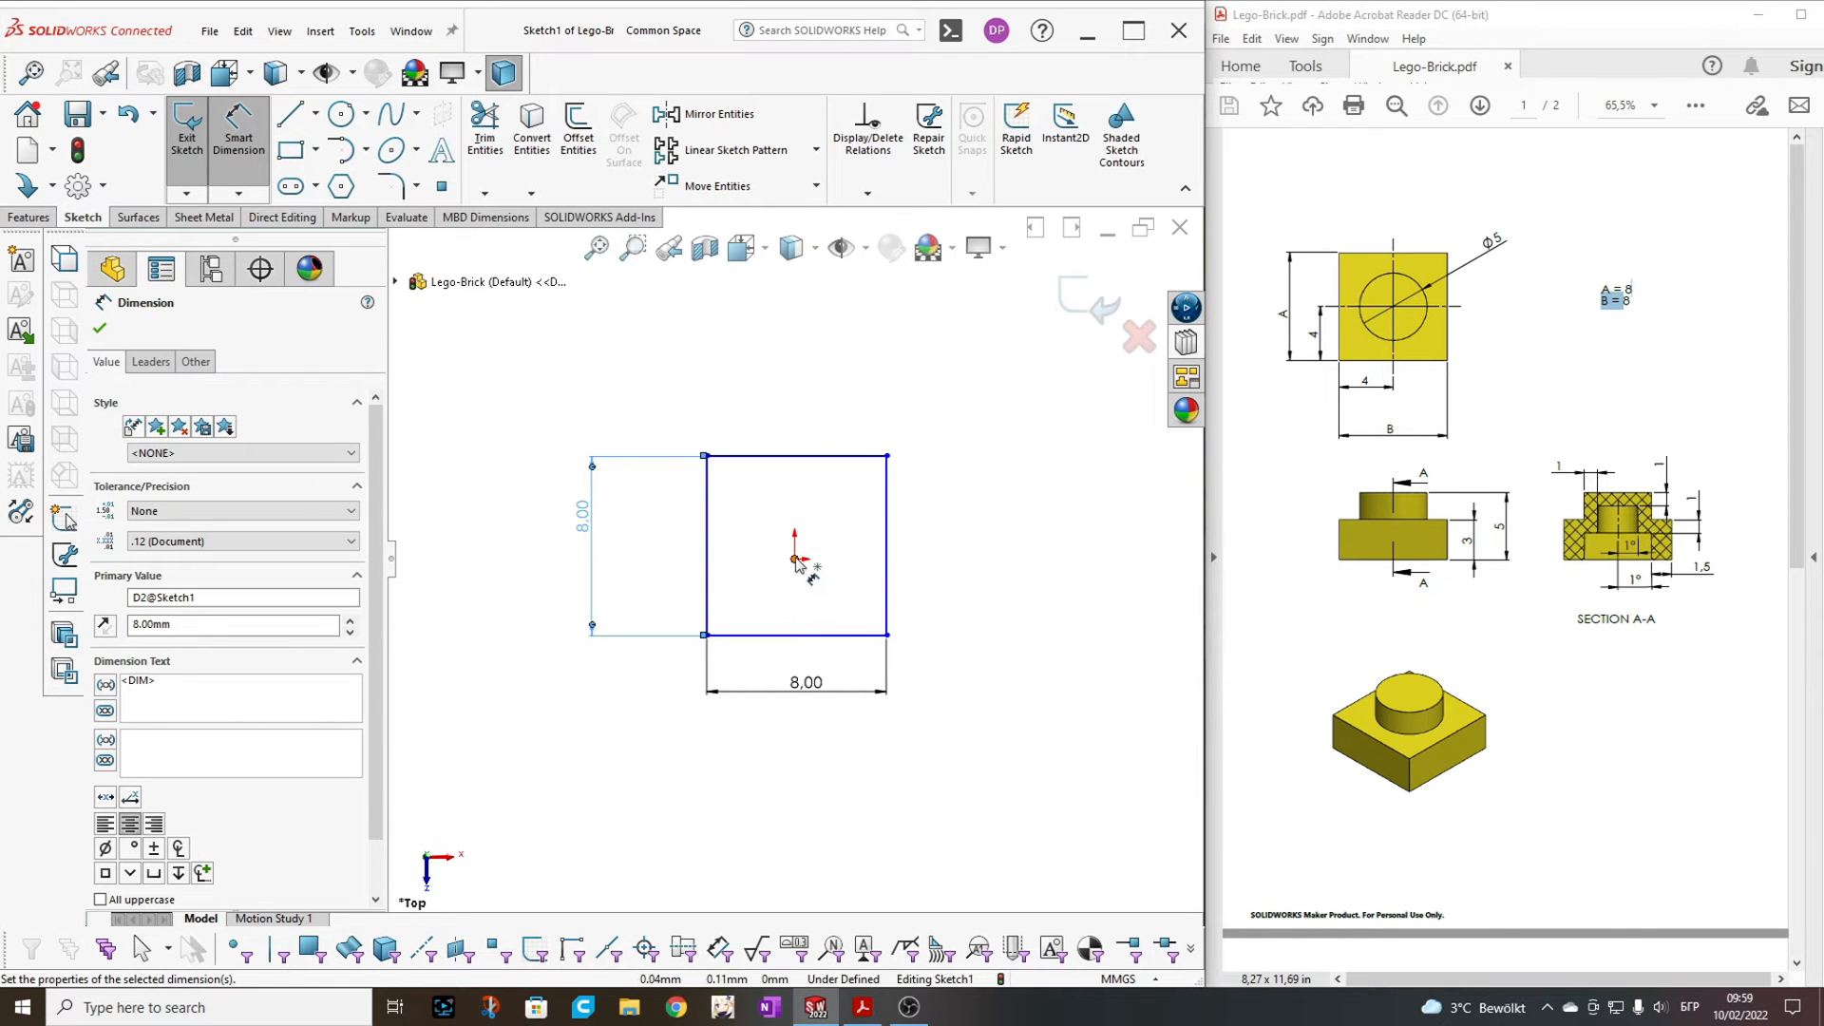
# Add two 4 mm offsets from the origin to fully define the square
pyautogui.click(707, 543)
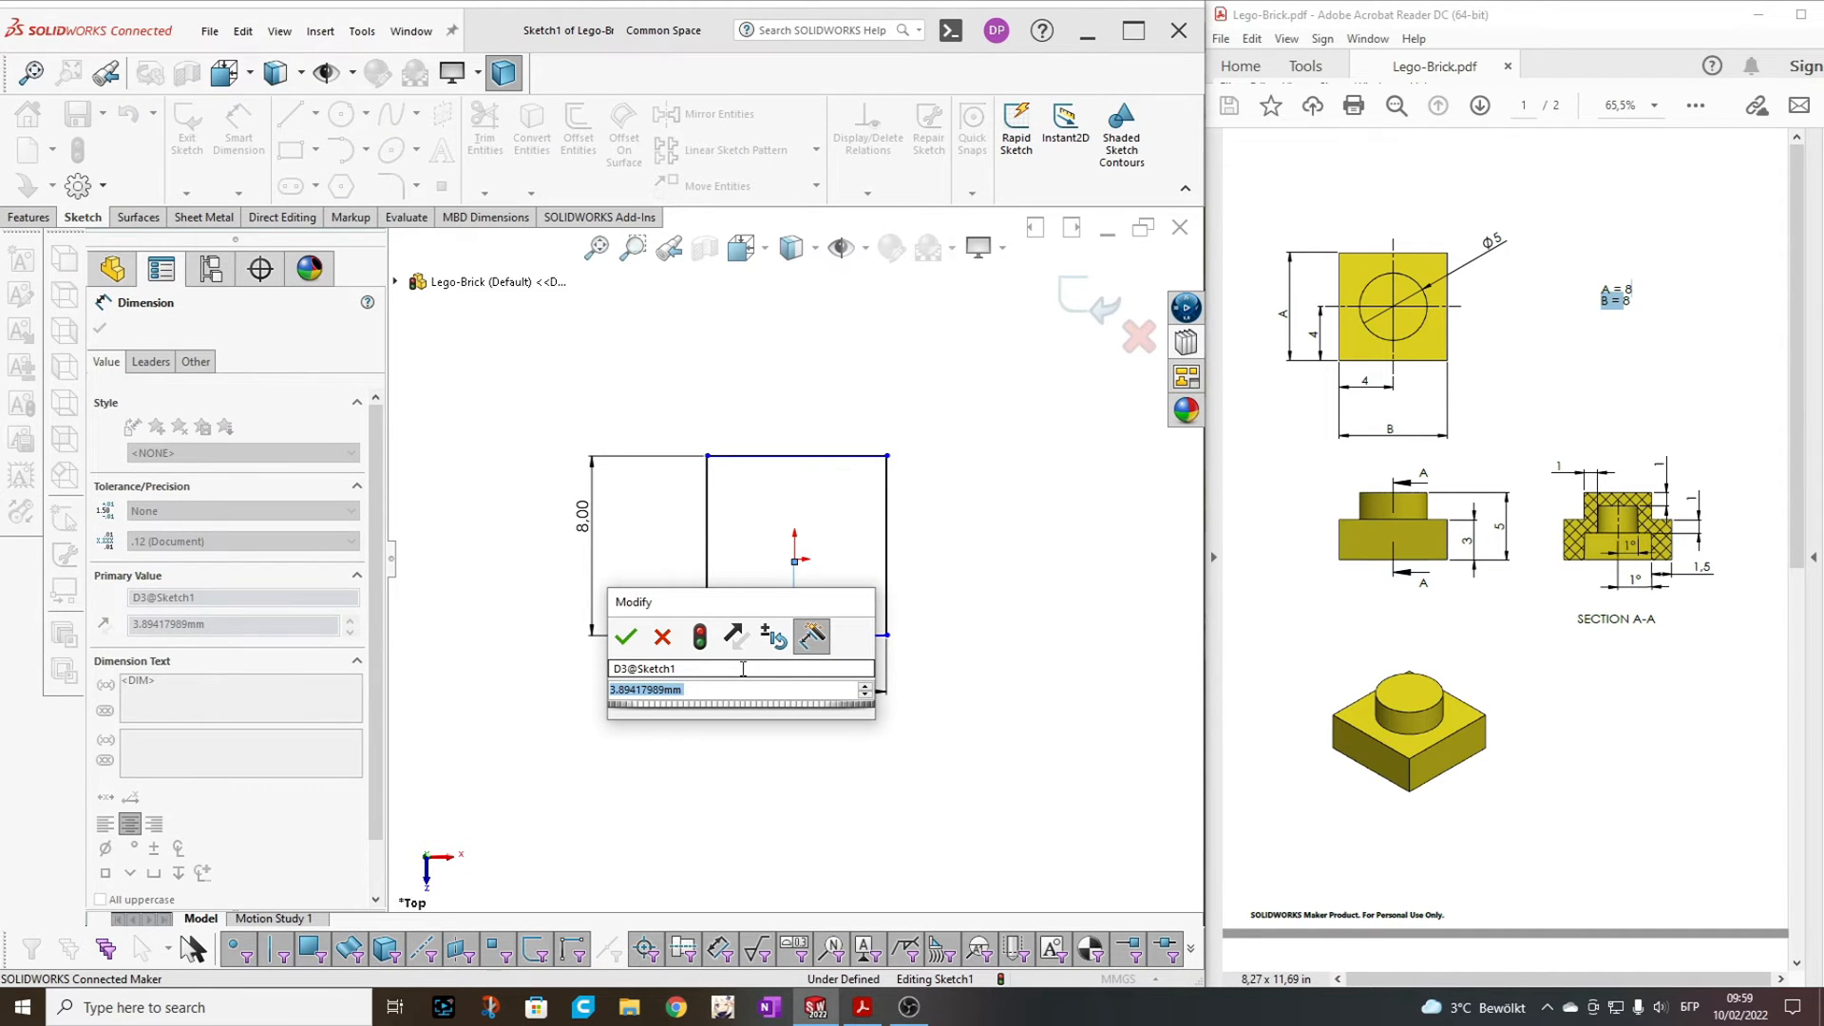
pyautogui.click(625, 637)
pyautogui.write('4')
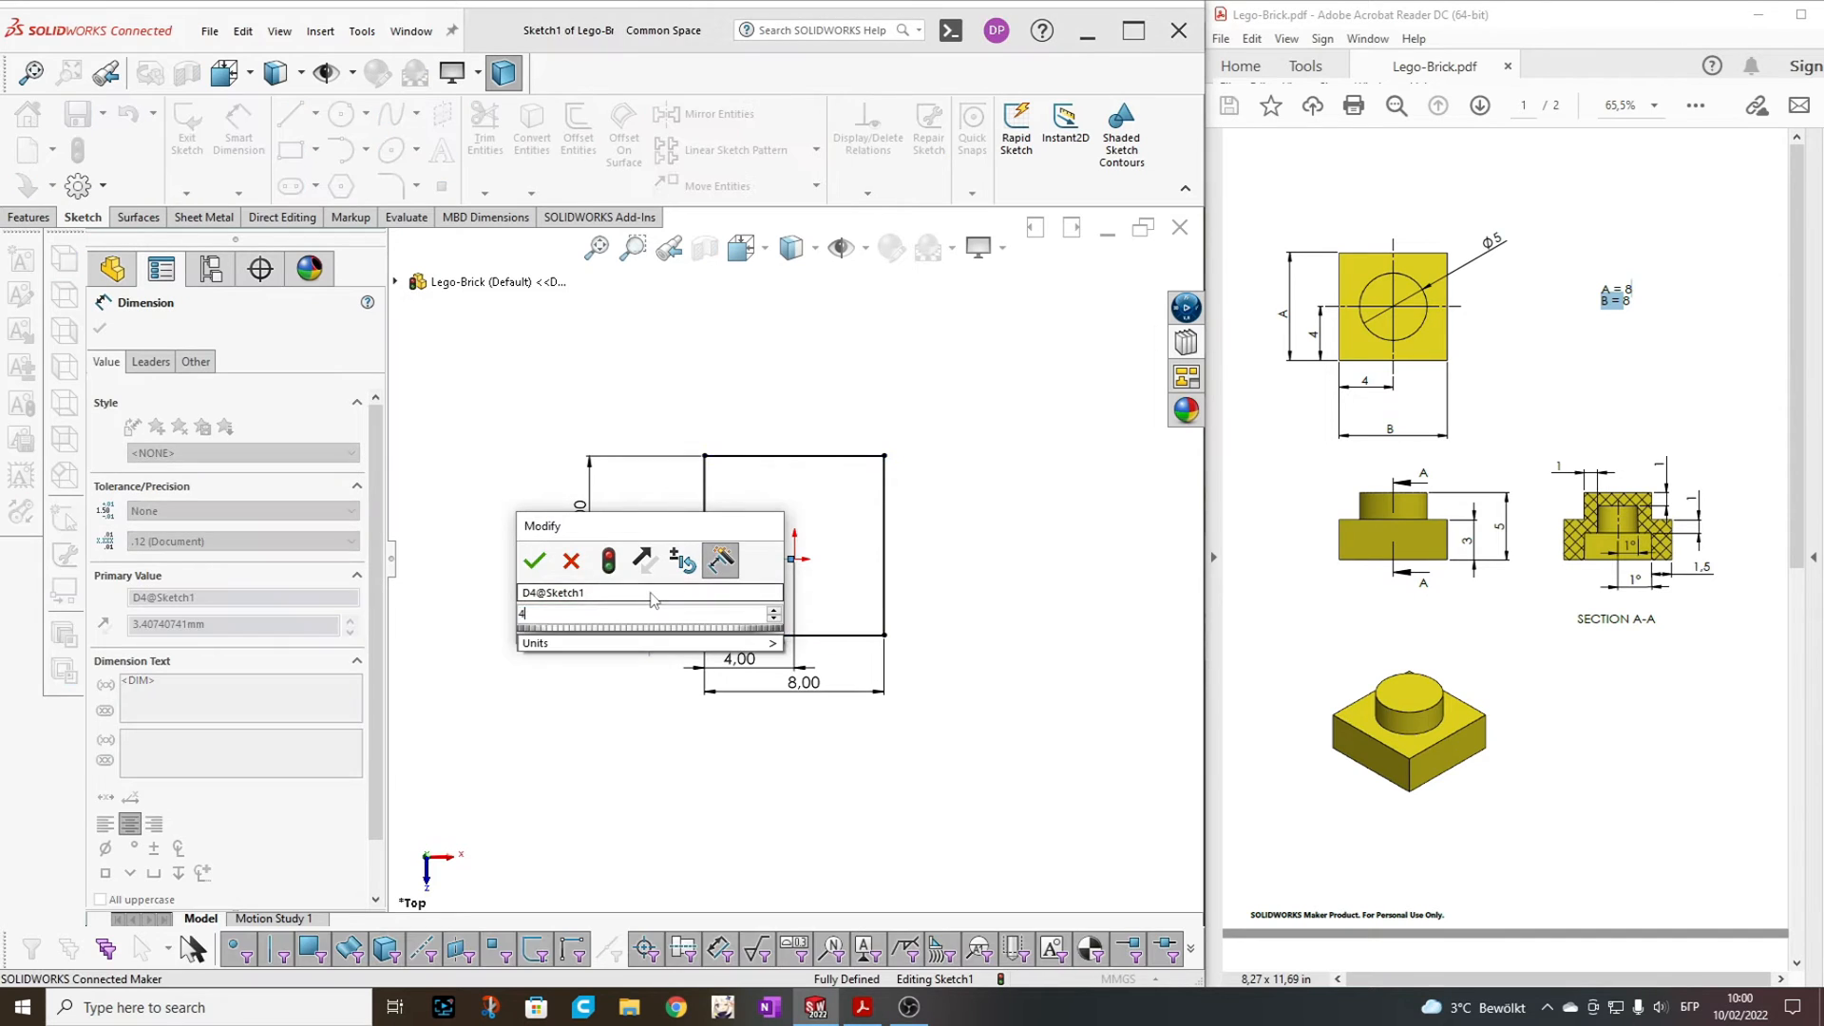
pyautogui.click(534, 560)
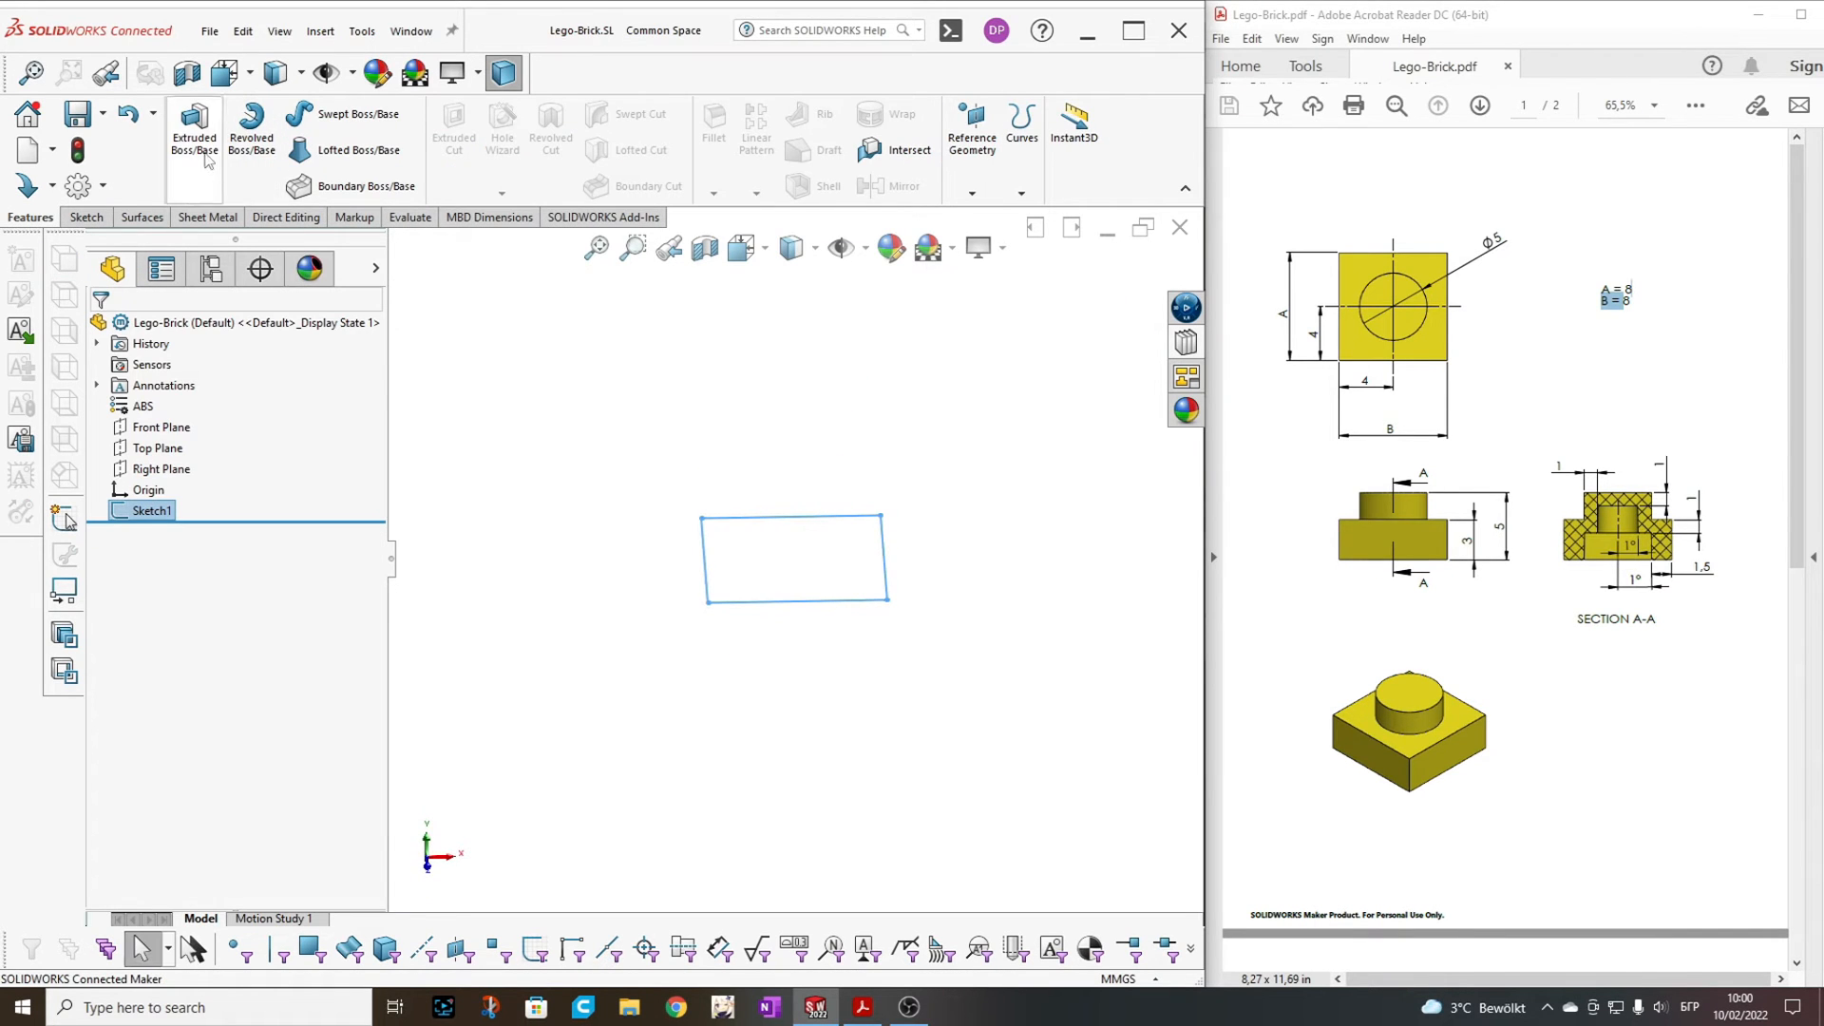
# Begin a Boss-Extrude of the square with its start set to Offset from the sketch
pyautogui.click(194, 124)
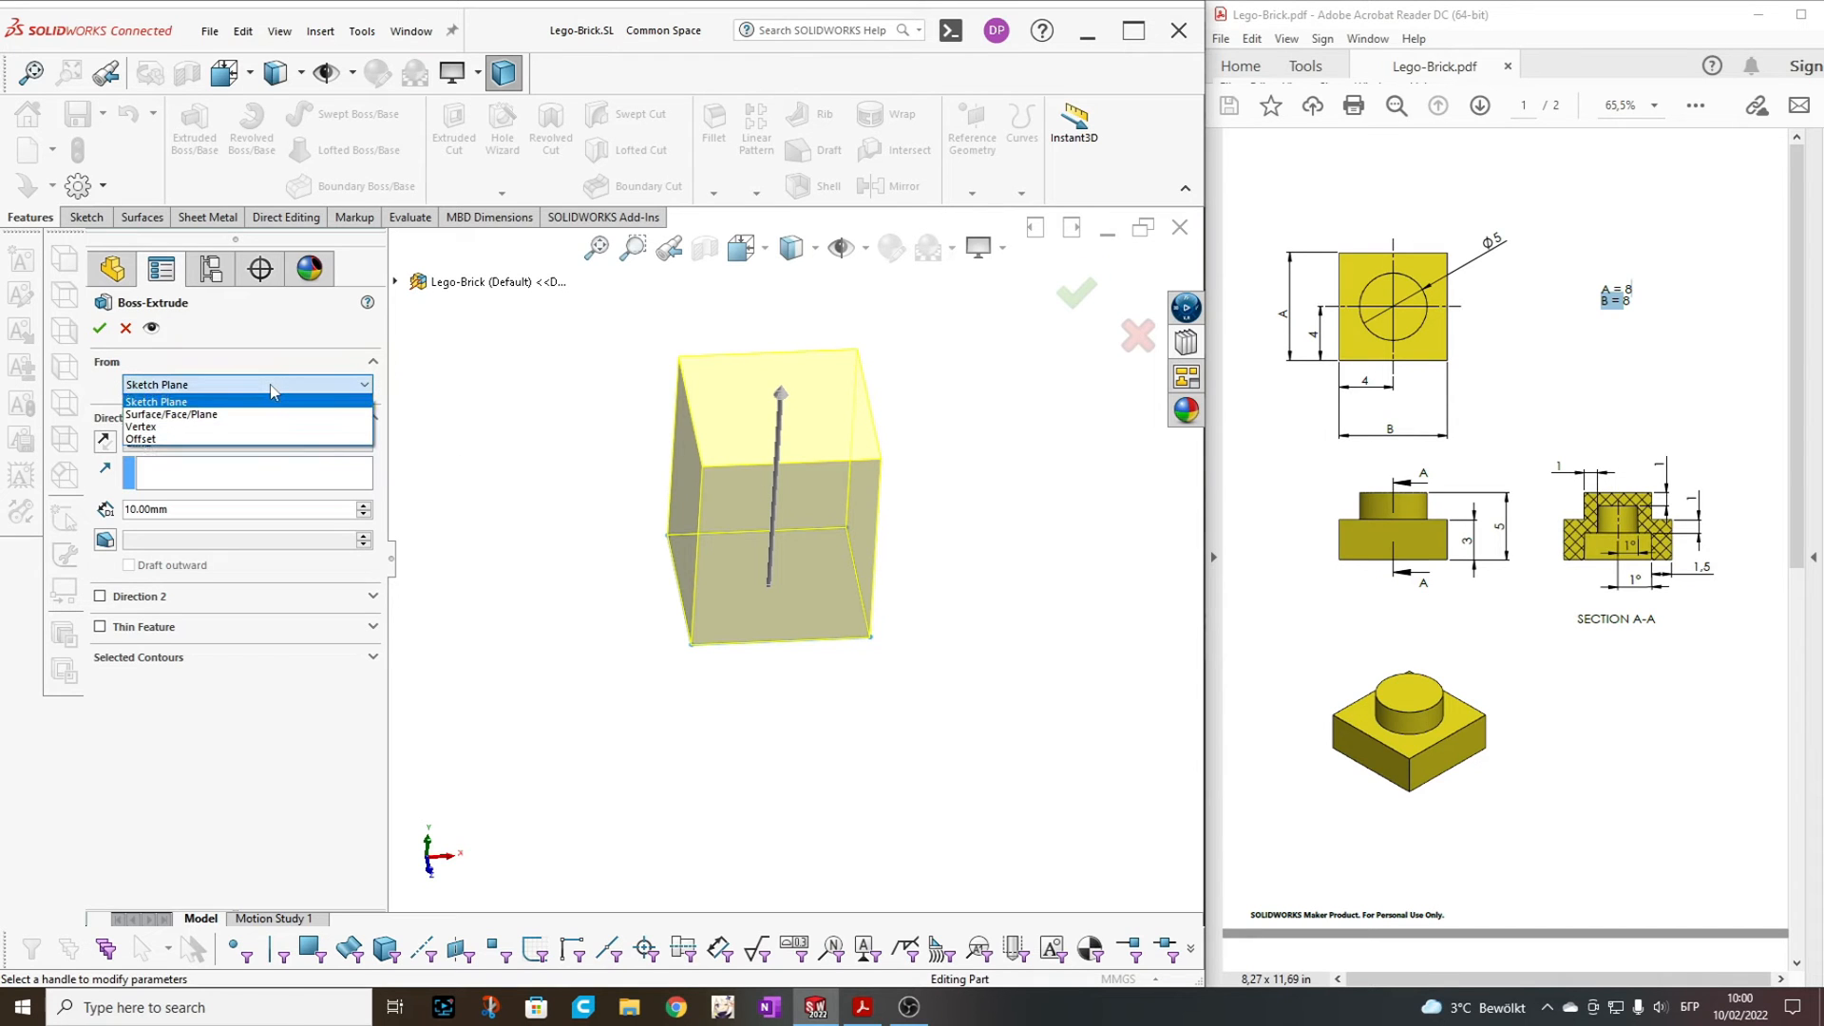
pyautogui.moveTo(171, 415)
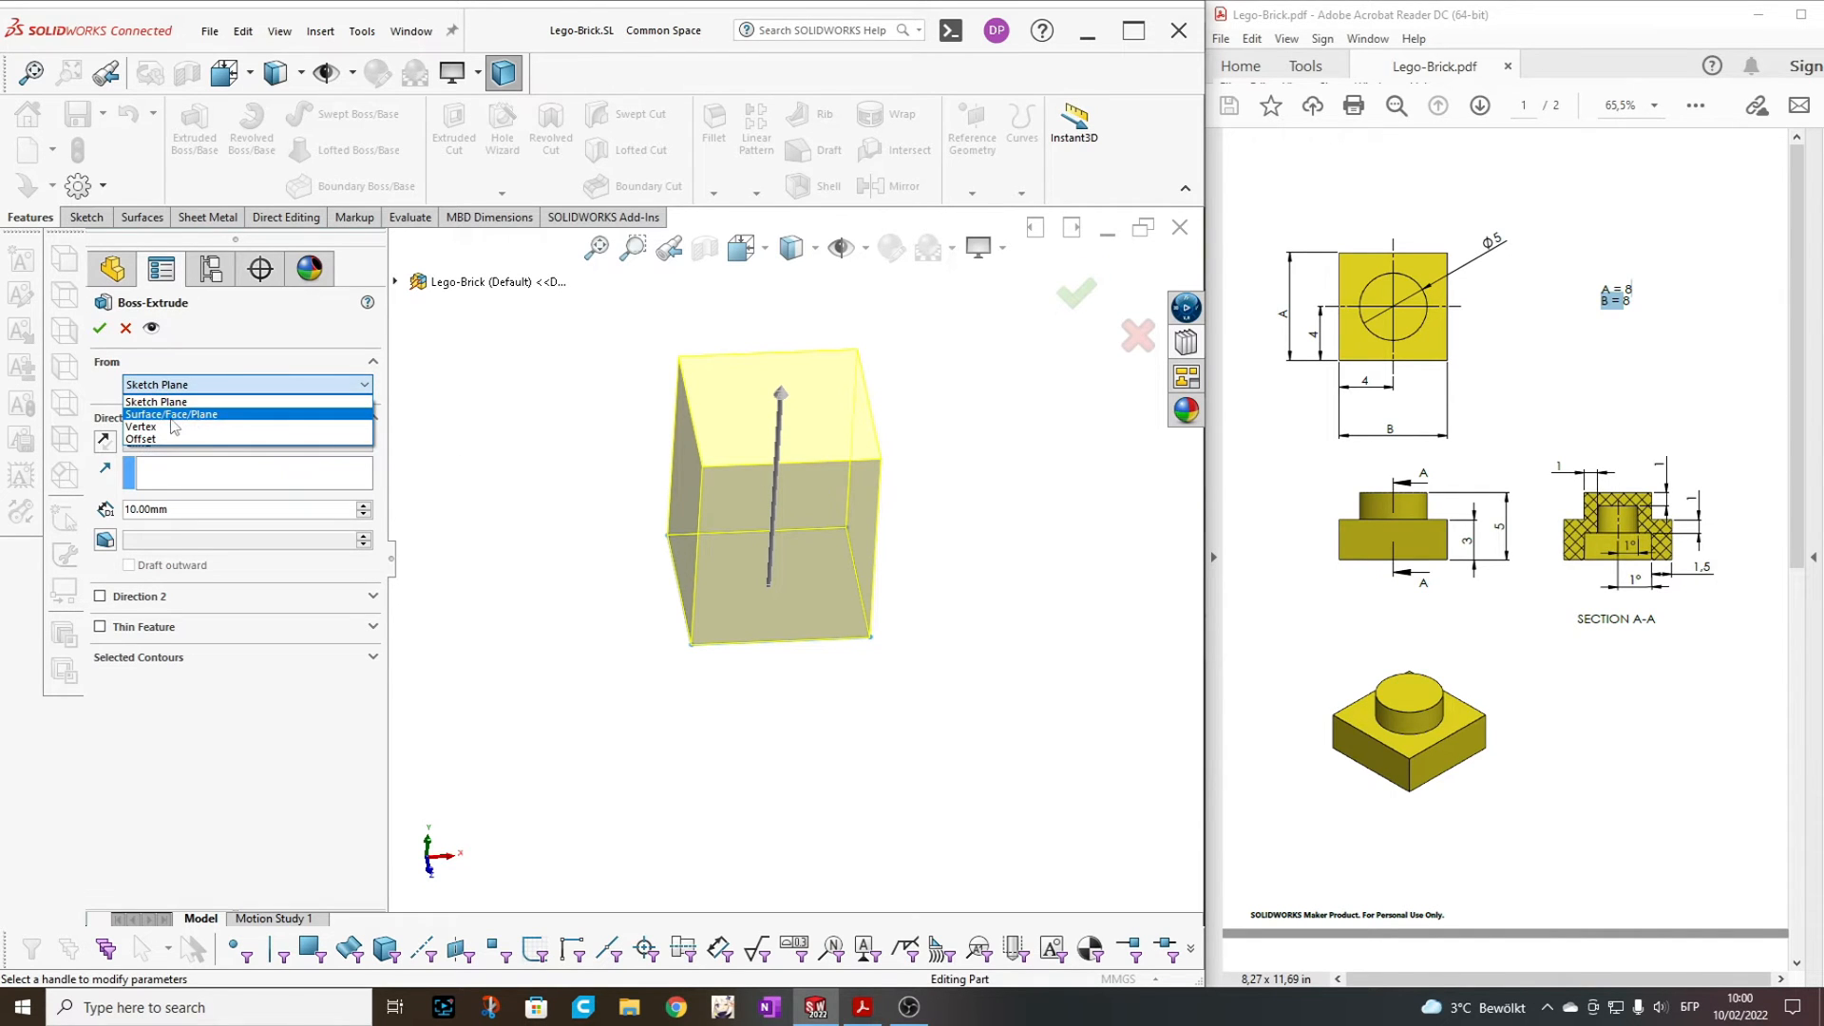
pyautogui.moveTo(139, 439)
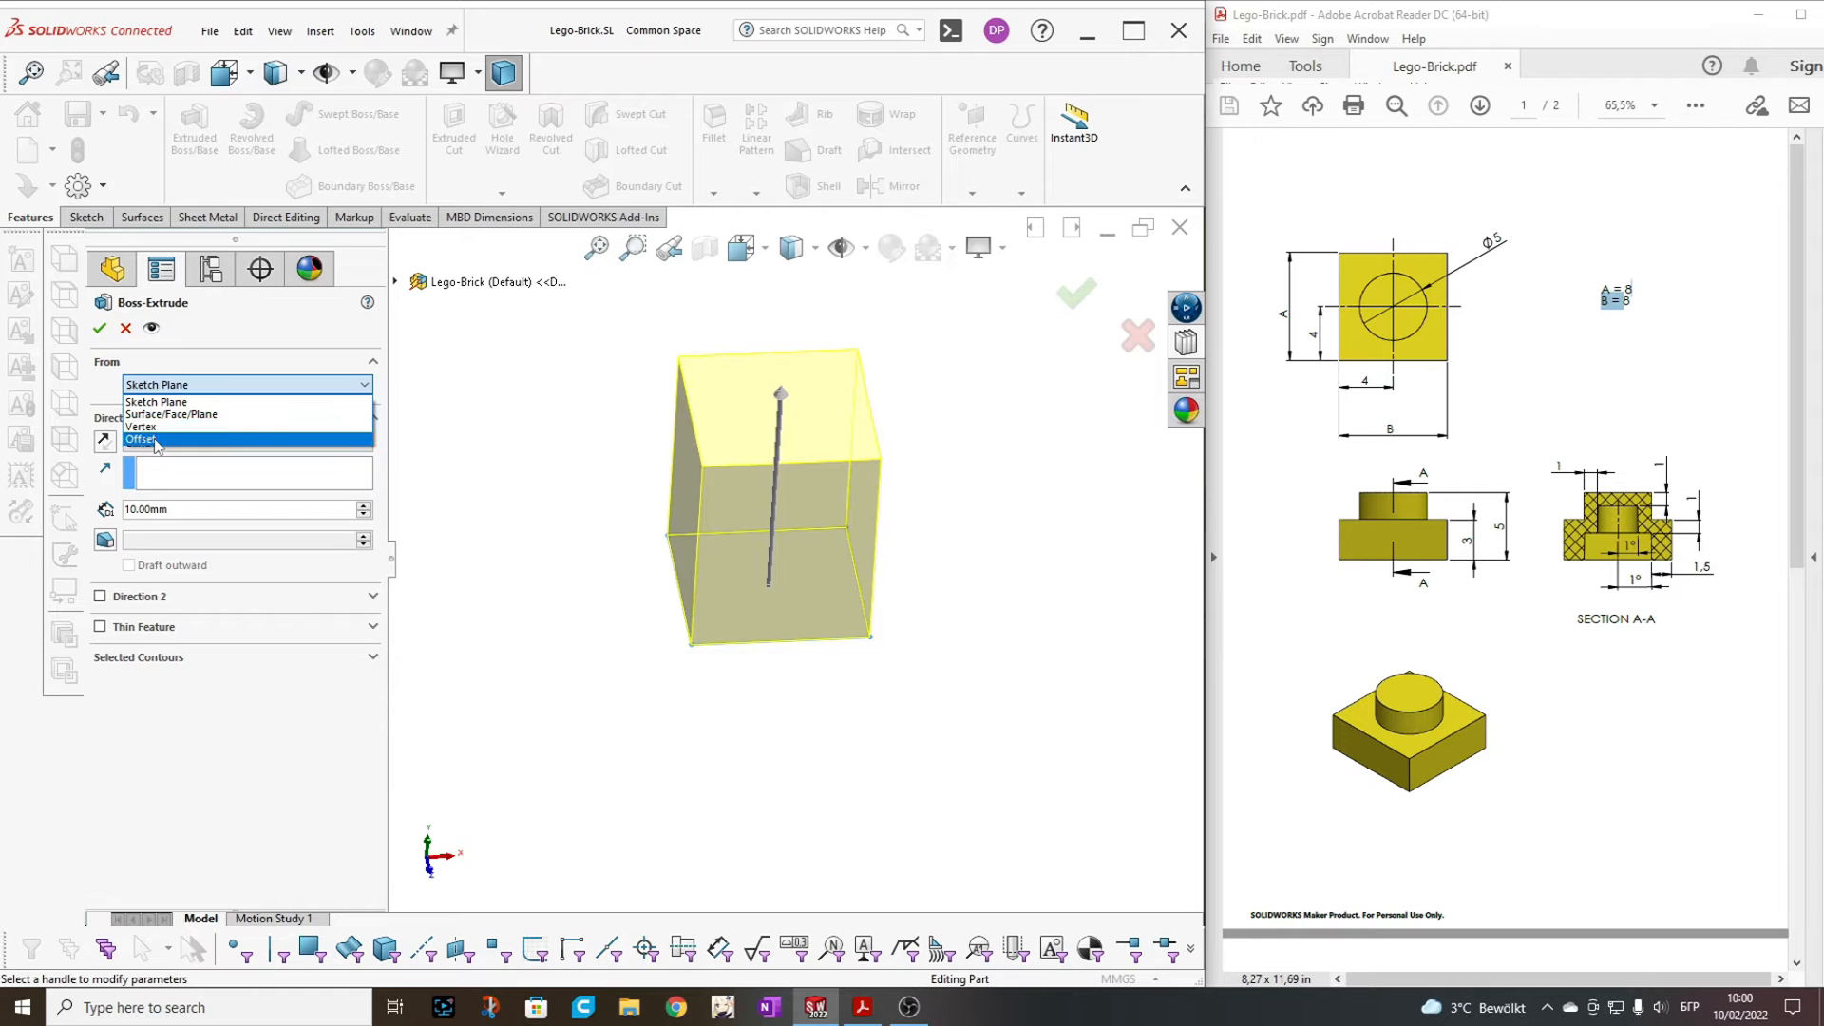
pyautogui.click(140, 437)
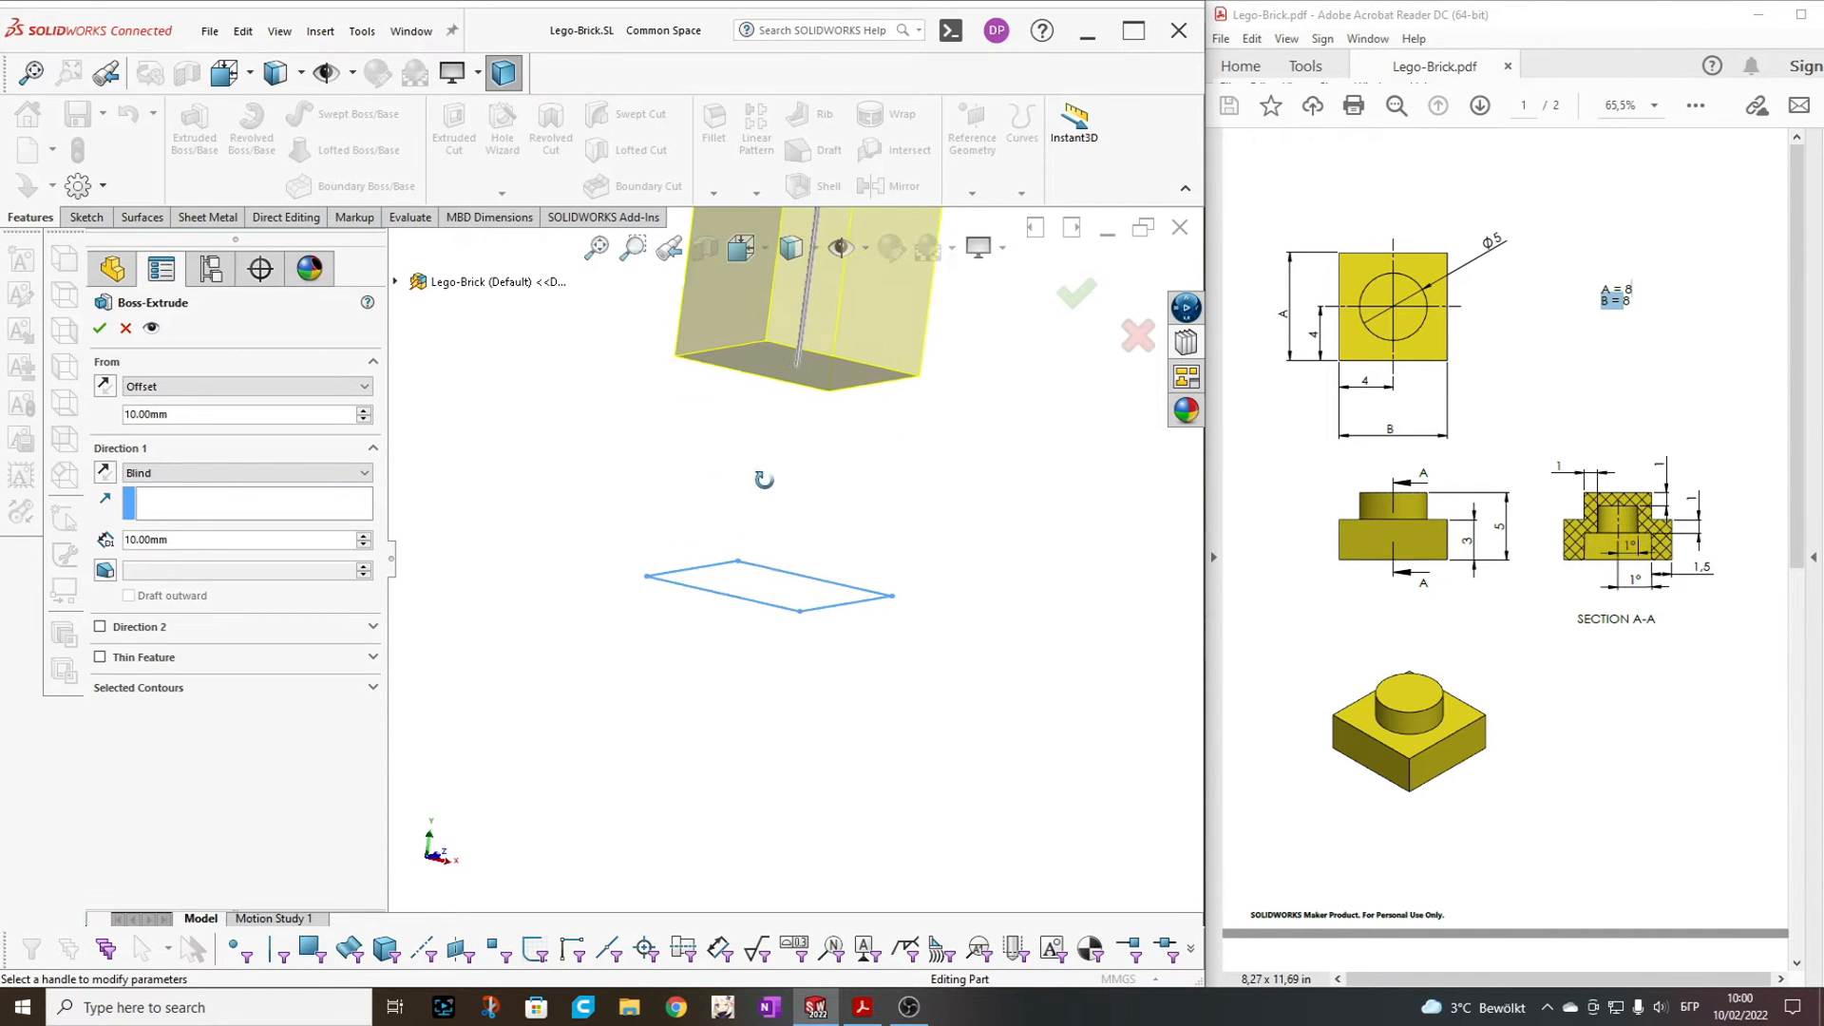
pyautogui.moveTo(764, 478); pyautogui.dragTo(669, 542)
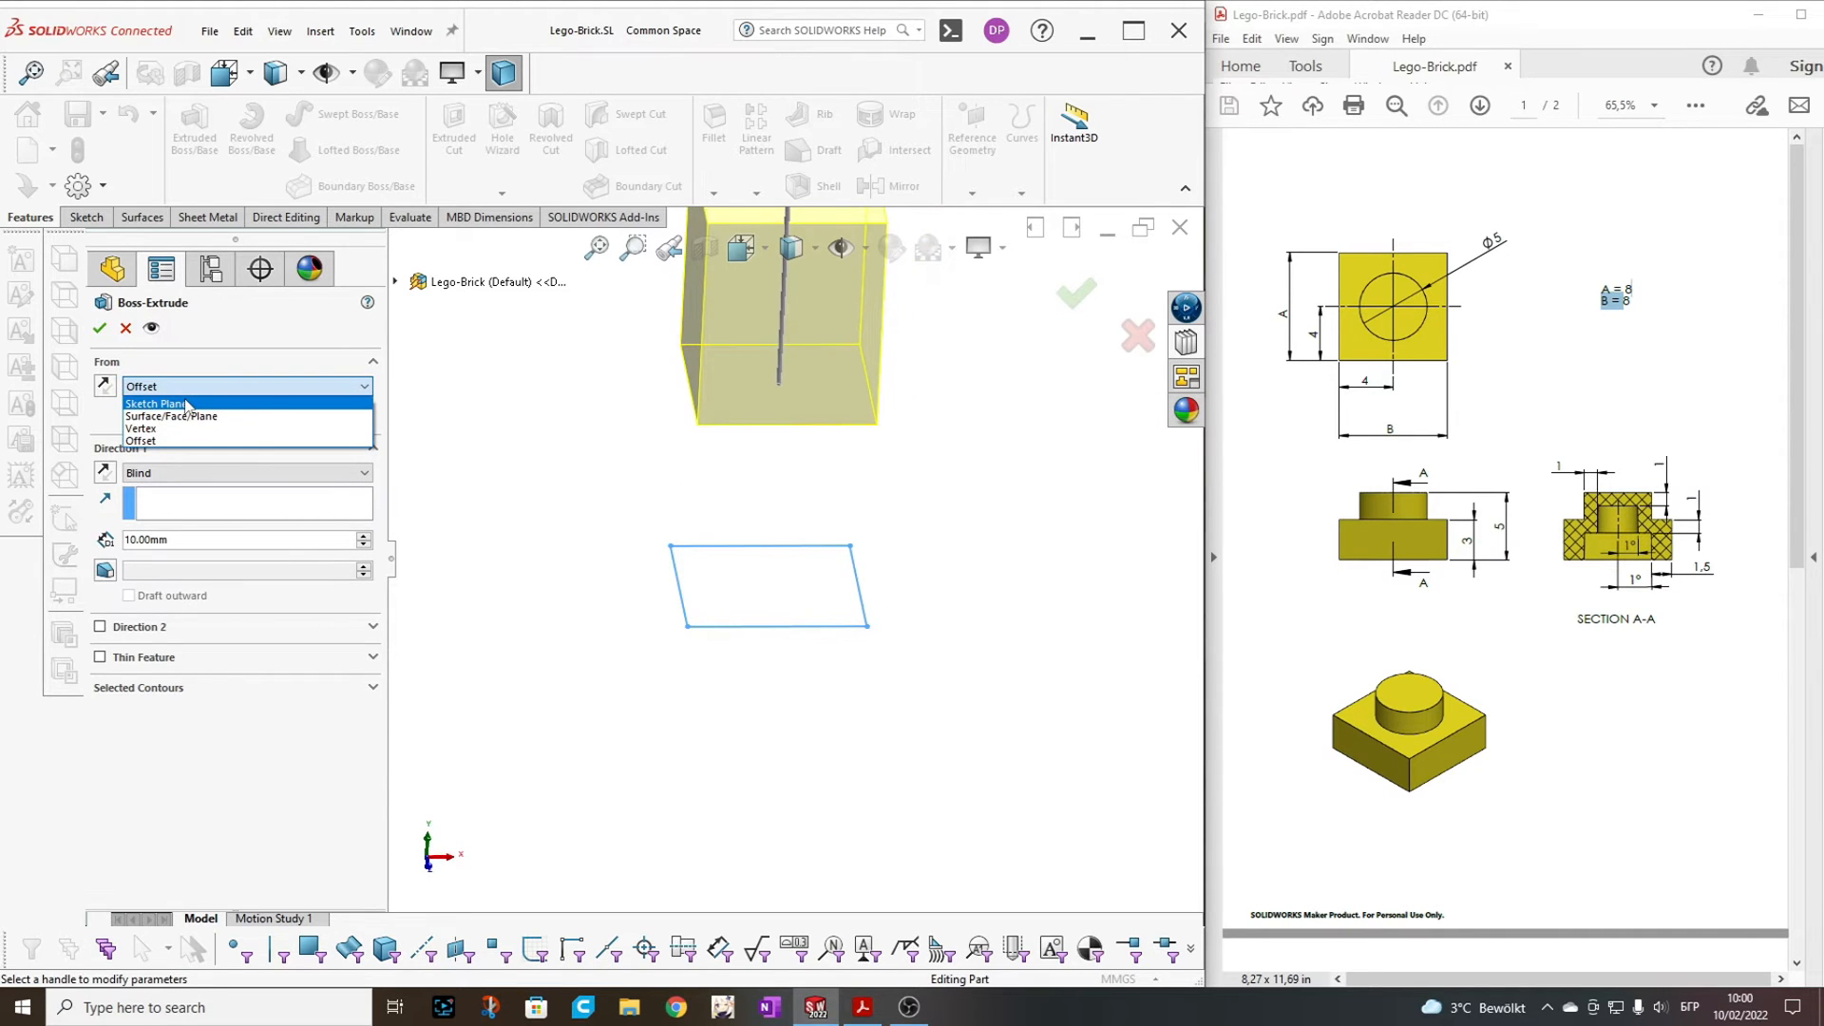
# Extrude the square Blind 3 mm from the sketch plane, direction reversed, creating Boss-Extrude1
pyautogui.click(152, 403)
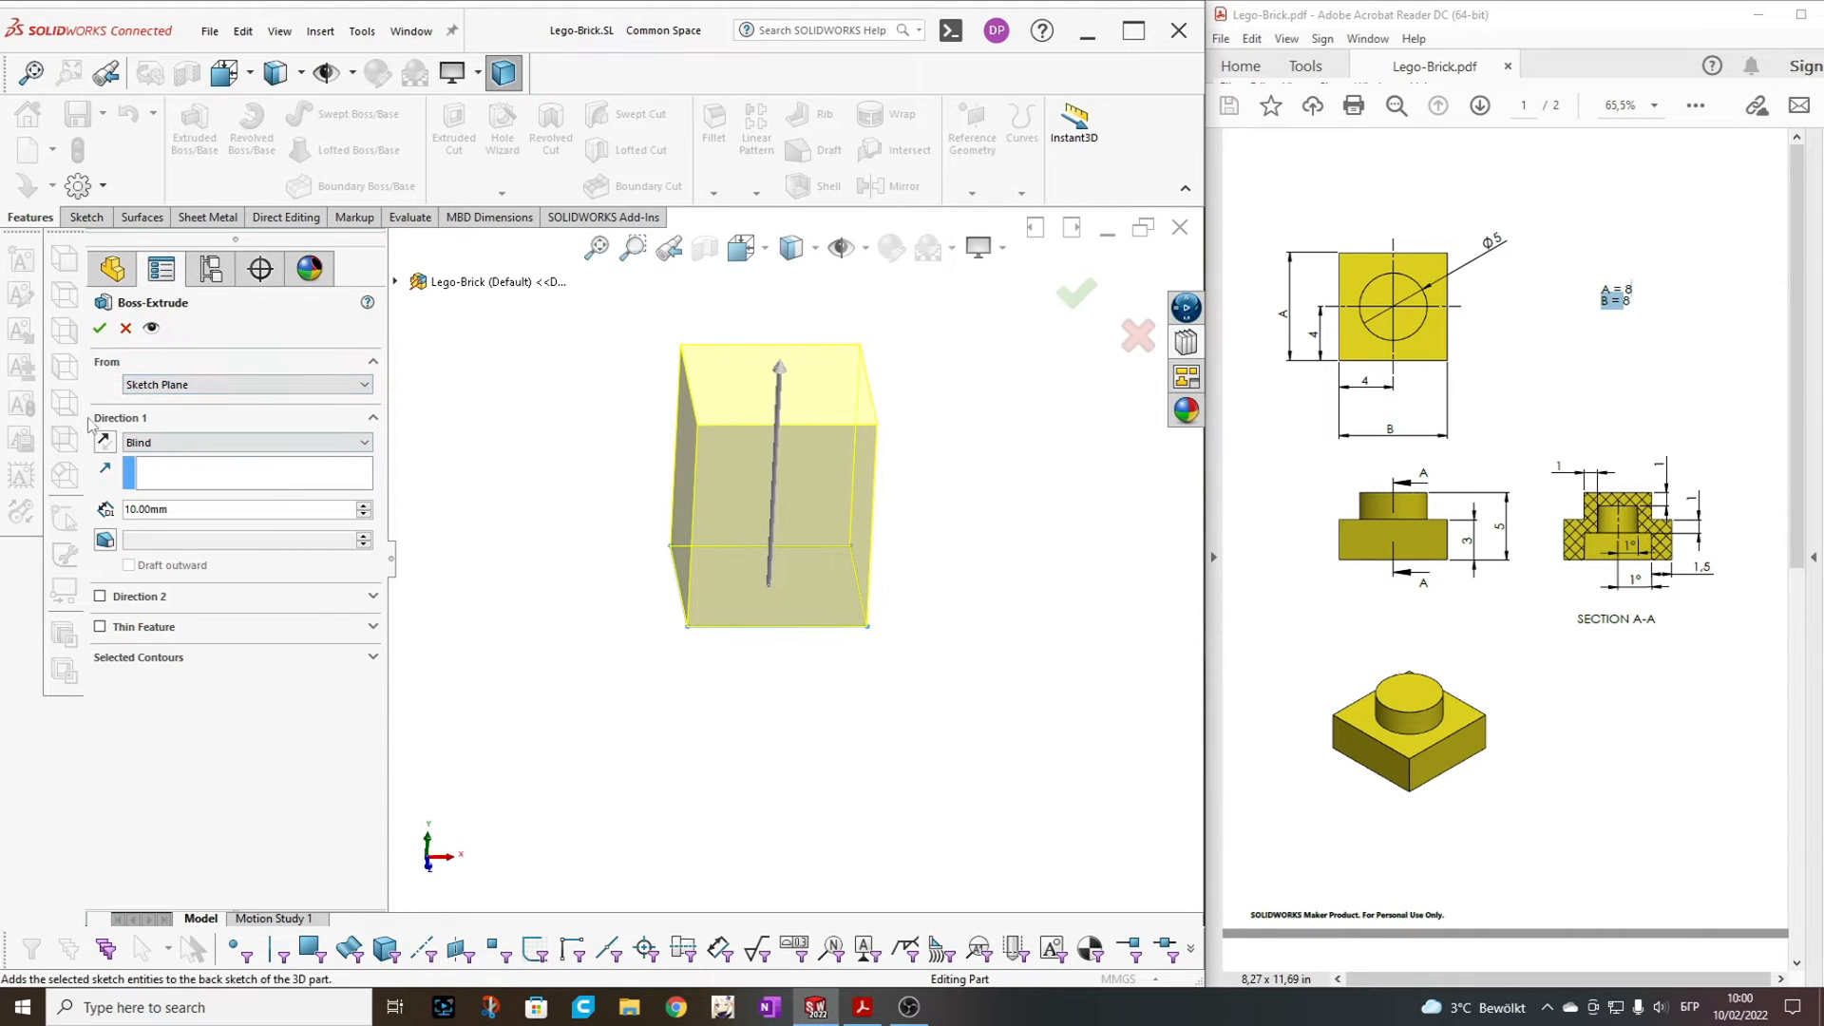
pyautogui.click(247, 443)
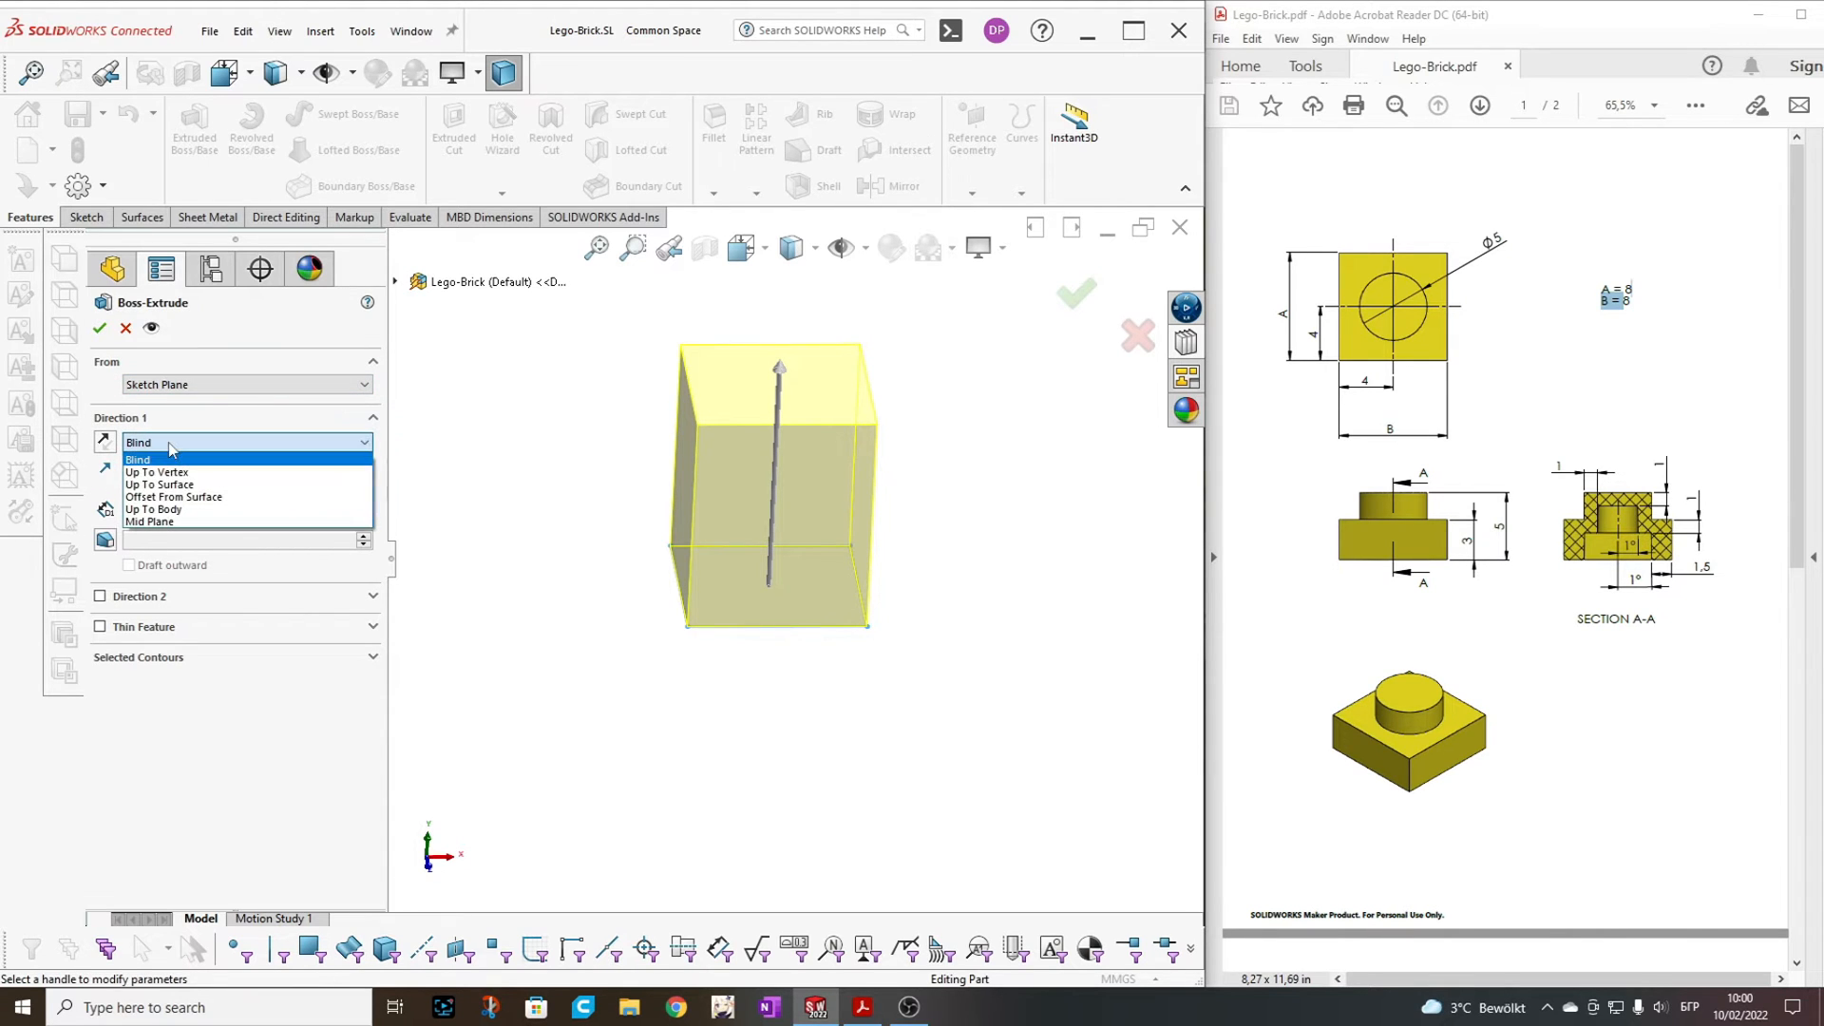
pyautogui.moveTo(162, 485)
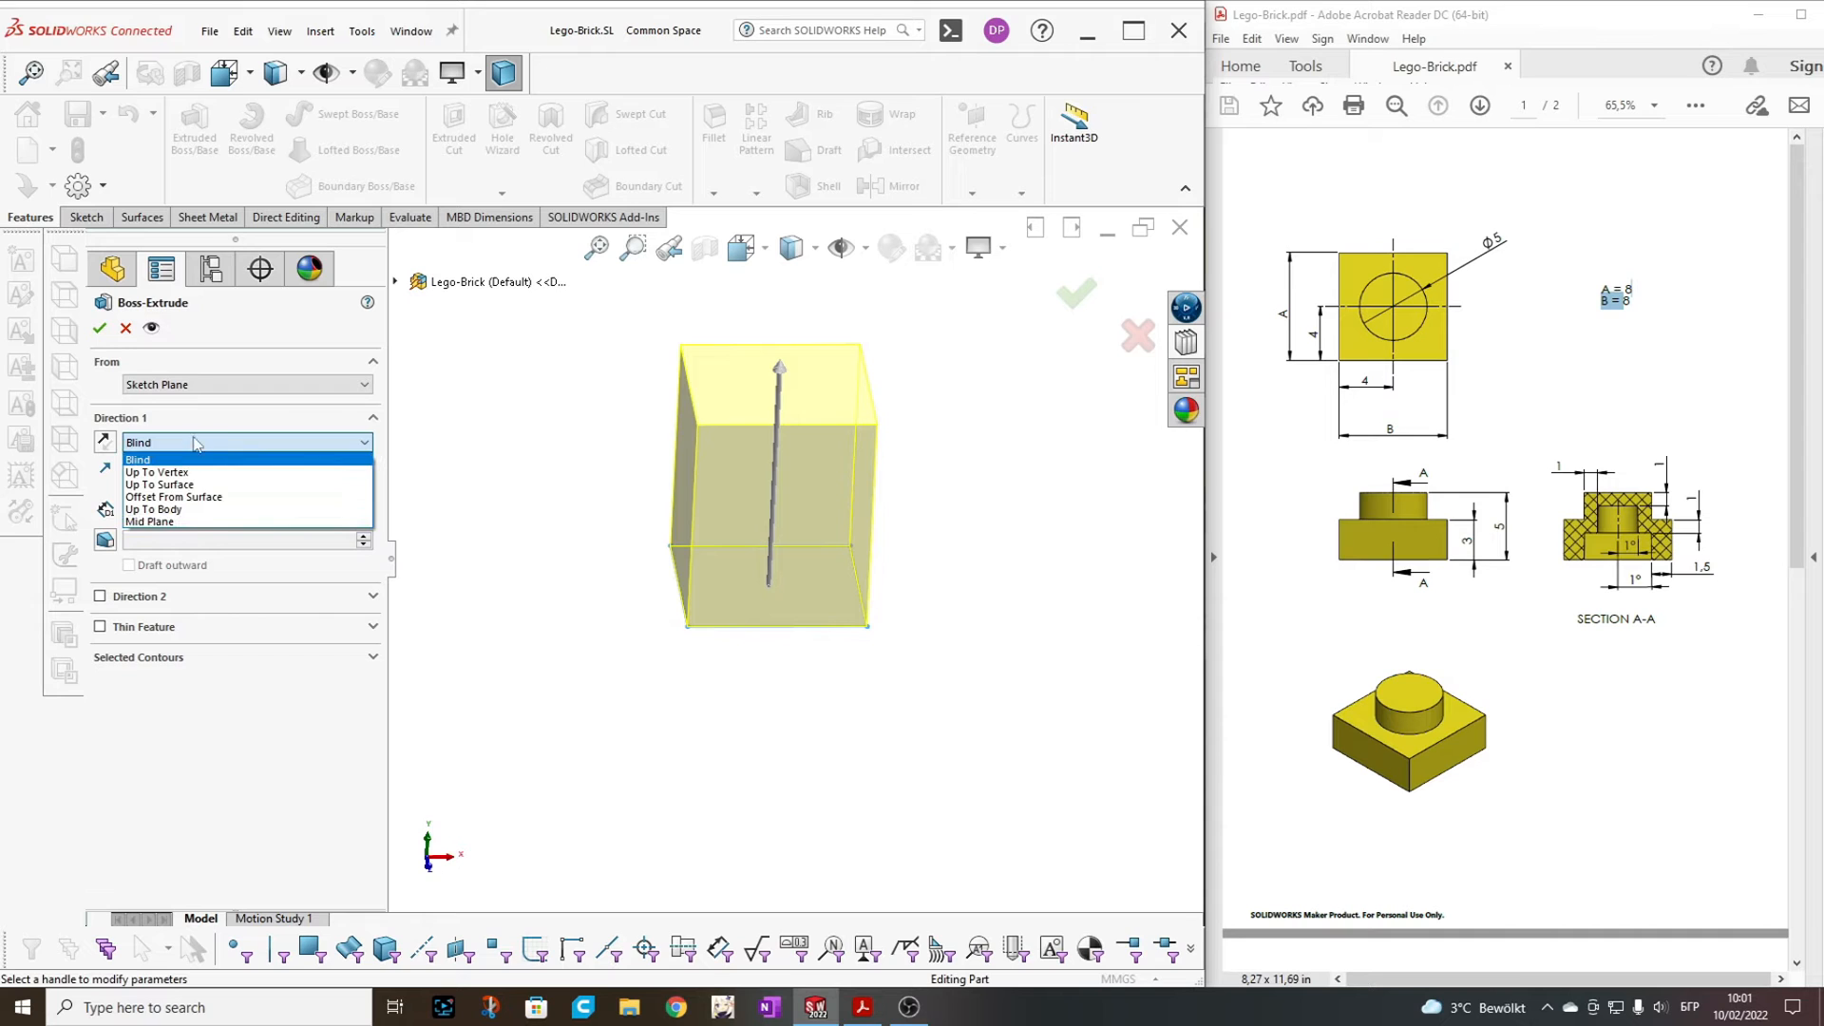
pyautogui.click(137, 458)
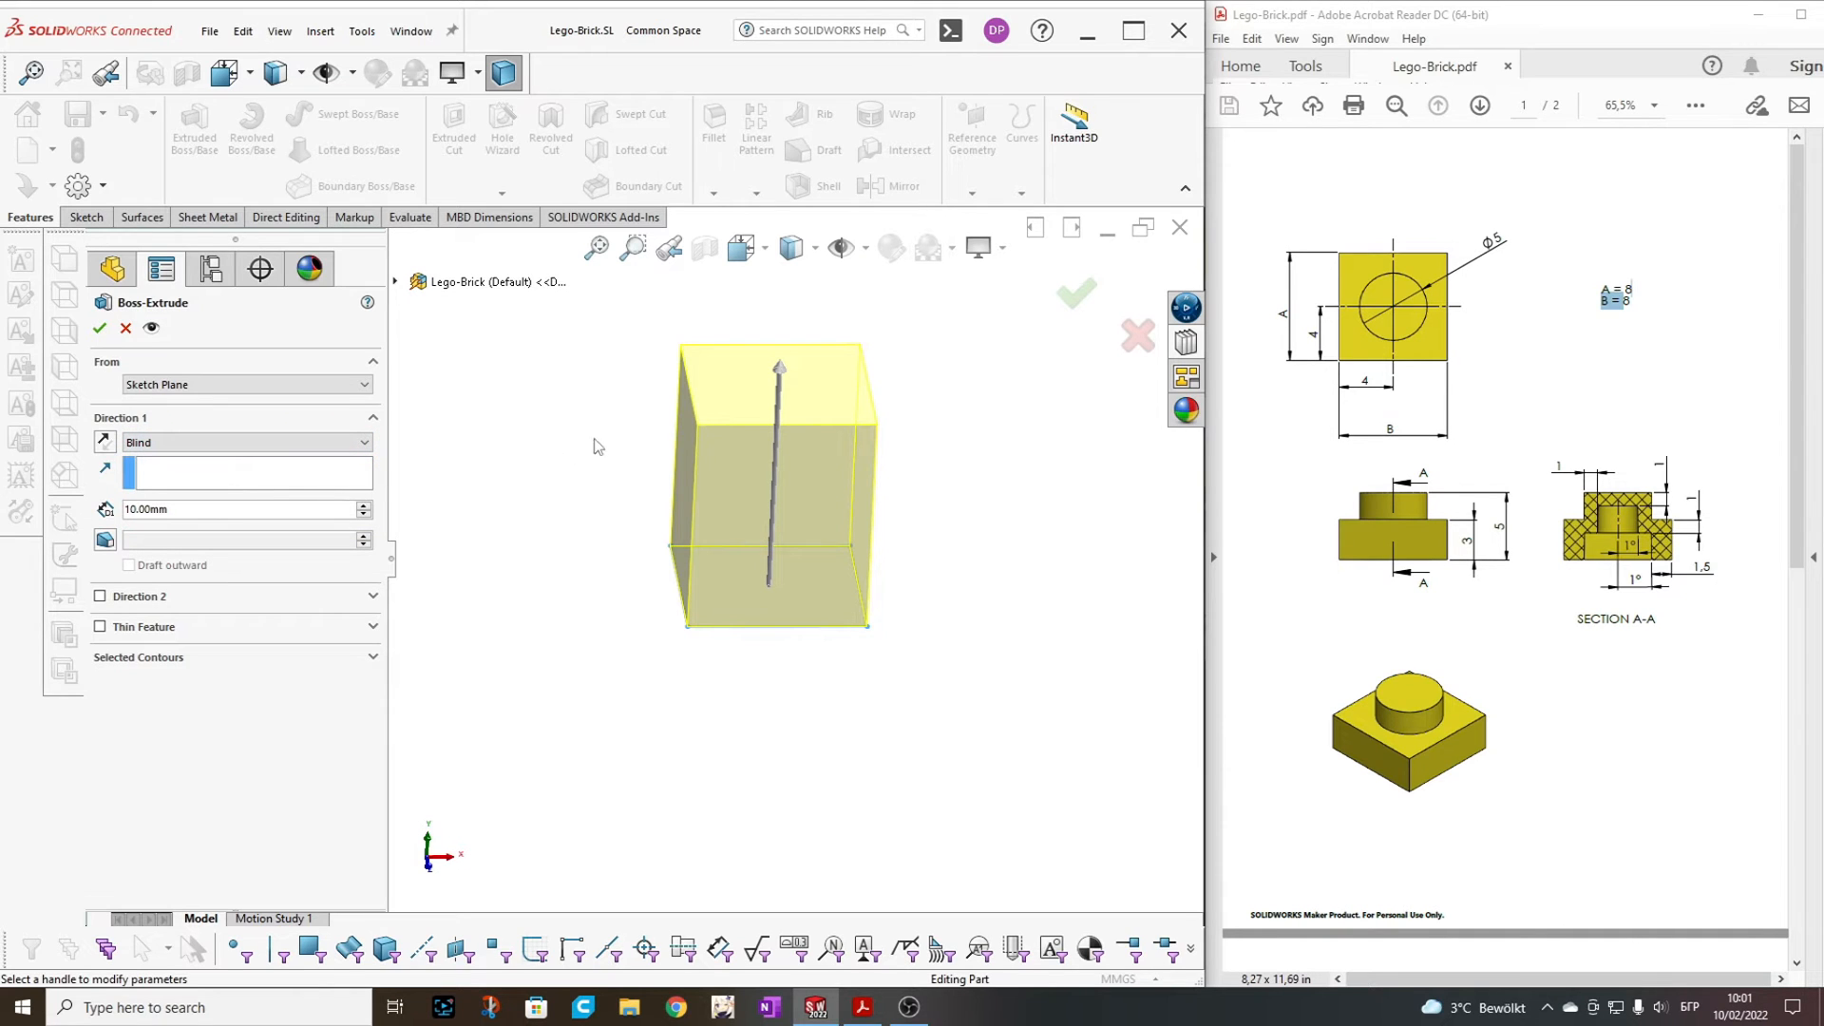
pyautogui.moveTo(605, 452)
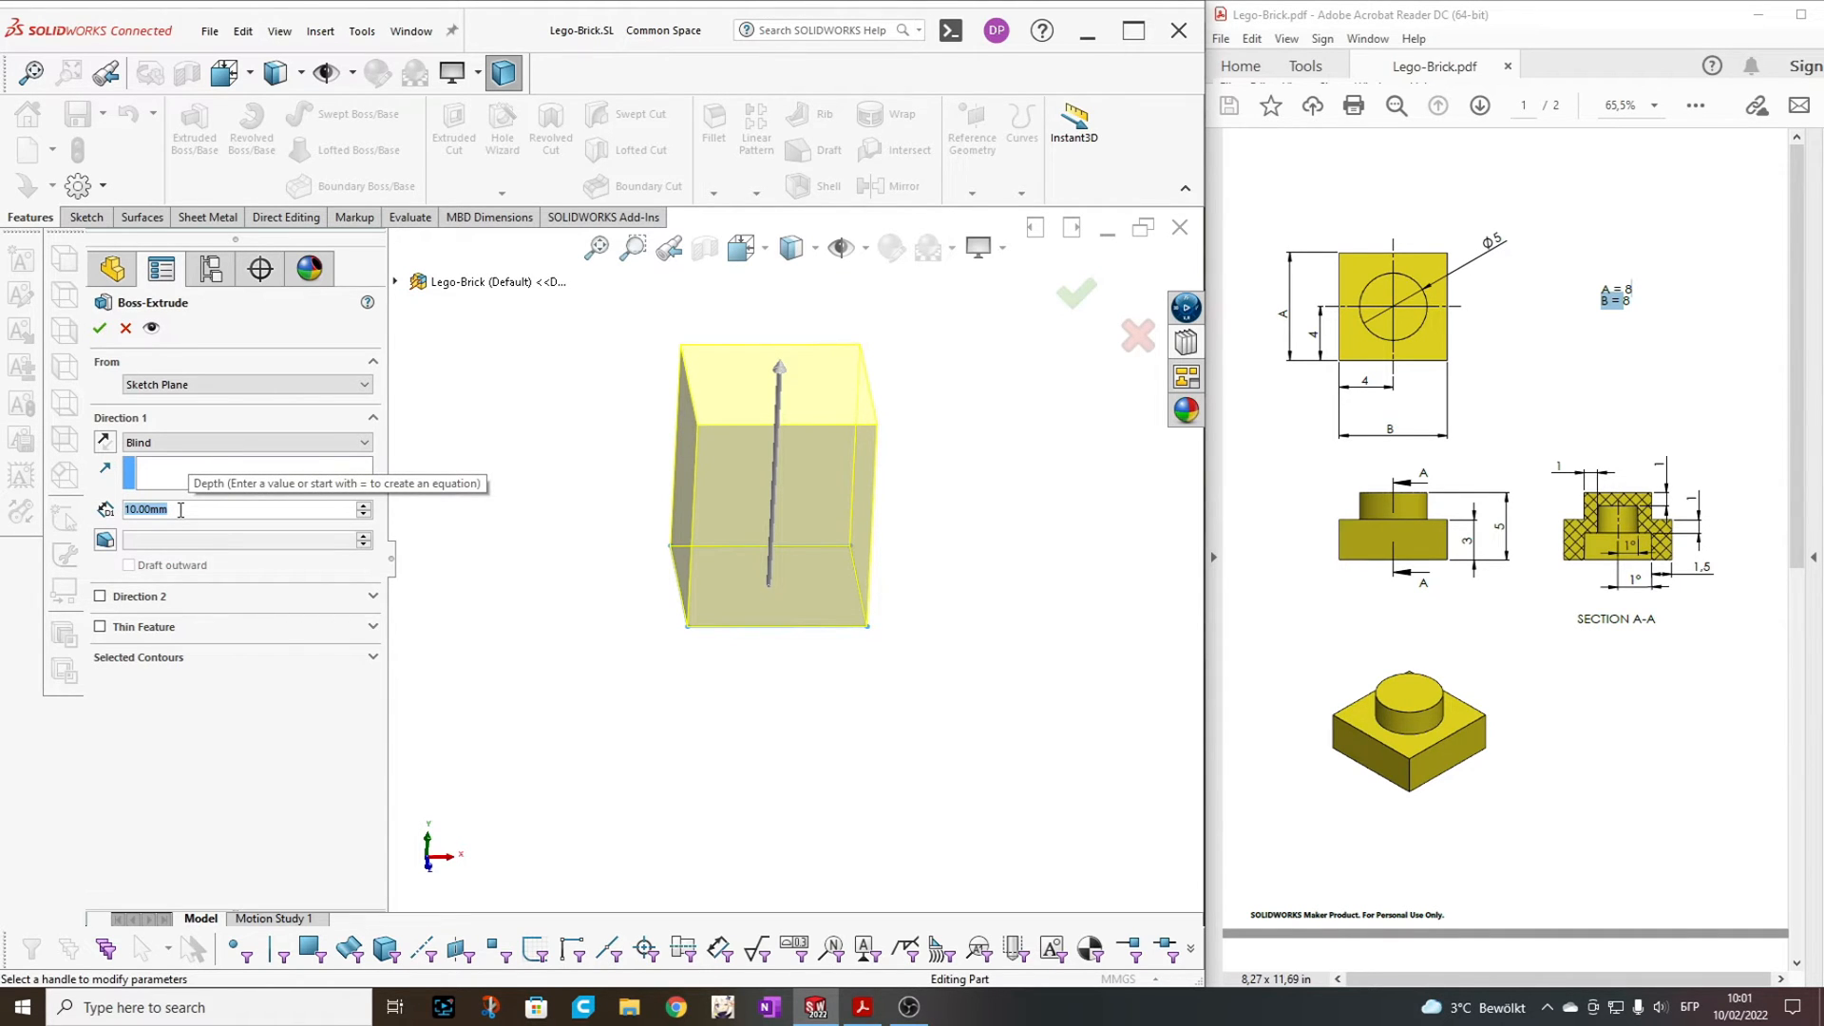
pyautogui.write('3')
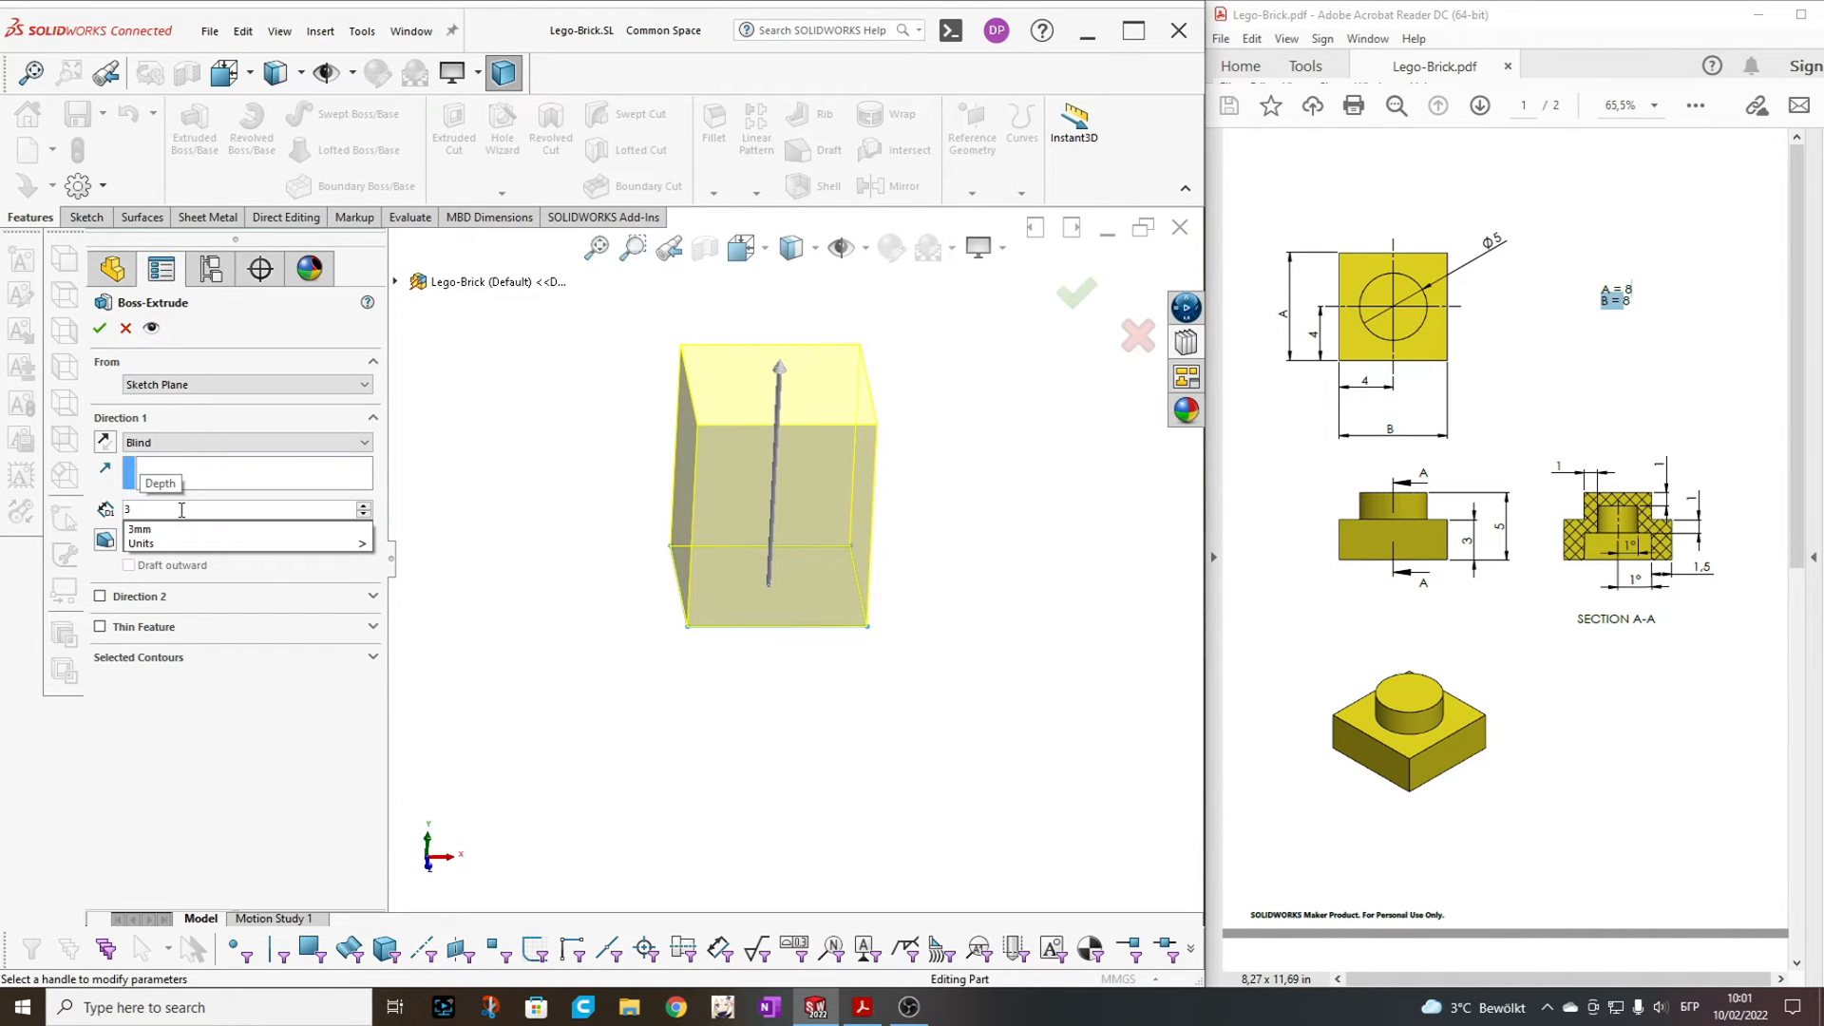
pyautogui.moveTo(775, 372); pyautogui.dragTo(756, 500)
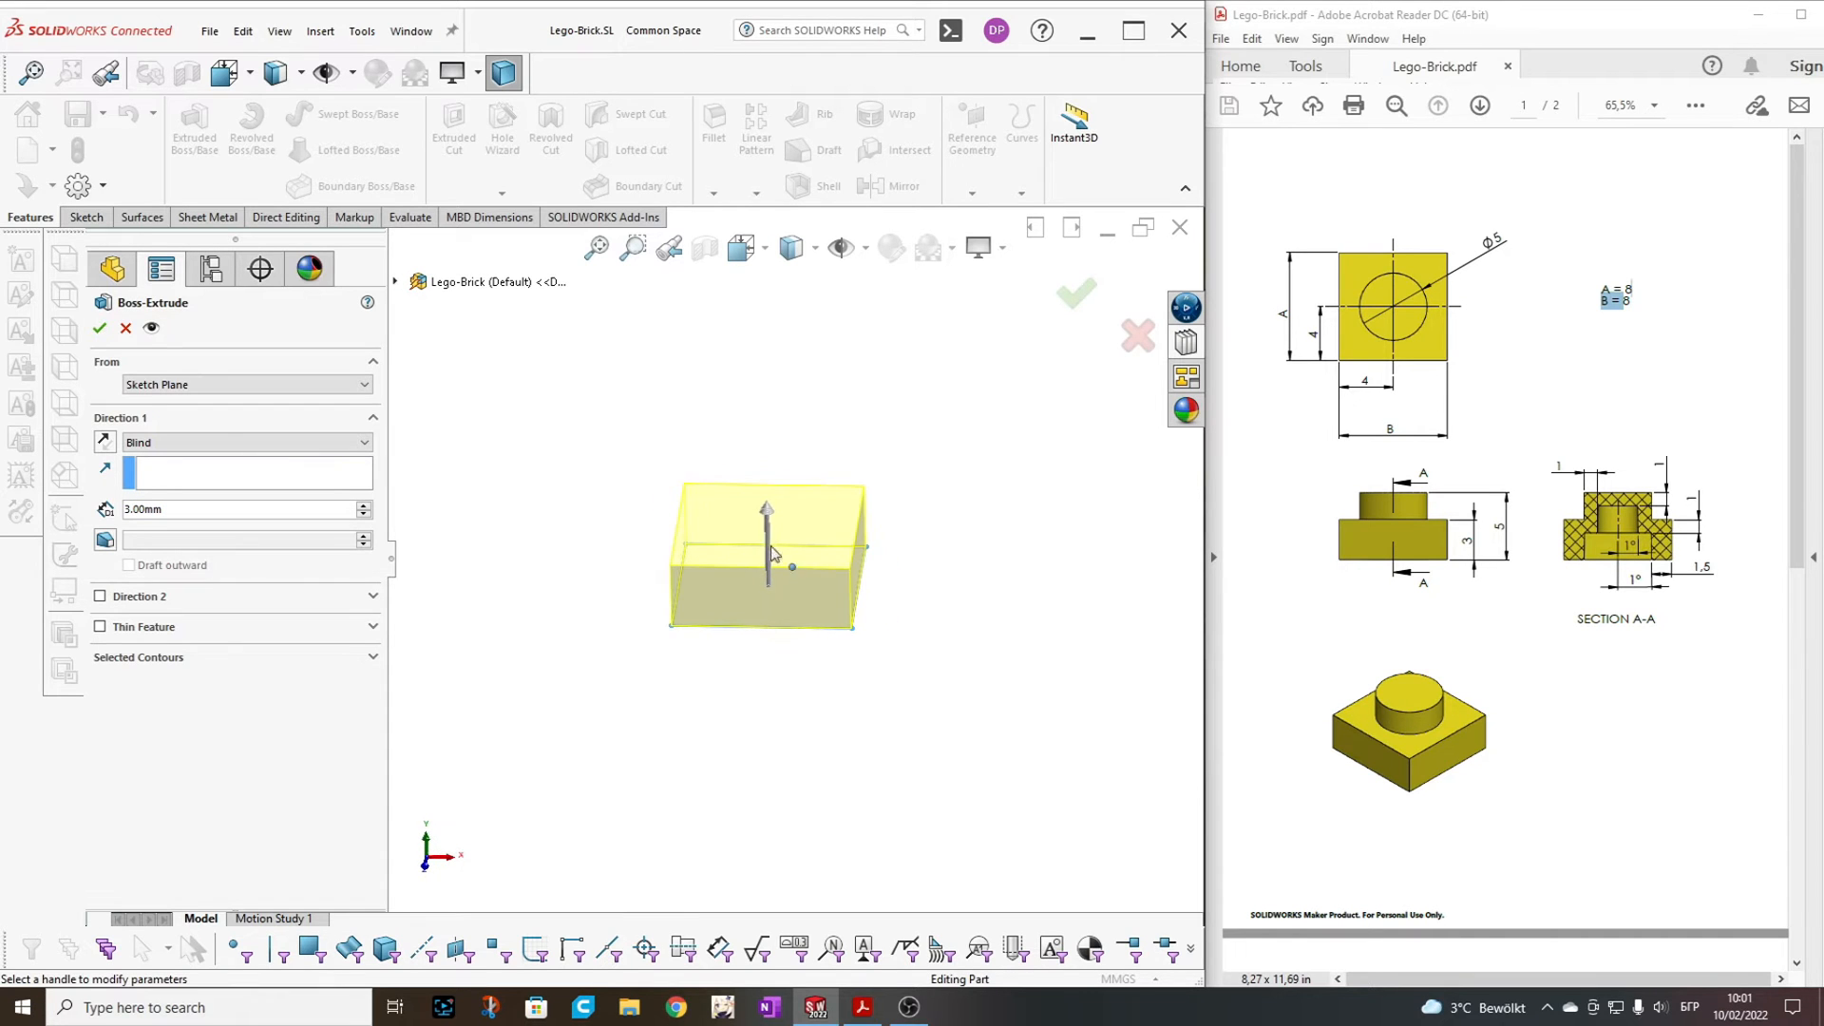
pyautogui.moveTo(608, 561)
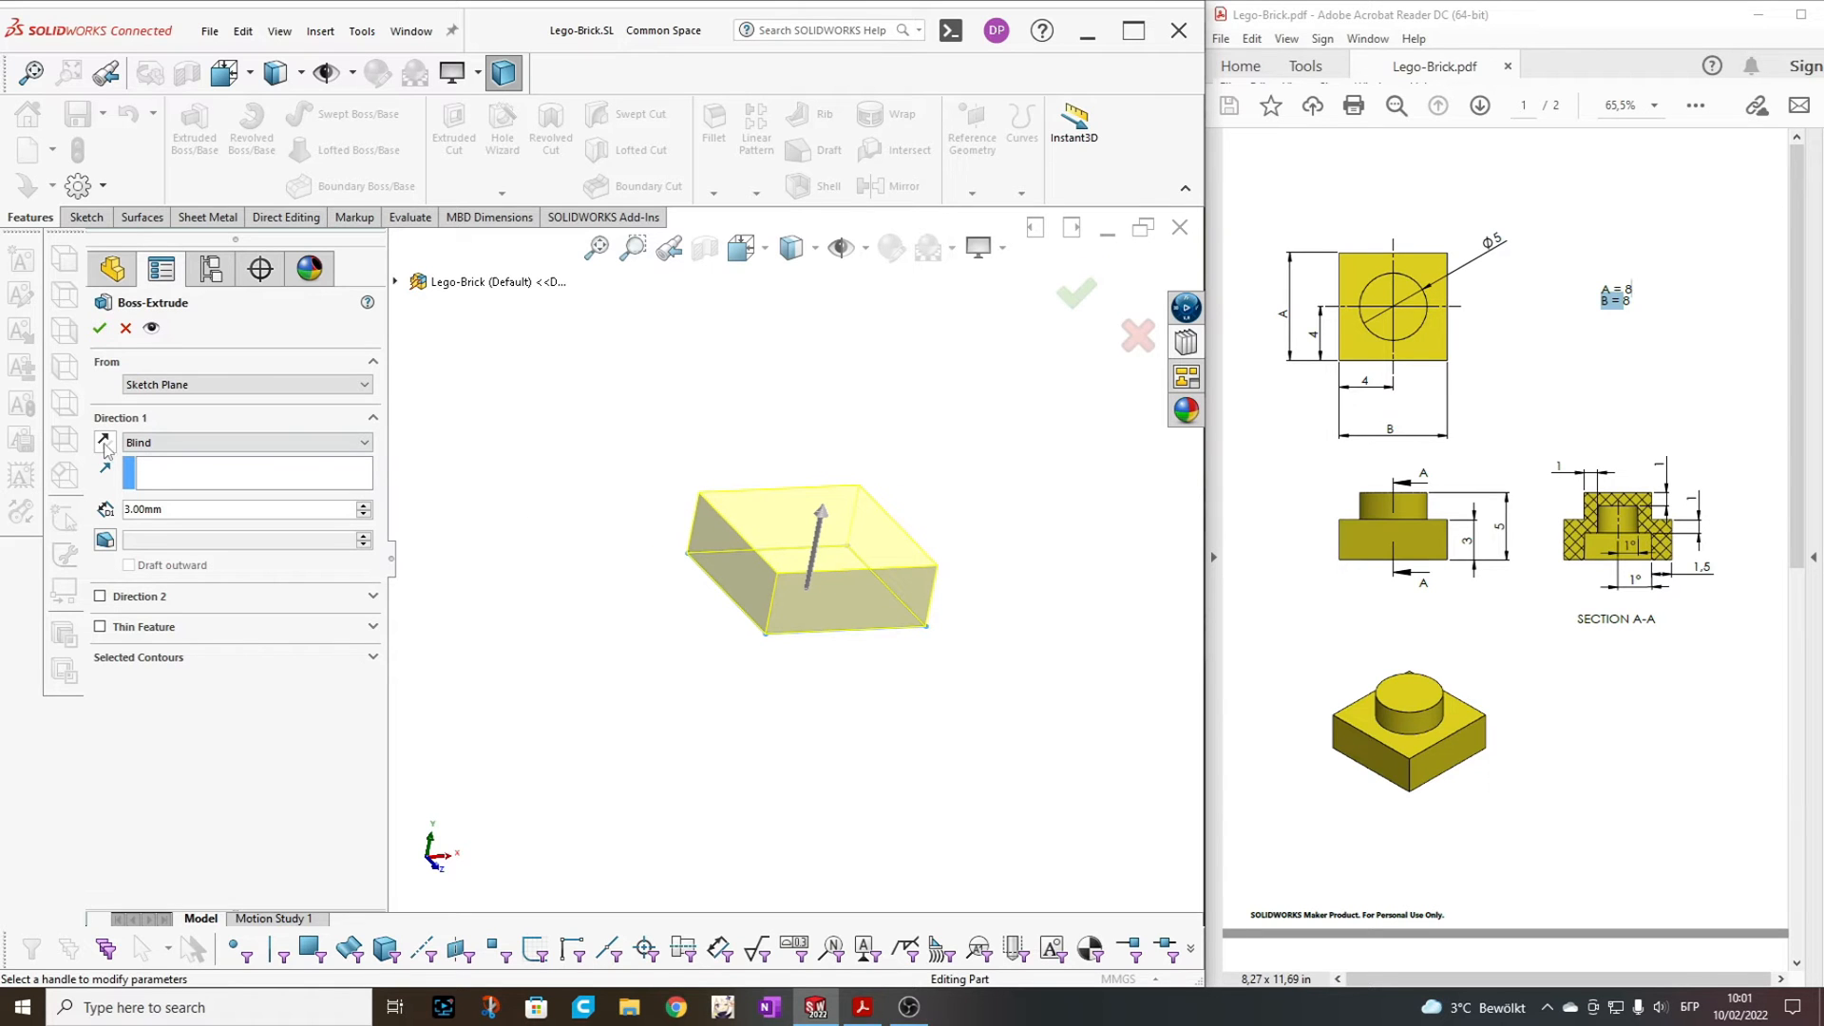
pyautogui.moveTo(103, 440)
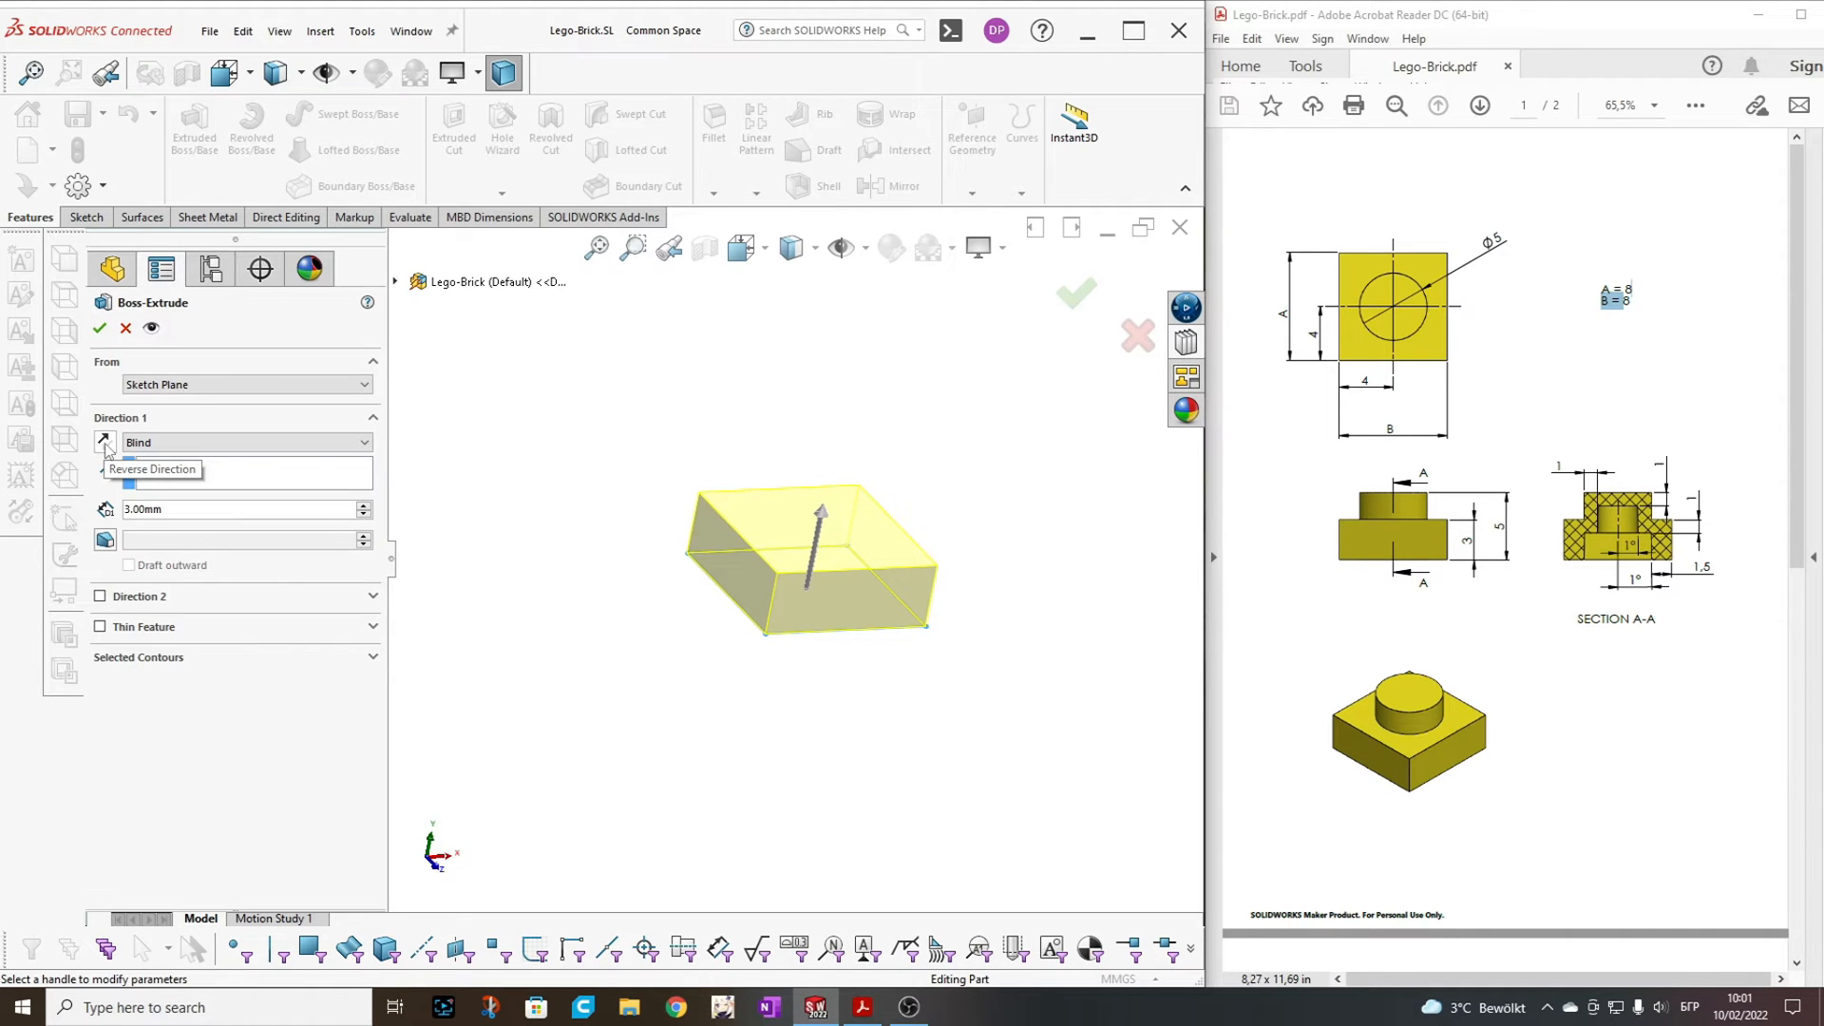
pyautogui.click(105, 442)
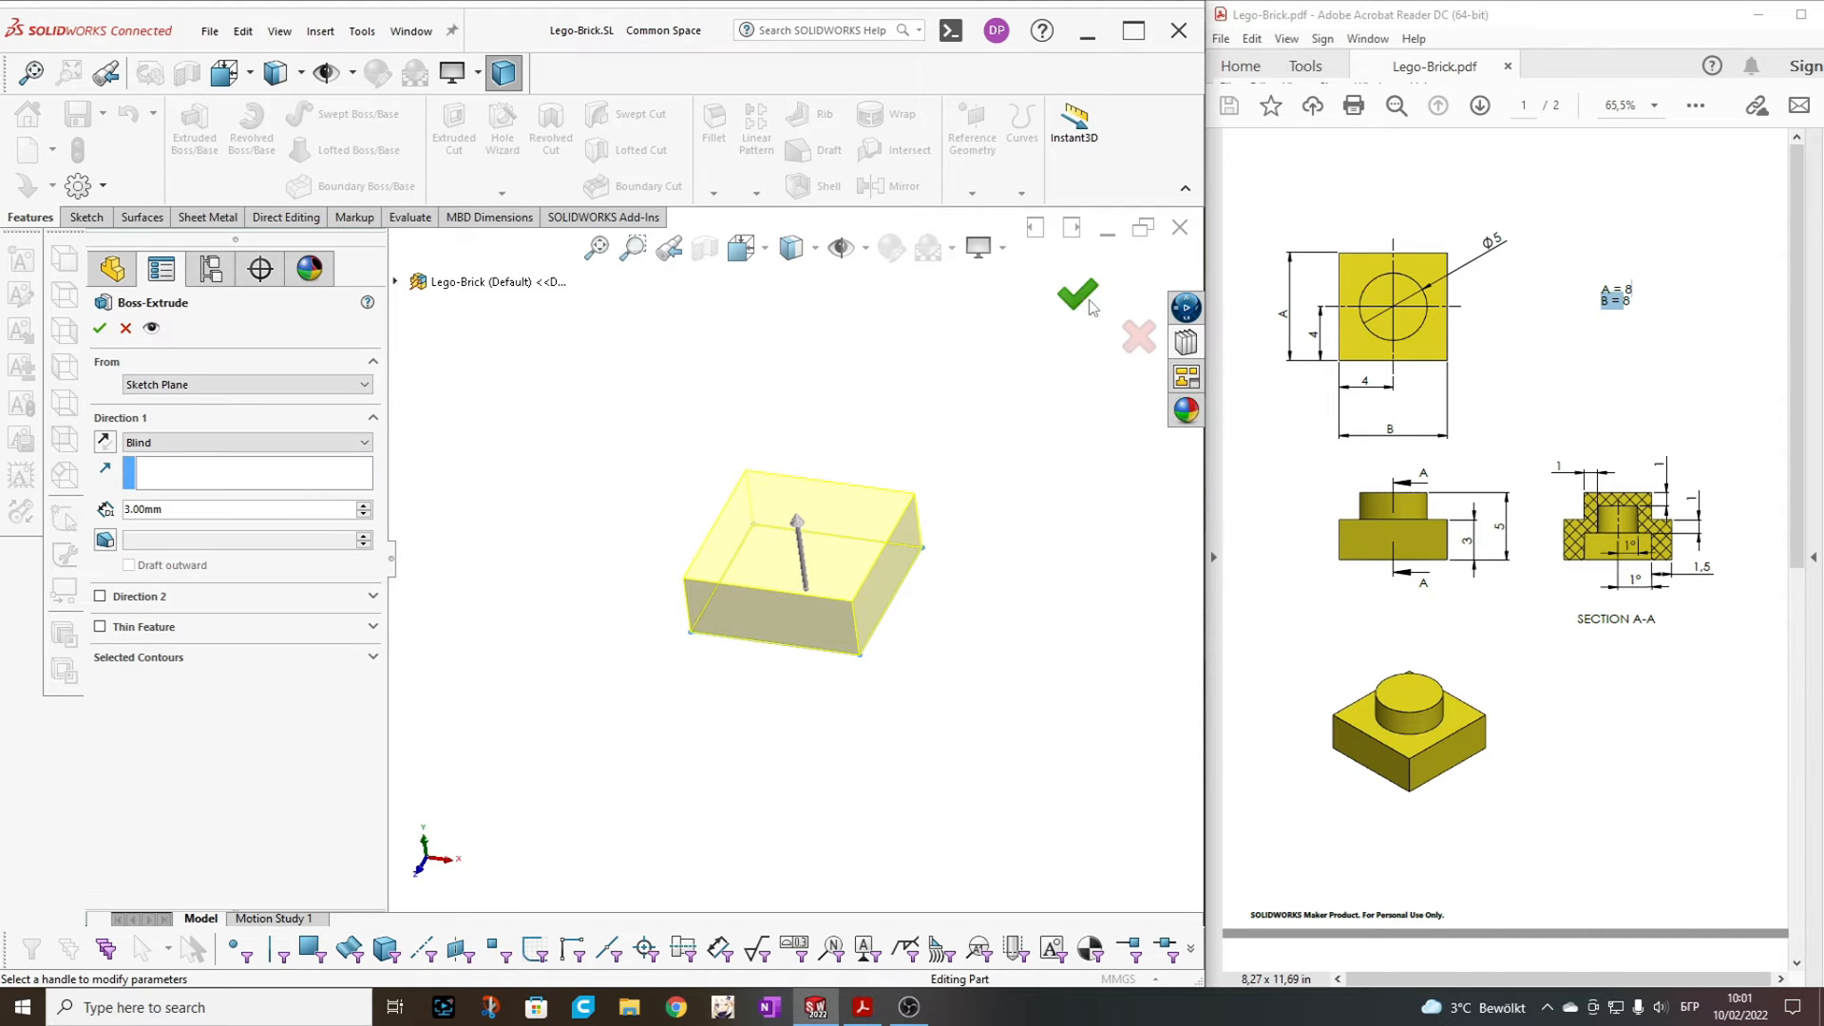
pyautogui.click(1077, 294)
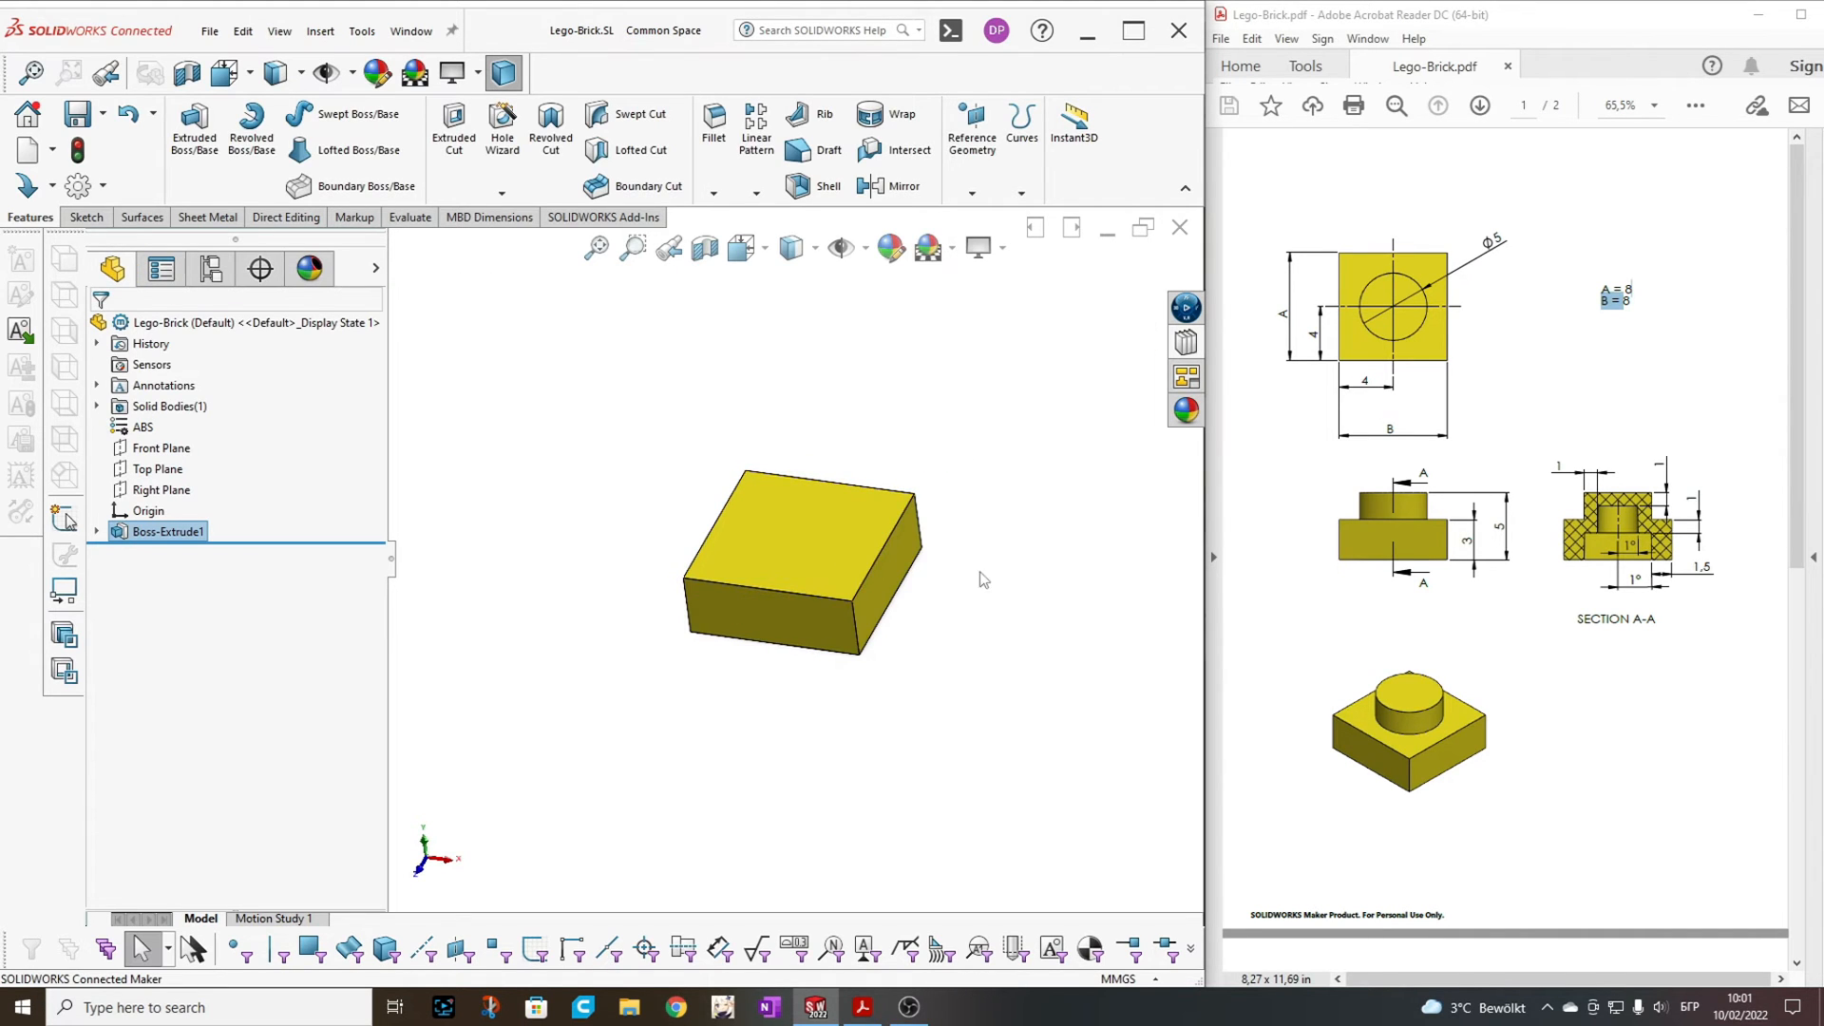
pyautogui.moveTo(939, 535)
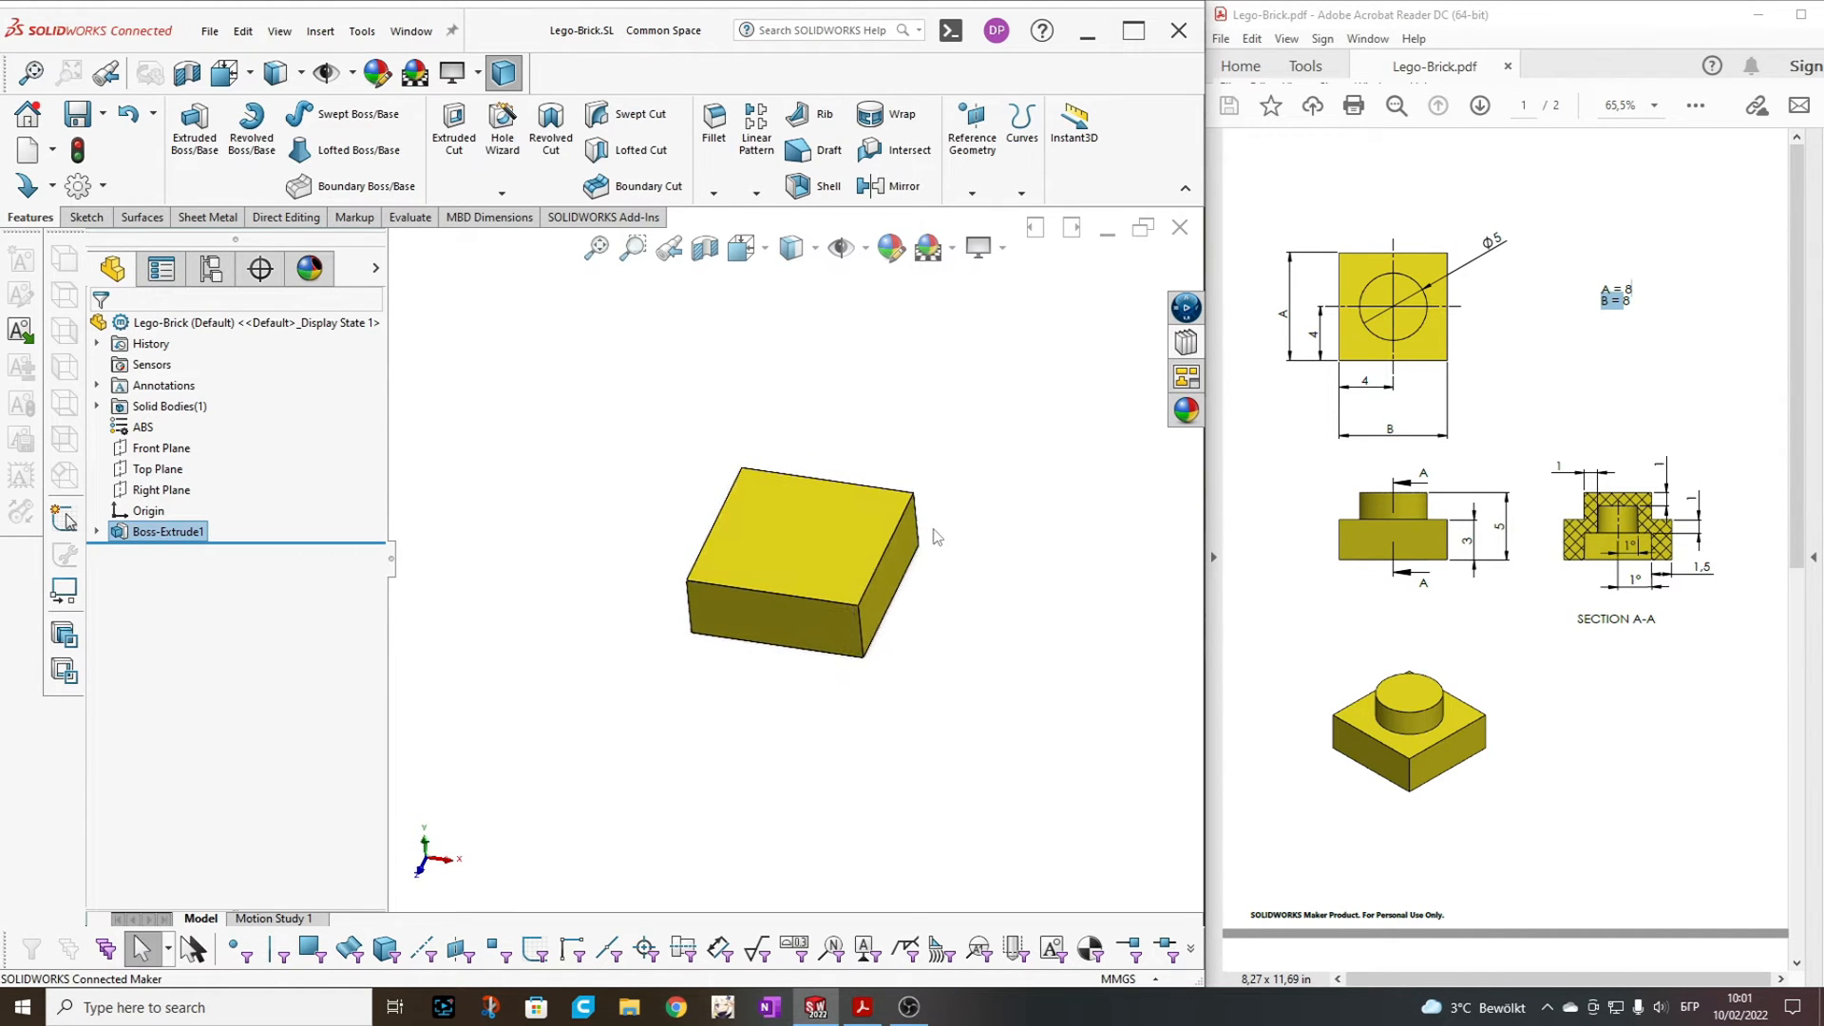
pyautogui.click(903, 559)
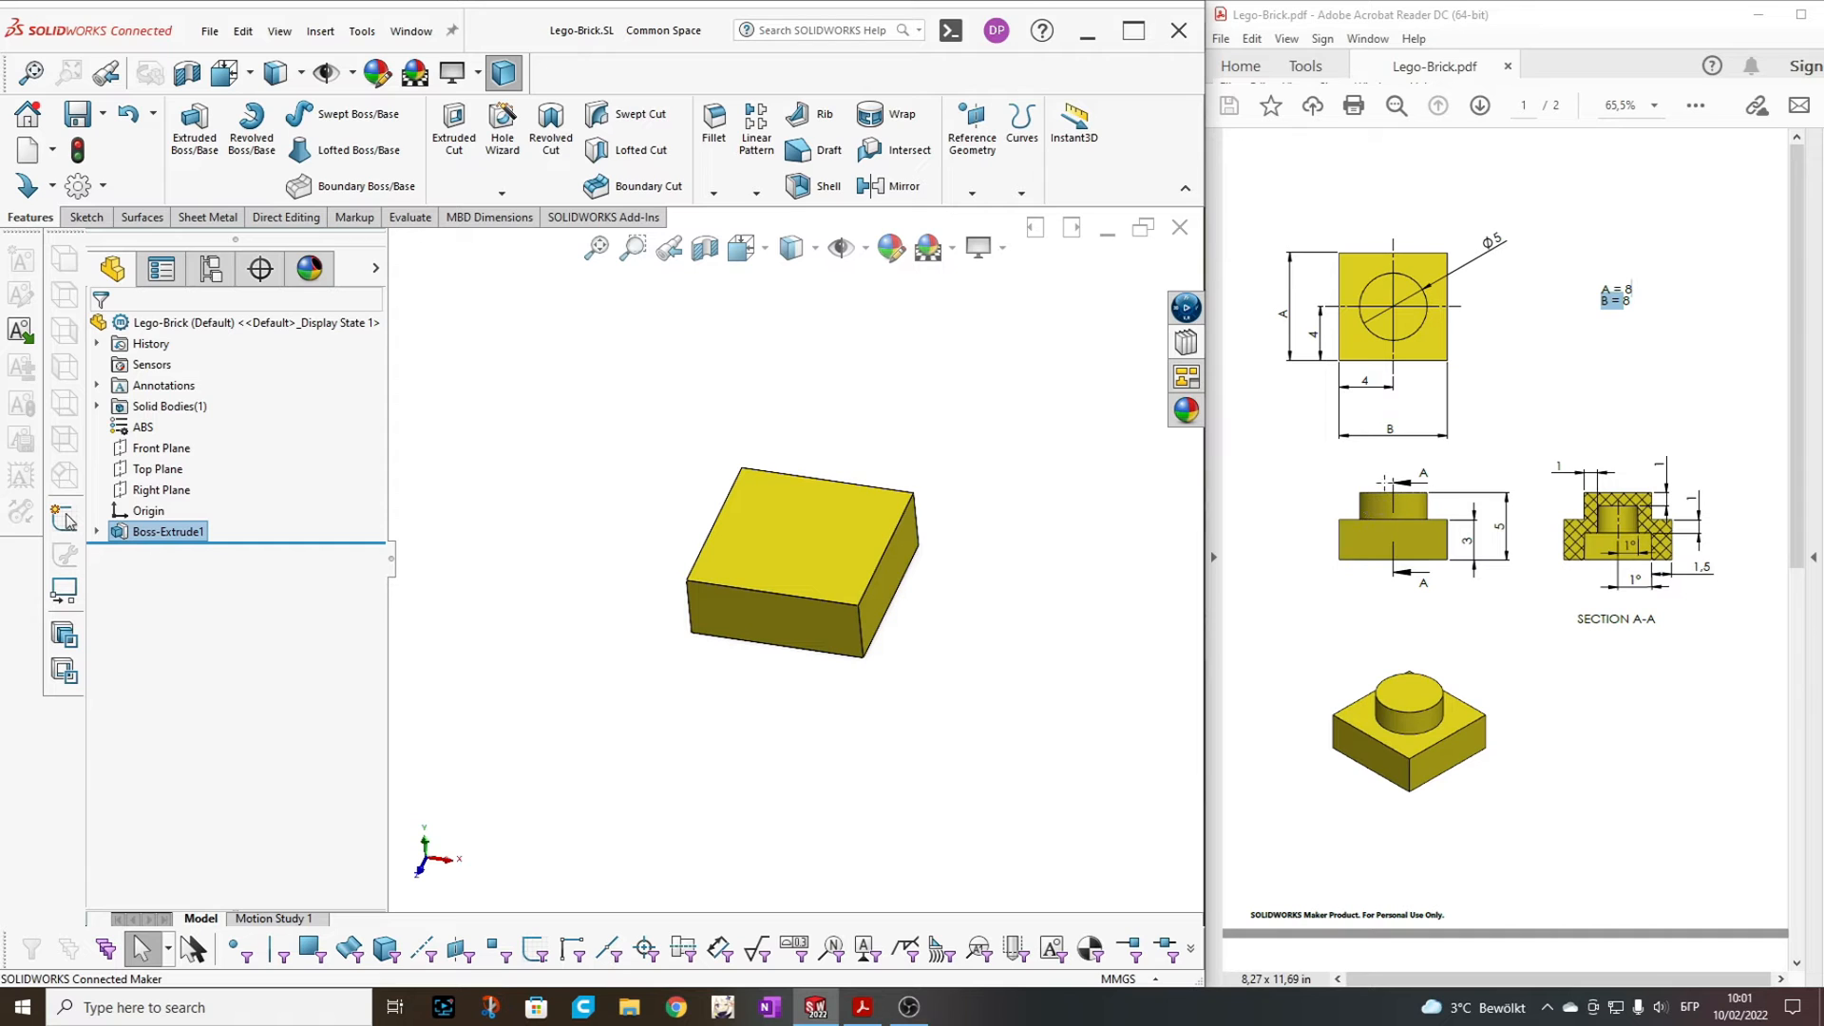
pyautogui.moveTo(756, 412)
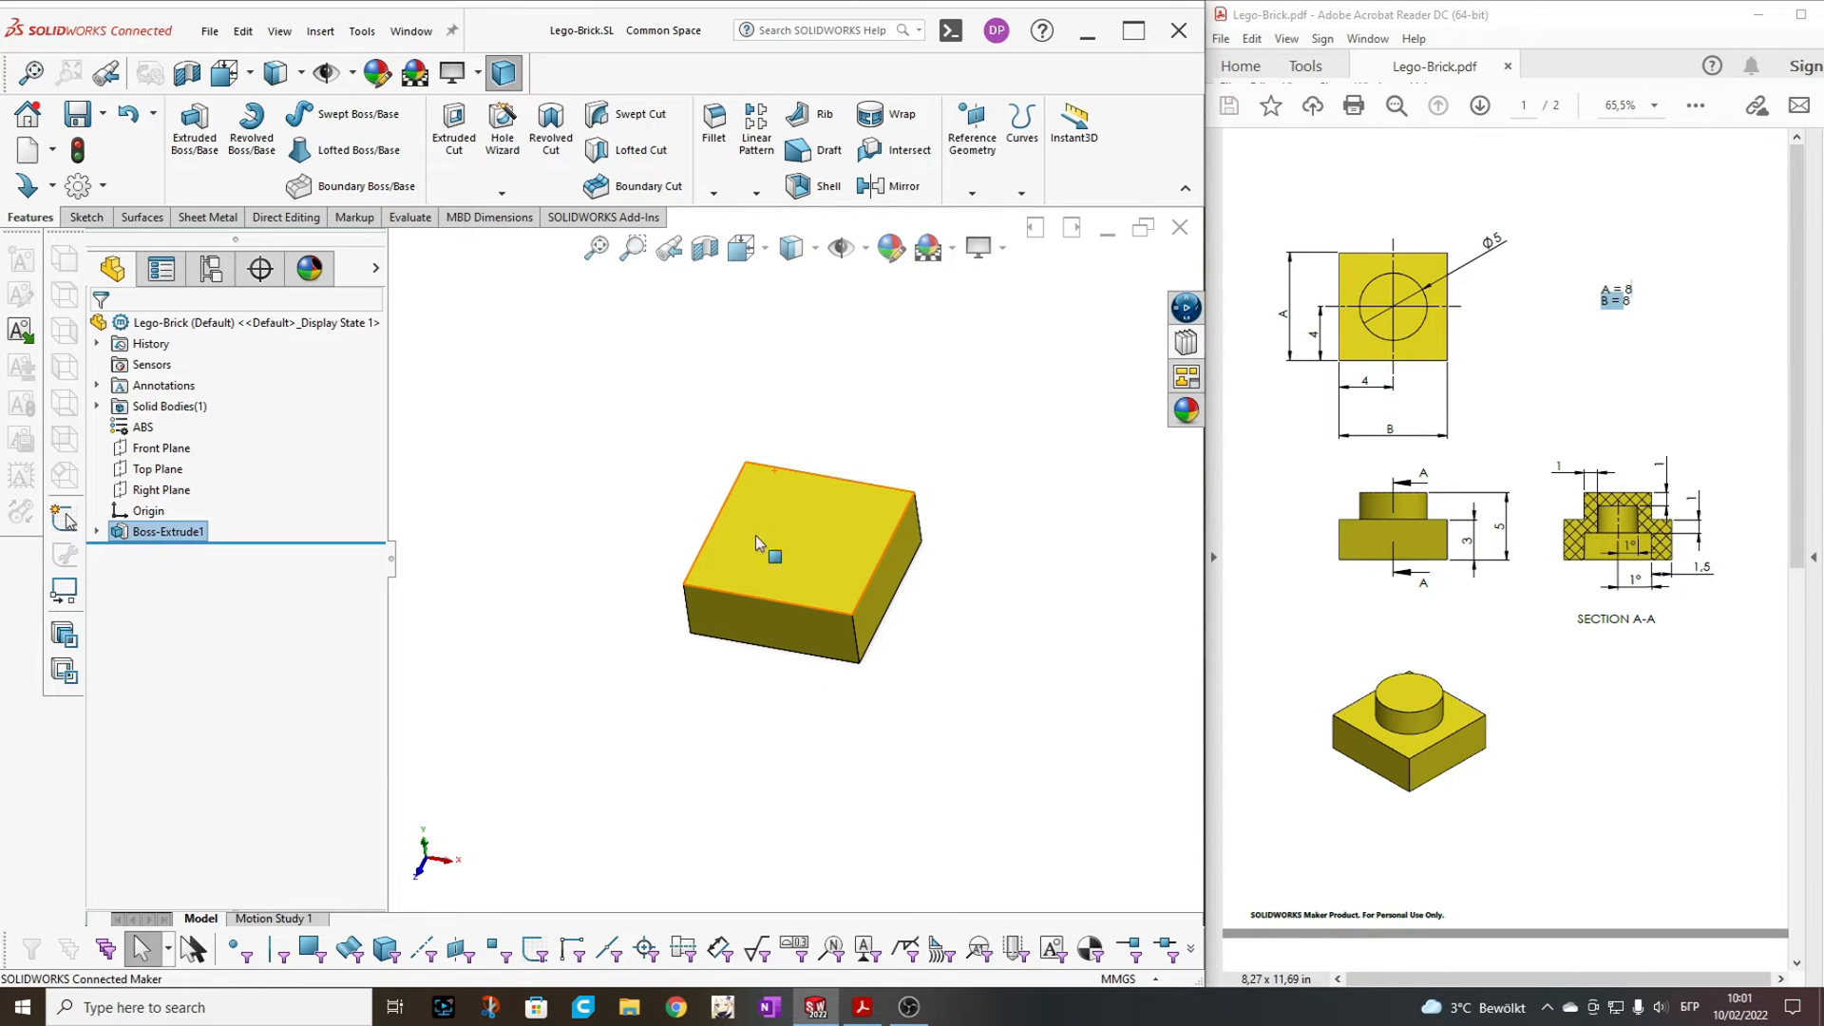
pyautogui.click(762, 547)
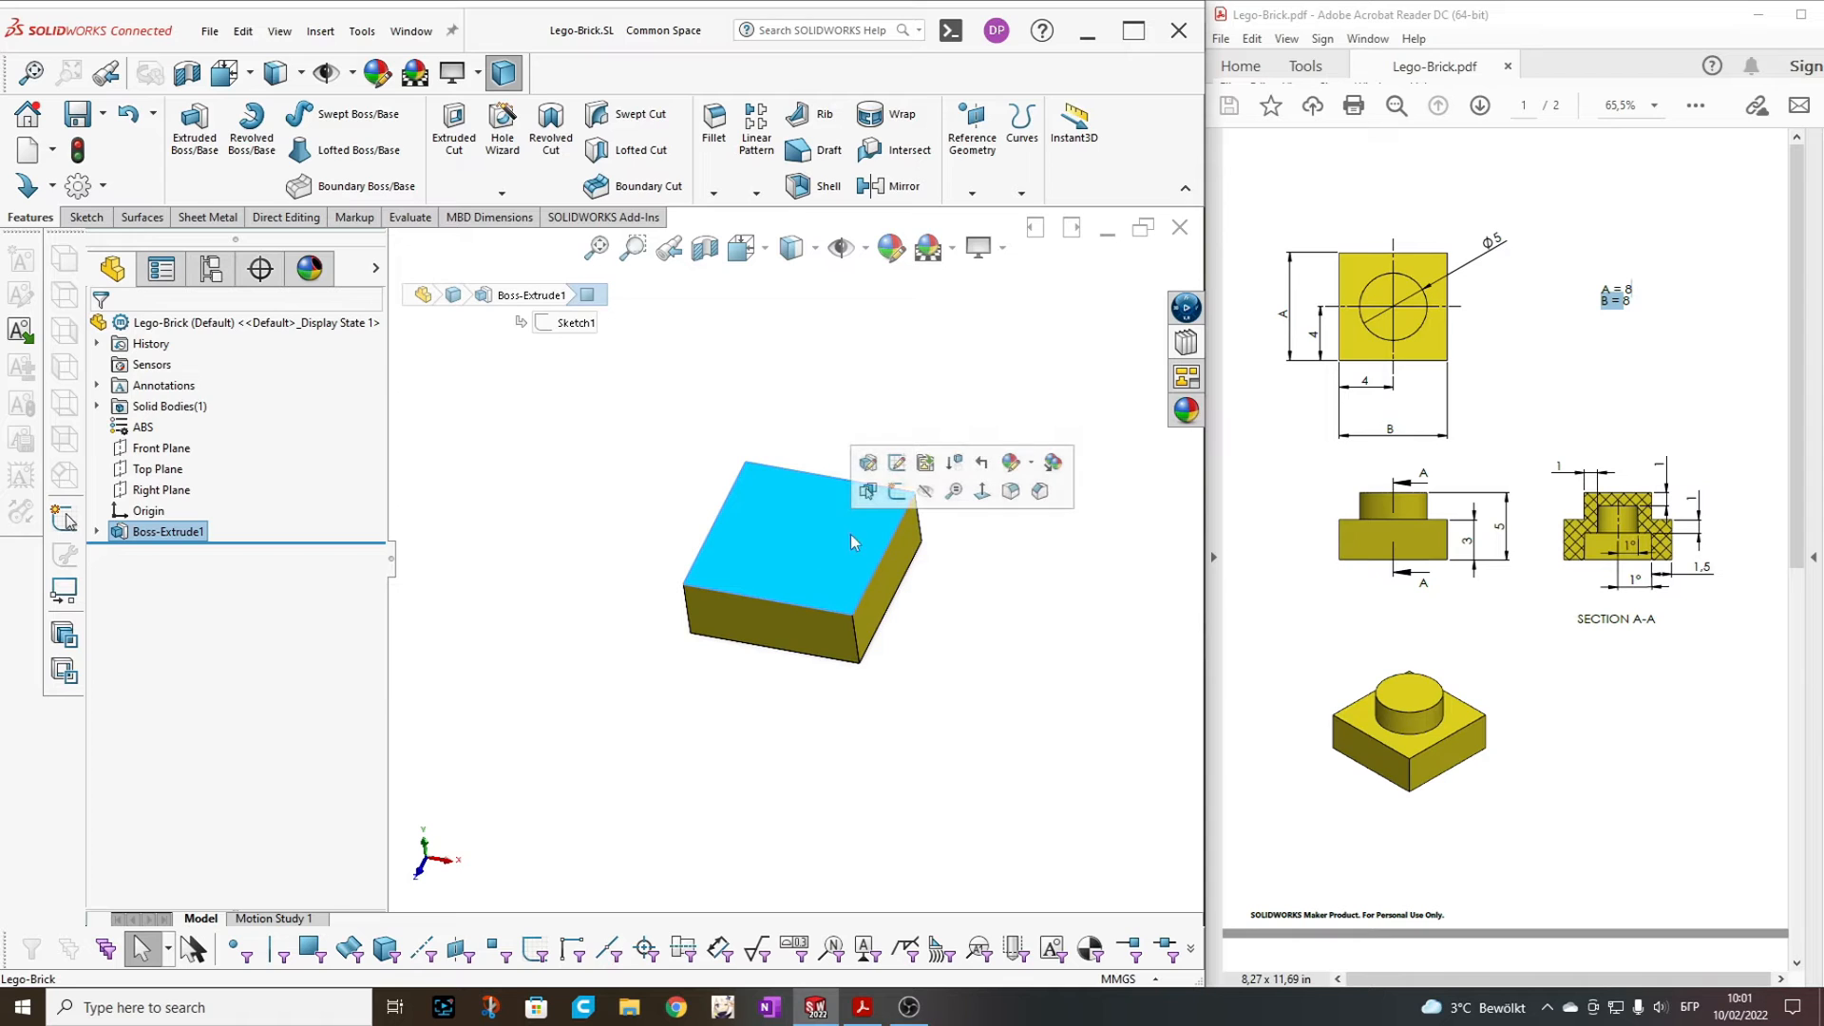
pyautogui.moveTo(897, 490)
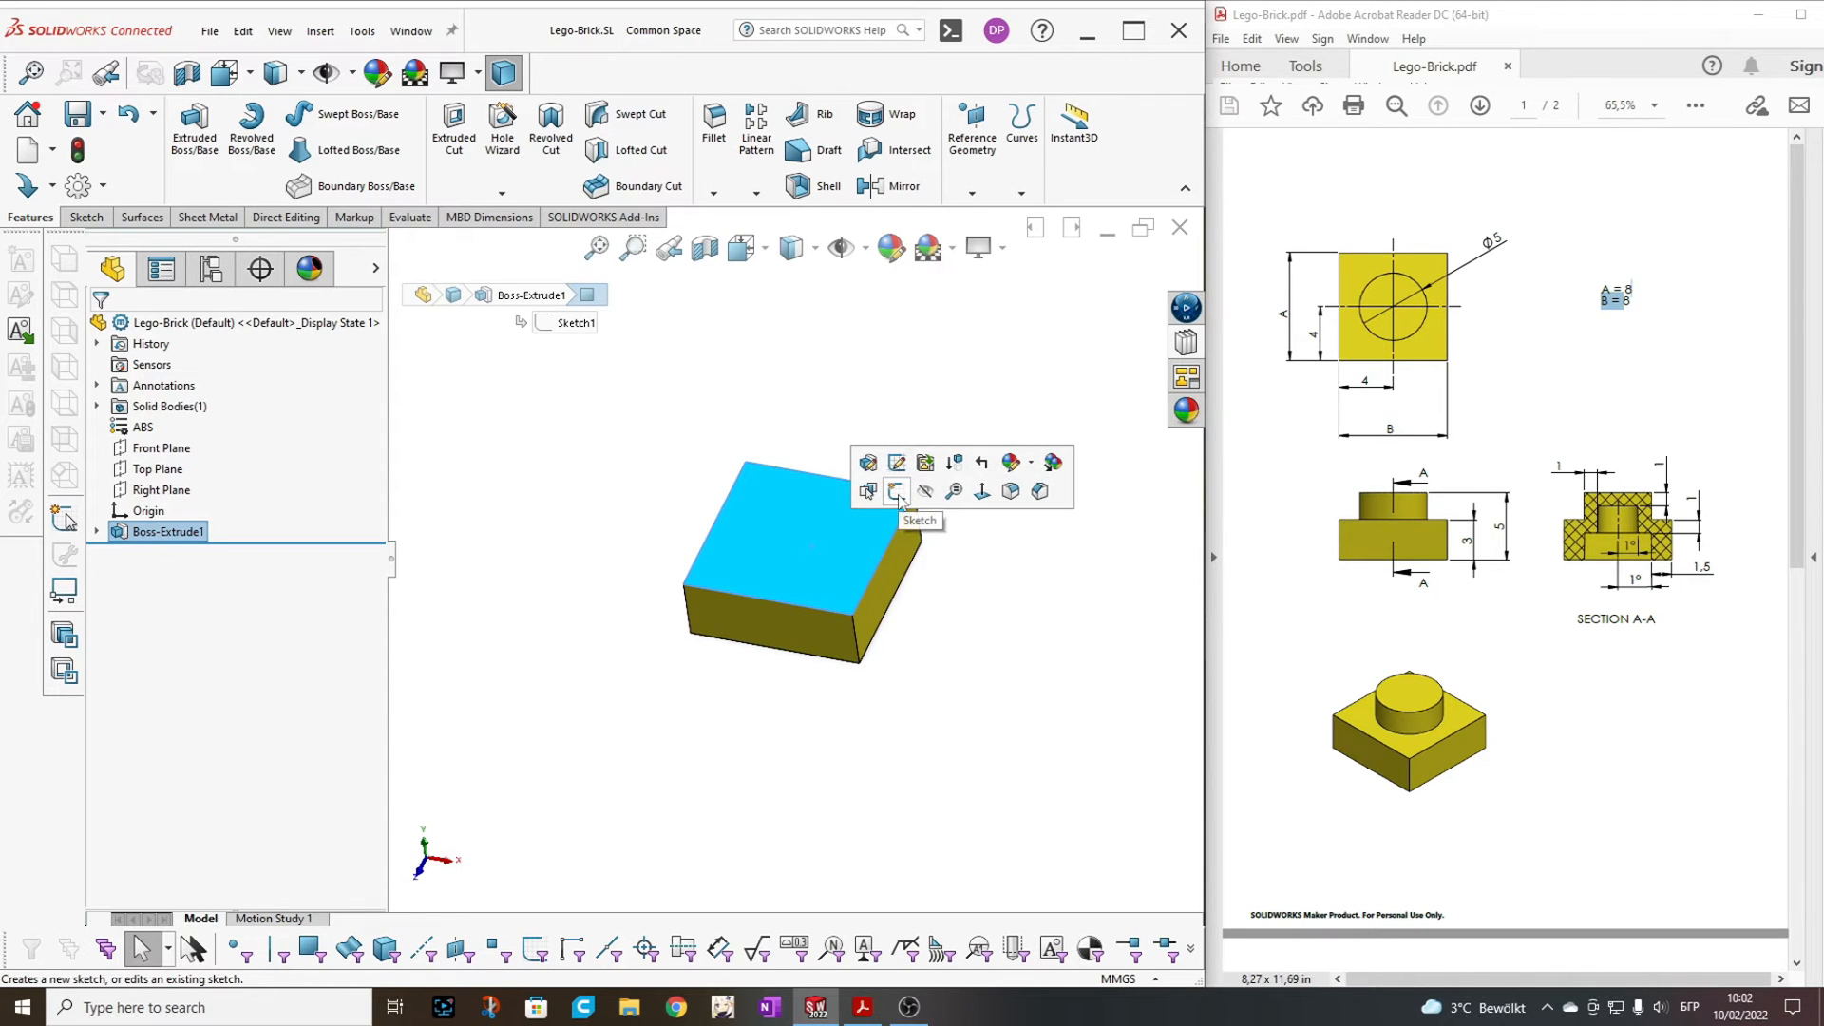
pyautogui.moveTo(965, 585)
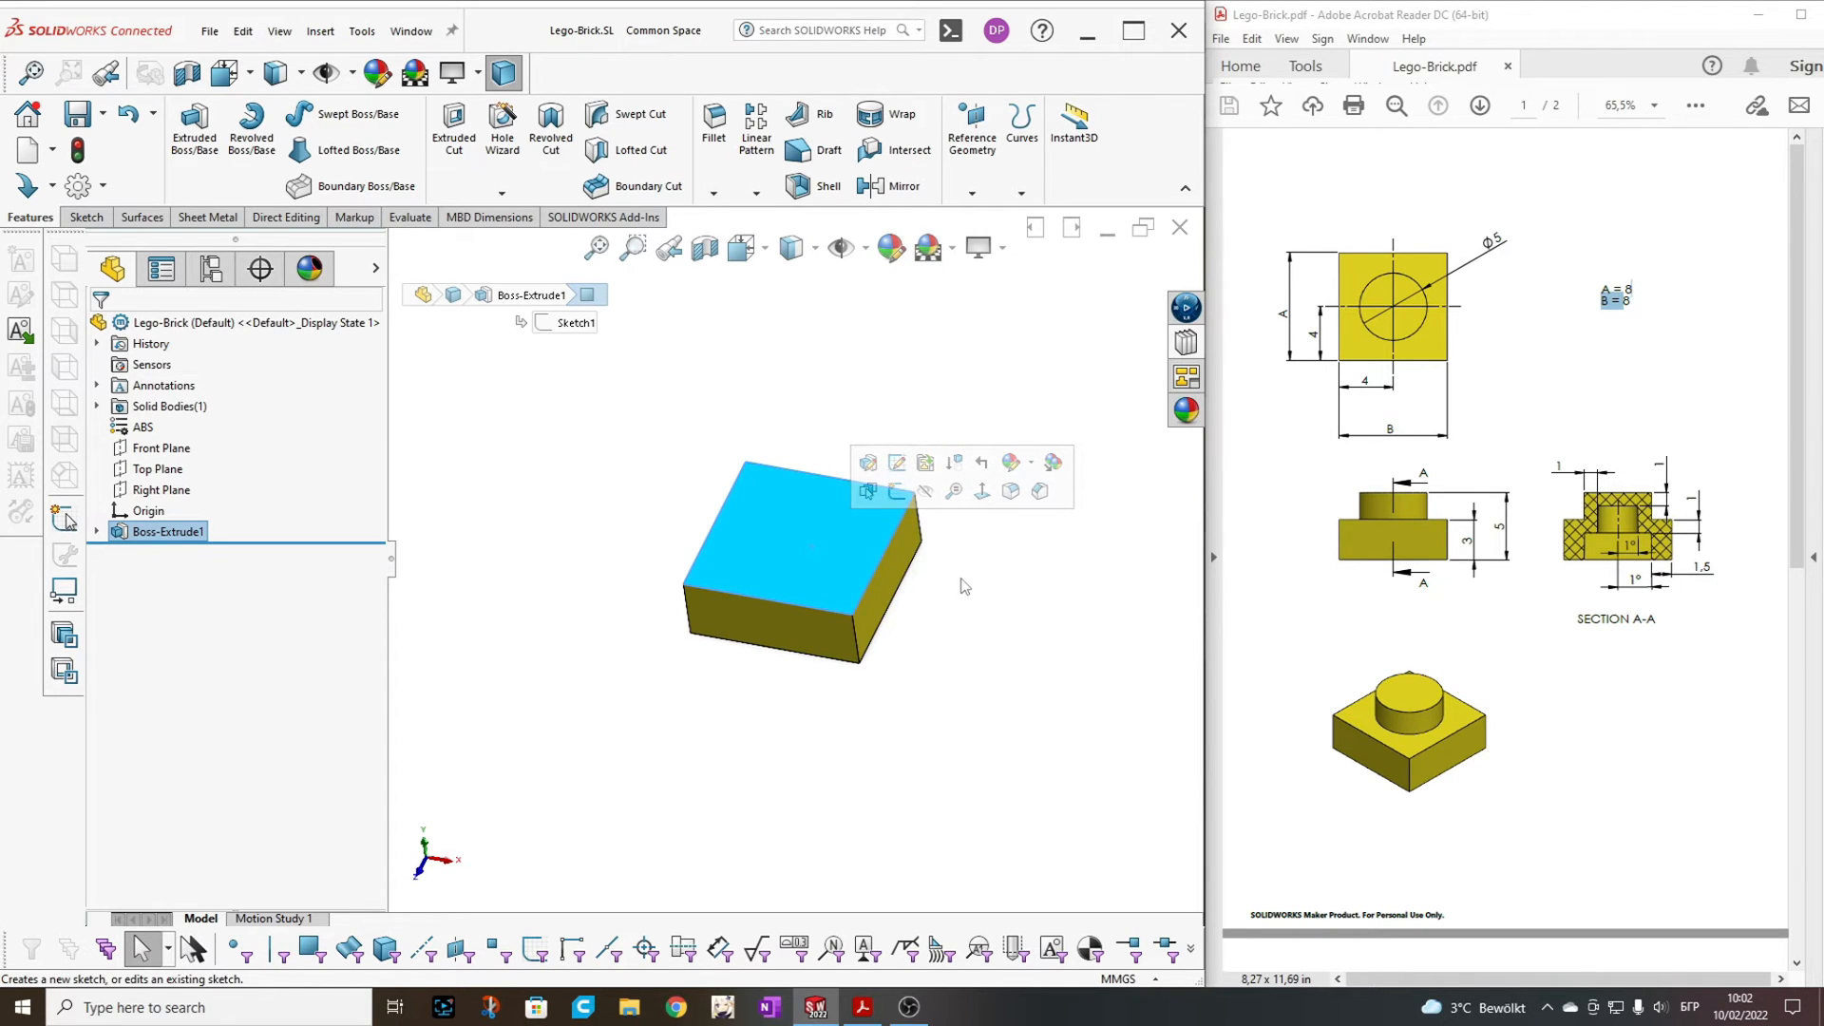
pyautogui.click(719, 534)
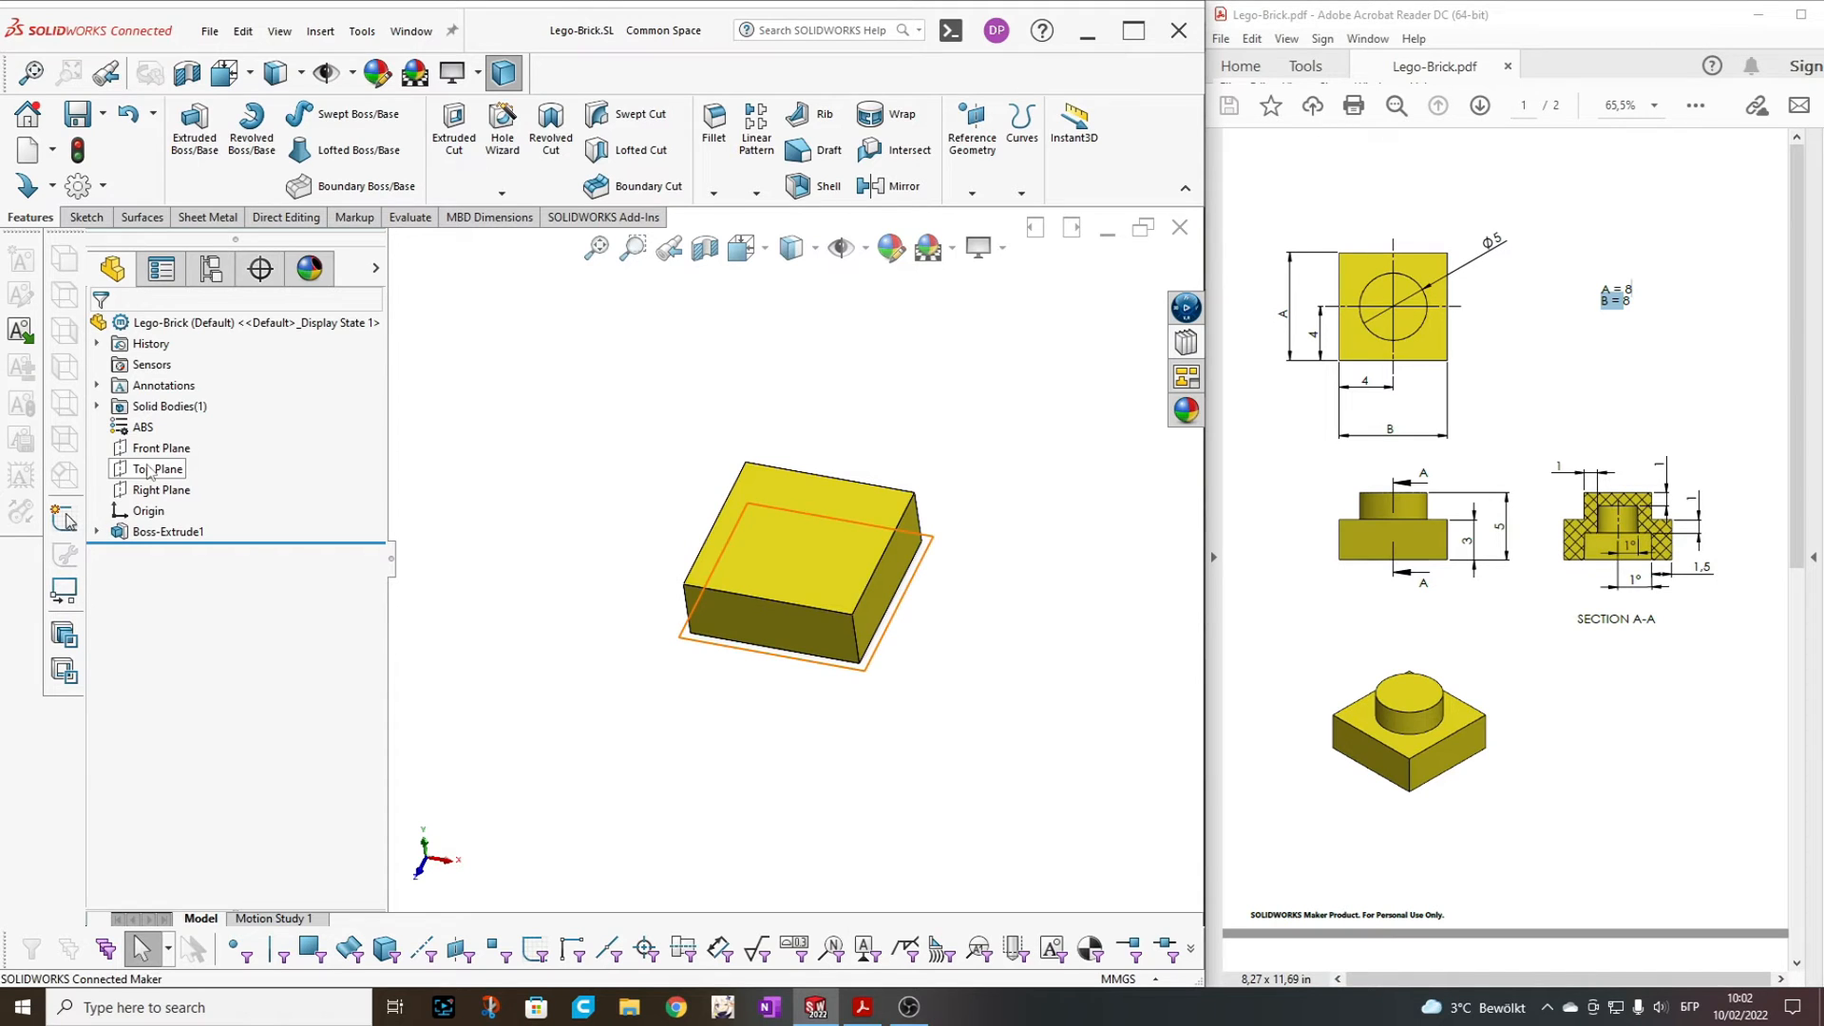
# Sketch a circle centred on the origin on the Top Plane for the stud
pyautogui.click(156, 468)
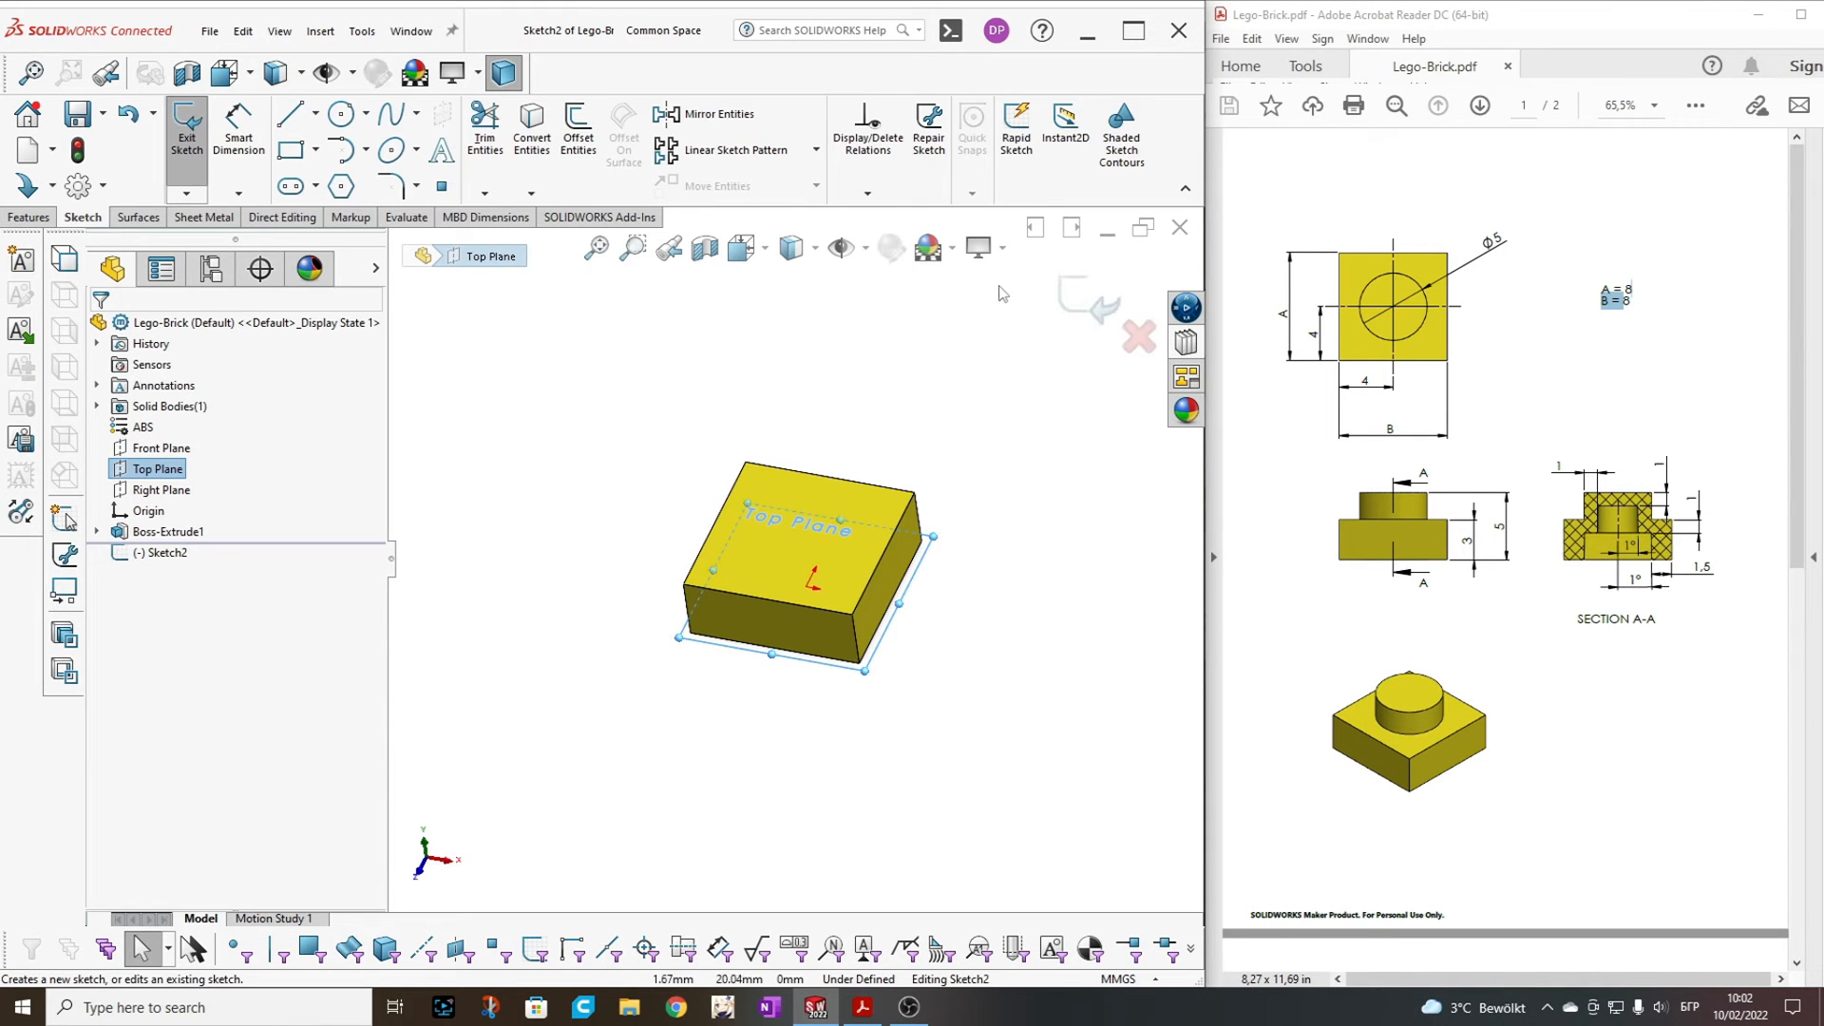
pyautogui.moveTo(737, 247)
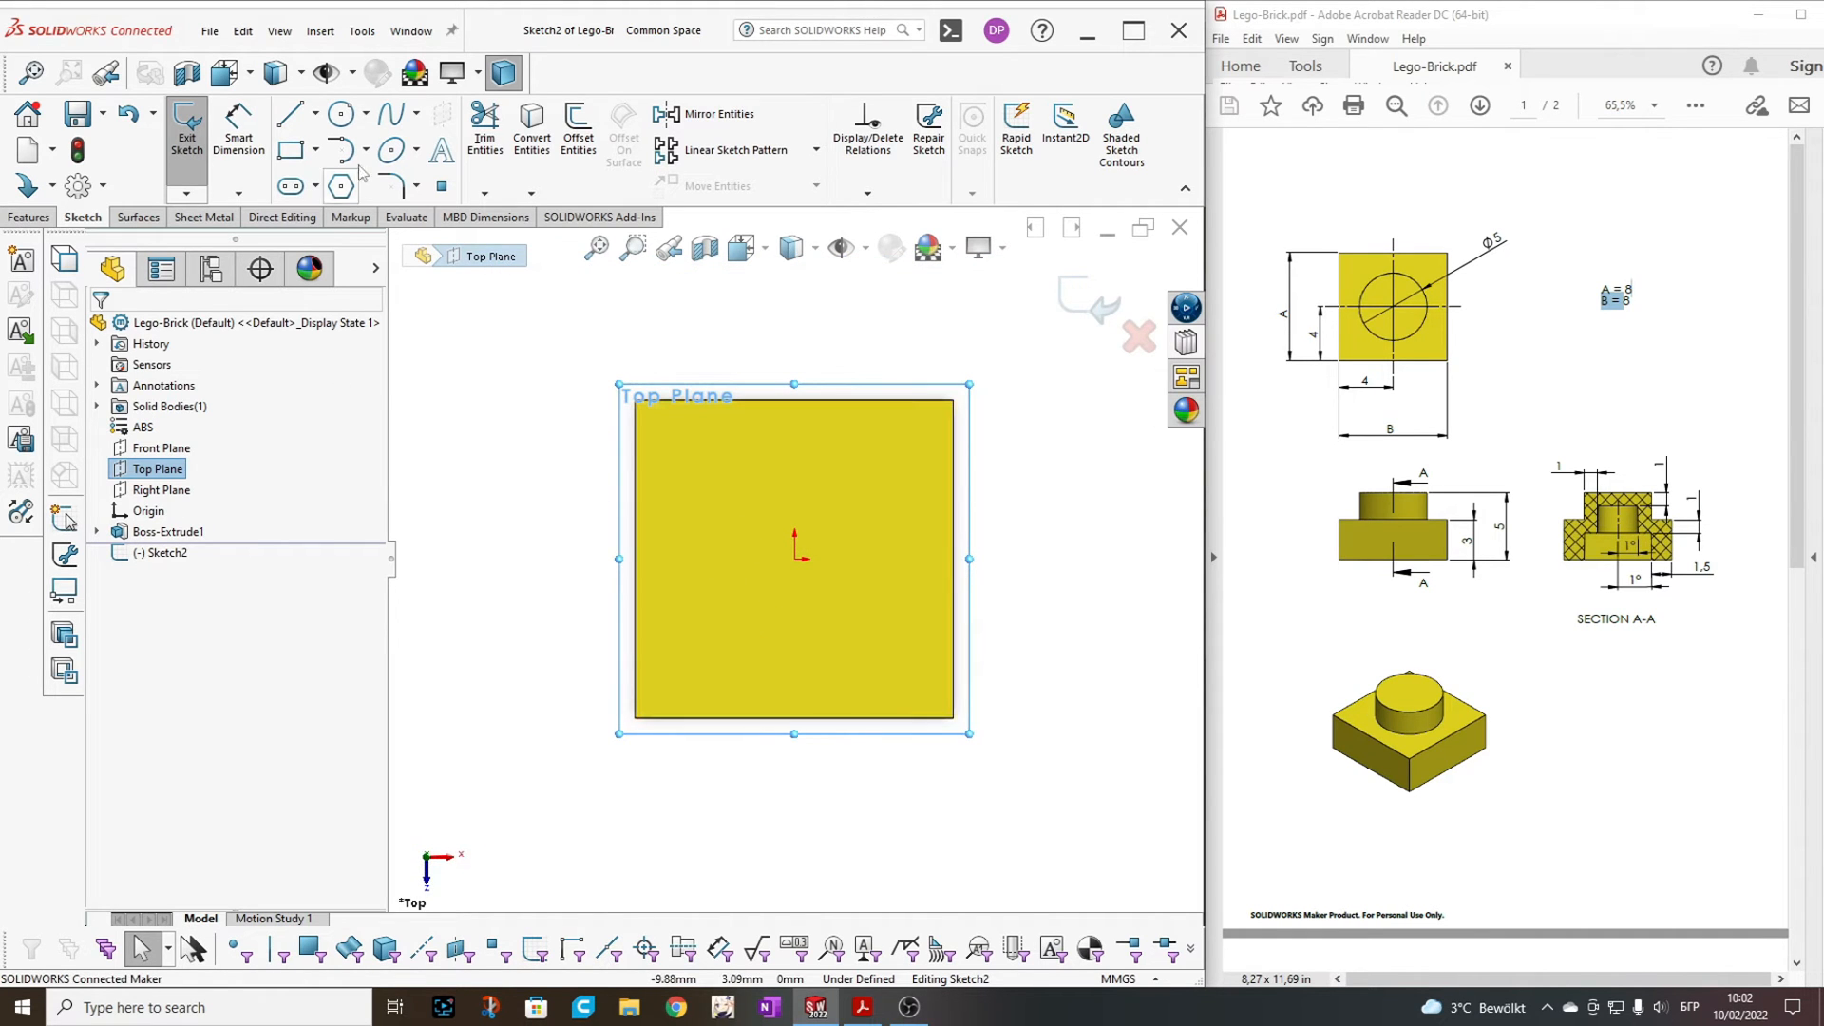
pyautogui.click(334, 114)
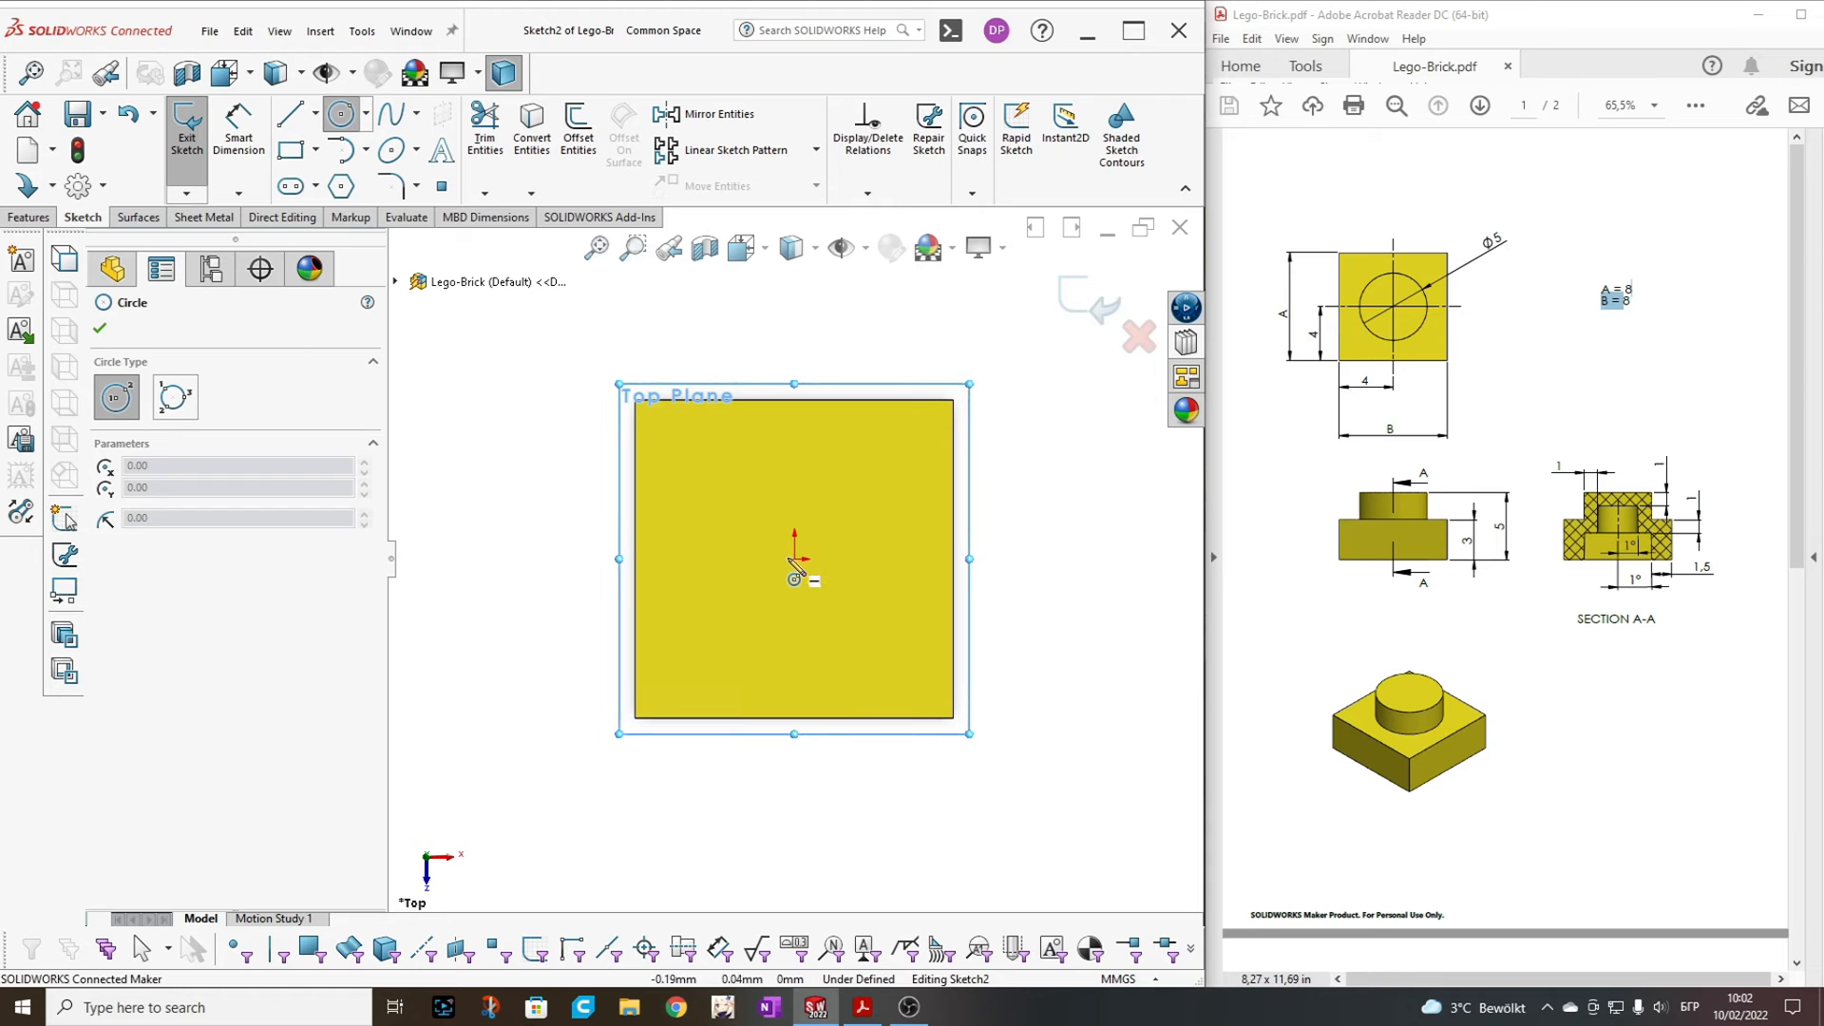
pyautogui.moveTo(794, 558); pyautogui.dragTo(883, 651)
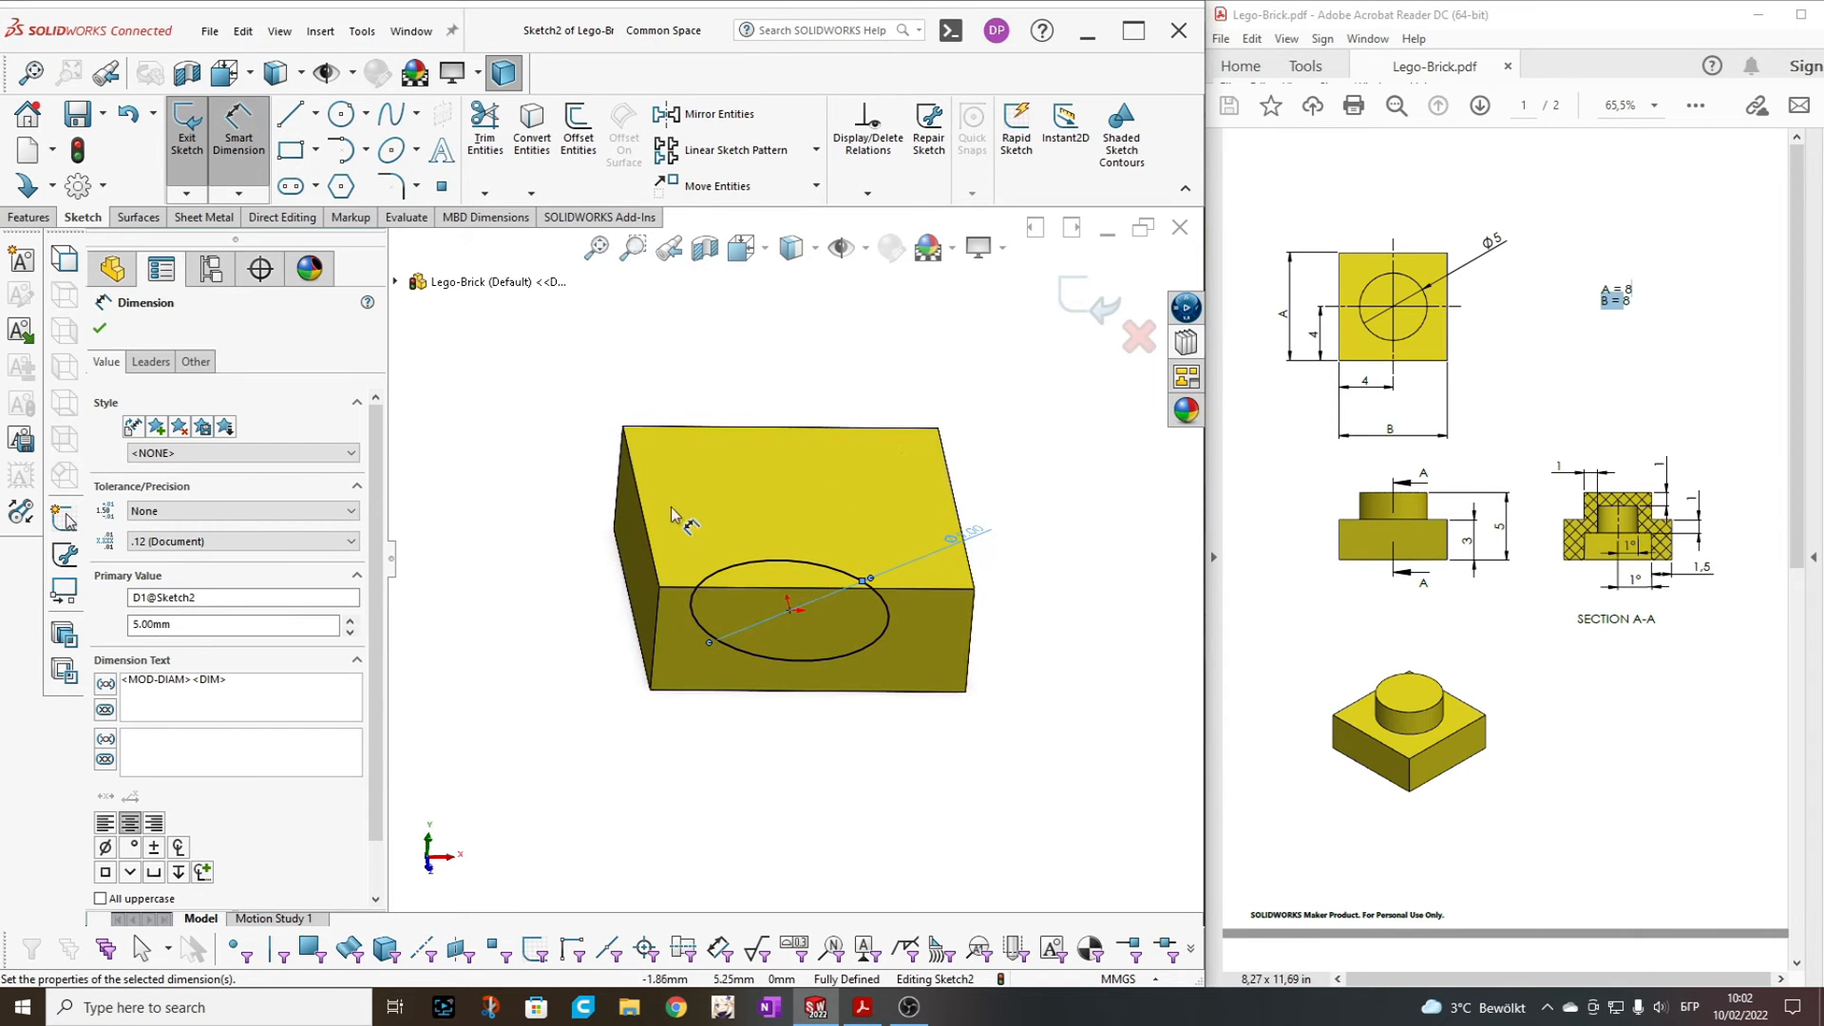
pyautogui.moveTo(785, 501)
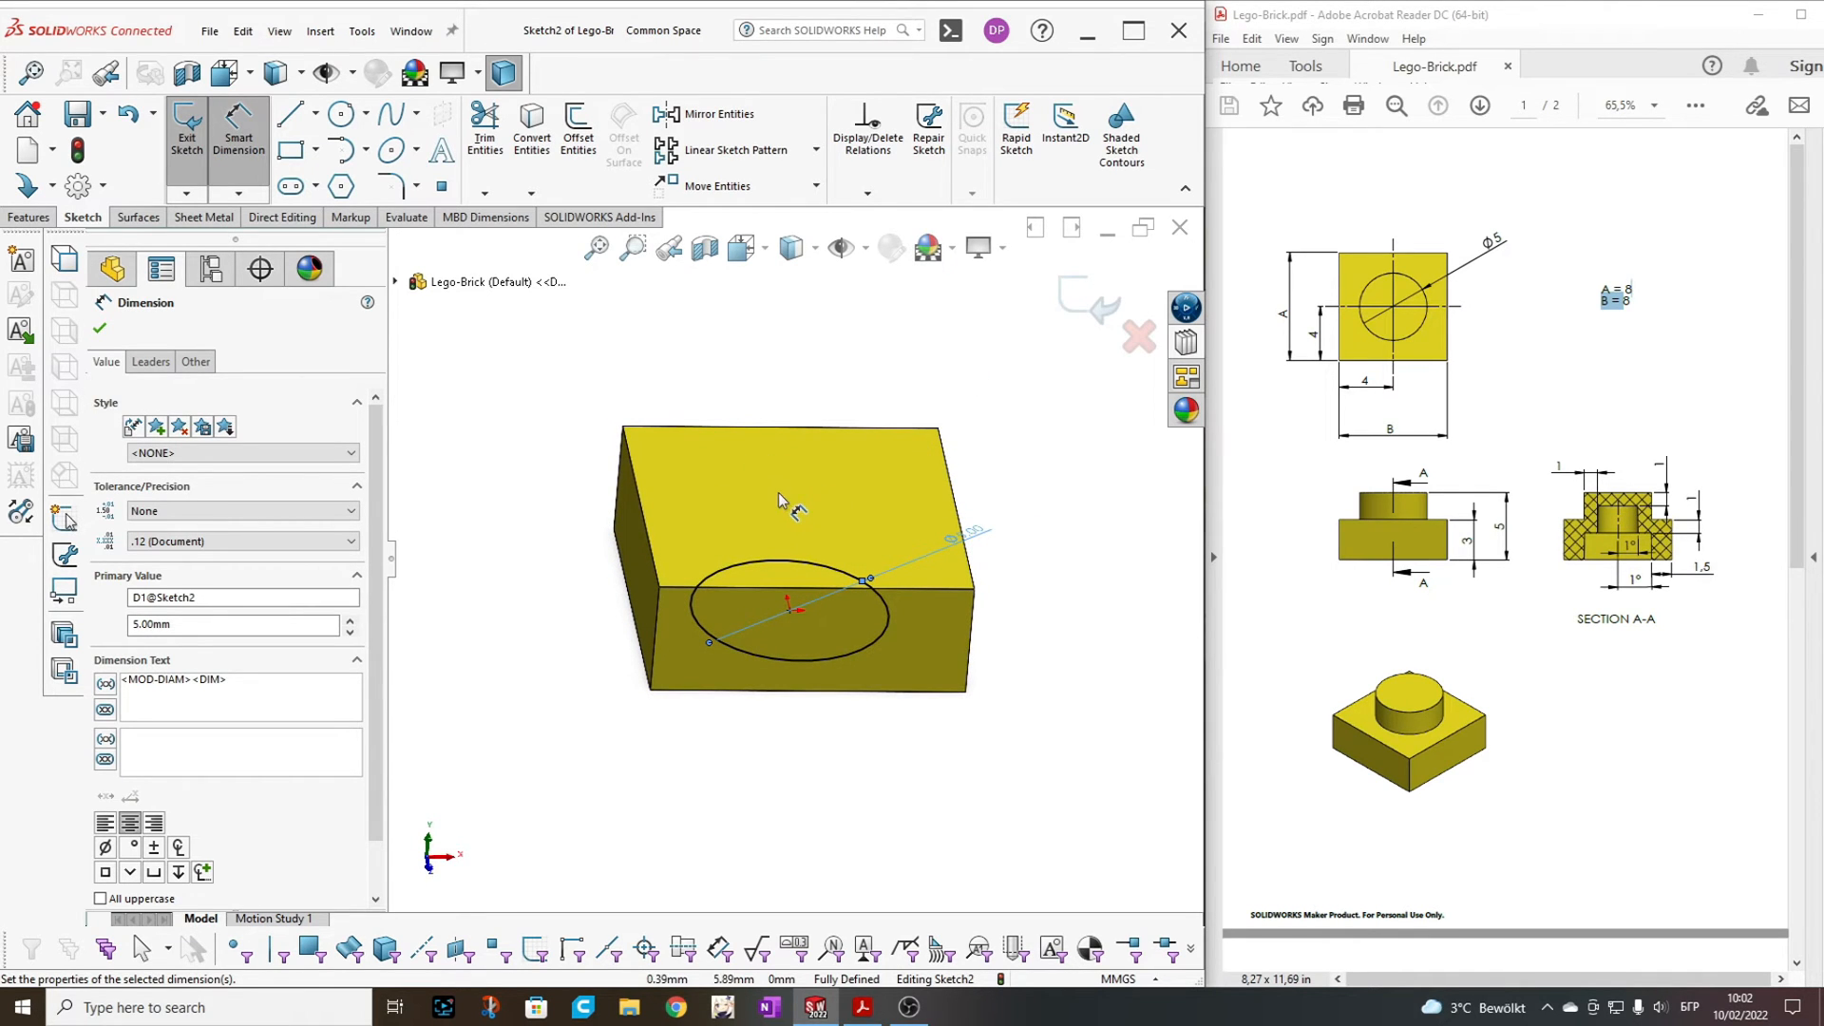
pyautogui.moveTo(809, 519)
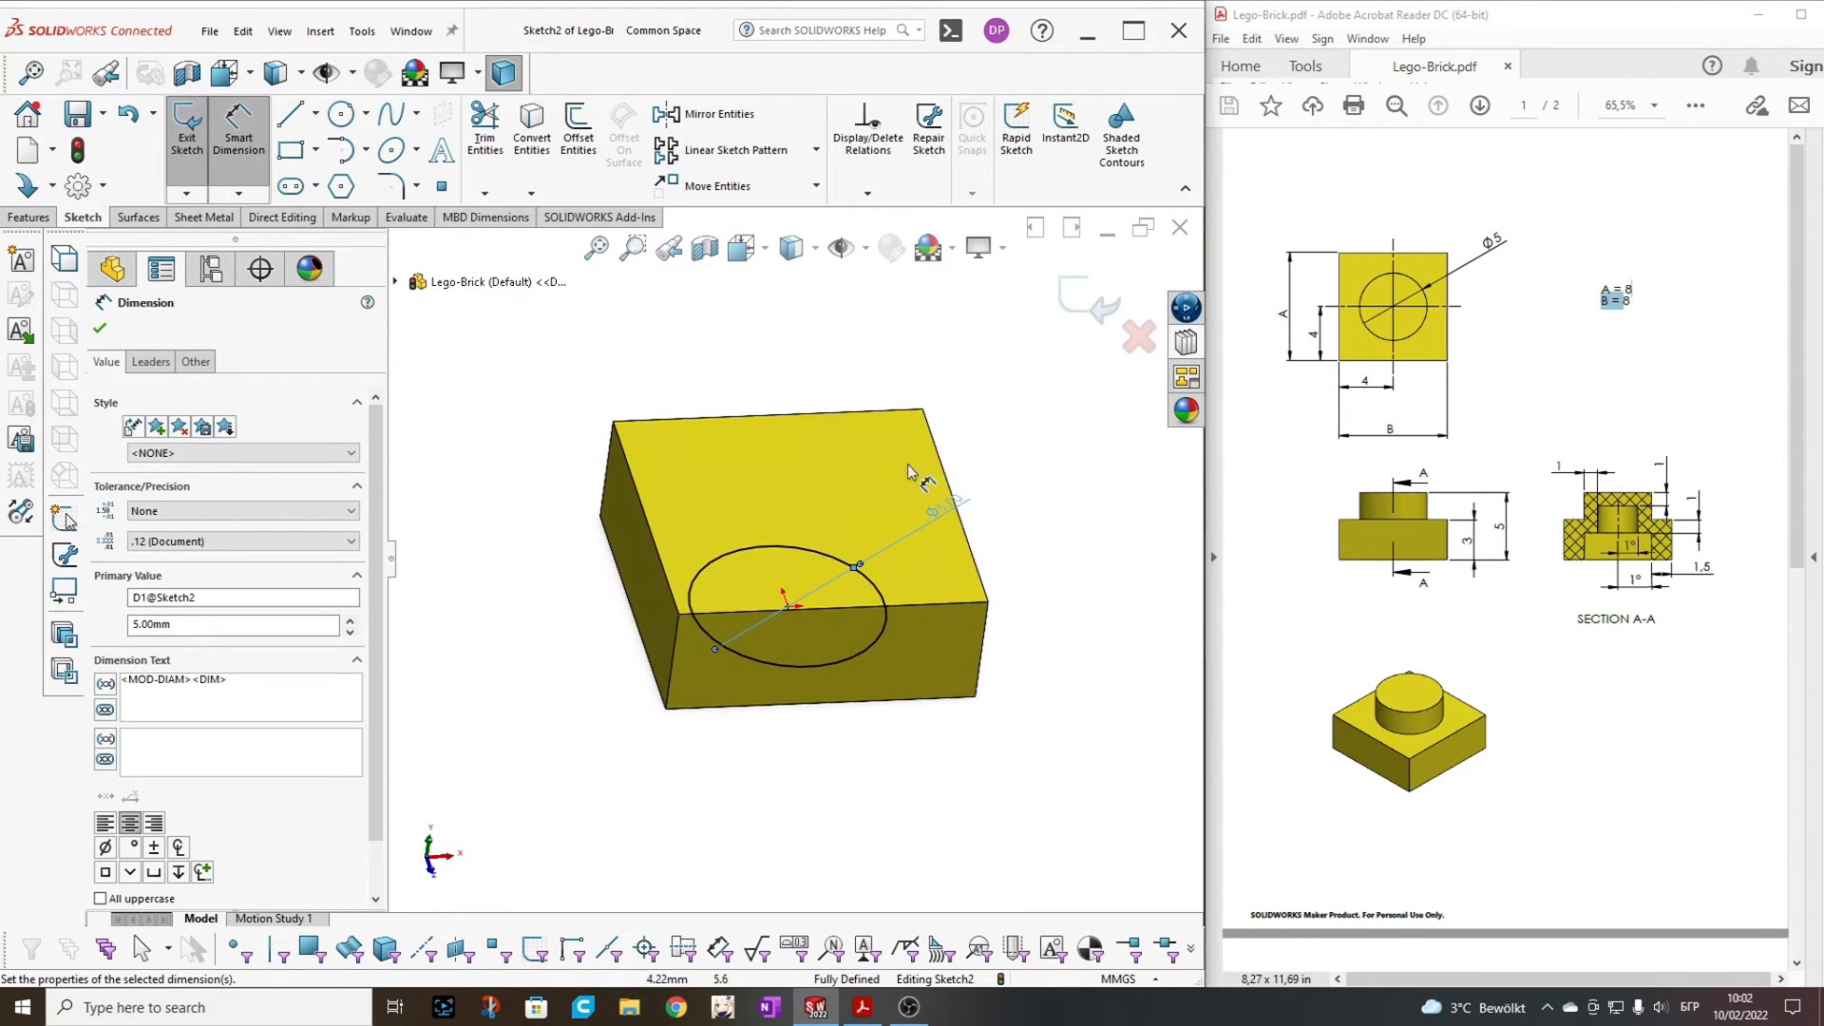
pyautogui.moveTo(908, 471); pyautogui.dragTo(866, 684)
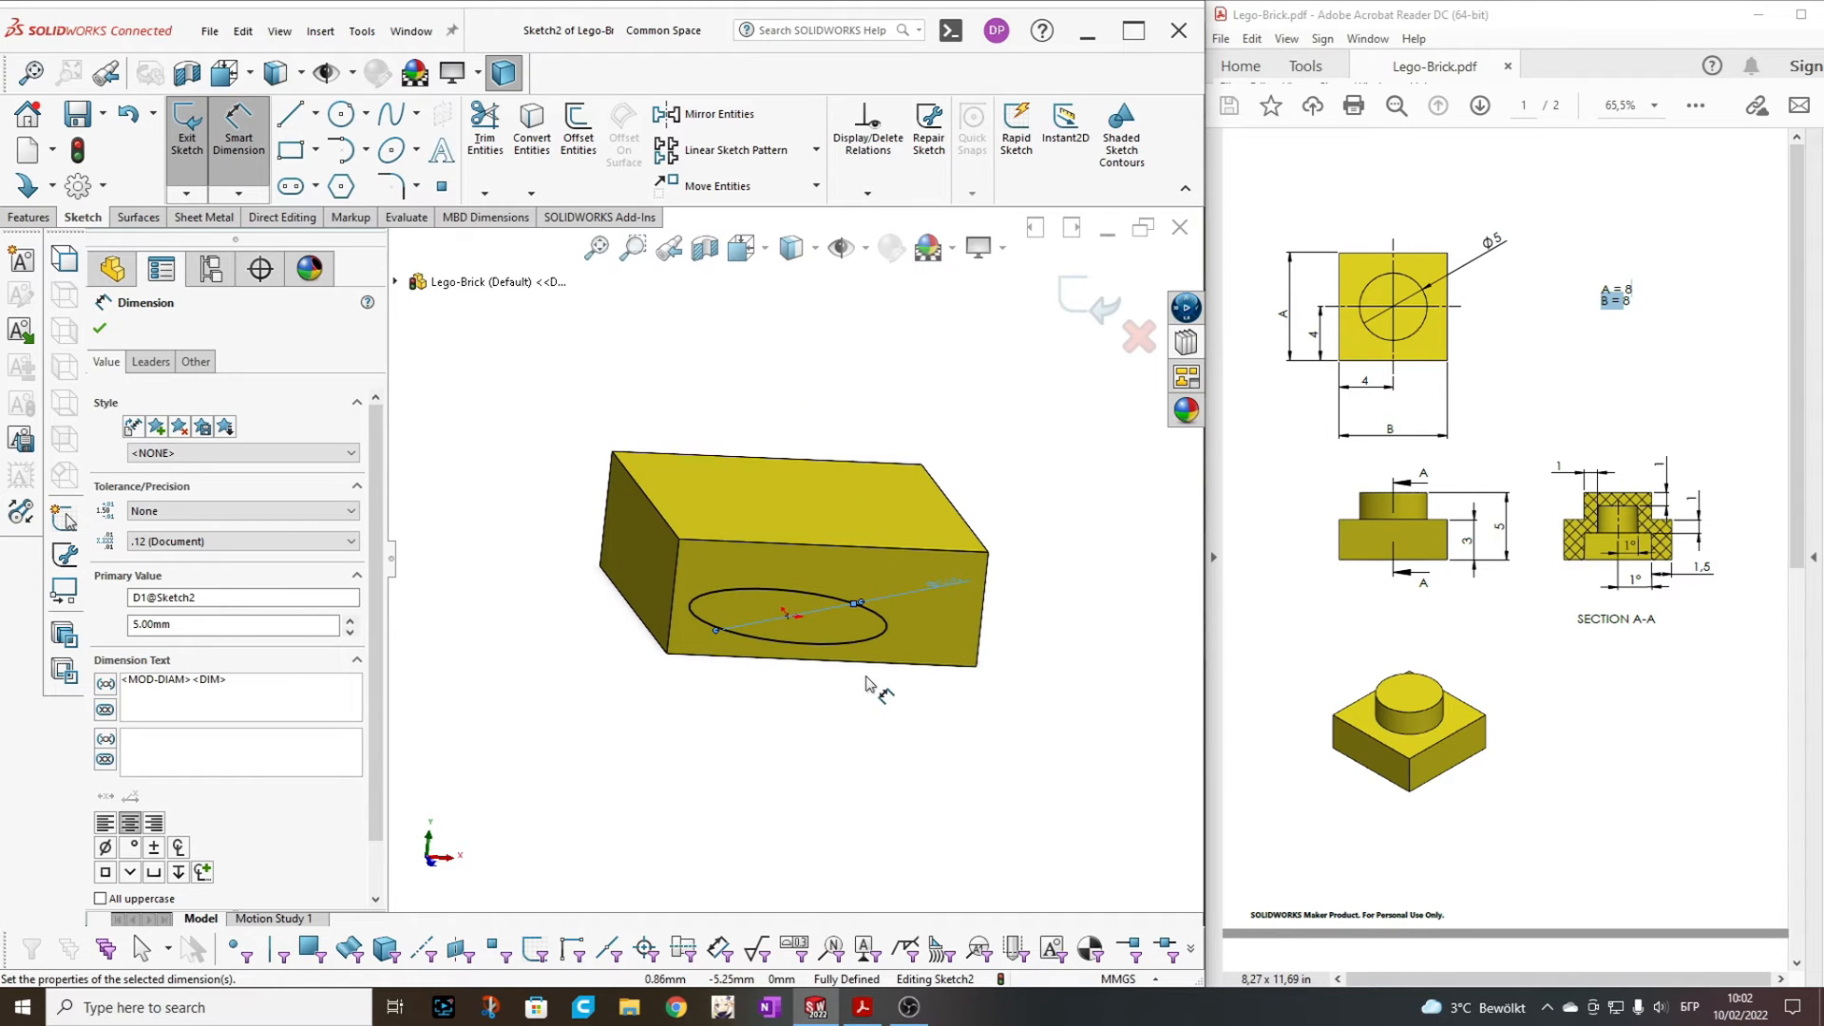
pyautogui.moveTo(999, 687)
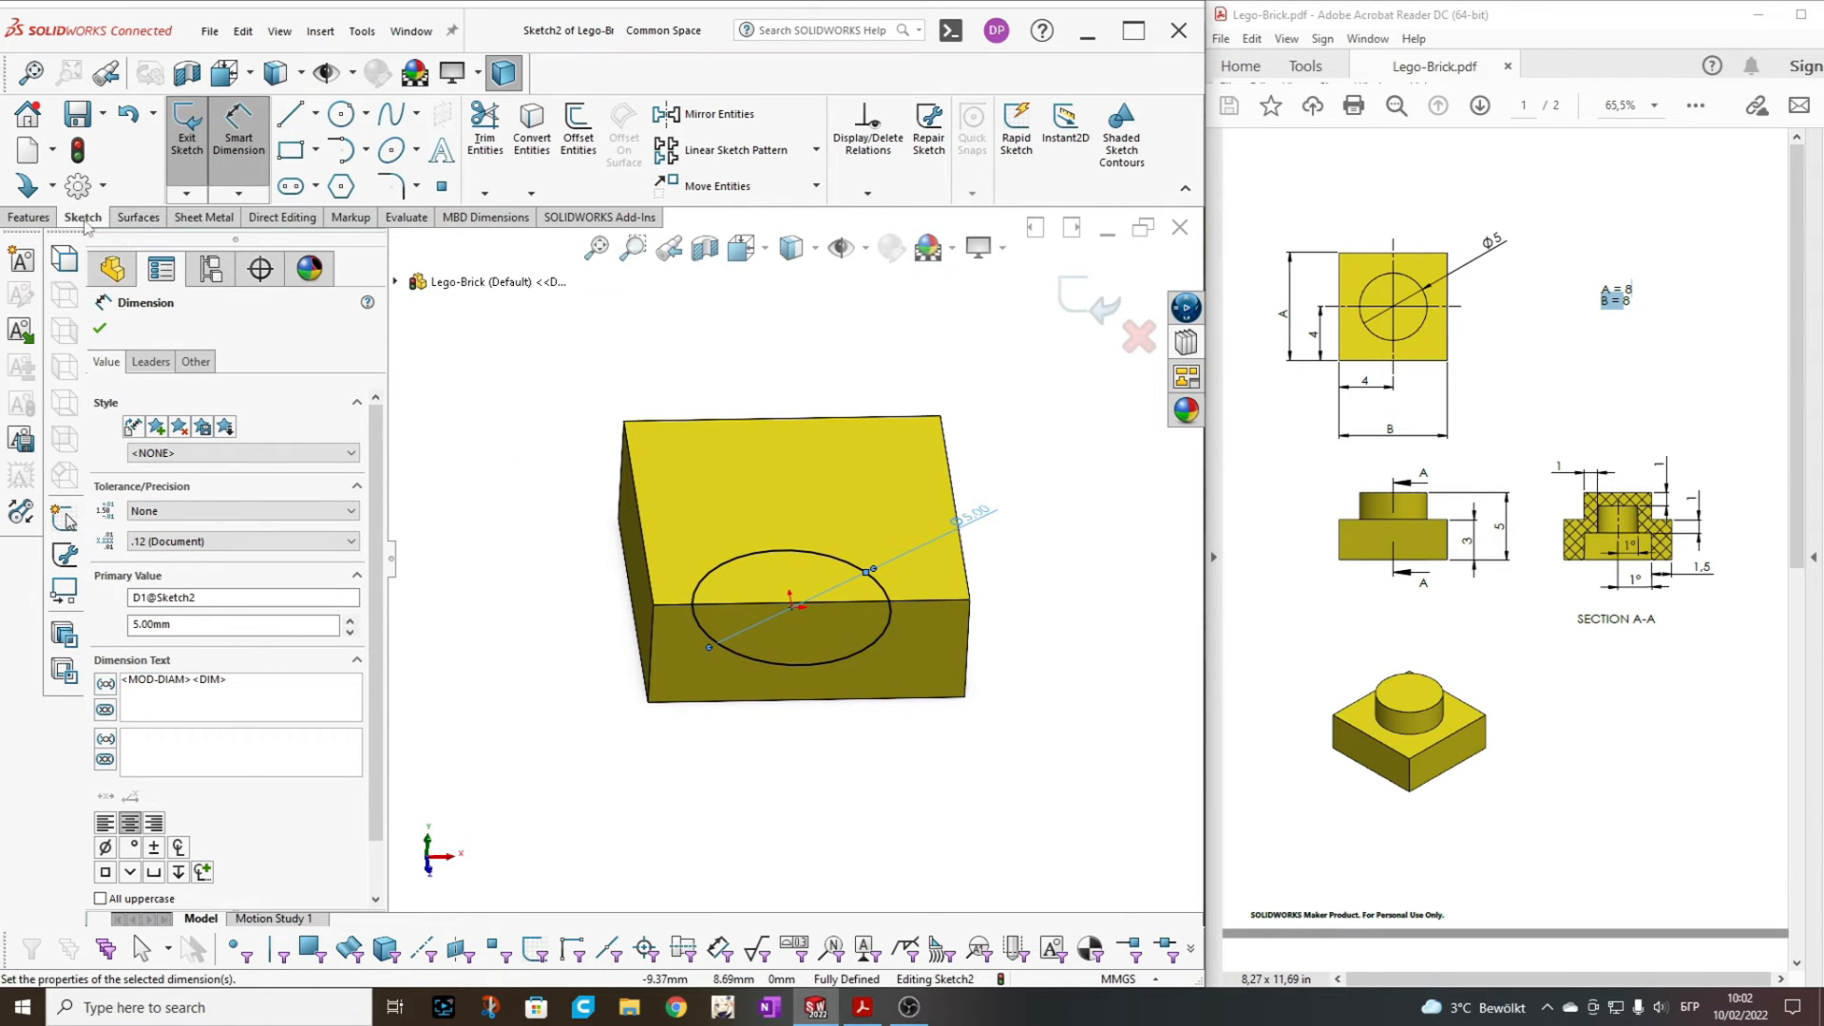
# Start a Boss-Extrude of the circle offset from the sketch, ending Up To Surface on the top face
pyautogui.click(29, 217)
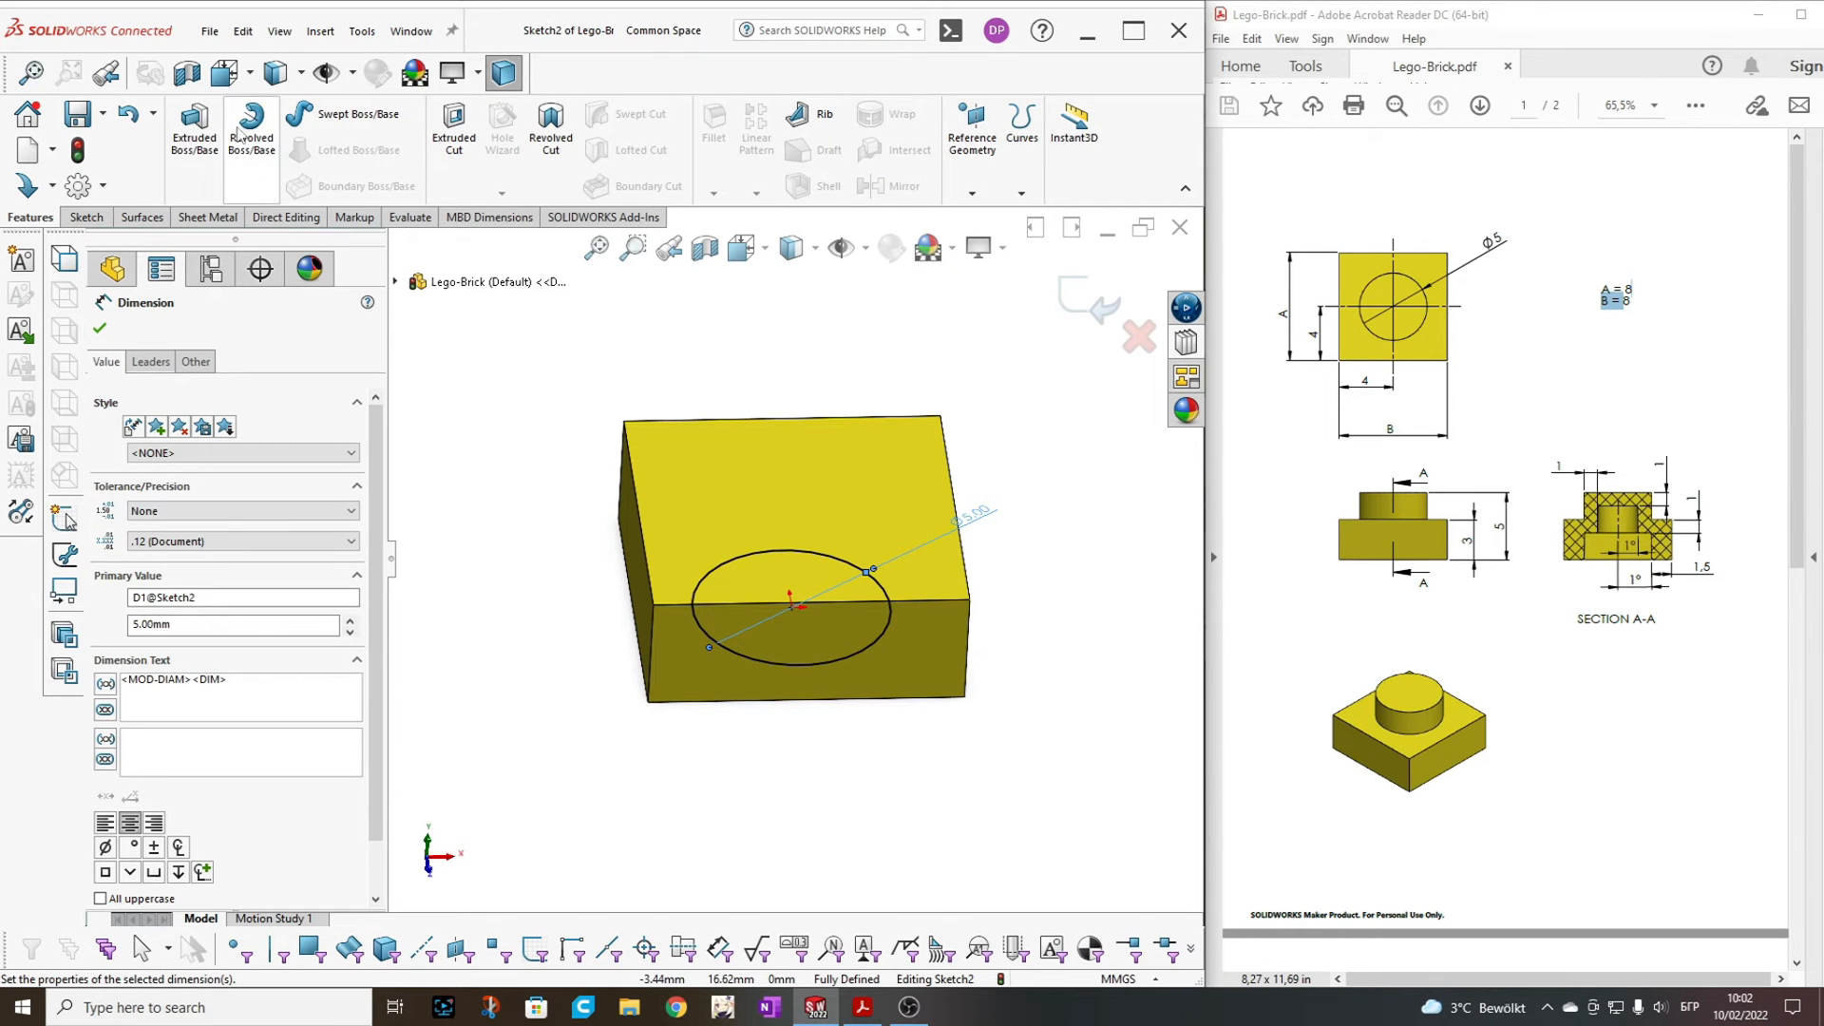
pyautogui.click(194, 131)
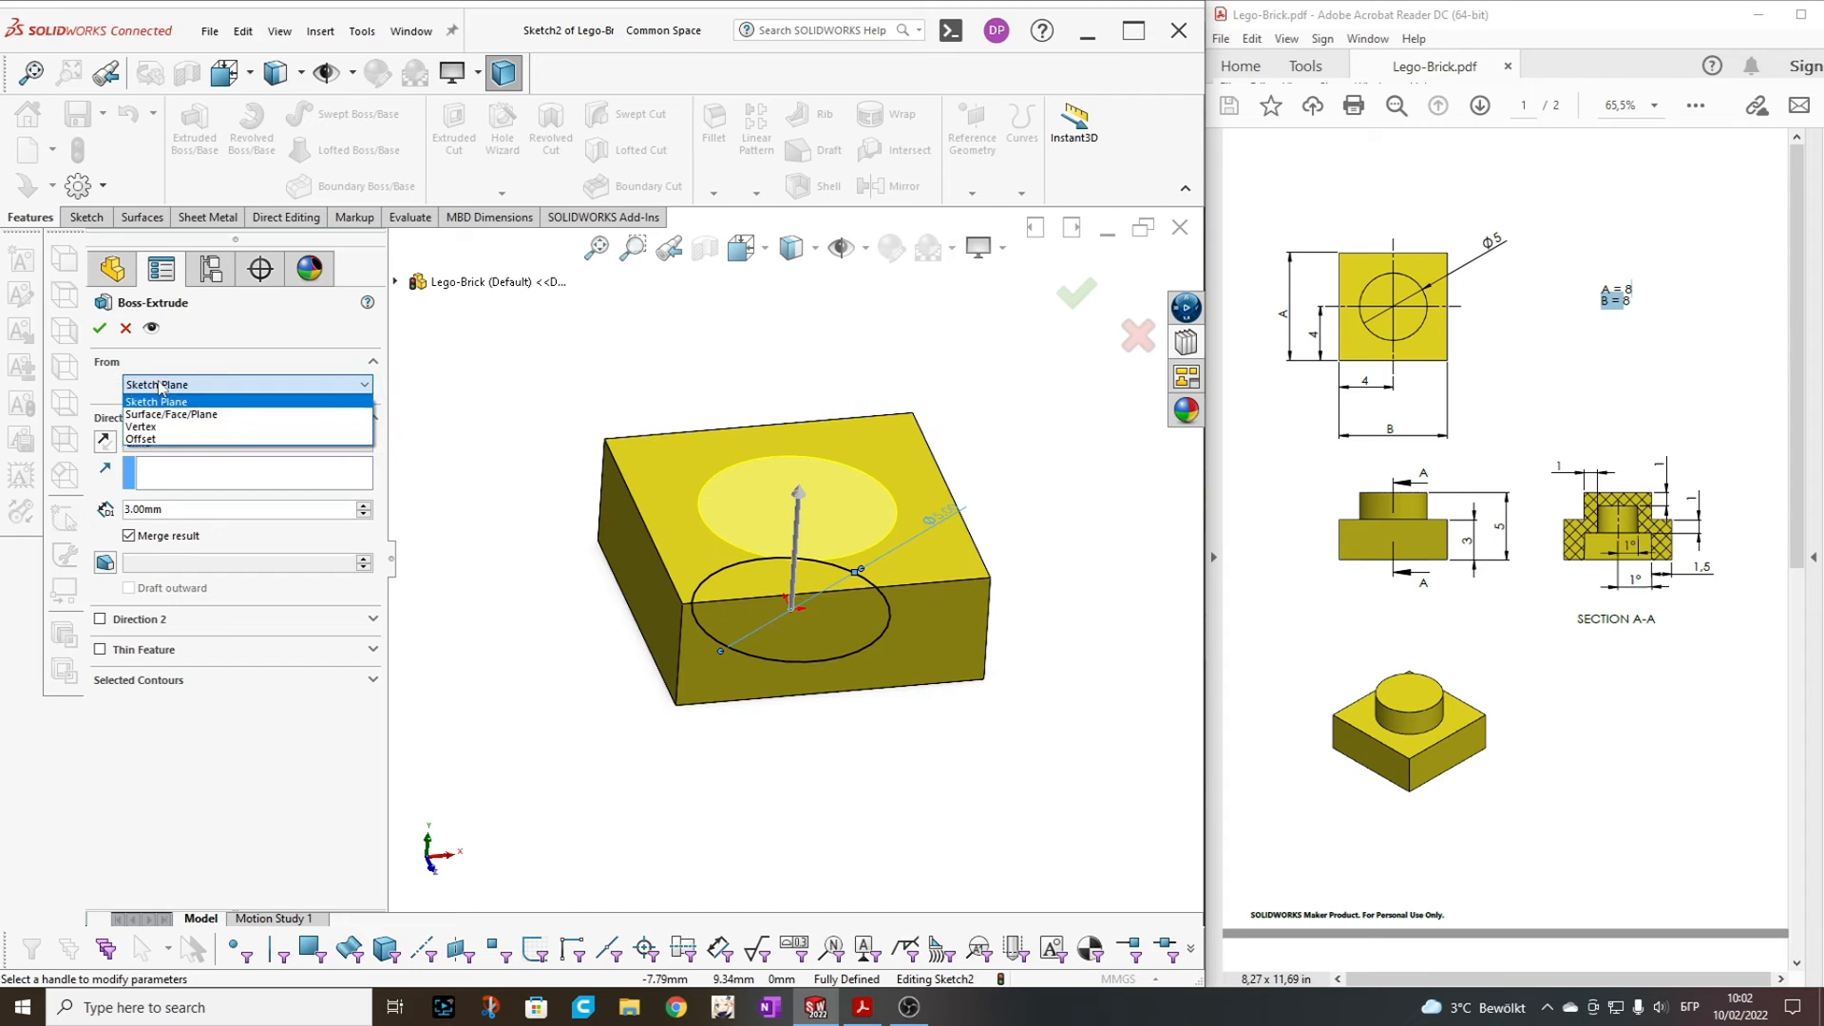
pyautogui.click(139, 439)
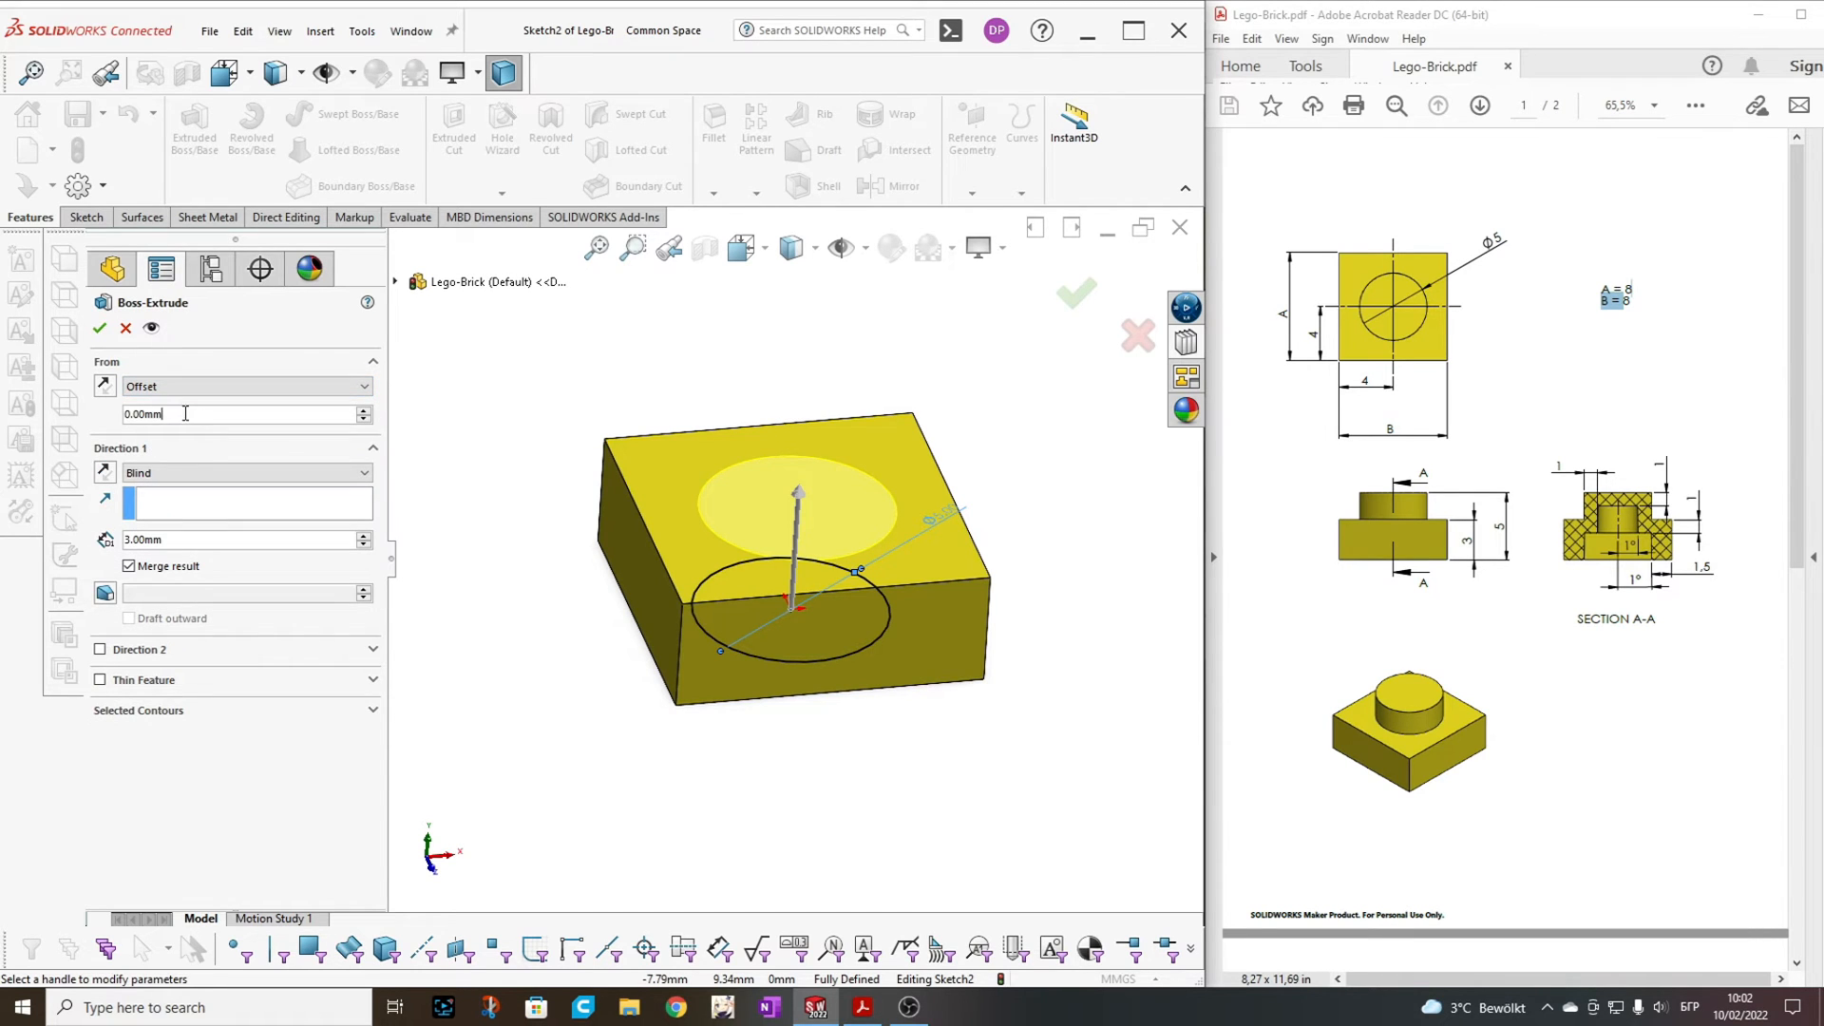
pyautogui.write('5.00mm')
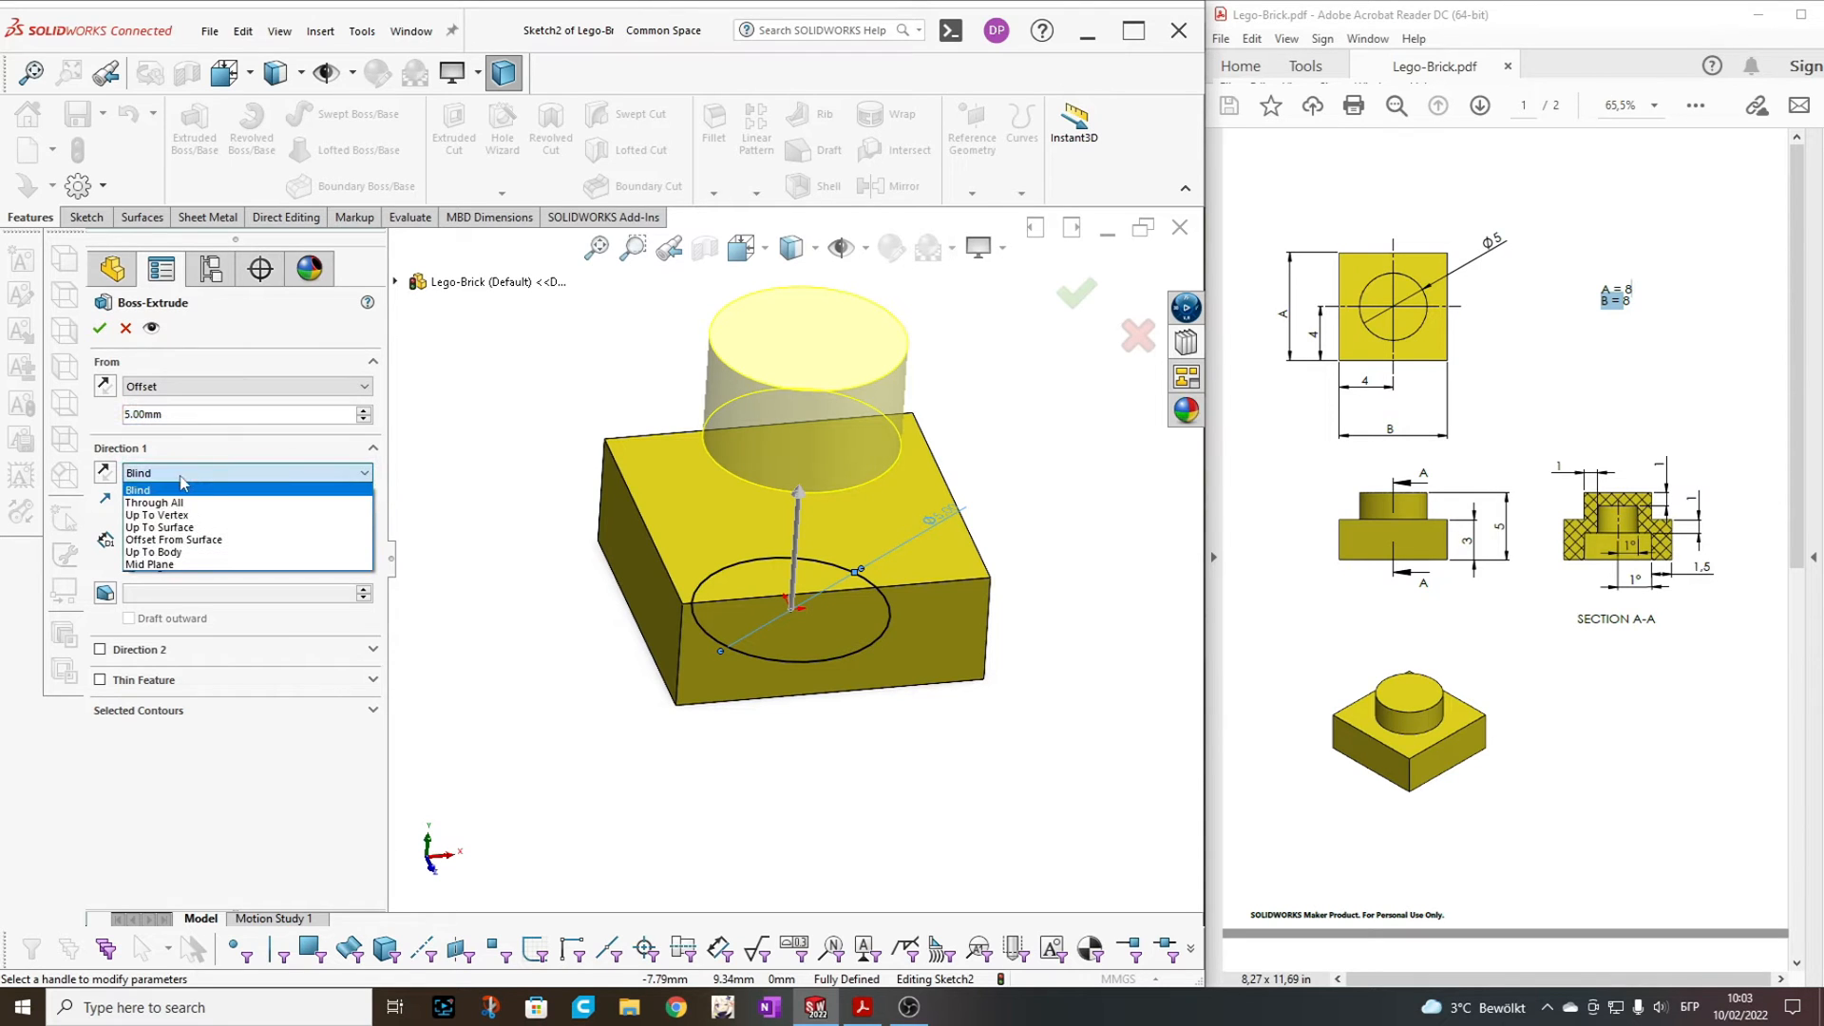
pyautogui.click(160, 528)
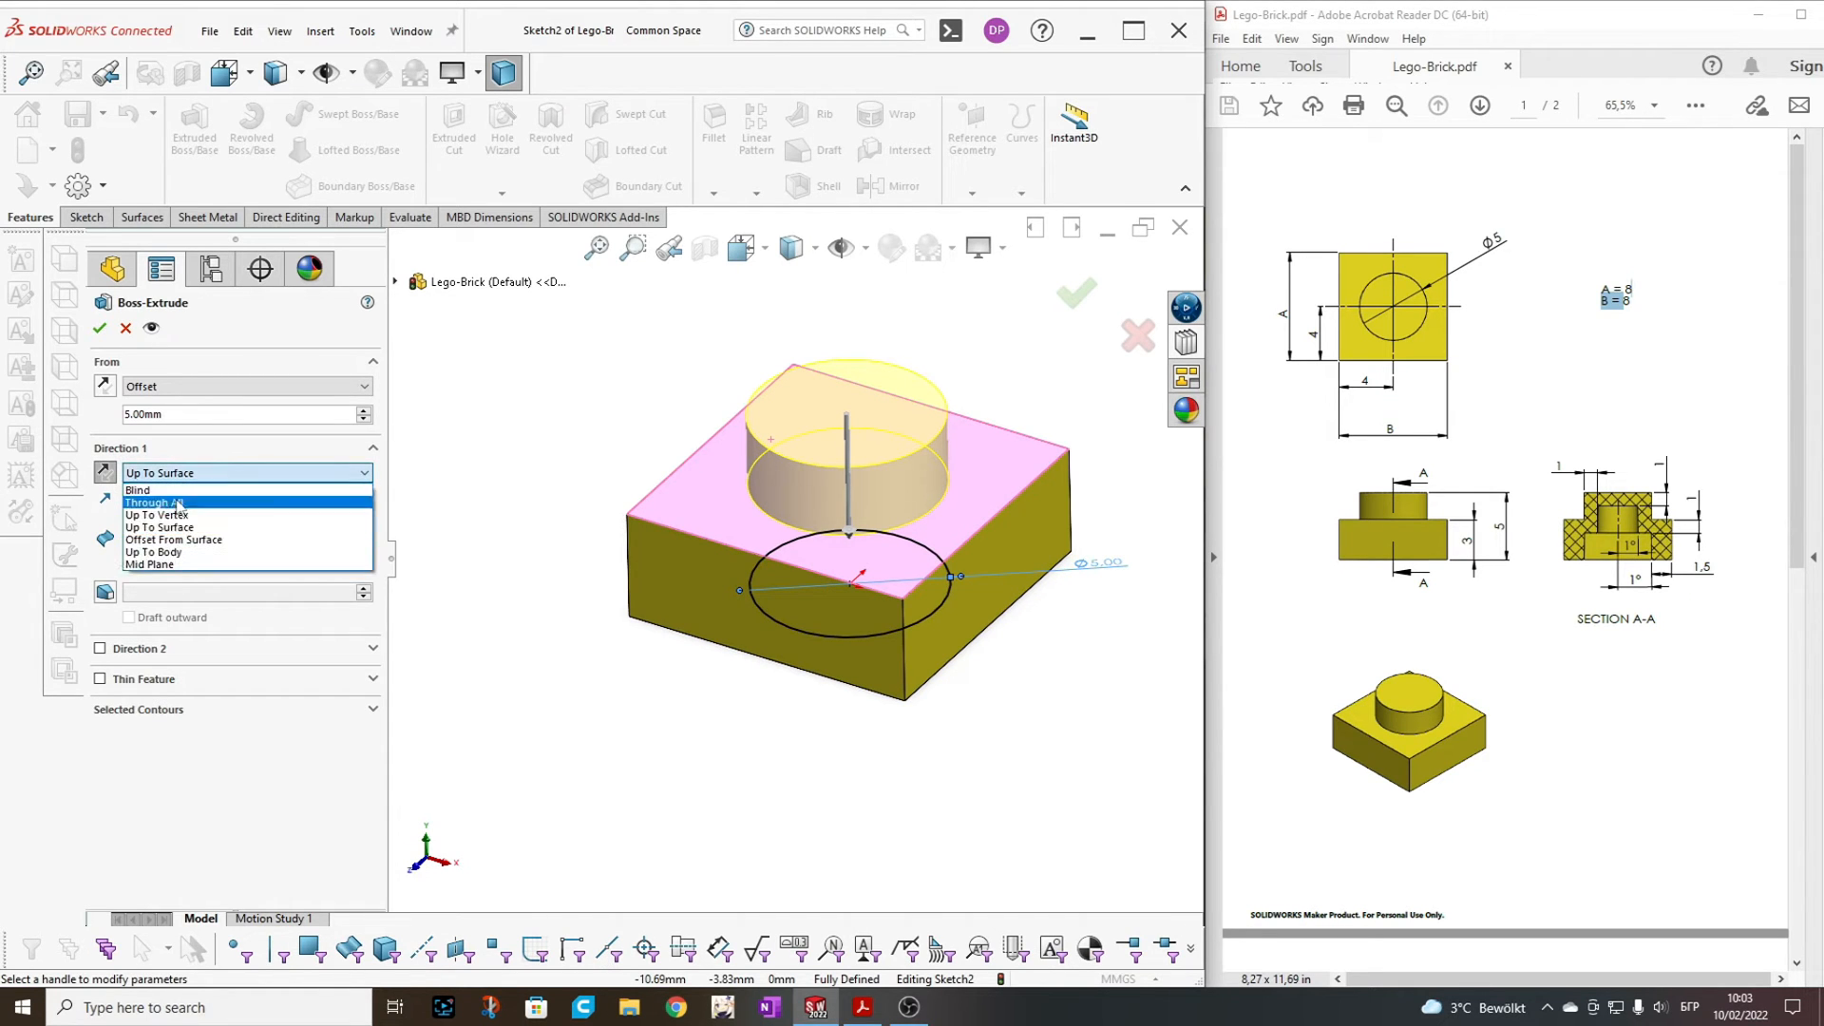
pyautogui.click(159, 528)
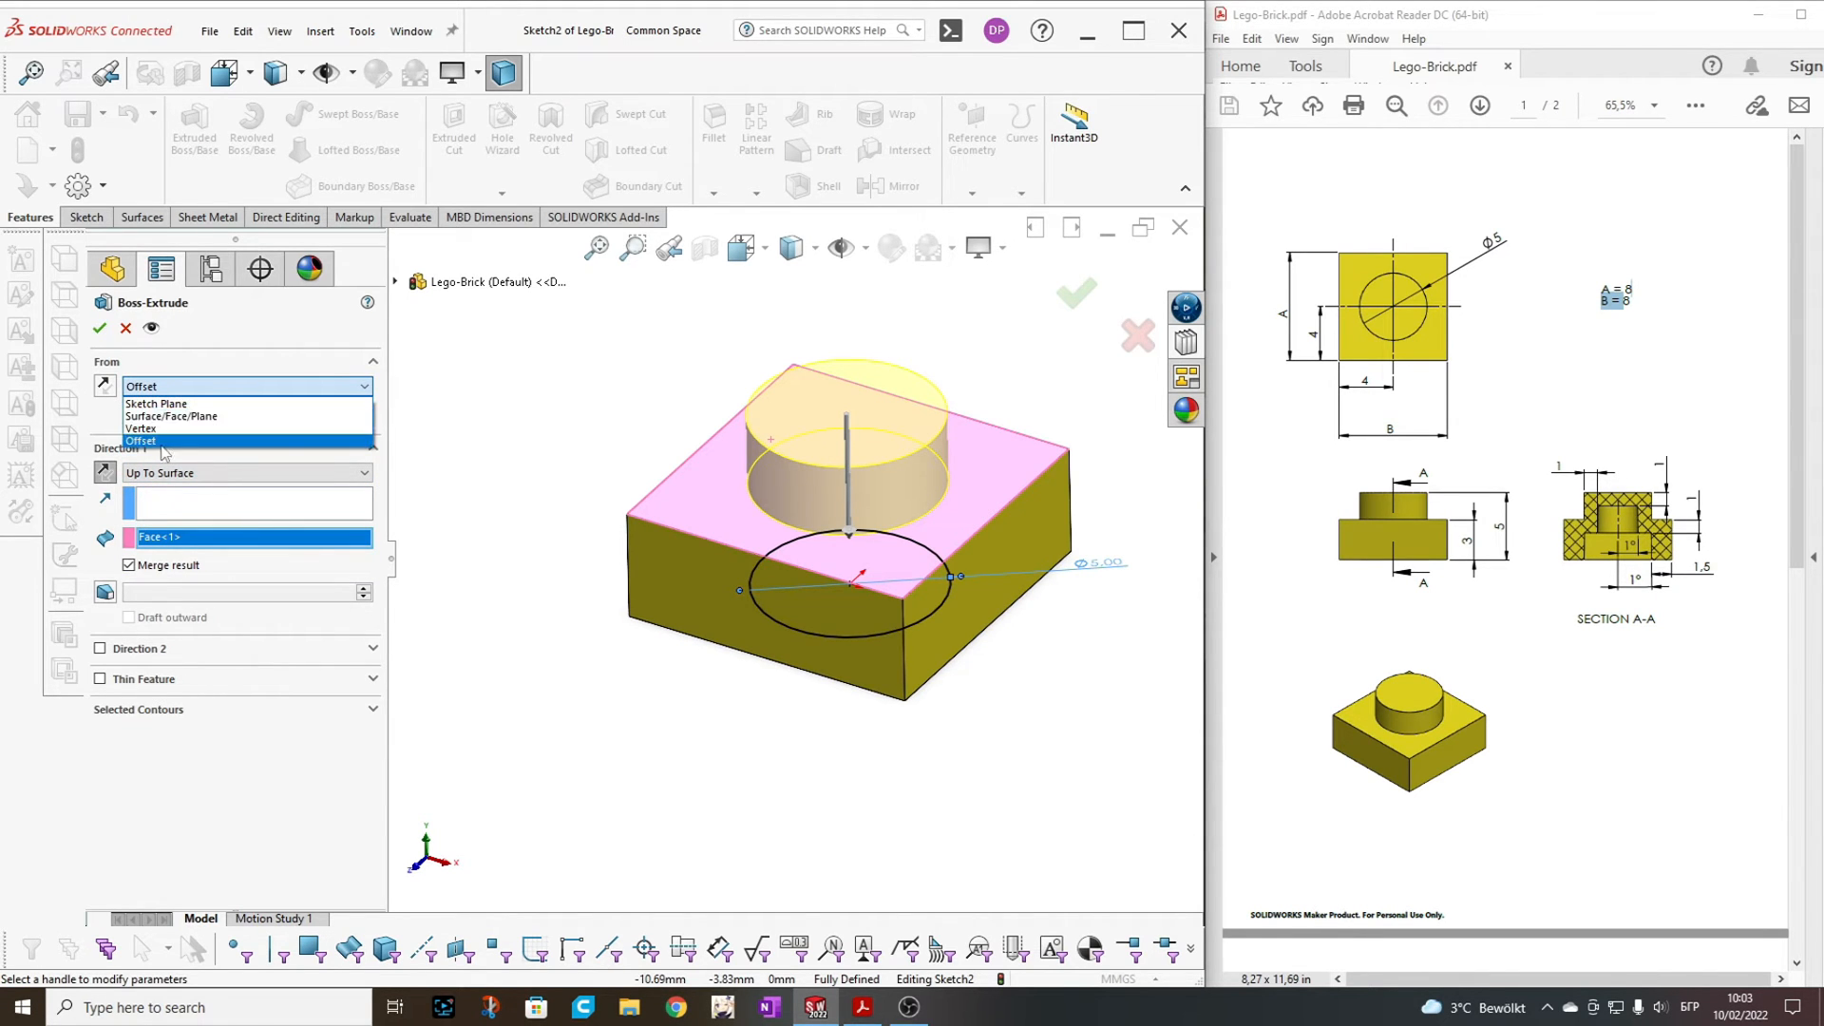
pyautogui.click(140, 441)
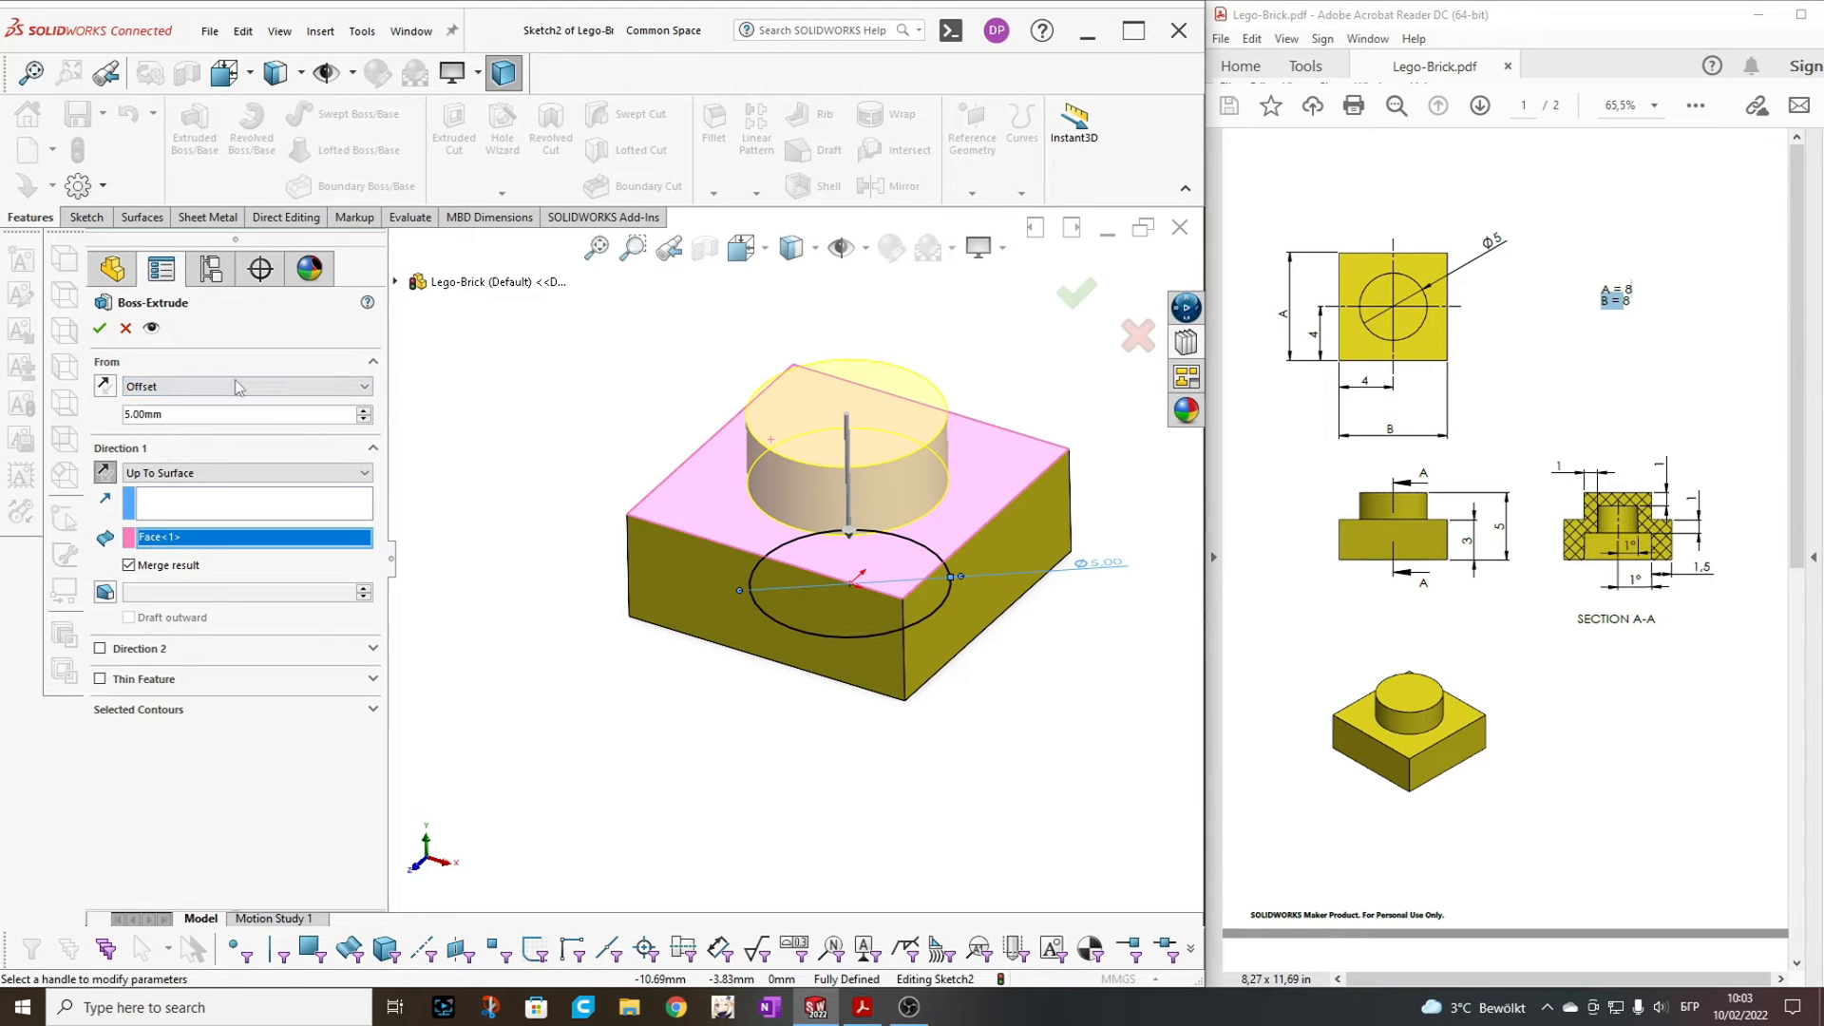
pyautogui.write('3')
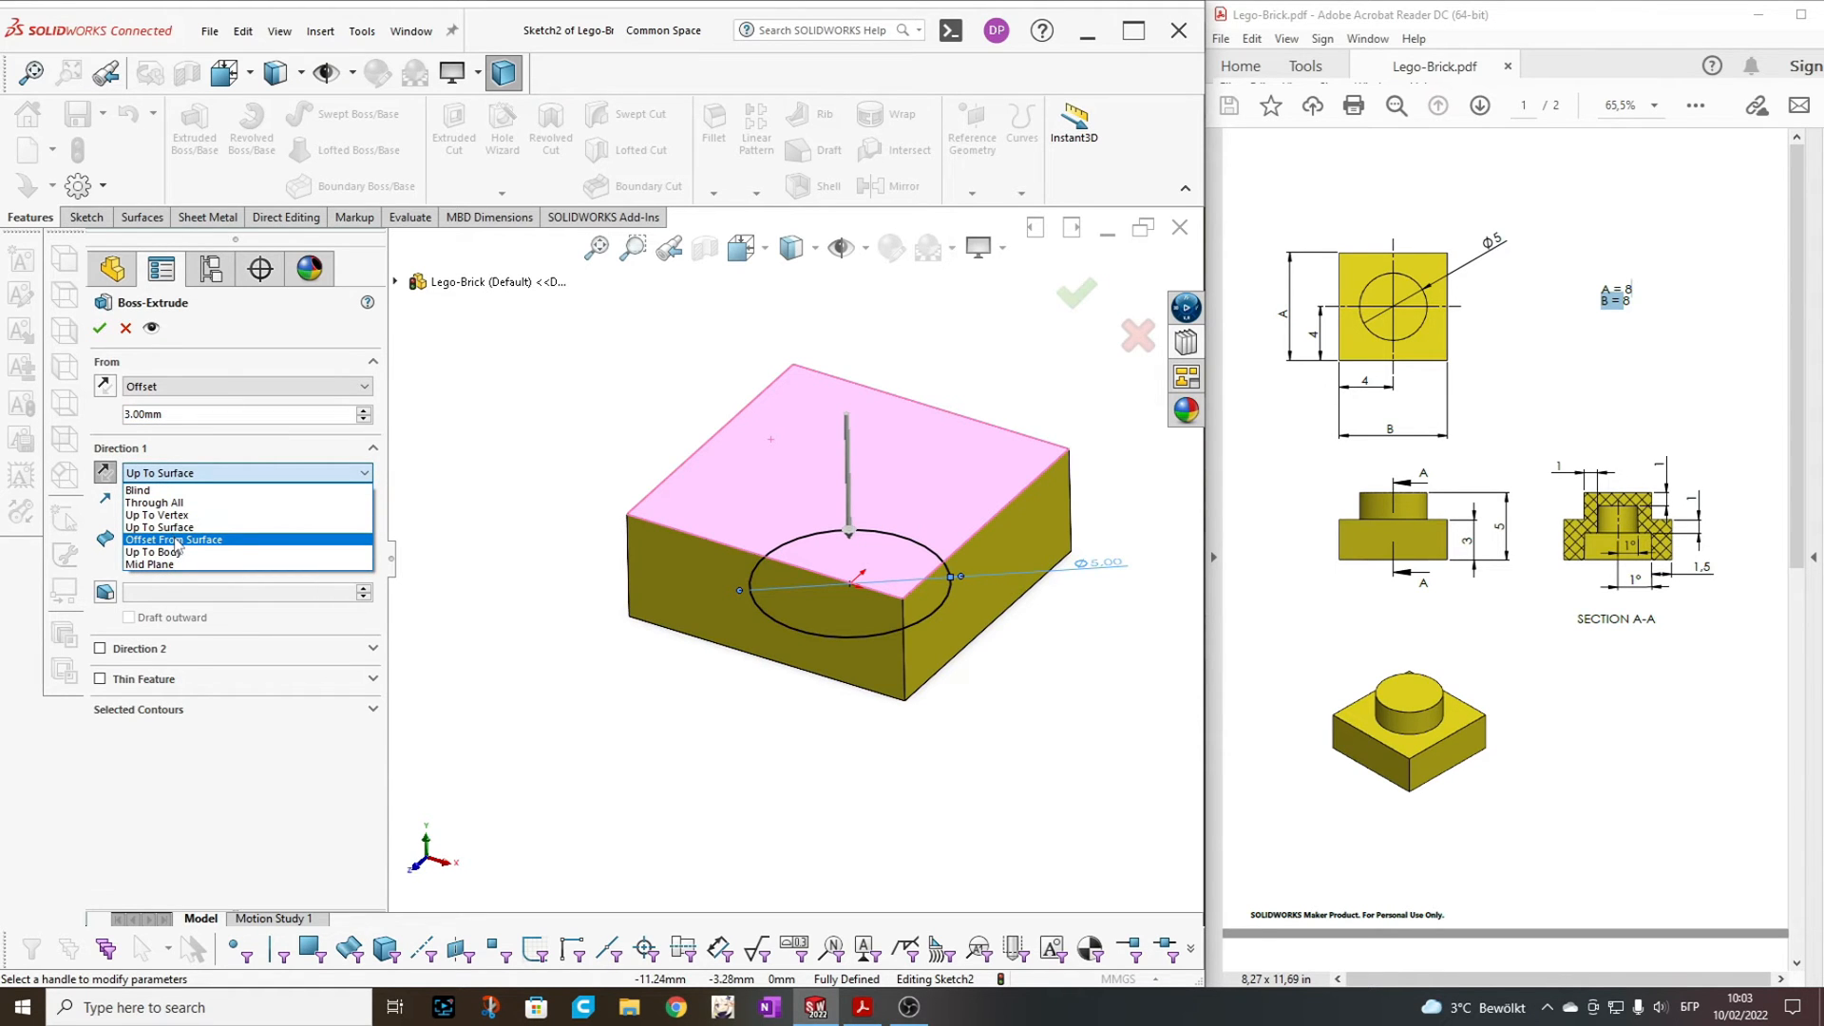
# Switch the end to Offset From Surface 5 mm off the Top Plane, flipped, and confirm Boss-Extrude2
pyautogui.click(173, 539)
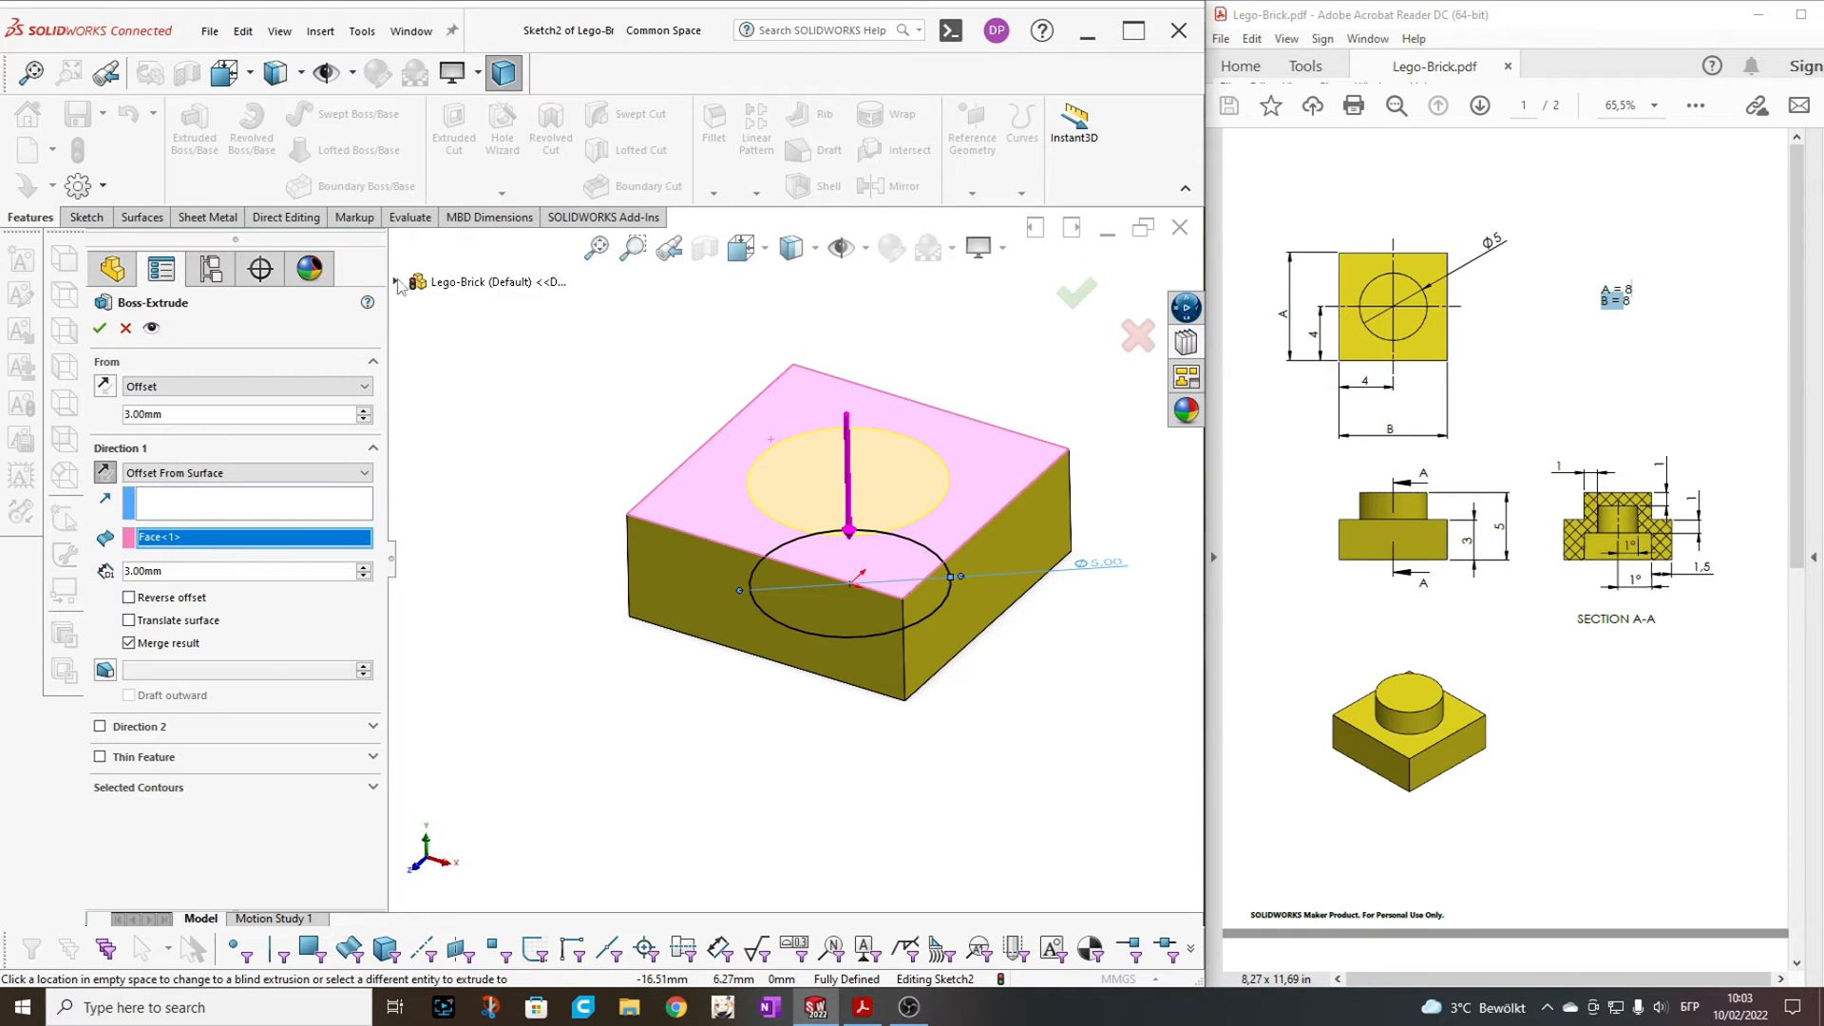
pyautogui.click(399, 281)
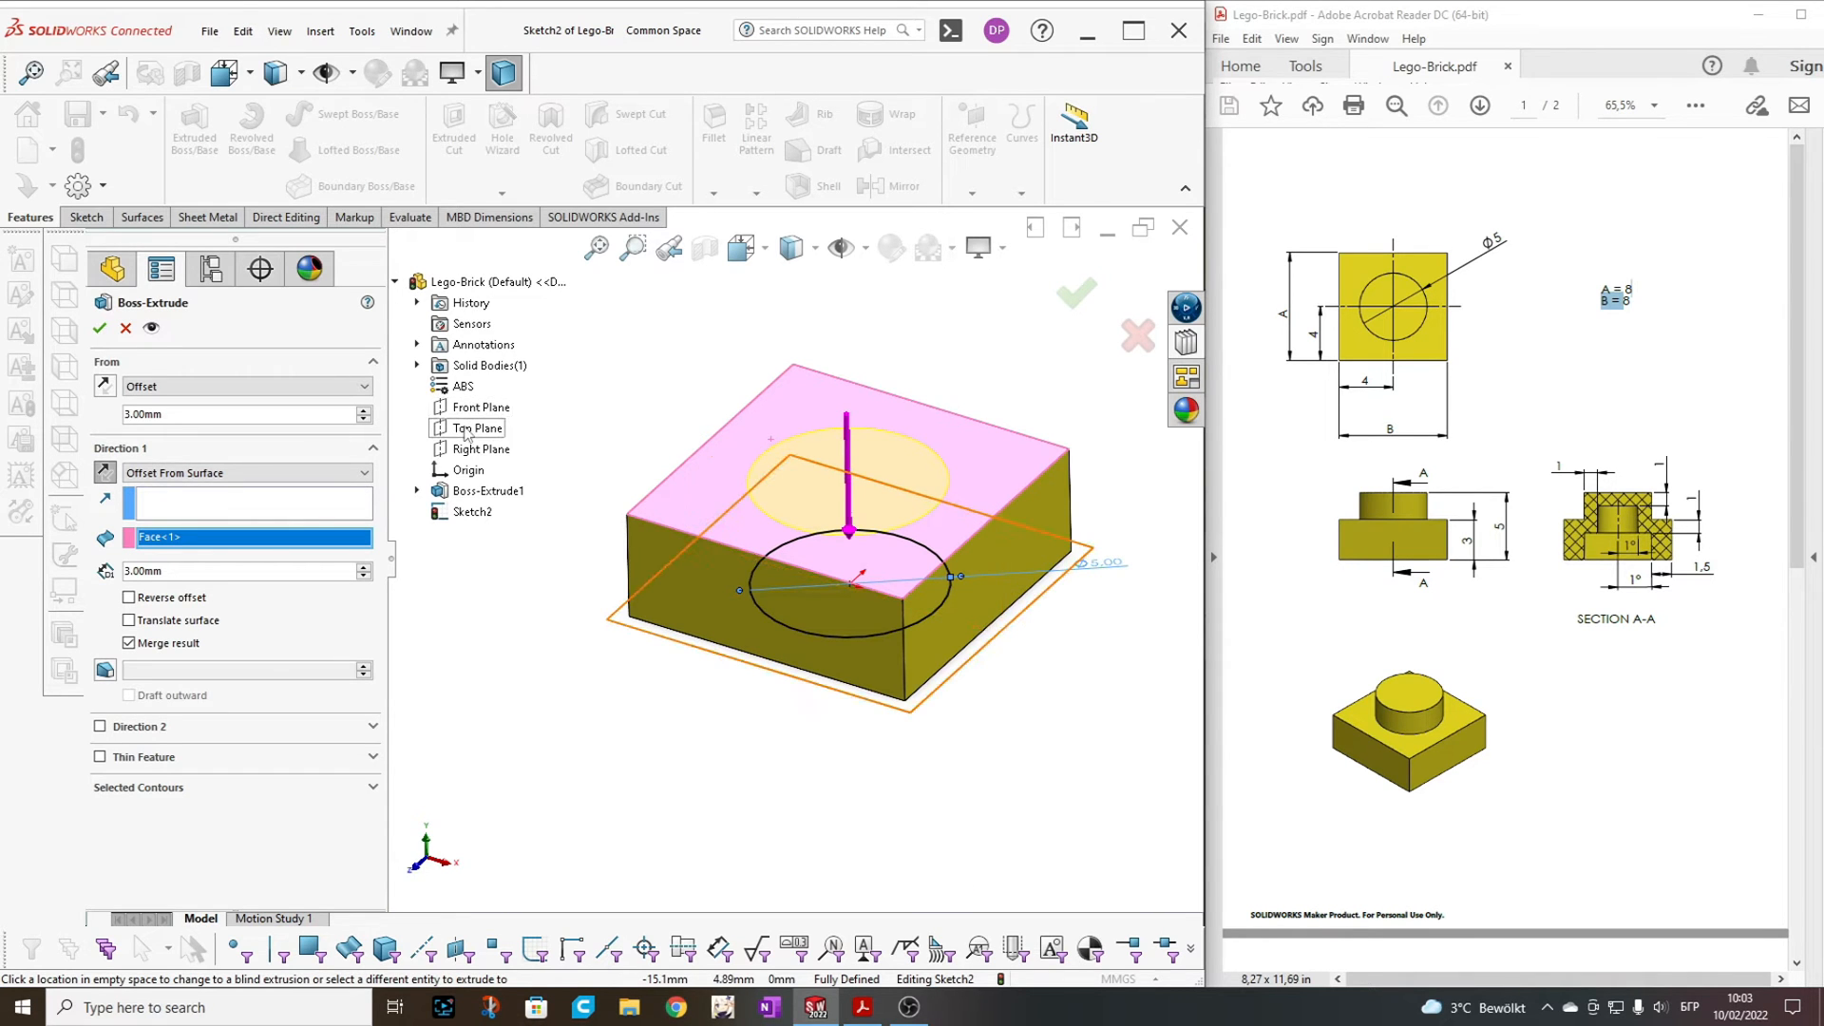
pyautogui.click(478, 427)
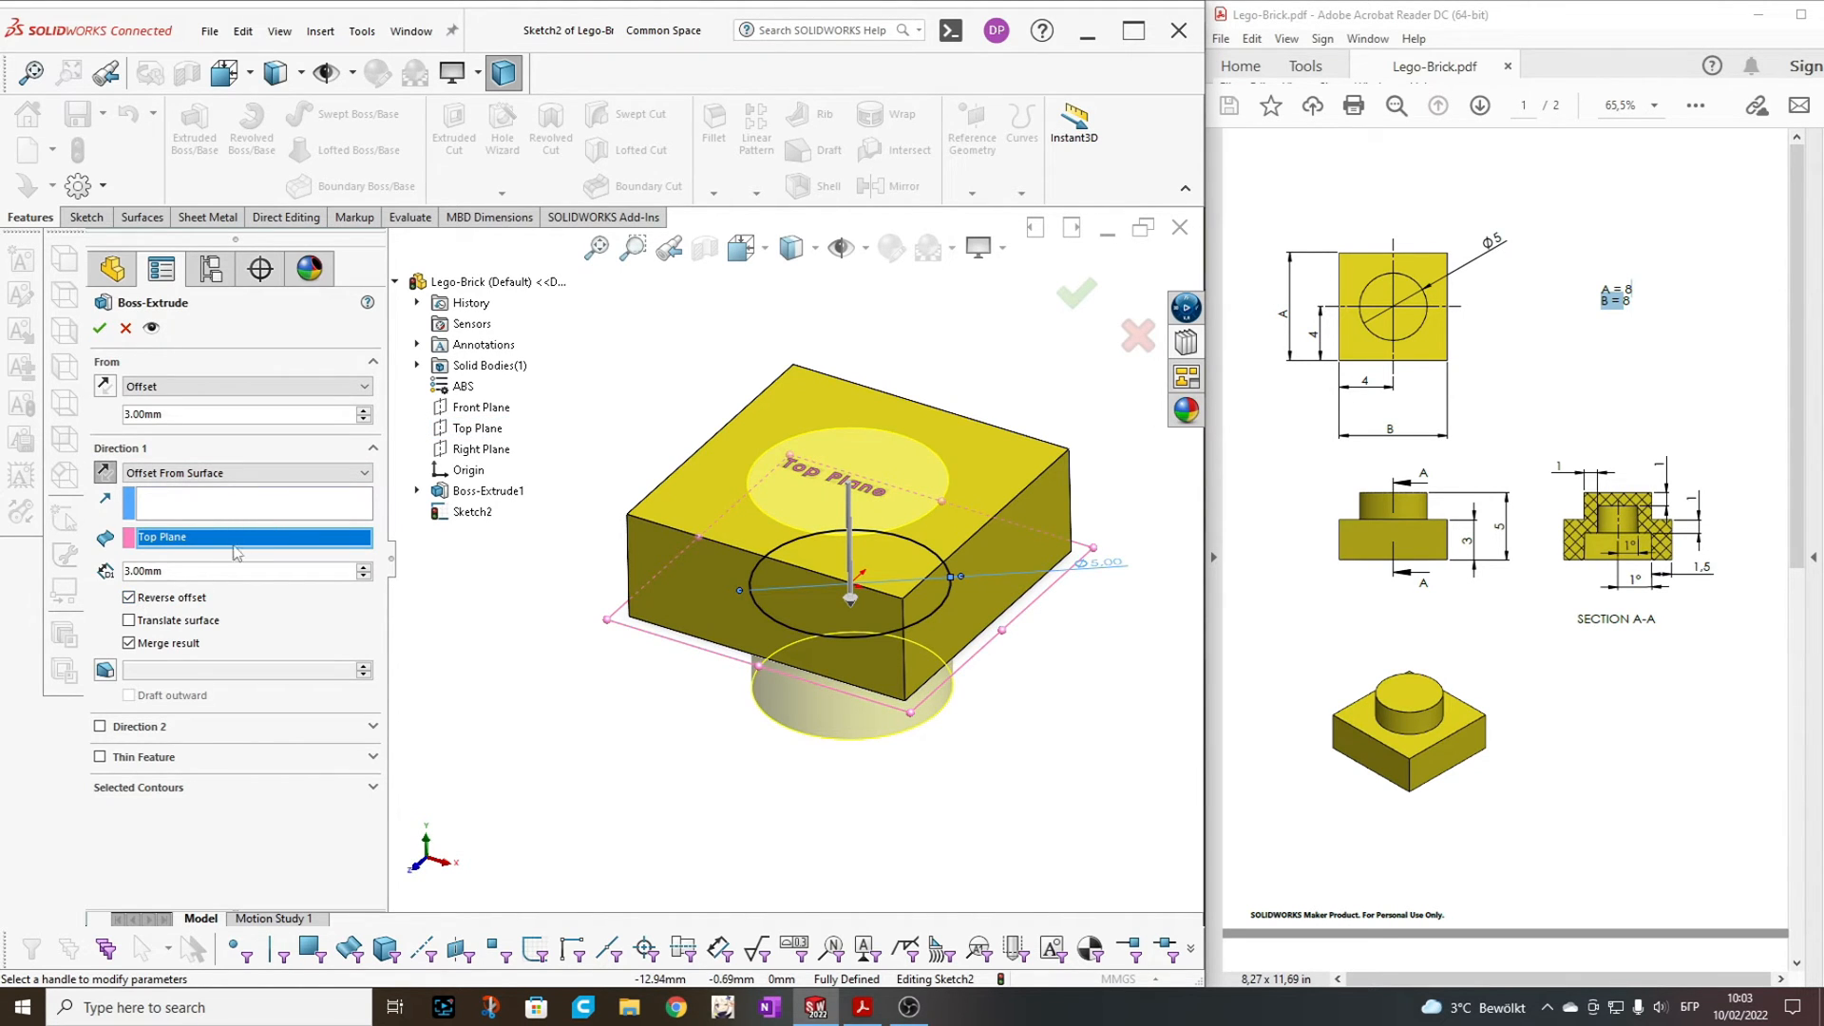
pyautogui.moveTo(211, 569)
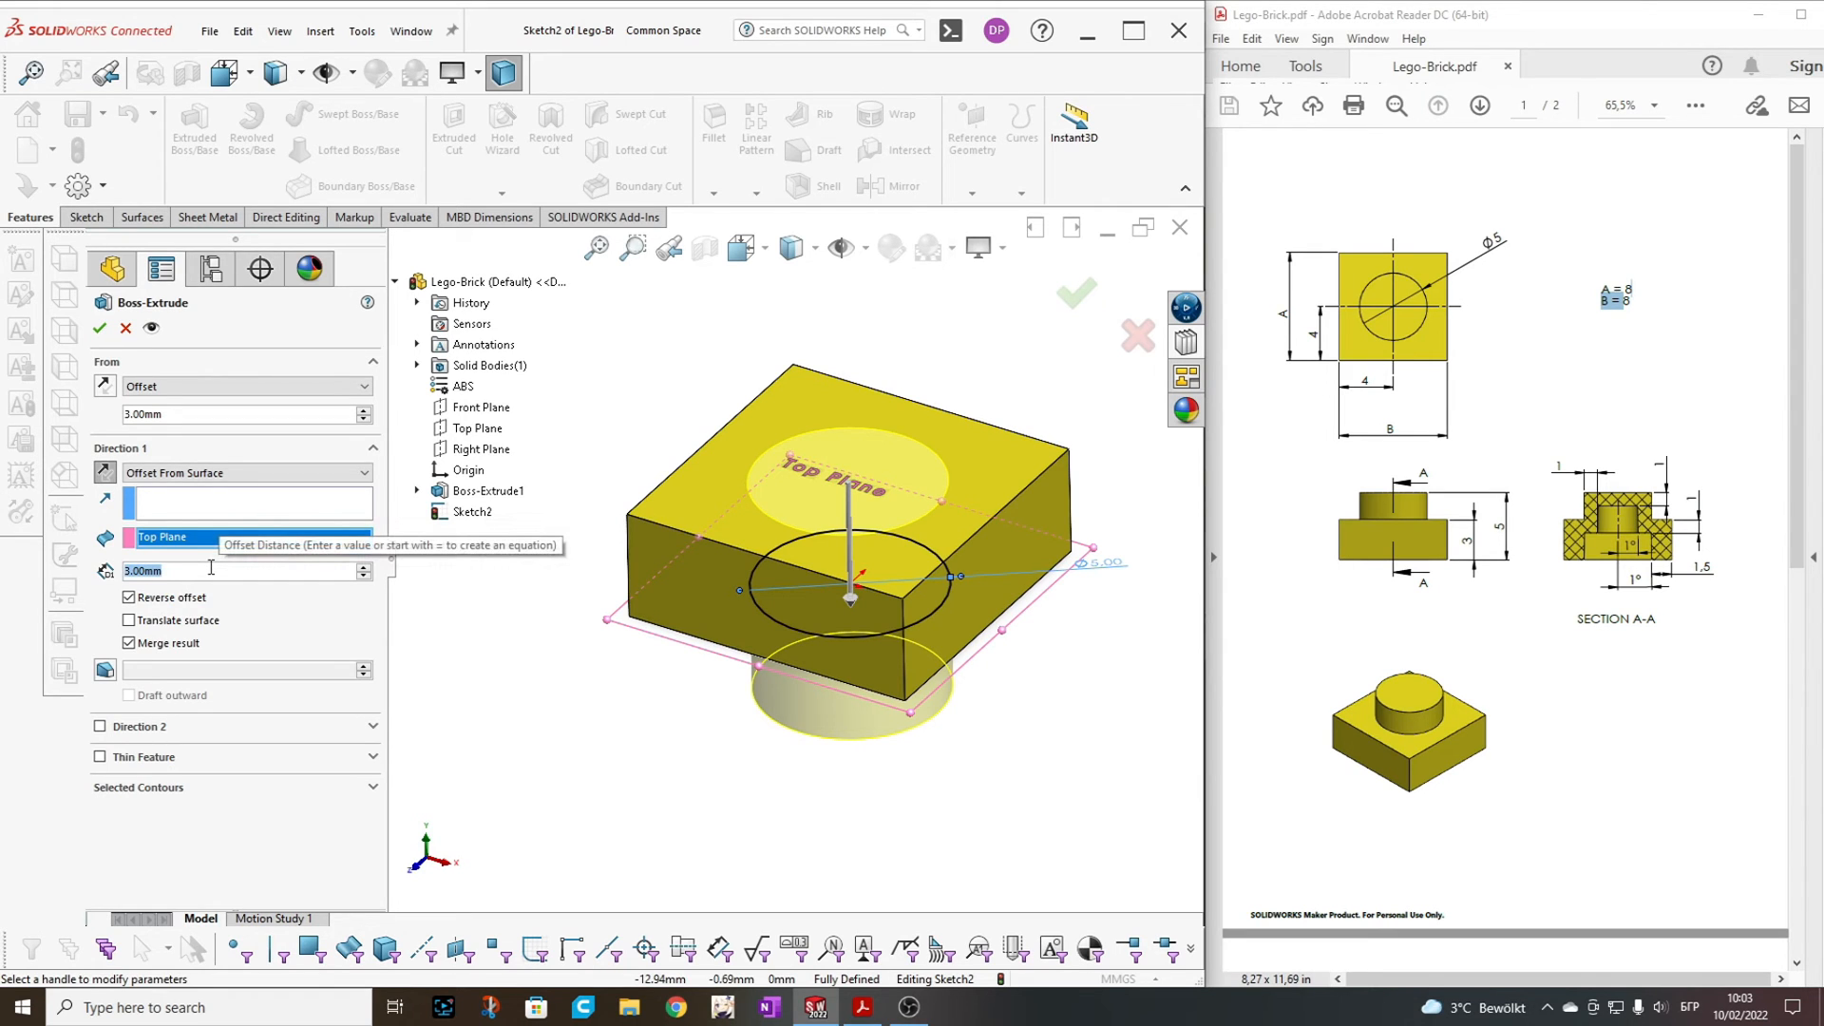
pyautogui.write('5.00mm')
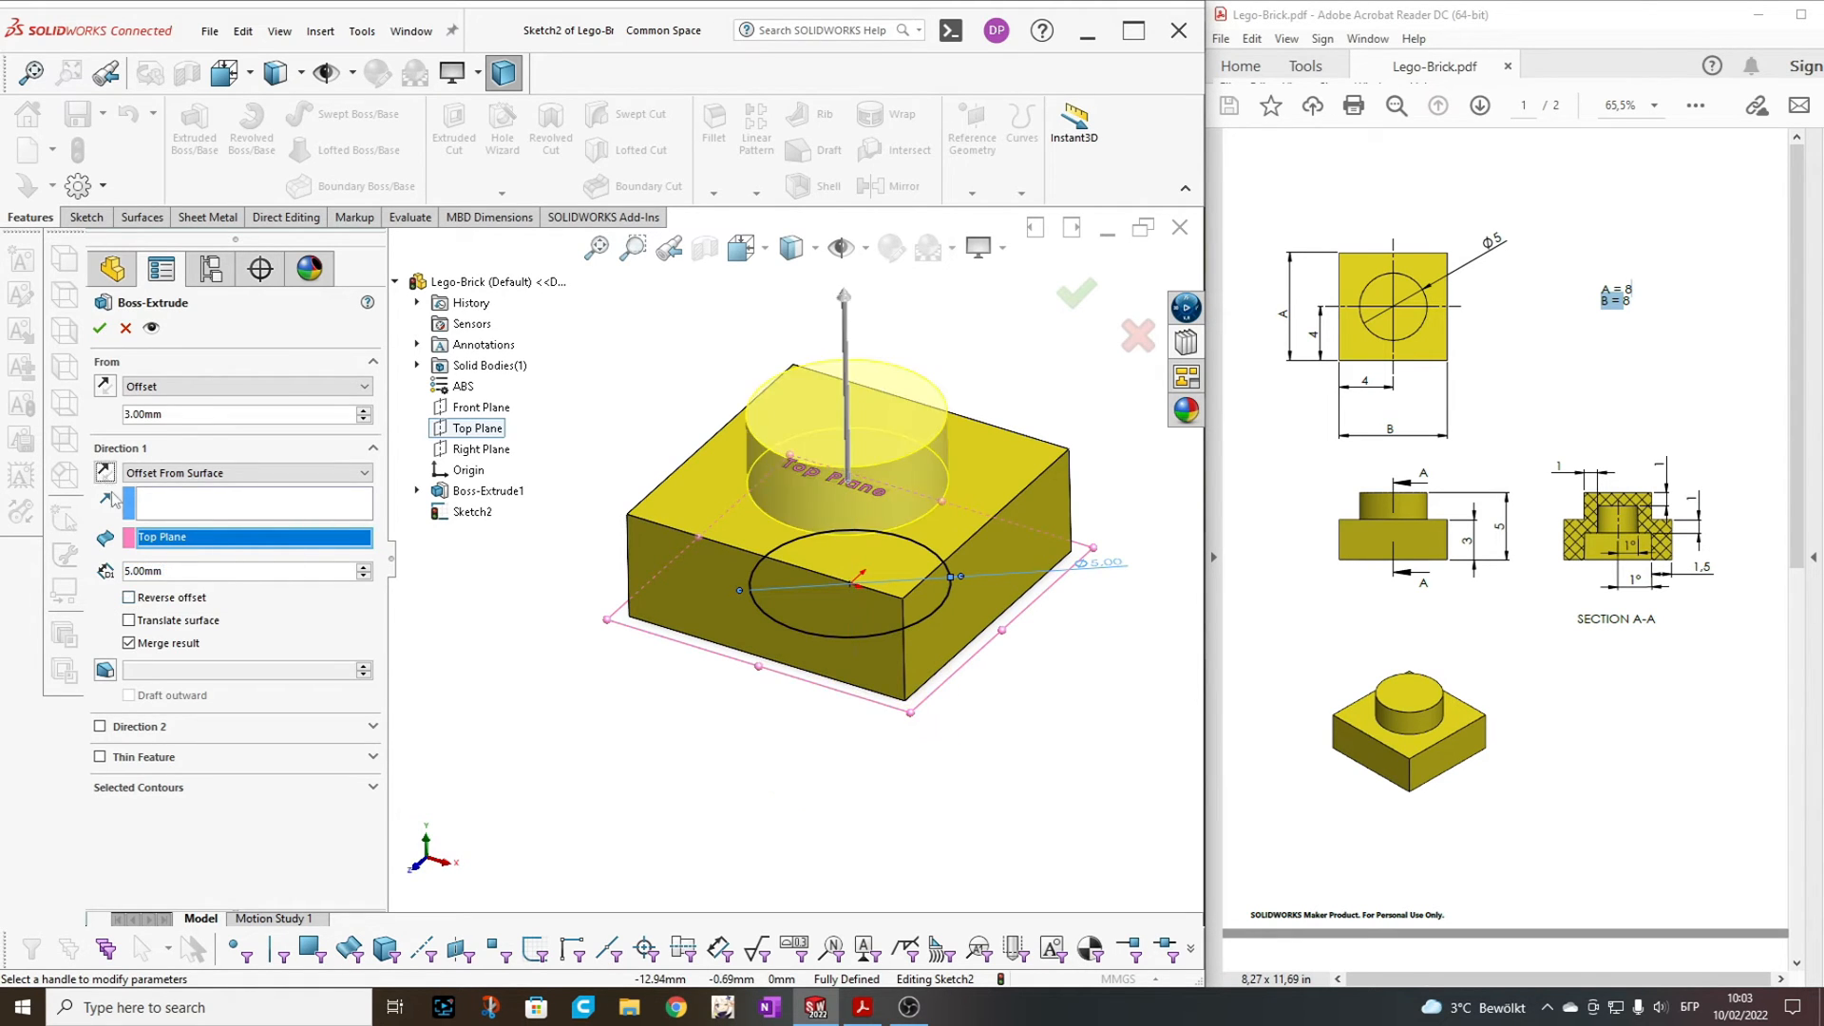
pyautogui.moveTo(175, 555)
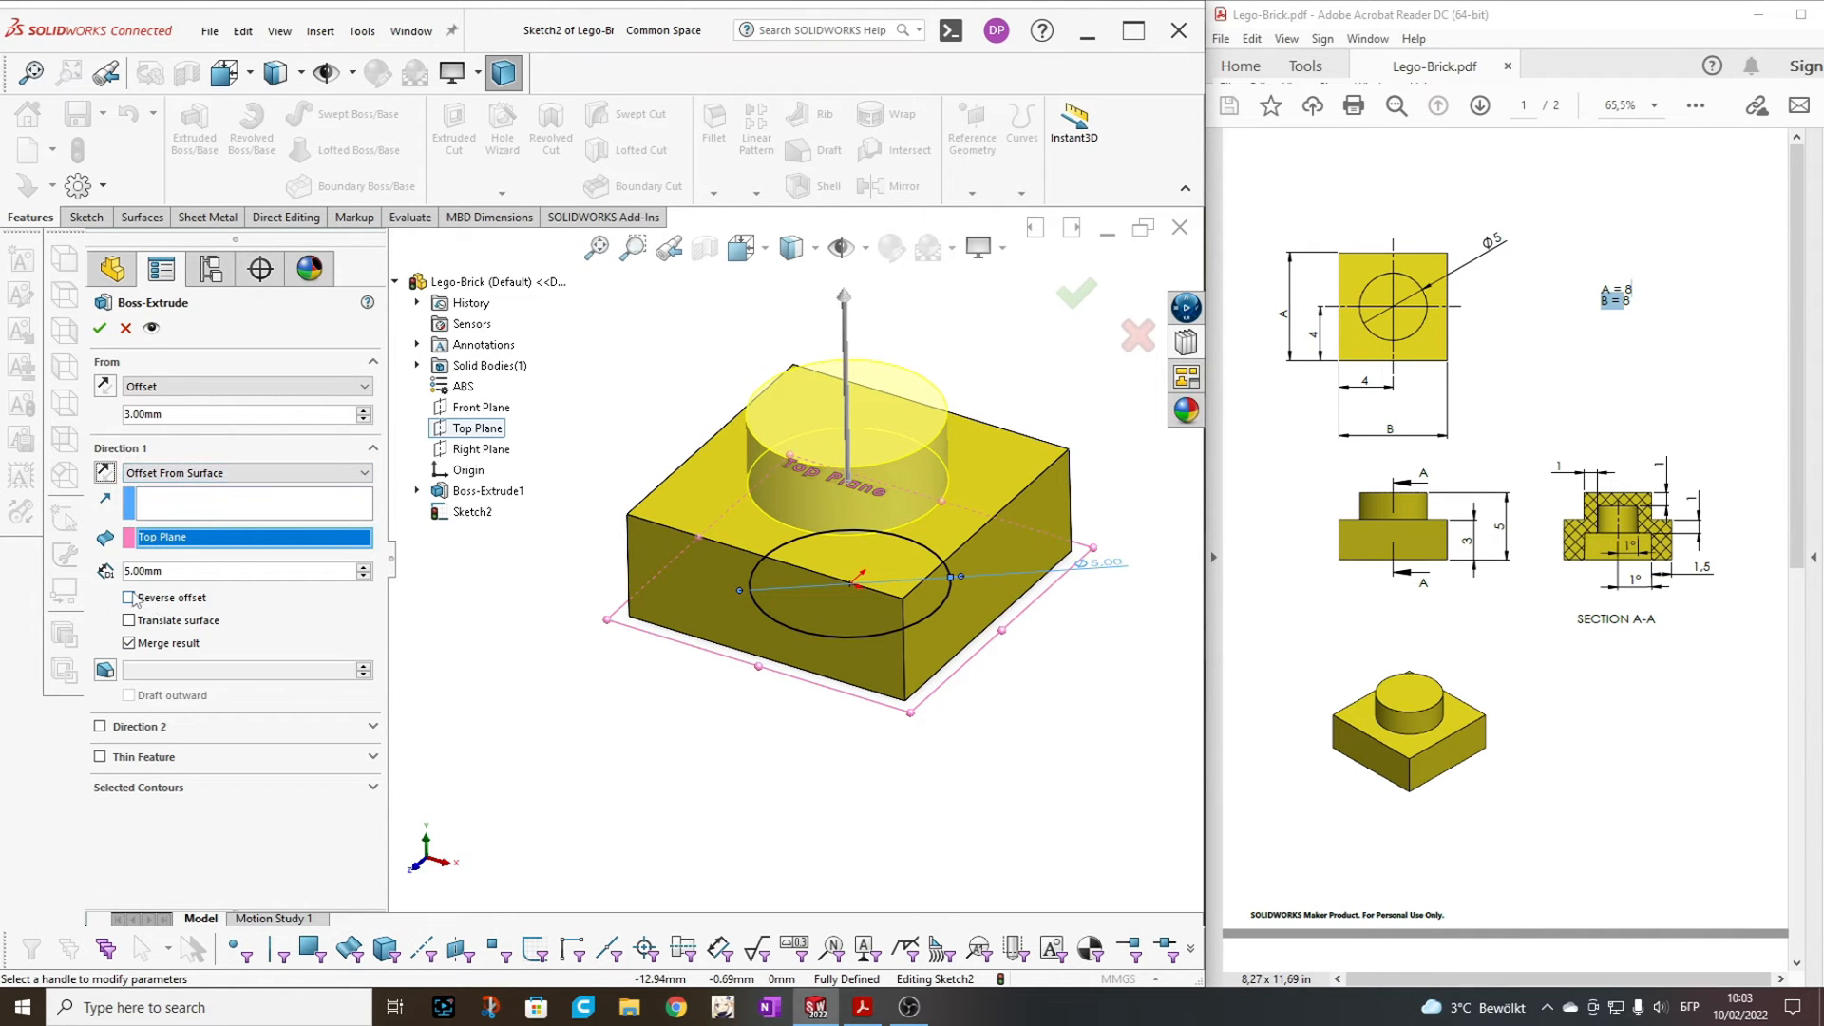
pyautogui.click(104, 473)
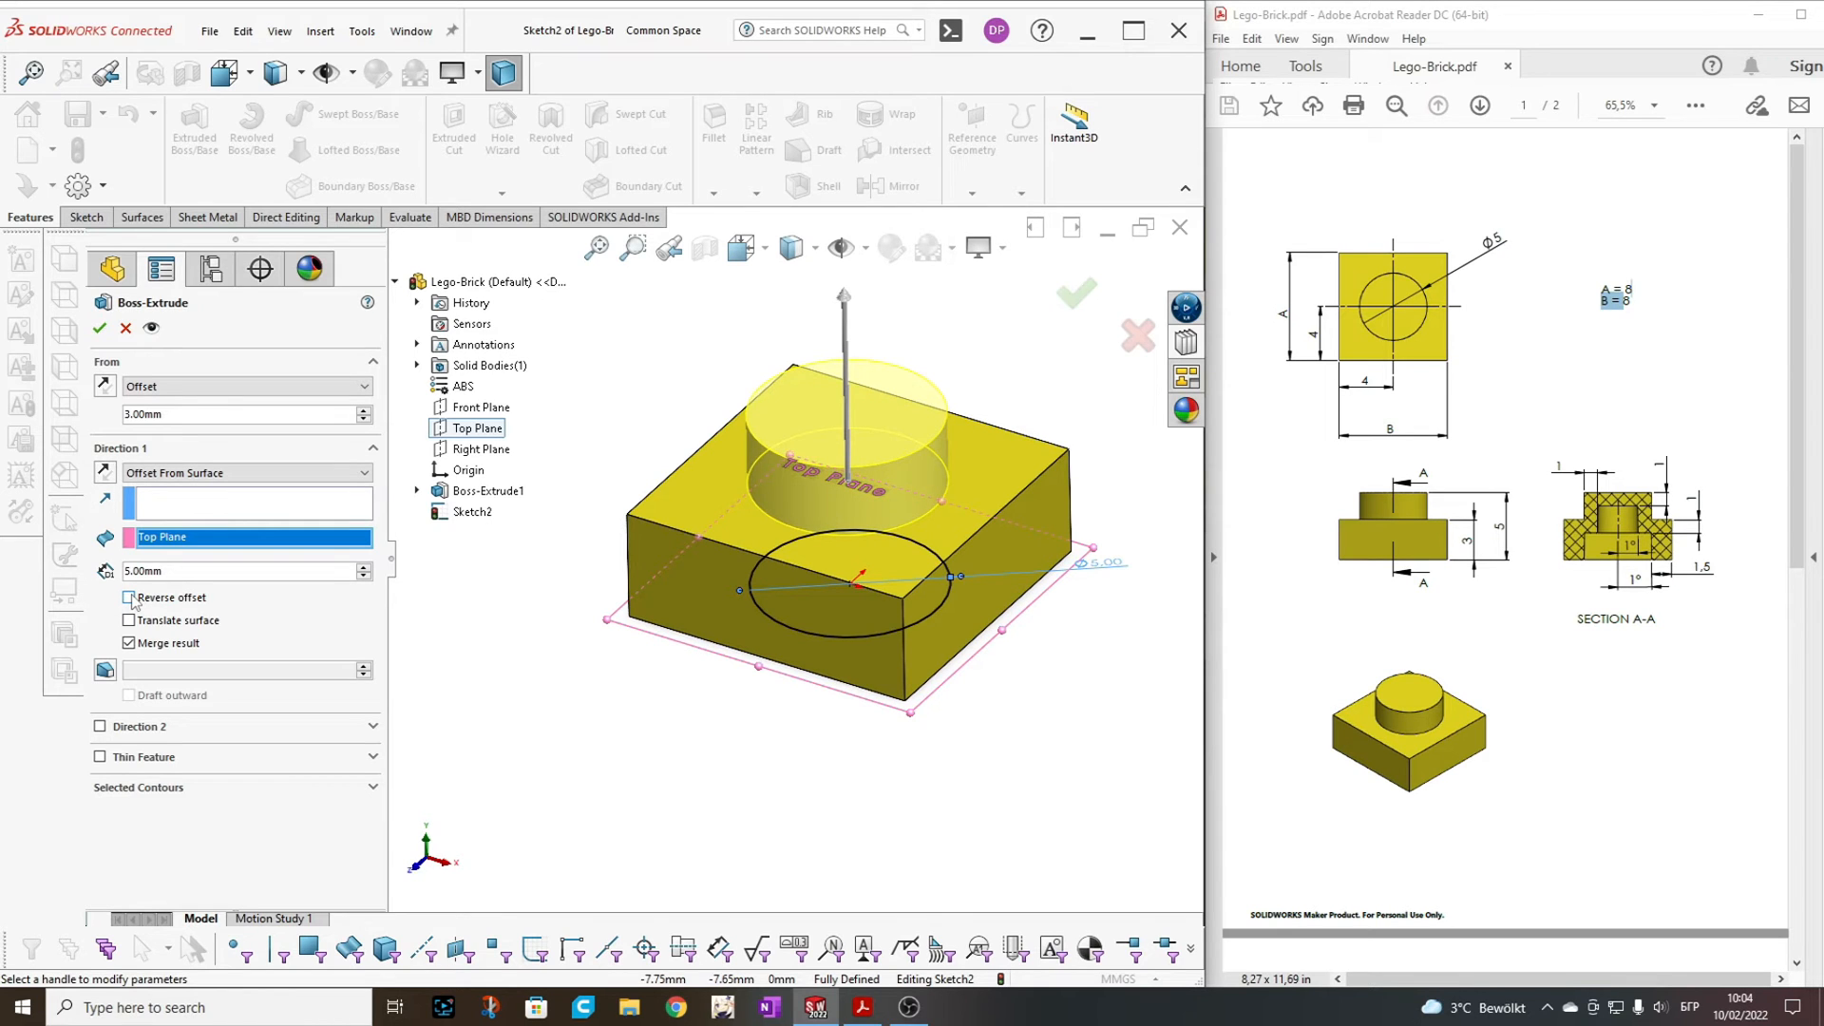
pyautogui.click(130, 597)
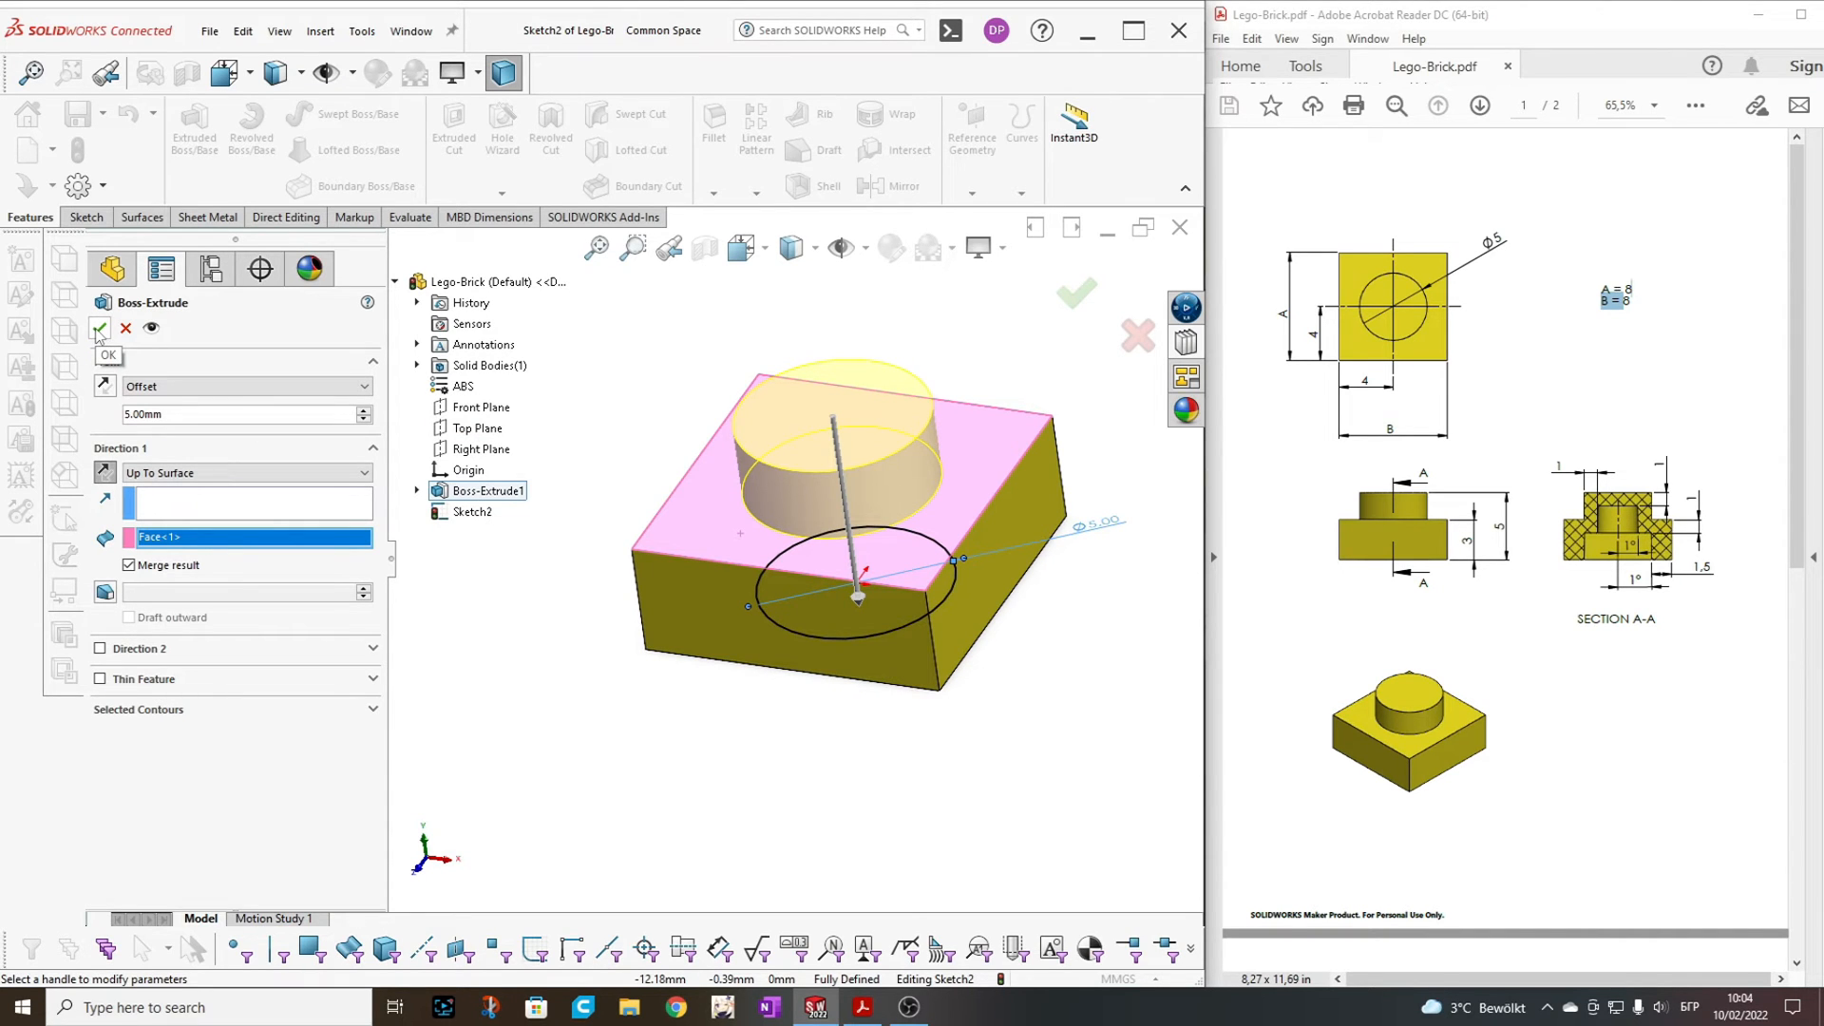
pyautogui.click(99, 327)
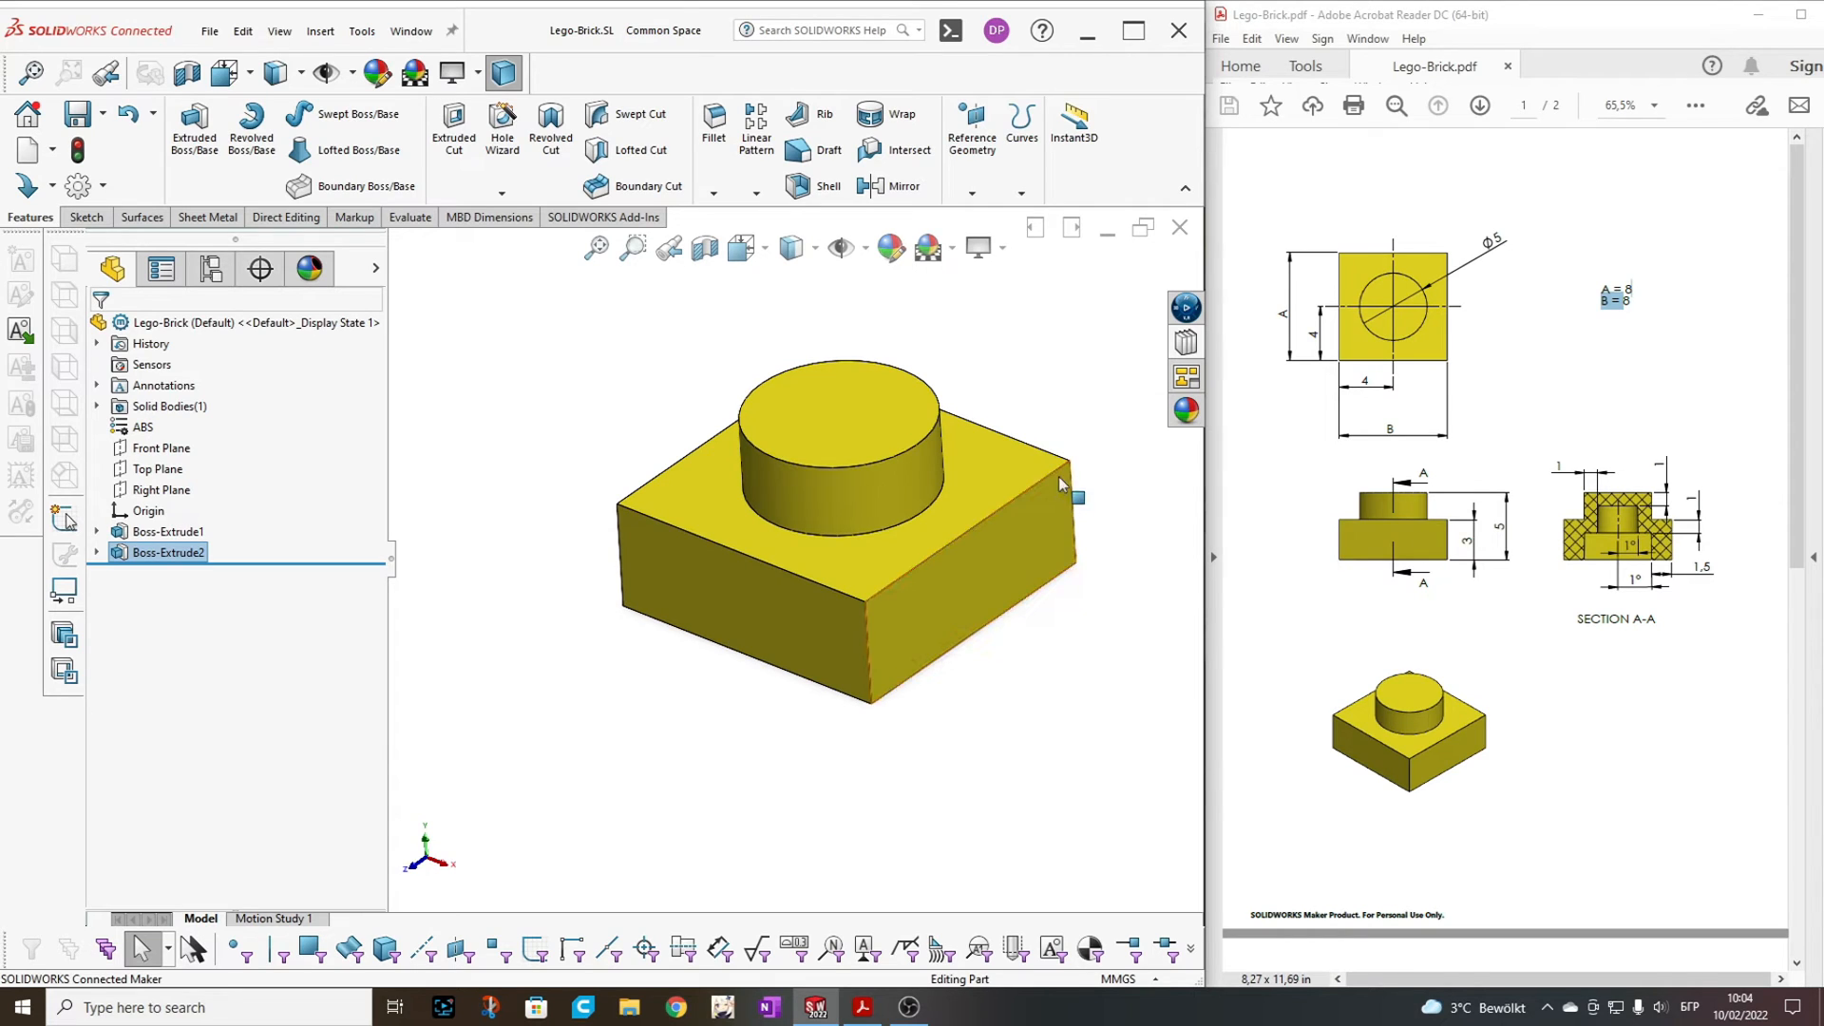
pyautogui.moveTo(910, 429)
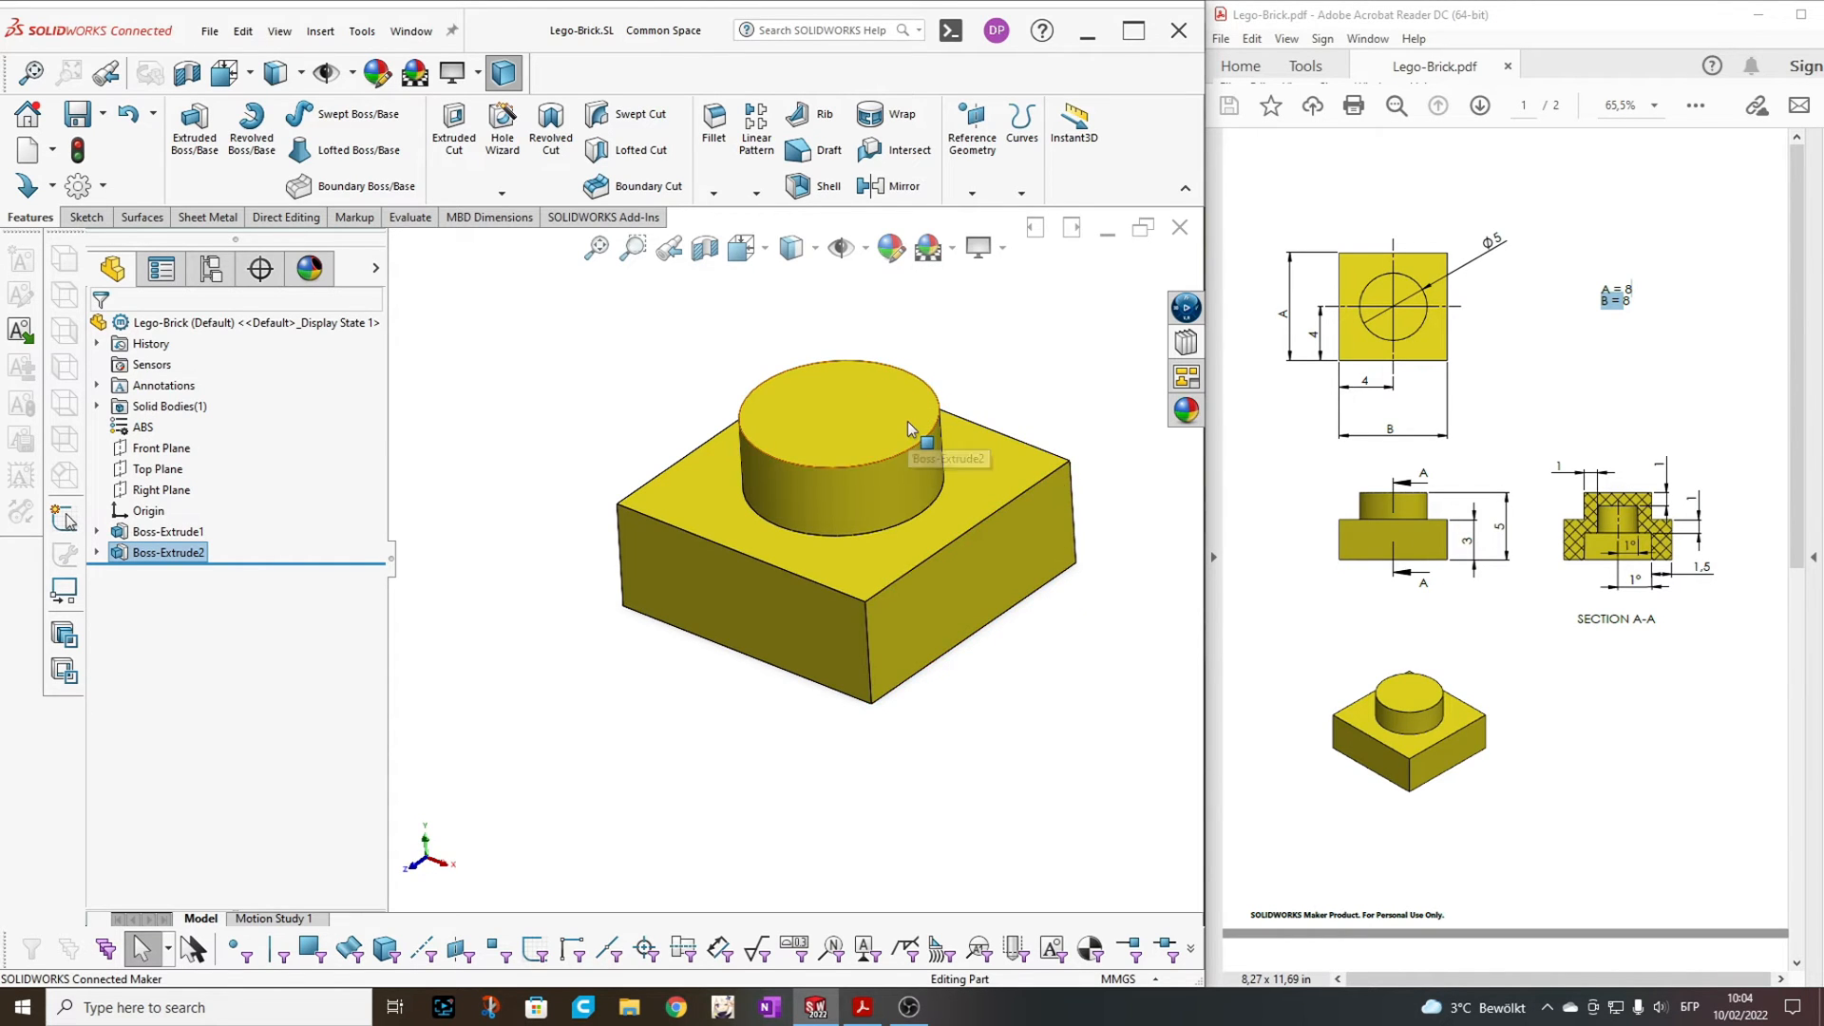
pyautogui.click(851, 434)
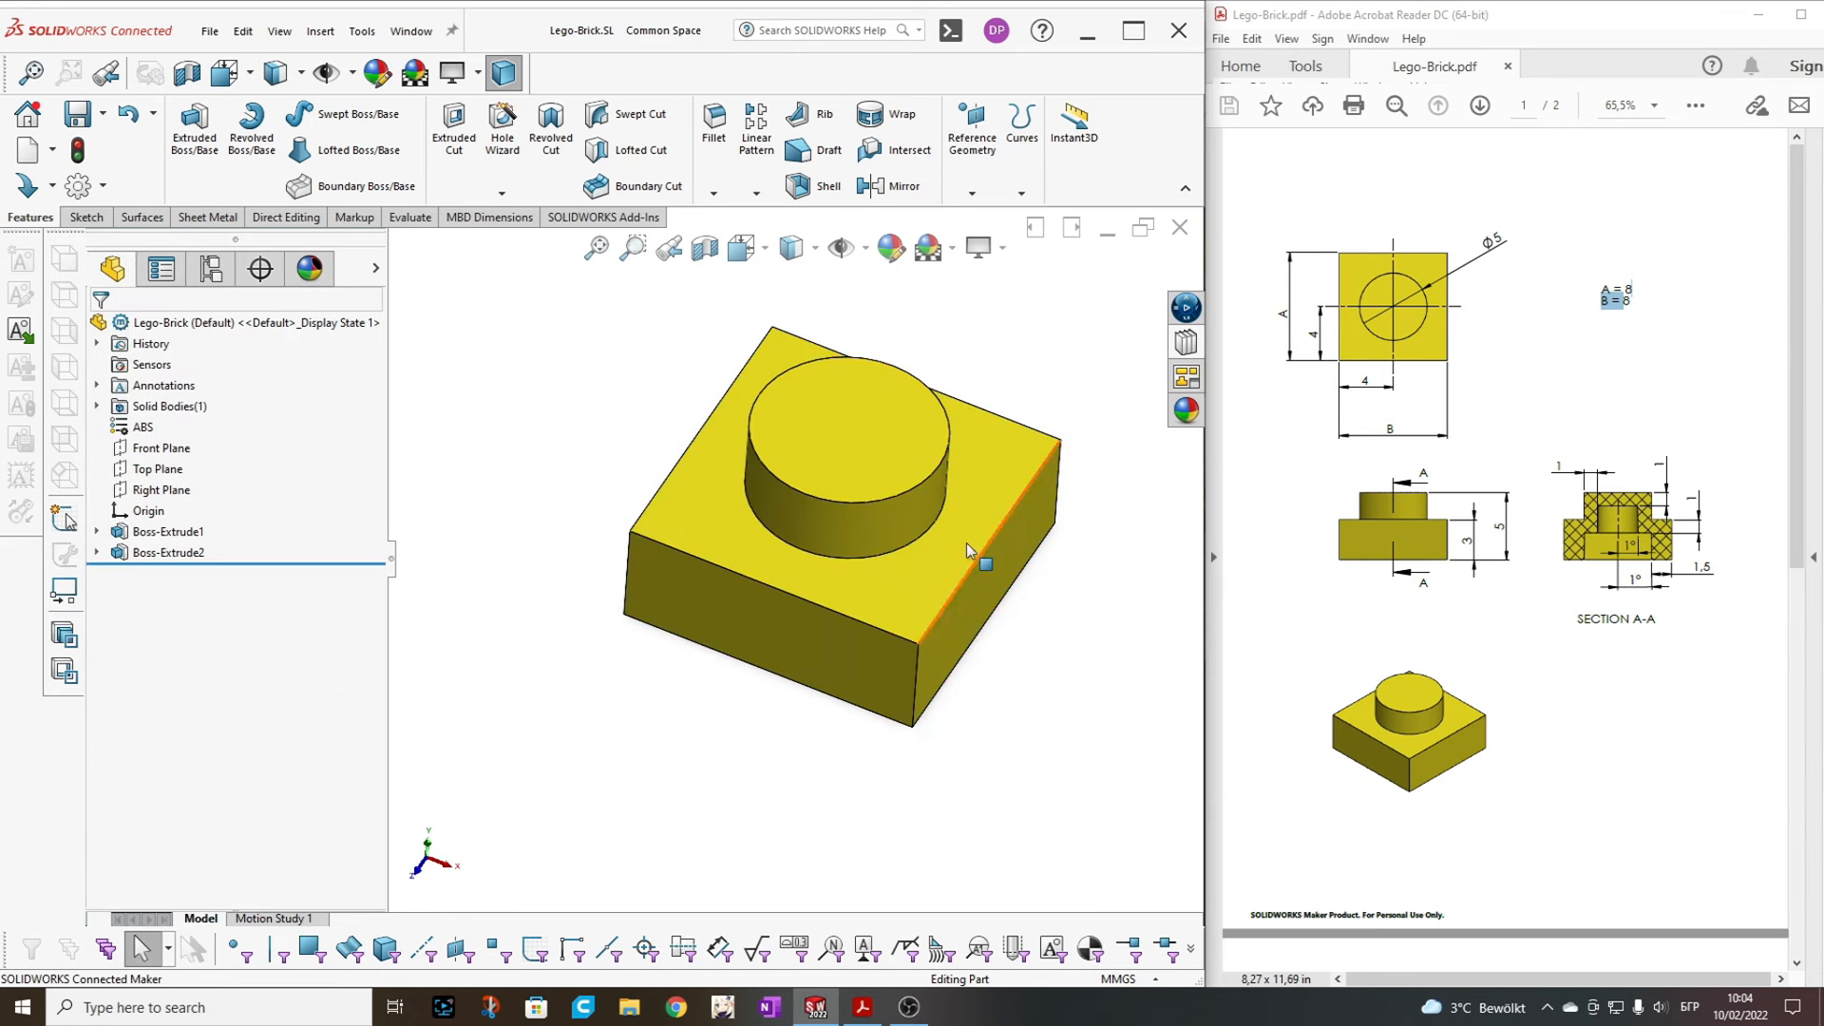
pyautogui.moveTo(965, 551); pyautogui.dragTo(838, 524)
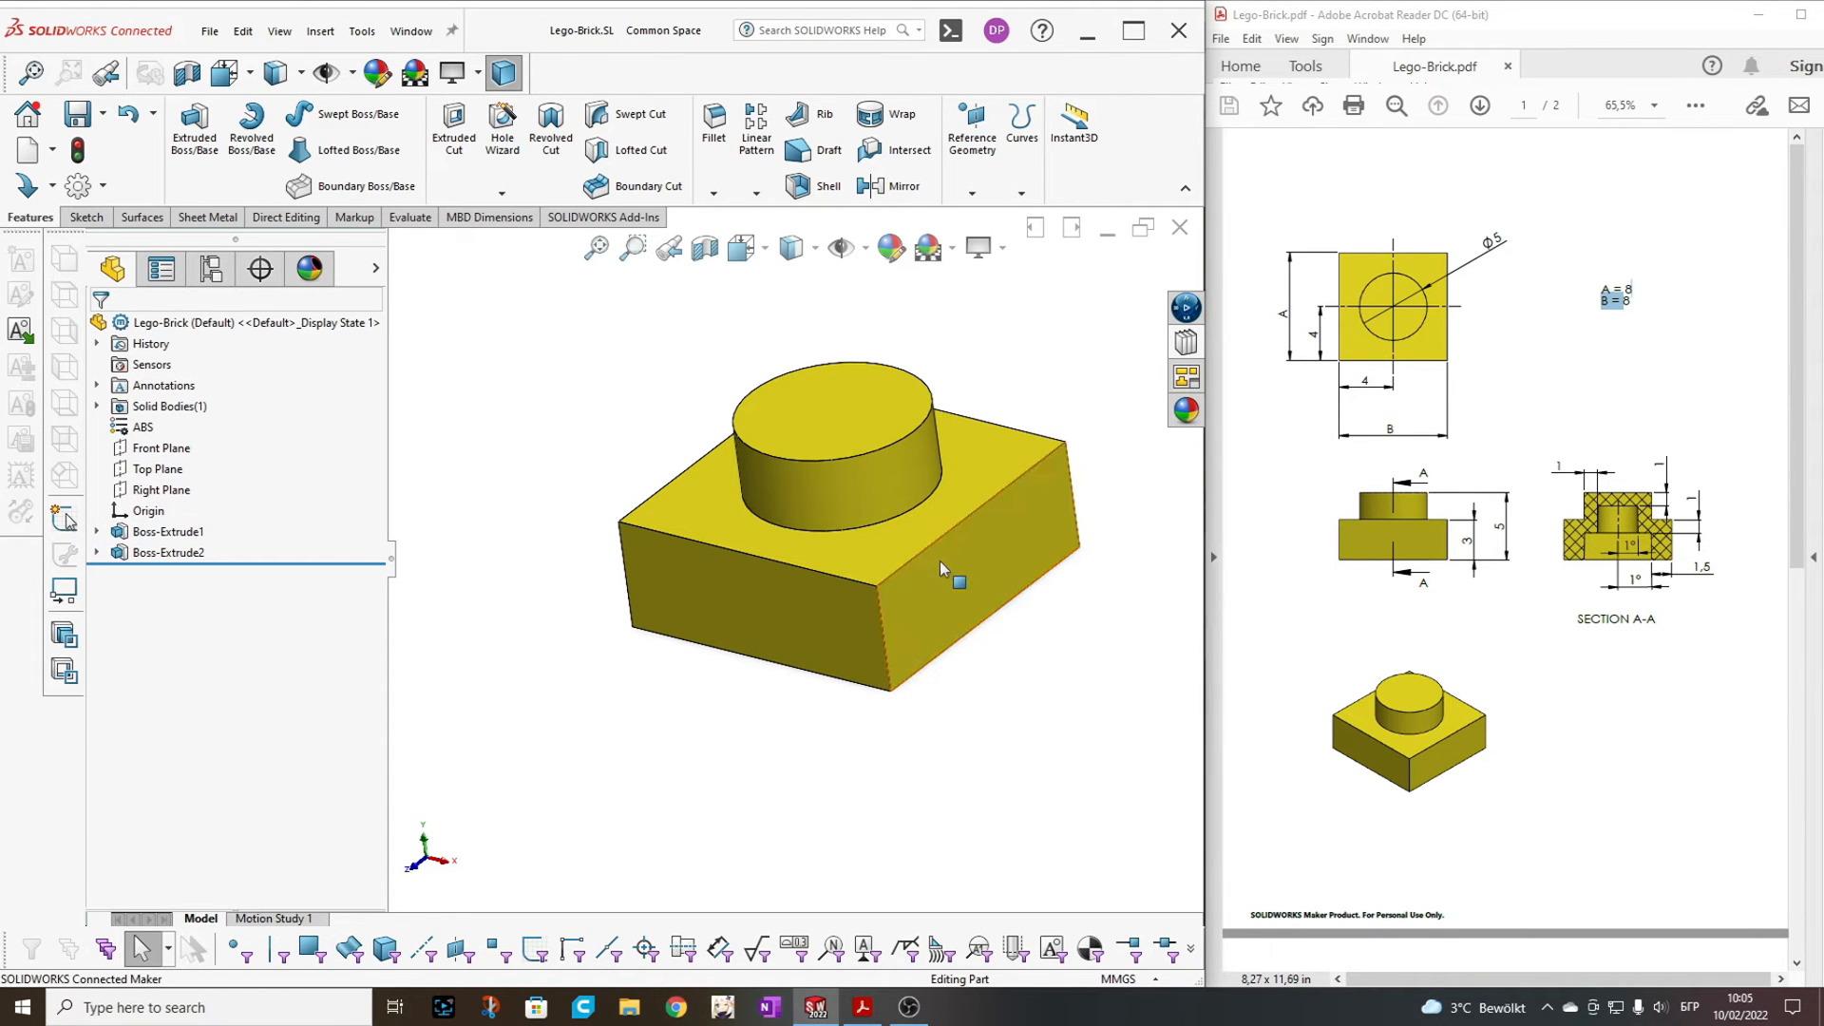
pyautogui.moveTo(942, 570); pyautogui.dragTo(850, 406)
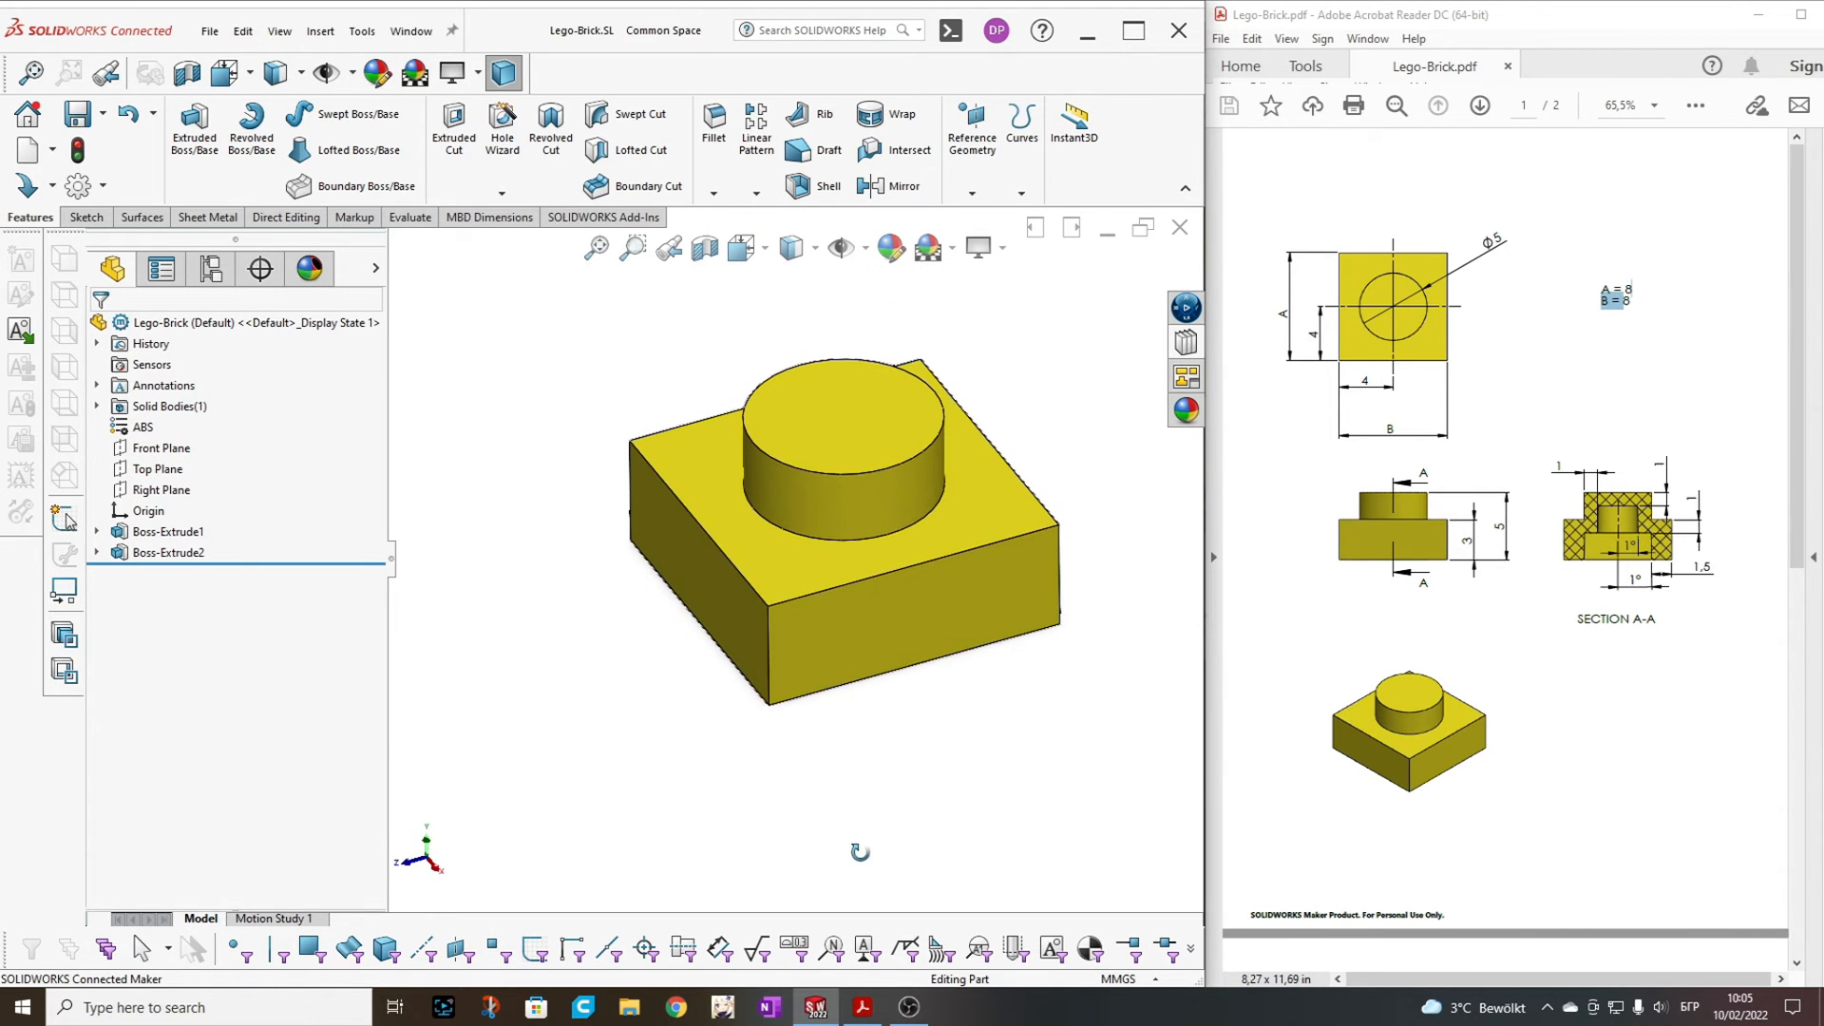
# On the Top Plane, offset the underside edges 1.5 mm inward with Offset Entities
pyautogui.click(157, 467)
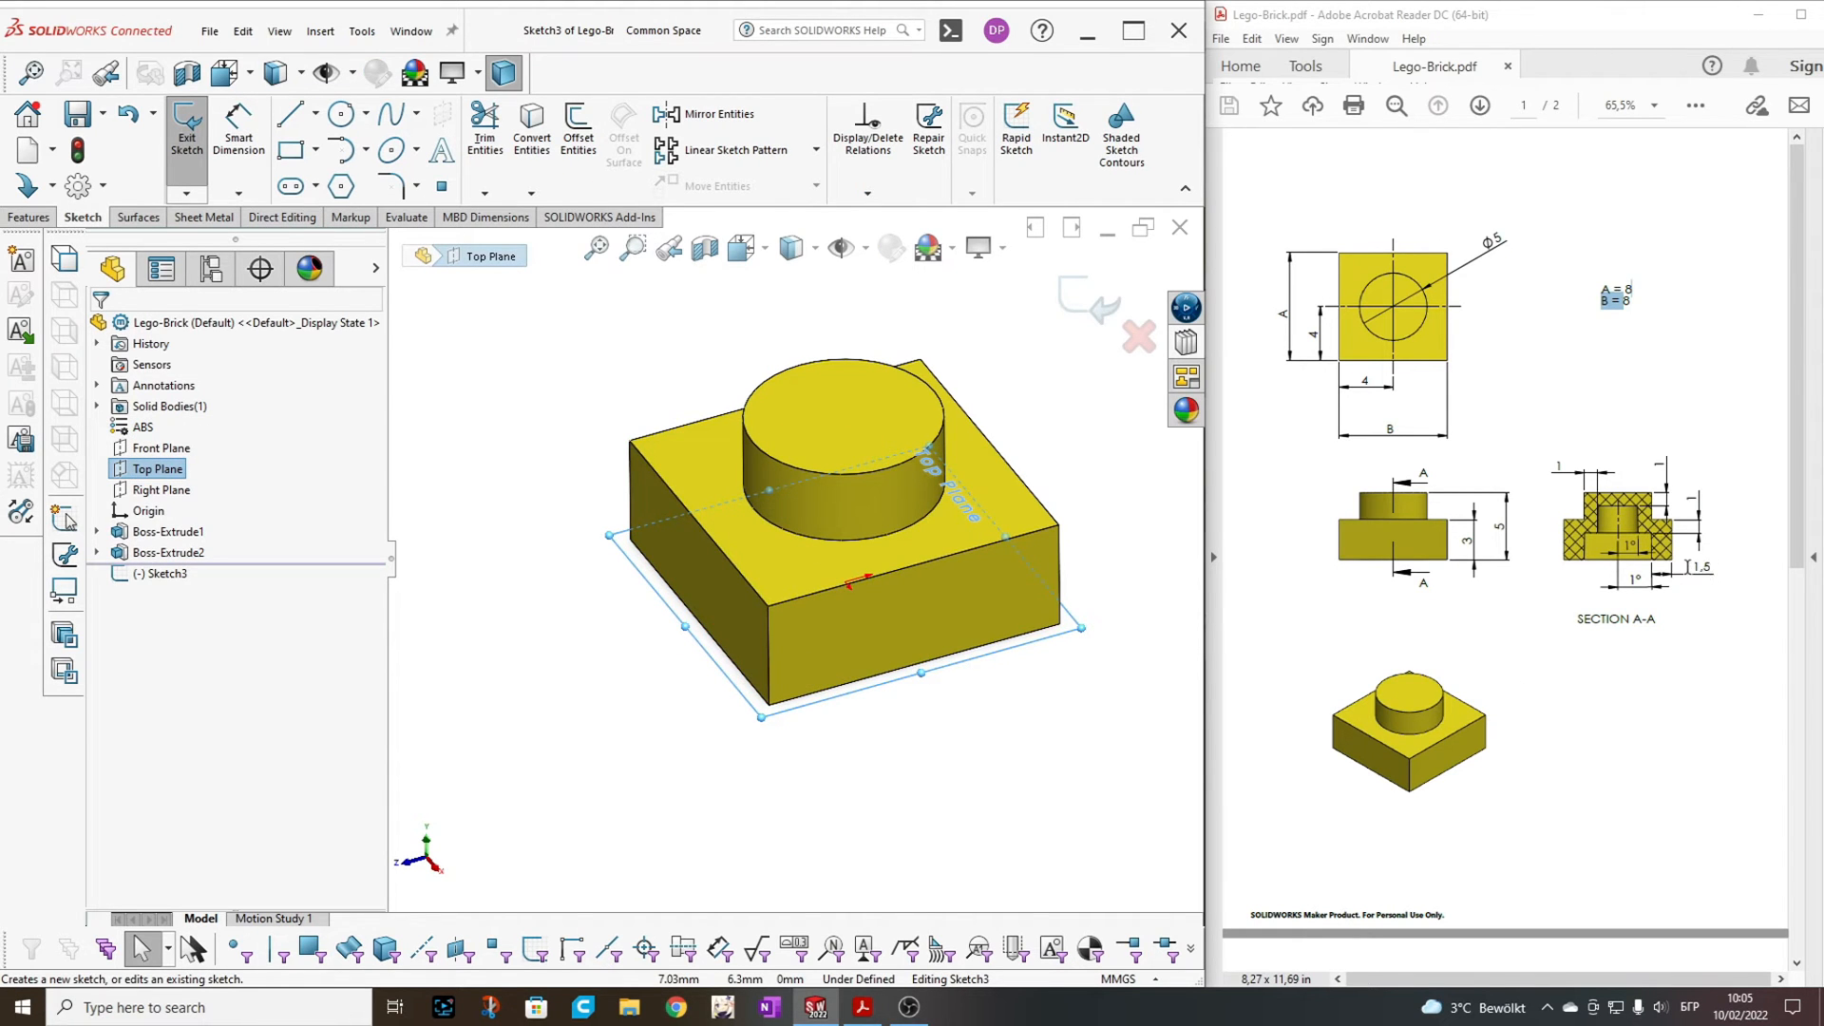
pyautogui.moveTo(953, 616)
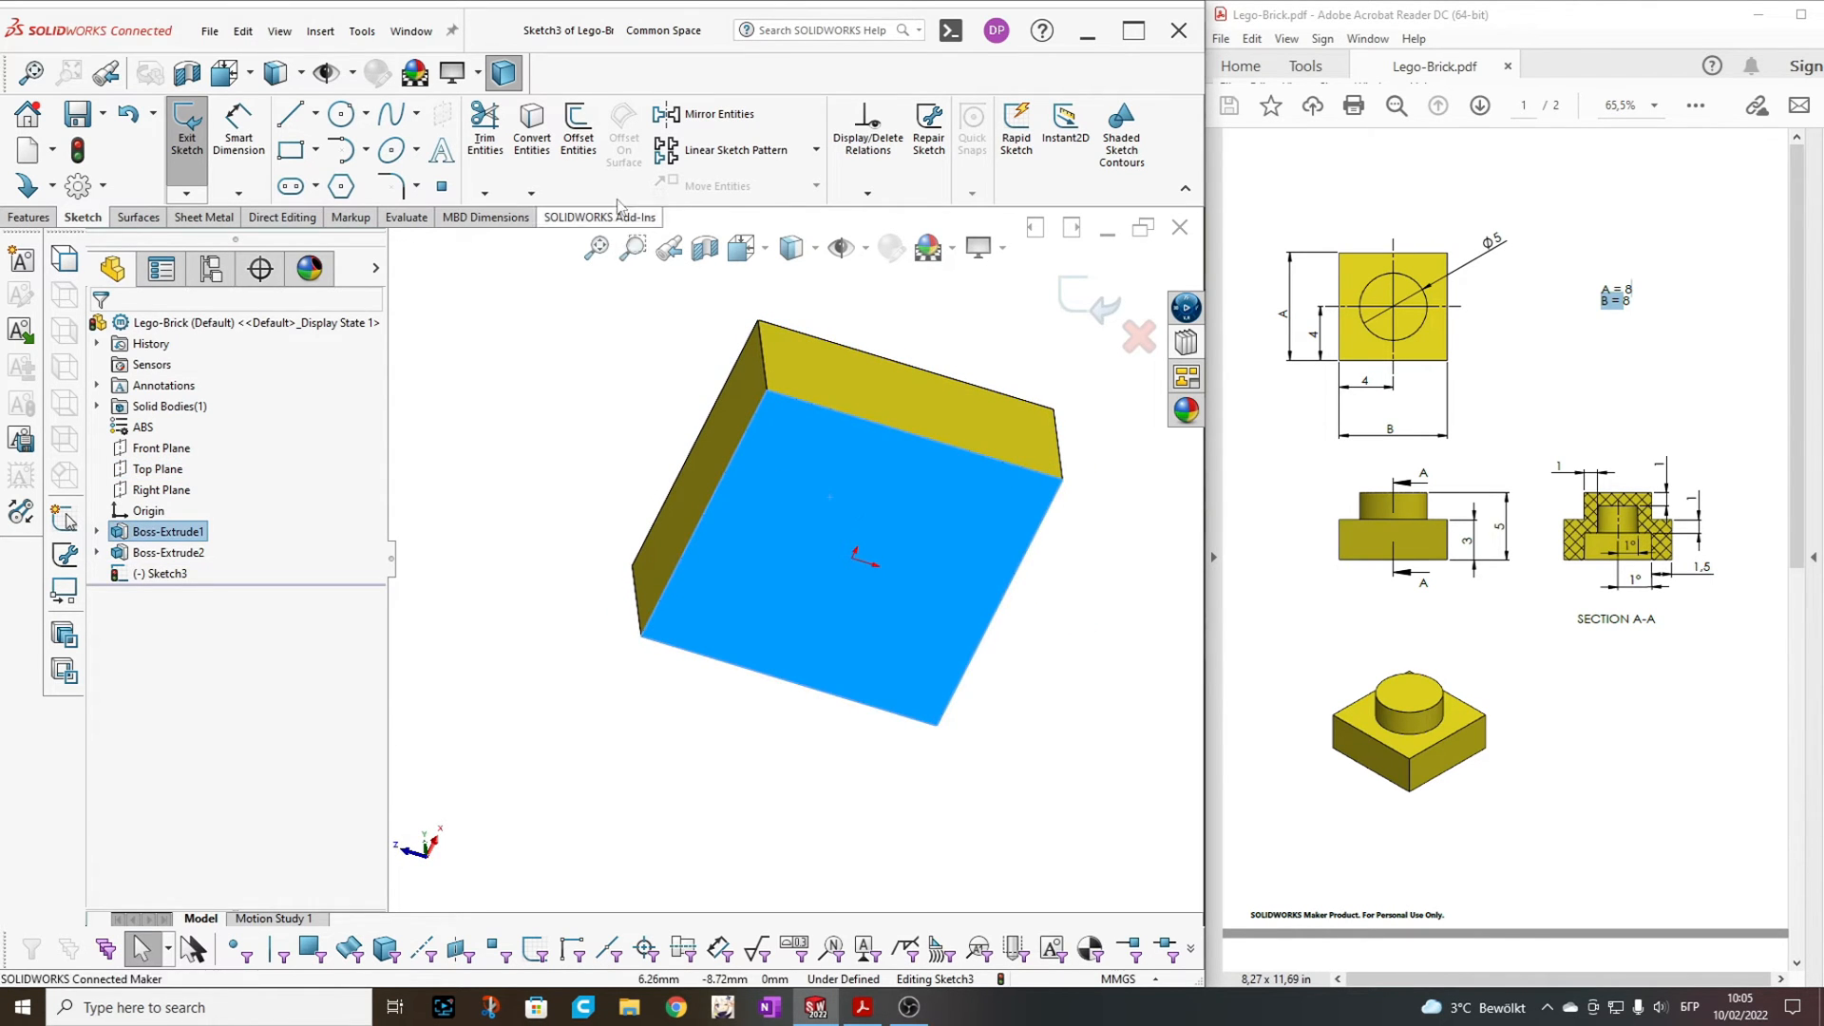
pyautogui.click(578, 129)
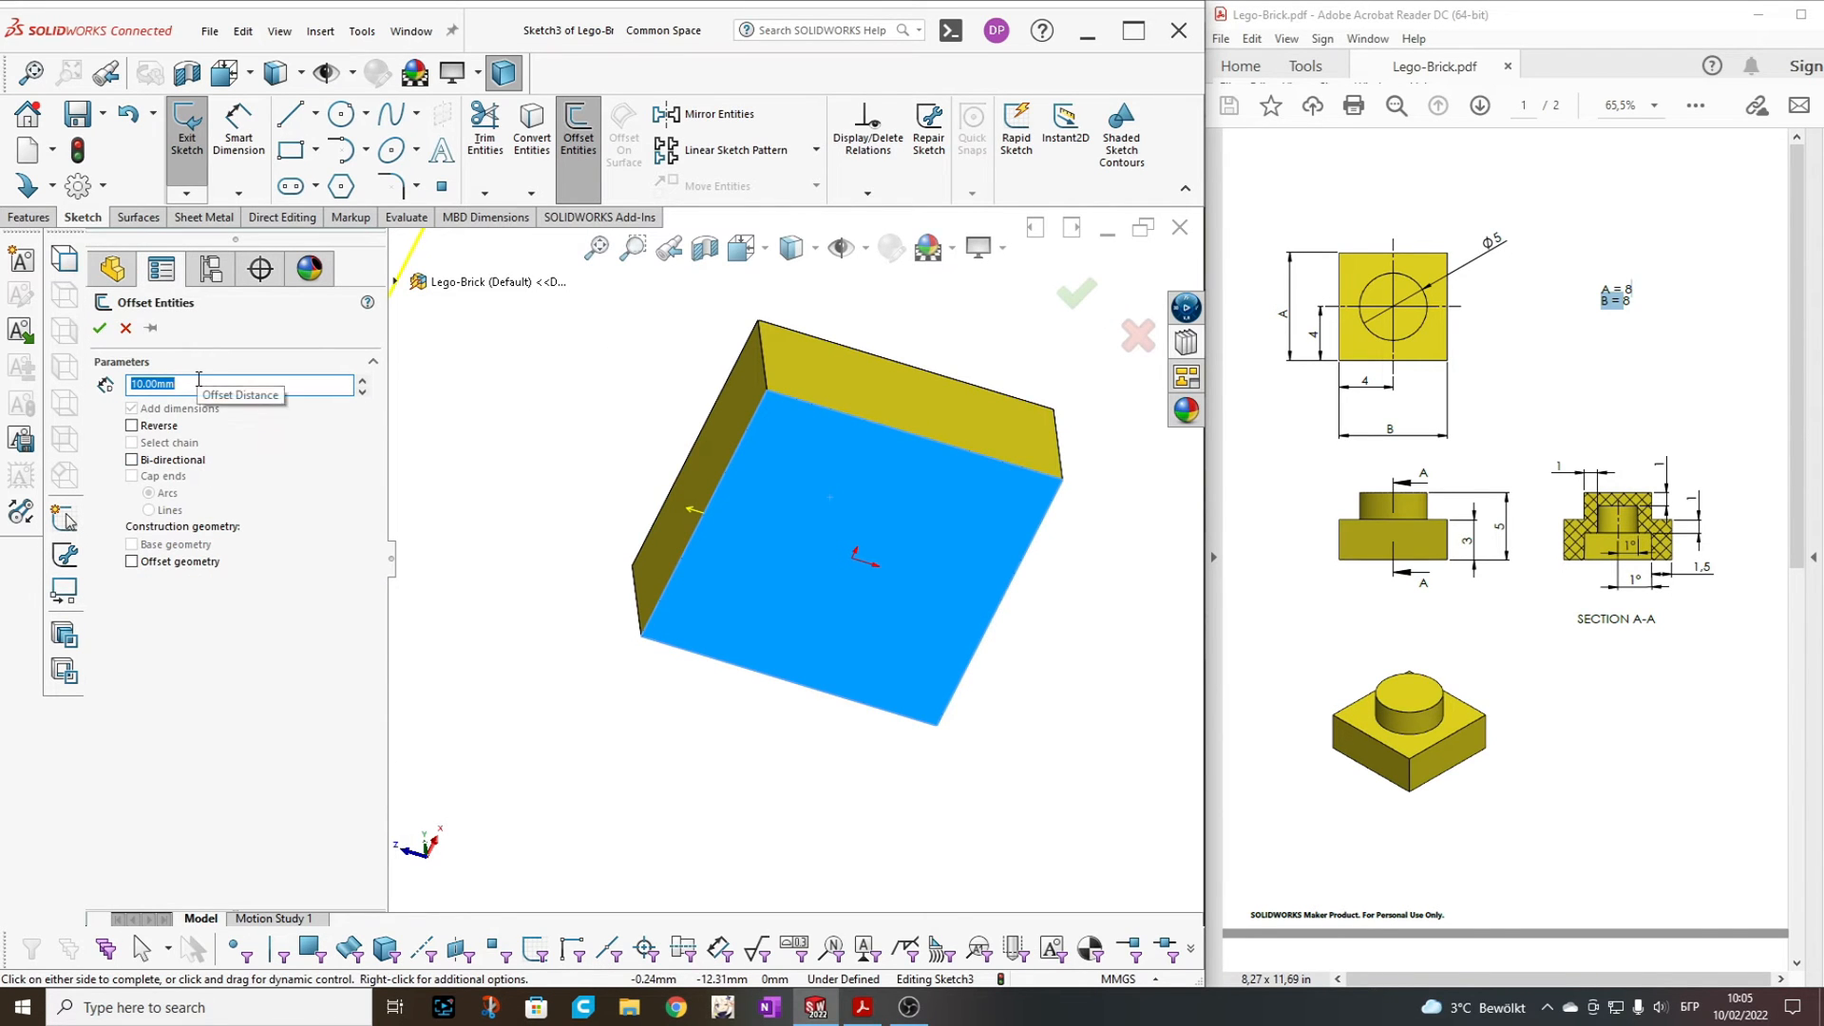
pyautogui.write('1.5')
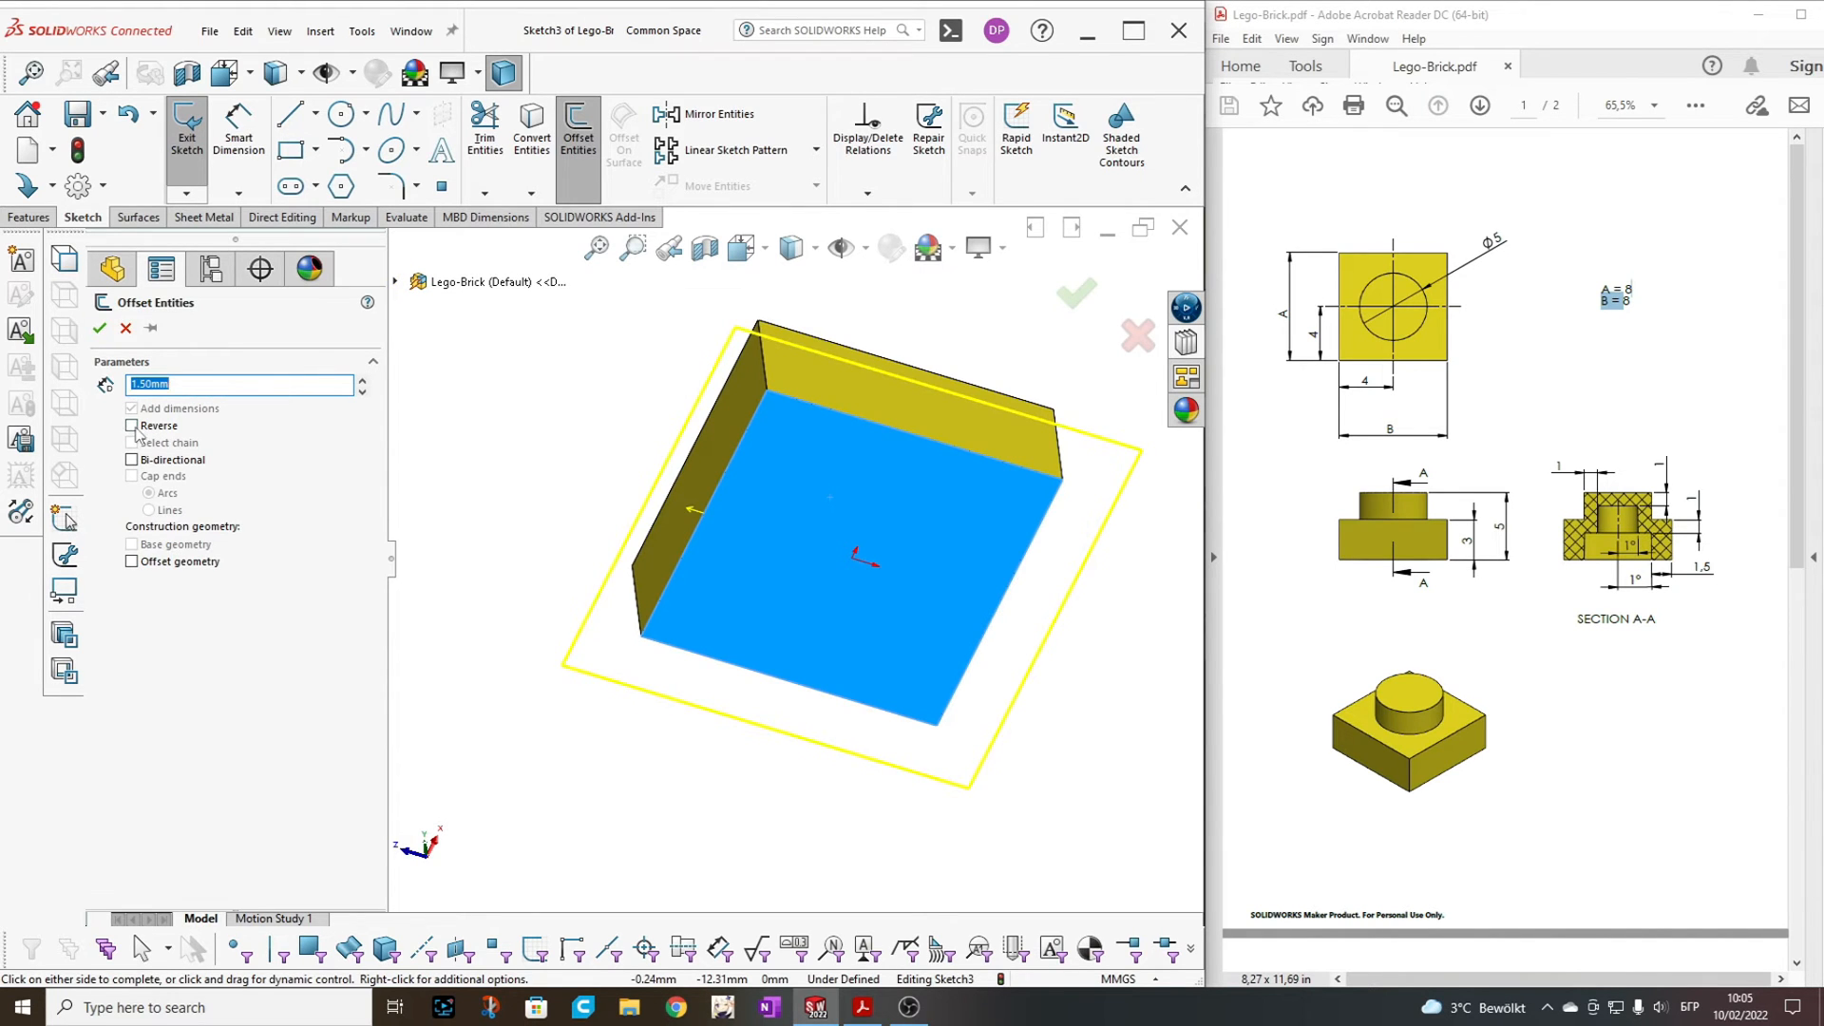
pyautogui.click(131, 425)
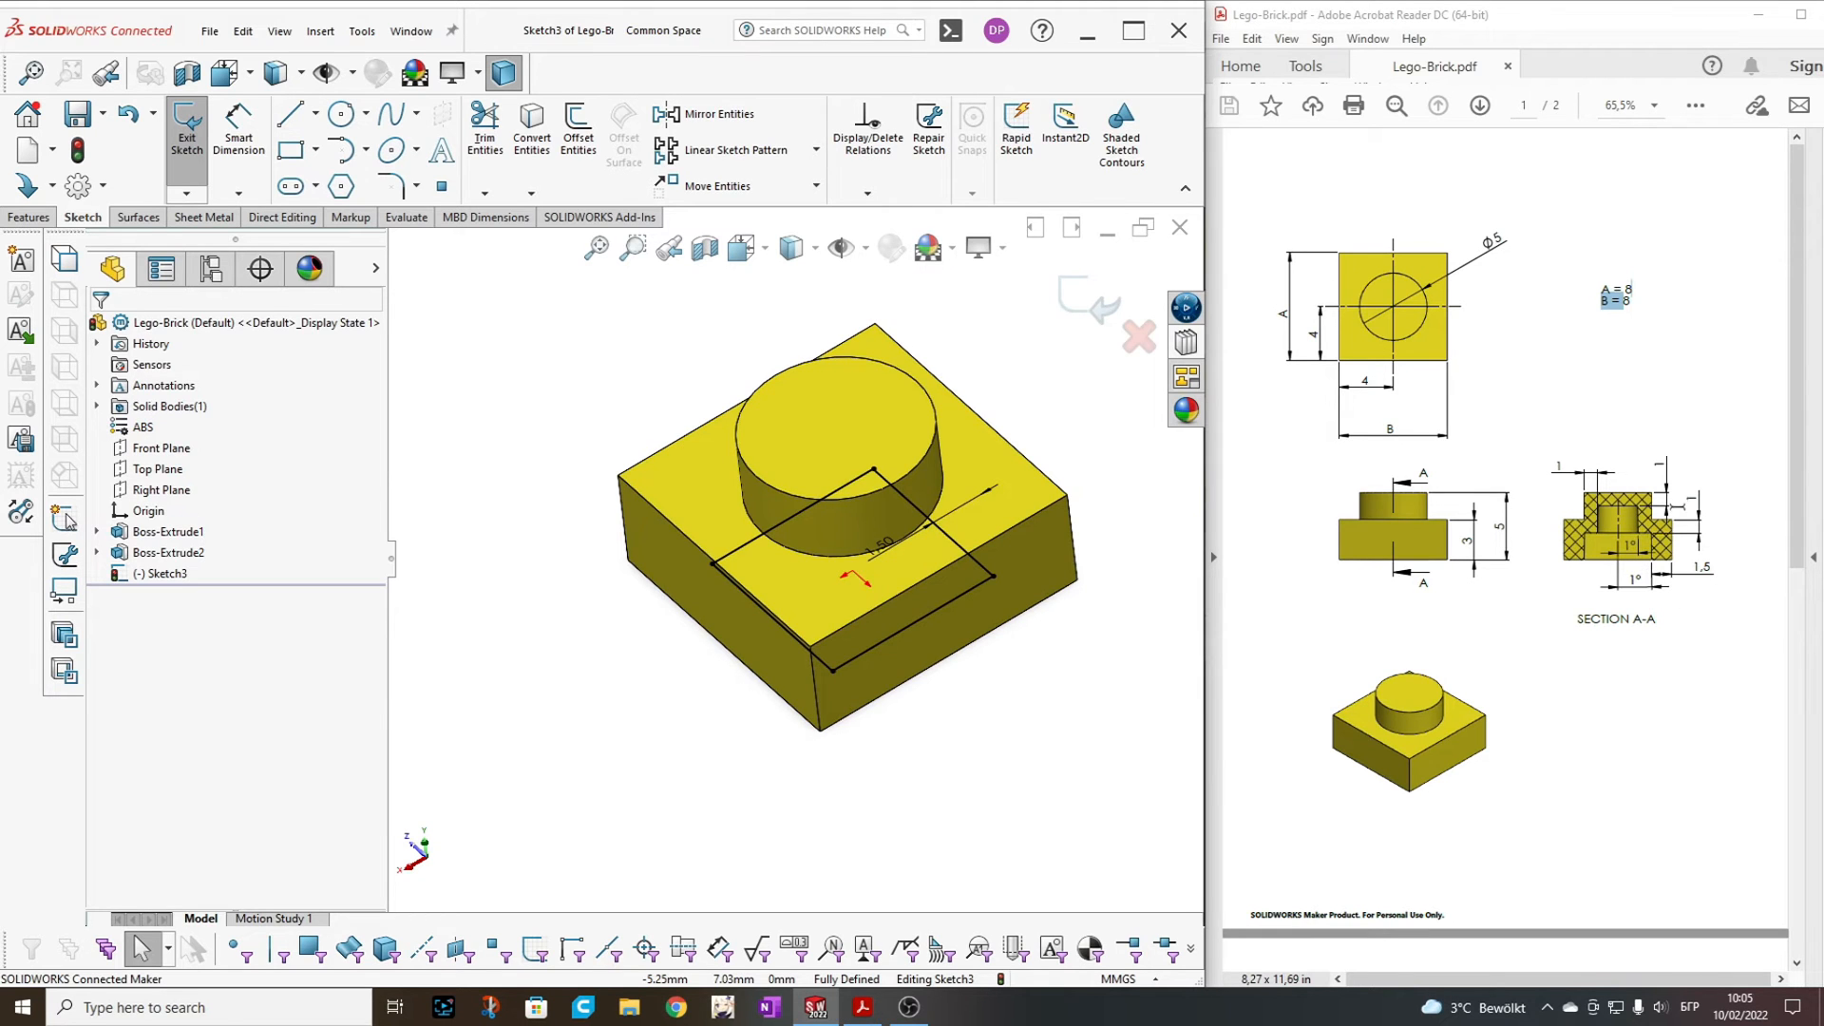
pyautogui.moveTo(1081, 520)
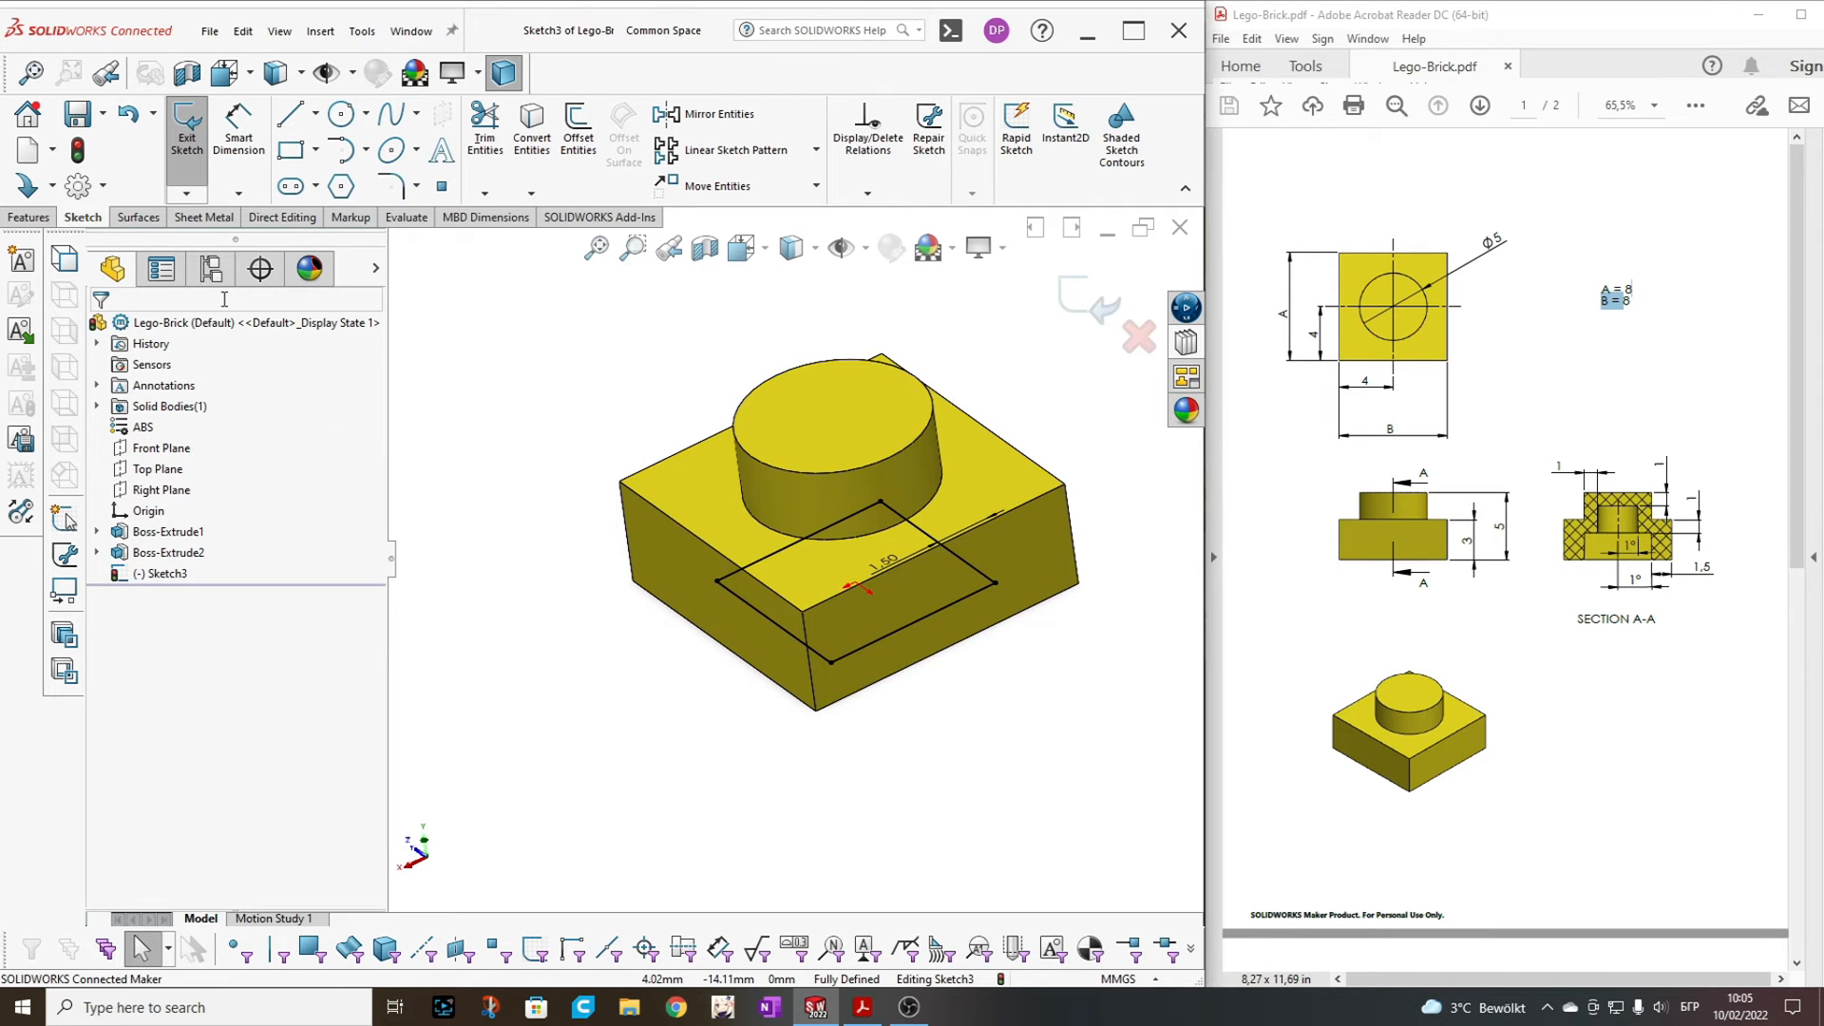
# Start an Extruded Cut ending Offset From Surface 1 mm below the top face
pyautogui.click(29, 217)
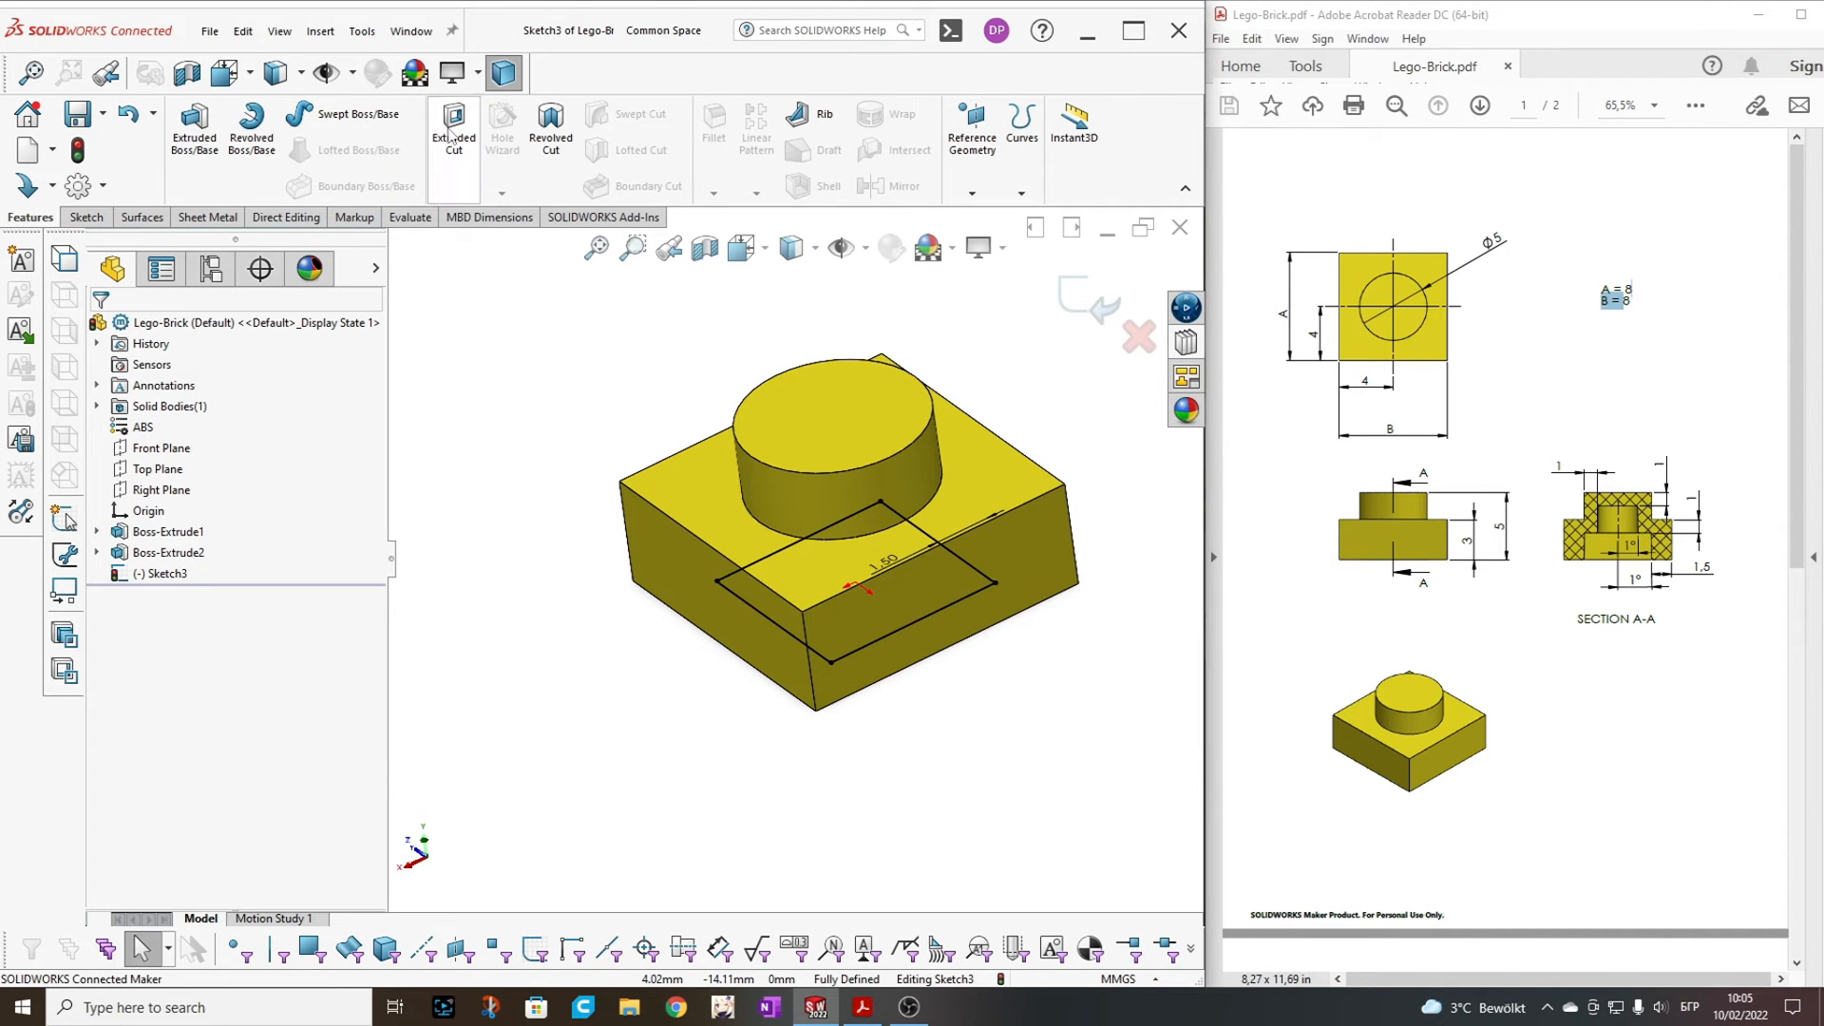
pyautogui.click(452, 124)
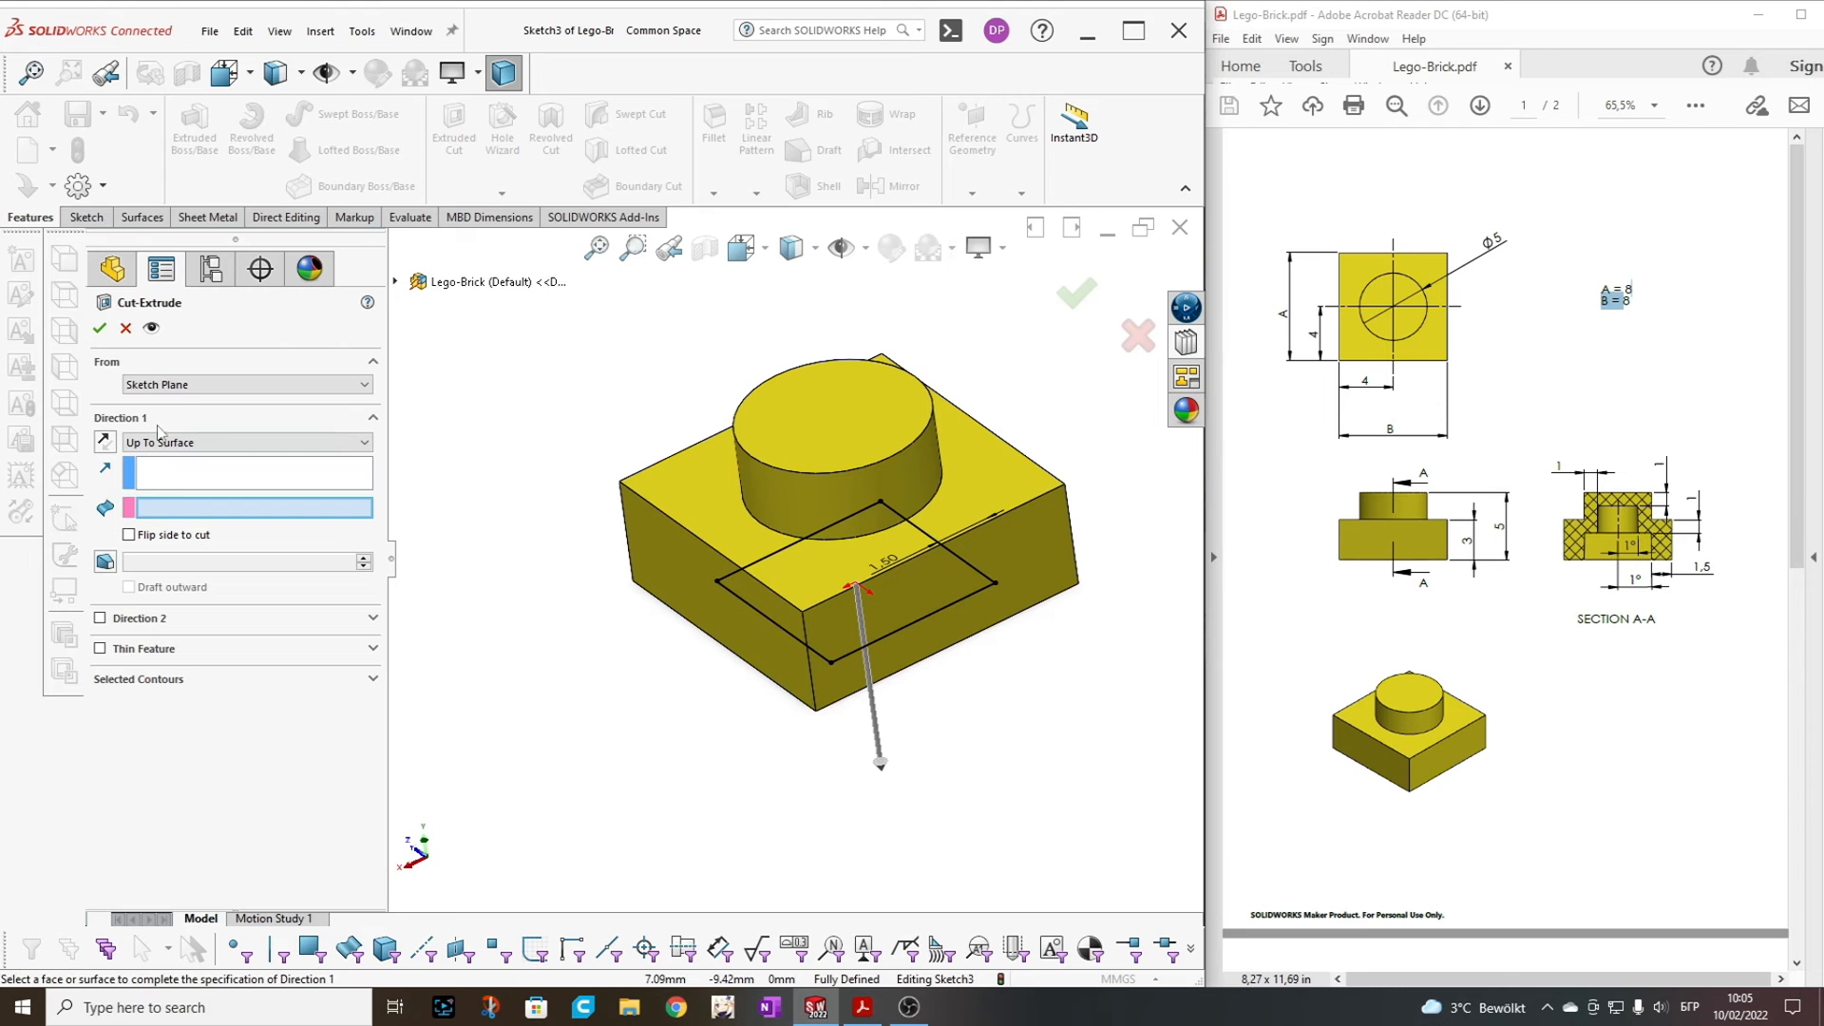
pyautogui.moveTo(256, 383)
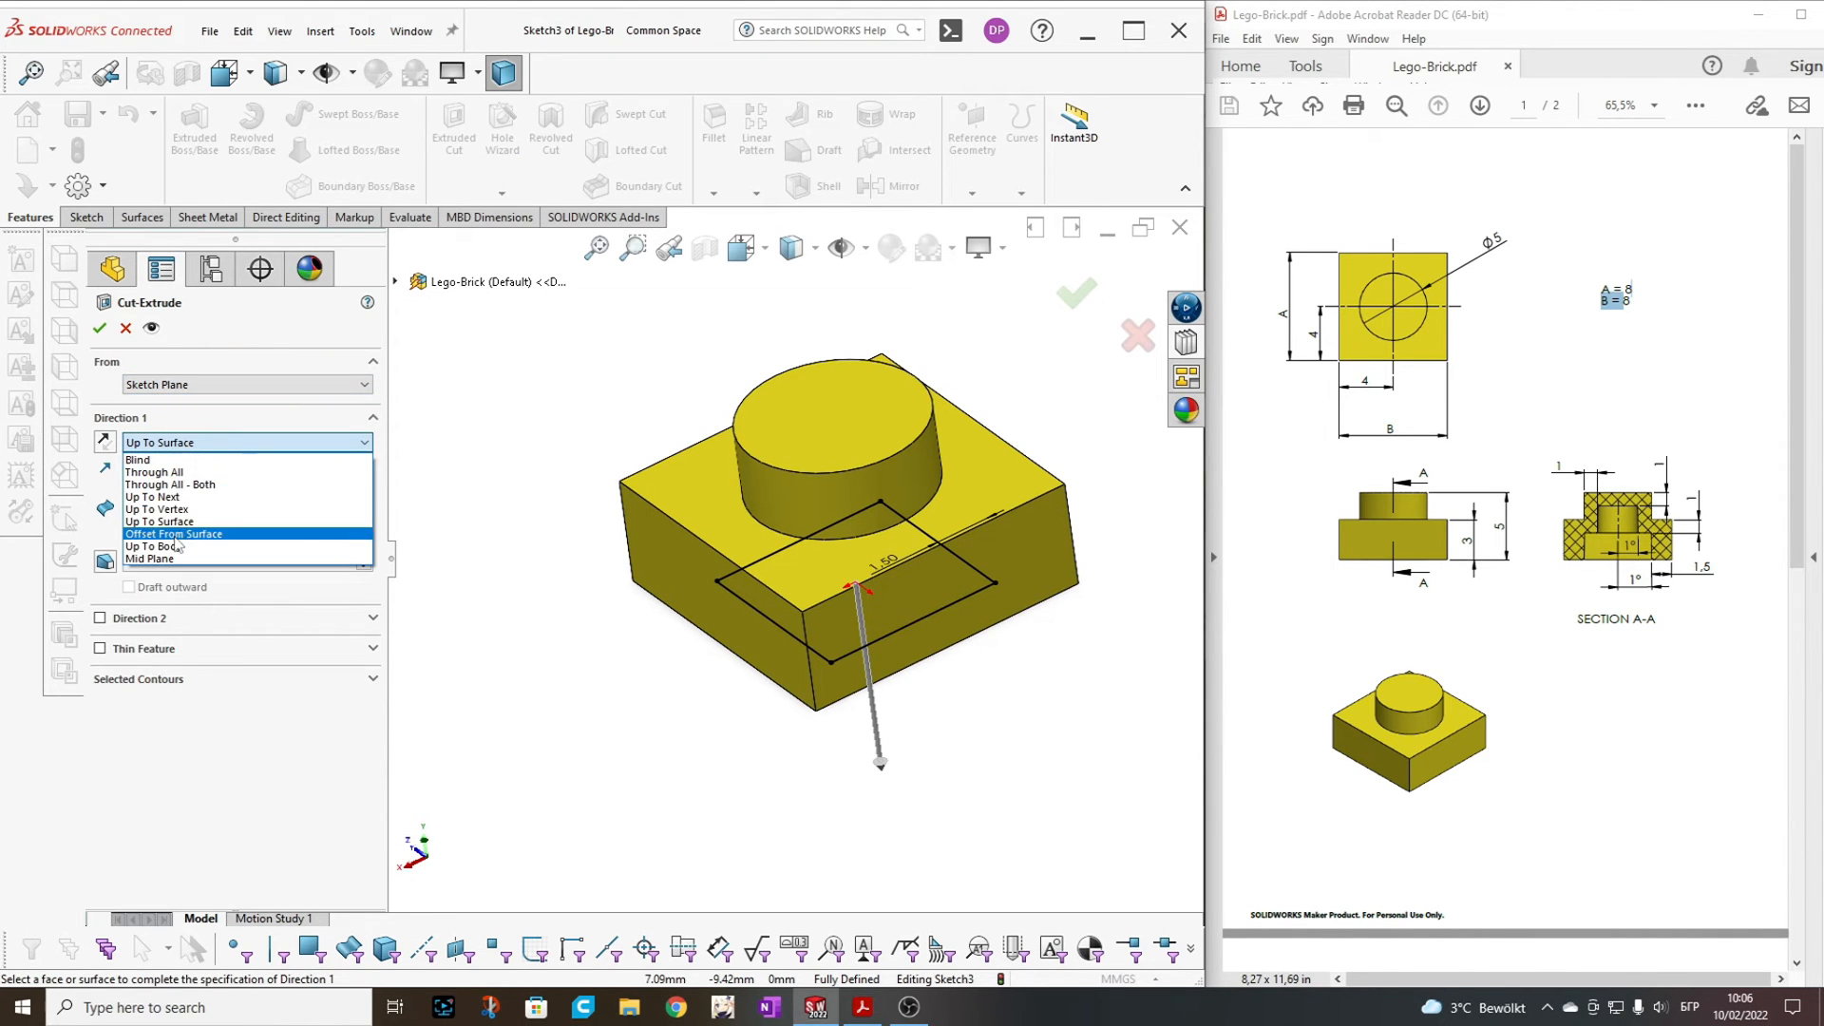
pyautogui.click(171, 532)
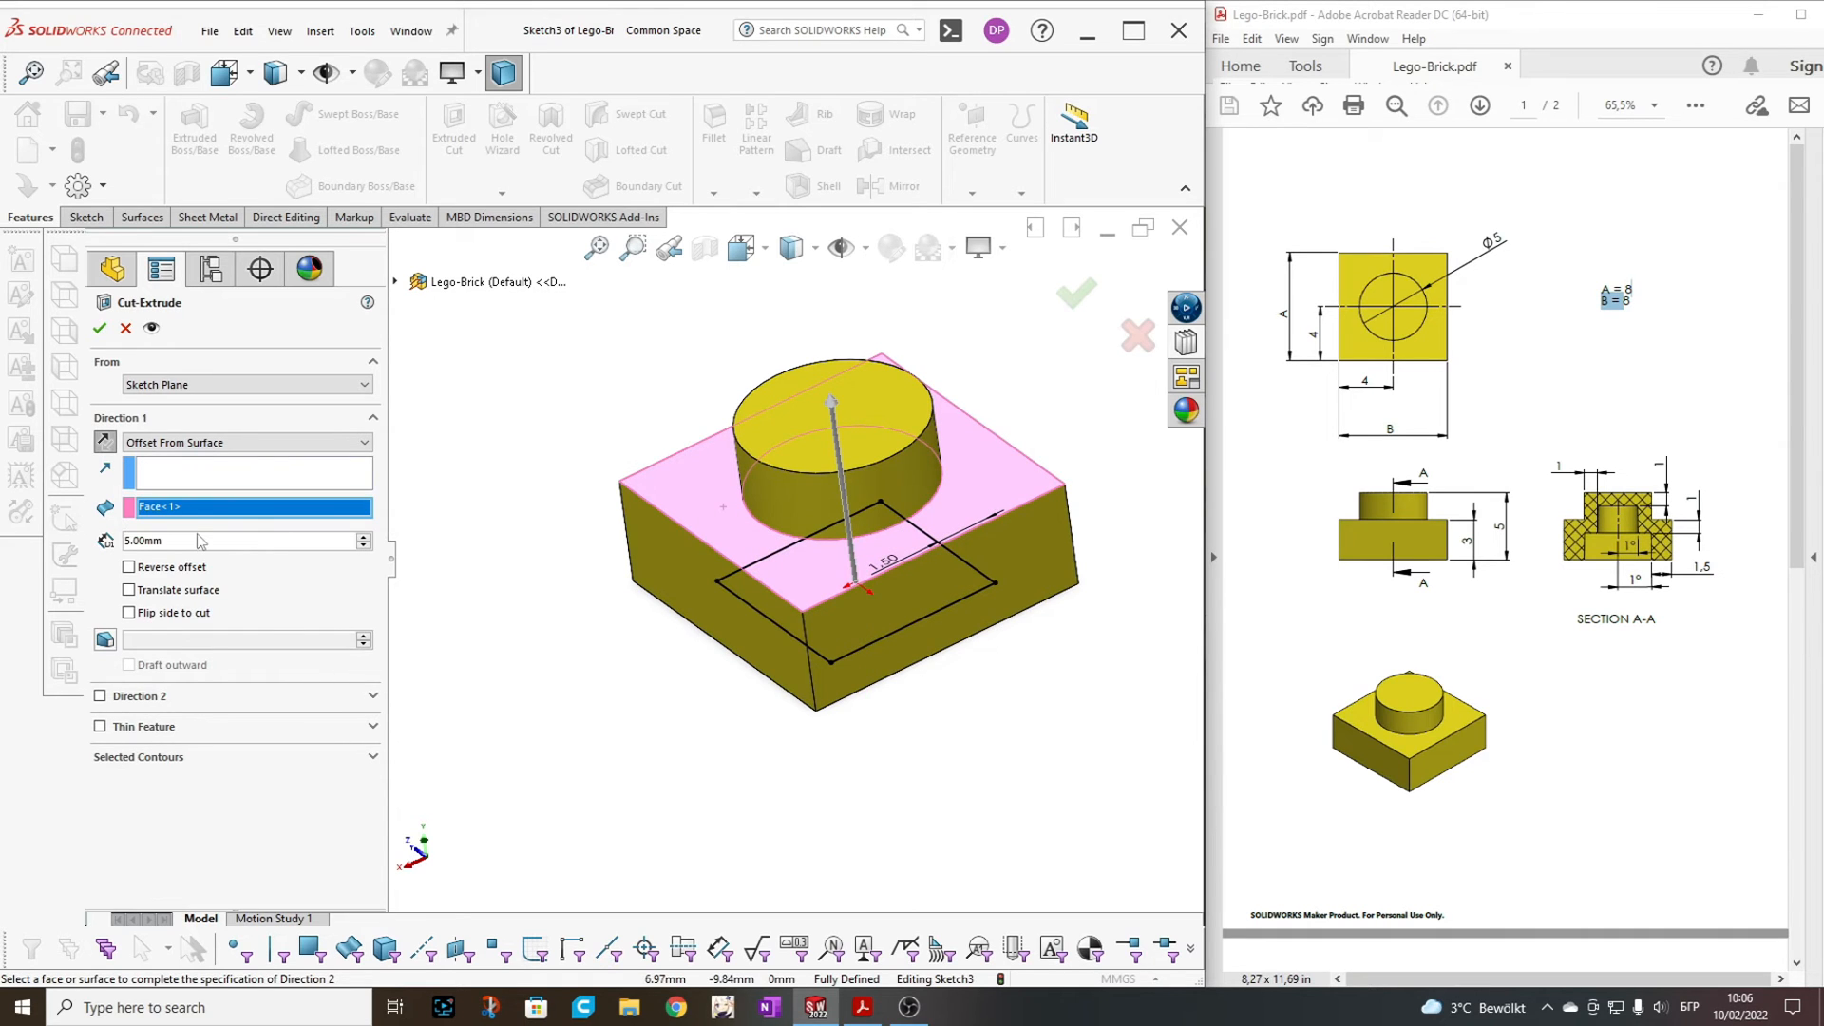
pyautogui.write('1')
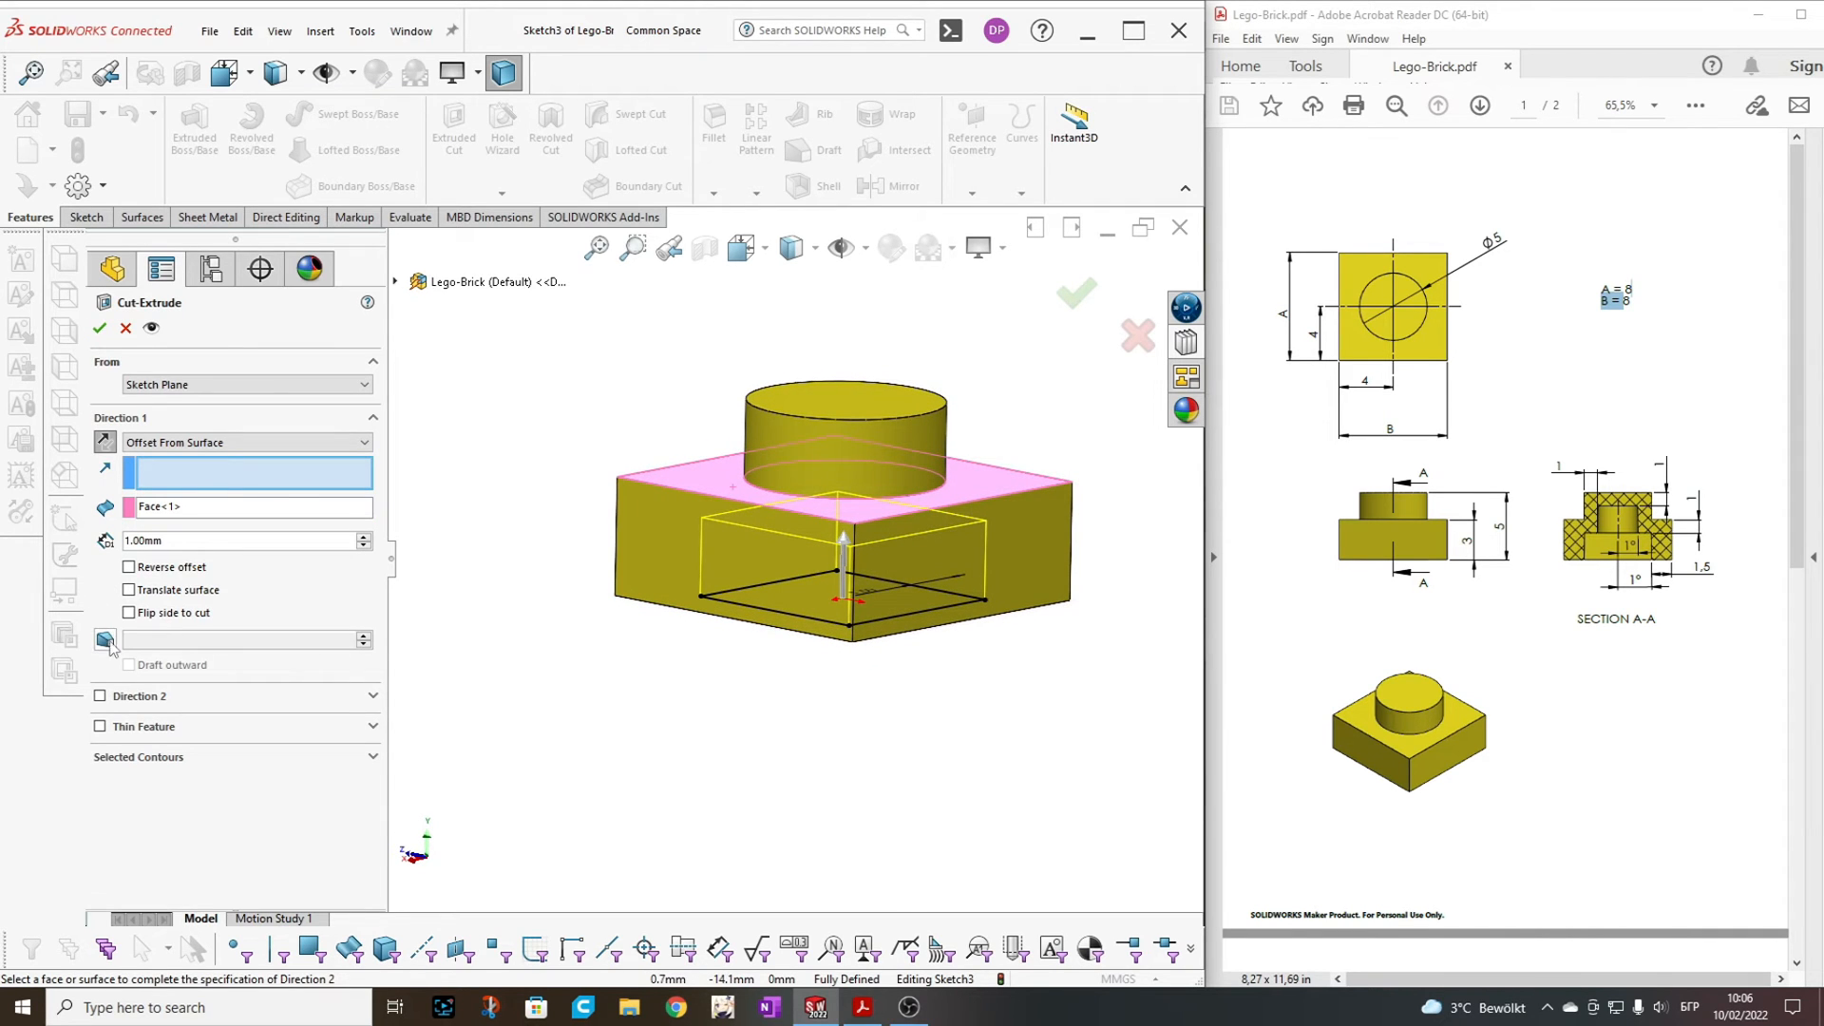
pyautogui.moveTo(103, 640)
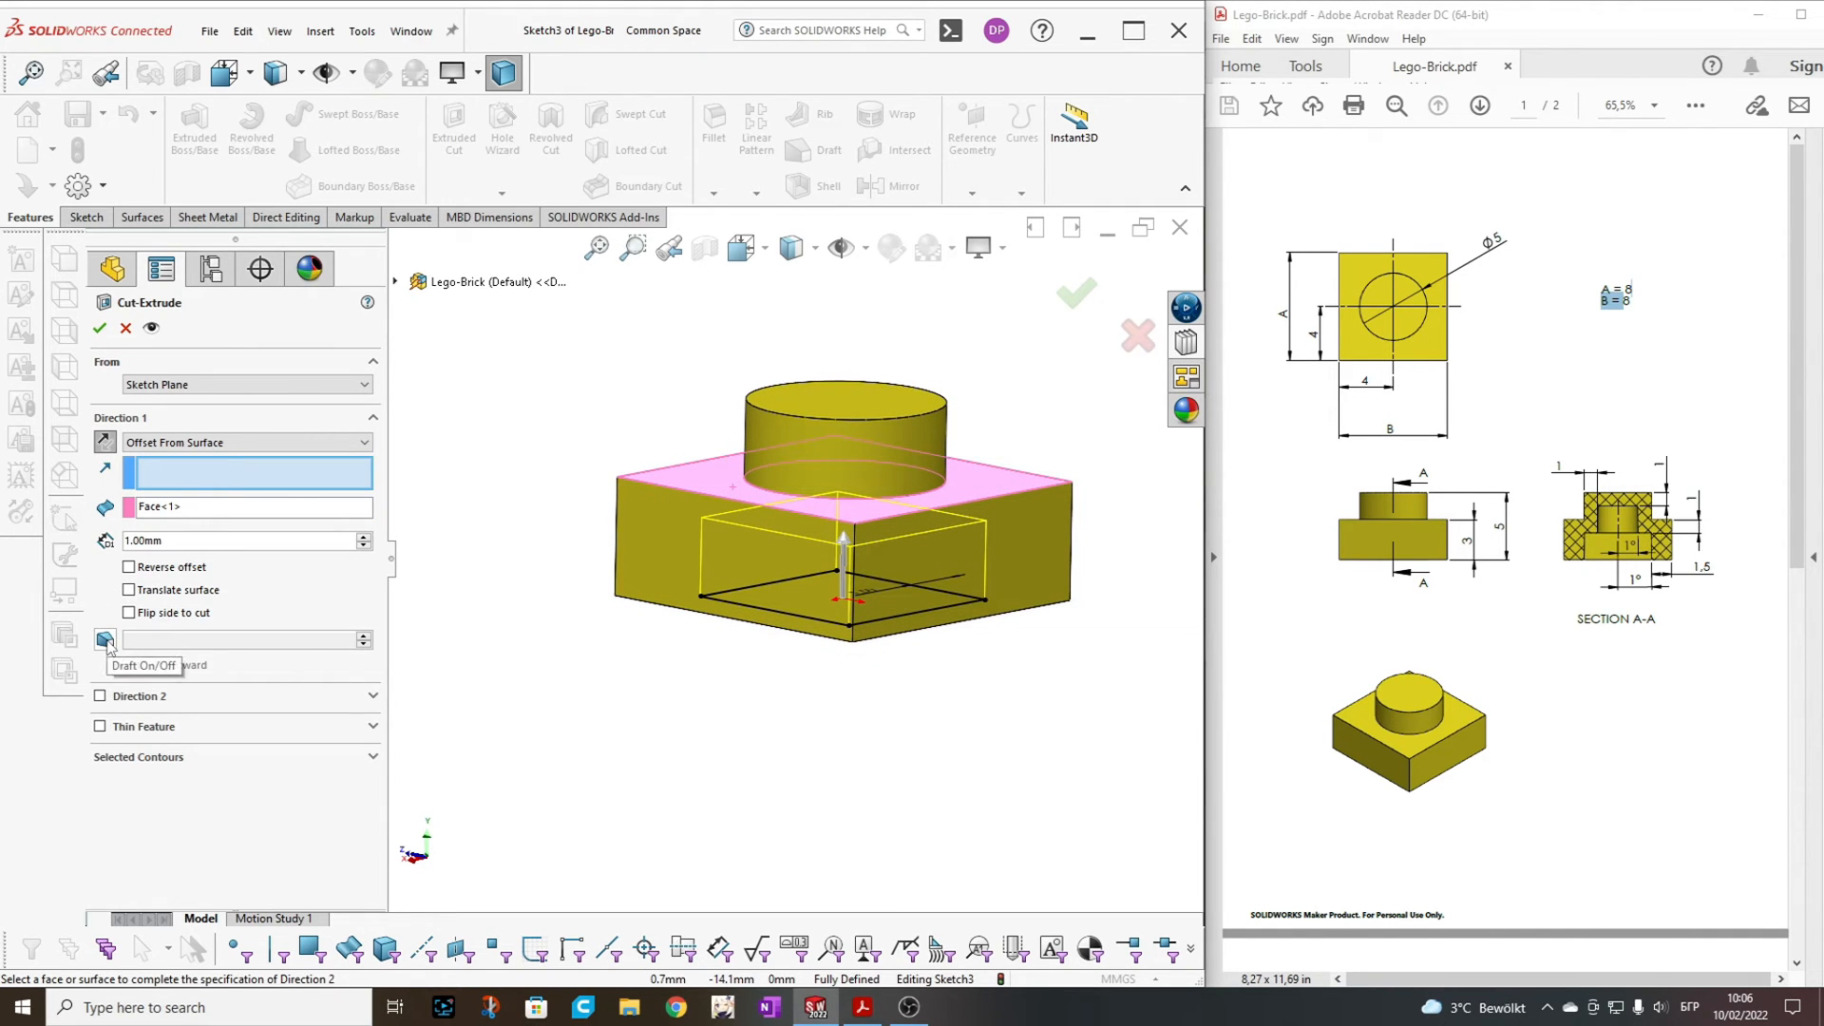
# Add a 1° inward draft to the cut walls and confirm Cut-Extrude1
pyautogui.click(104, 638)
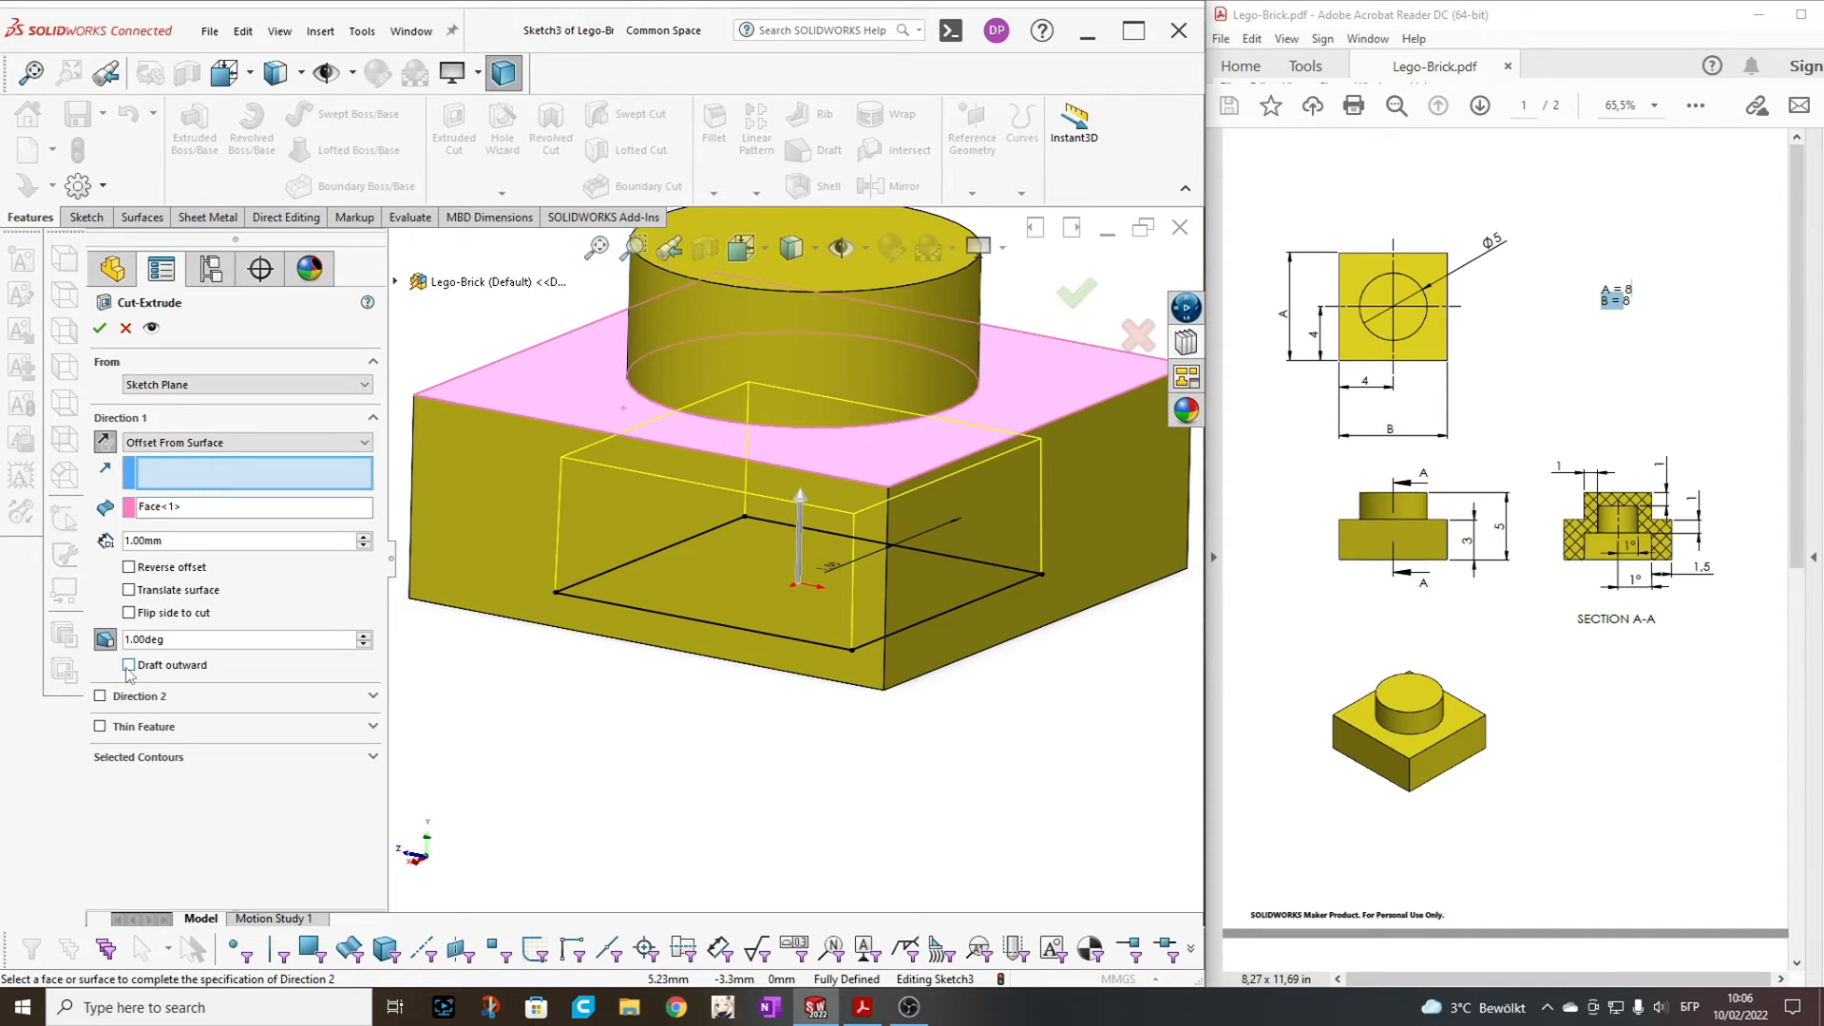
pyautogui.click(130, 665)
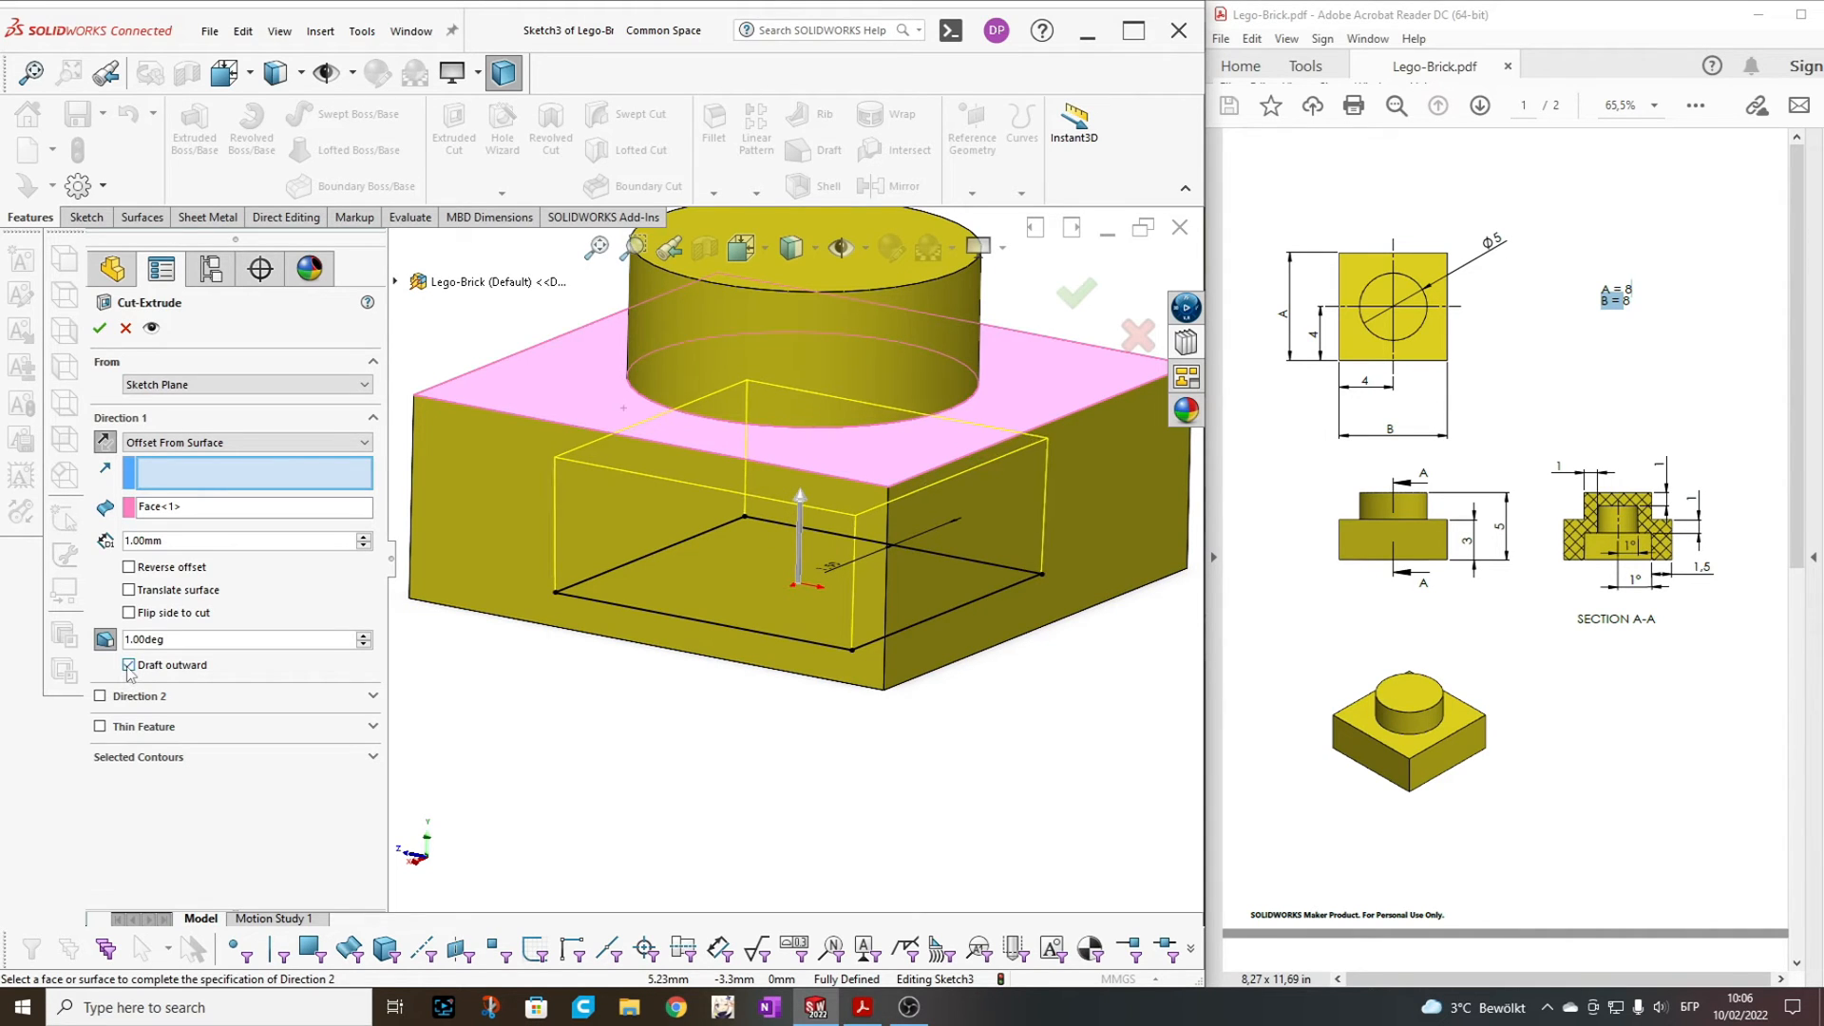
pyautogui.click(130, 665)
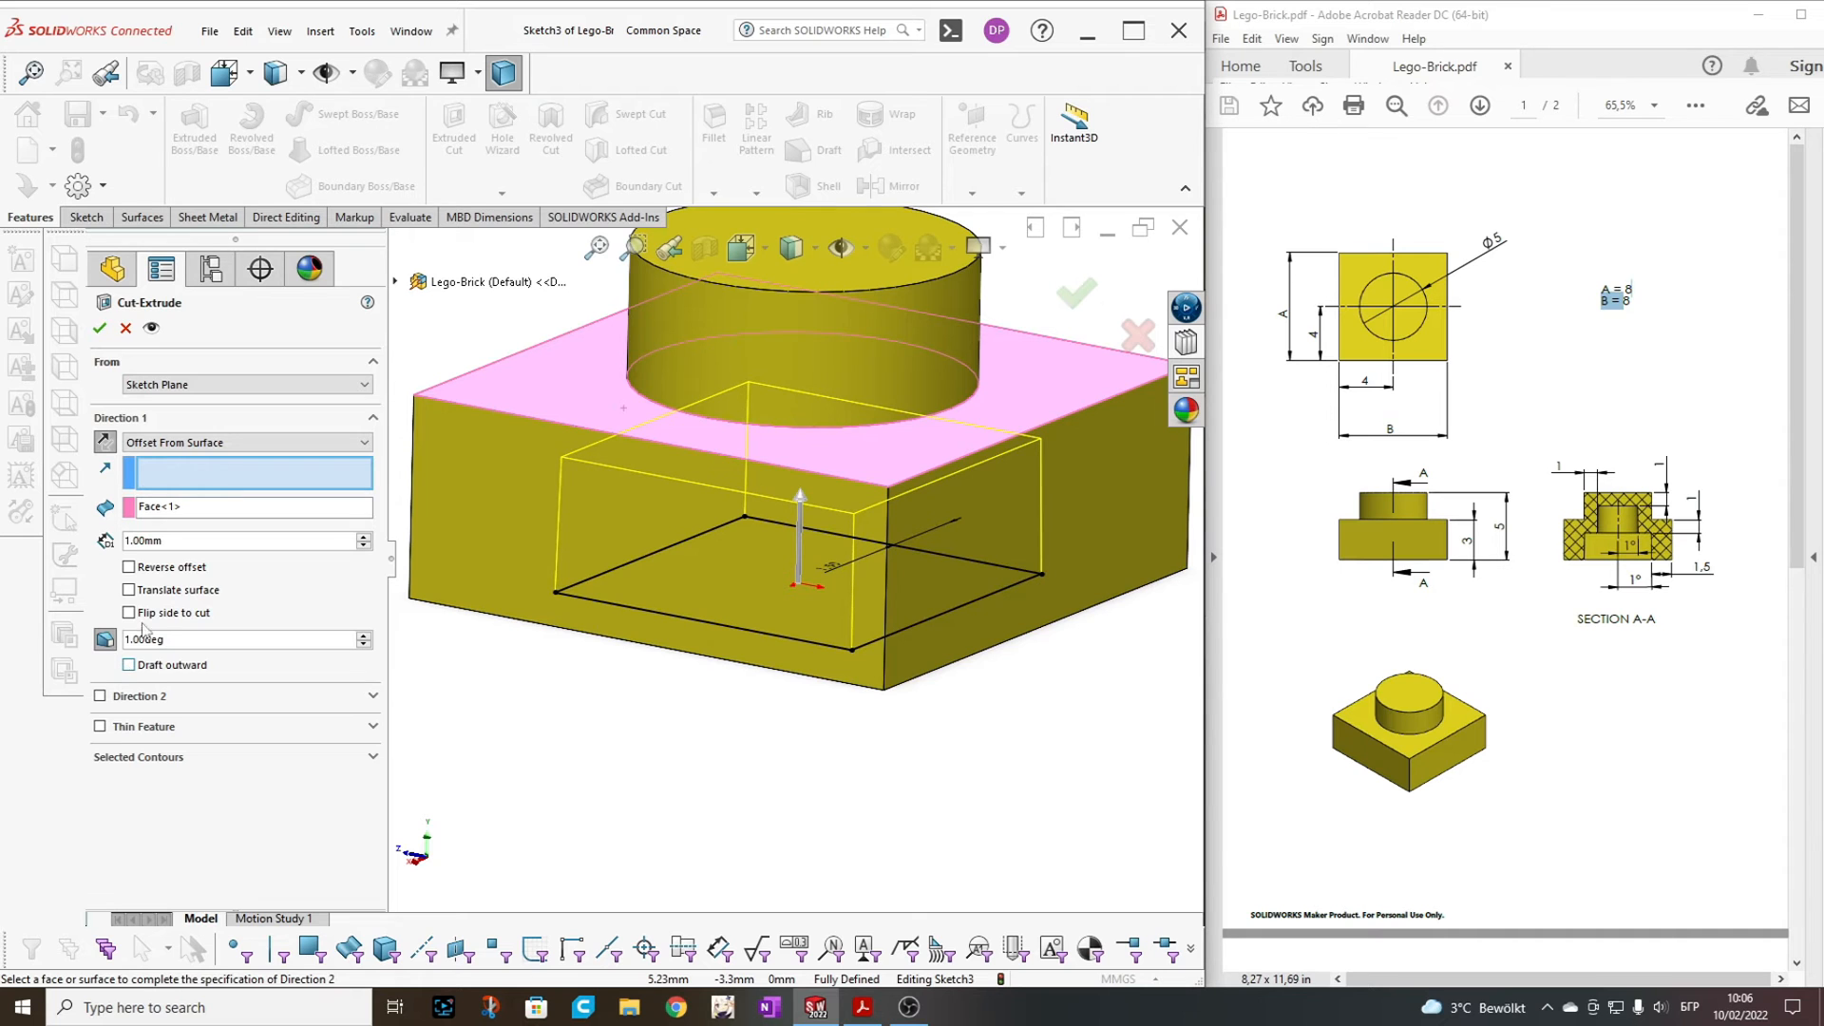
pyautogui.click(102, 327)
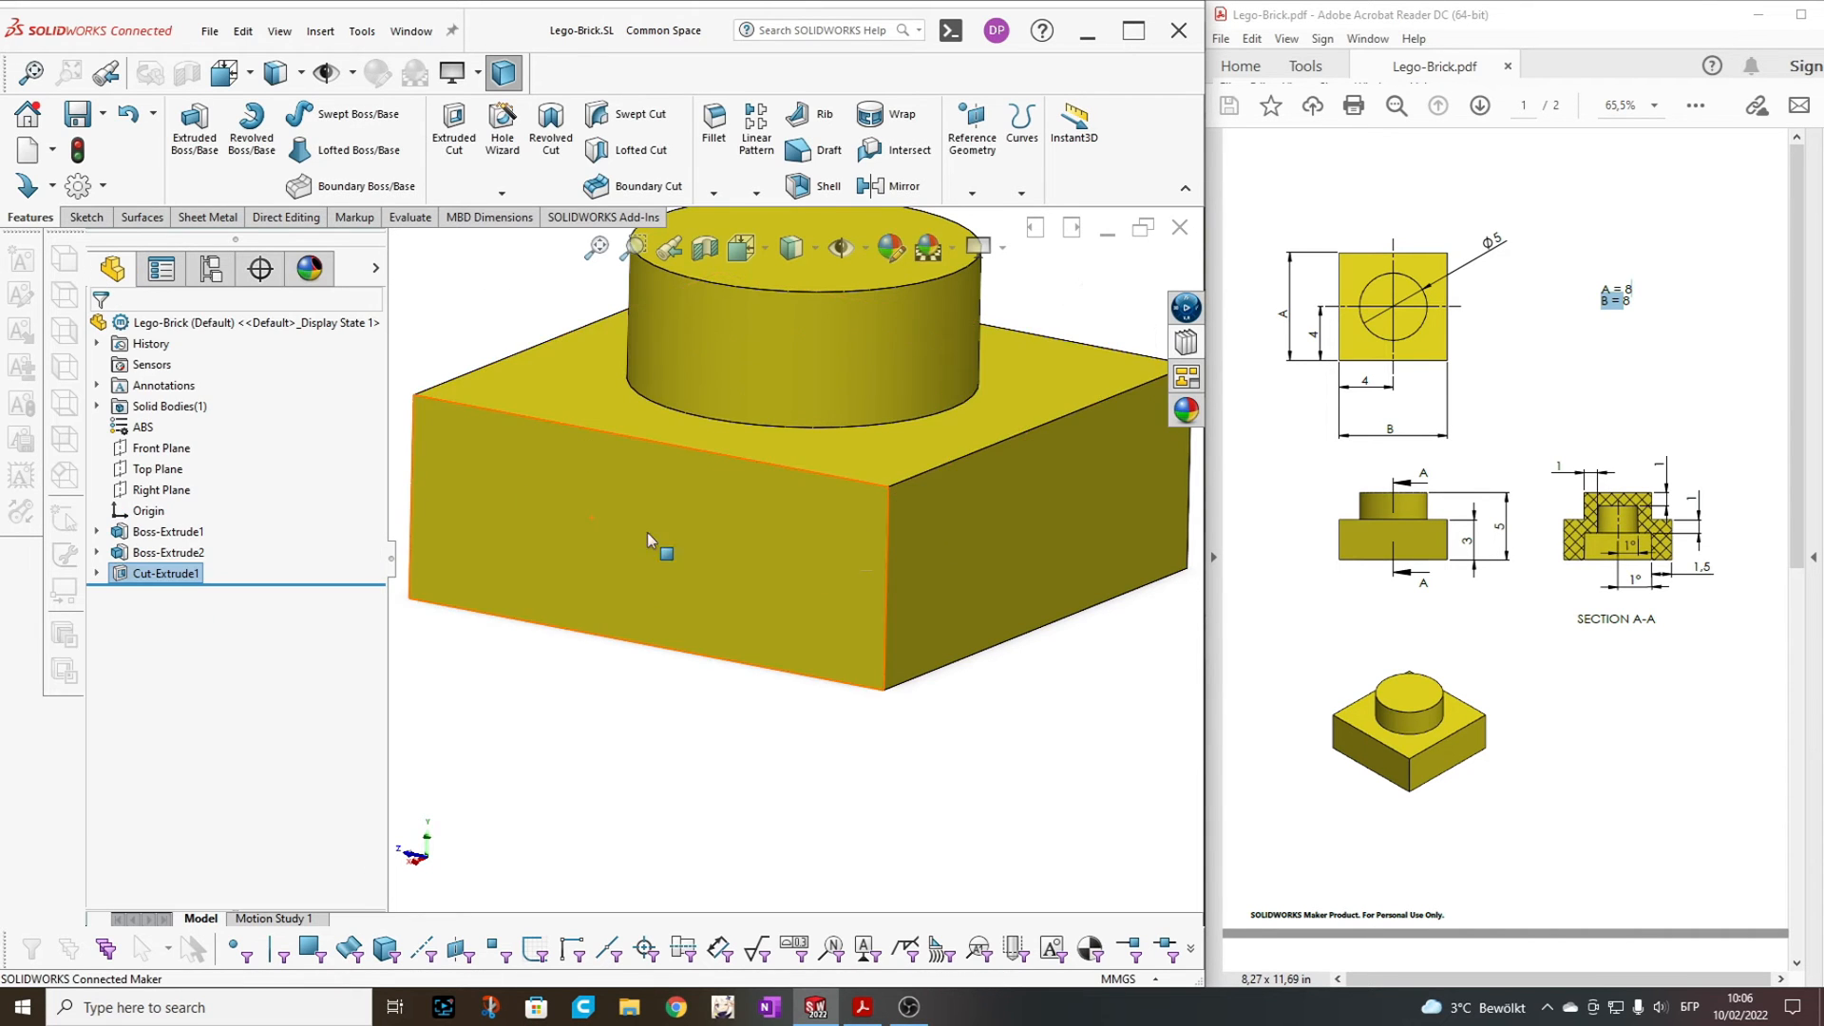
pyautogui.moveTo(652, 542); pyautogui.dragTo(802, 489)
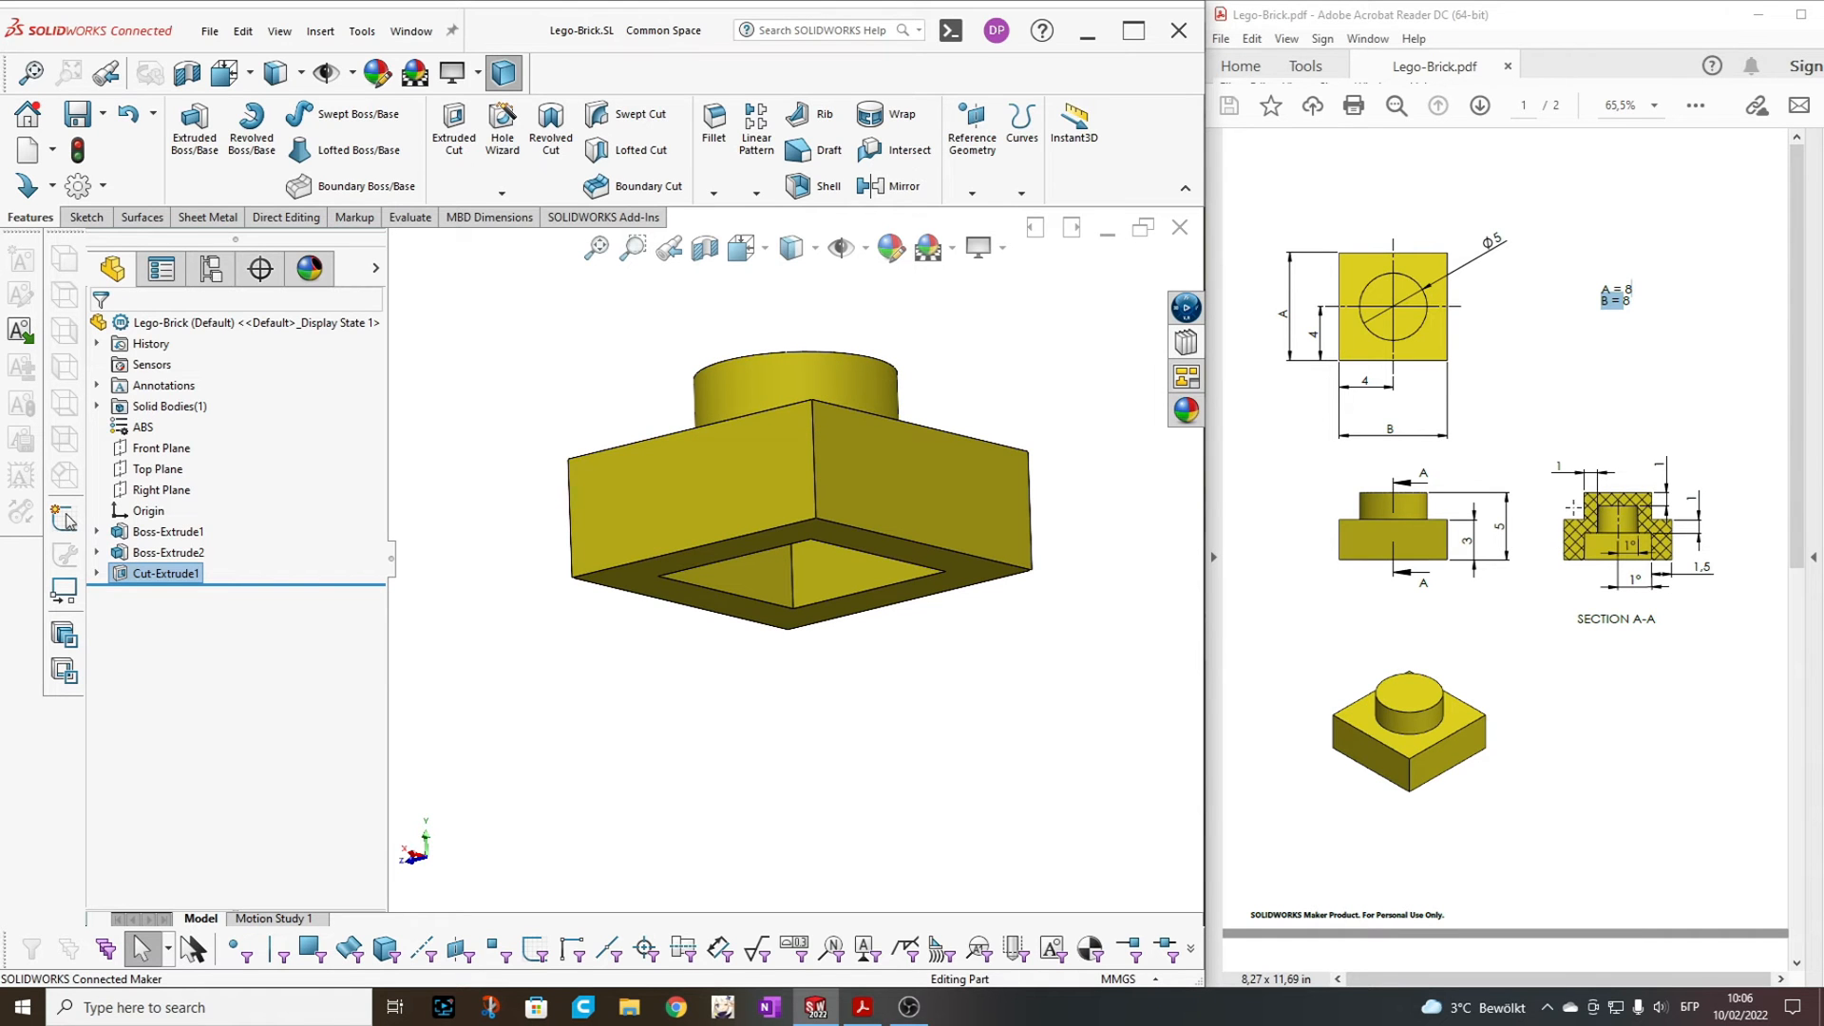
pyautogui.moveTo(790, 488); pyautogui.dragTo(908, 442)
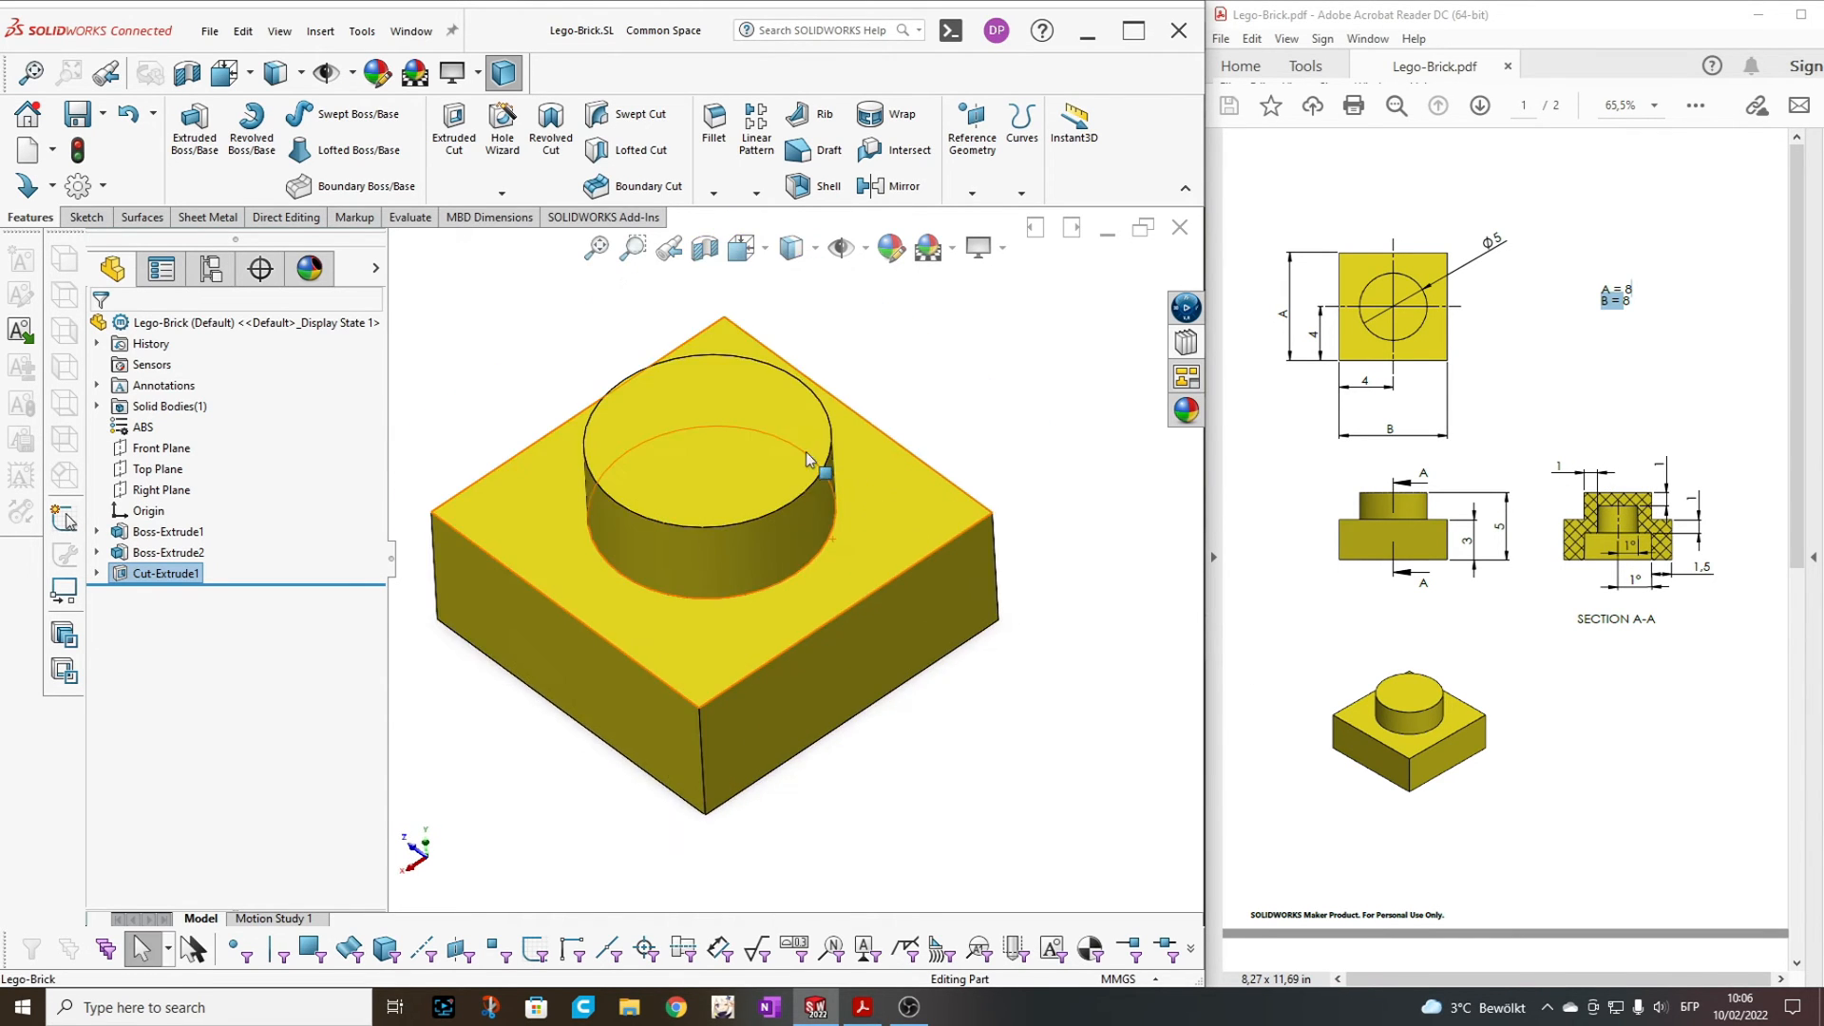
pyautogui.click(156, 467)
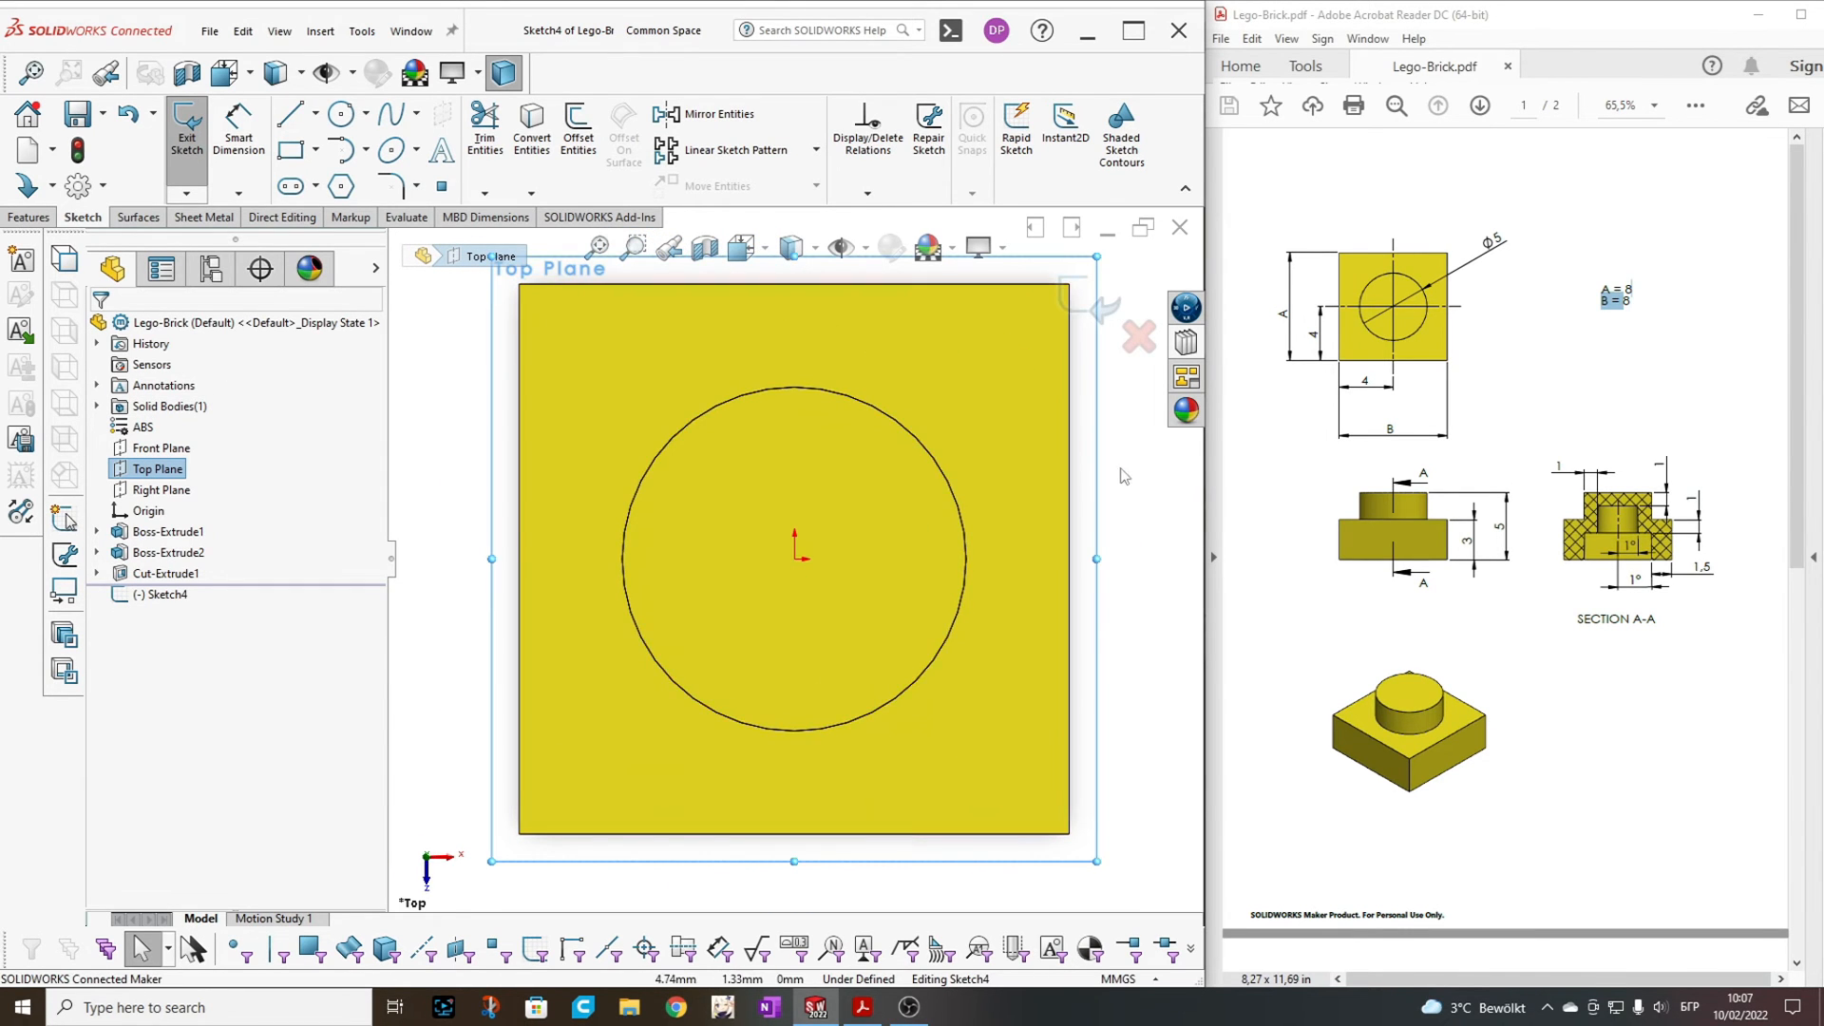
pyautogui.moveTo(1189, 496)
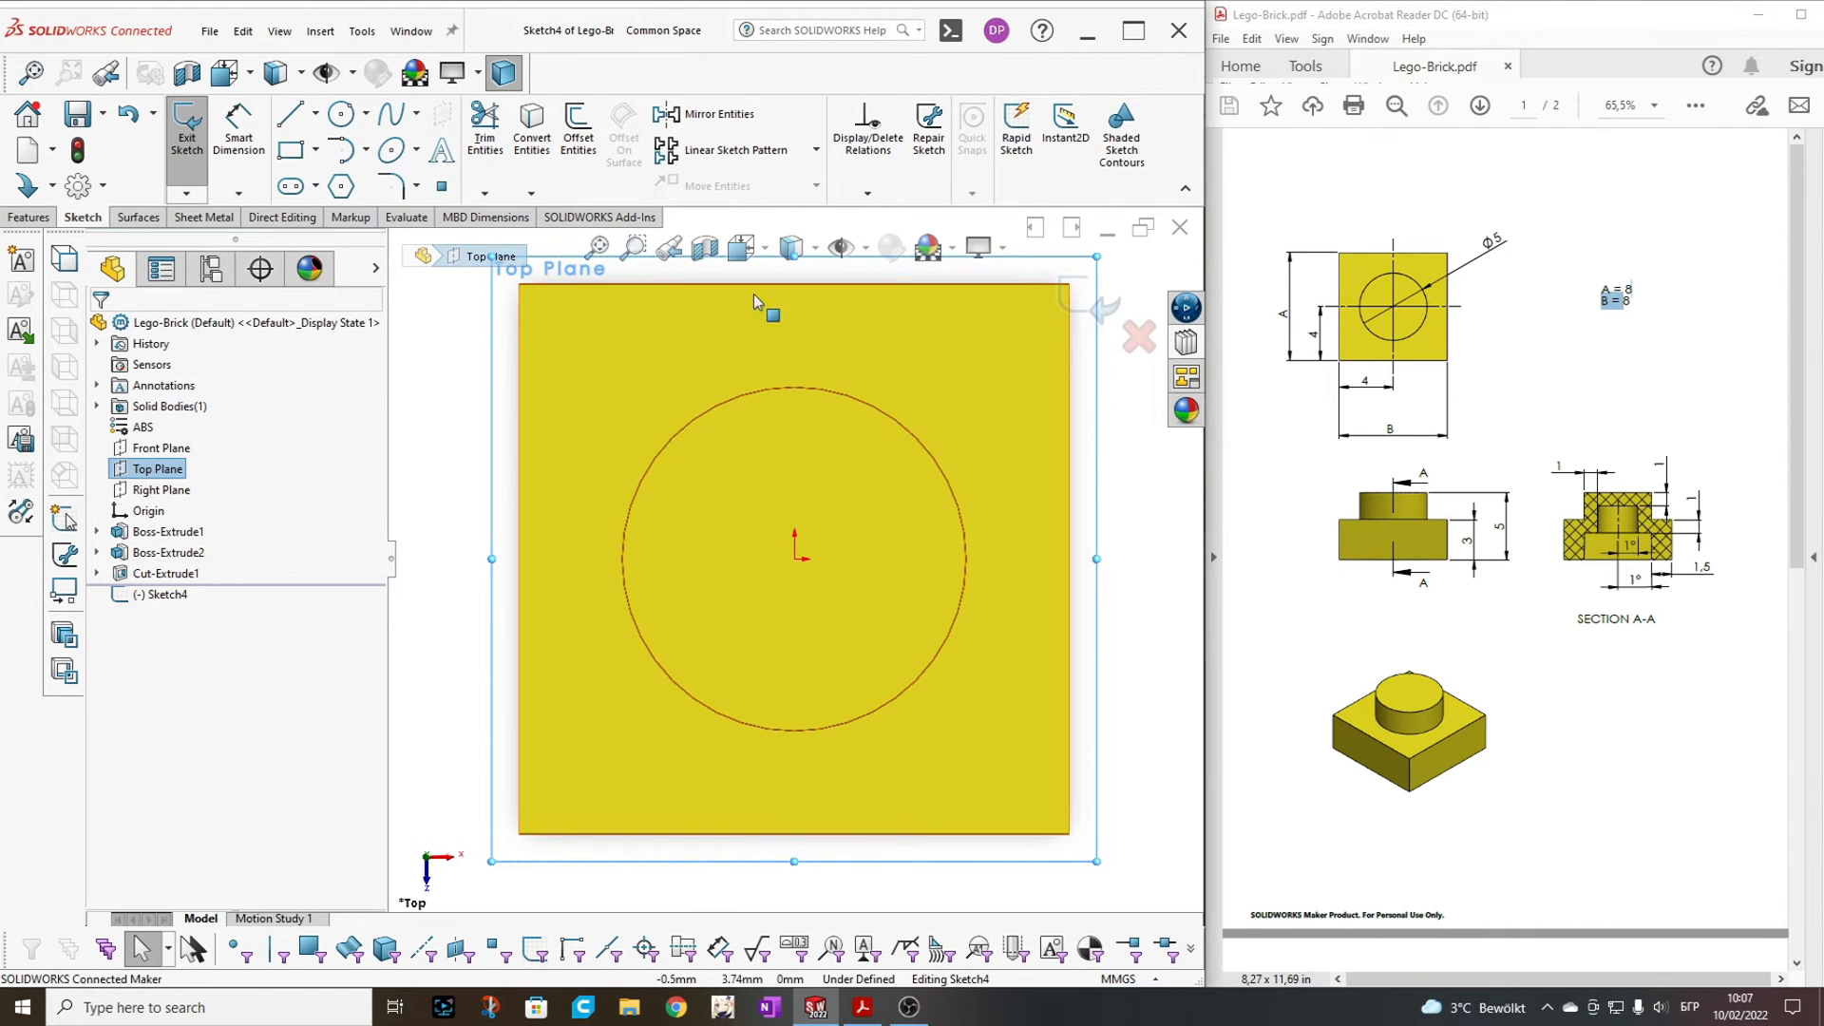
# Offset the stud circle 1 mm inward with Offset Entities
pyautogui.click(331, 114)
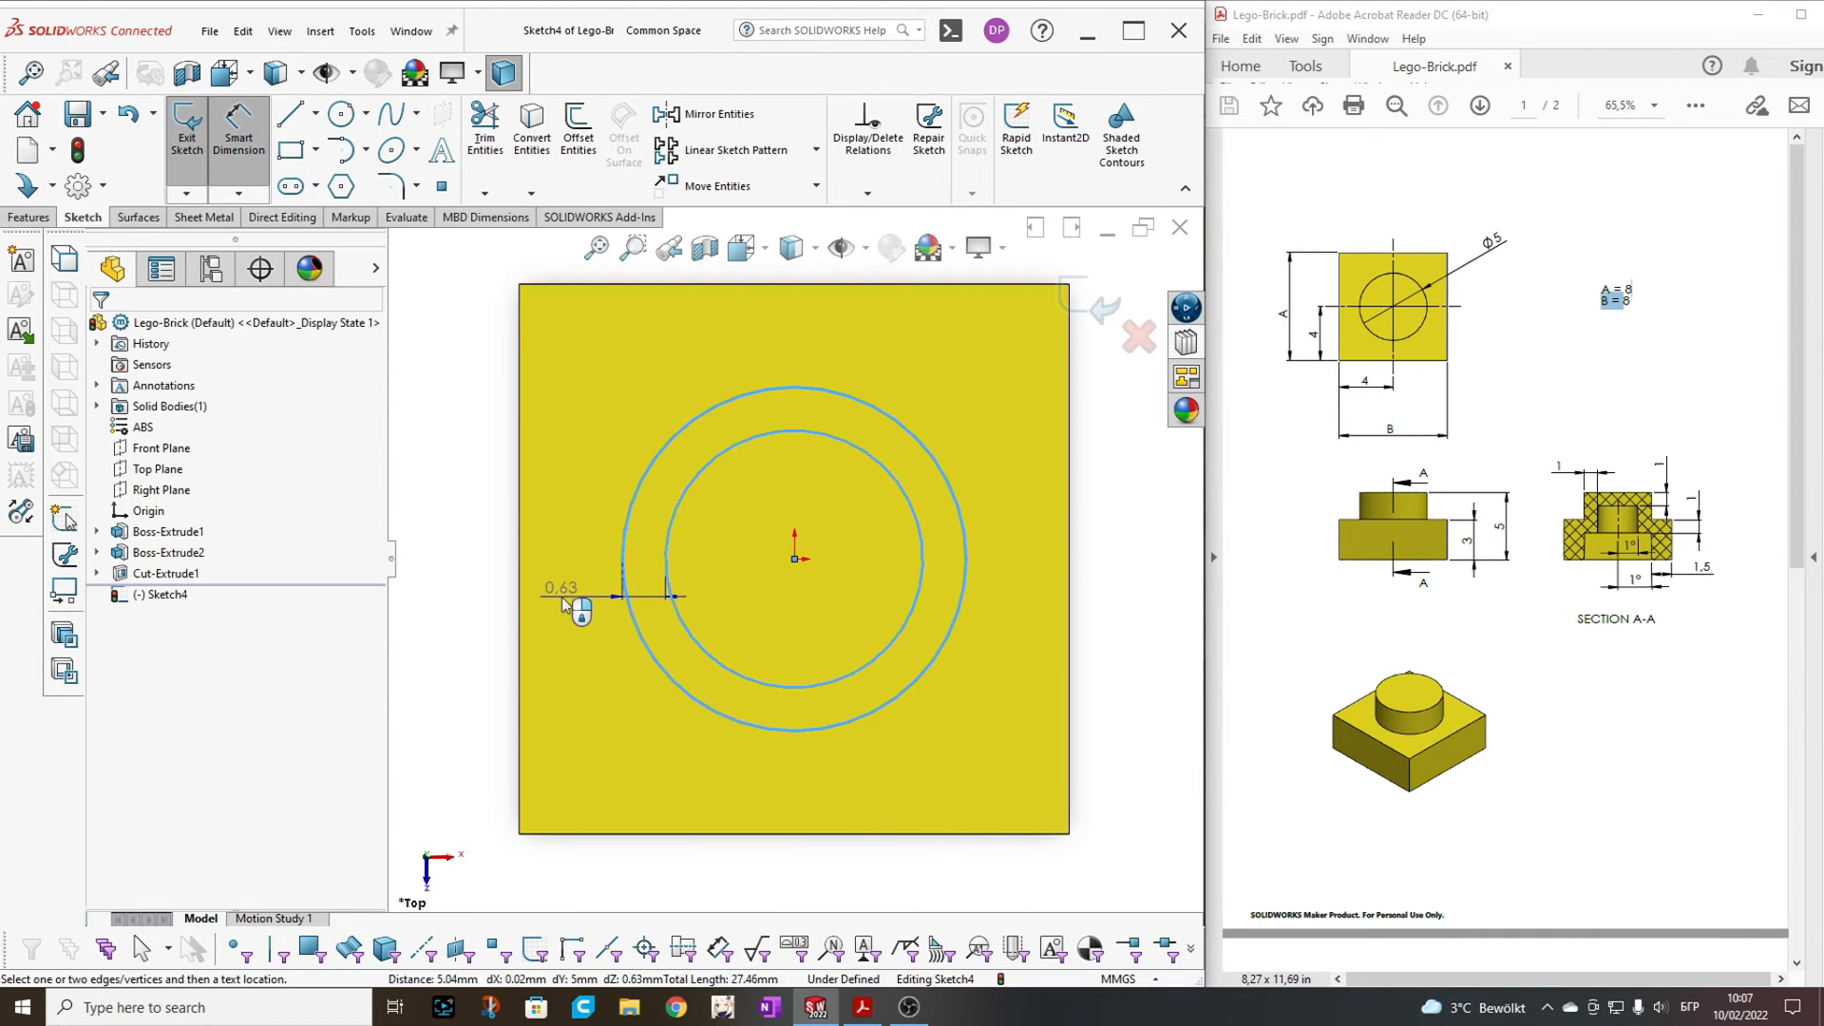
pyautogui.click(568, 597)
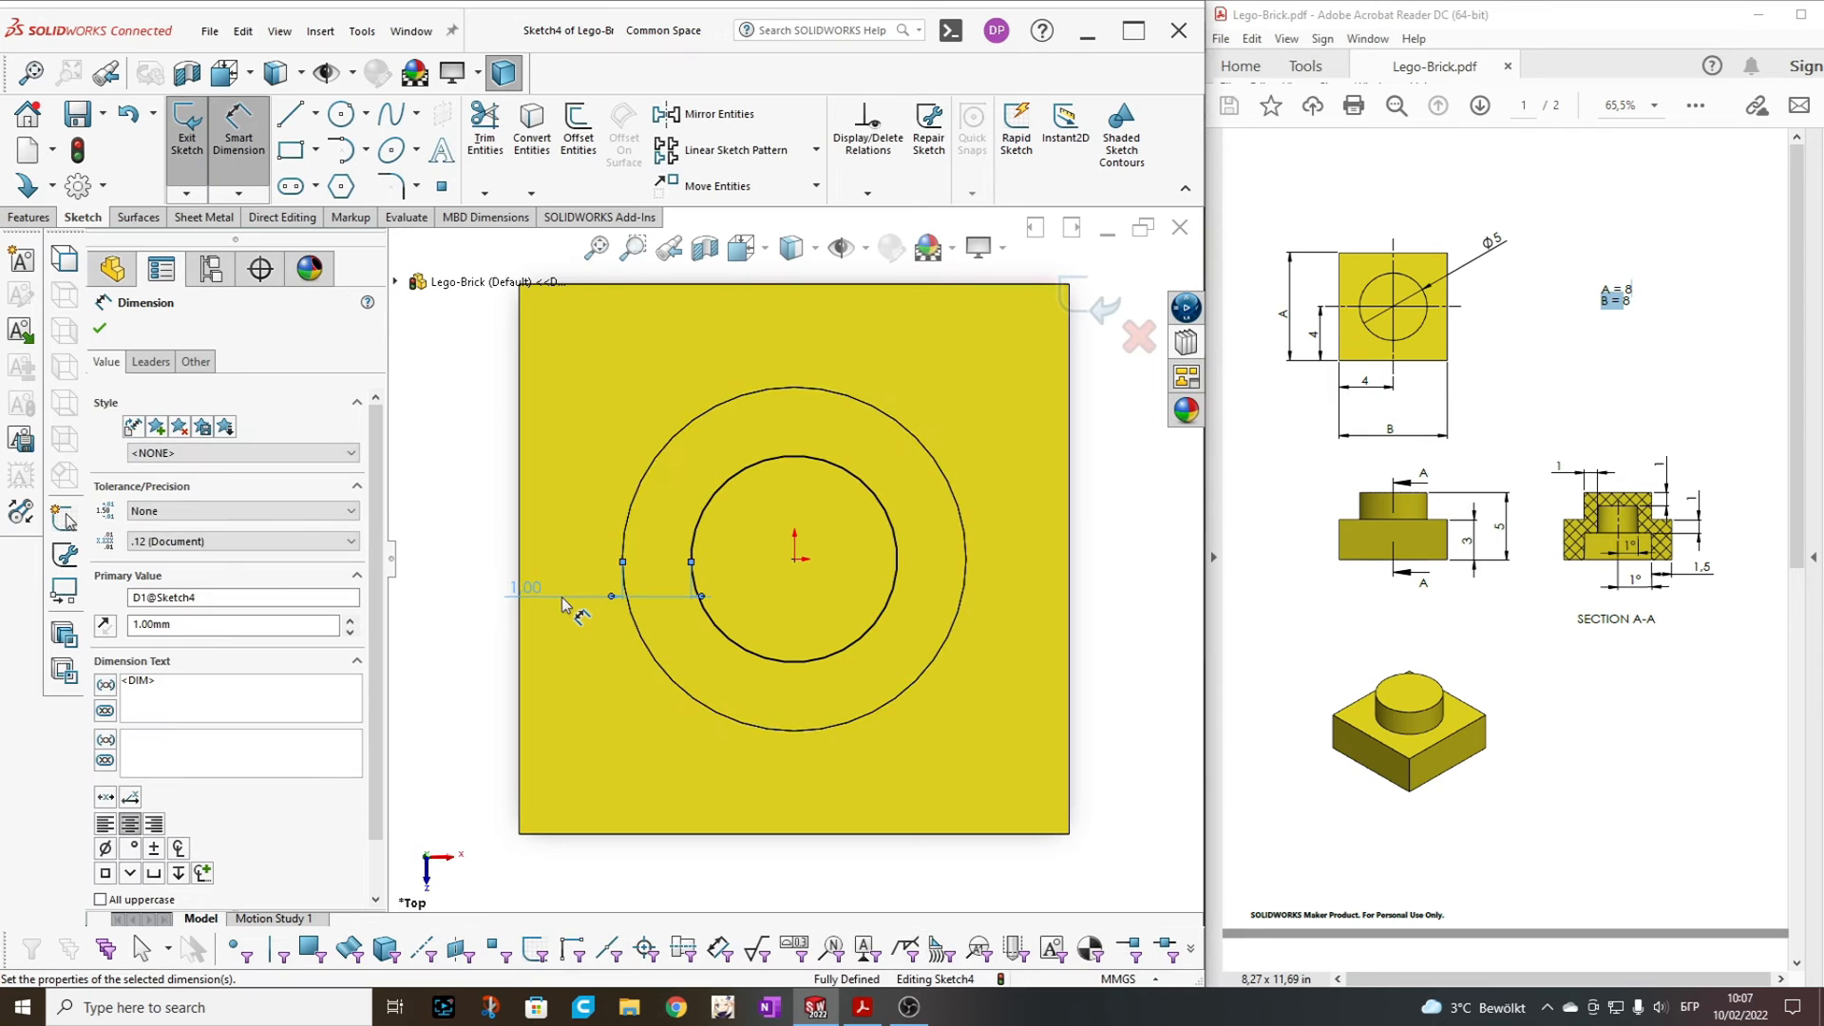
pyautogui.moveTo(1020, 597)
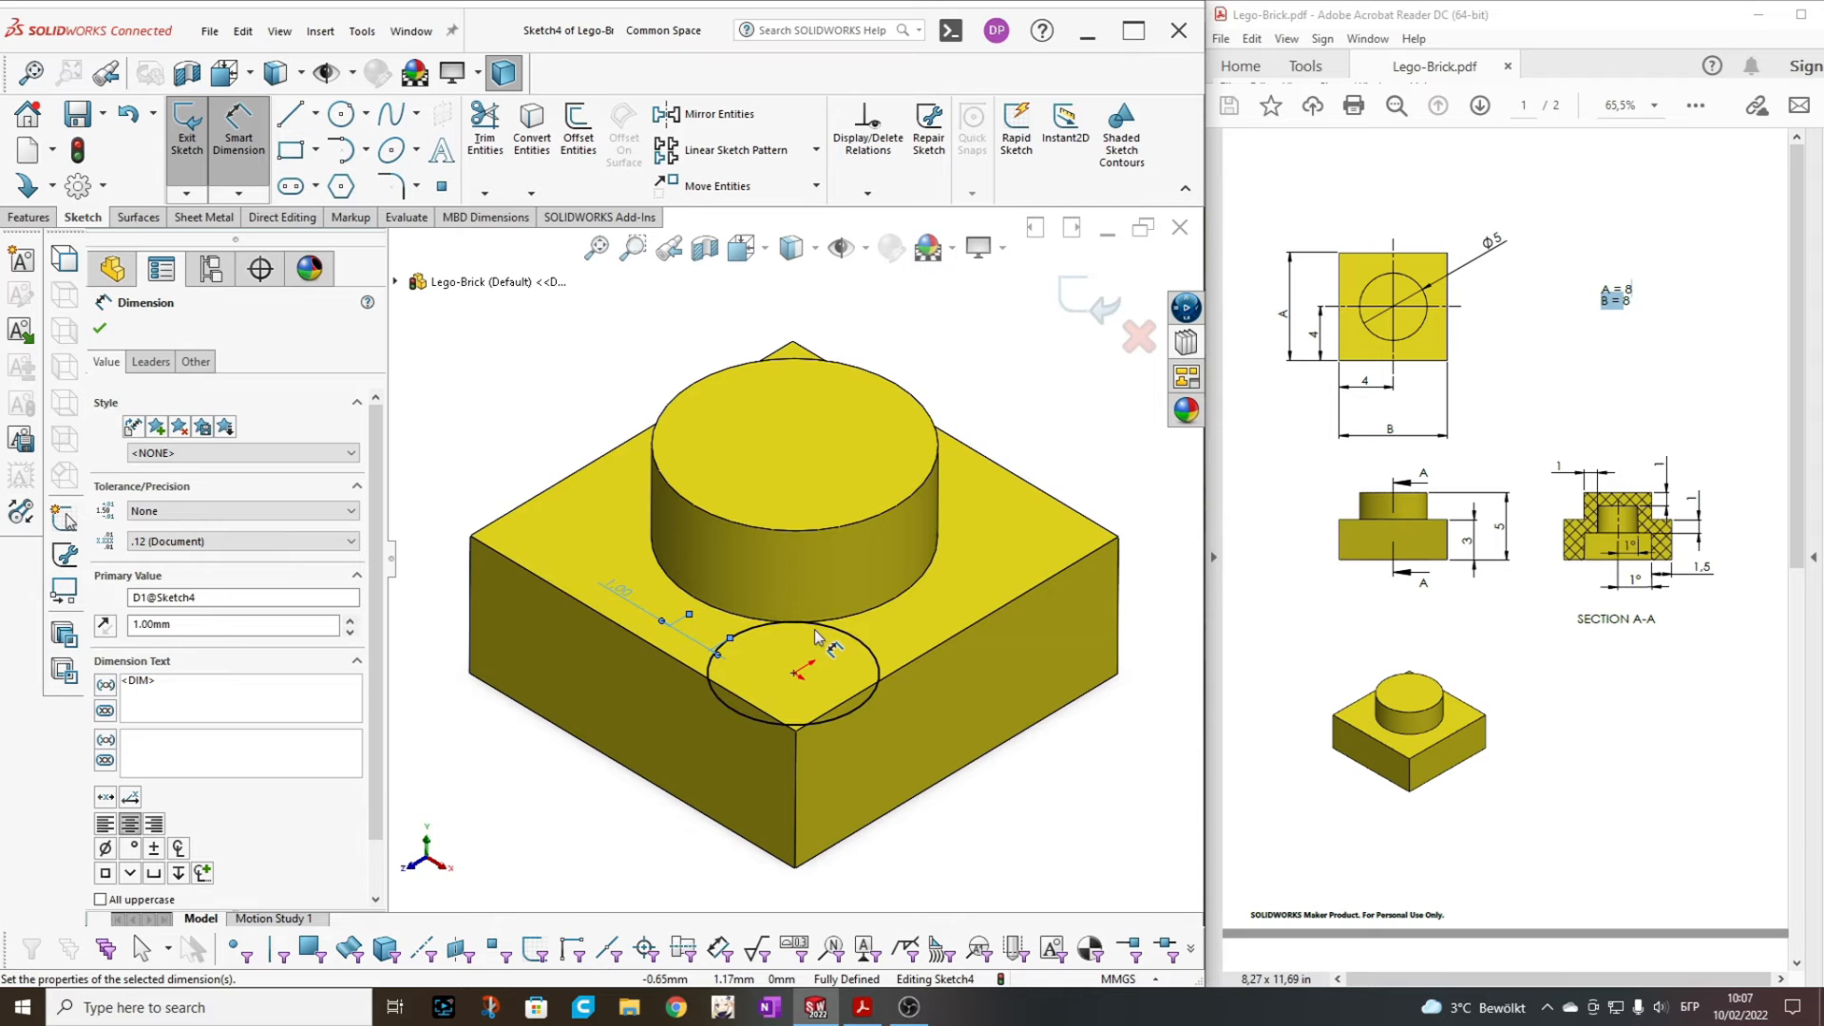
pyautogui.moveTo(848, 581)
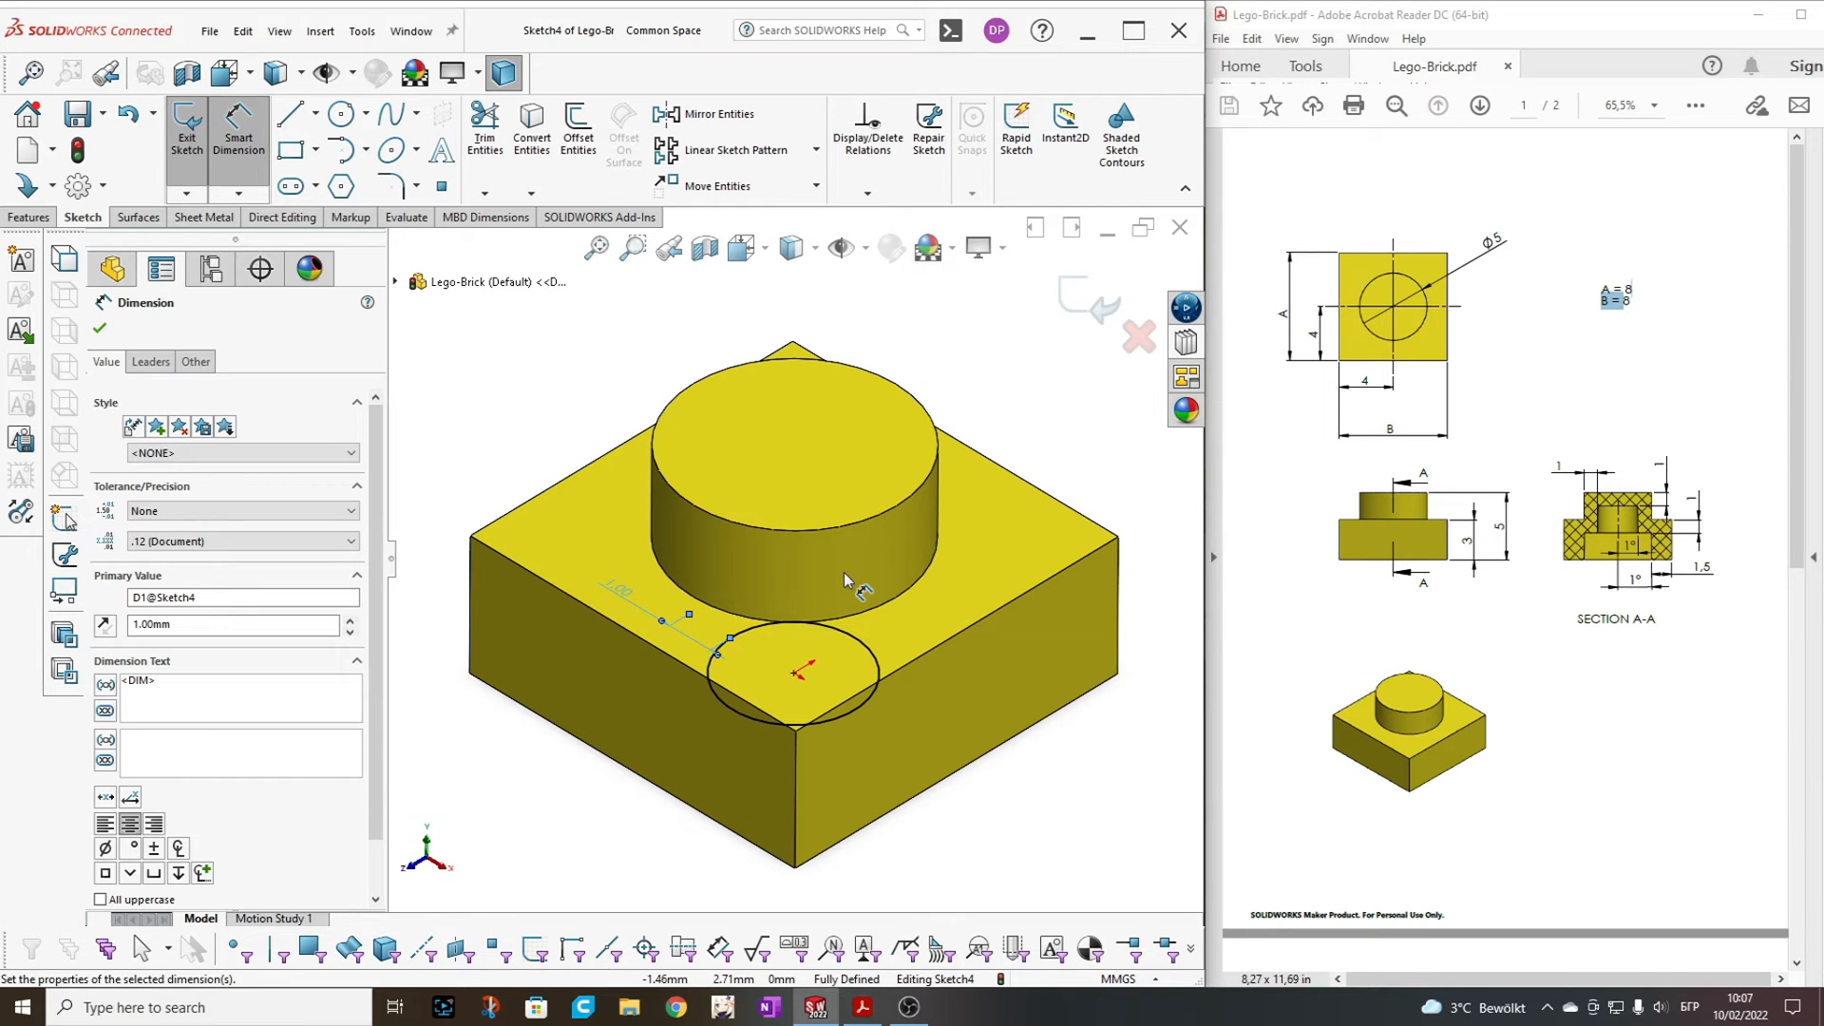
pyautogui.moveTo(819, 581)
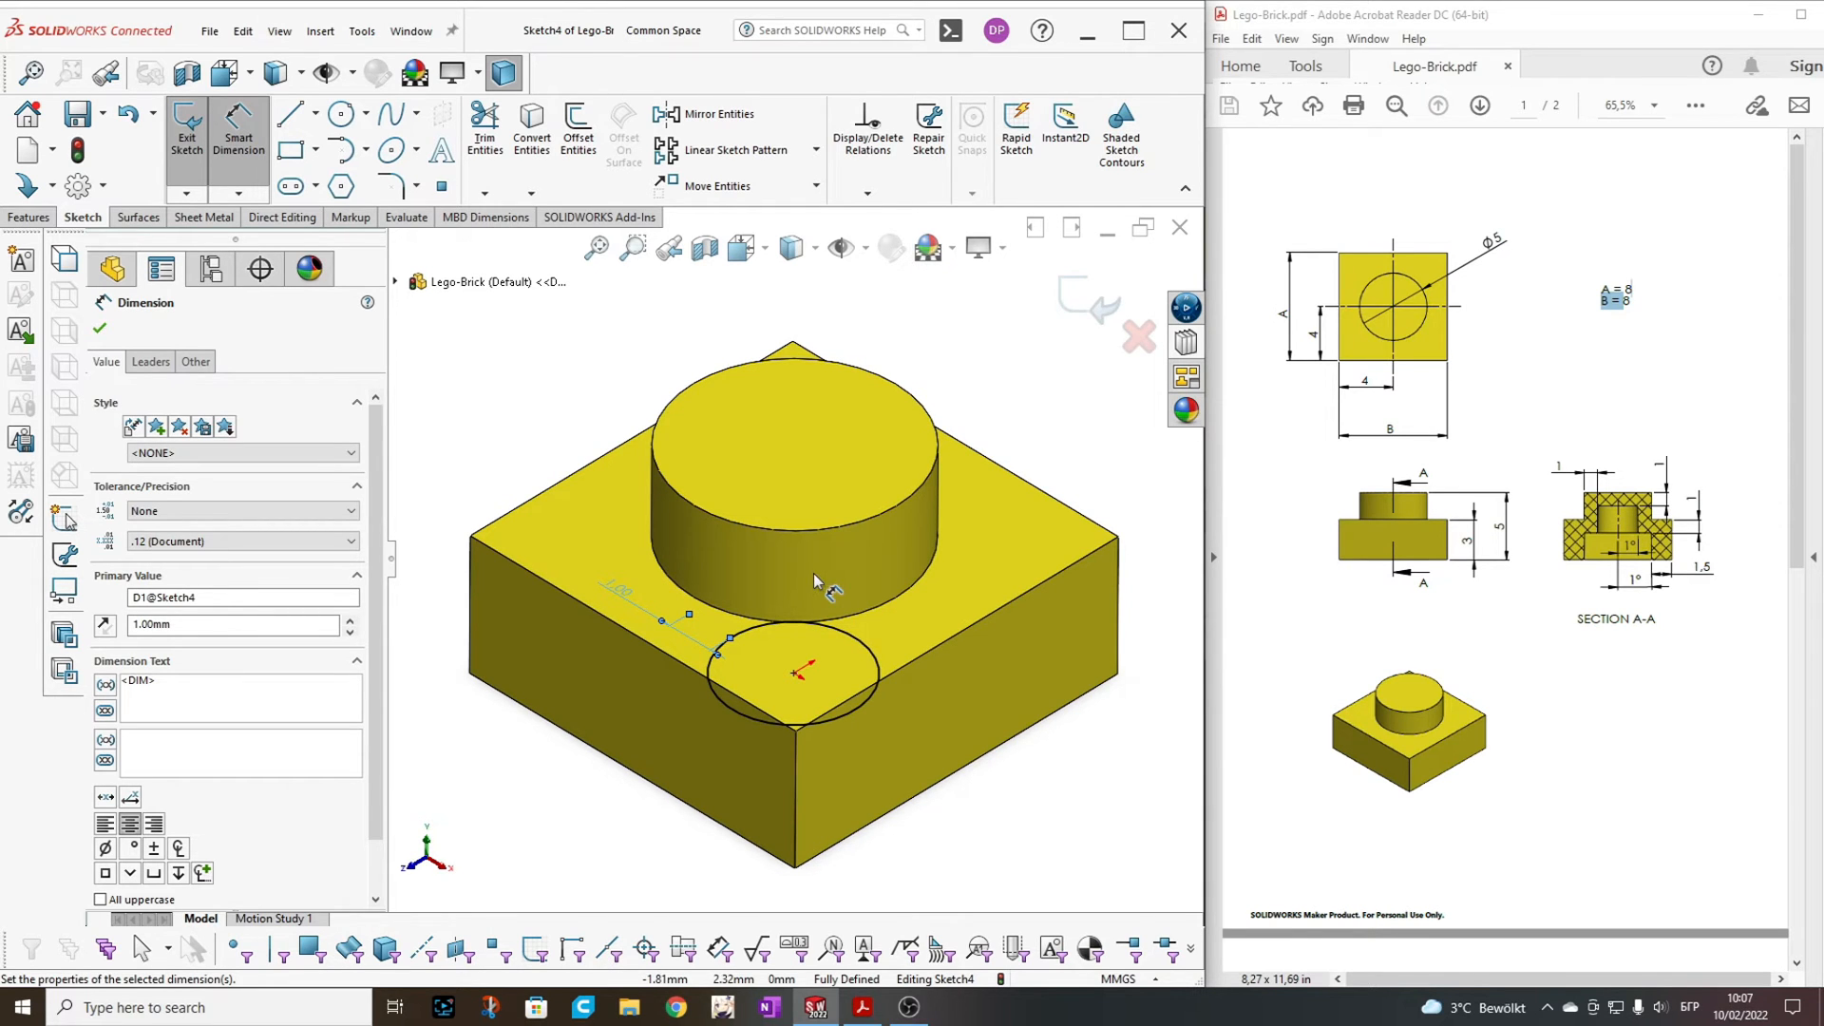
pyautogui.moveTo(815, 581); pyautogui.dragTo(750, 471)
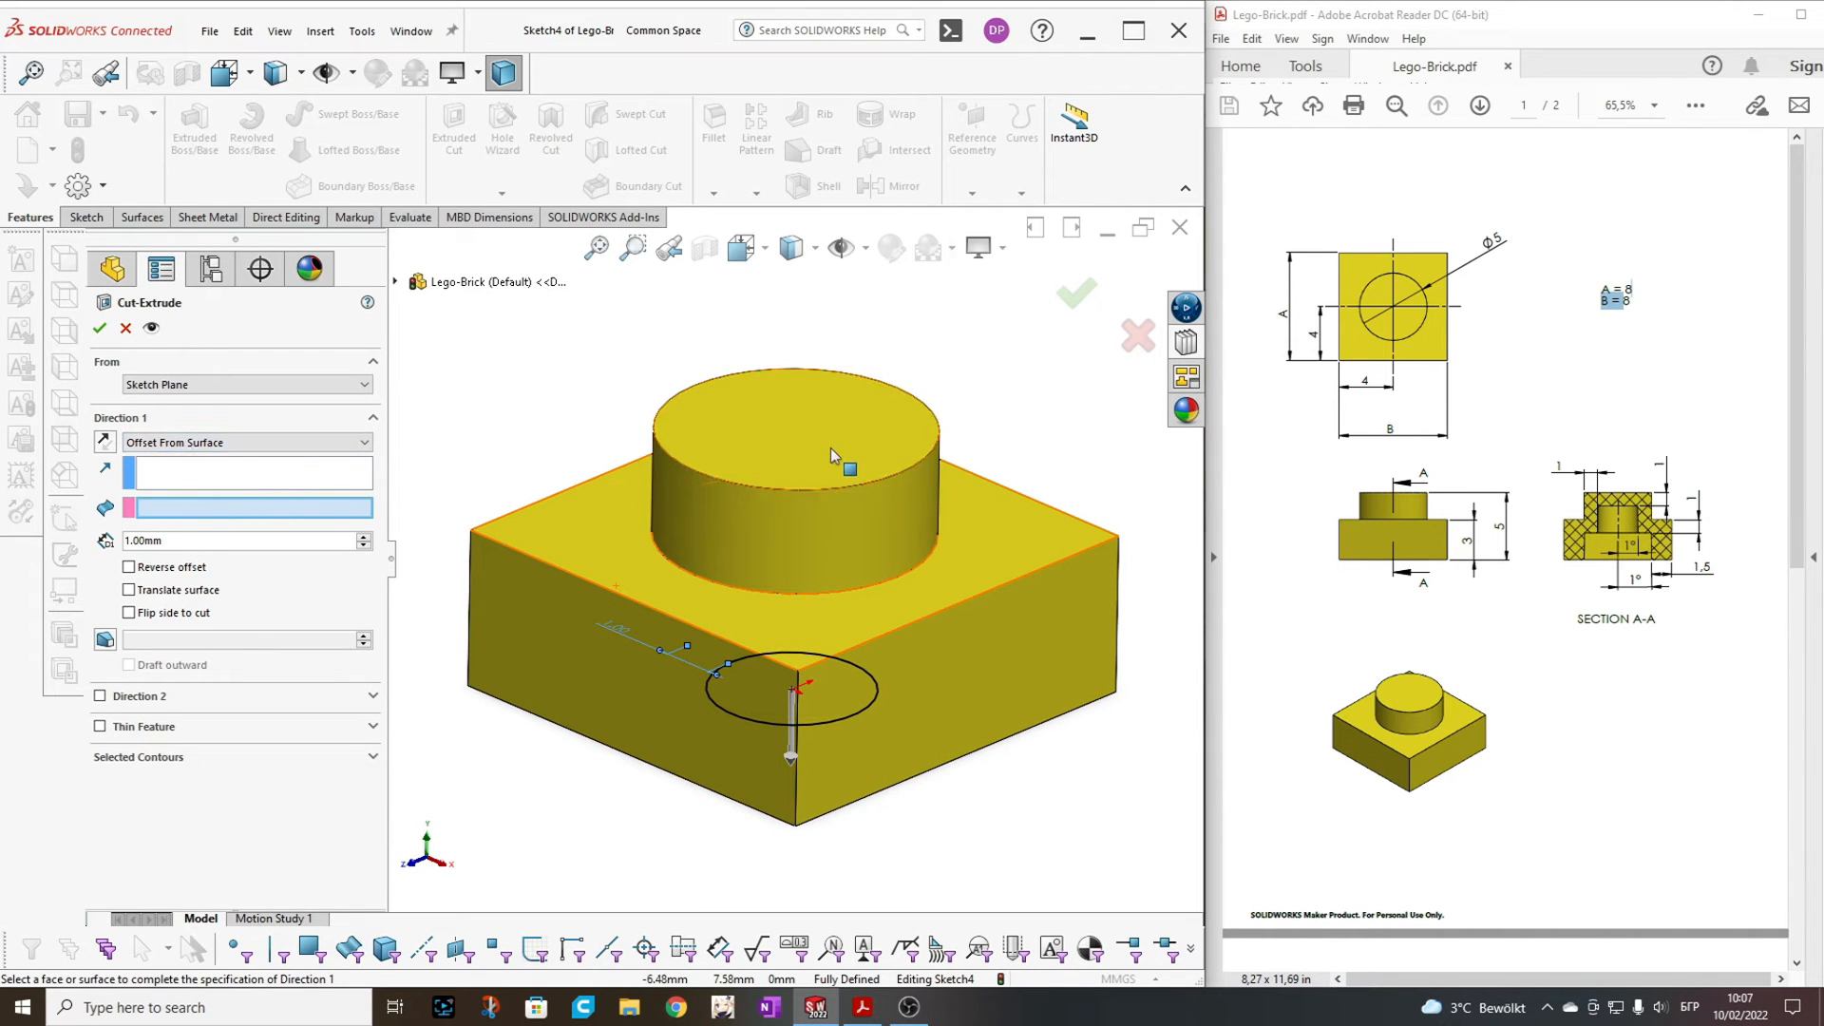
# Cut from the pocket ceiling face up to 1 mm below the stud's top face, confirming Cut-Extrude2
pyautogui.click(832, 437)
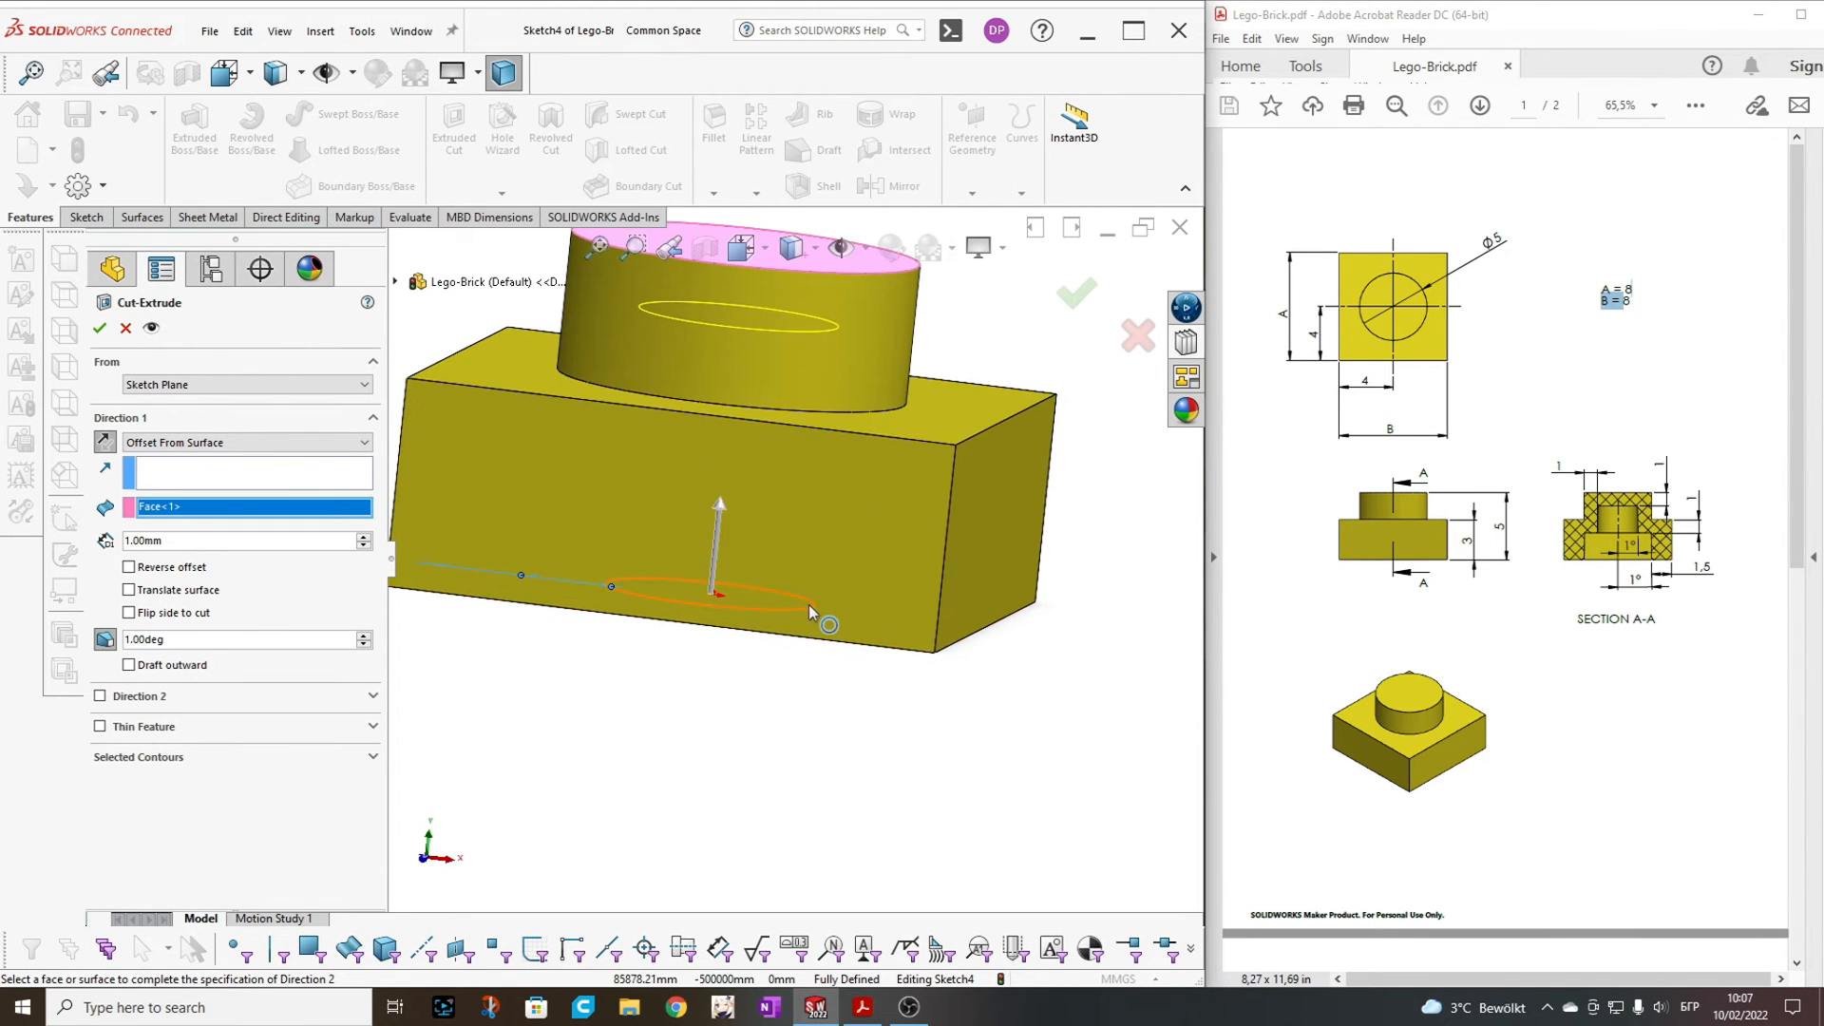
pyautogui.moveTo(817, 620)
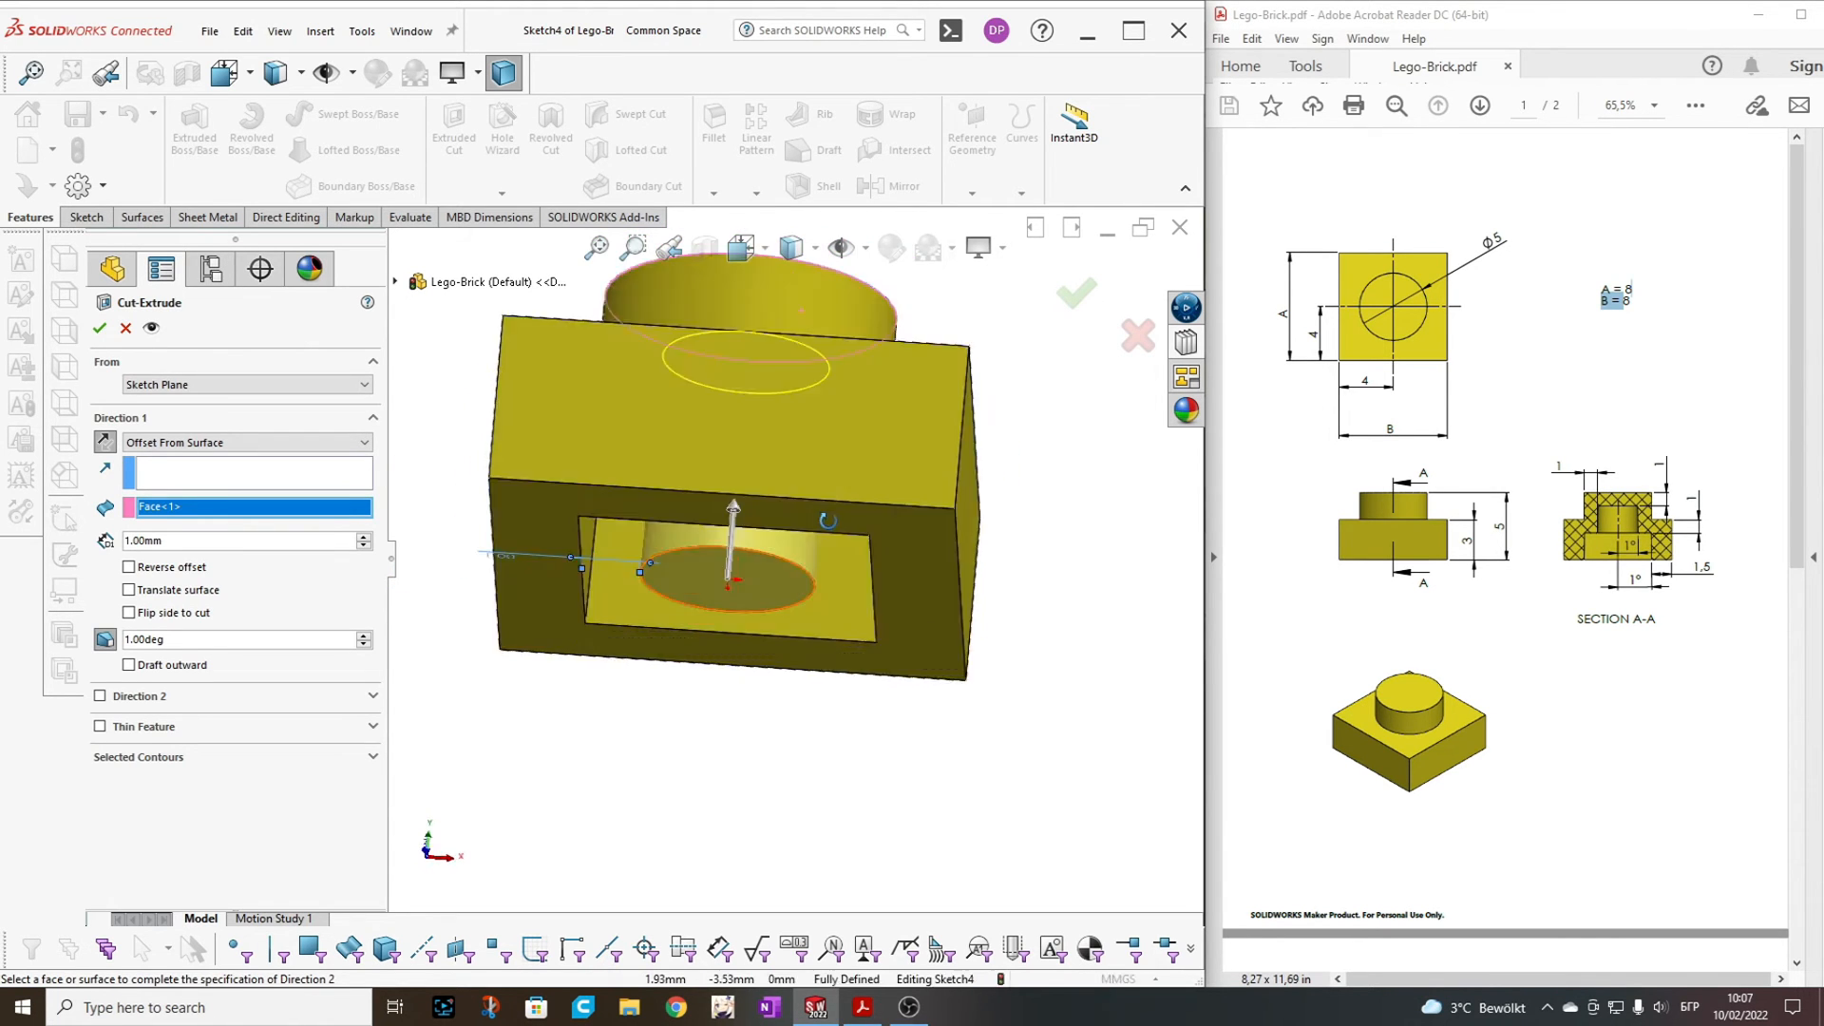
pyautogui.moveTo(733, 524); pyautogui.dragTo(733, 466)
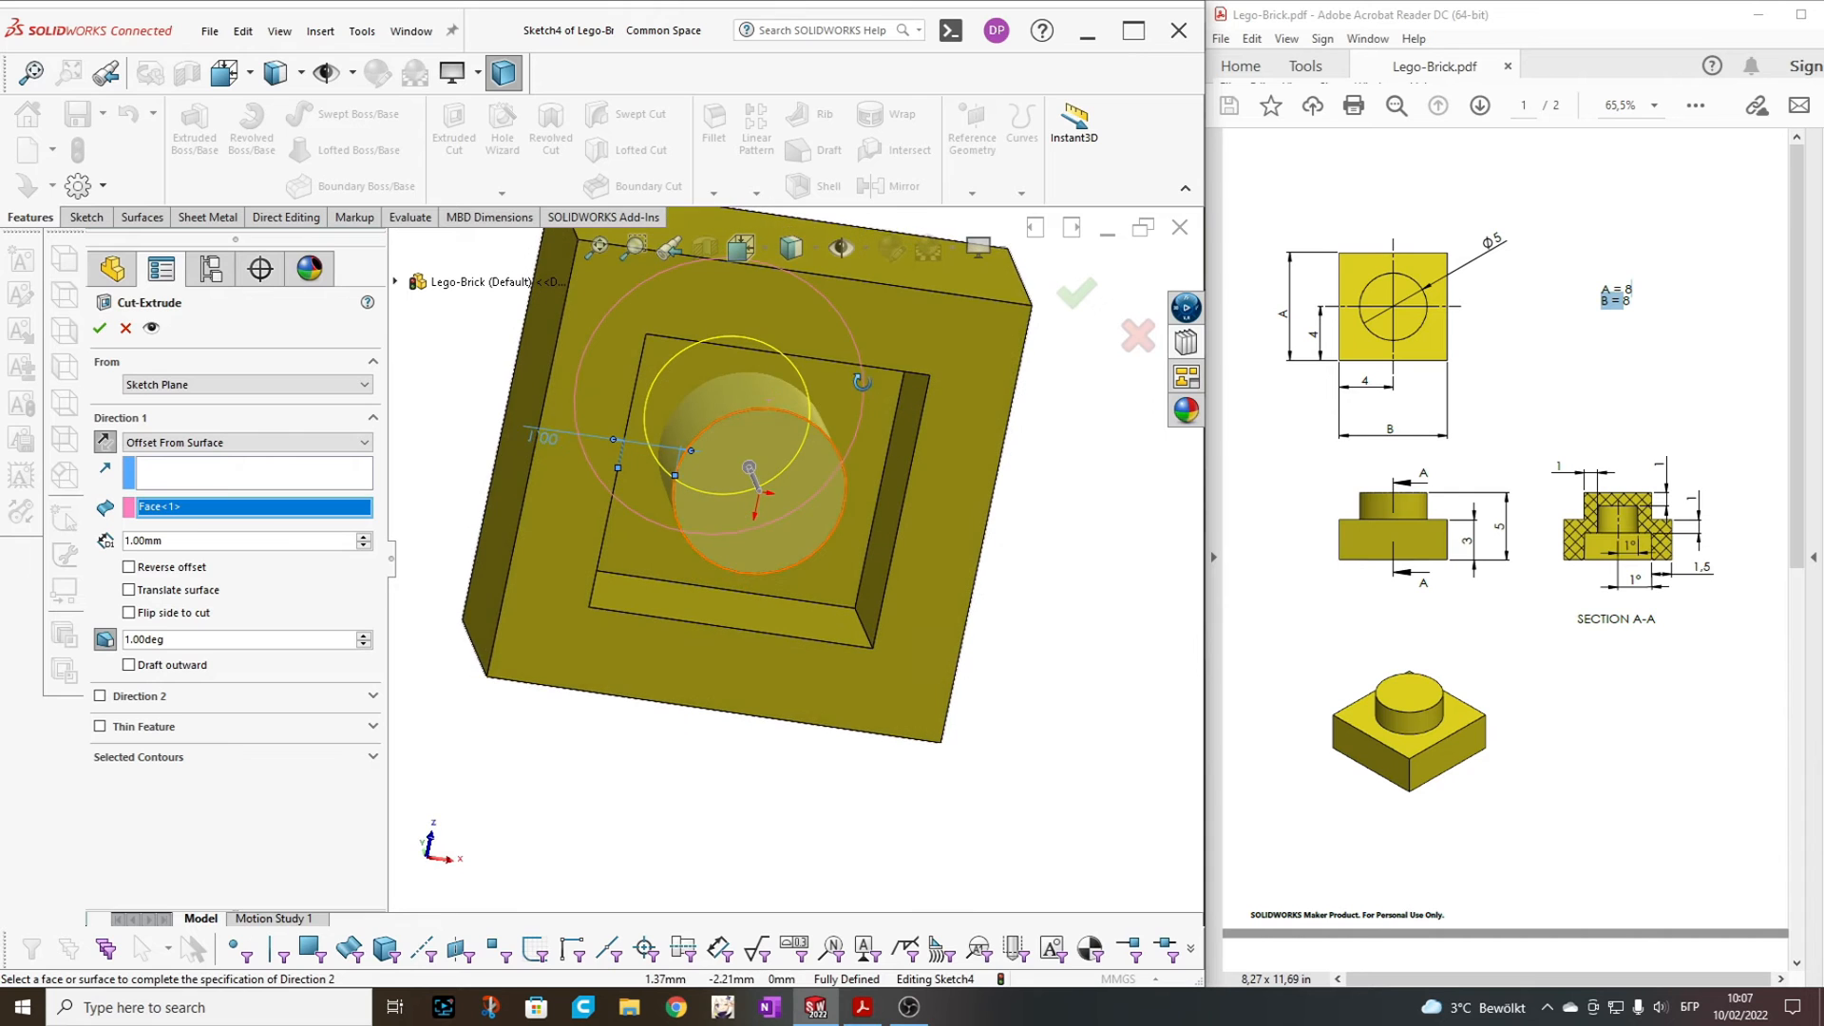
pyautogui.click(247, 384)
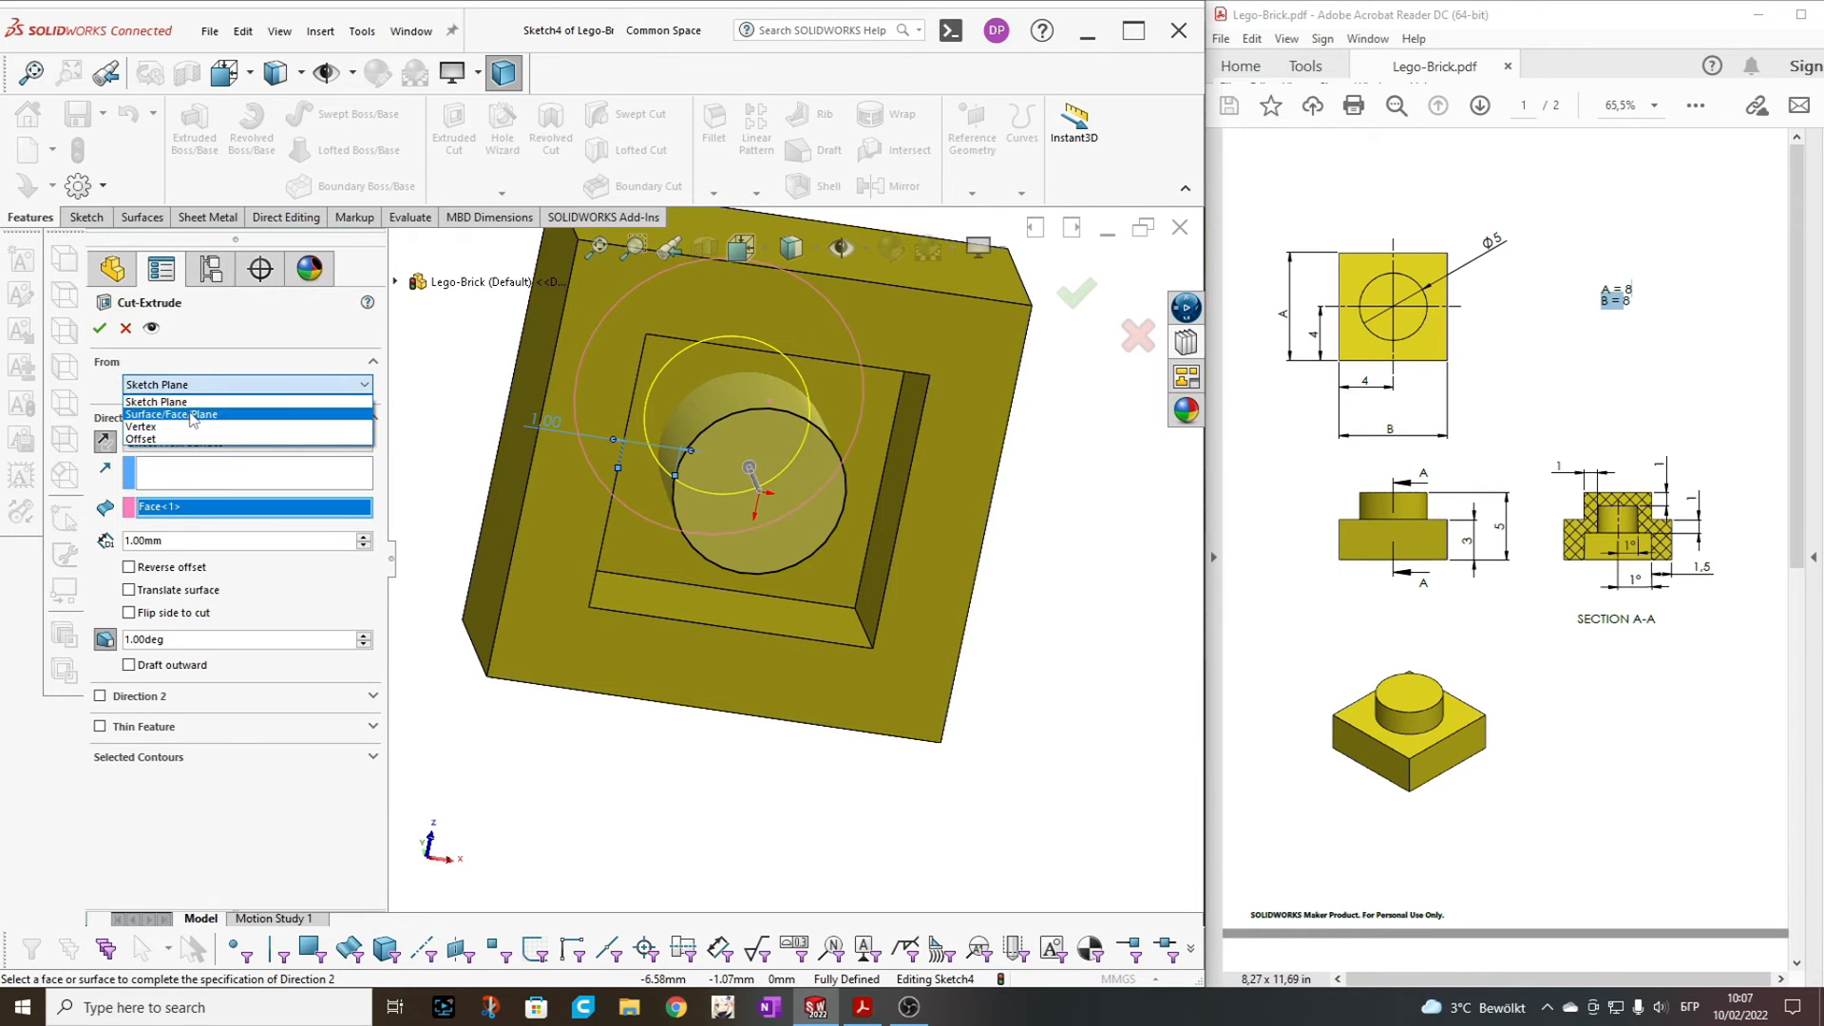
pyautogui.click(169, 414)
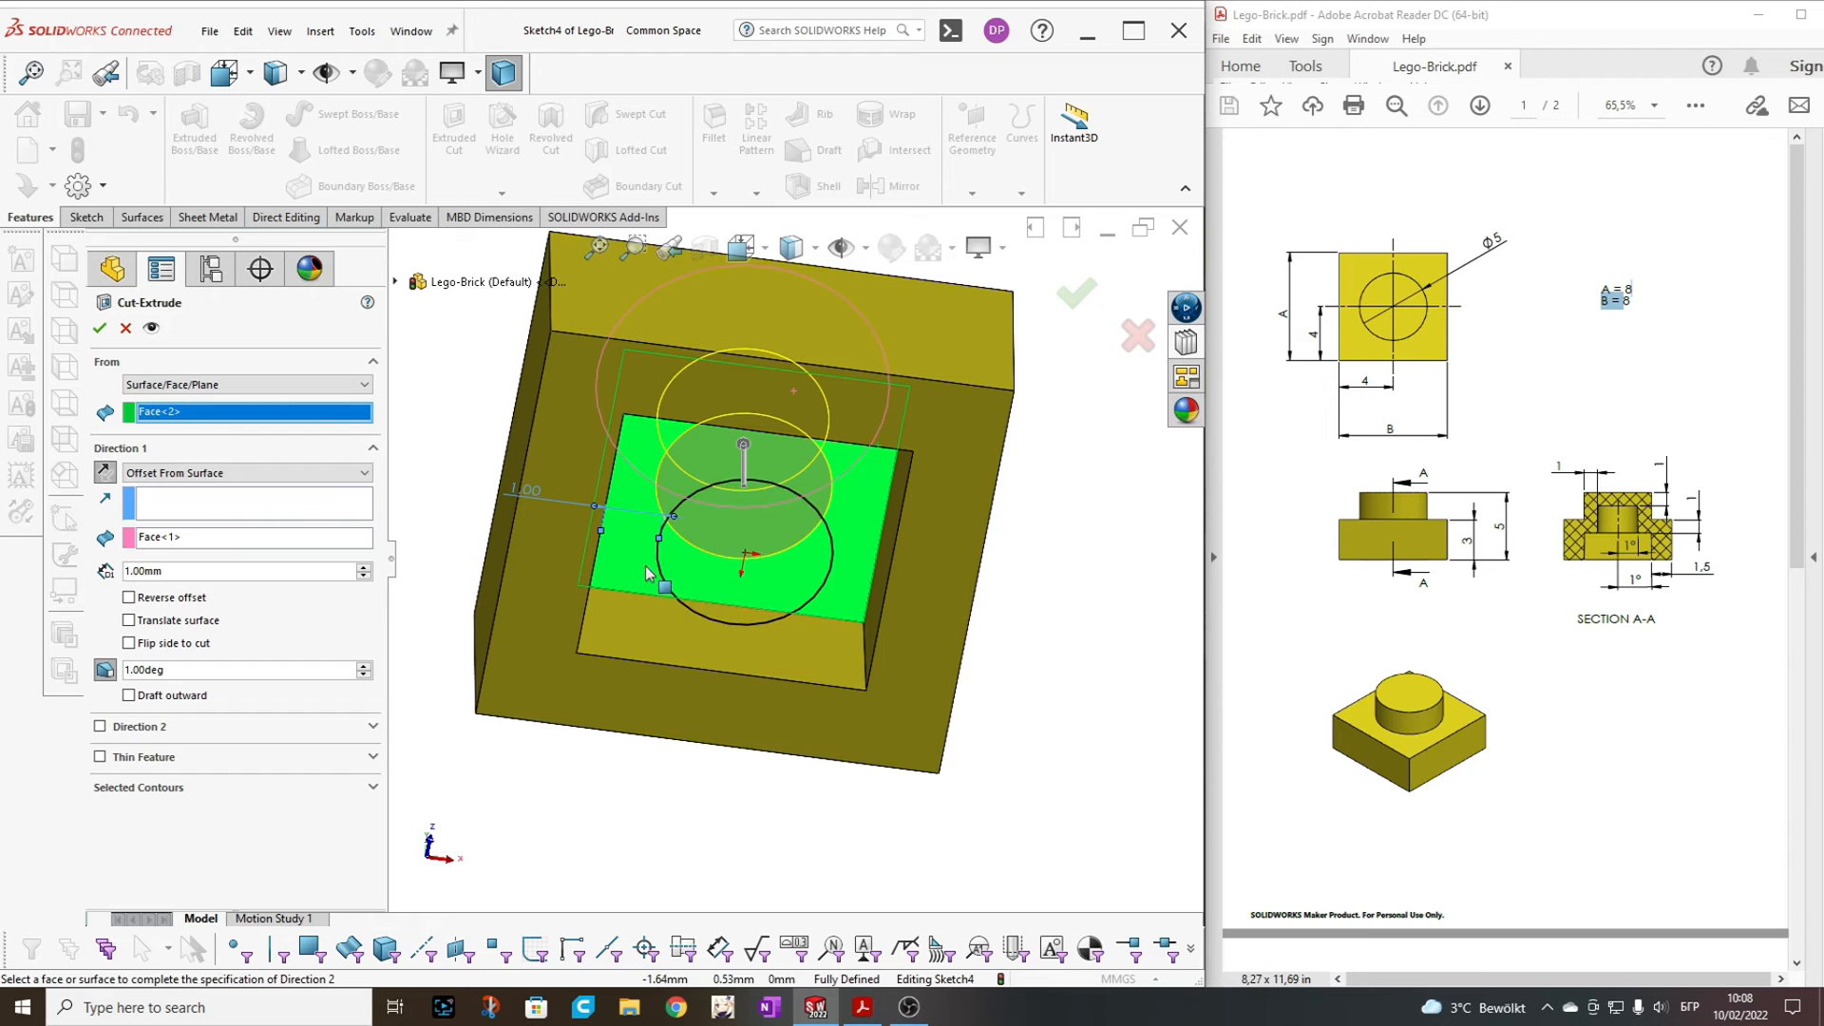
pyautogui.moveTo(660, 487)
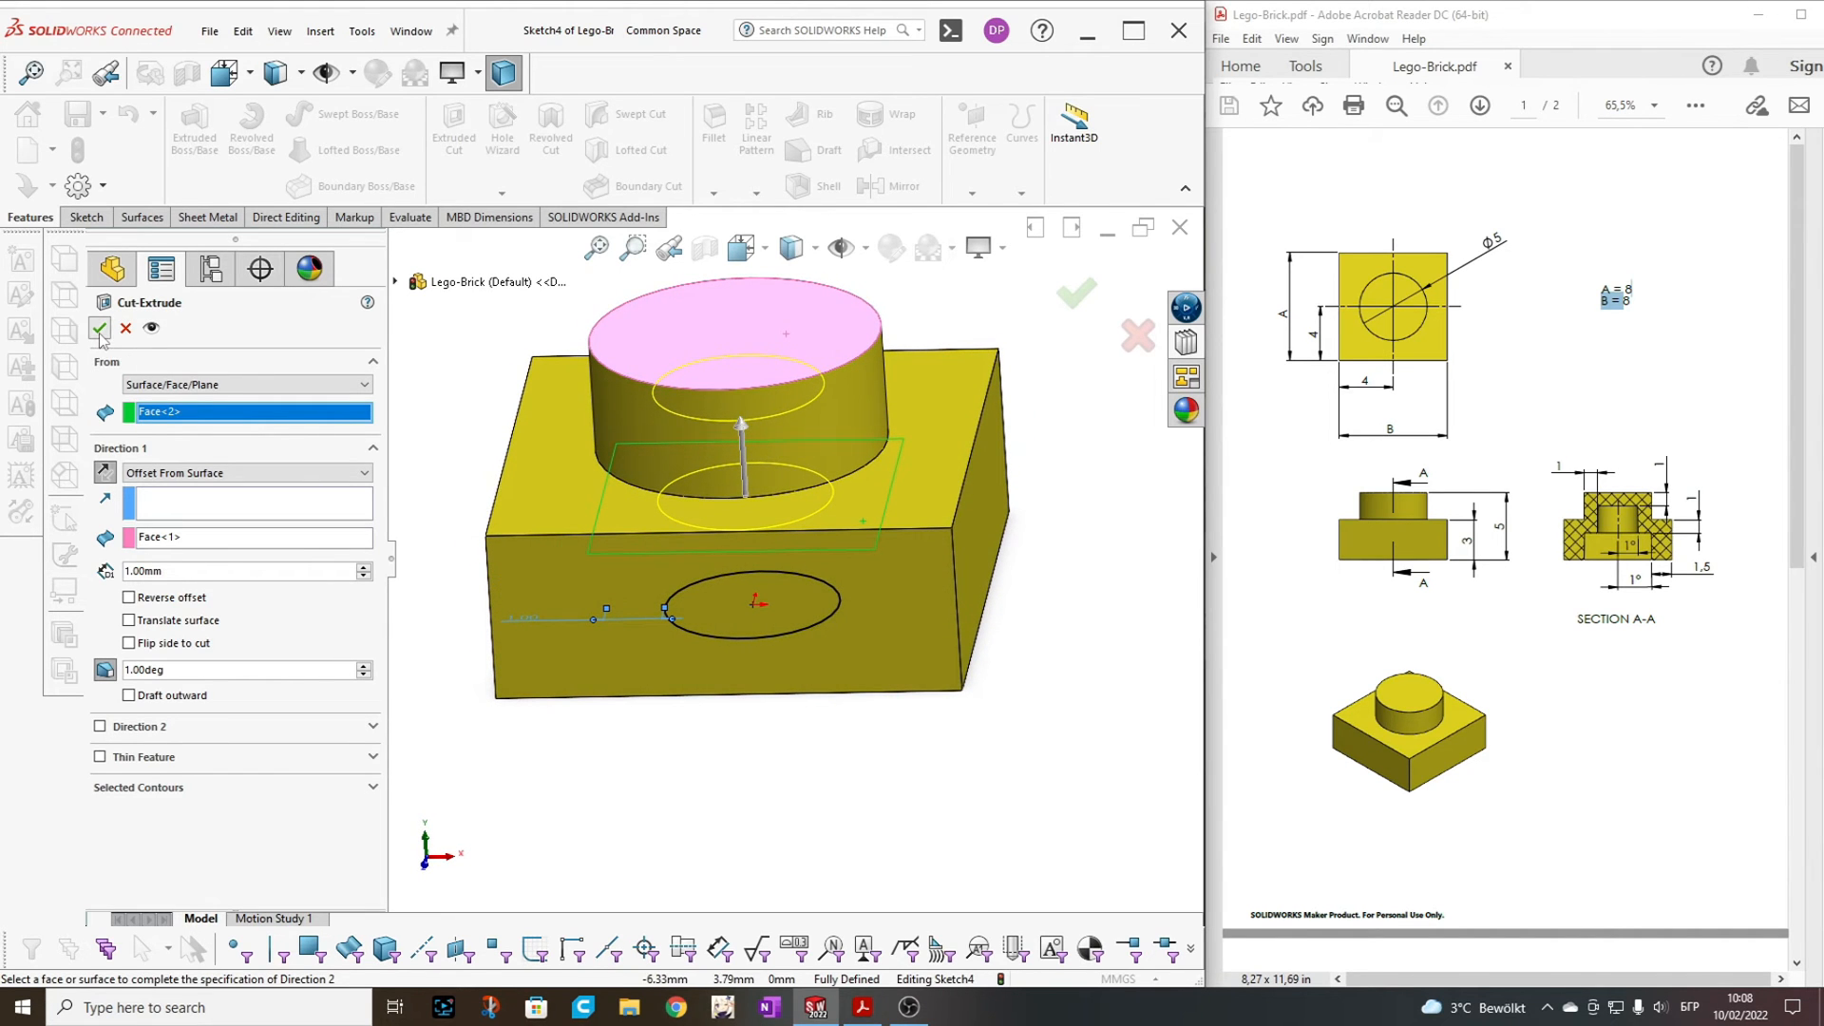
pyautogui.click(93, 331)
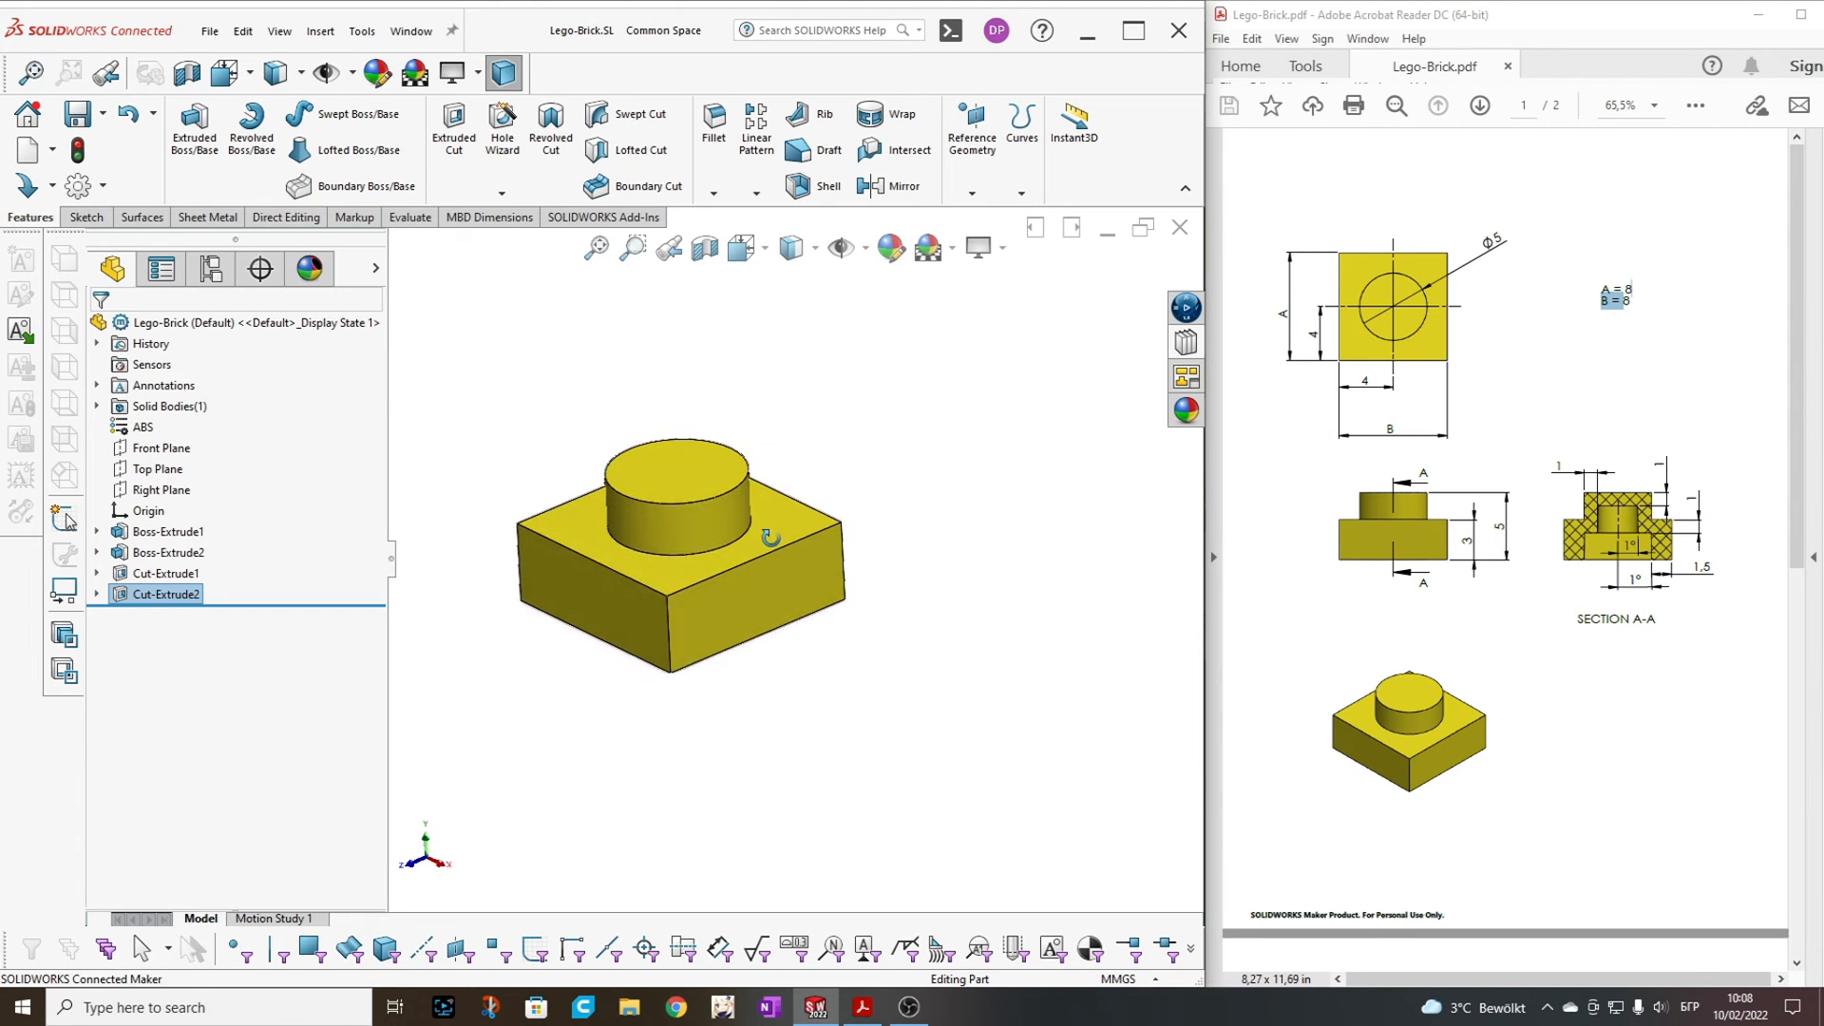
pyautogui.click(680, 473)
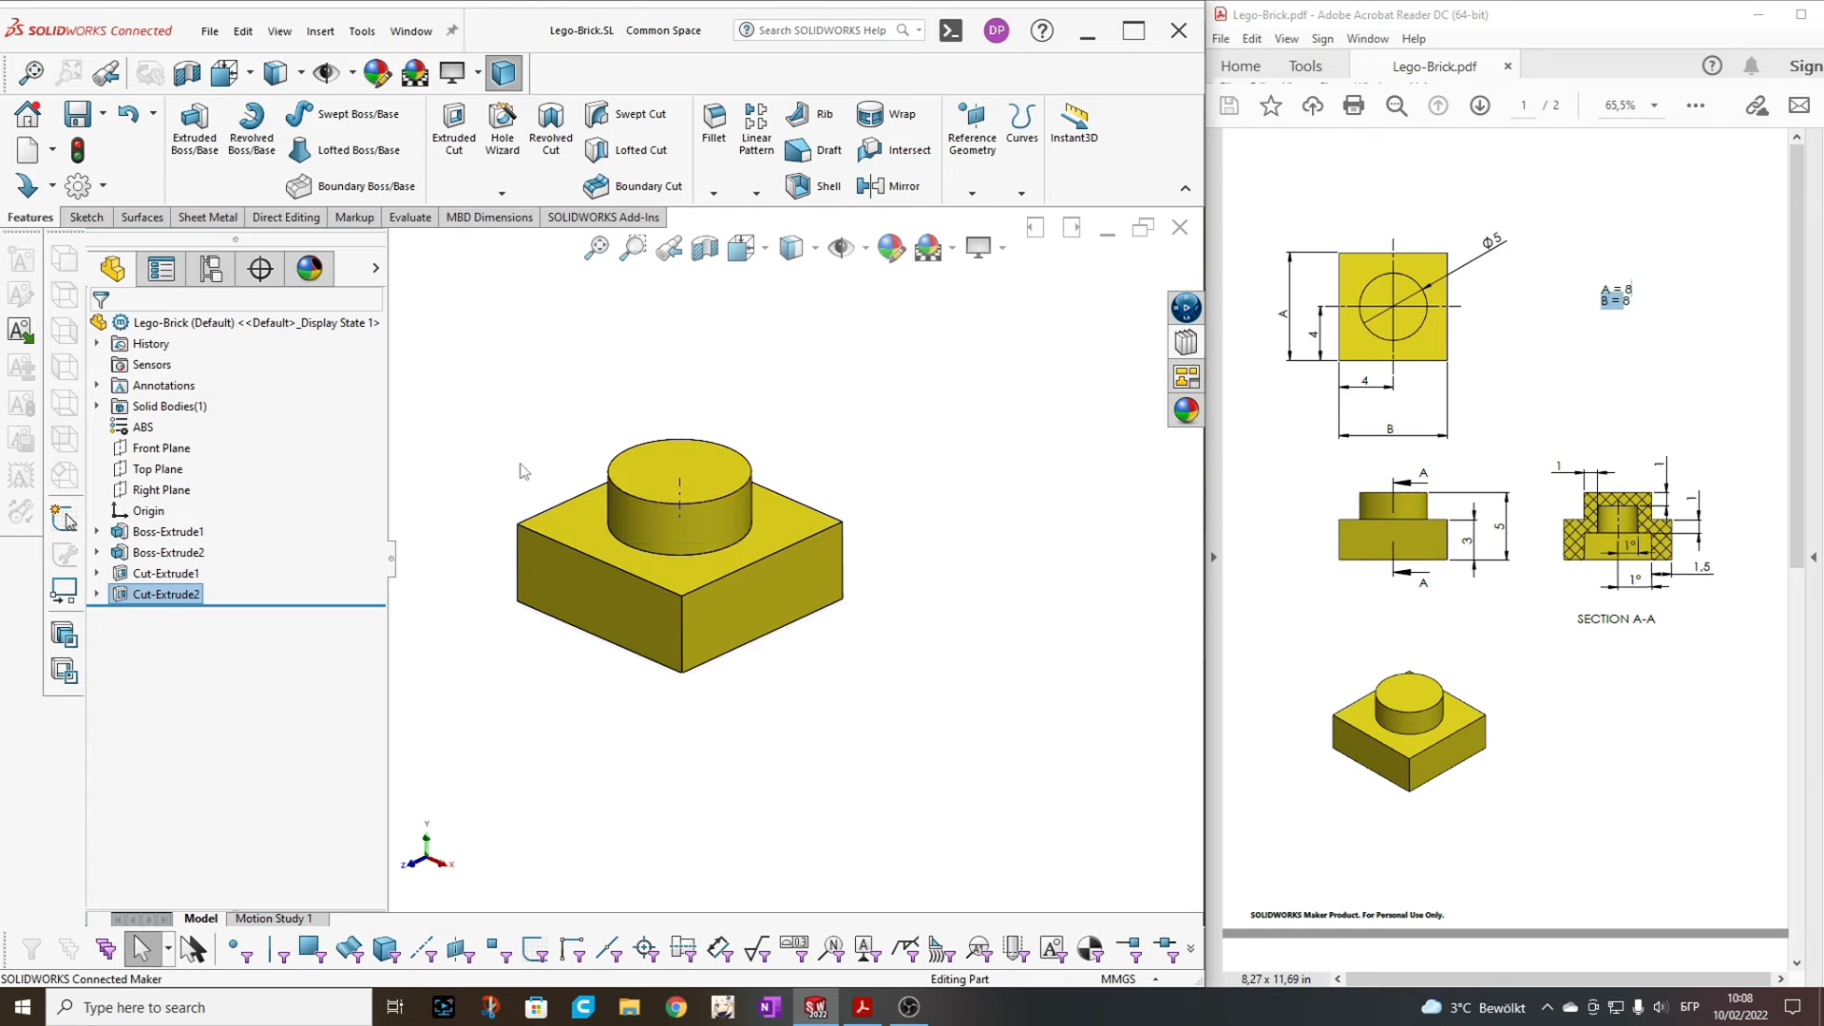
pyautogui.moveTo(752, 583)
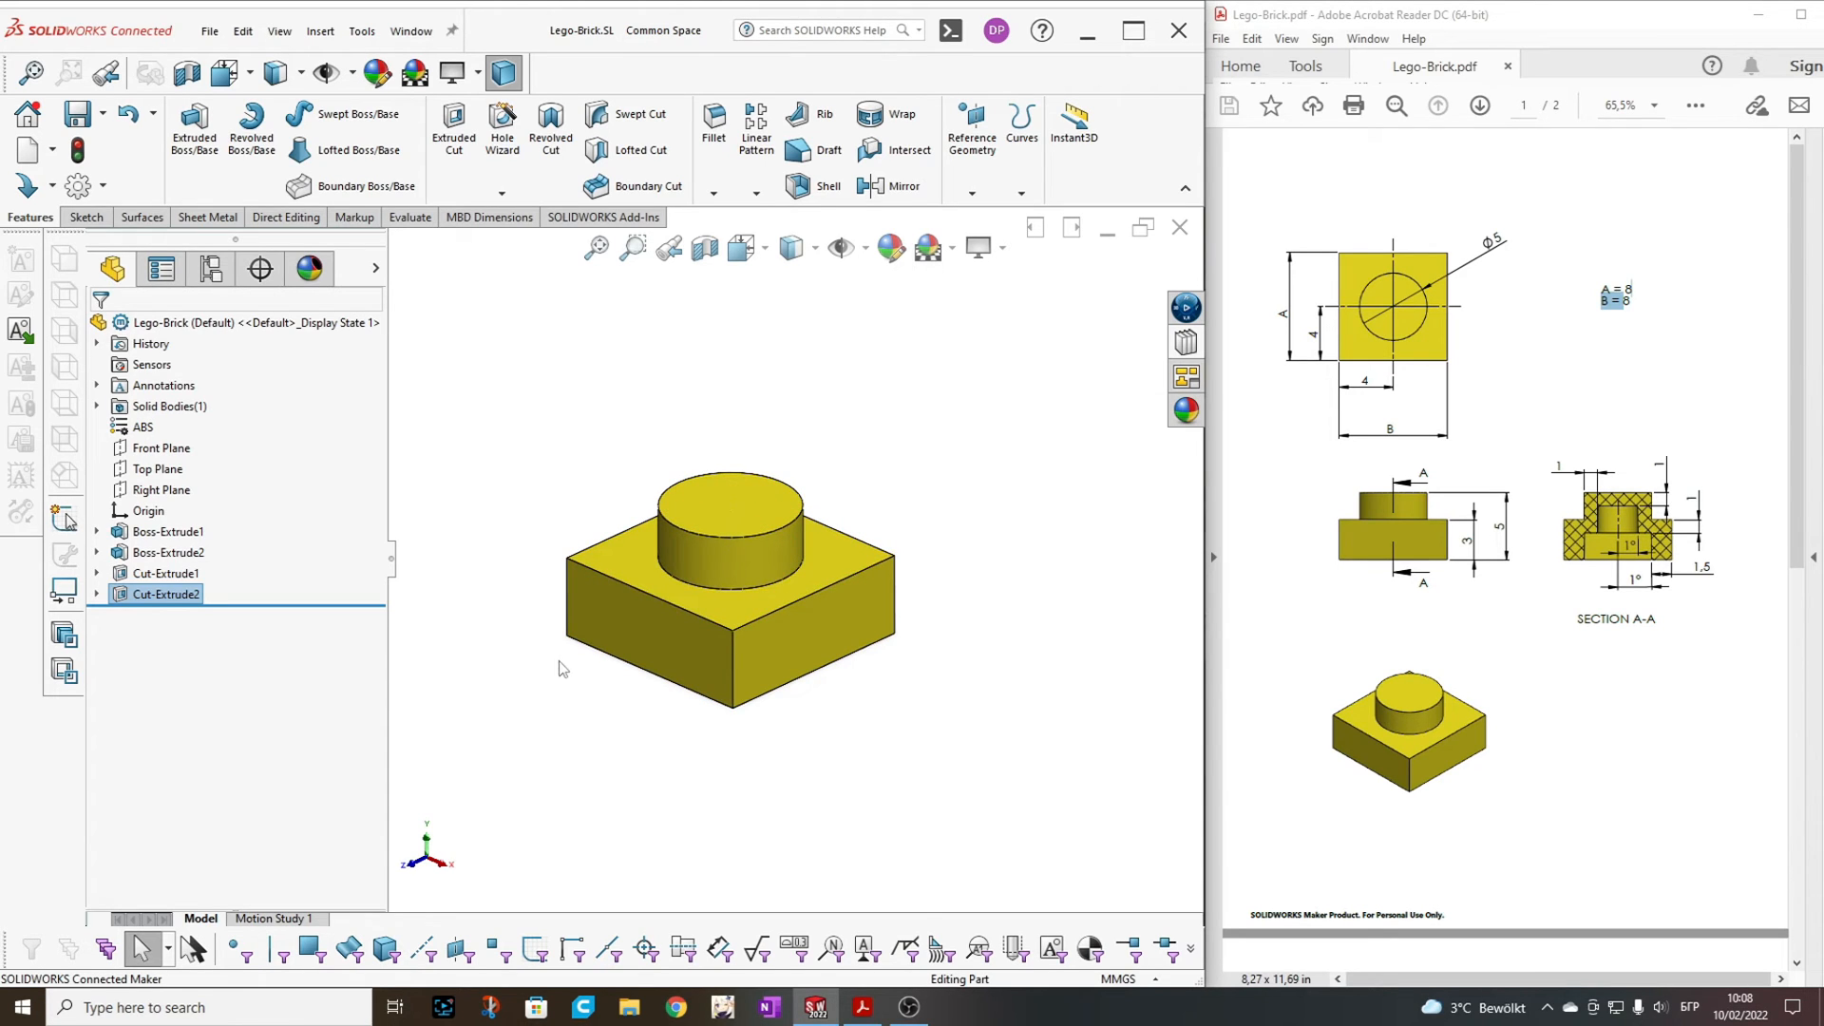
pyautogui.moveTo(572, 667)
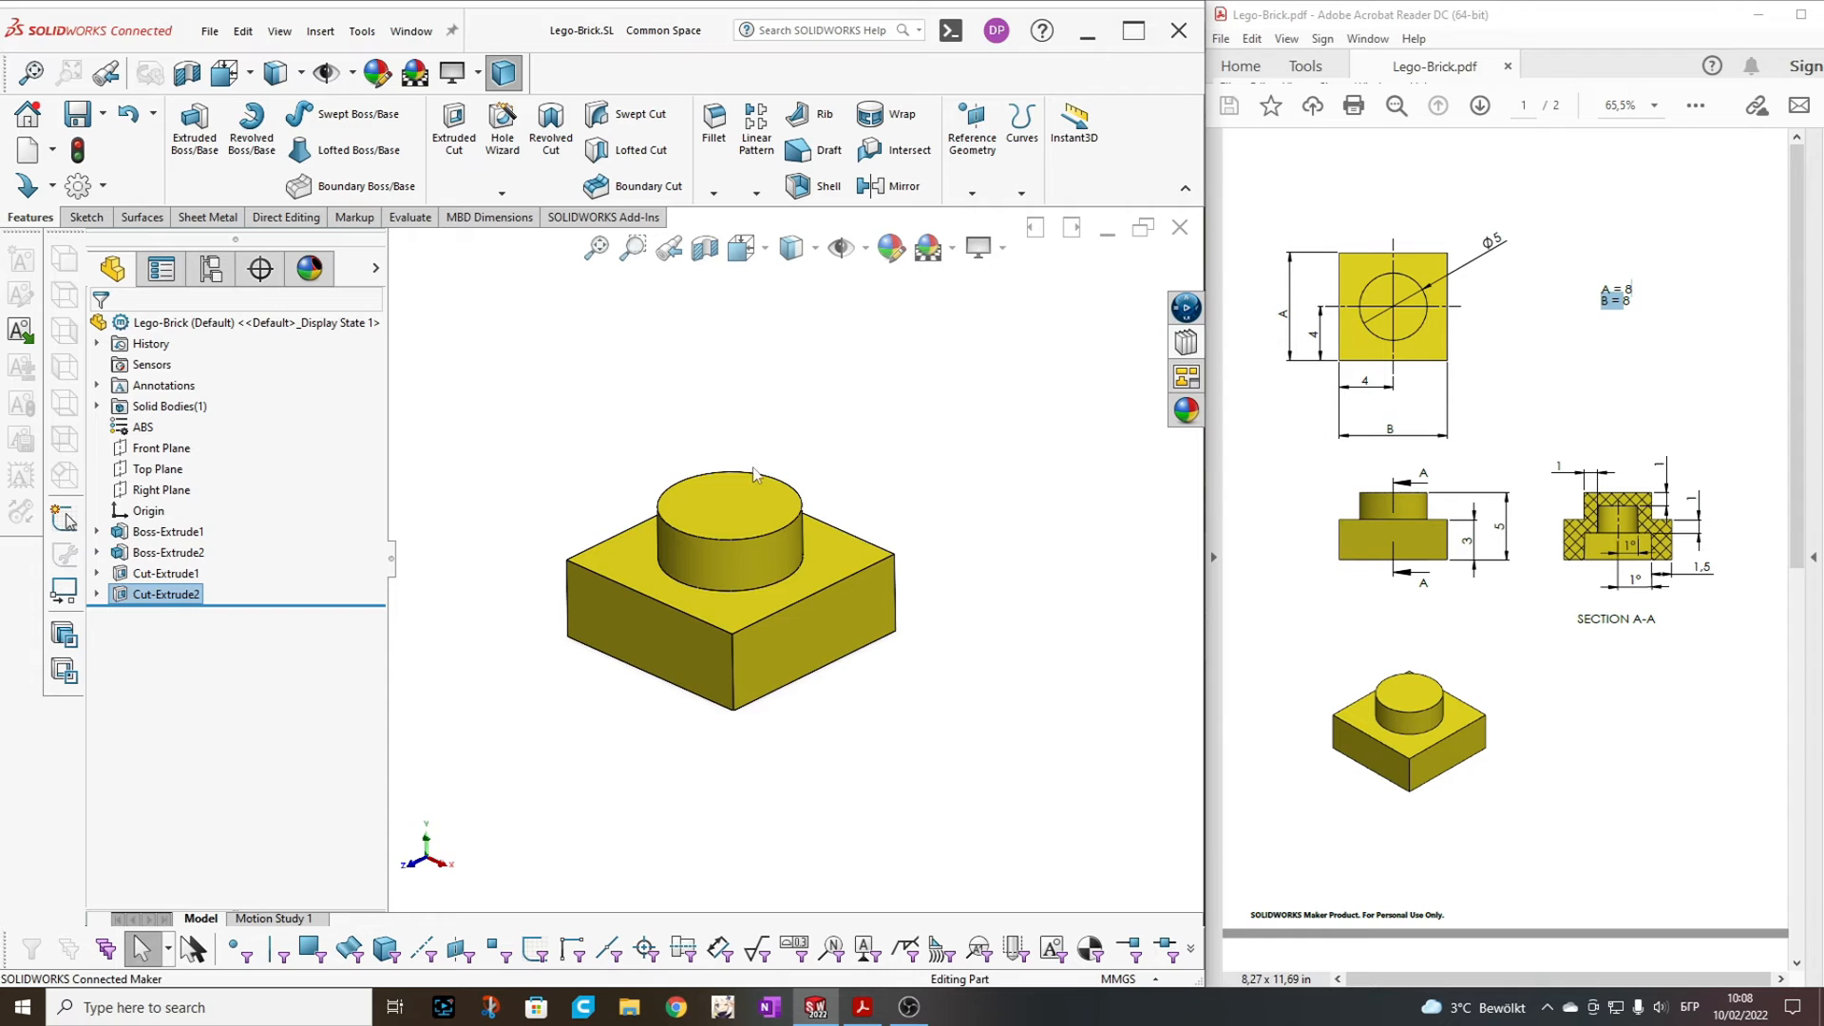
pyautogui.moveTo(1490, 305)
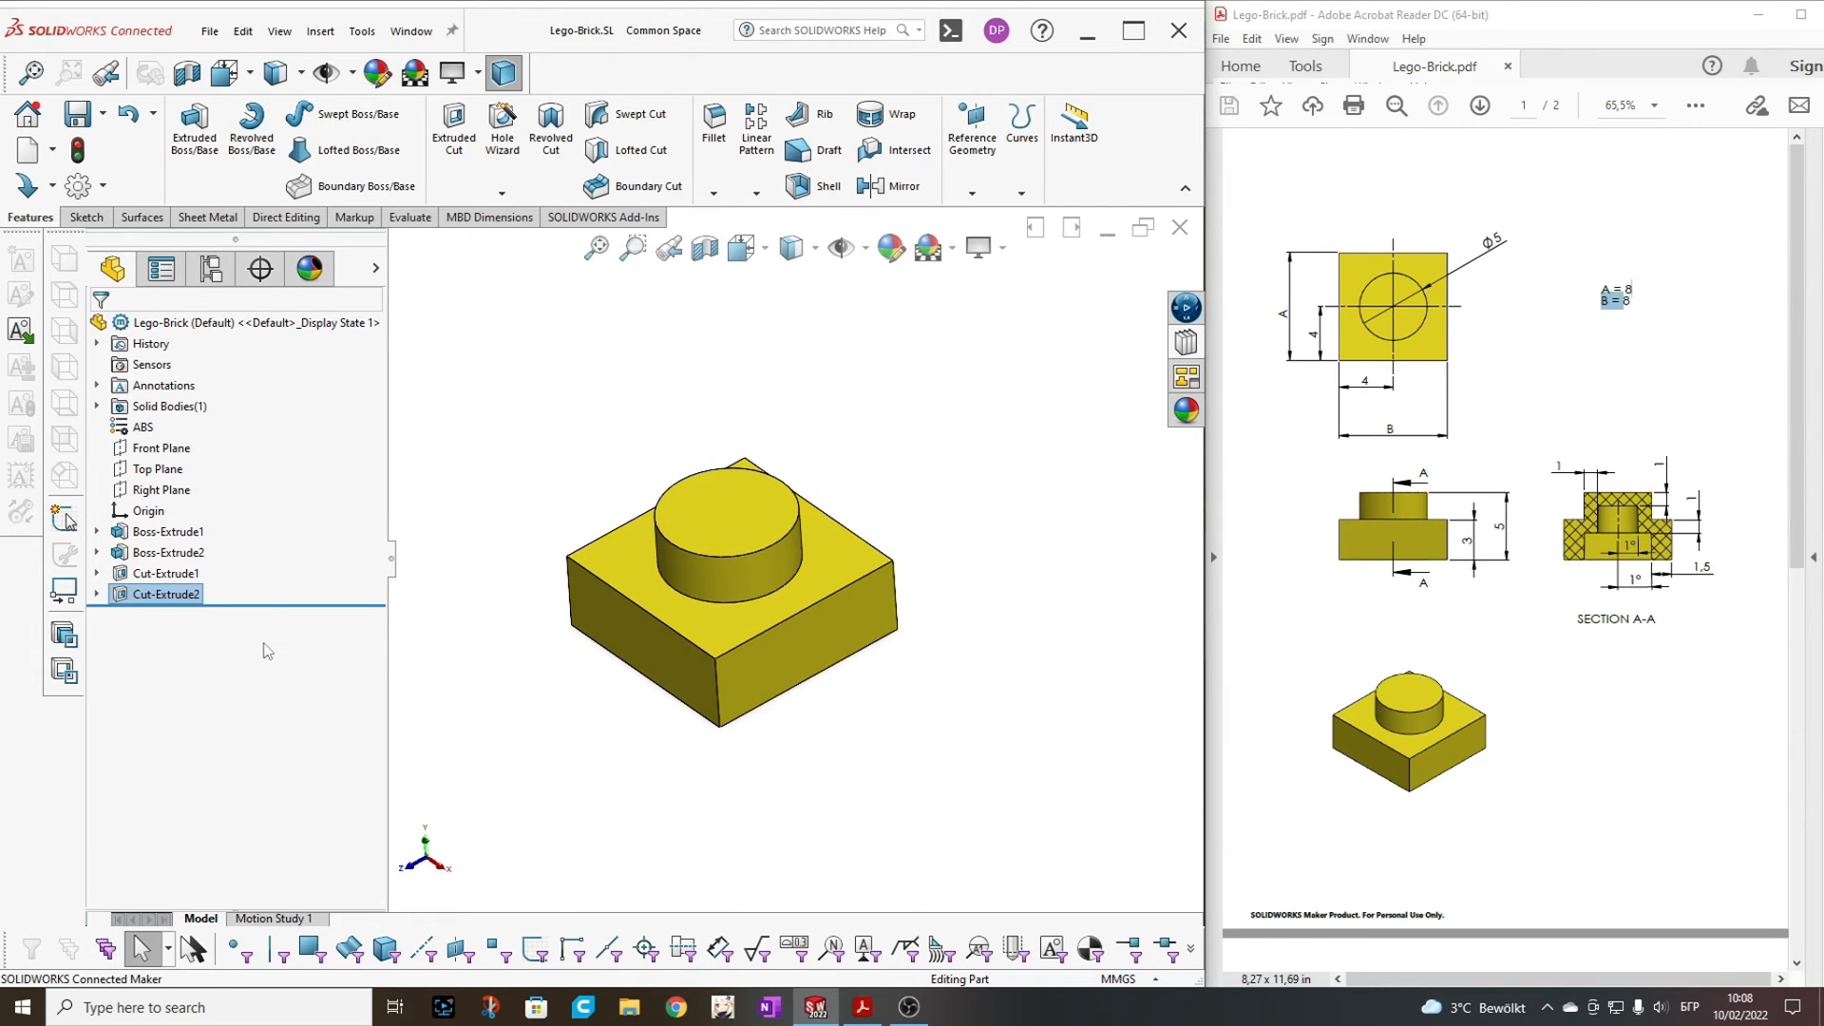
pyautogui.moveTo(665, 653)
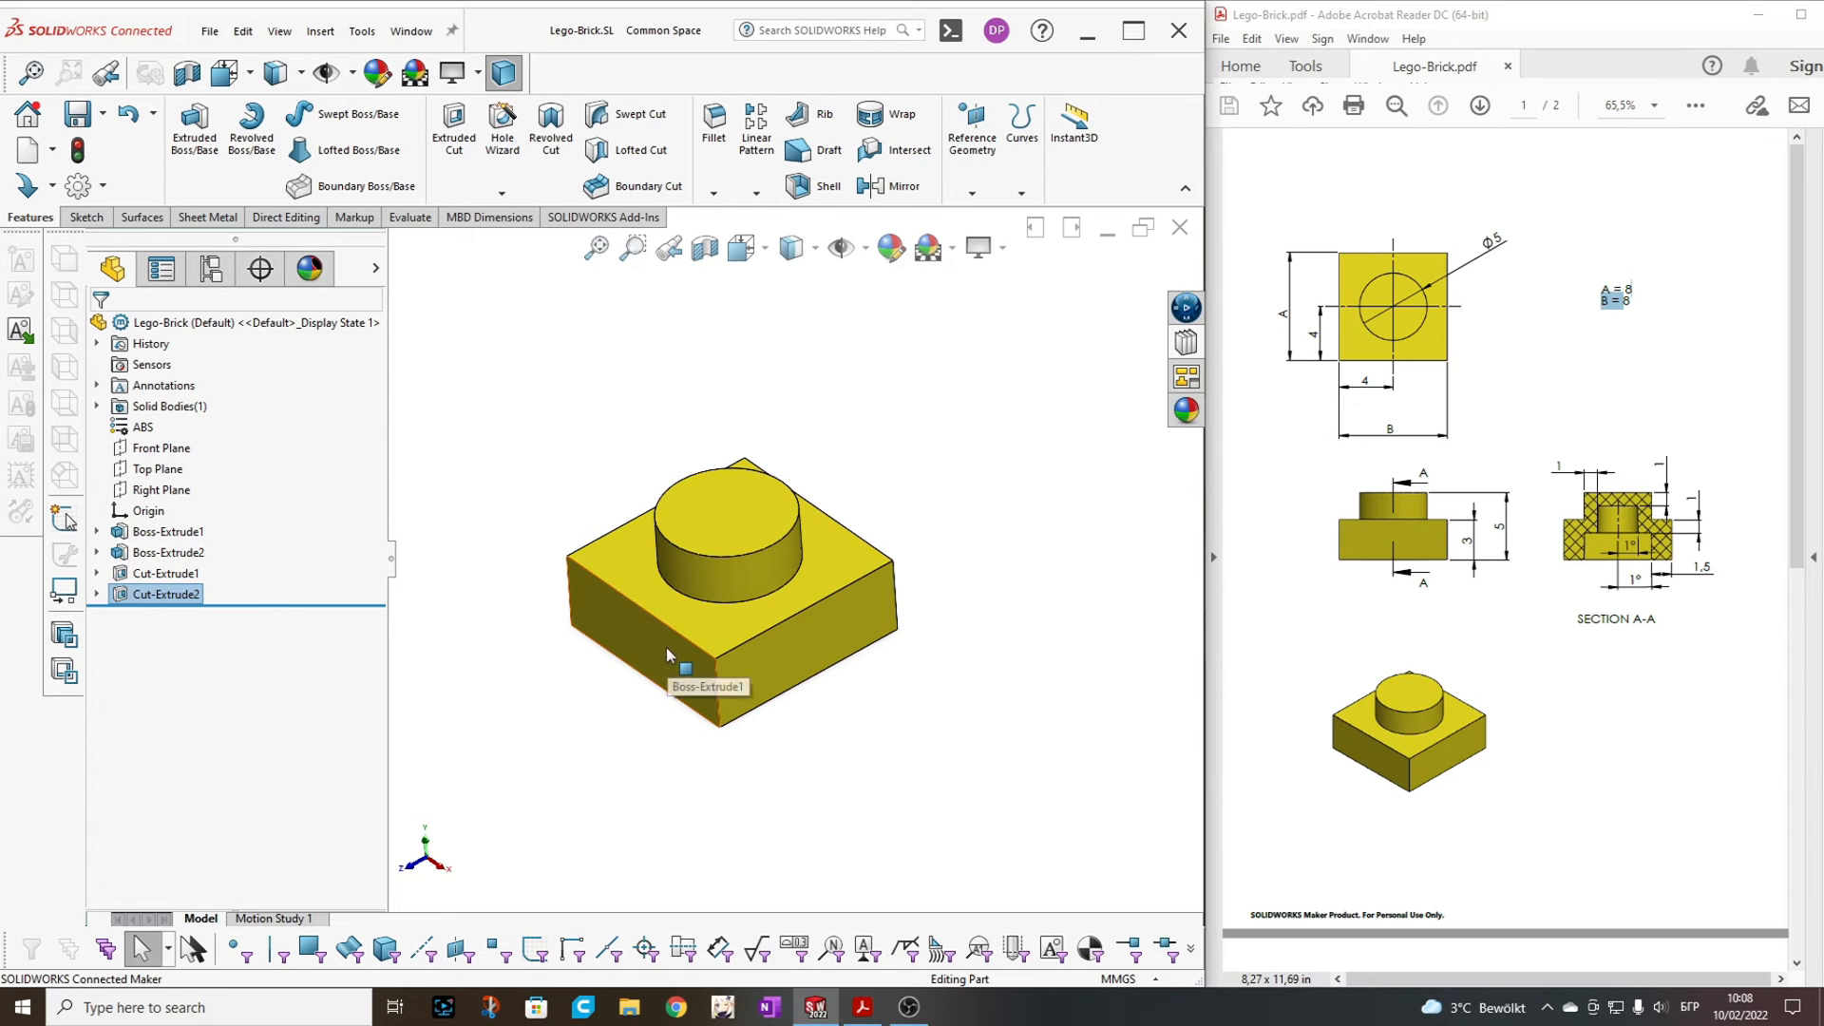
pyautogui.moveTo(817, 648)
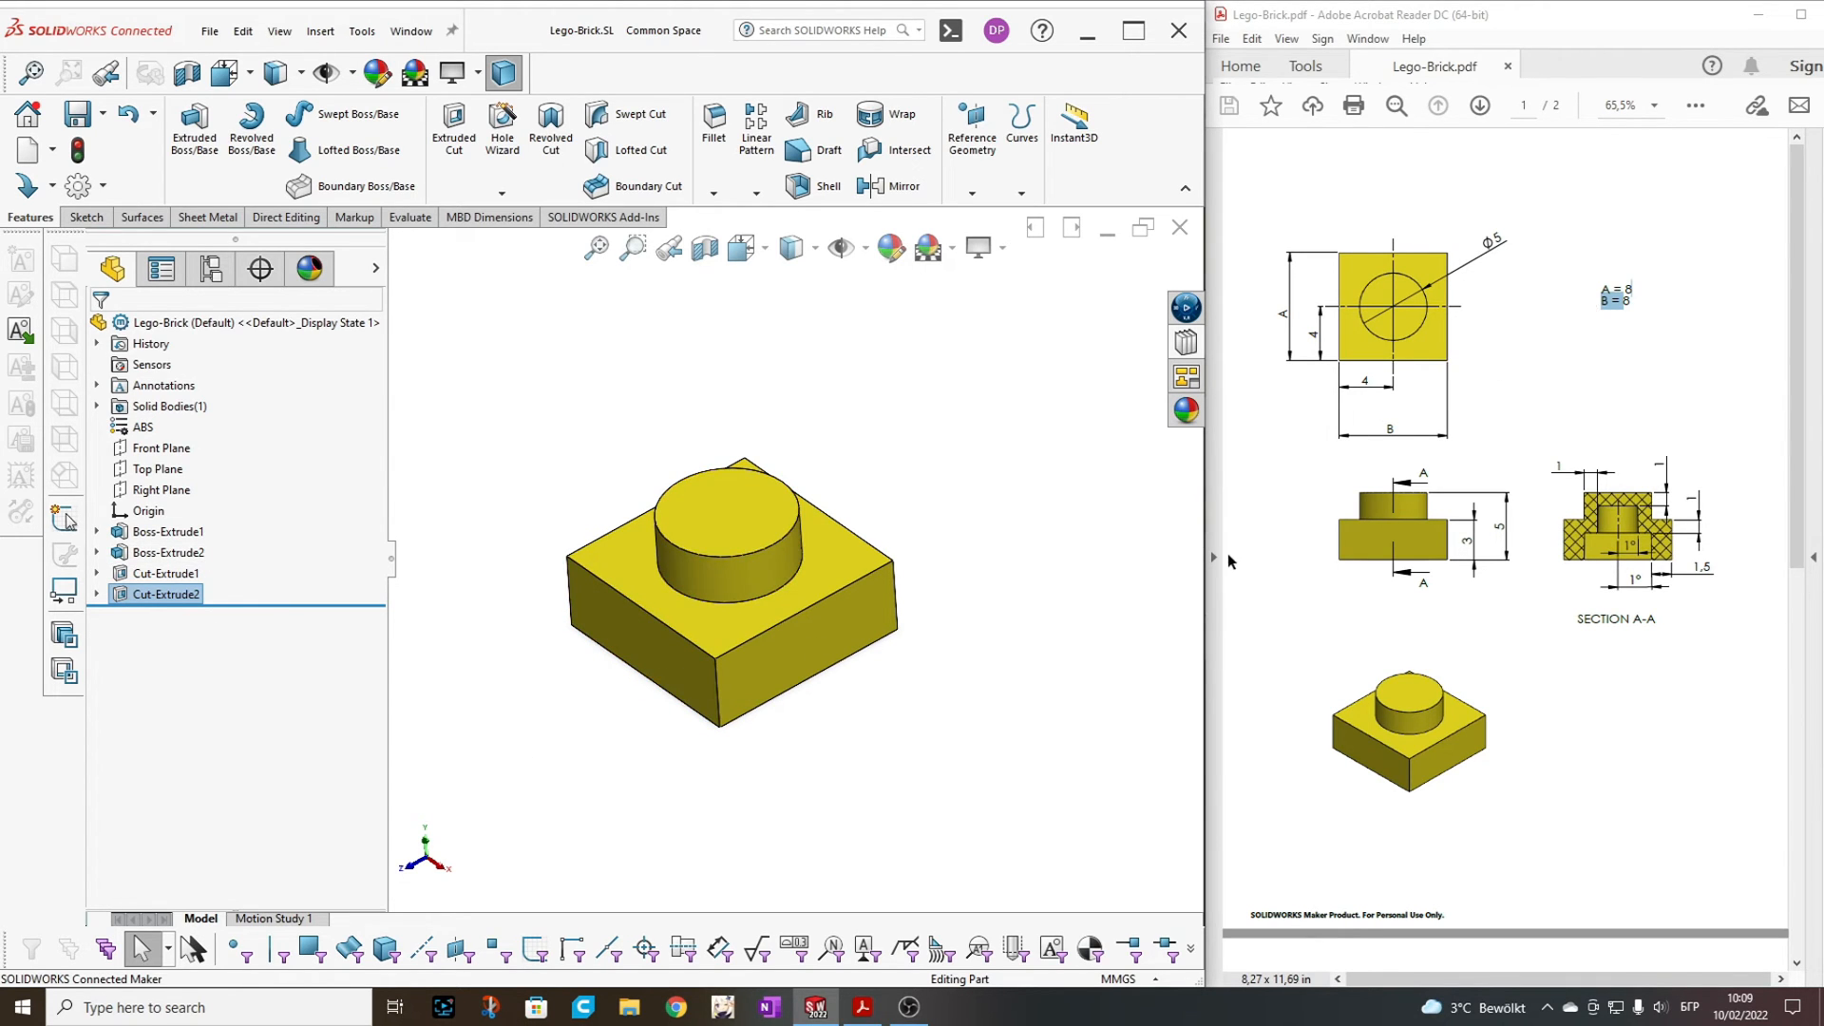
pyautogui.moveTo(653, 661)
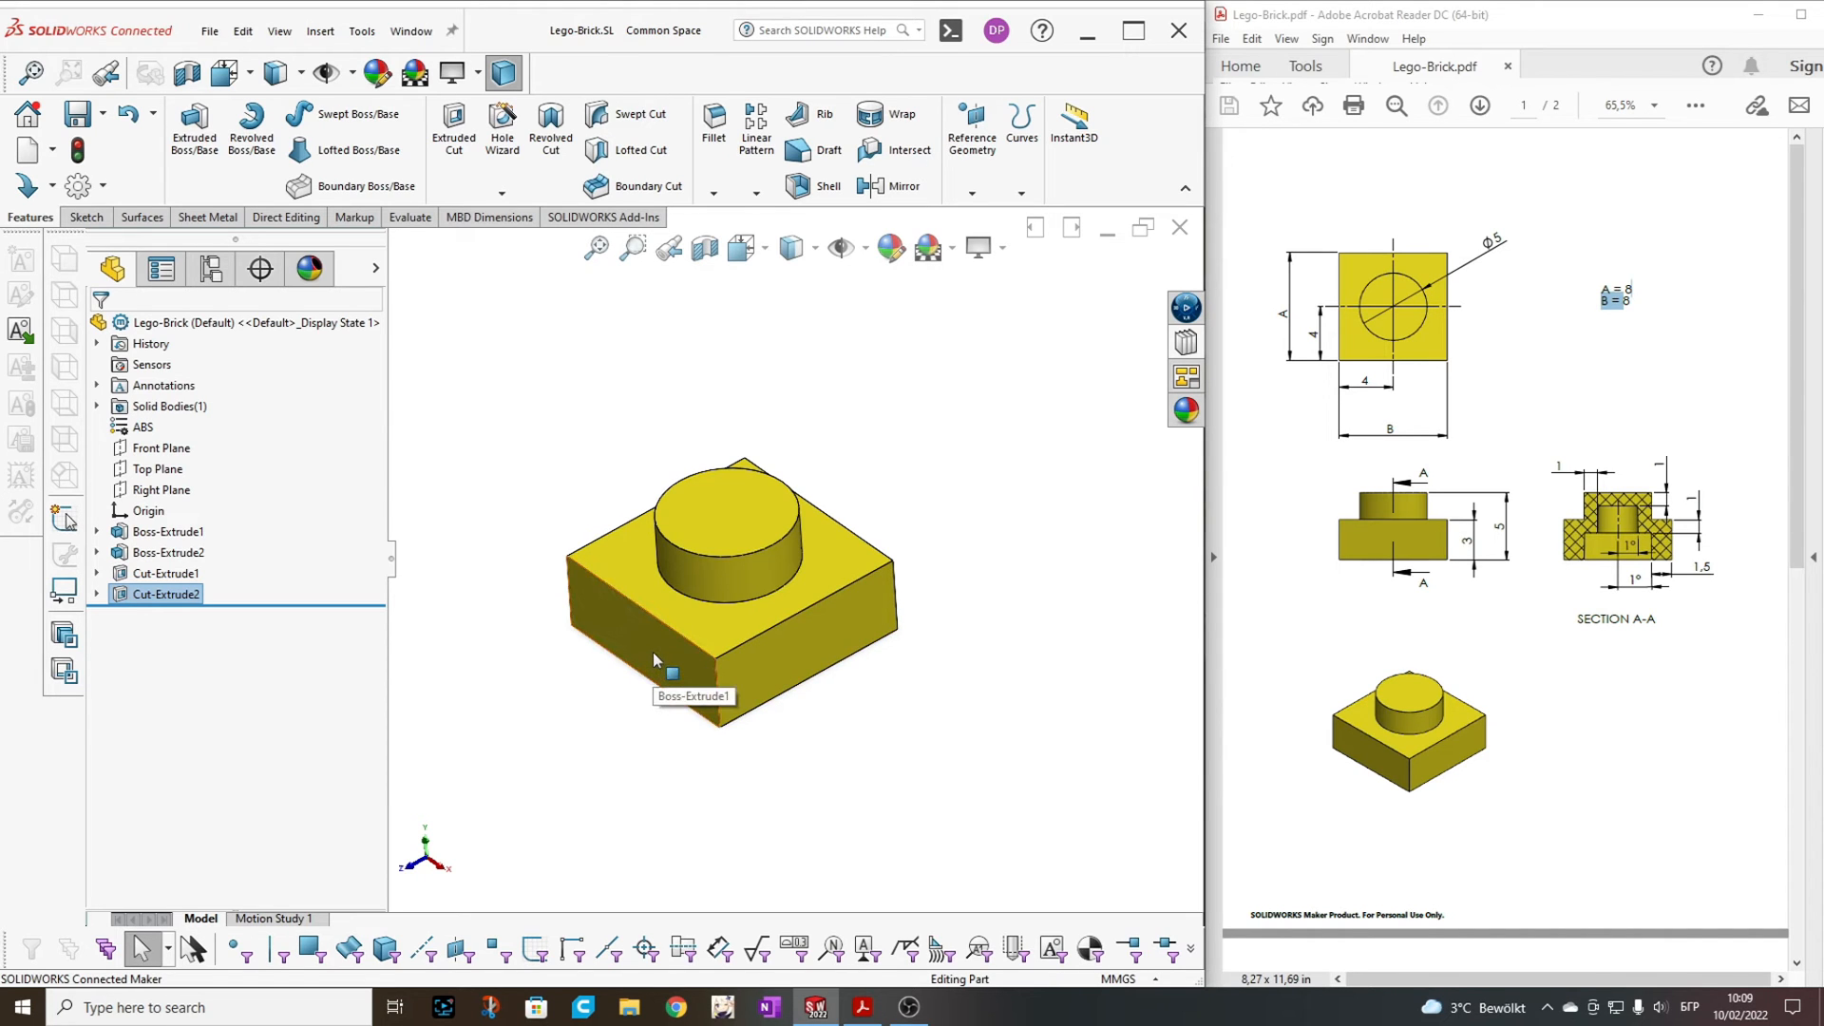
# Change the base block's 8 mm side dimension to 12 mm through Boss-Extrude1's sketch
pyautogui.click(146, 532)
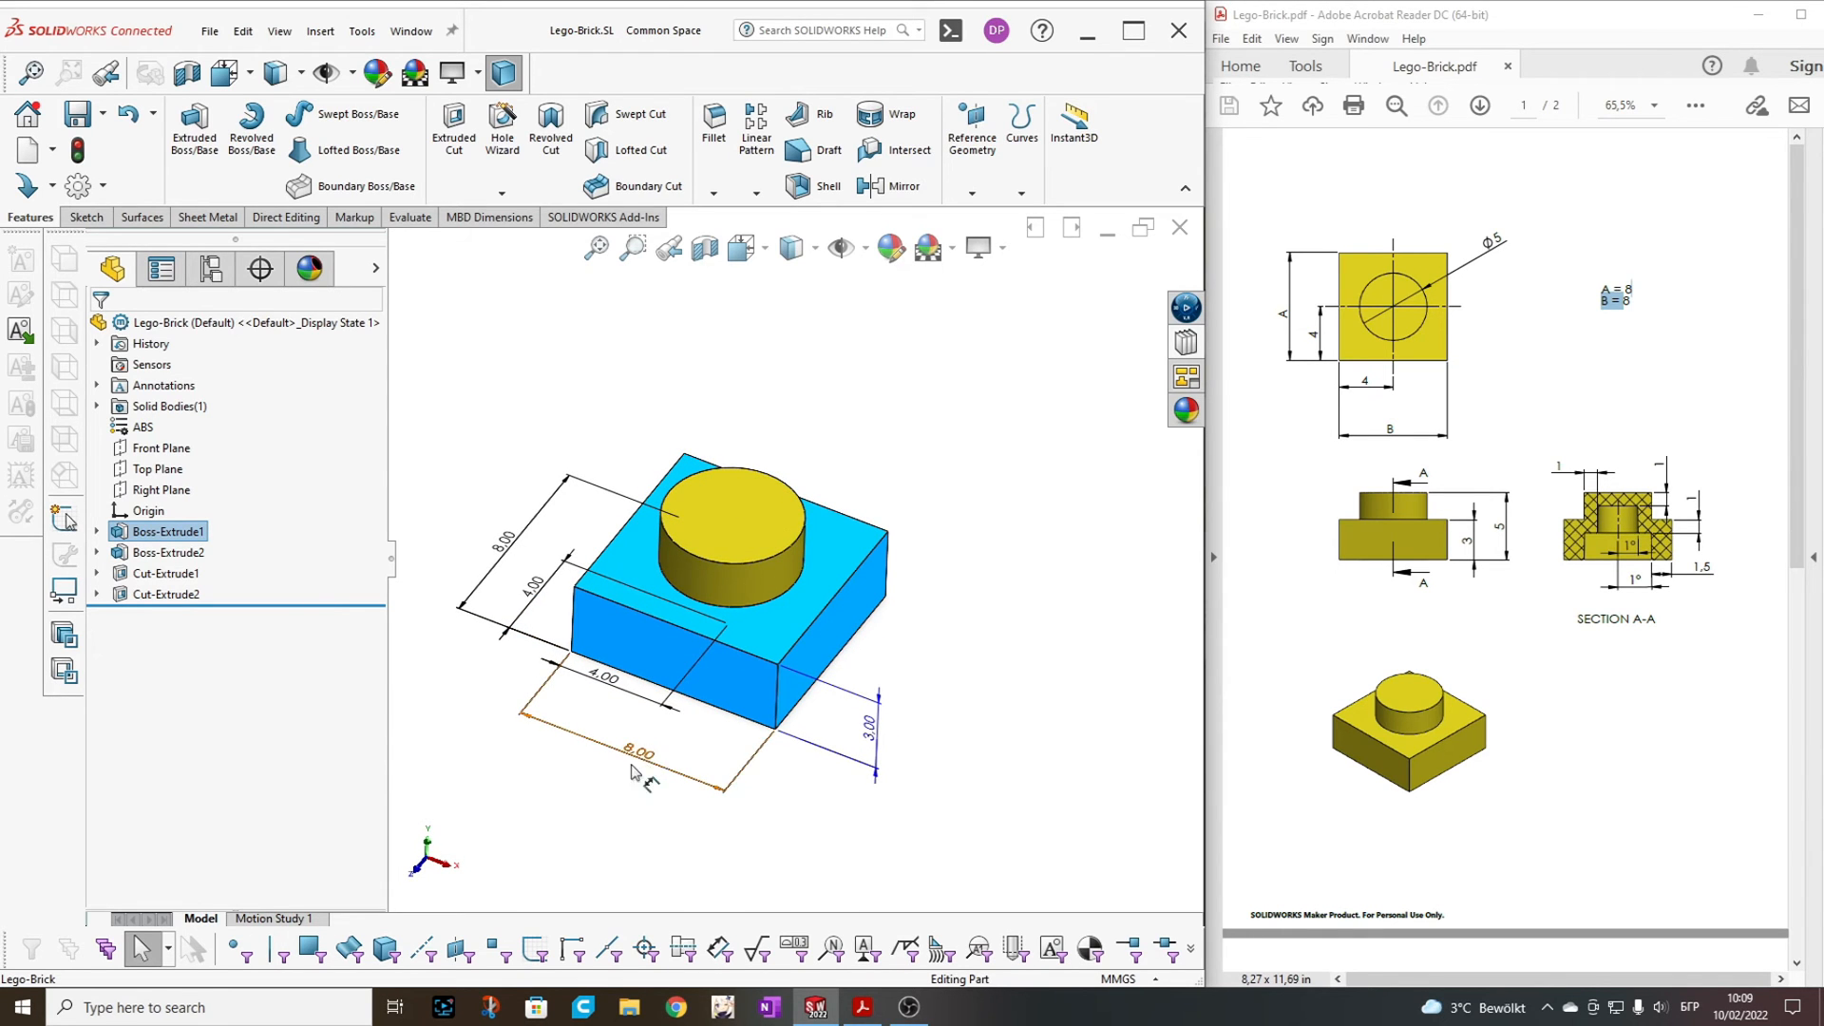
pyautogui.click(638, 753)
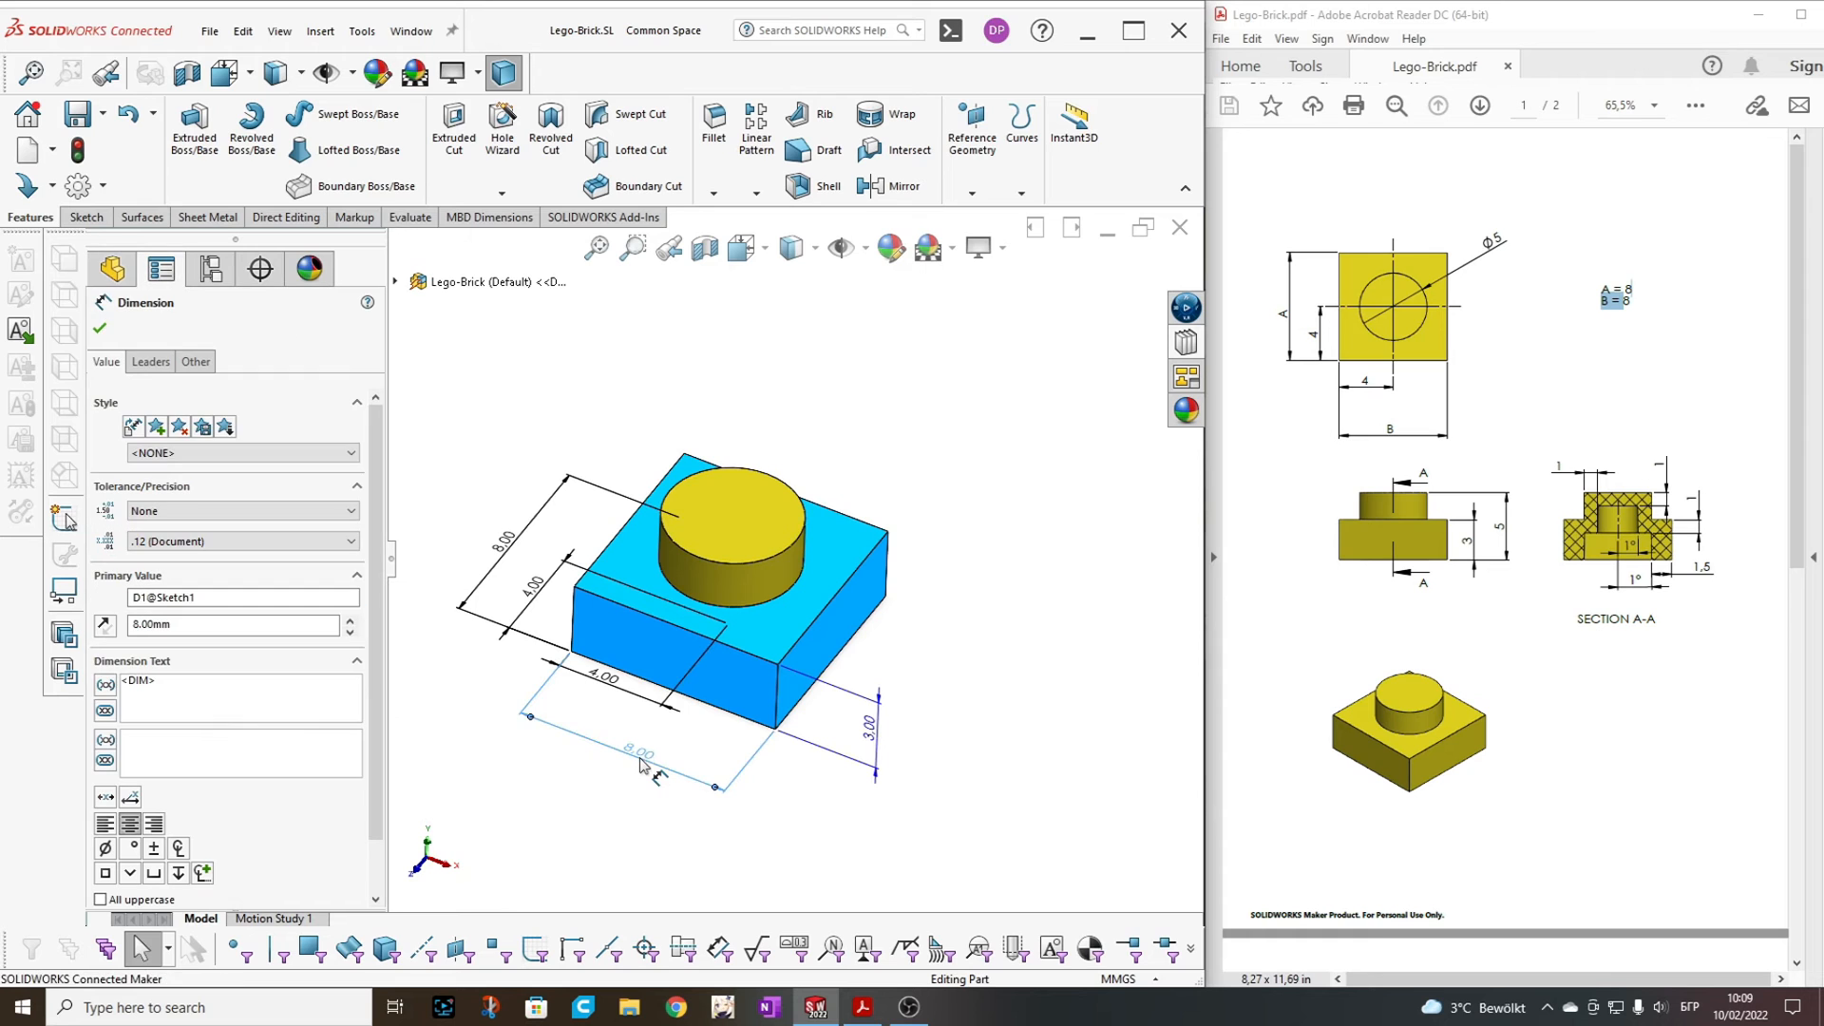
pyautogui.doubleClick(629, 752)
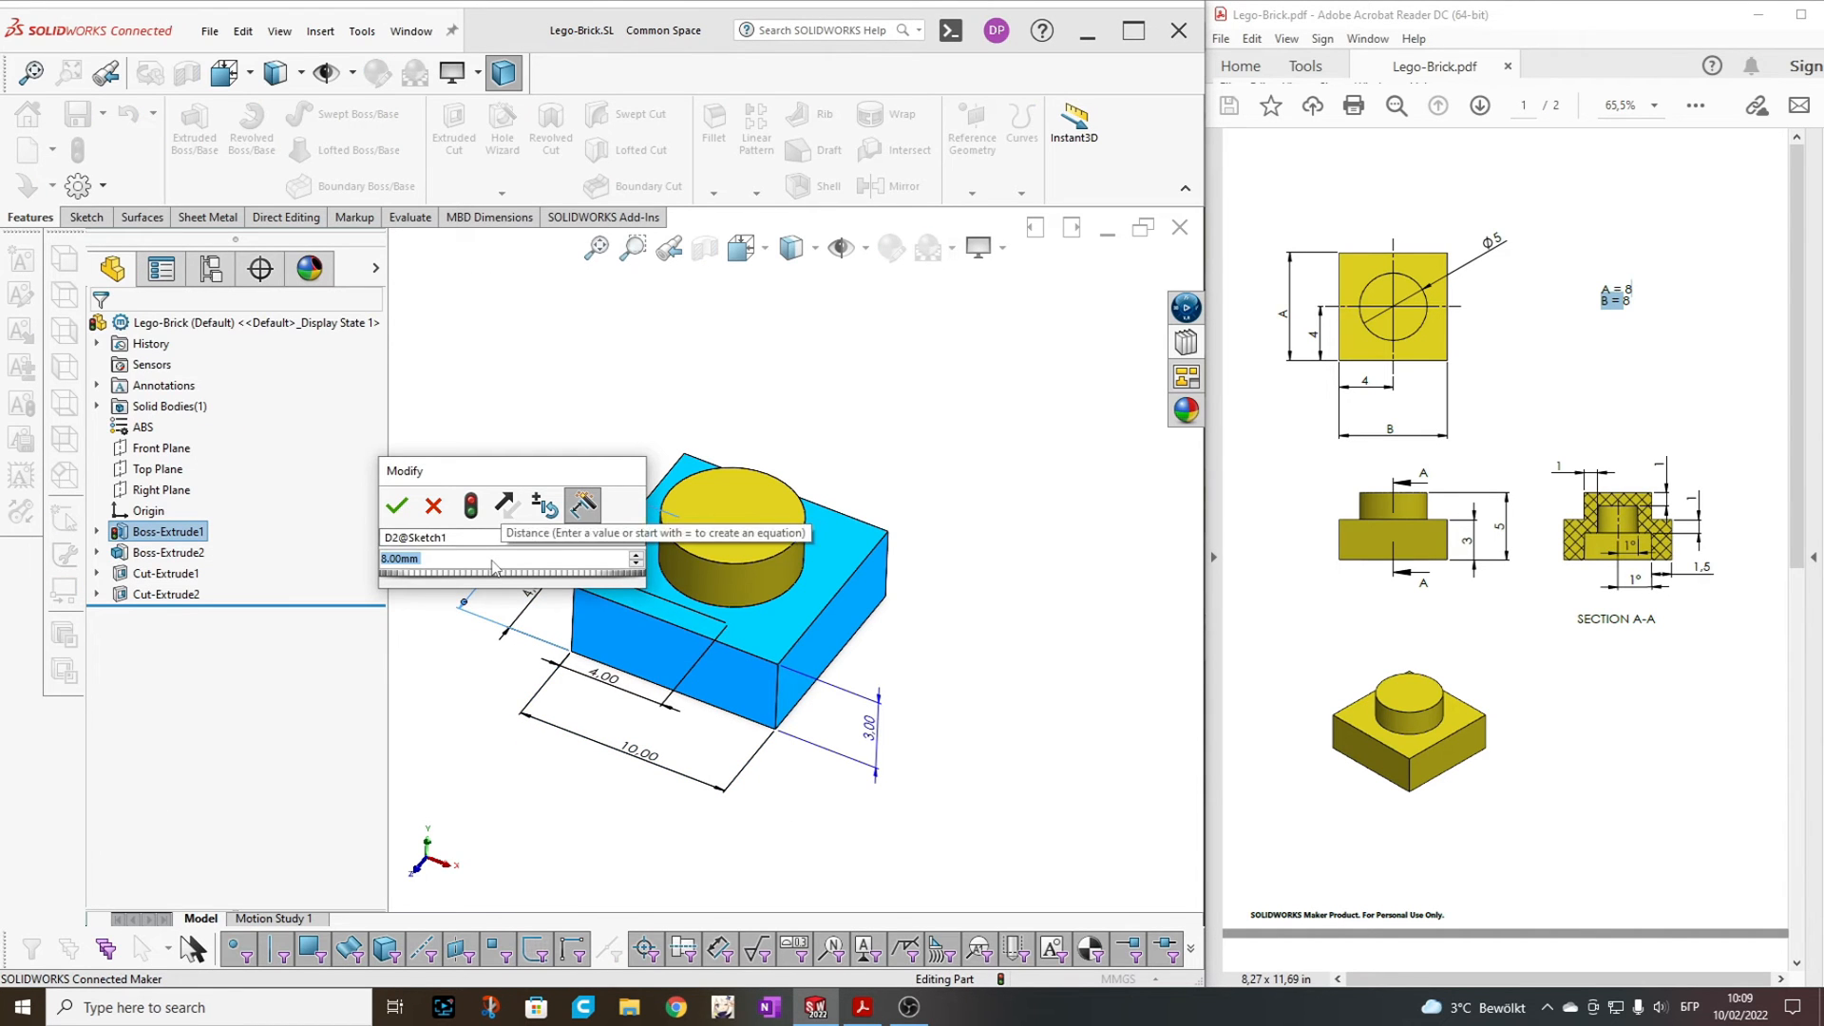
pyautogui.write('12')
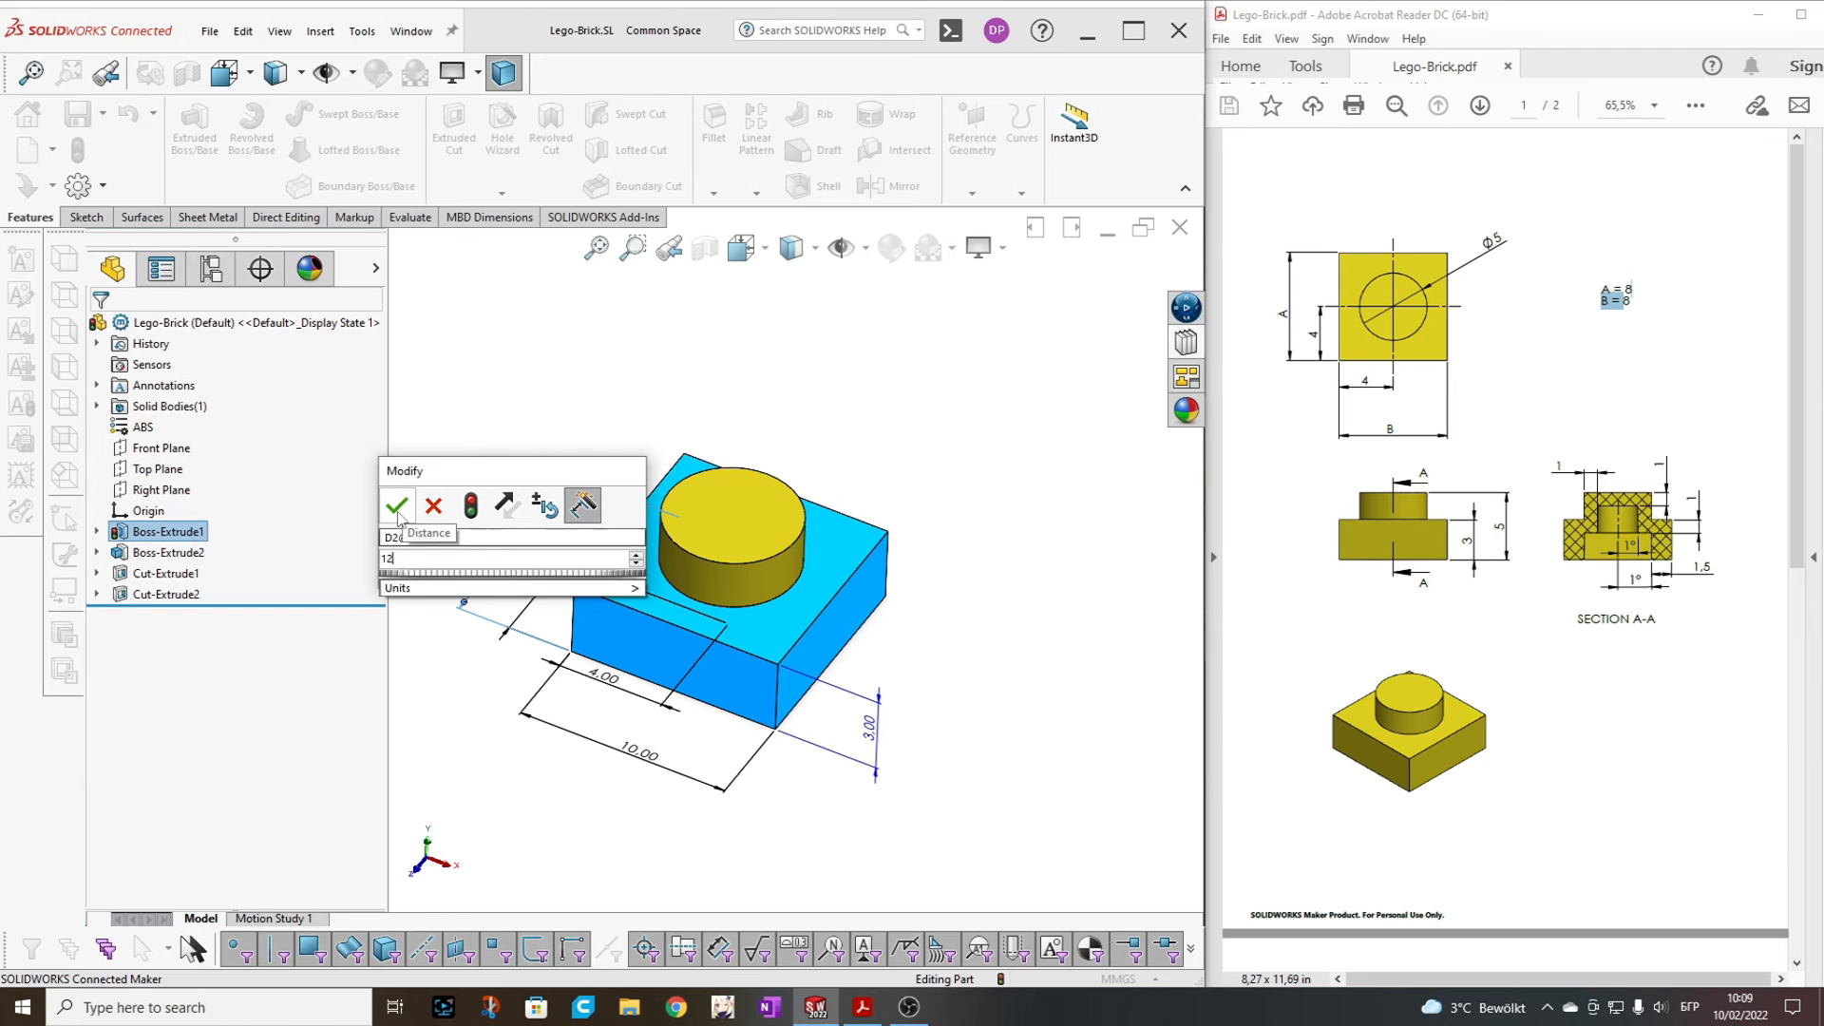
pyautogui.click(398, 507)
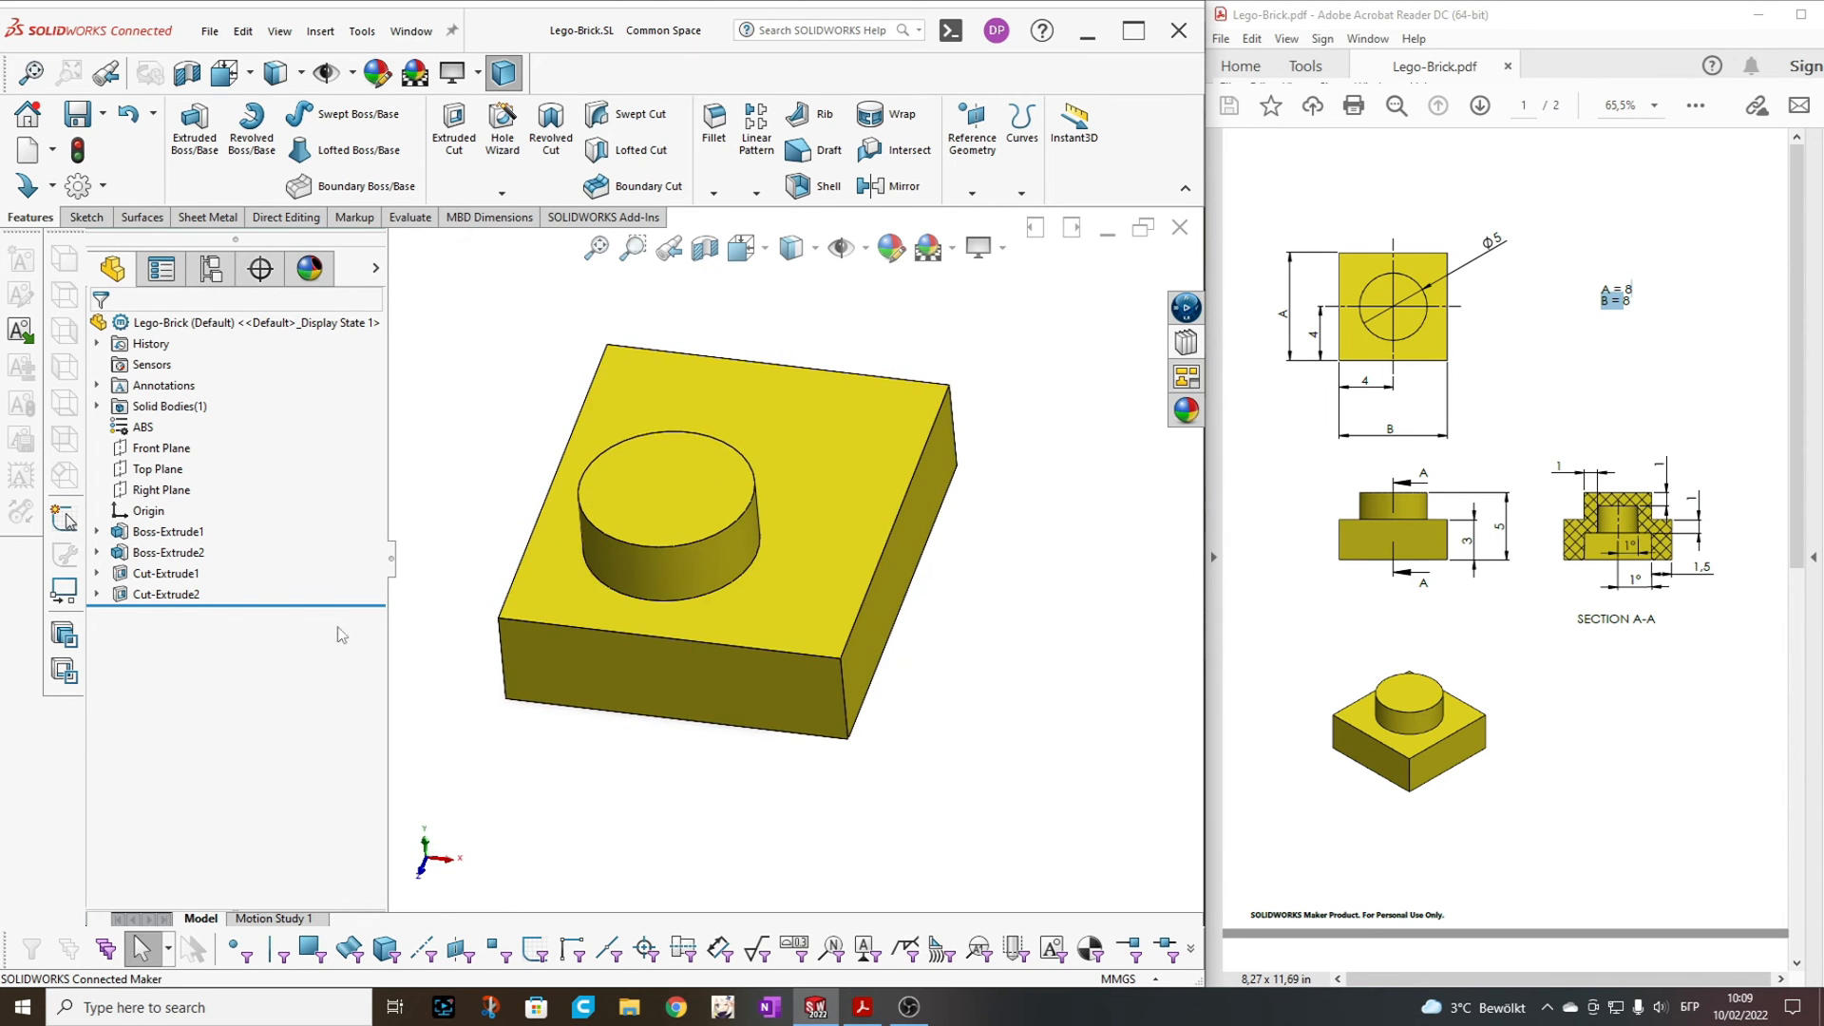
# Set the base side back to 8 mm and move to the drawing's second page in Acrobat
pyautogui.click(150, 532)
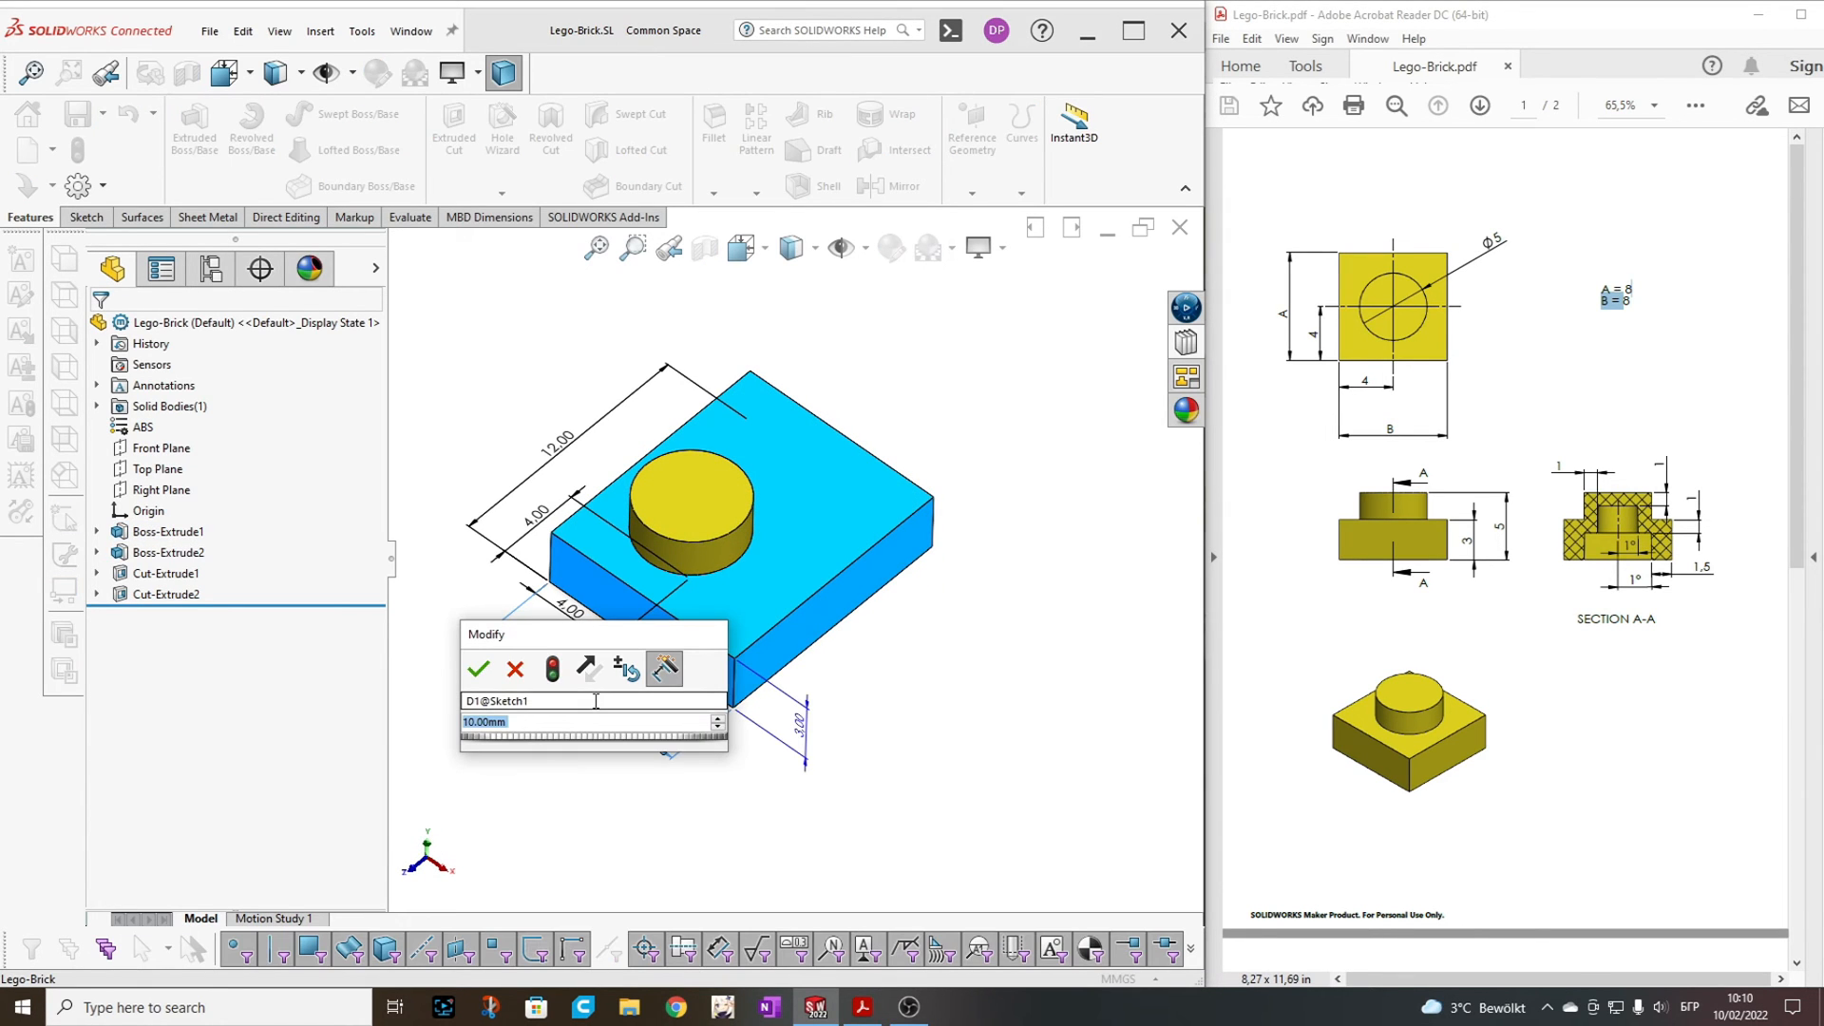
pyautogui.click(479, 668)
pyautogui.write('8')
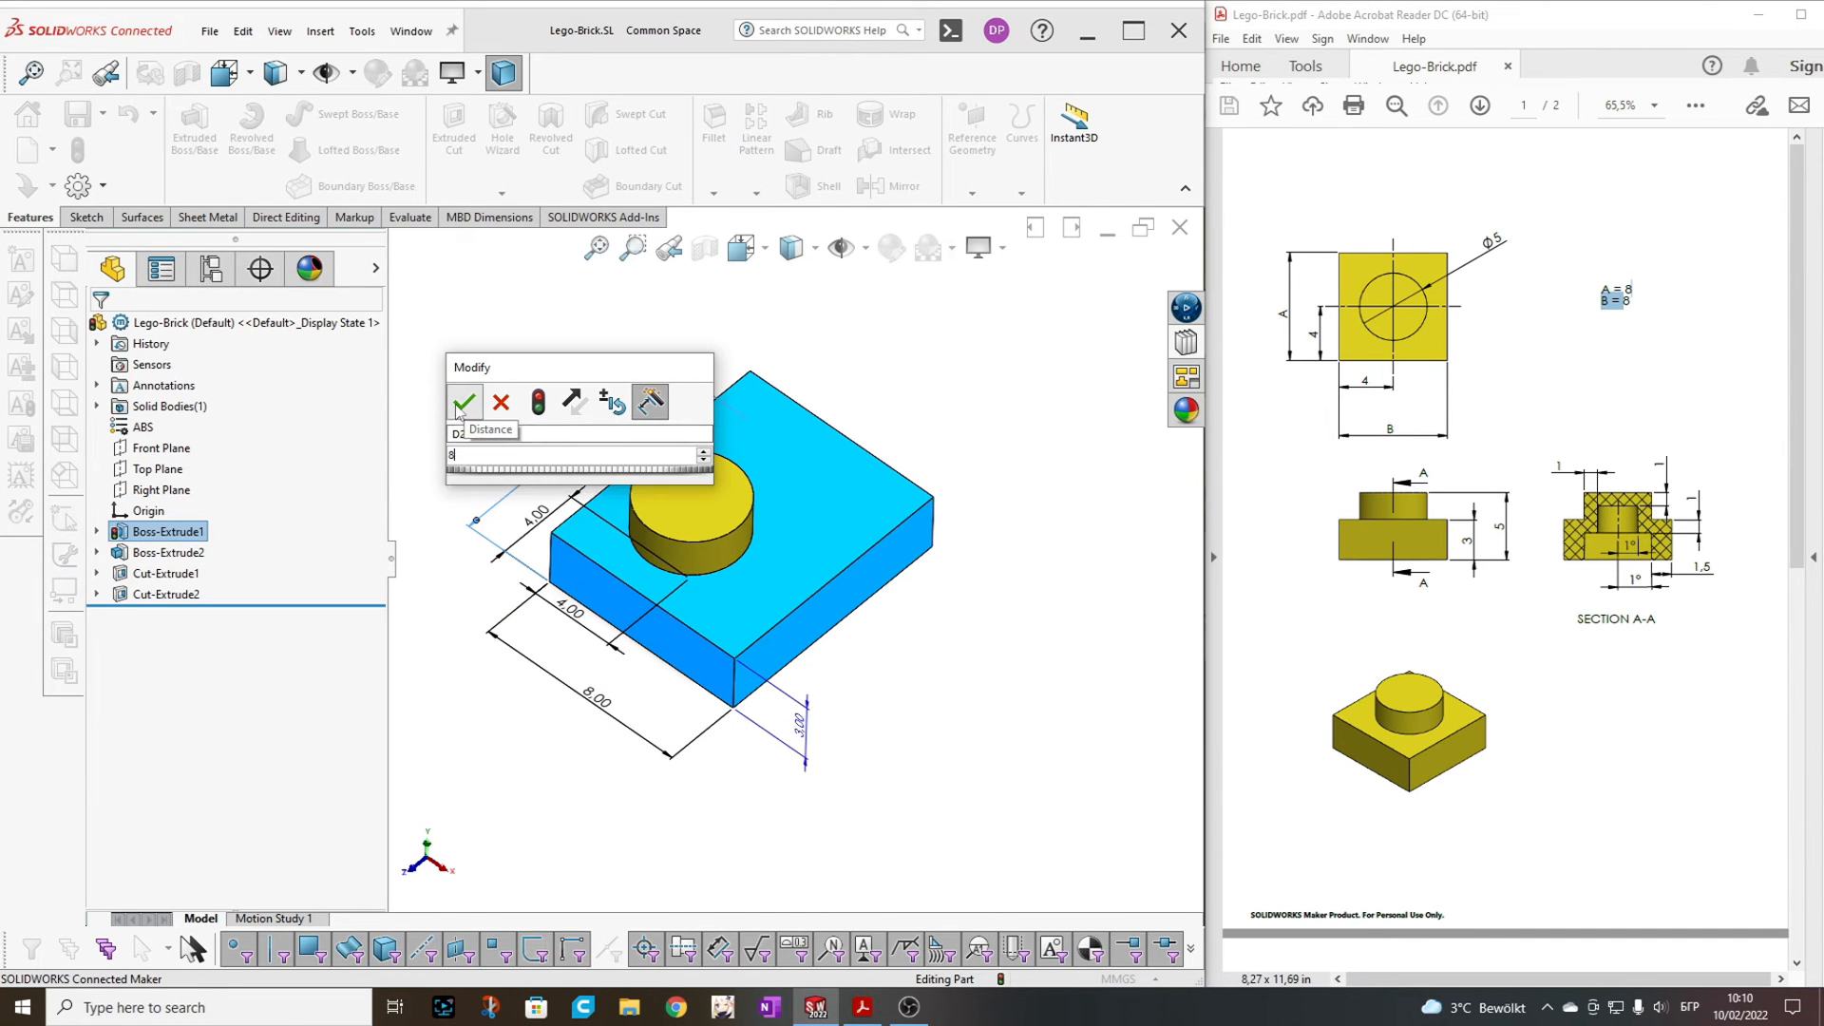
pyautogui.click(463, 403)
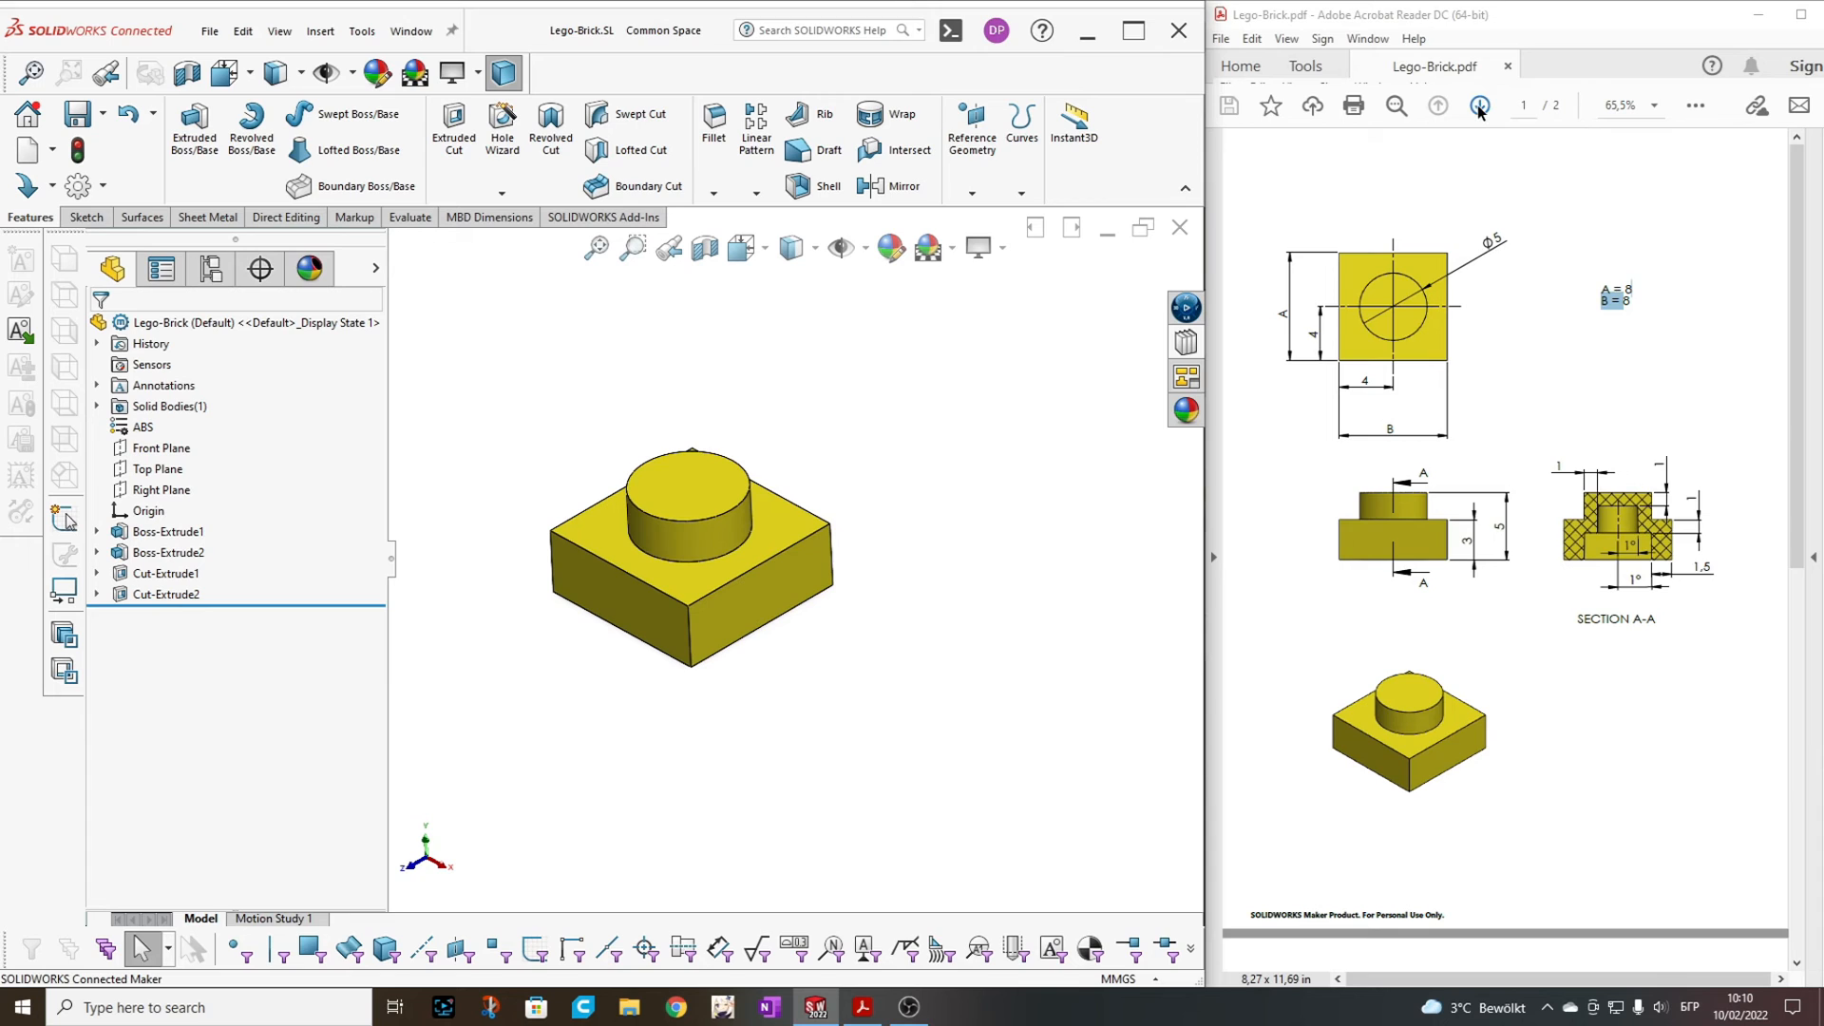
pyautogui.click(1479, 104)
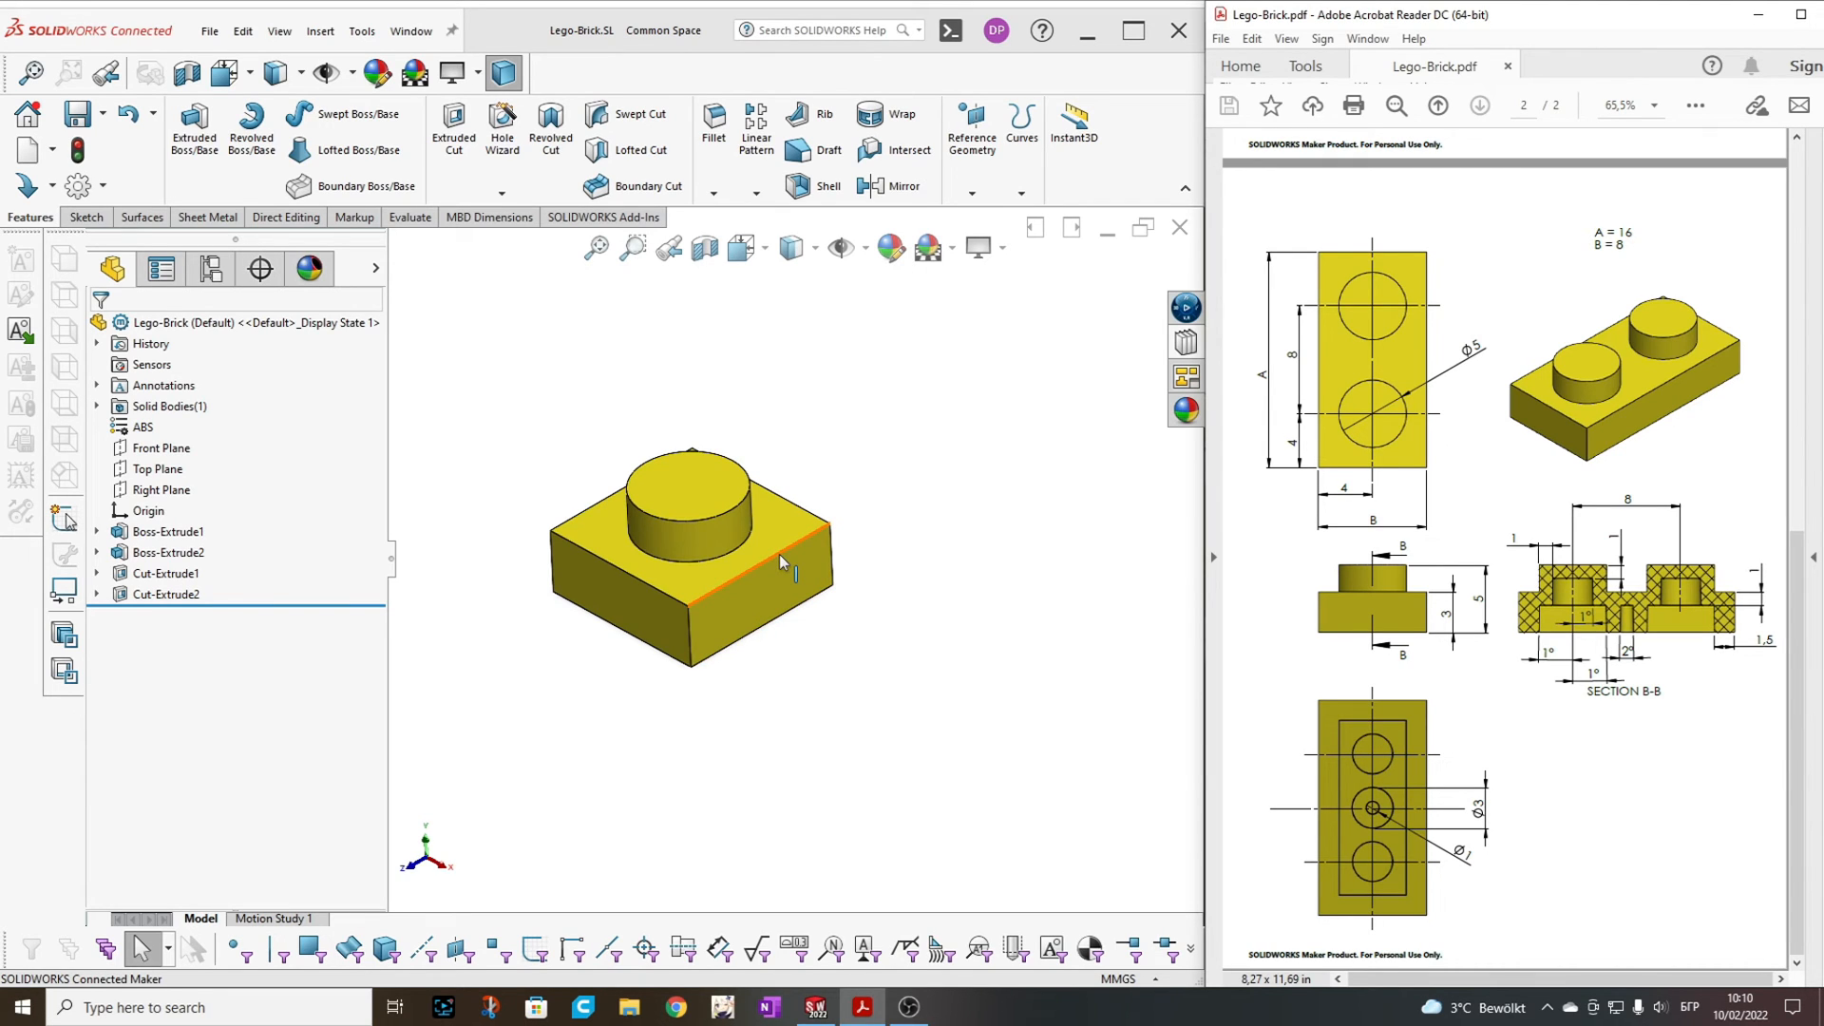
pyautogui.moveTo(787, 557)
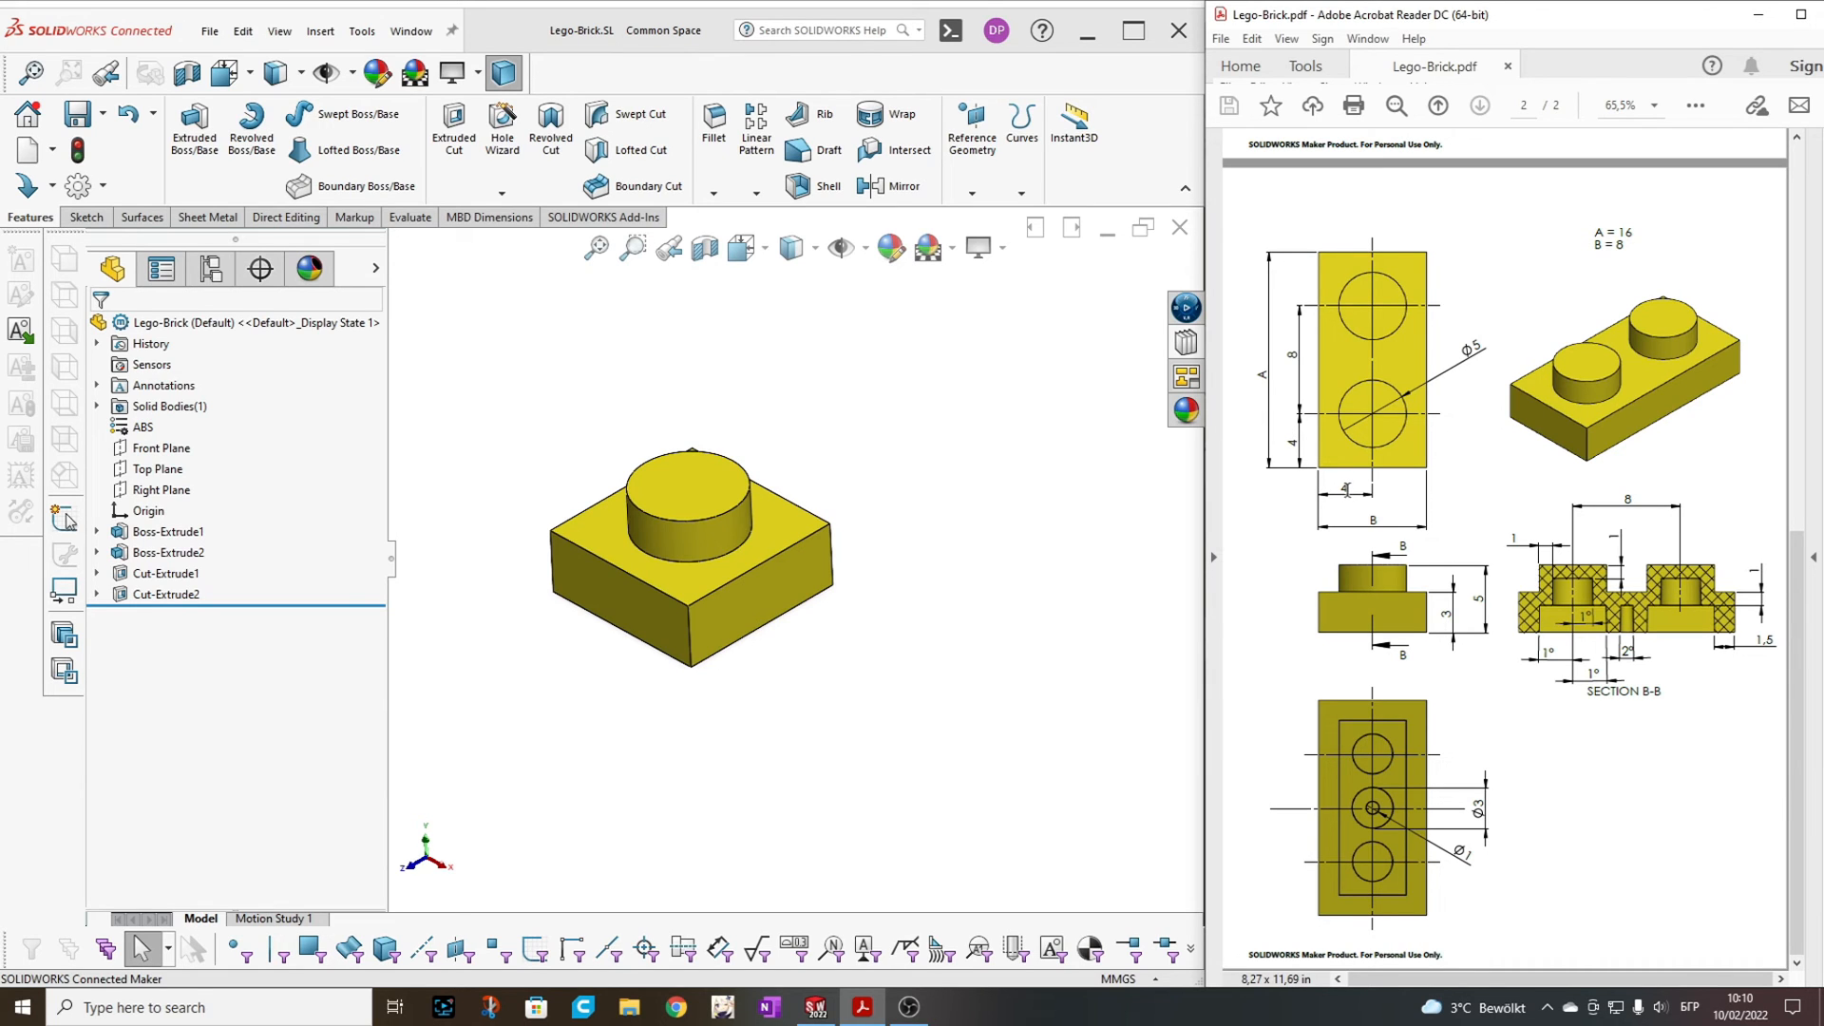
pyautogui.moveTo(1304, 441)
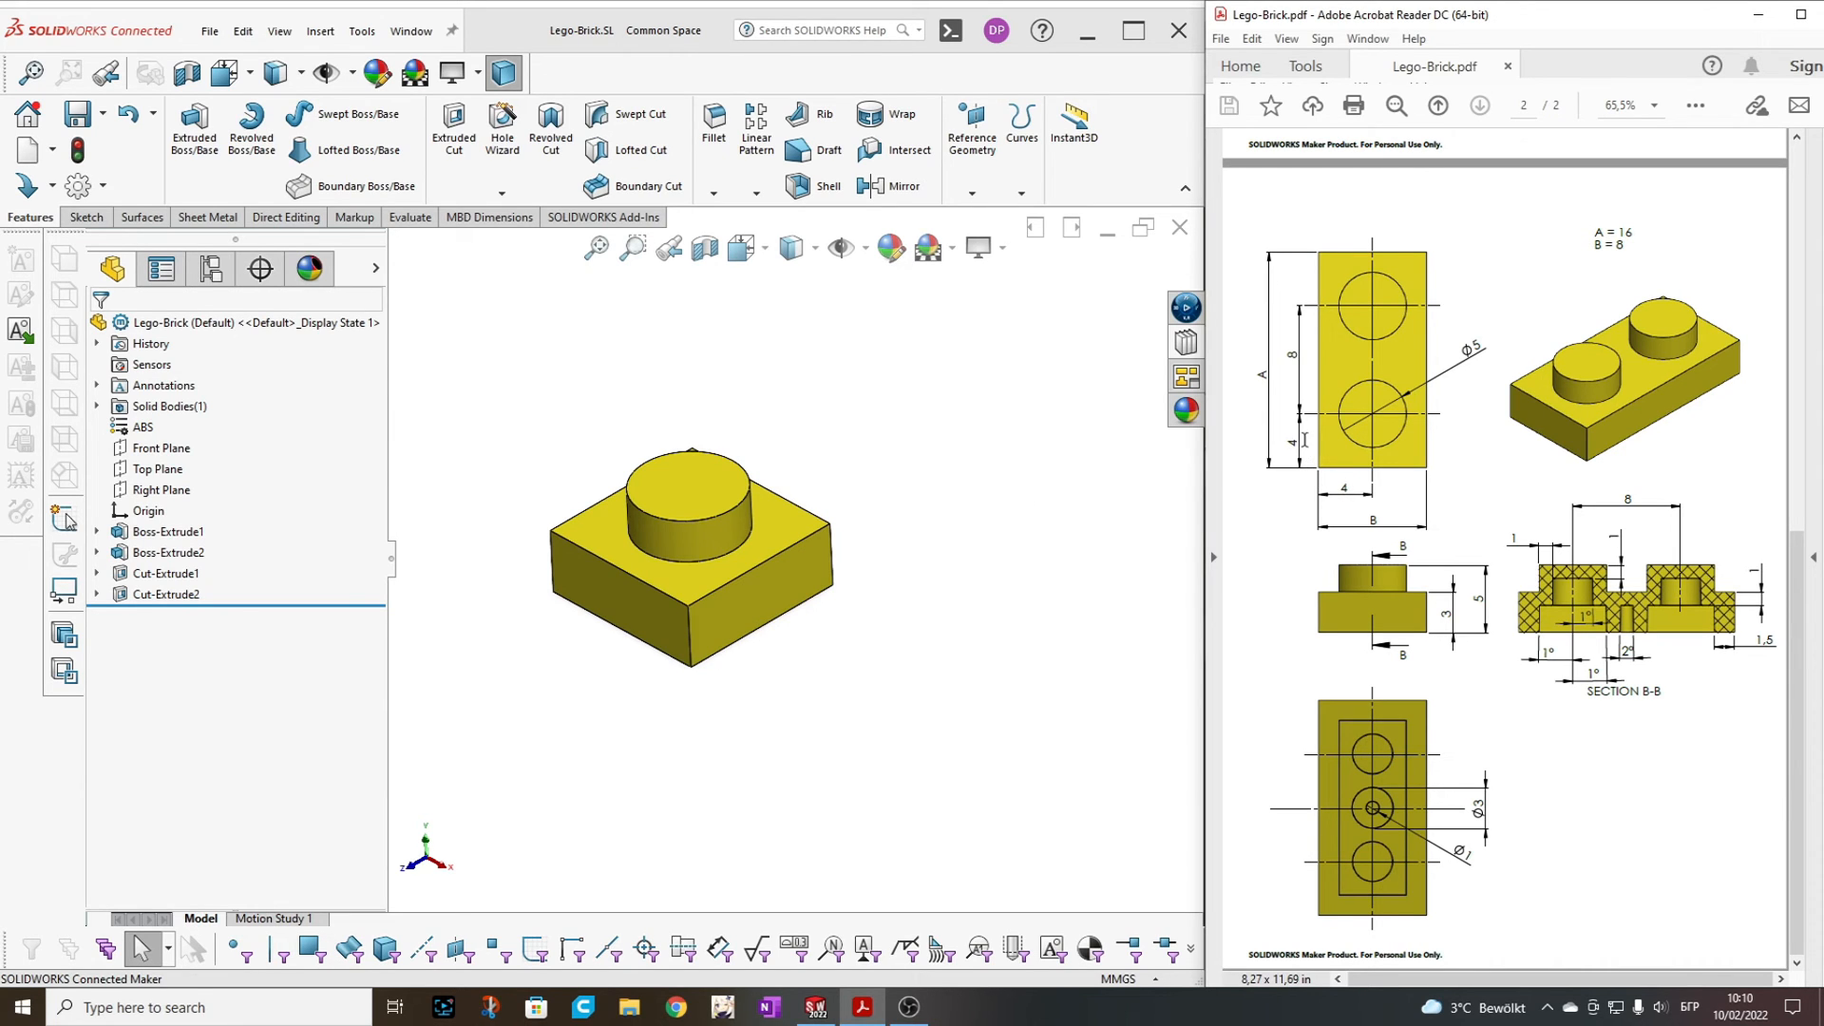
pyautogui.moveTo(1277, 274)
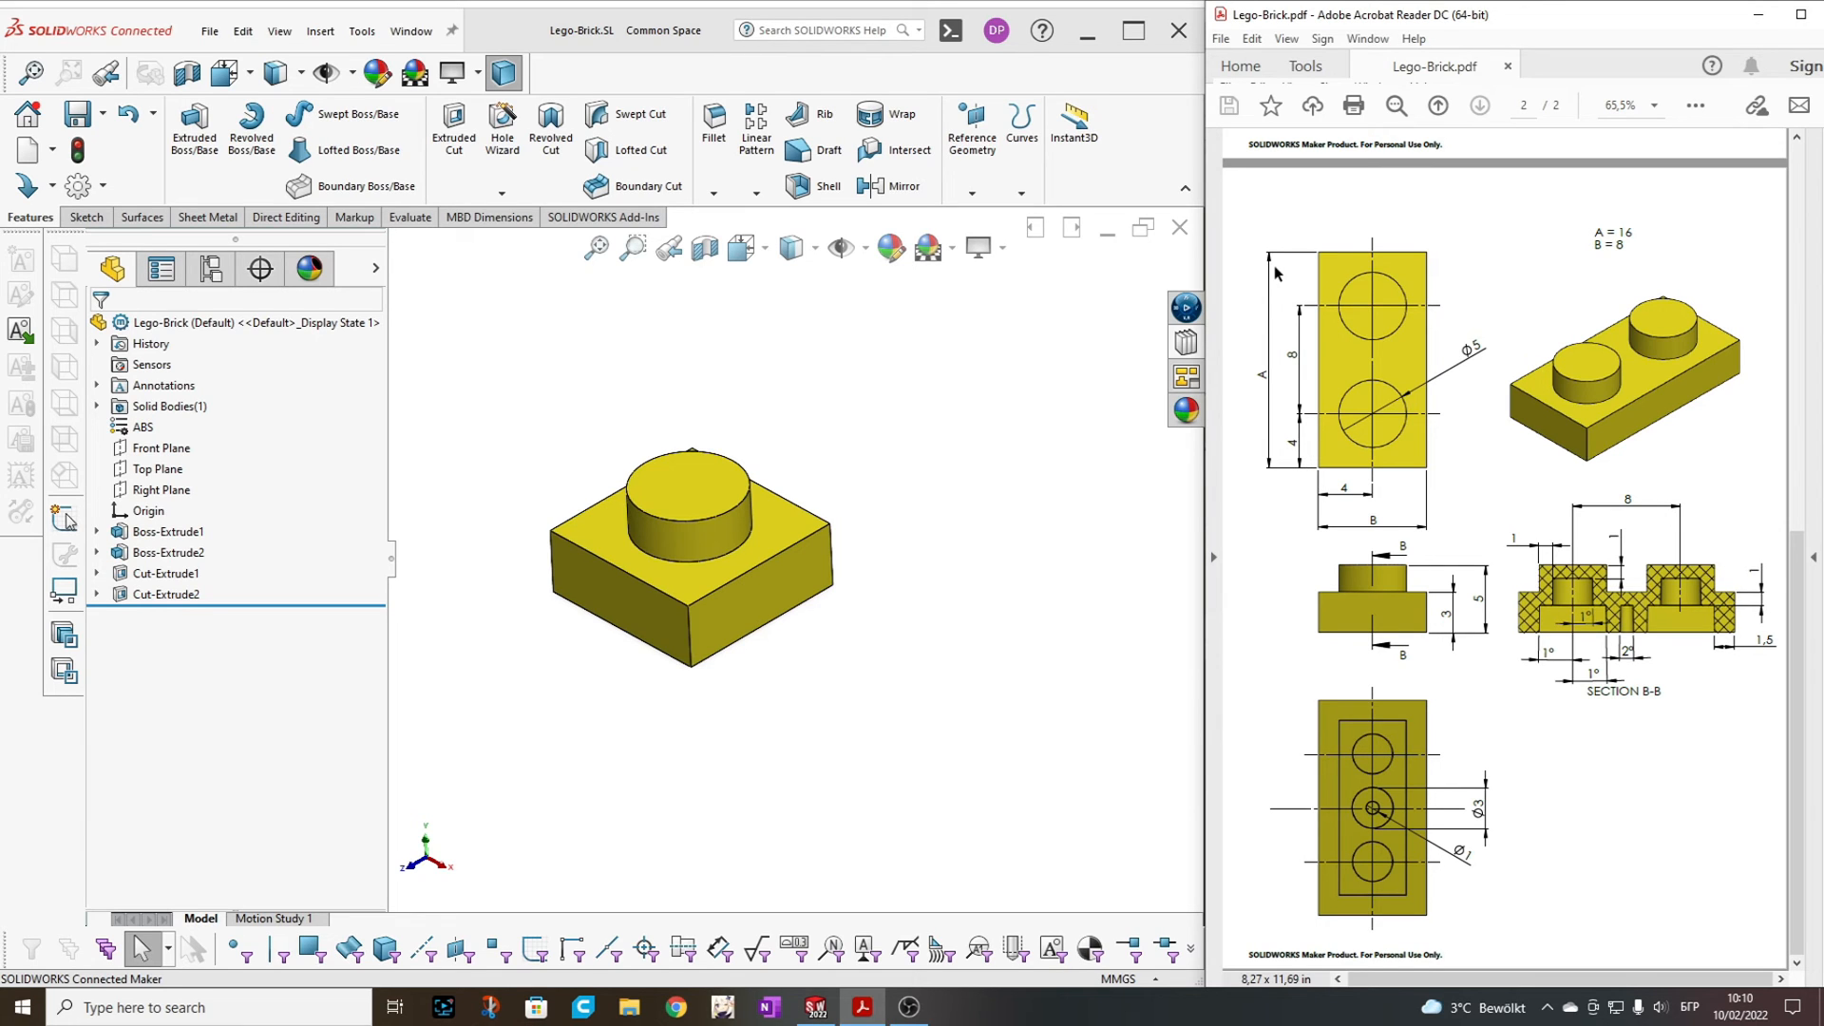
pyautogui.moveTo(1470, 486)
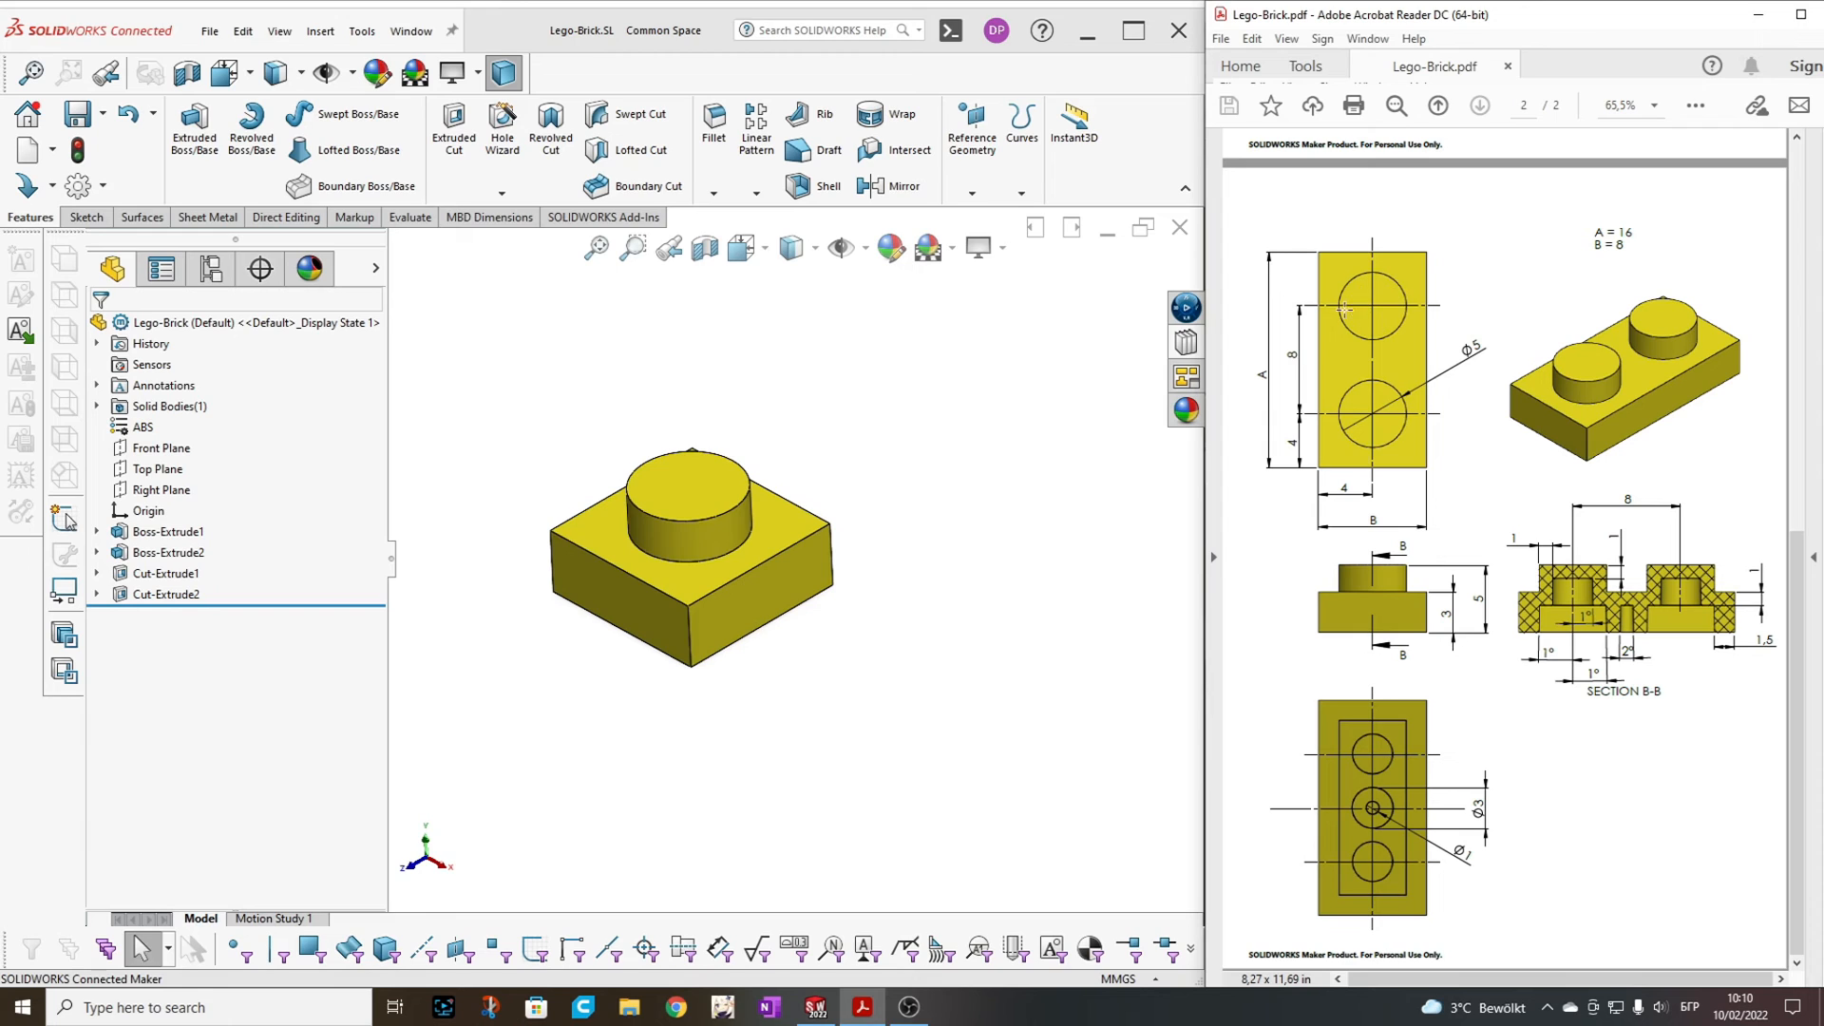
pyautogui.moveTo(1668, 334)
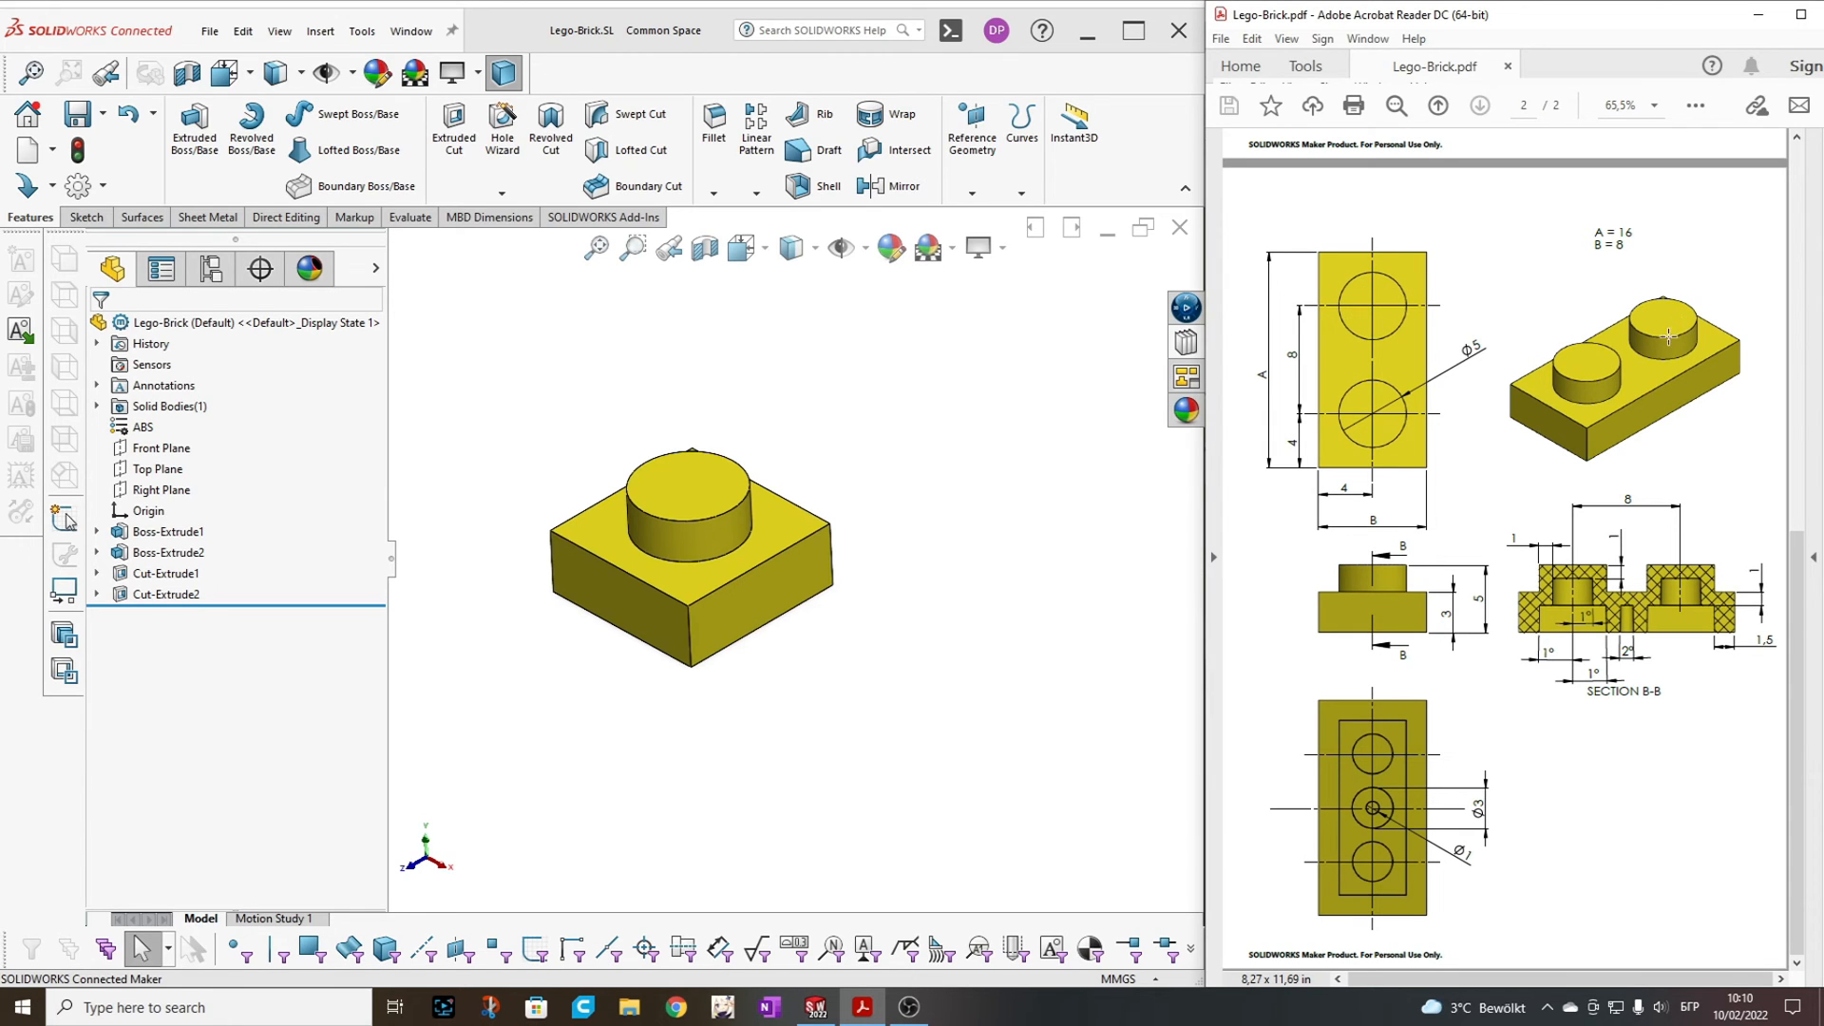
pyautogui.moveTo(1657, 627)
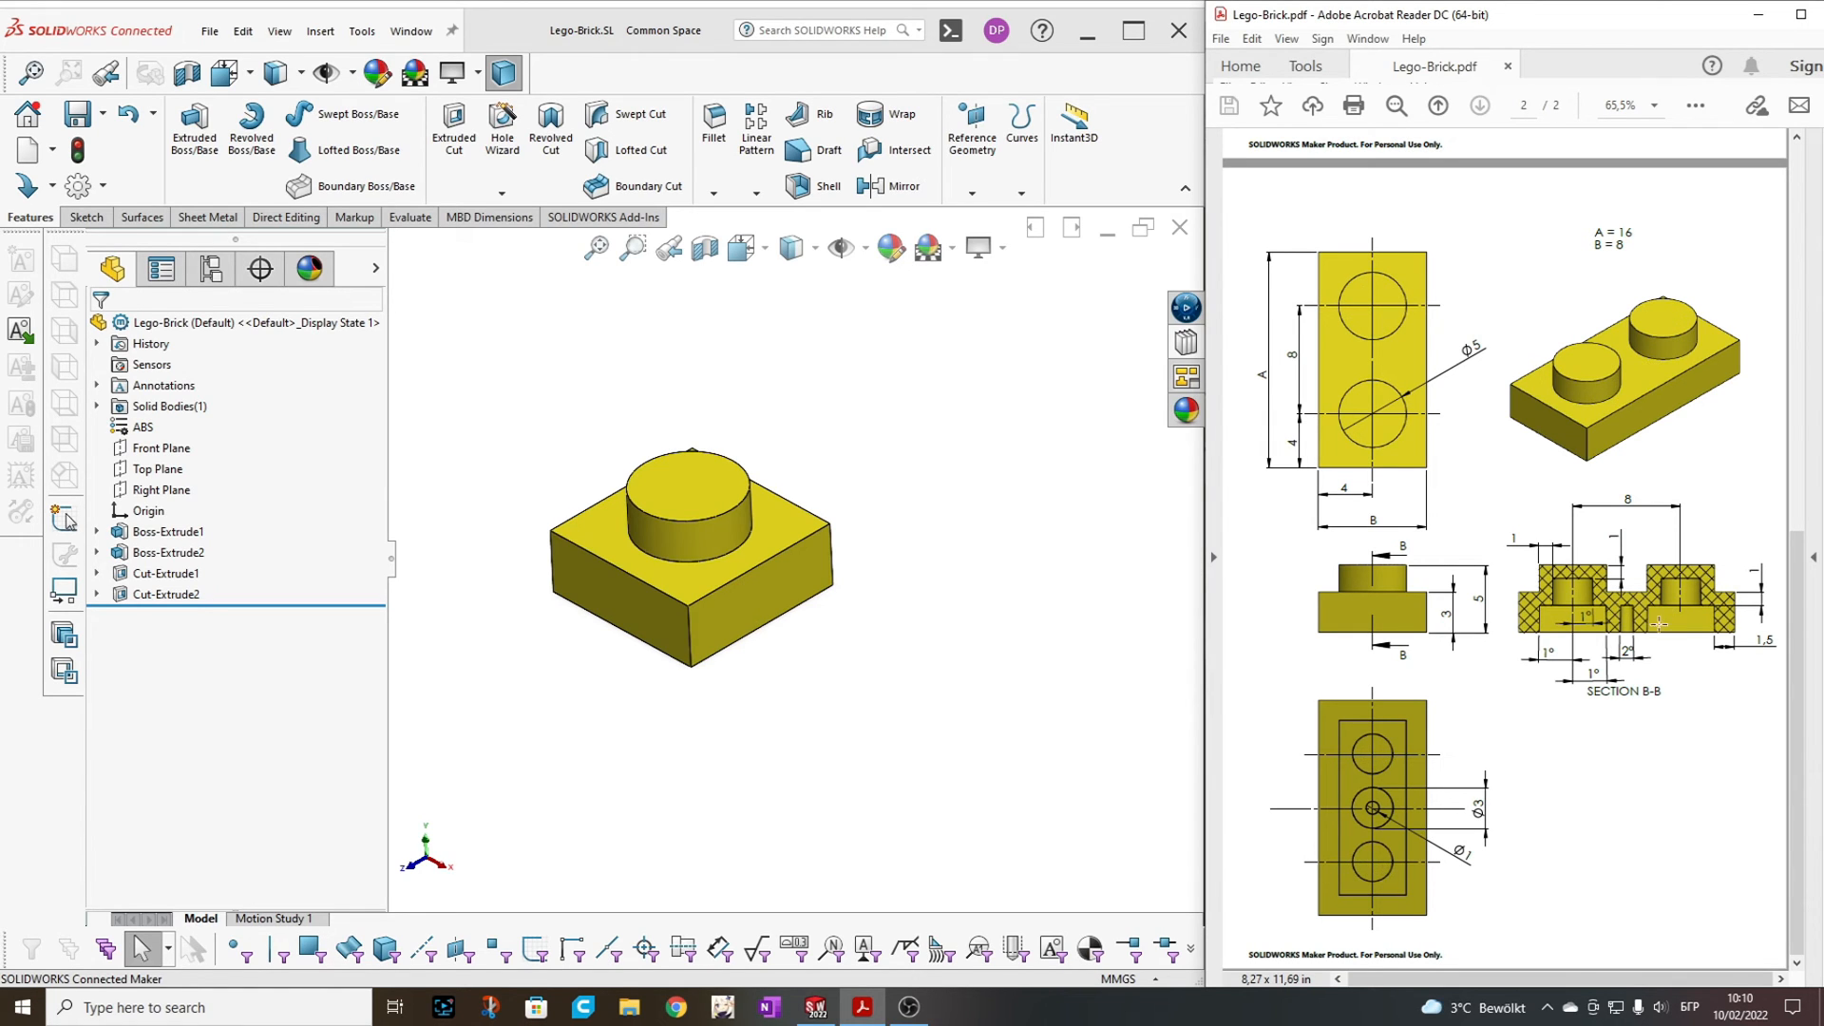
pyautogui.moveTo(1127, 583)
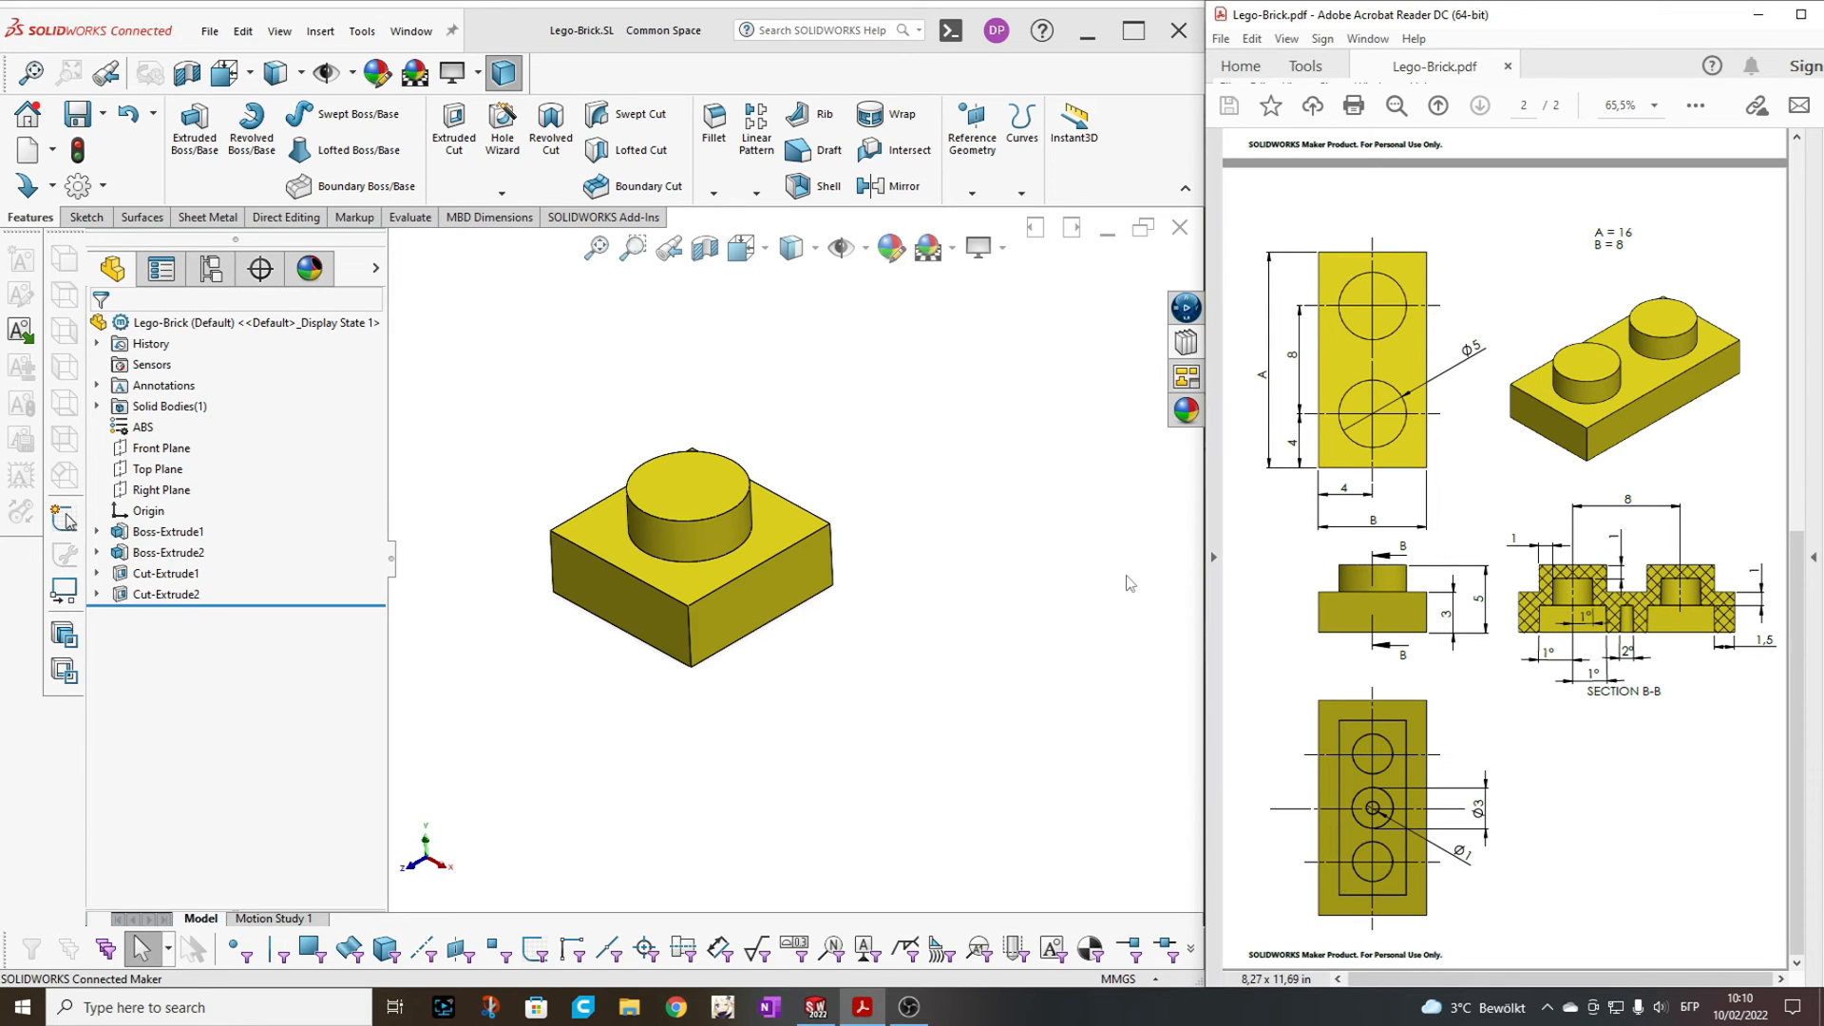
pyautogui.moveTo(970, 593)
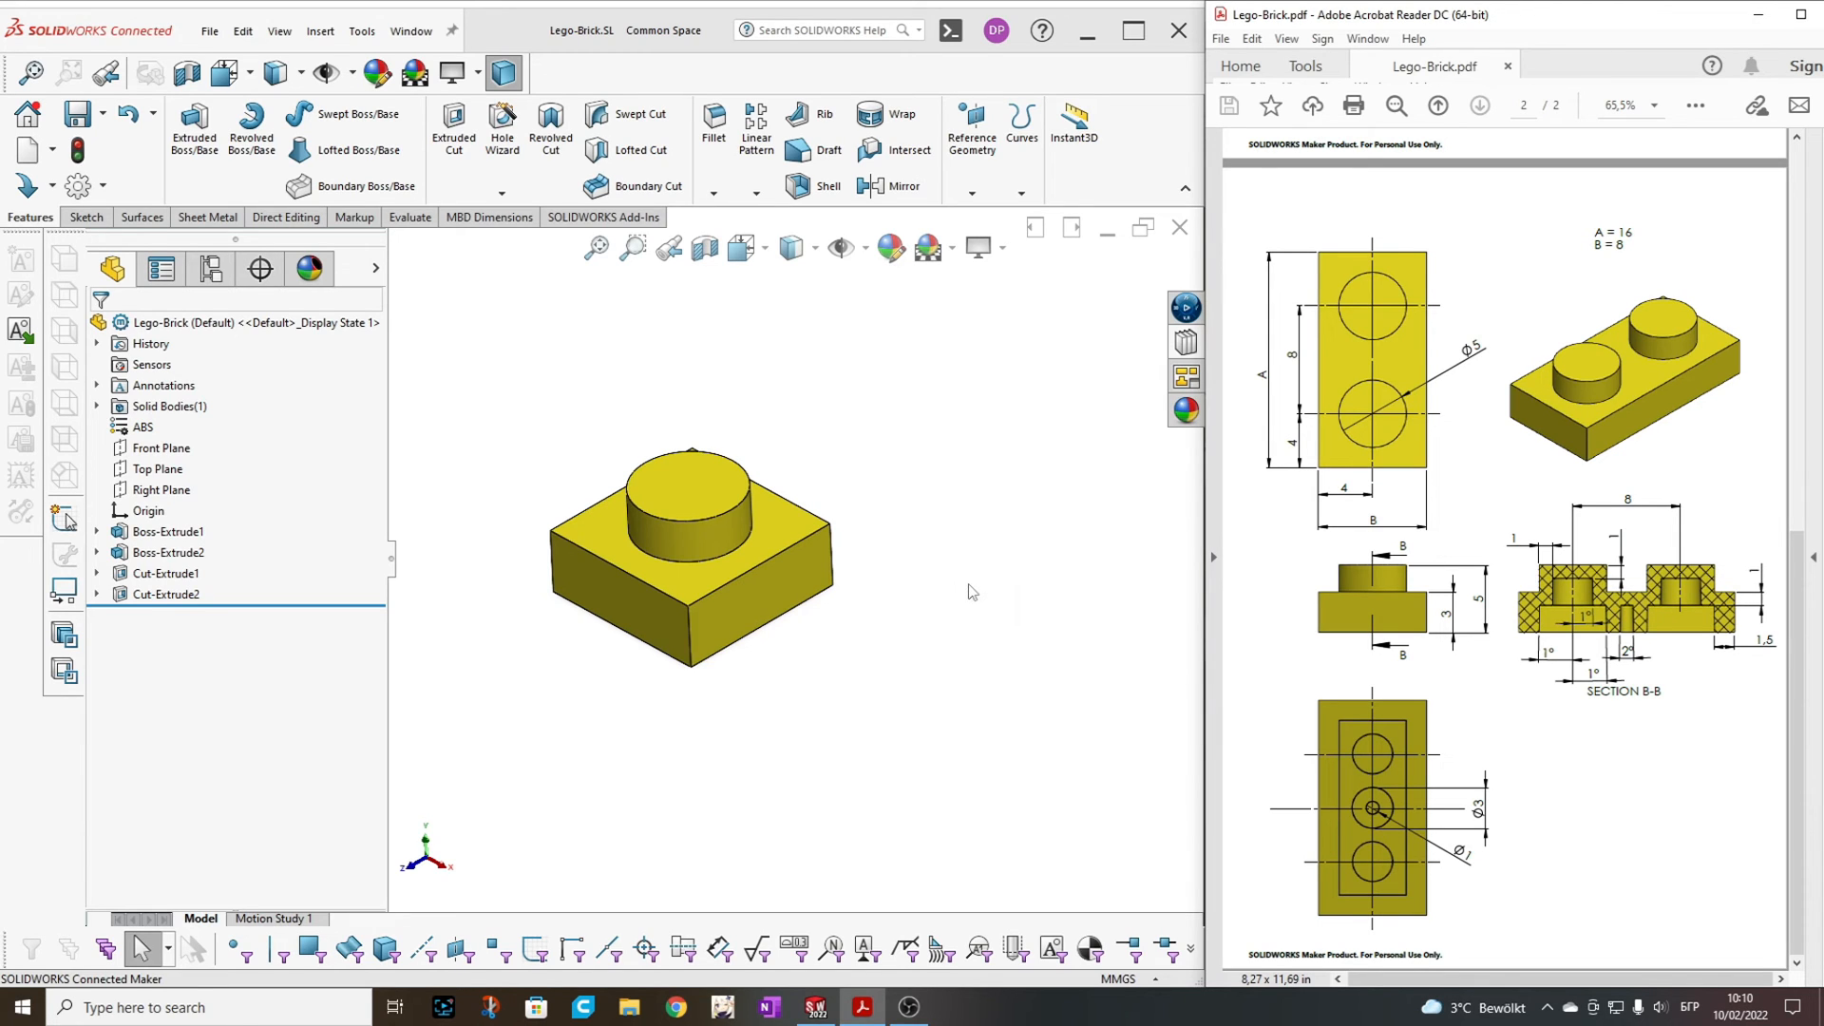
pyautogui.moveTo(1134, 528)
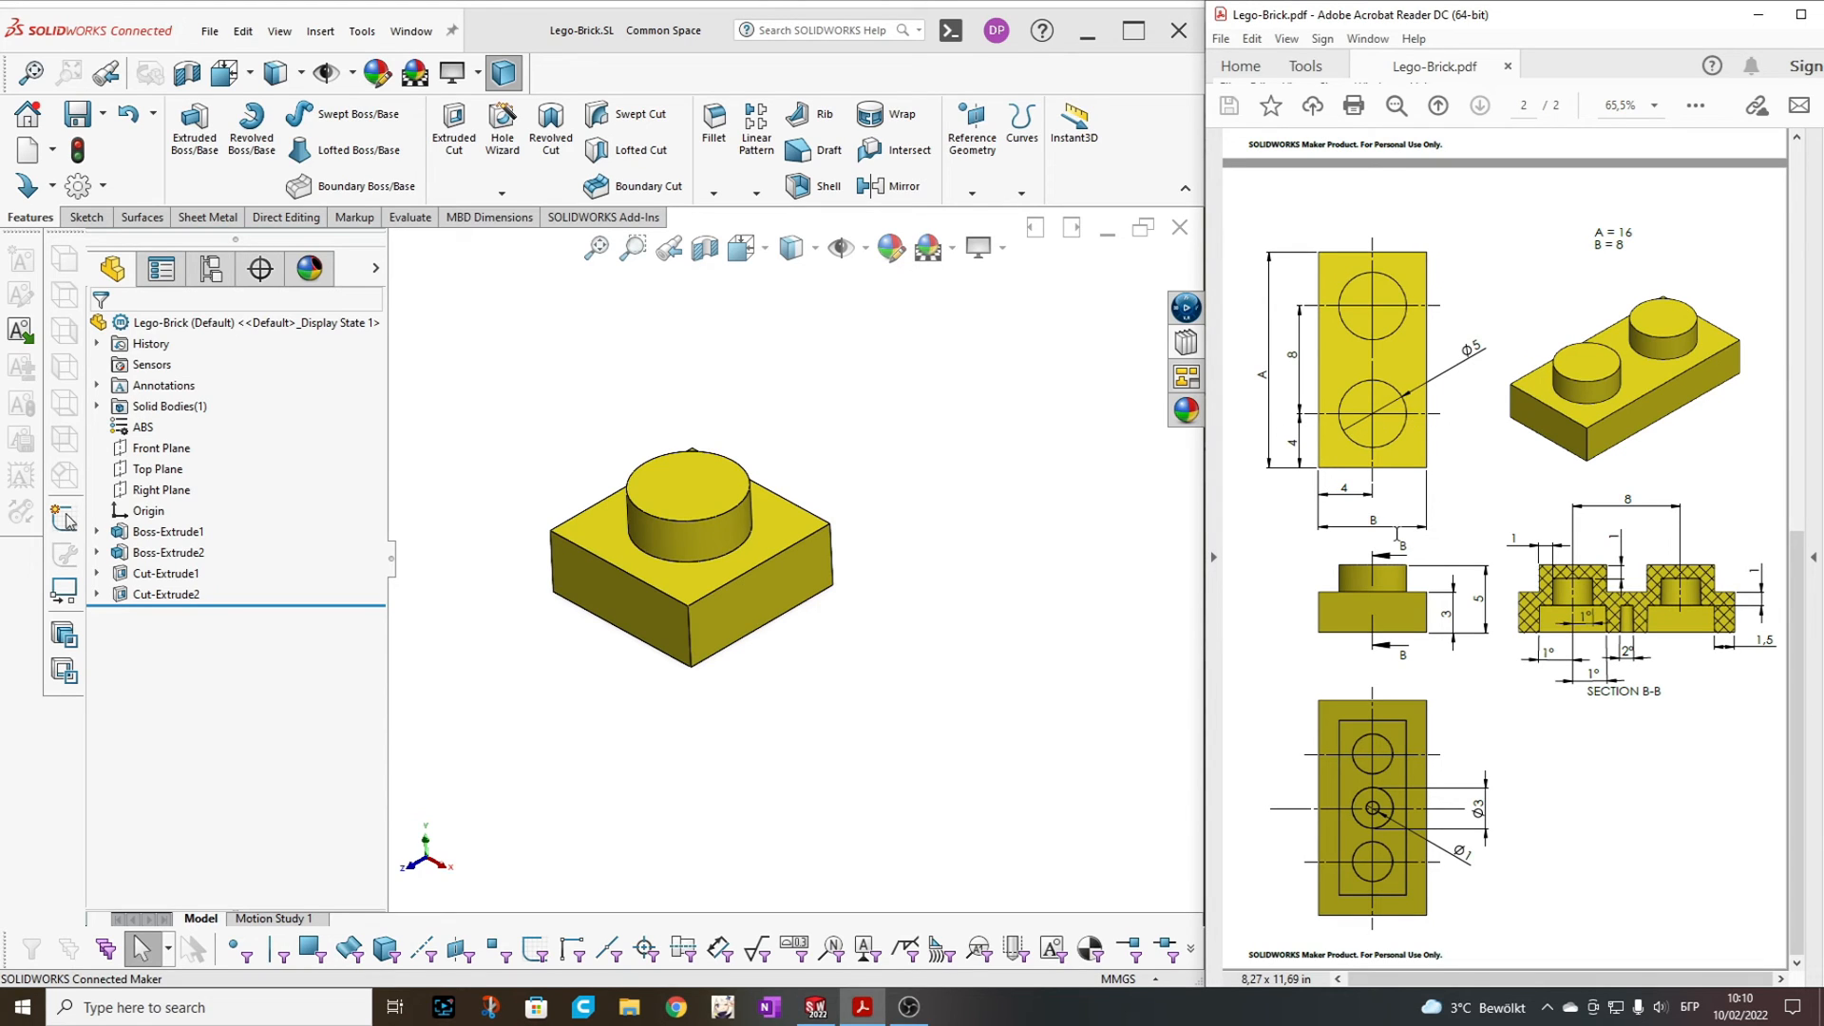
pyautogui.moveTo(1394, 519)
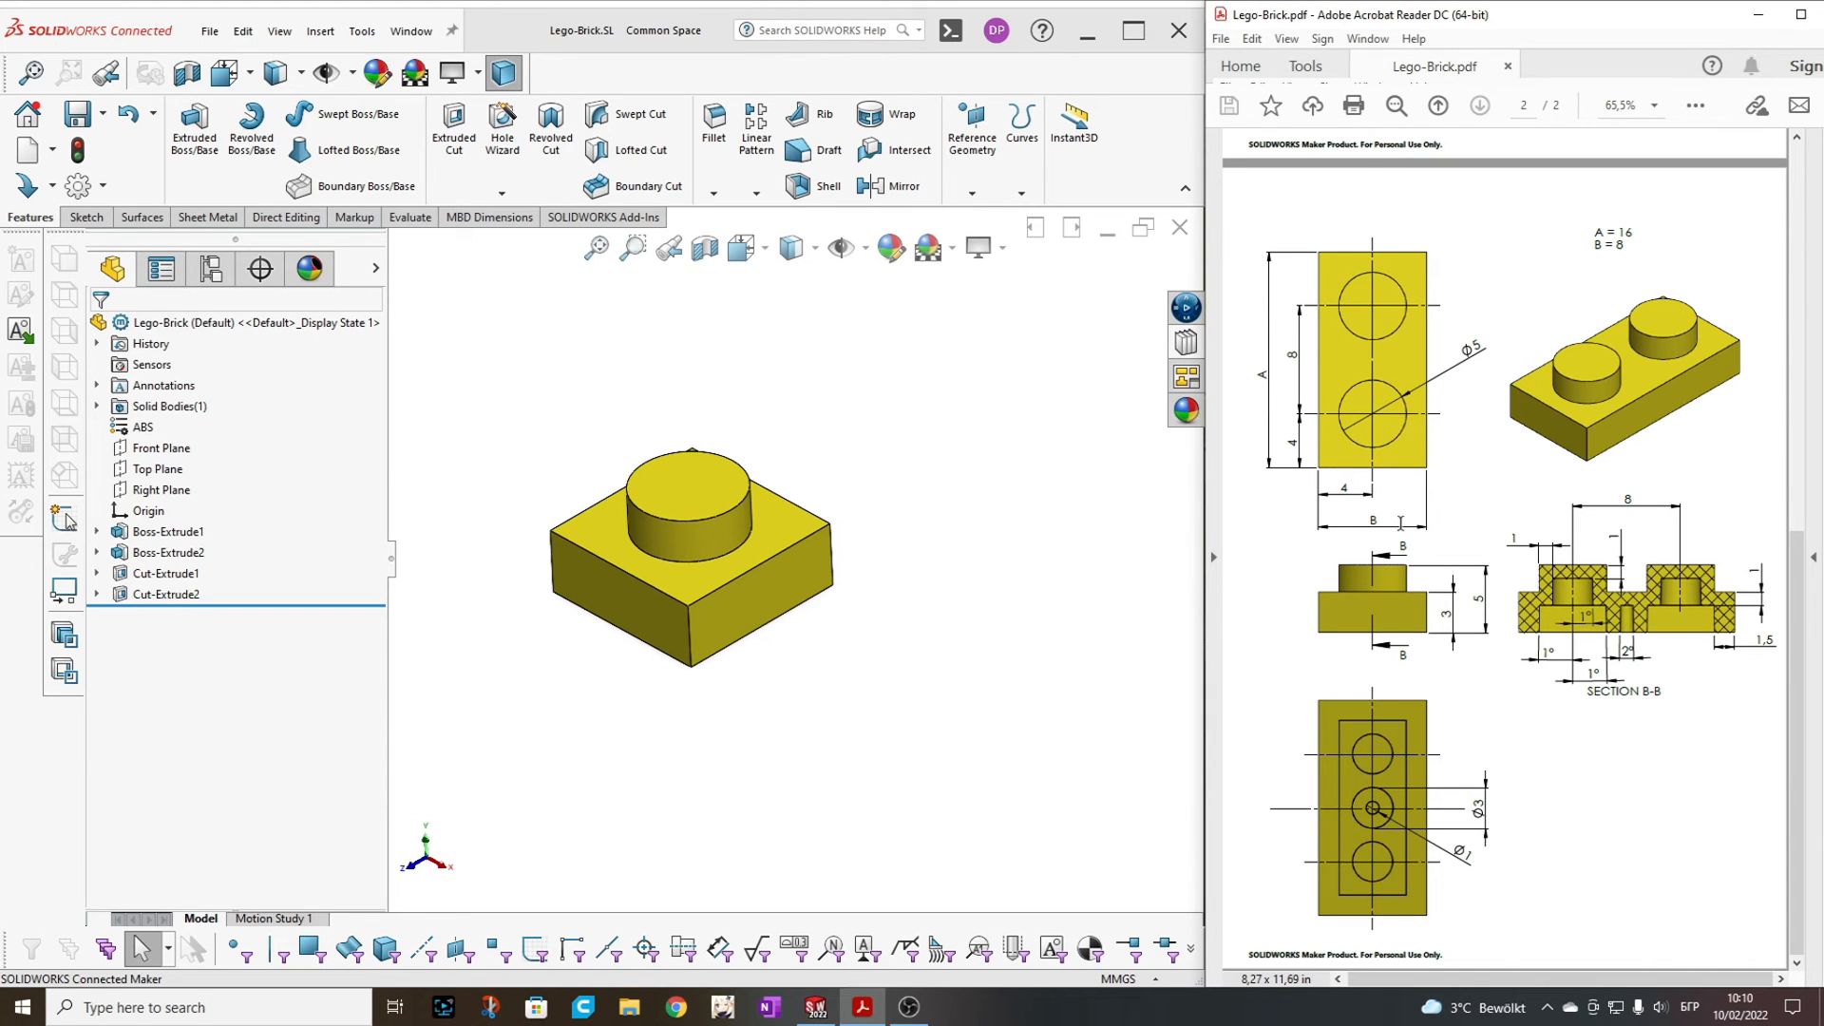
pyautogui.click(1372, 516)
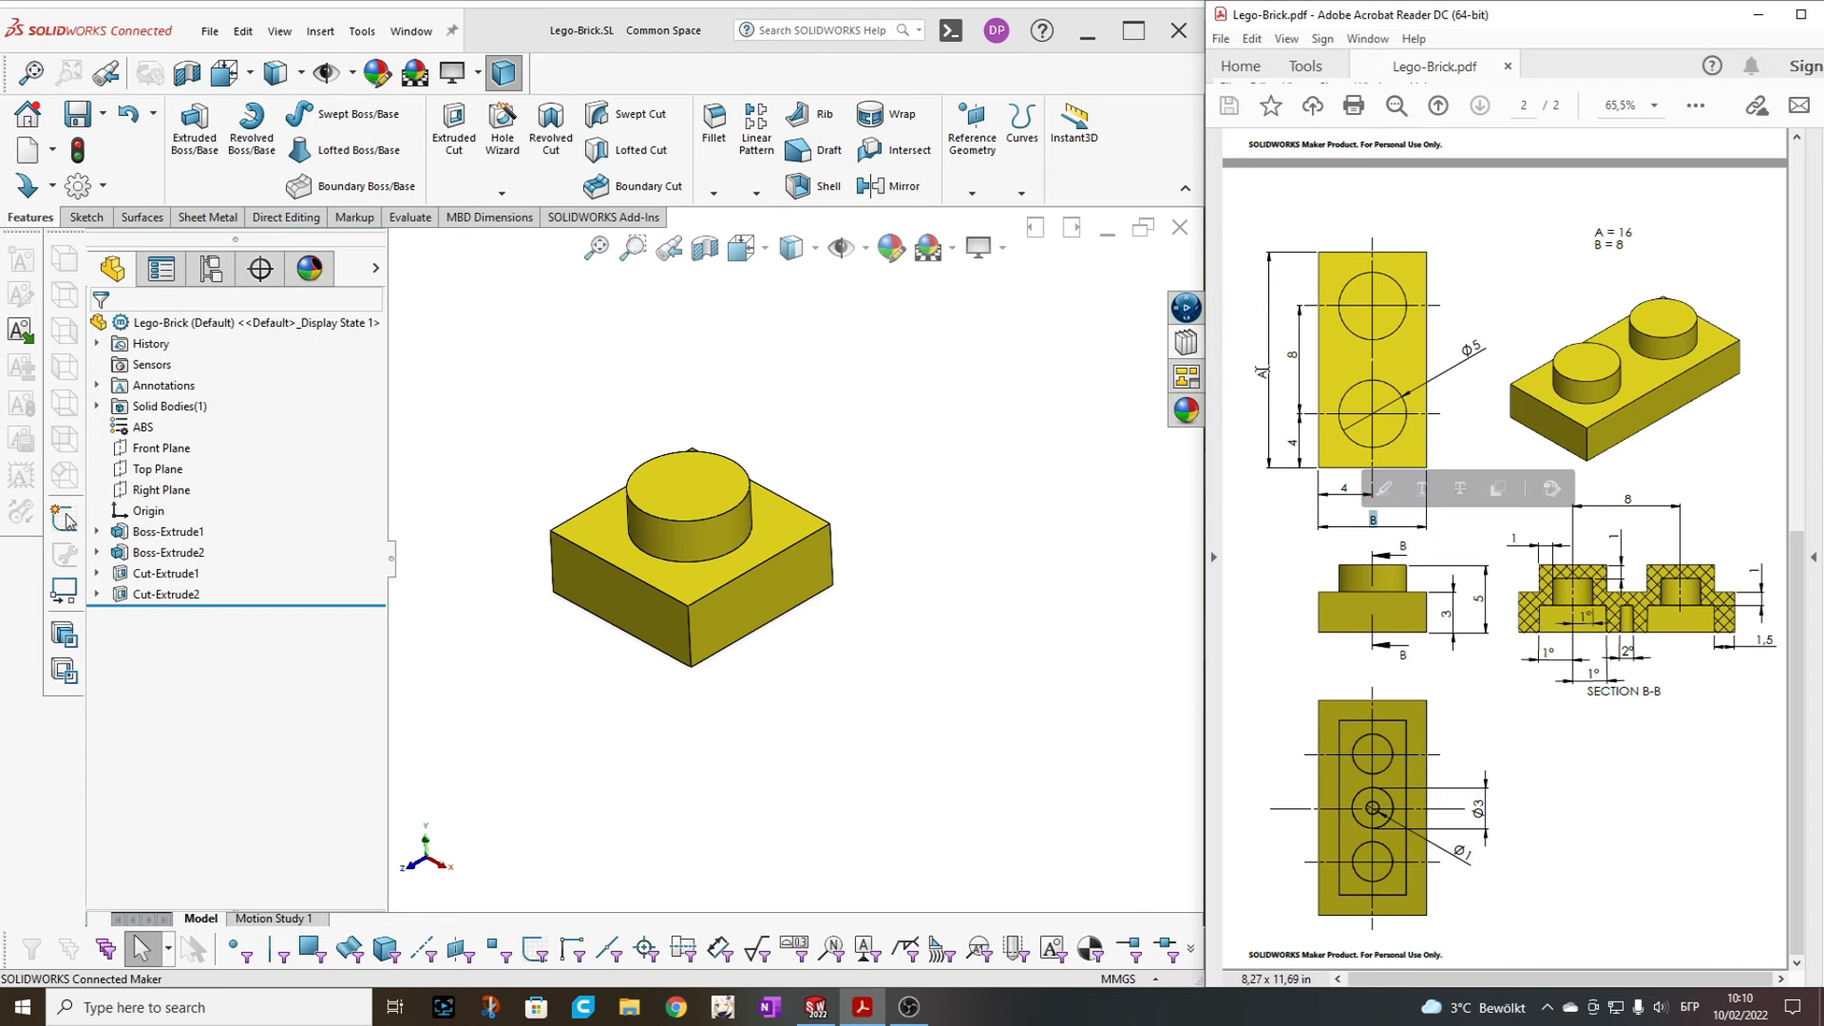
# Select the base sketch's length dimension under Boss-Extrude1 to stretch it to 16 mm
pyautogui.click(160, 532)
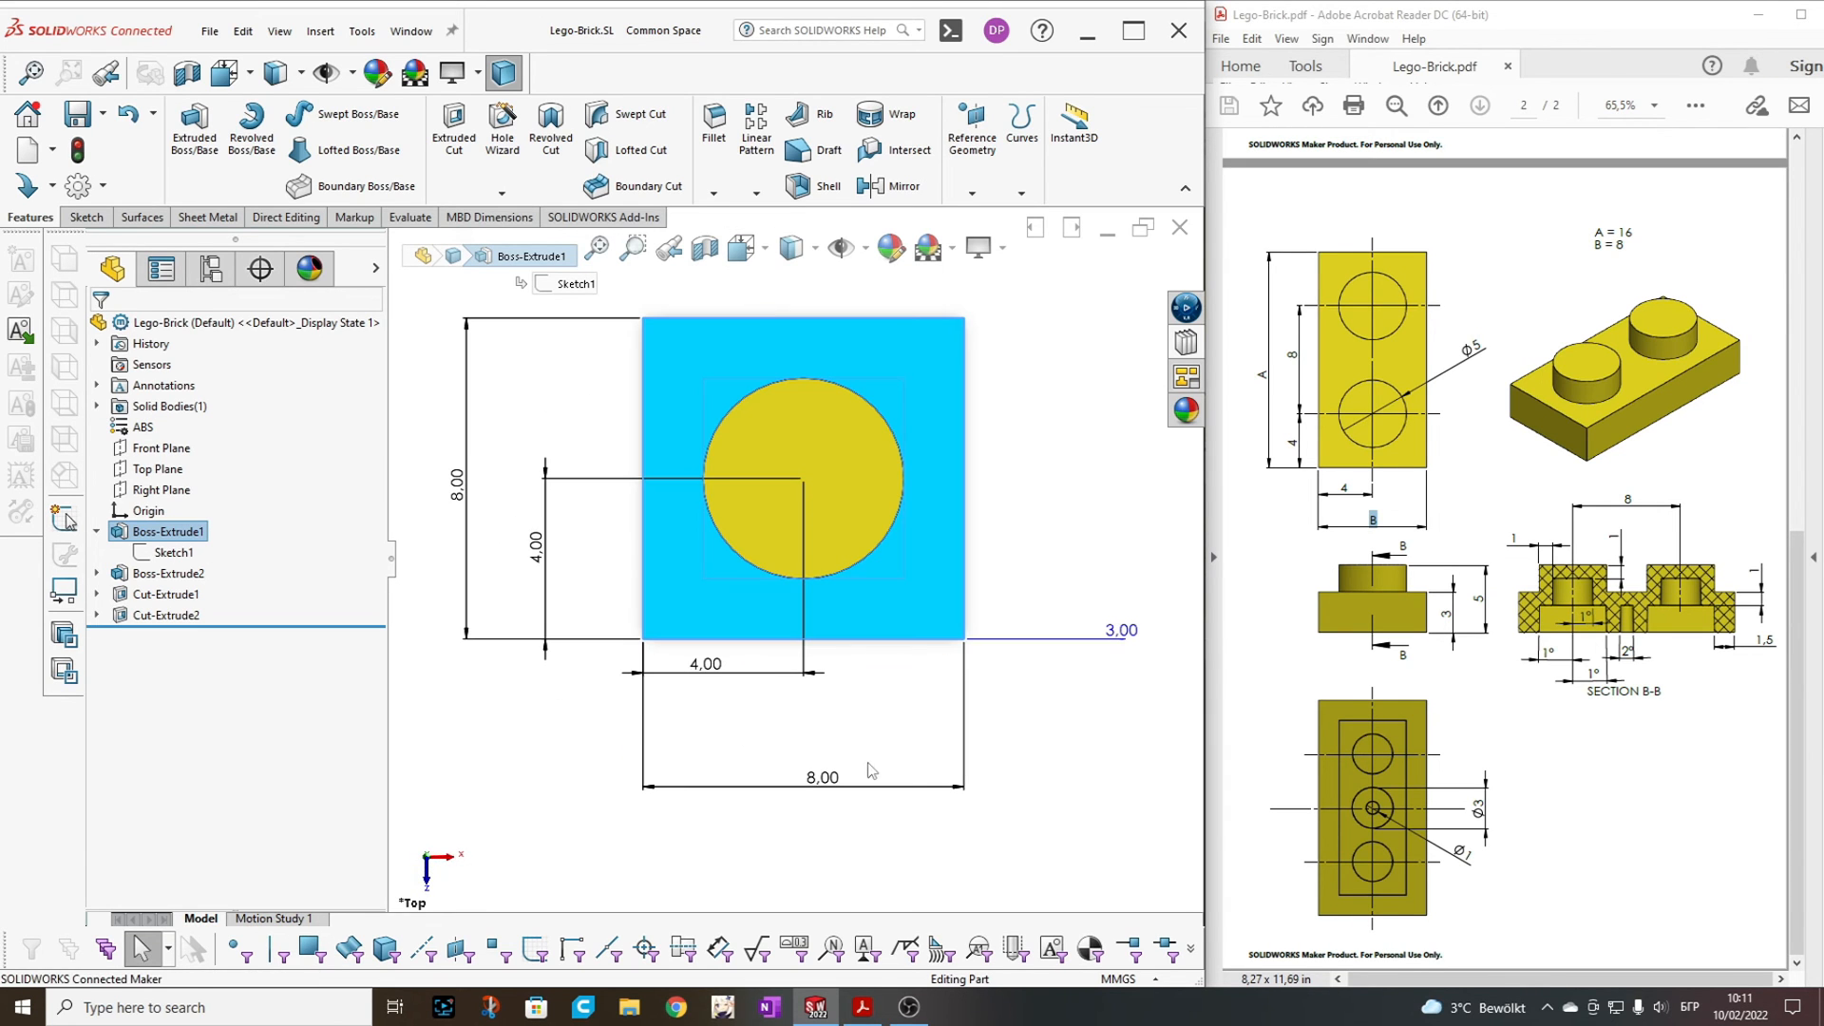
pyautogui.click(454, 479)
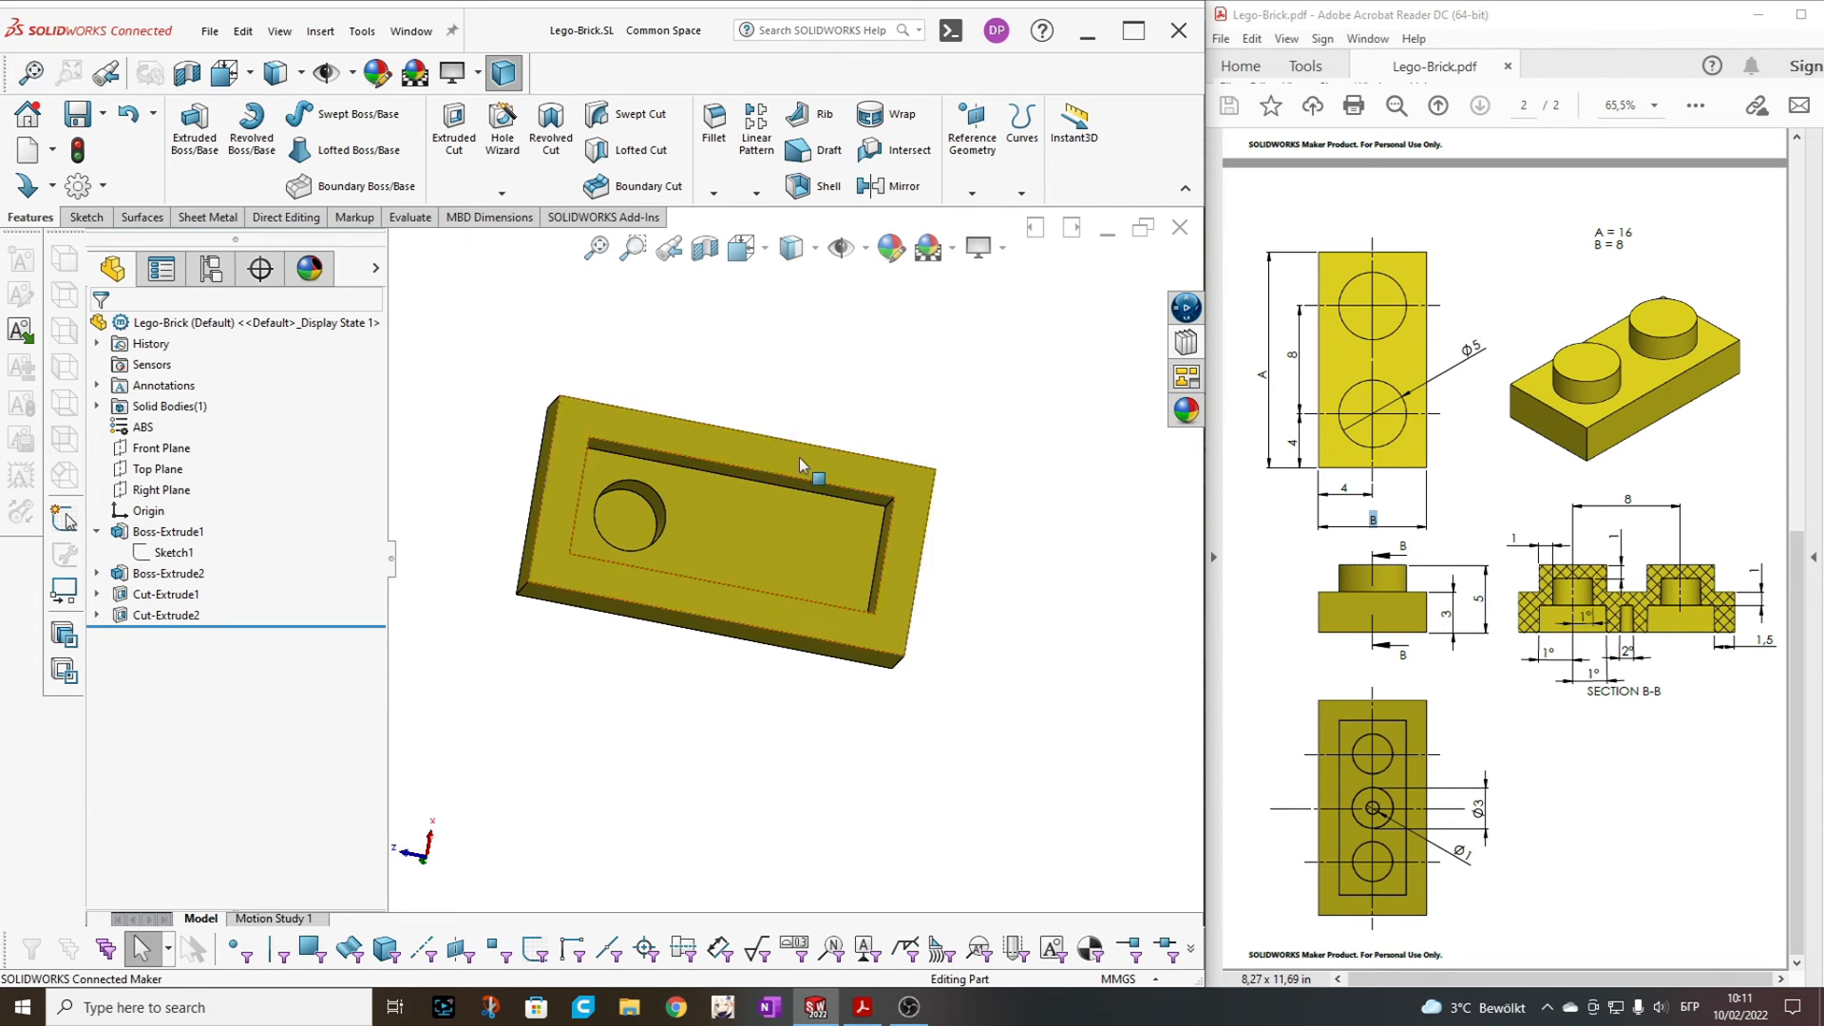
# Sketch a second stud circle on the top face, its centre dimensioned 8 mm from the first stud
pyautogui.moveTo(800, 466); pyautogui.dragTo(752, 481)
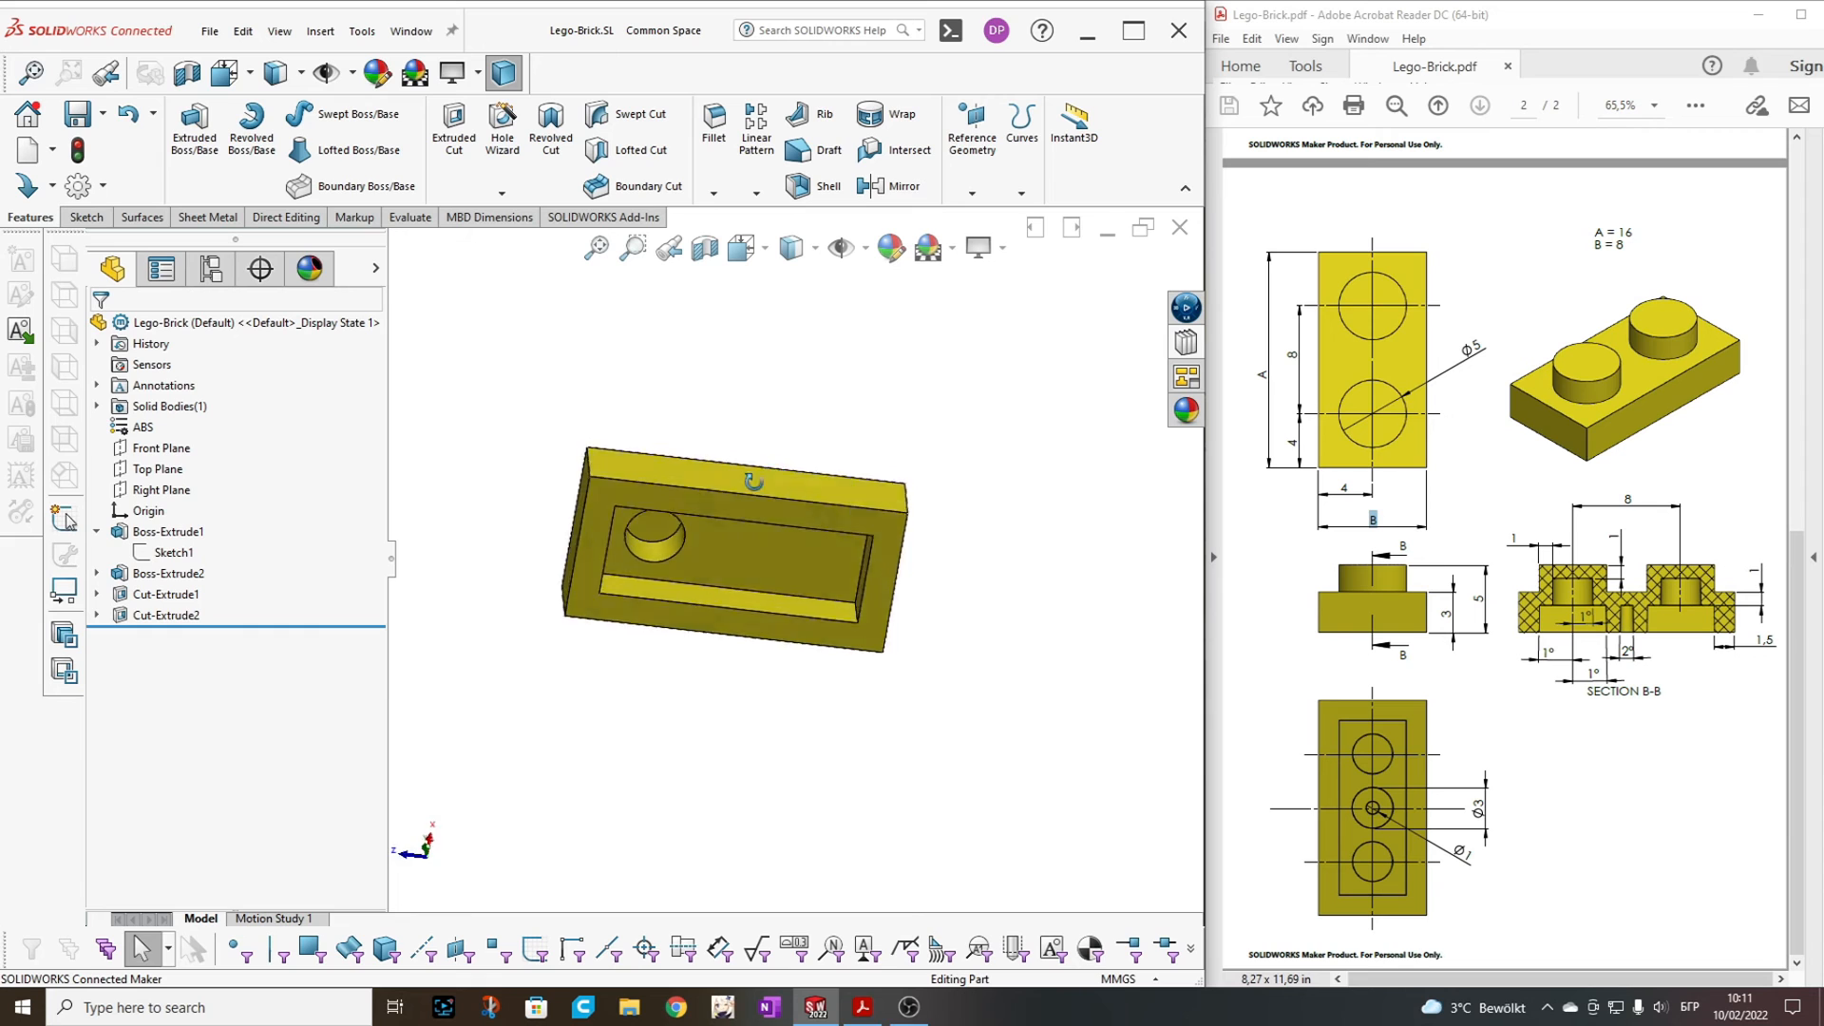
pyautogui.click(156, 470)
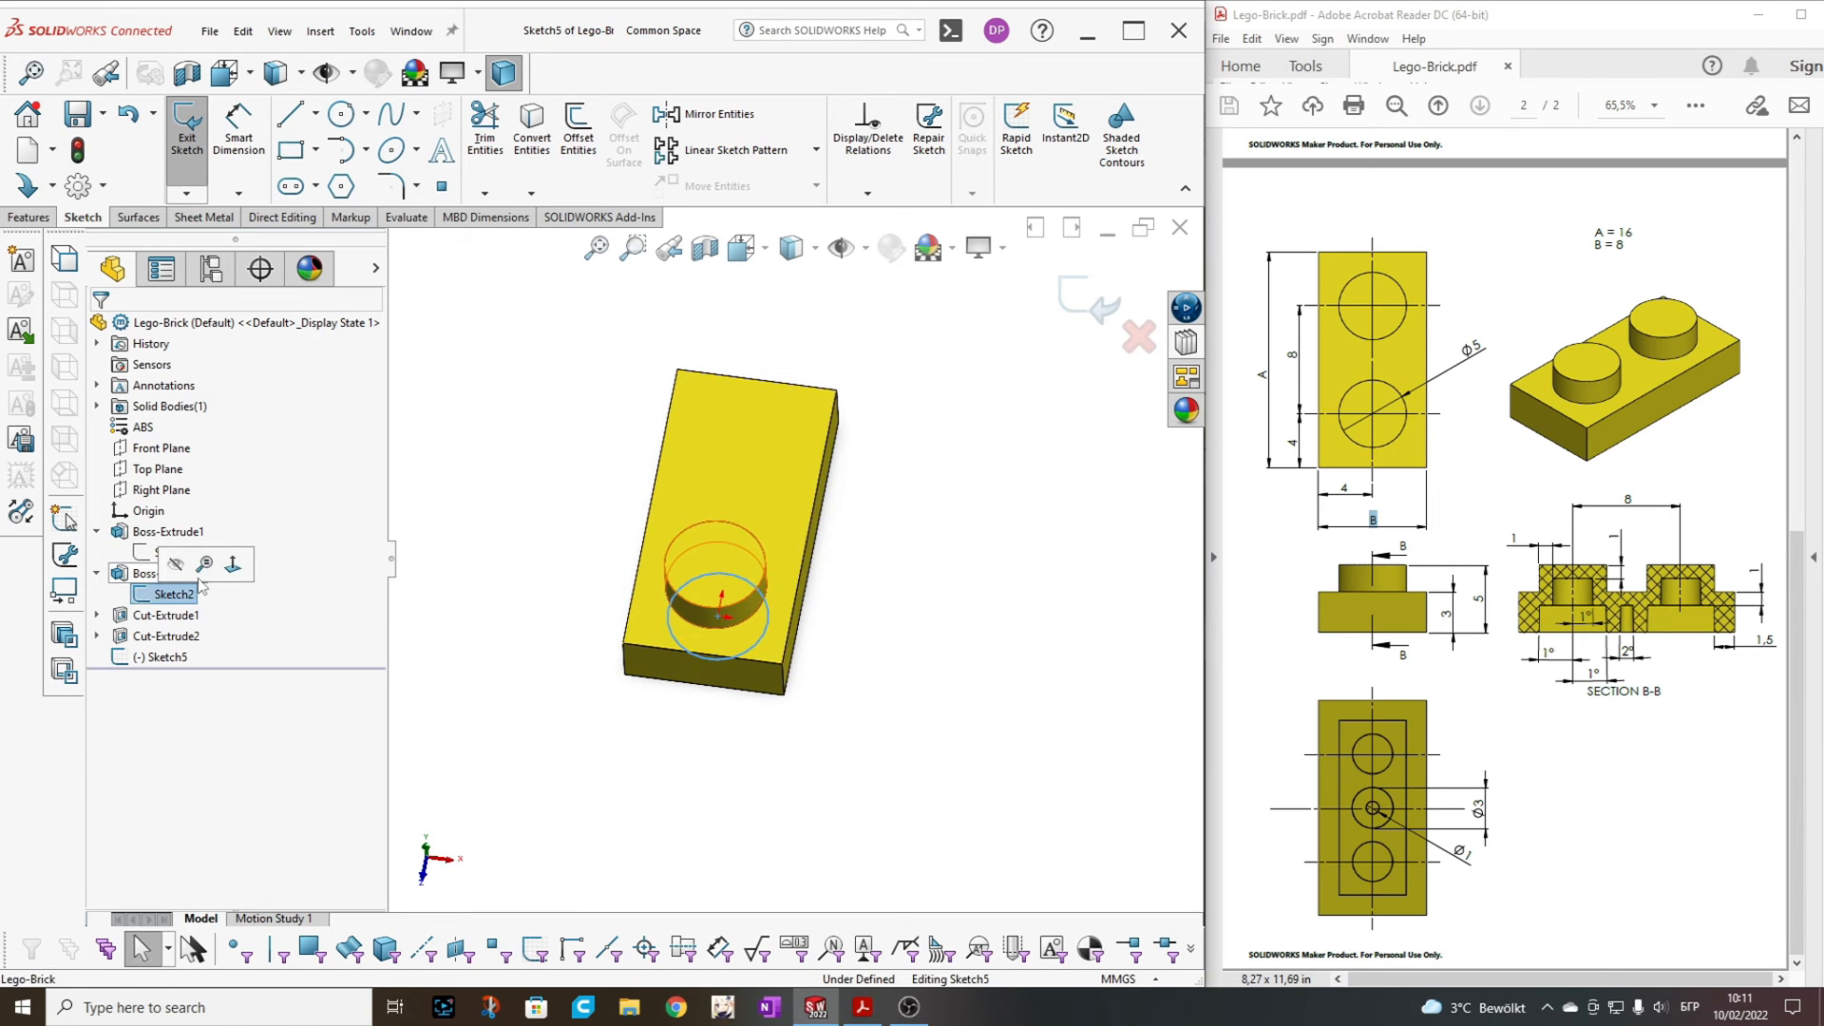
pyautogui.click(171, 532)
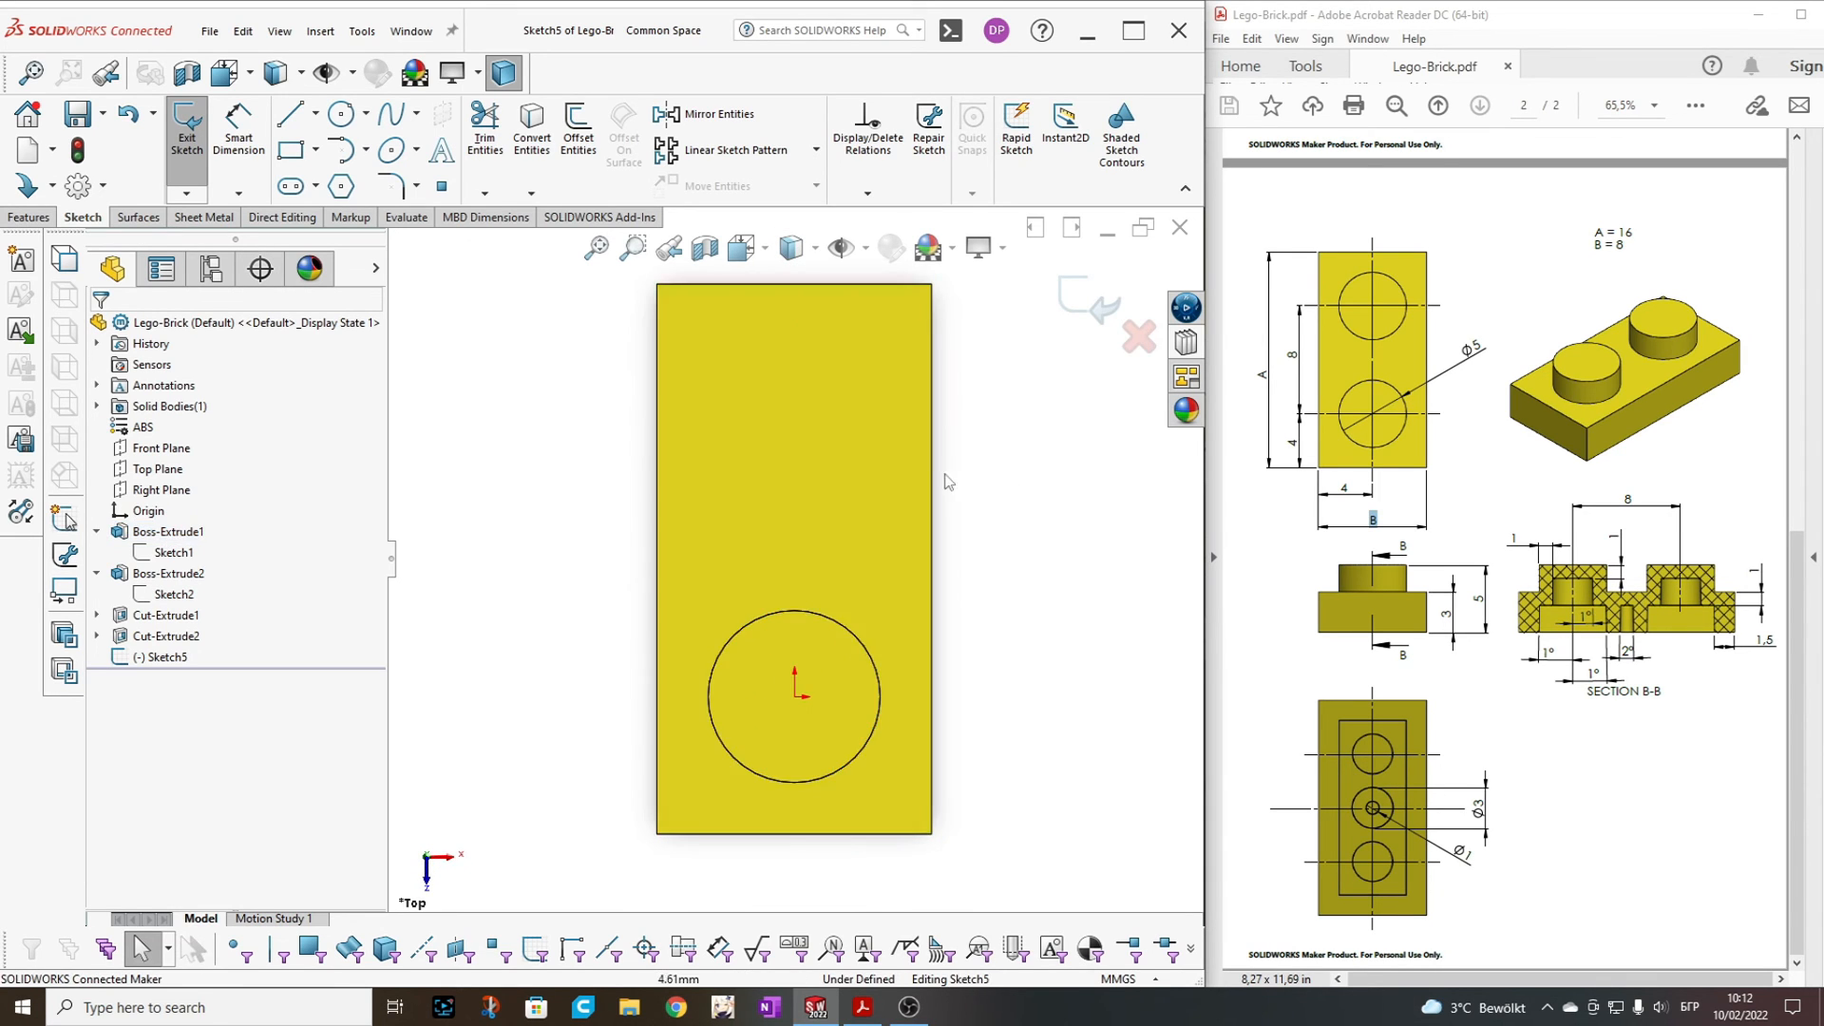
pyautogui.click(334, 114)
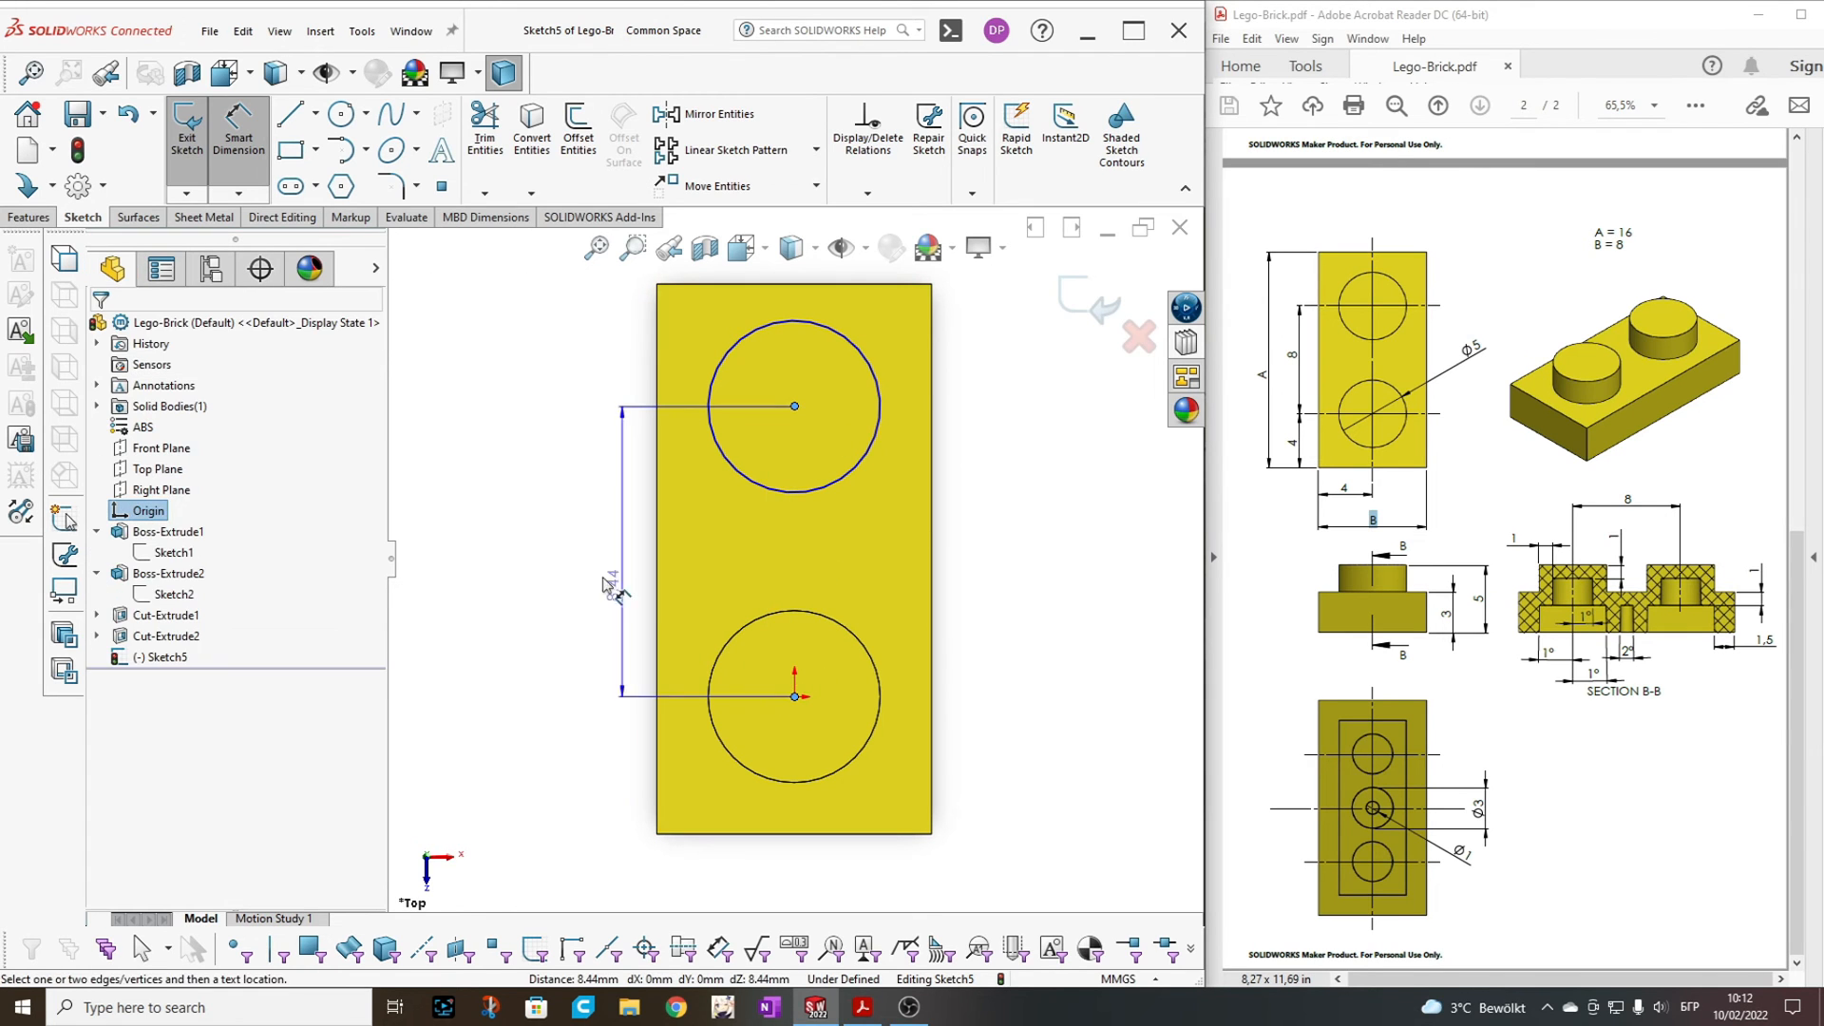
pyautogui.click(611, 578)
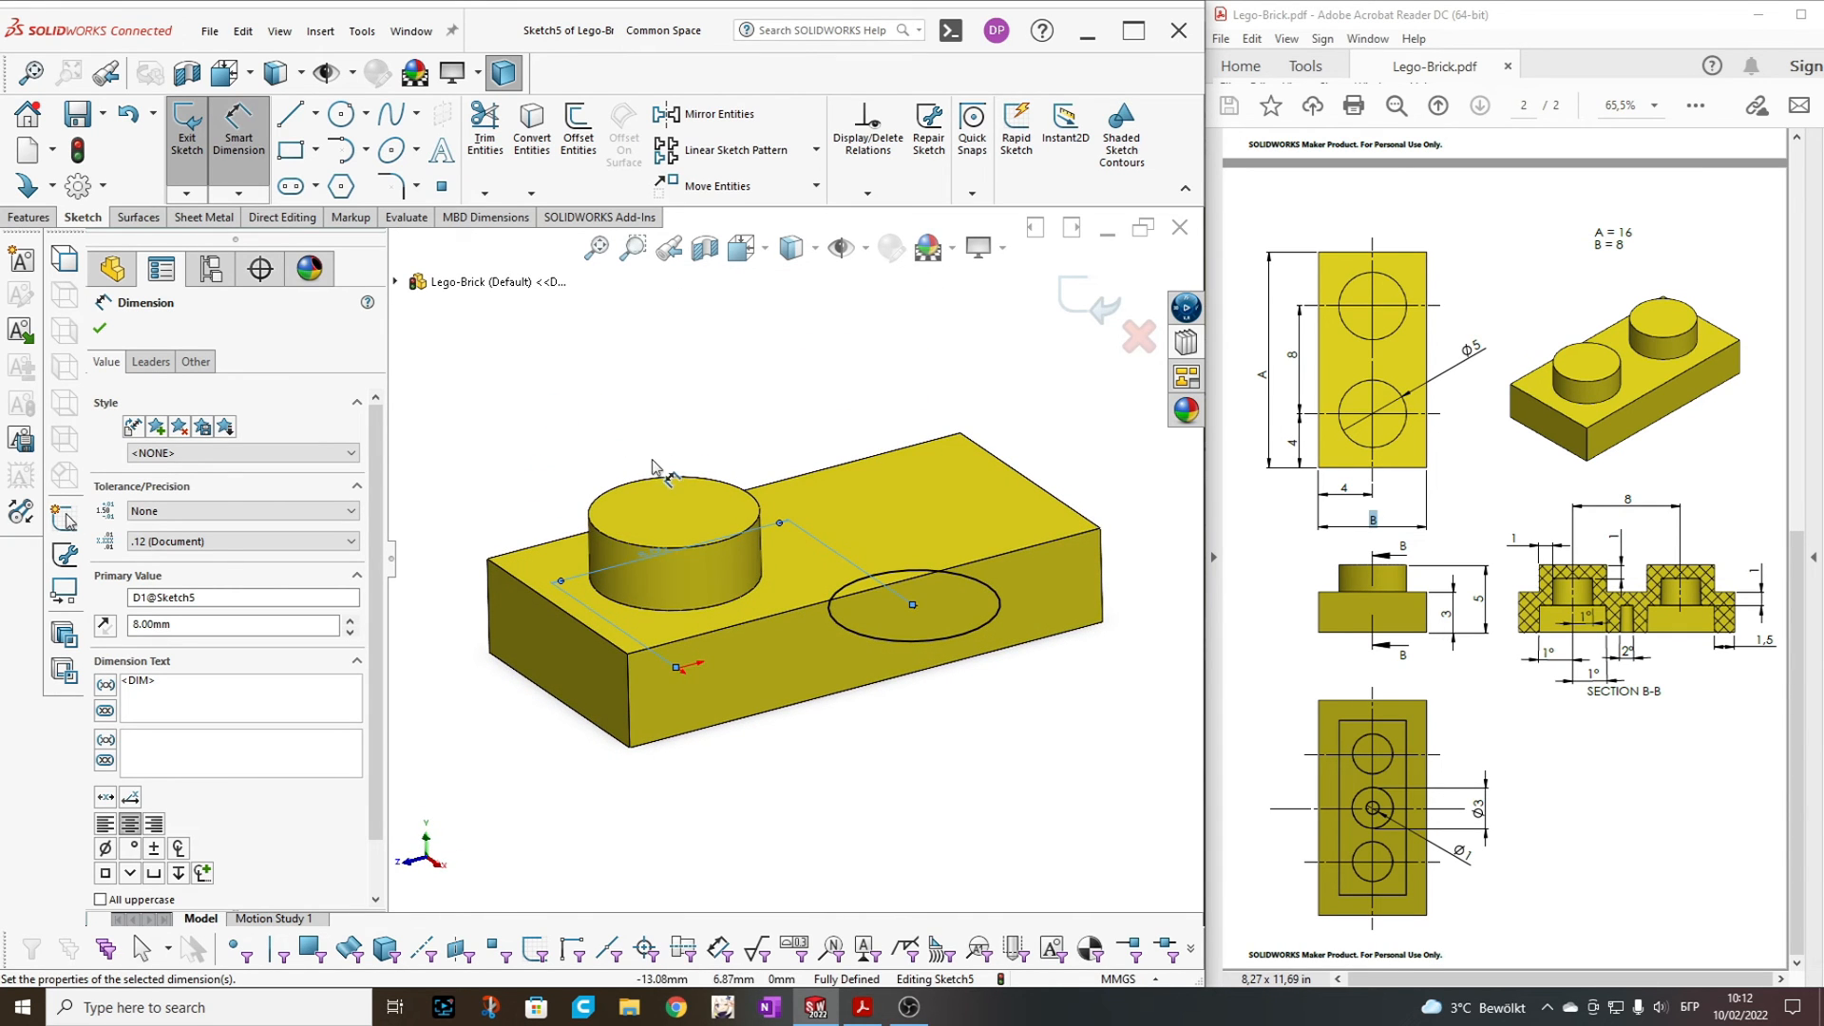
pyautogui.moveTo(677, 404)
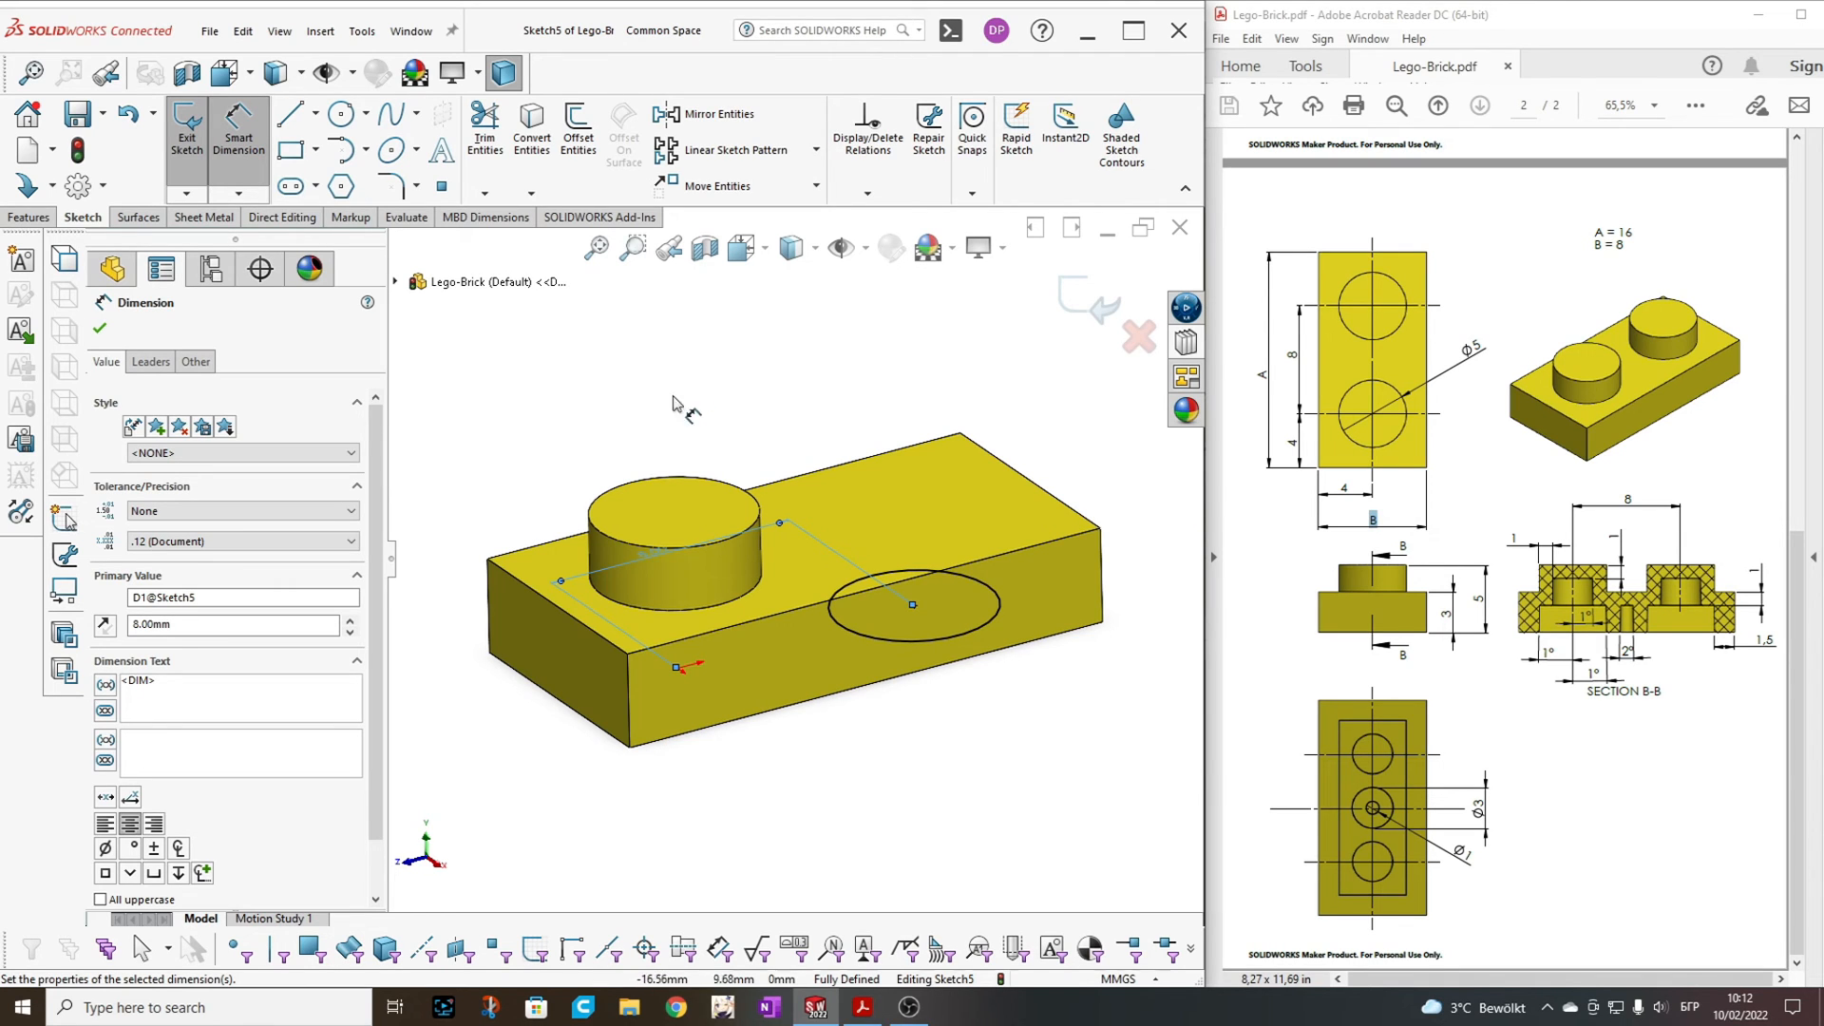
pyautogui.moveTo(558, 646)
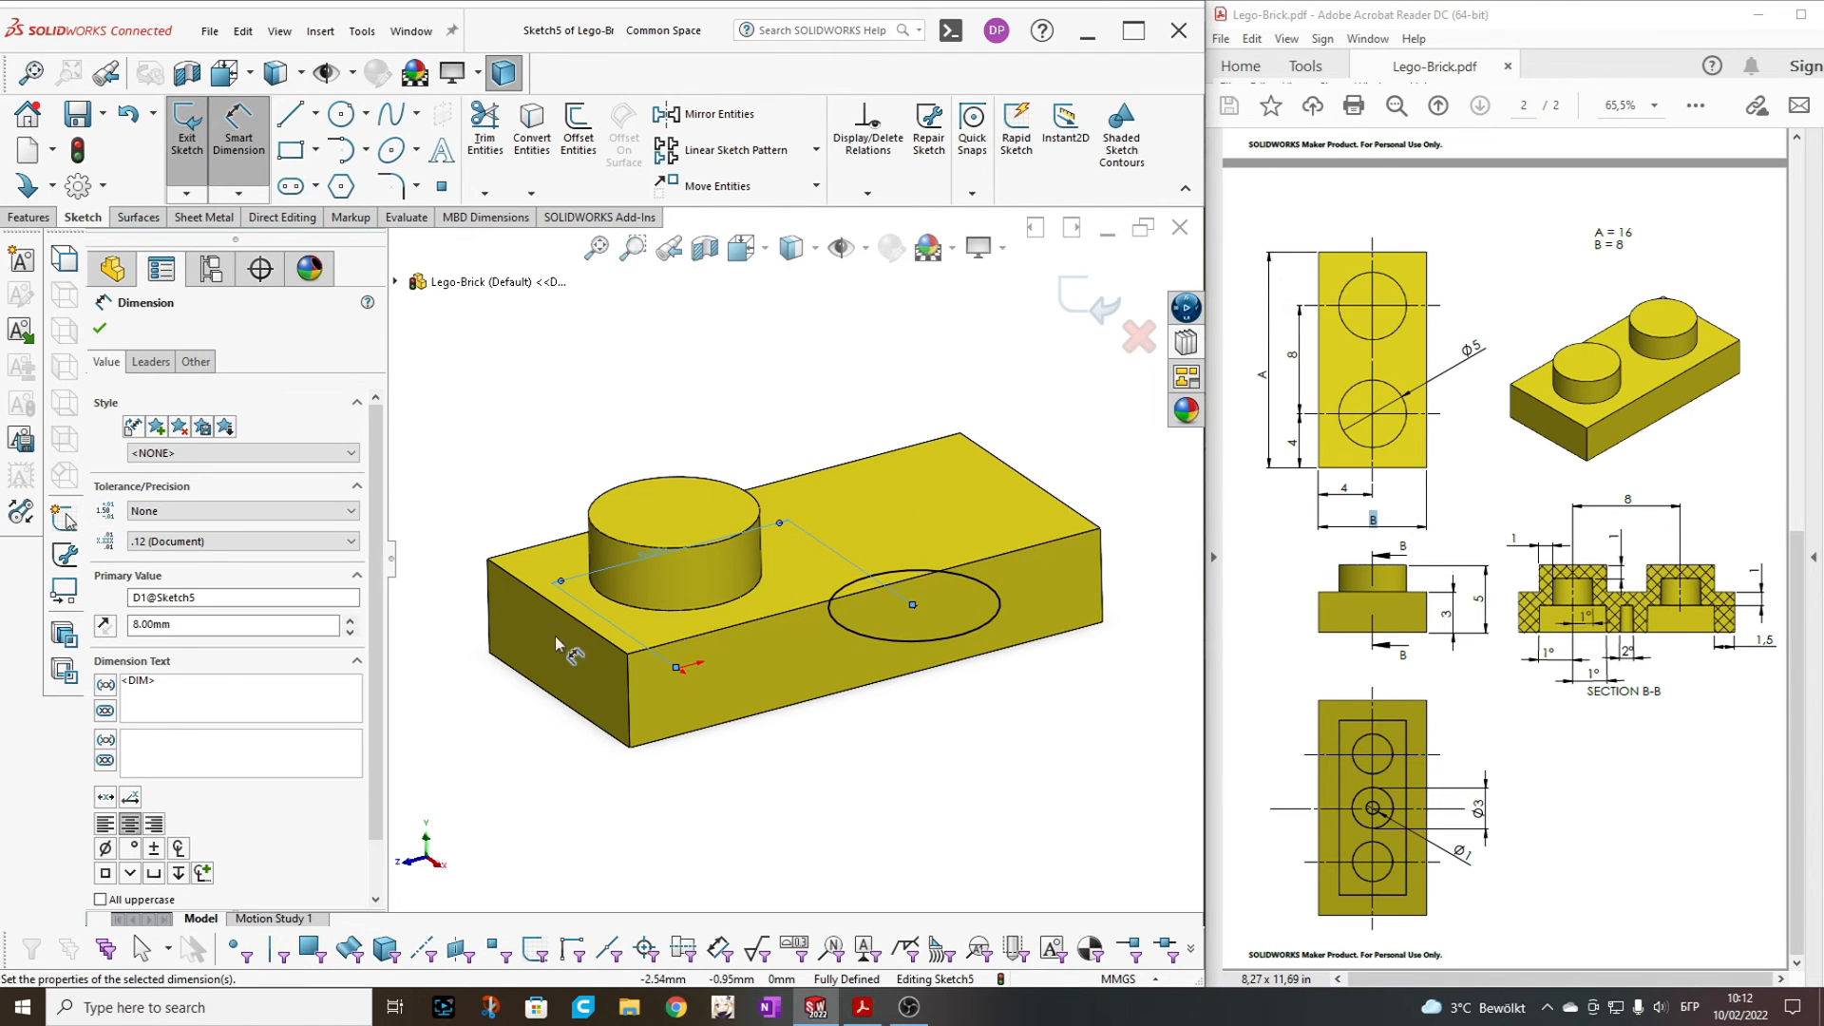
pyautogui.click(26, 216)
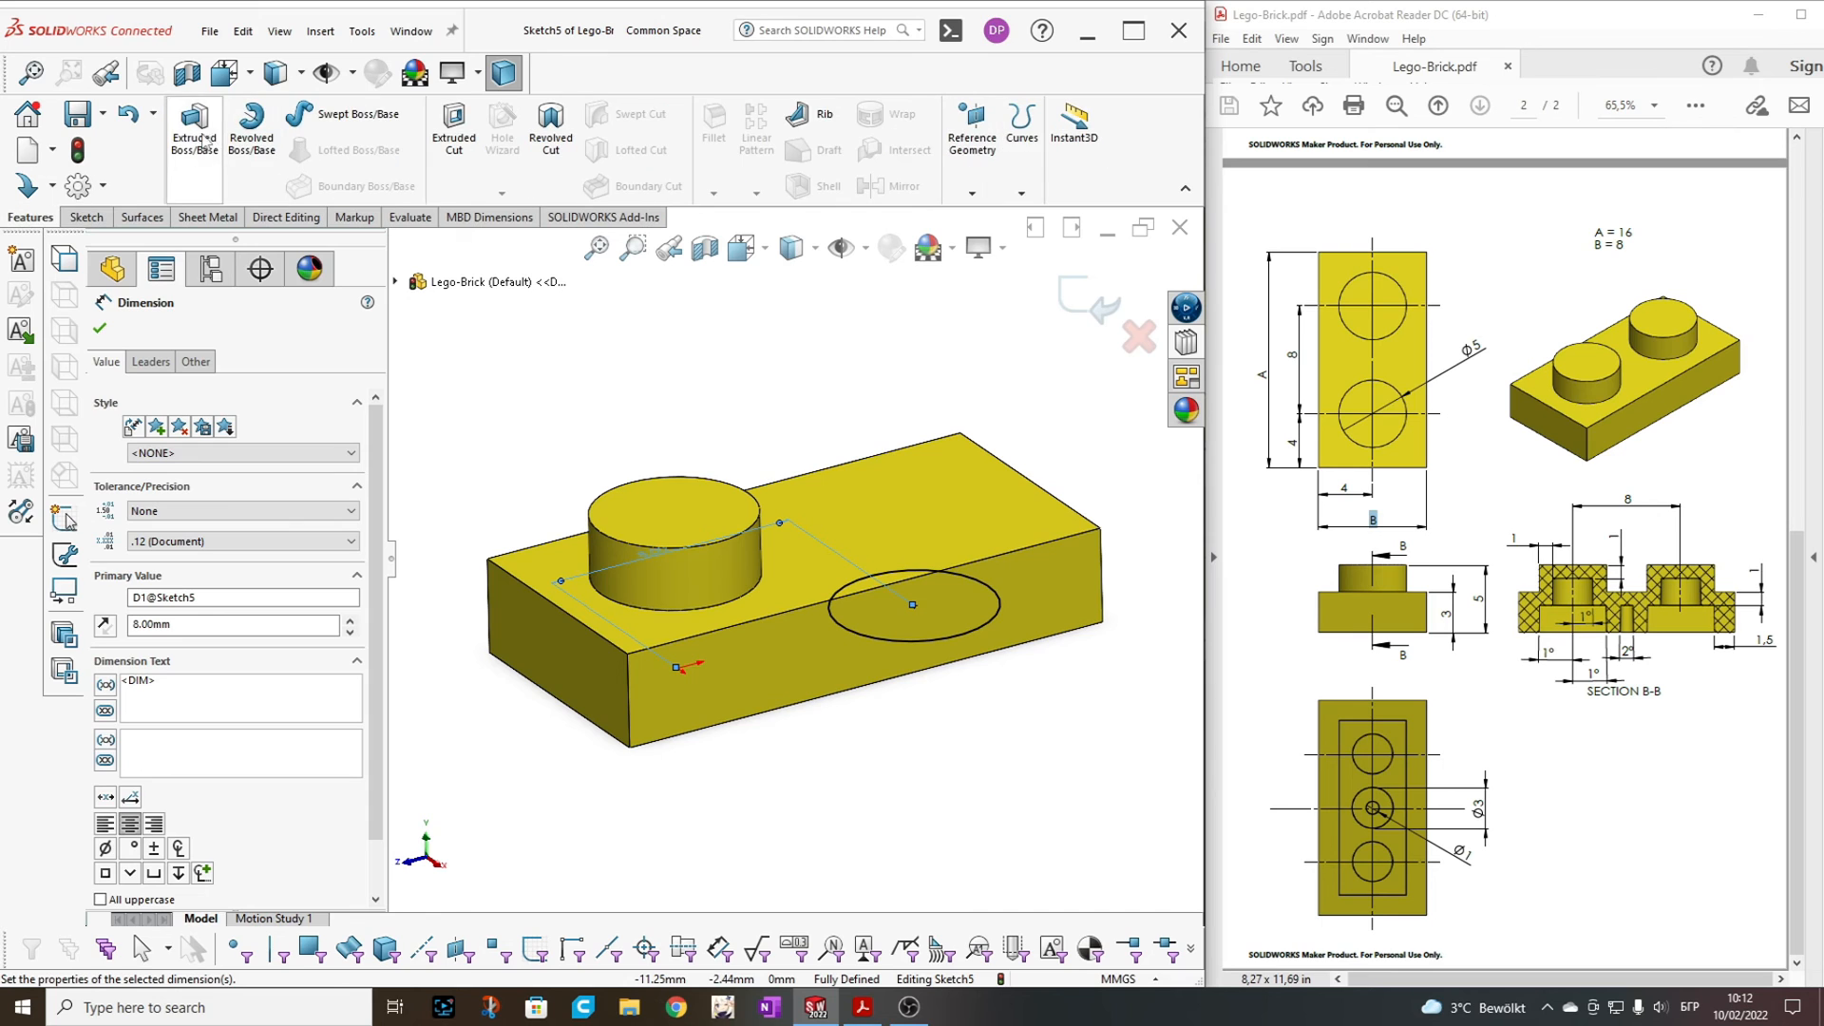
# Extrude the second circle as a boss from the top face Up To Surface, matching the first stud
pyautogui.click(194, 124)
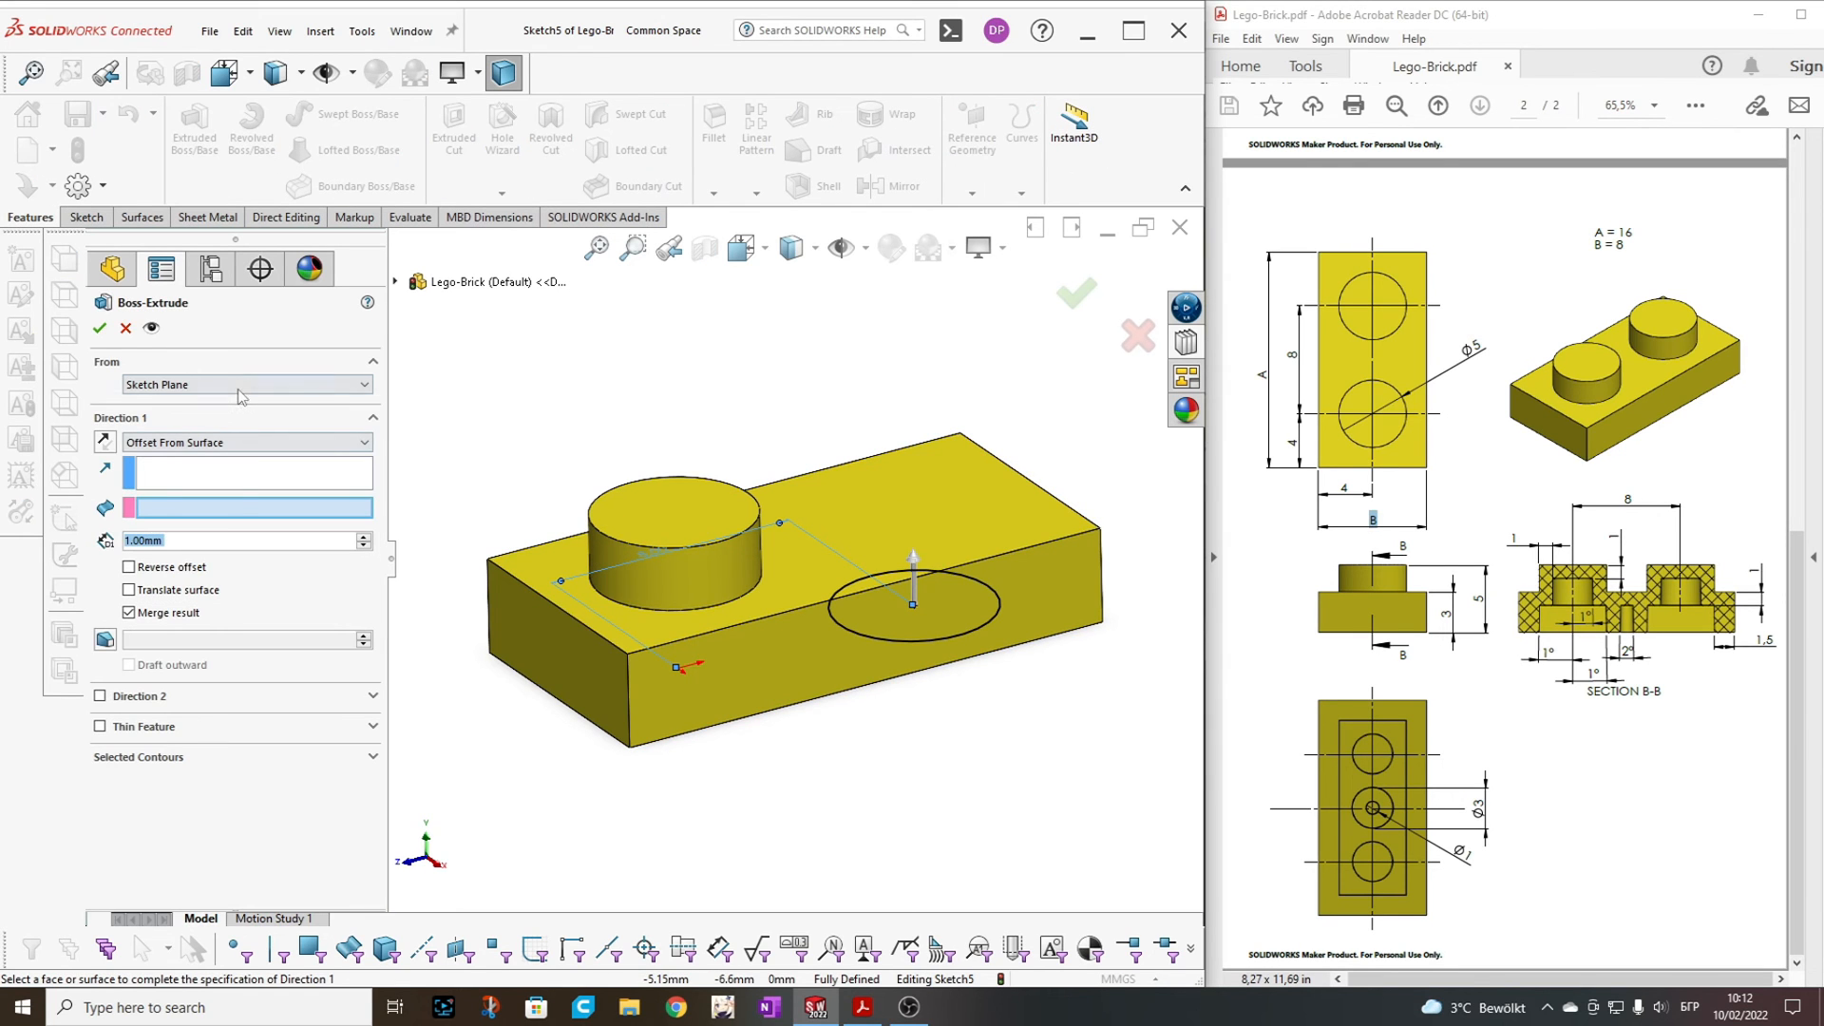
pyautogui.click(247, 383)
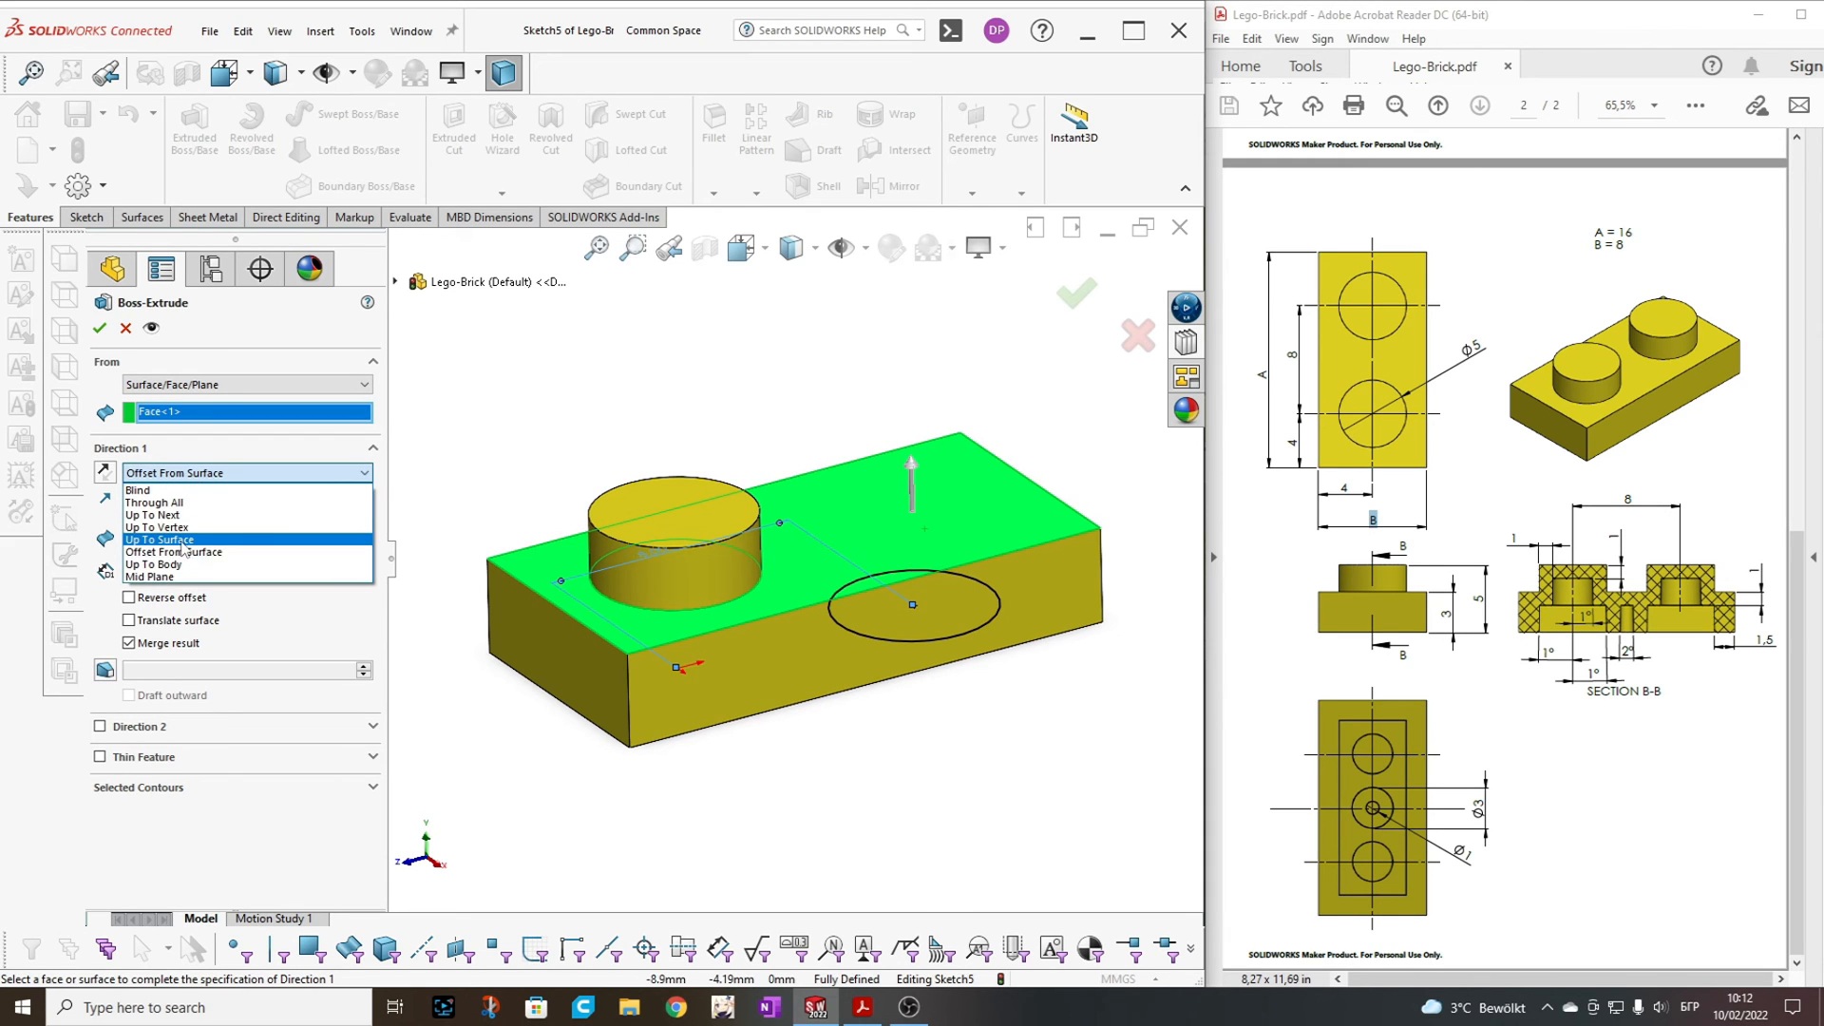
pyautogui.click(158, 539)
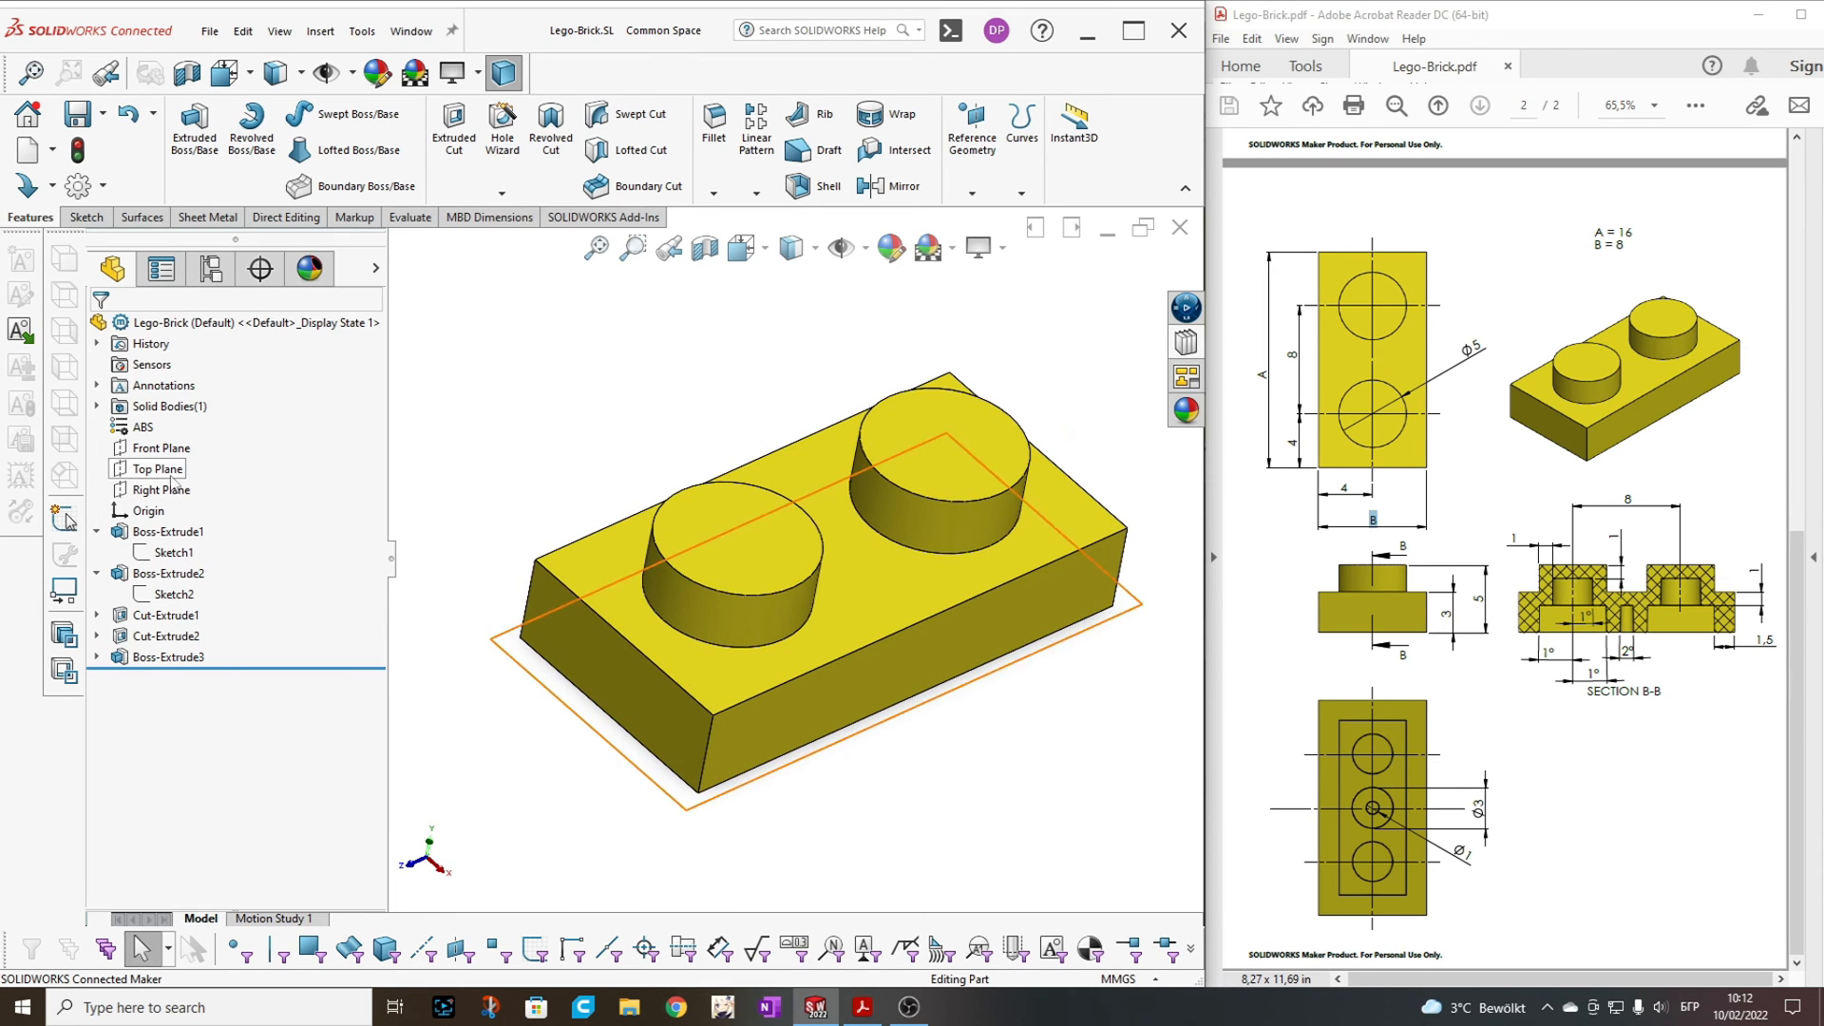
# Sketch an inner circle on the Top Plane centred under the second stud, using Sketch4 as reference
pyautogui.click(158, 468)
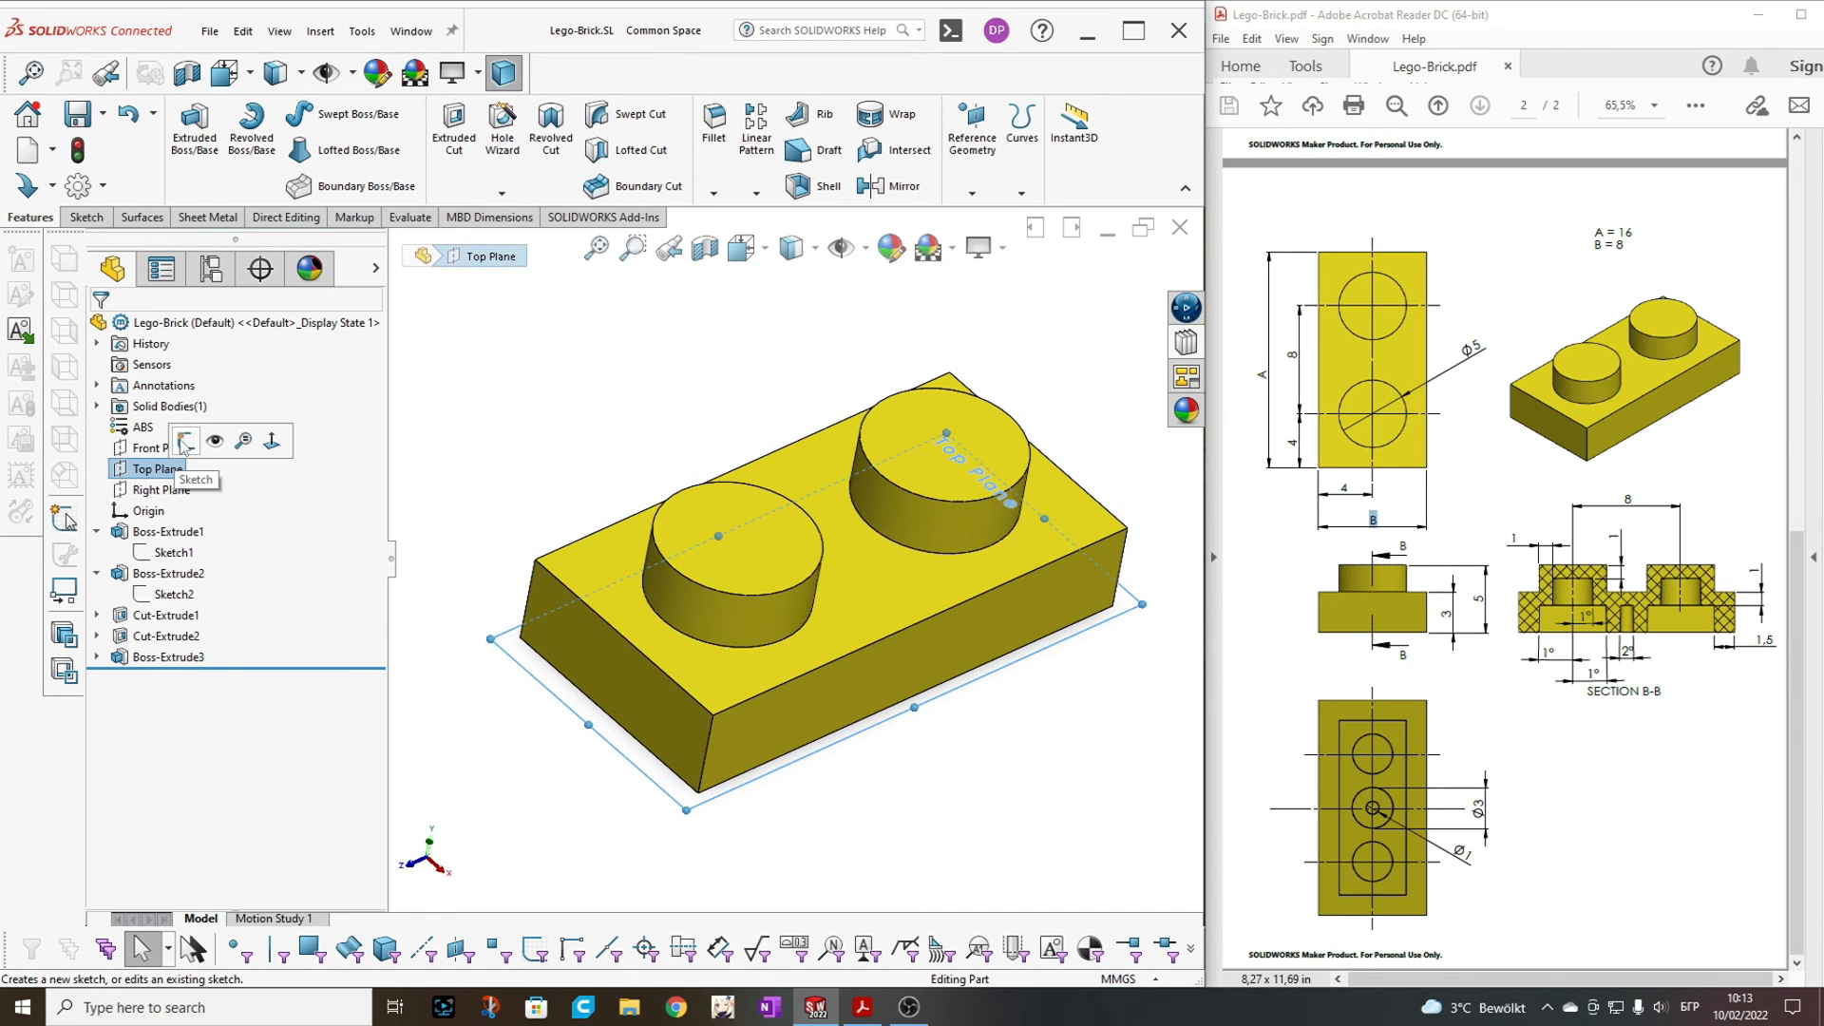
pyautogui.click(185, 441)
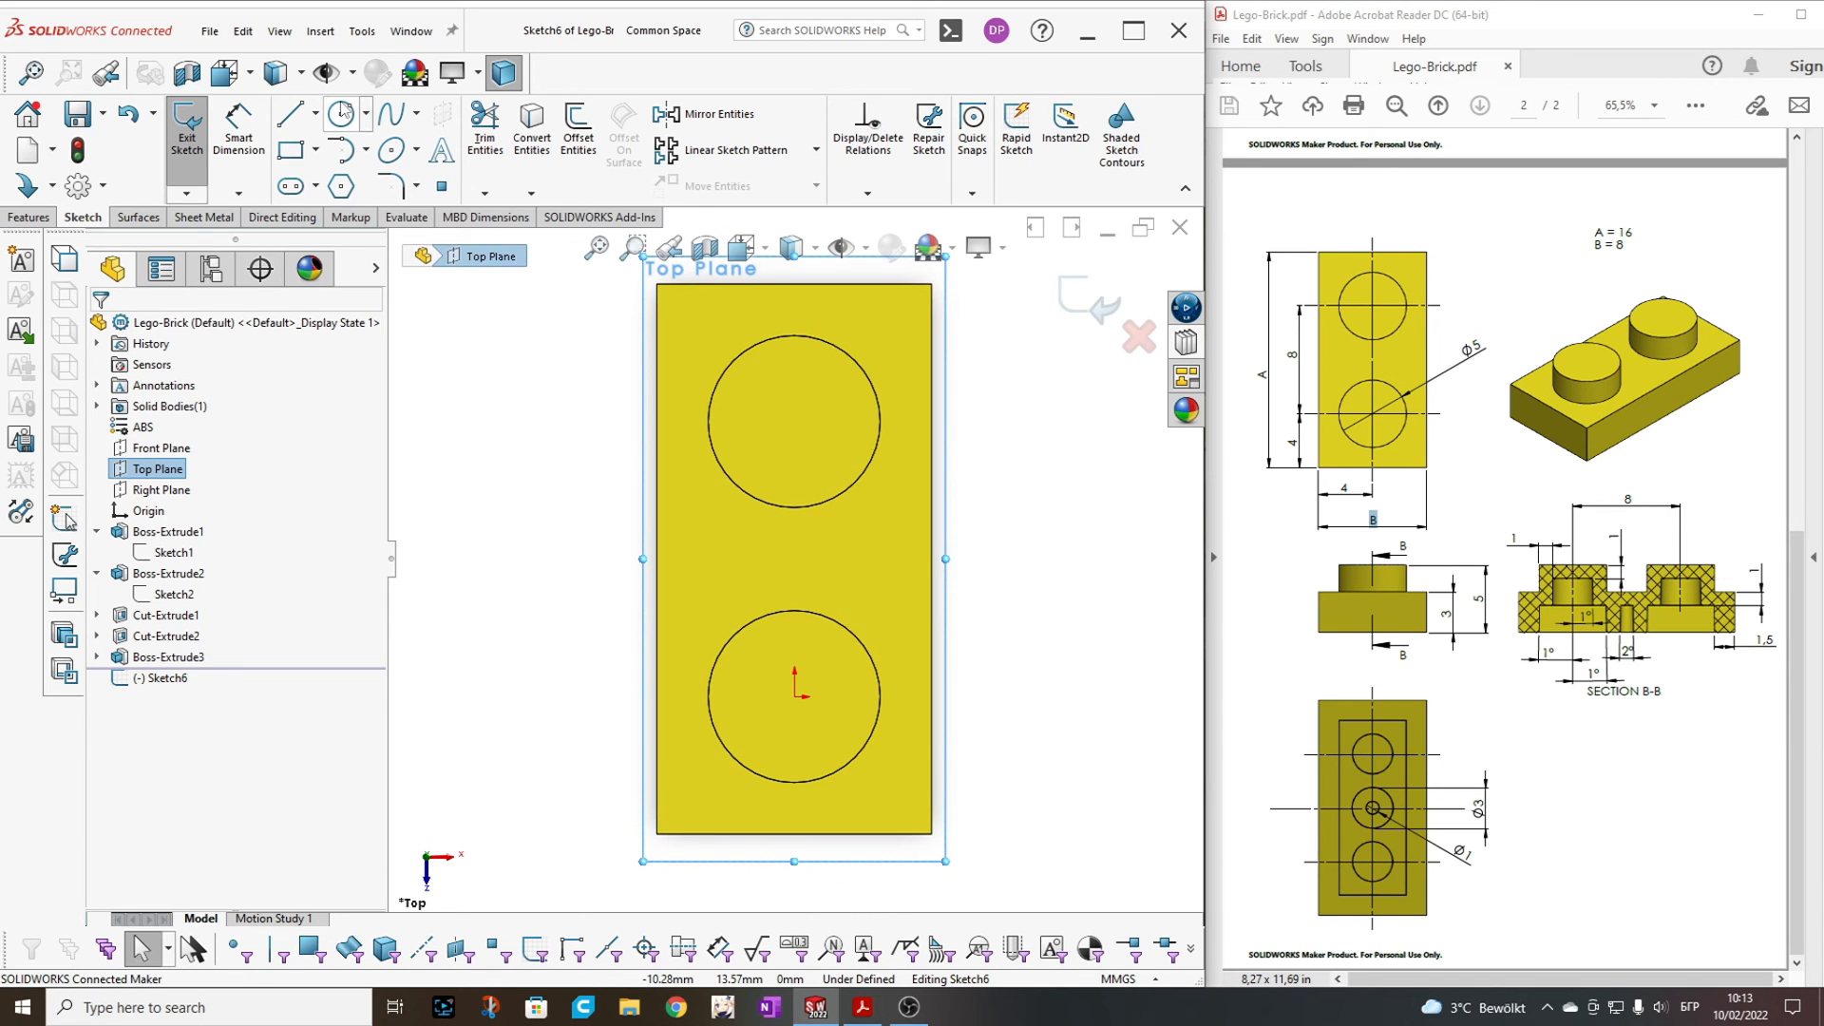
pyautogui.click(336, 112)
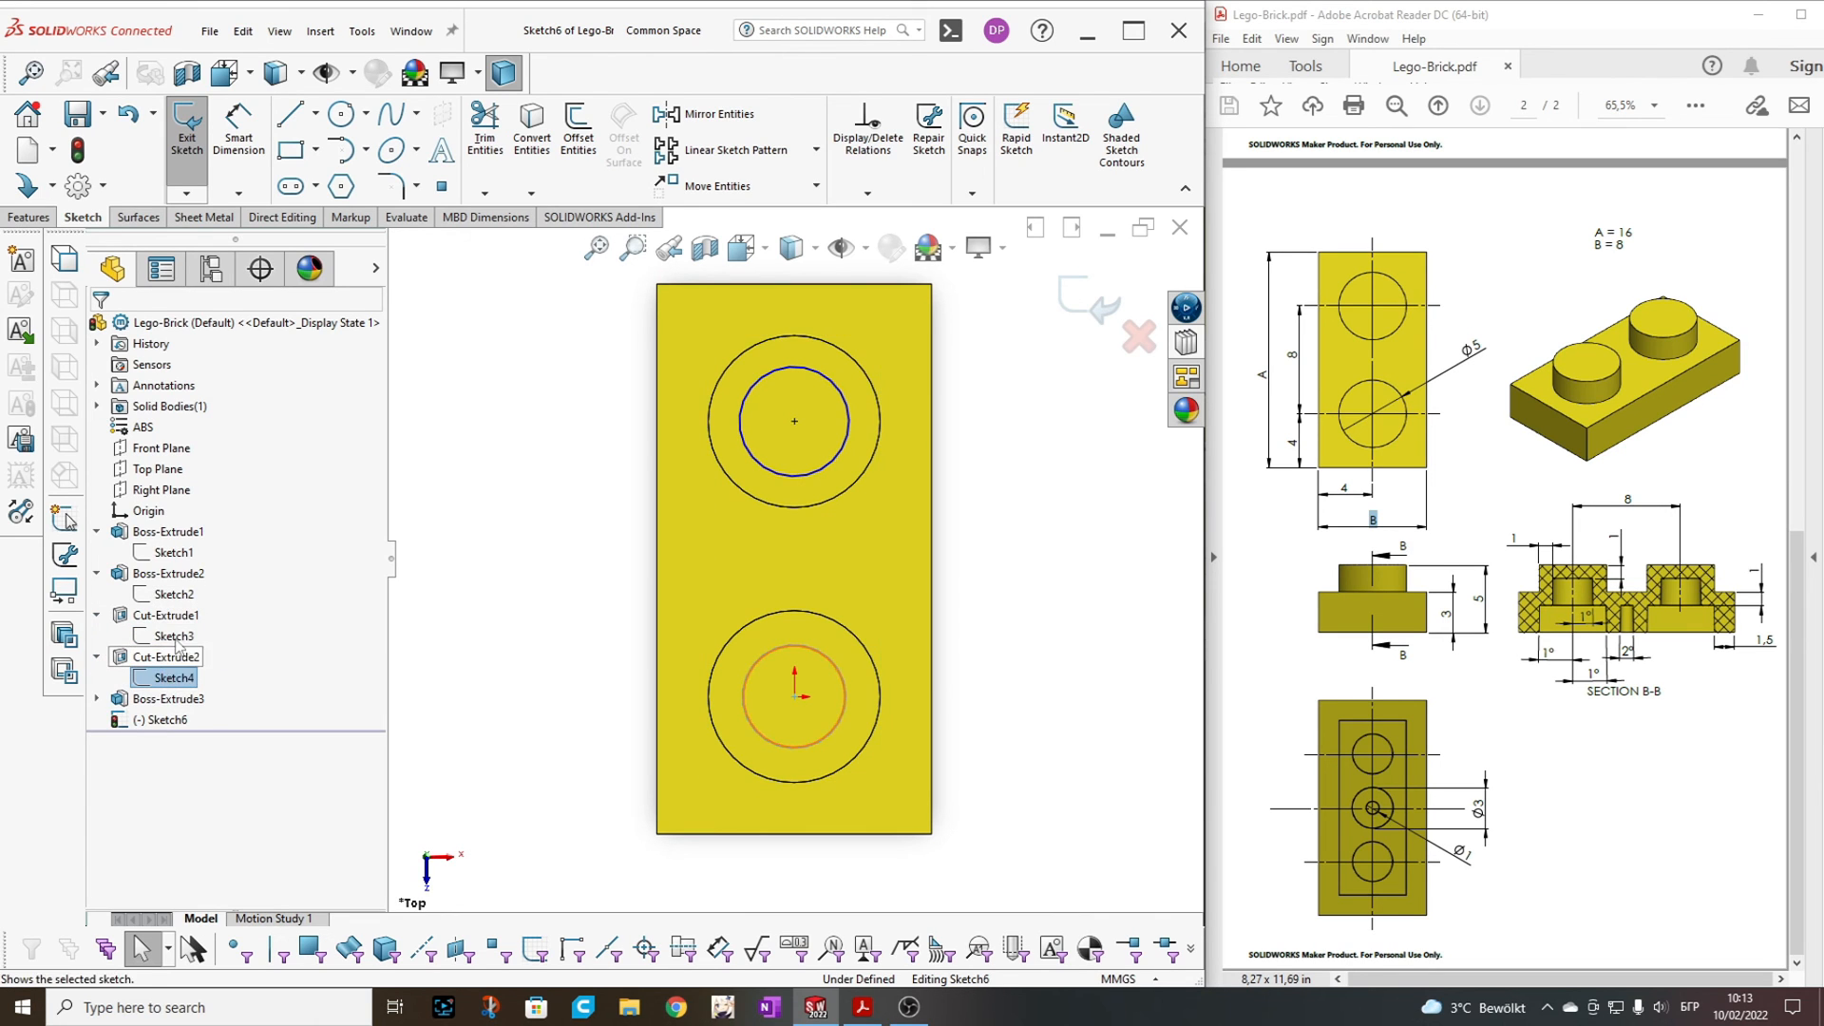
pyautogui.click(844, 695)
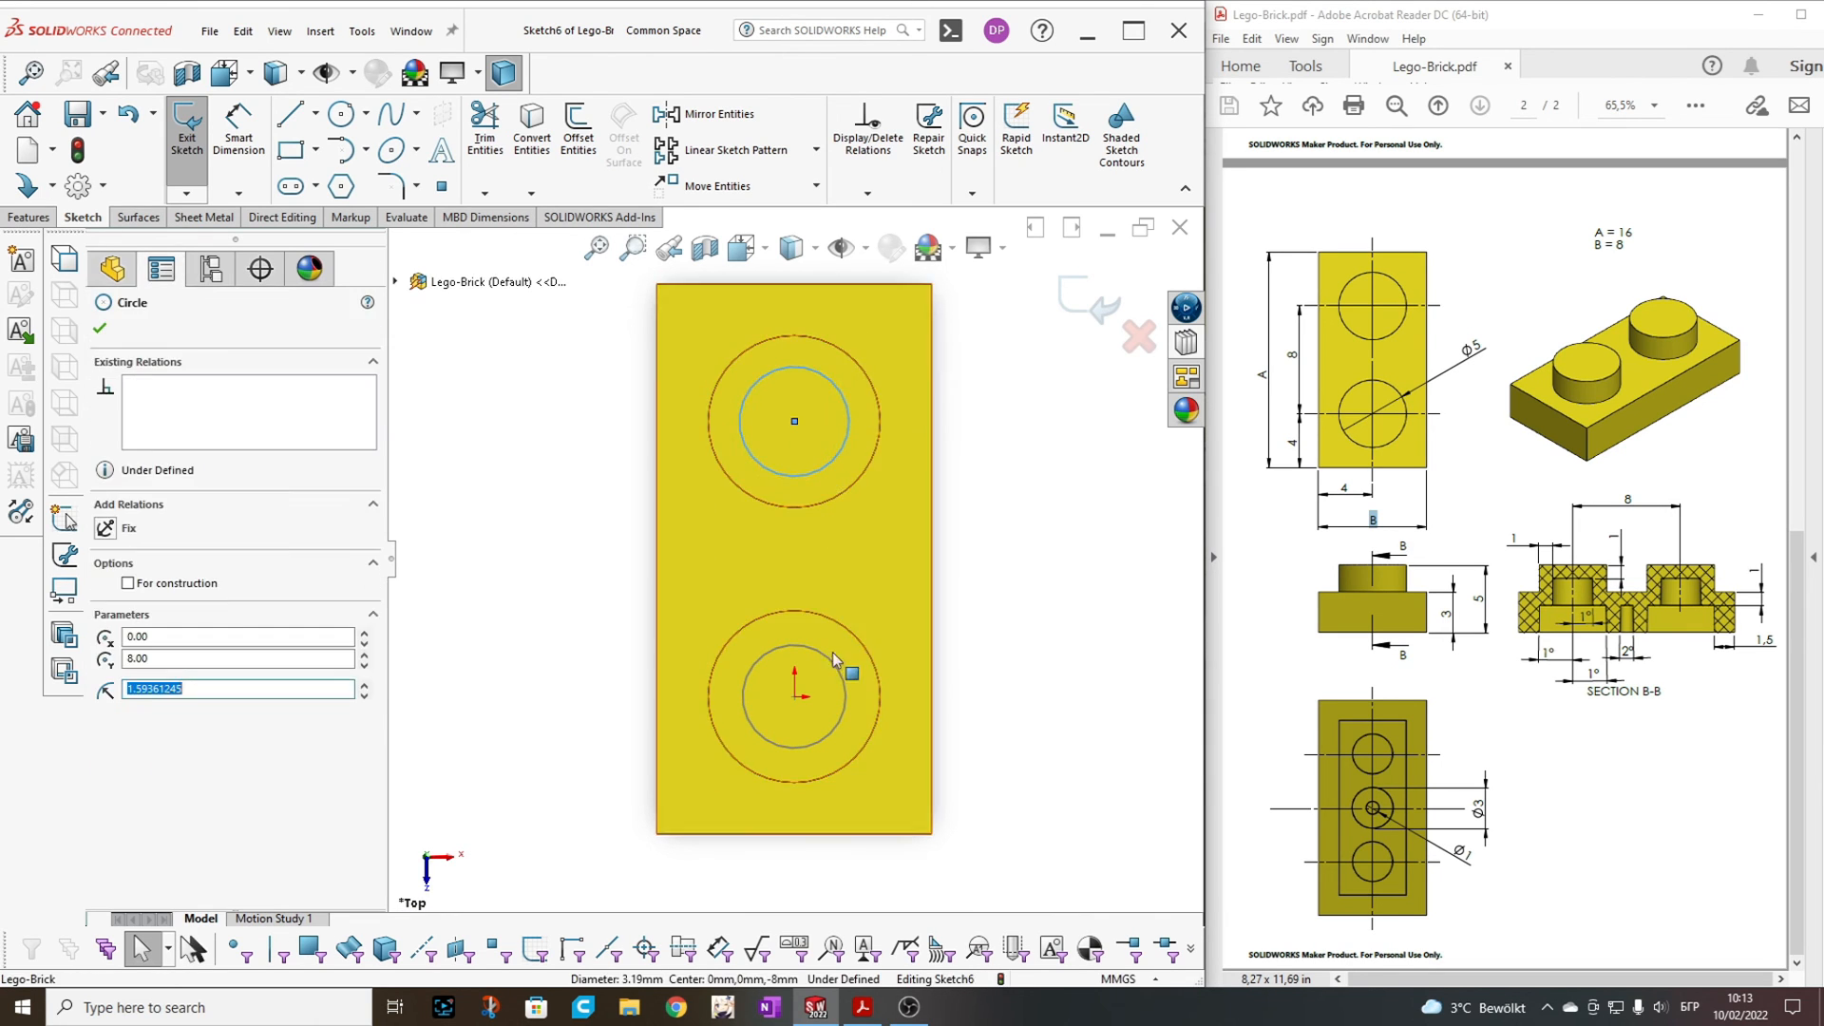
pyautogui.click(794, 695)
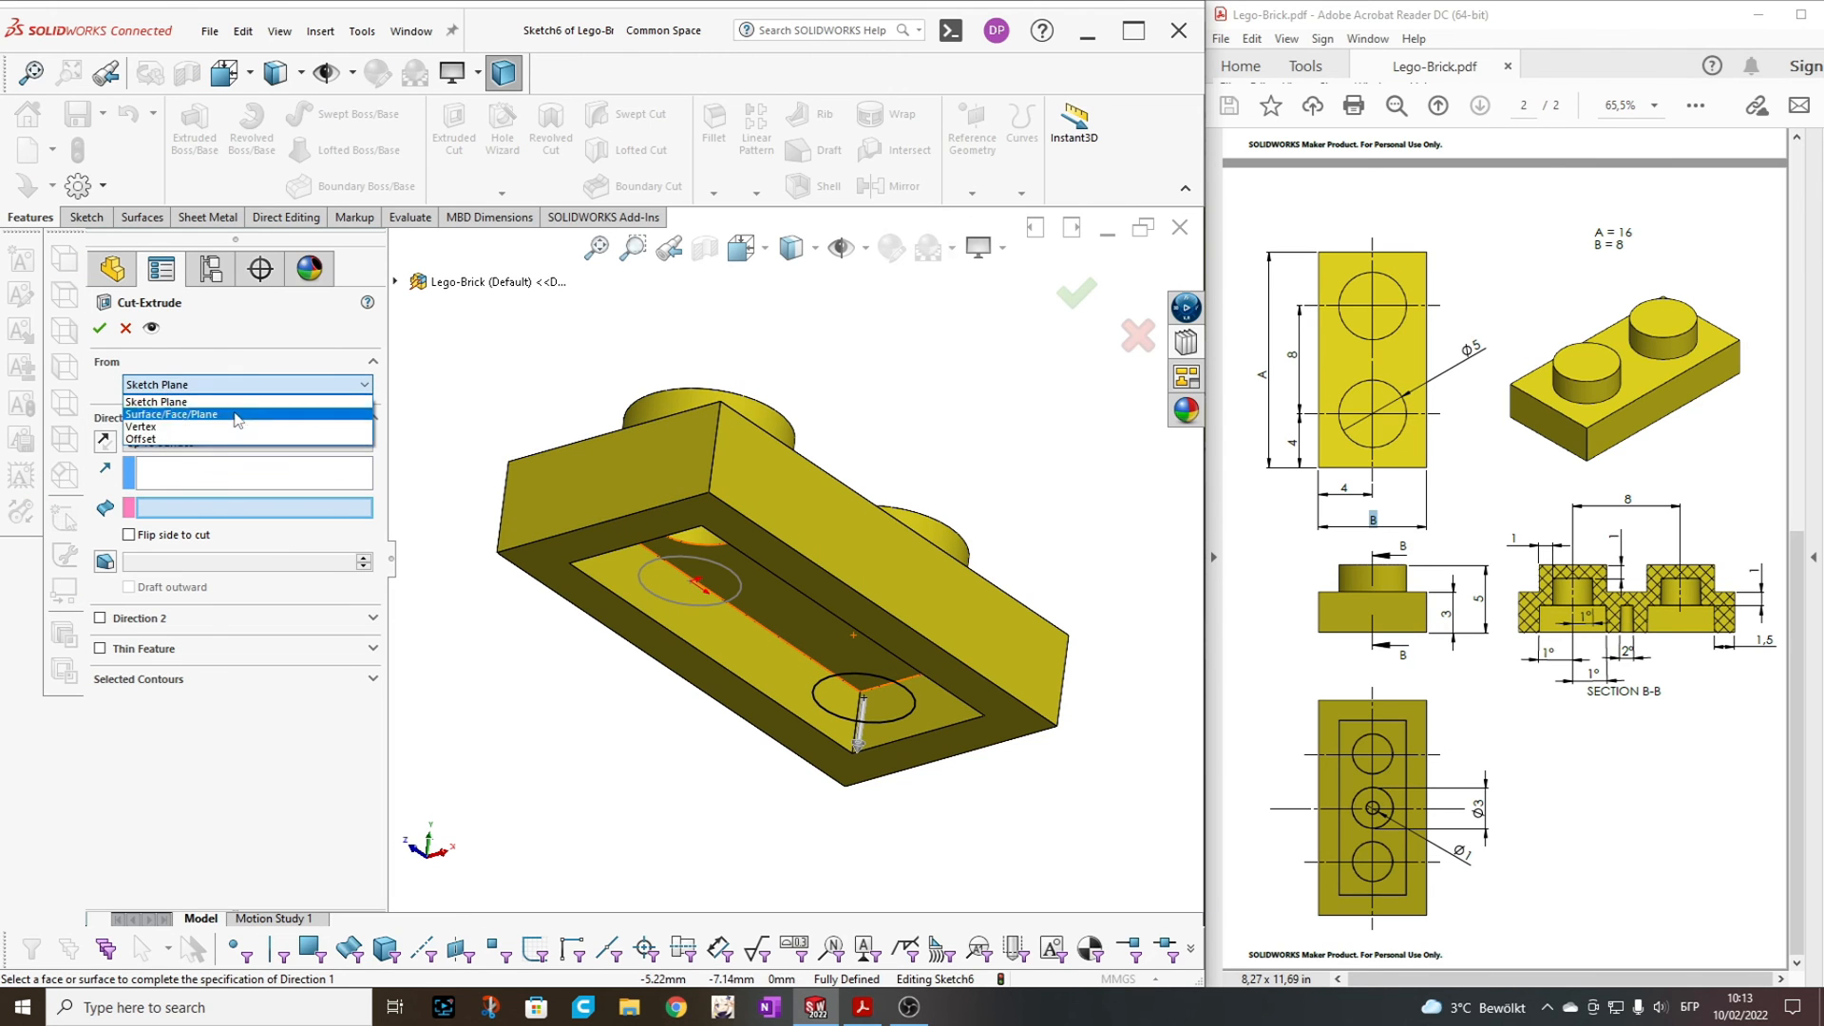
# Cut the circle from the underside face Up To Surface so the second stud becomes a tube
pyautogui.click(173, 414)
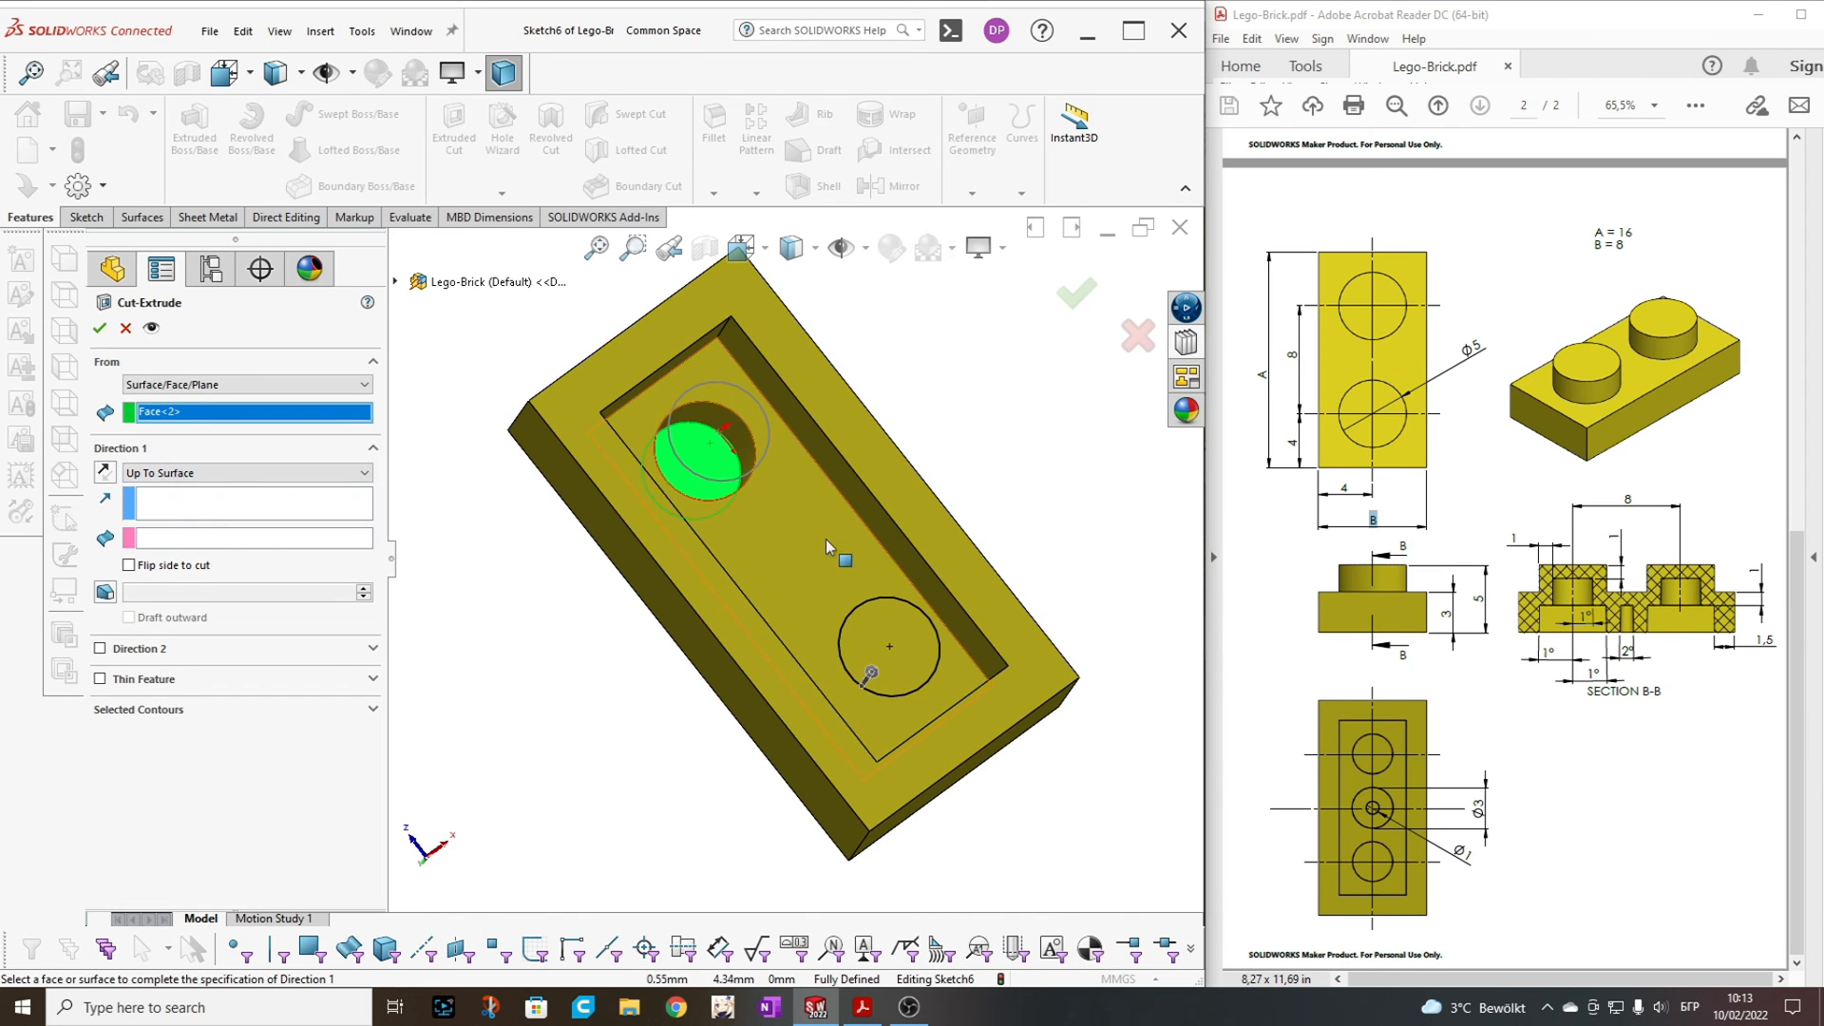
pyautogui.moveTo(809, 543)
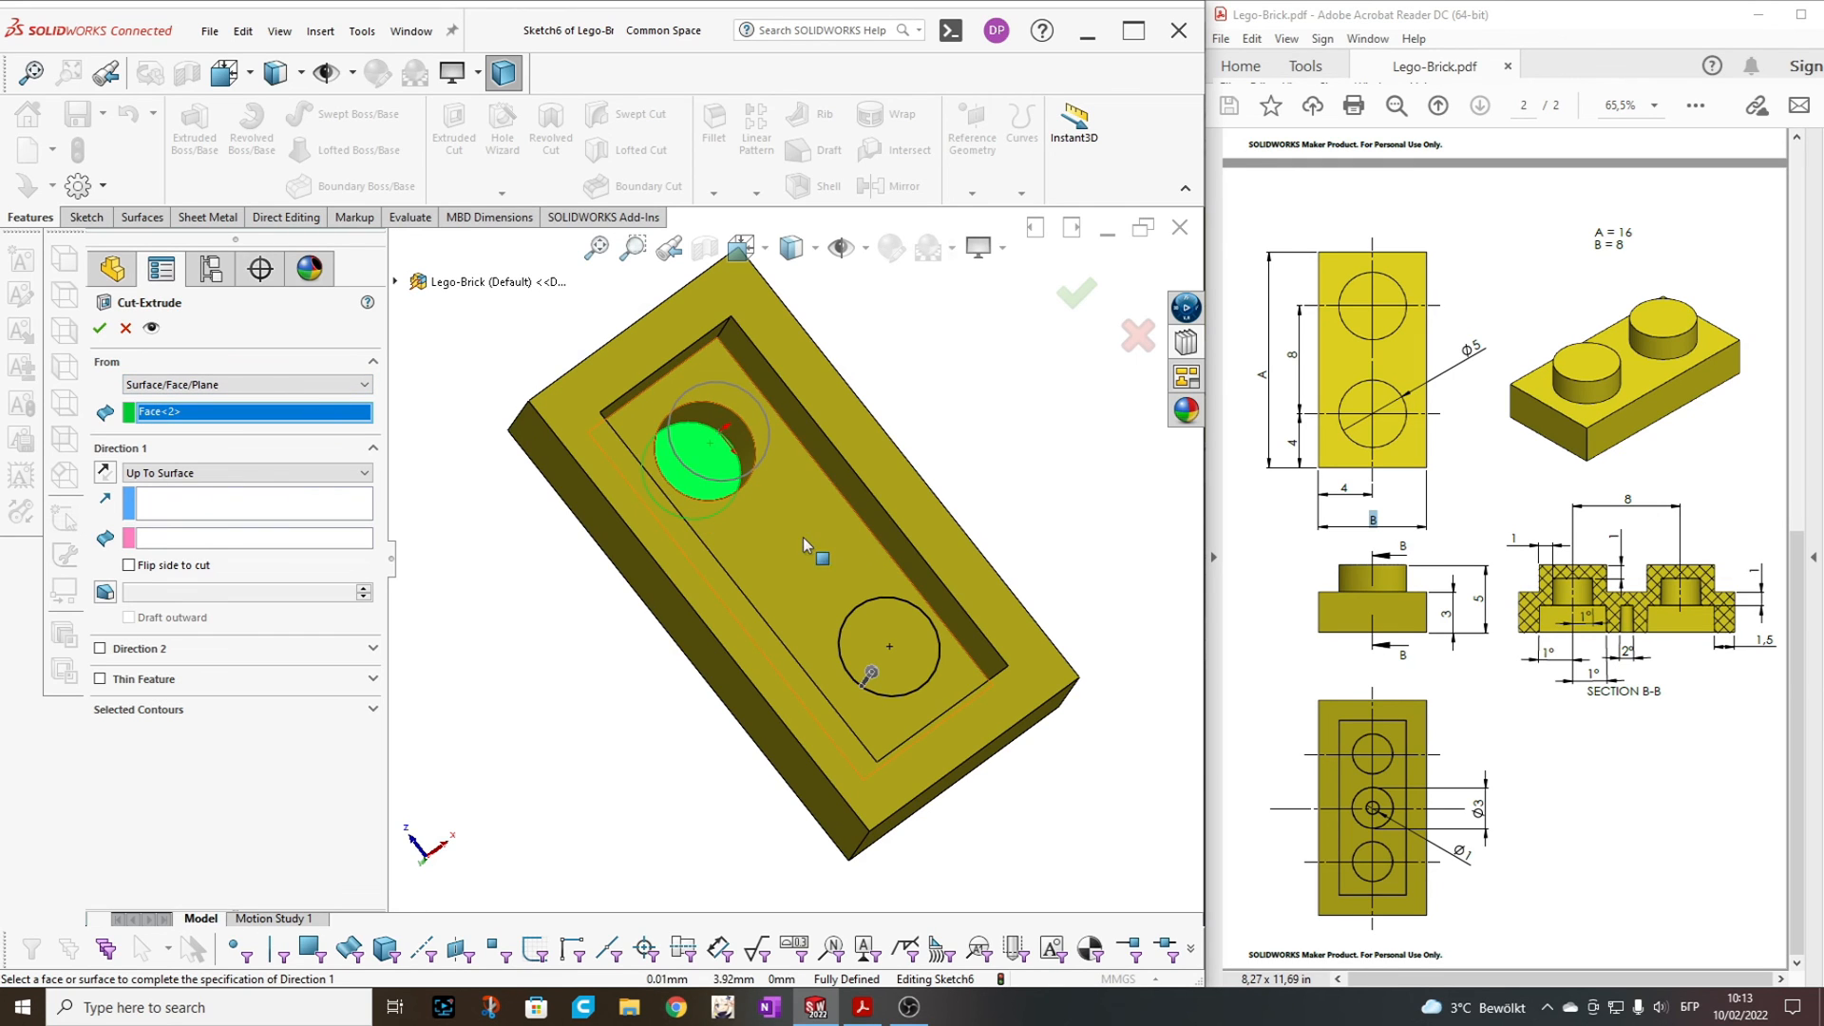
pyautogui.click(805, 547)
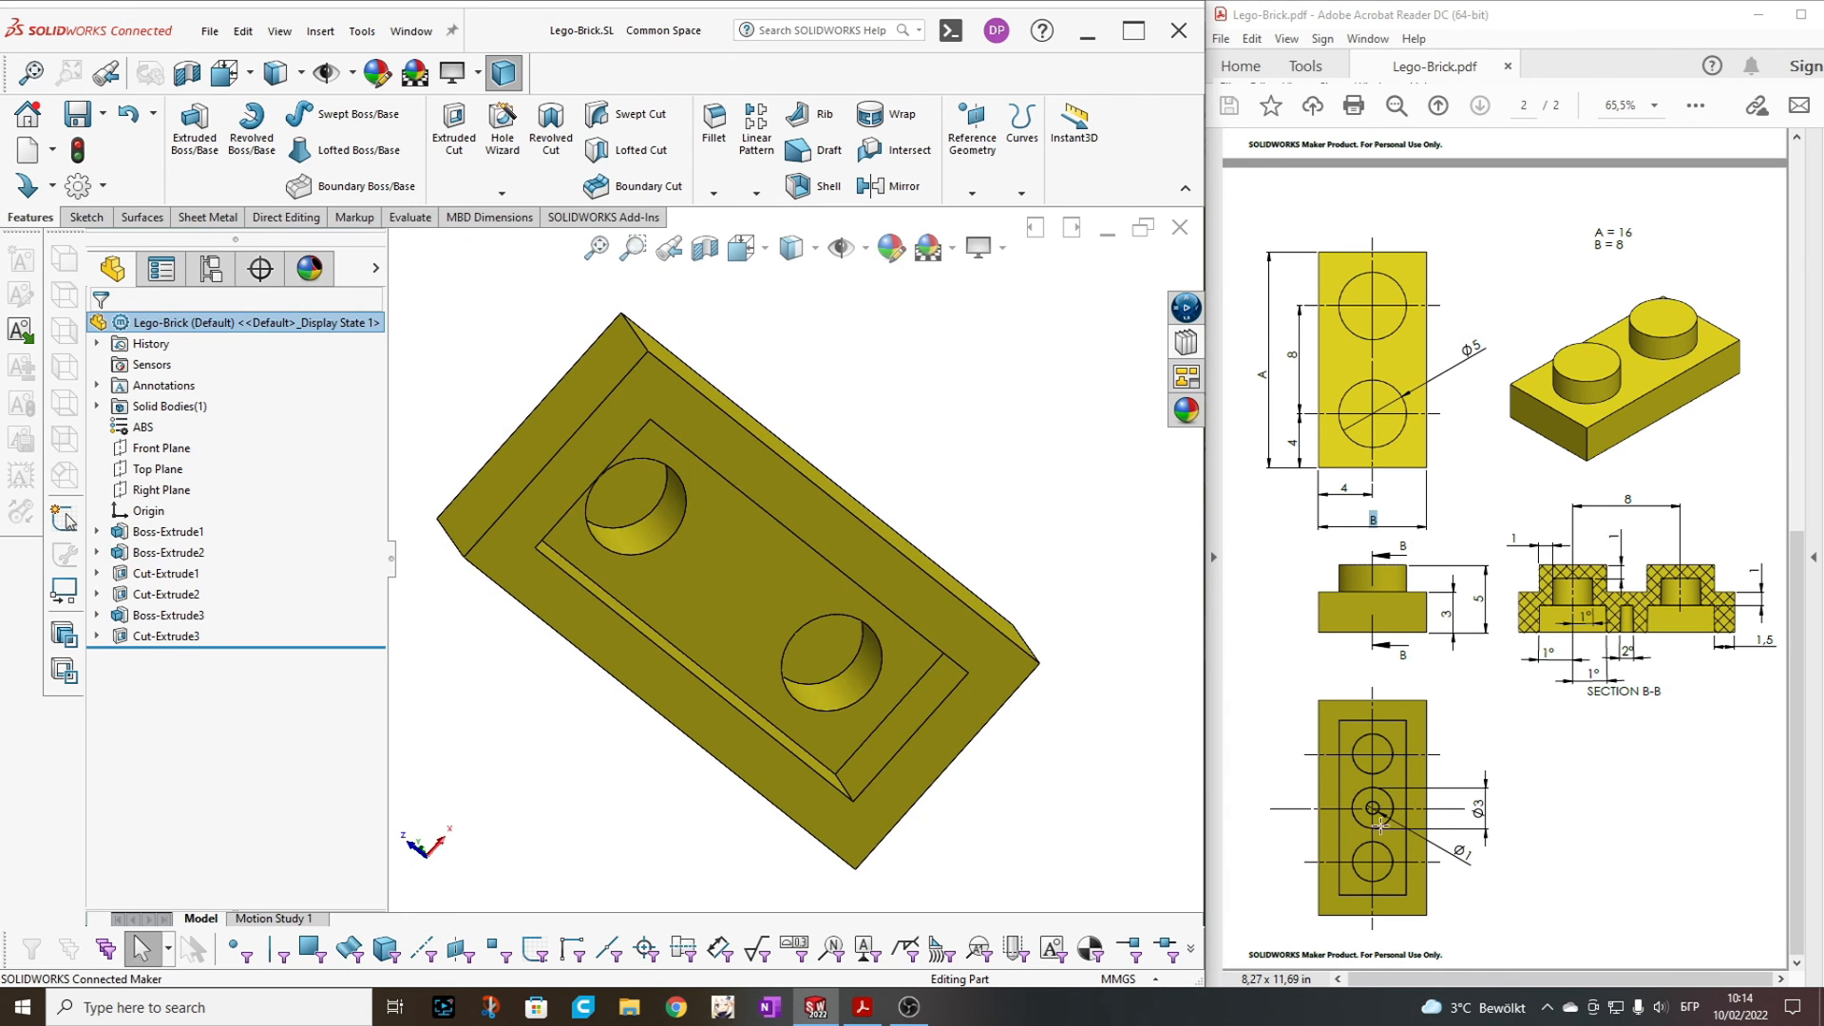
# Sketch concentric Ø3 and Ø1 circles on the Top Plane midway between the studs, on a centreline
pyautogui.click(156, 468)
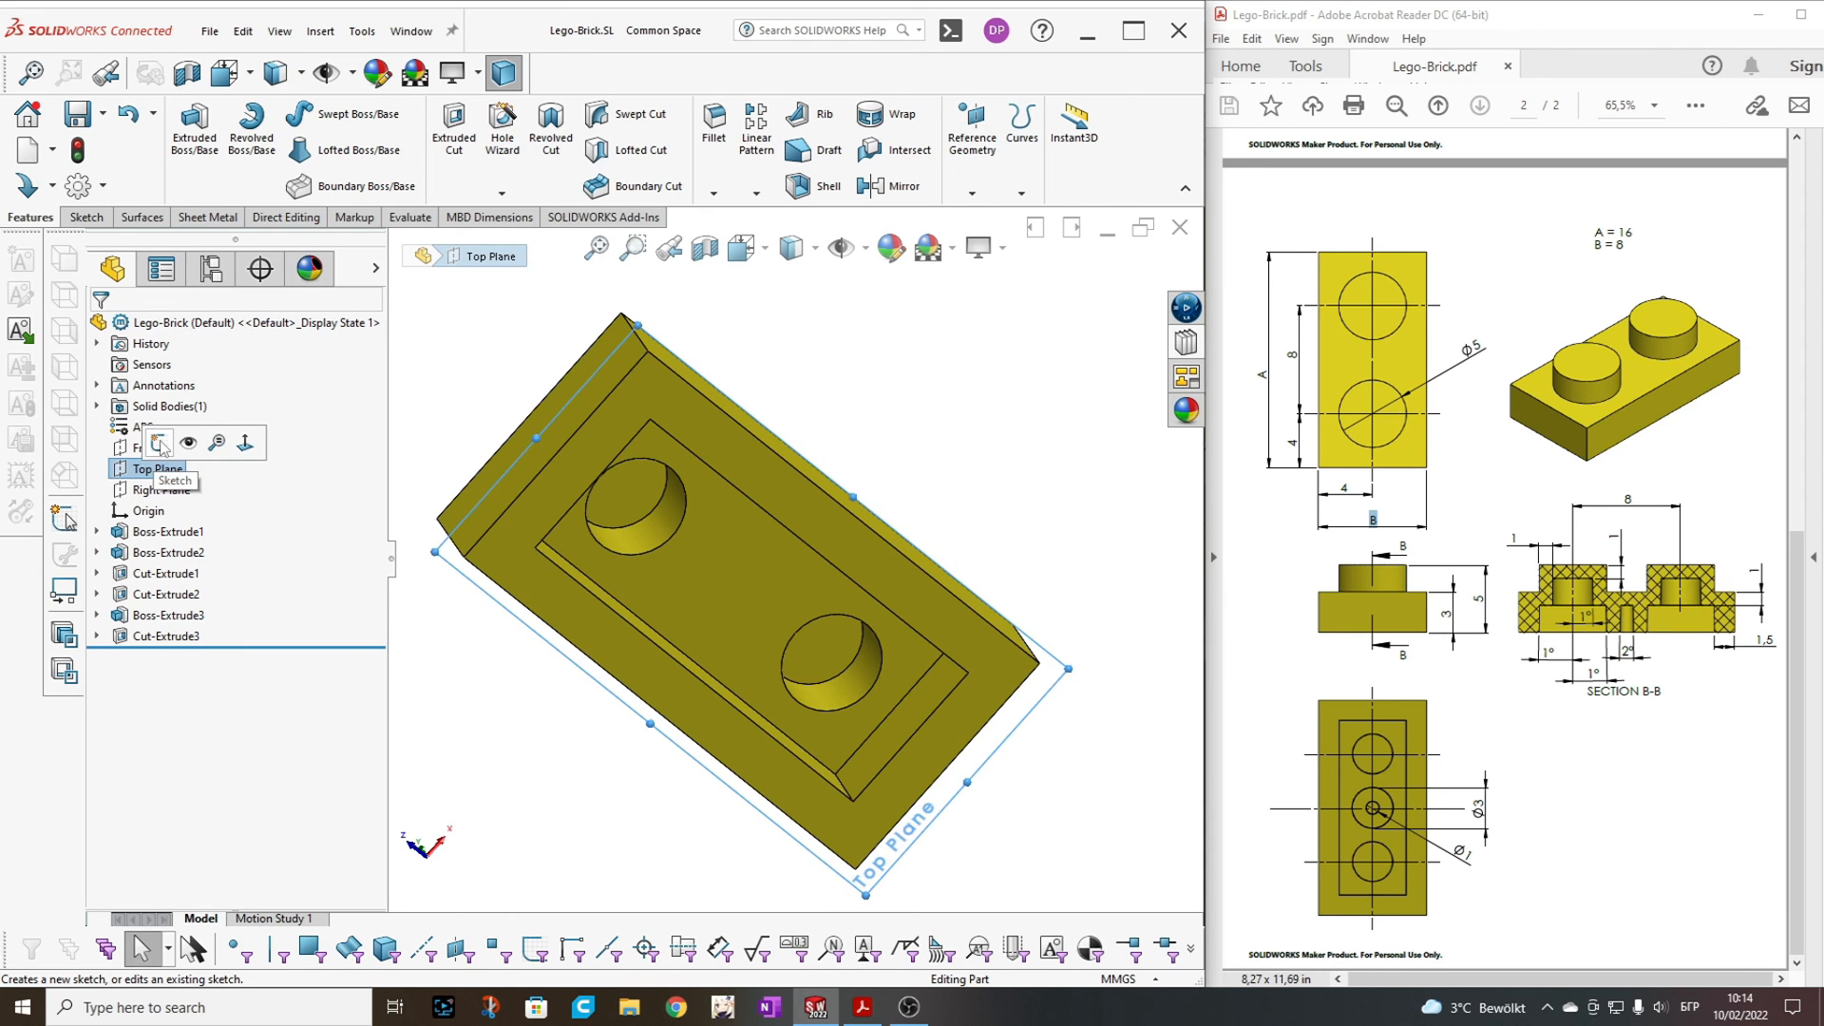
pyautogui.click(163, 441)
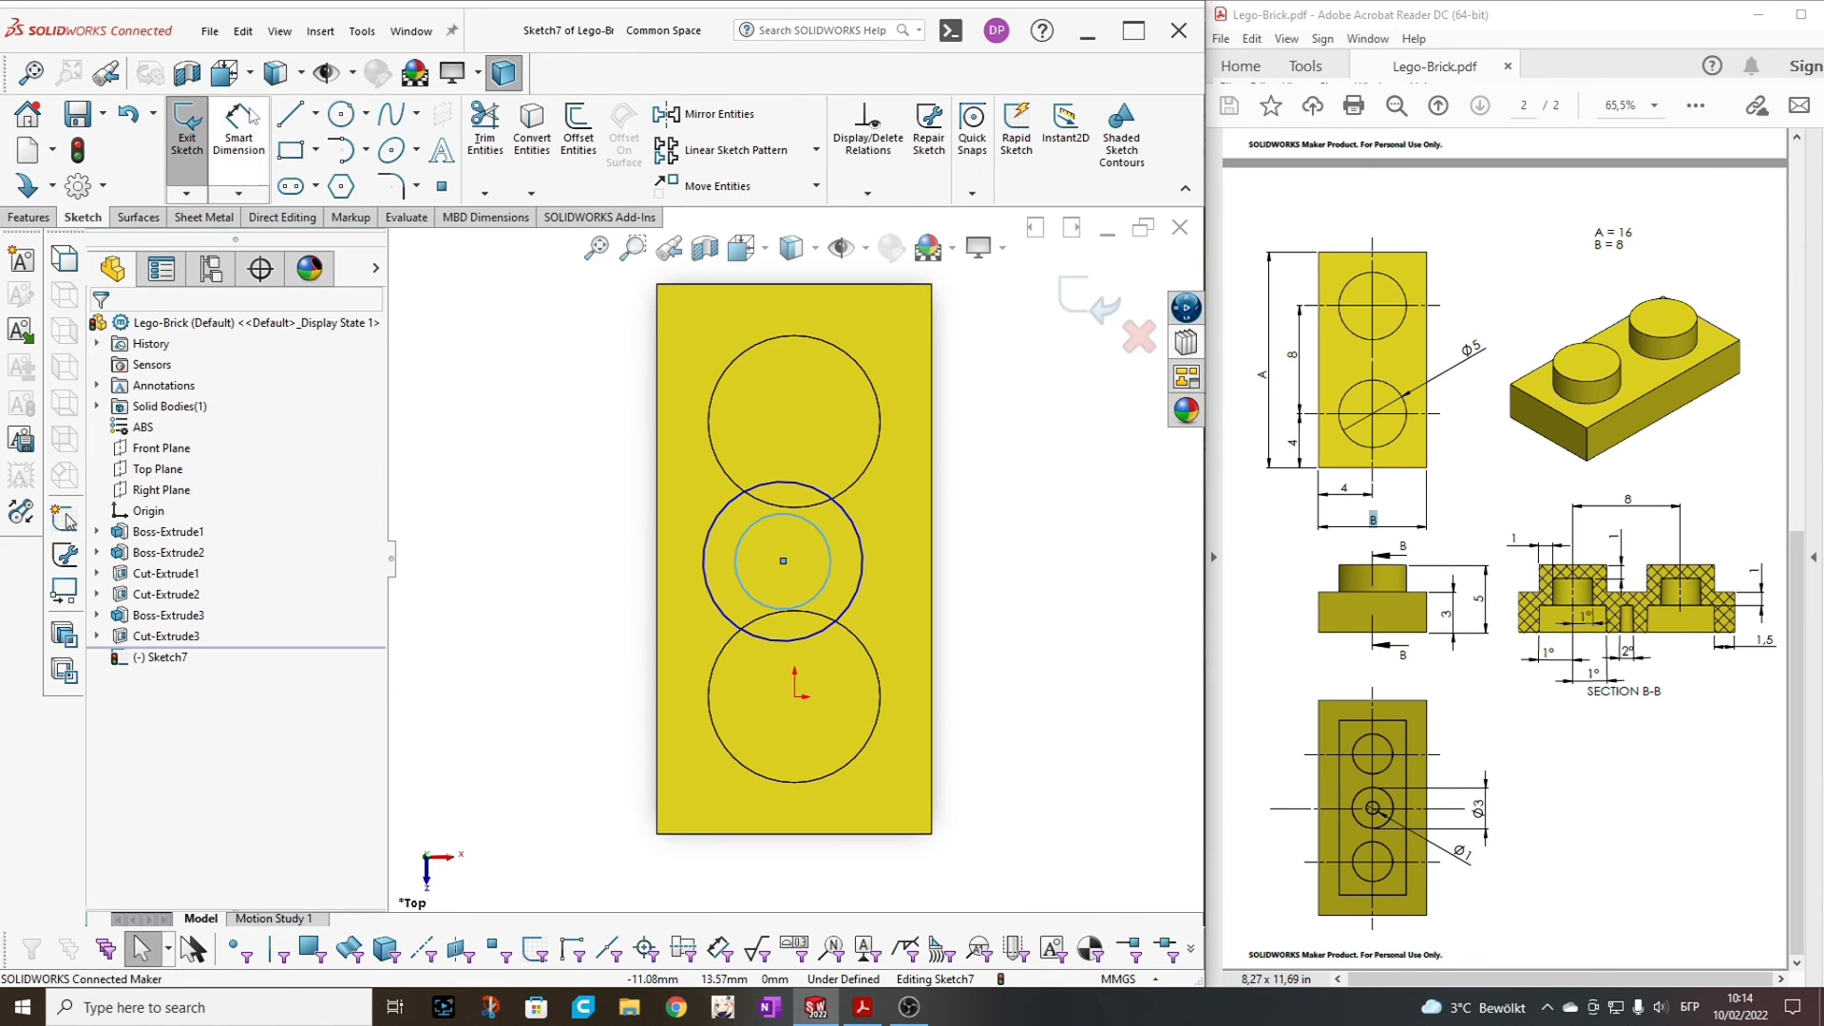
pyautogui.click(299, 114)
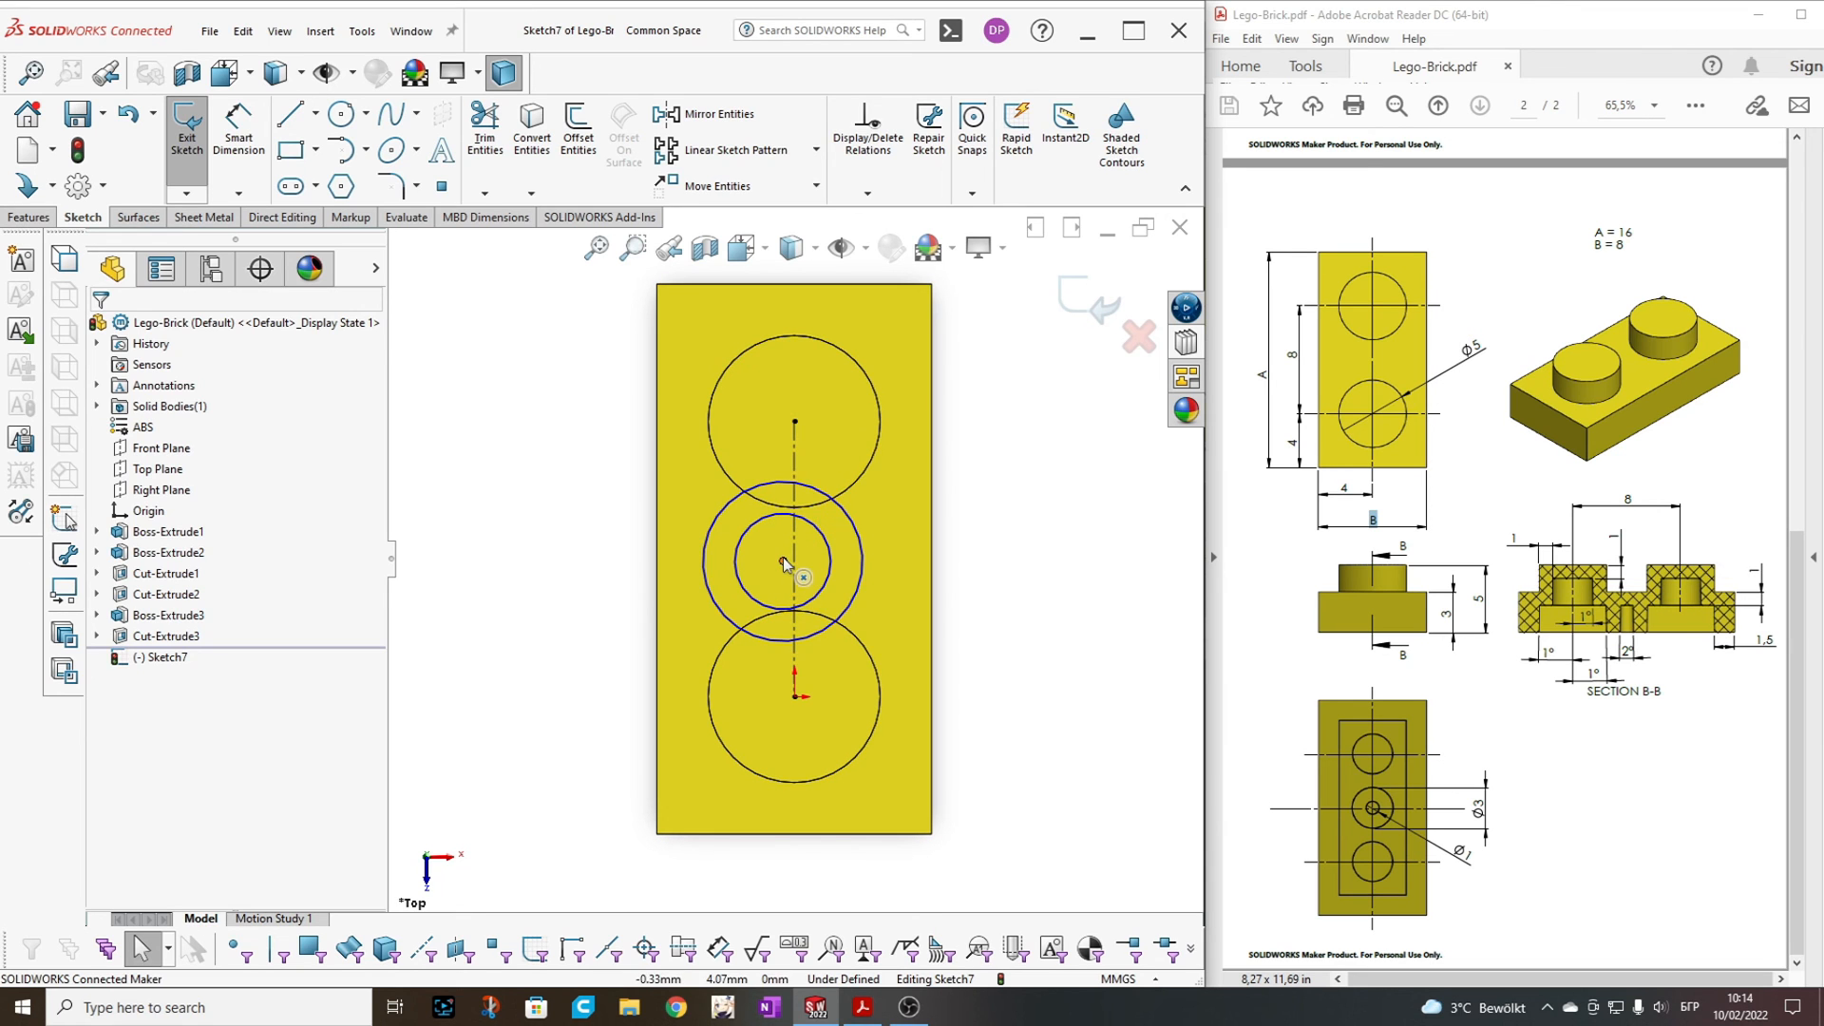
pyautogui.click(791, 560)
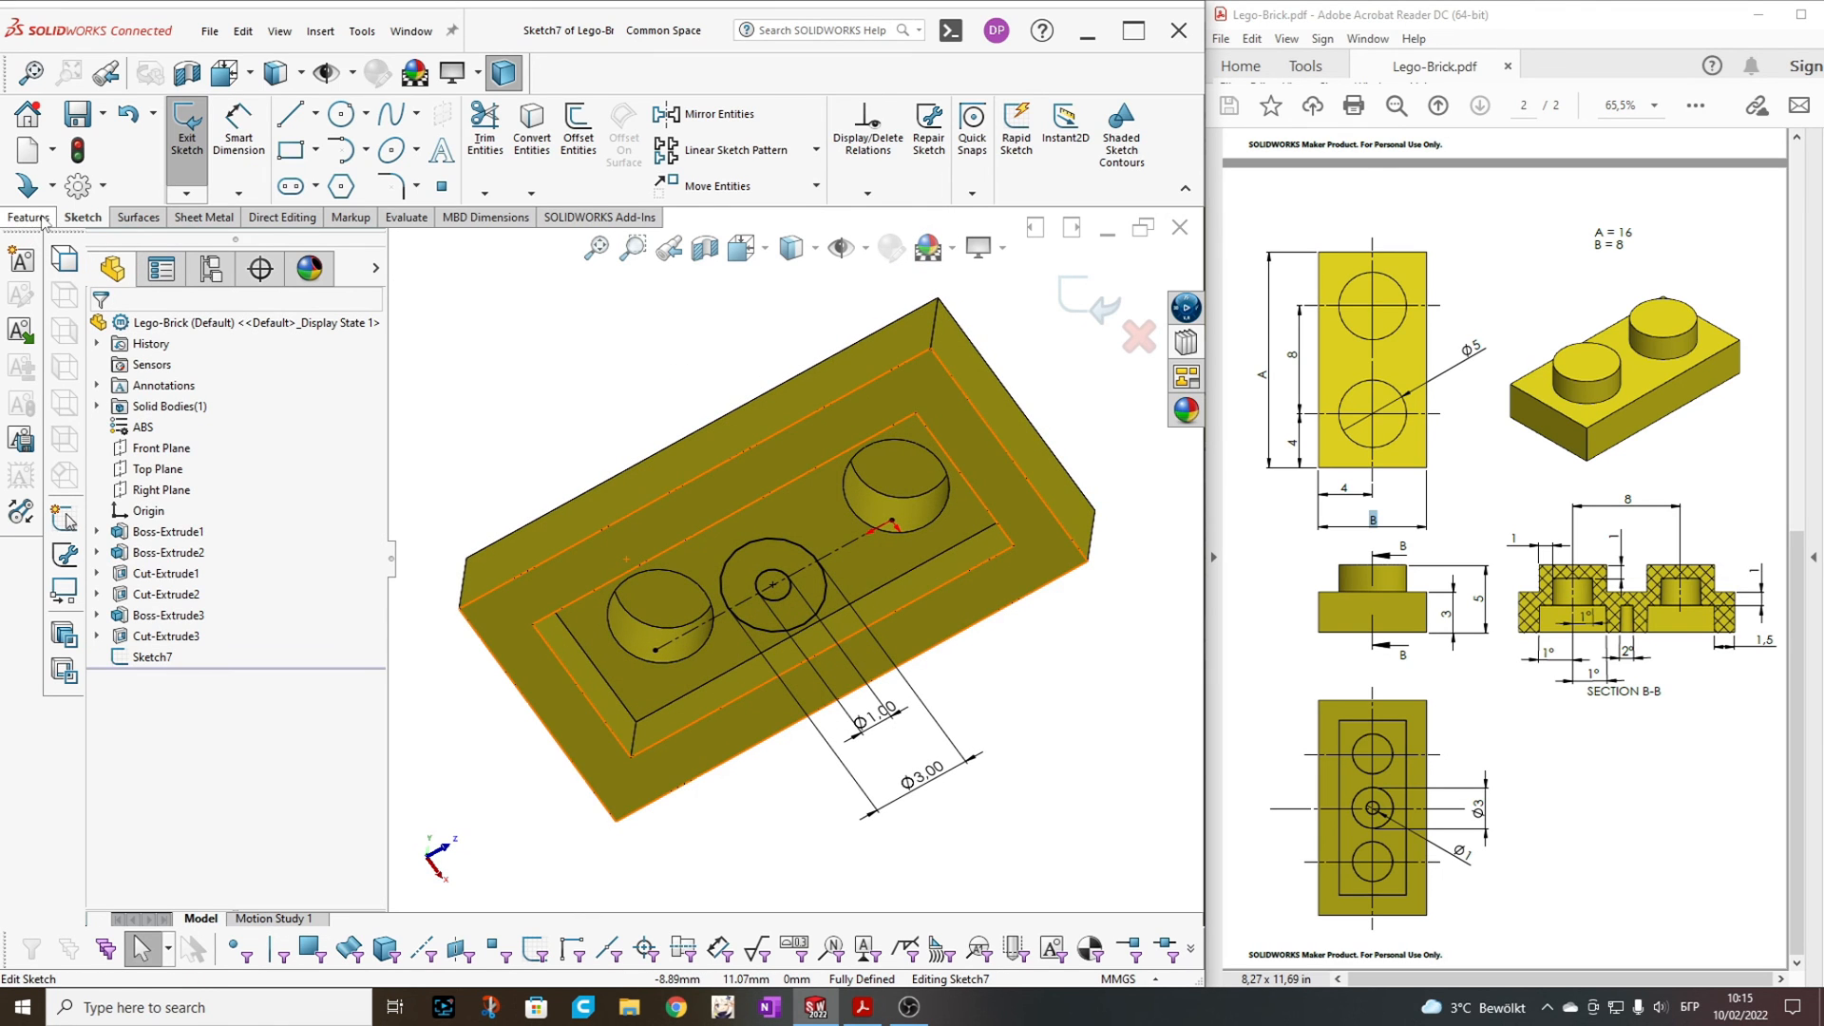
pyautogui.click(28, 216)
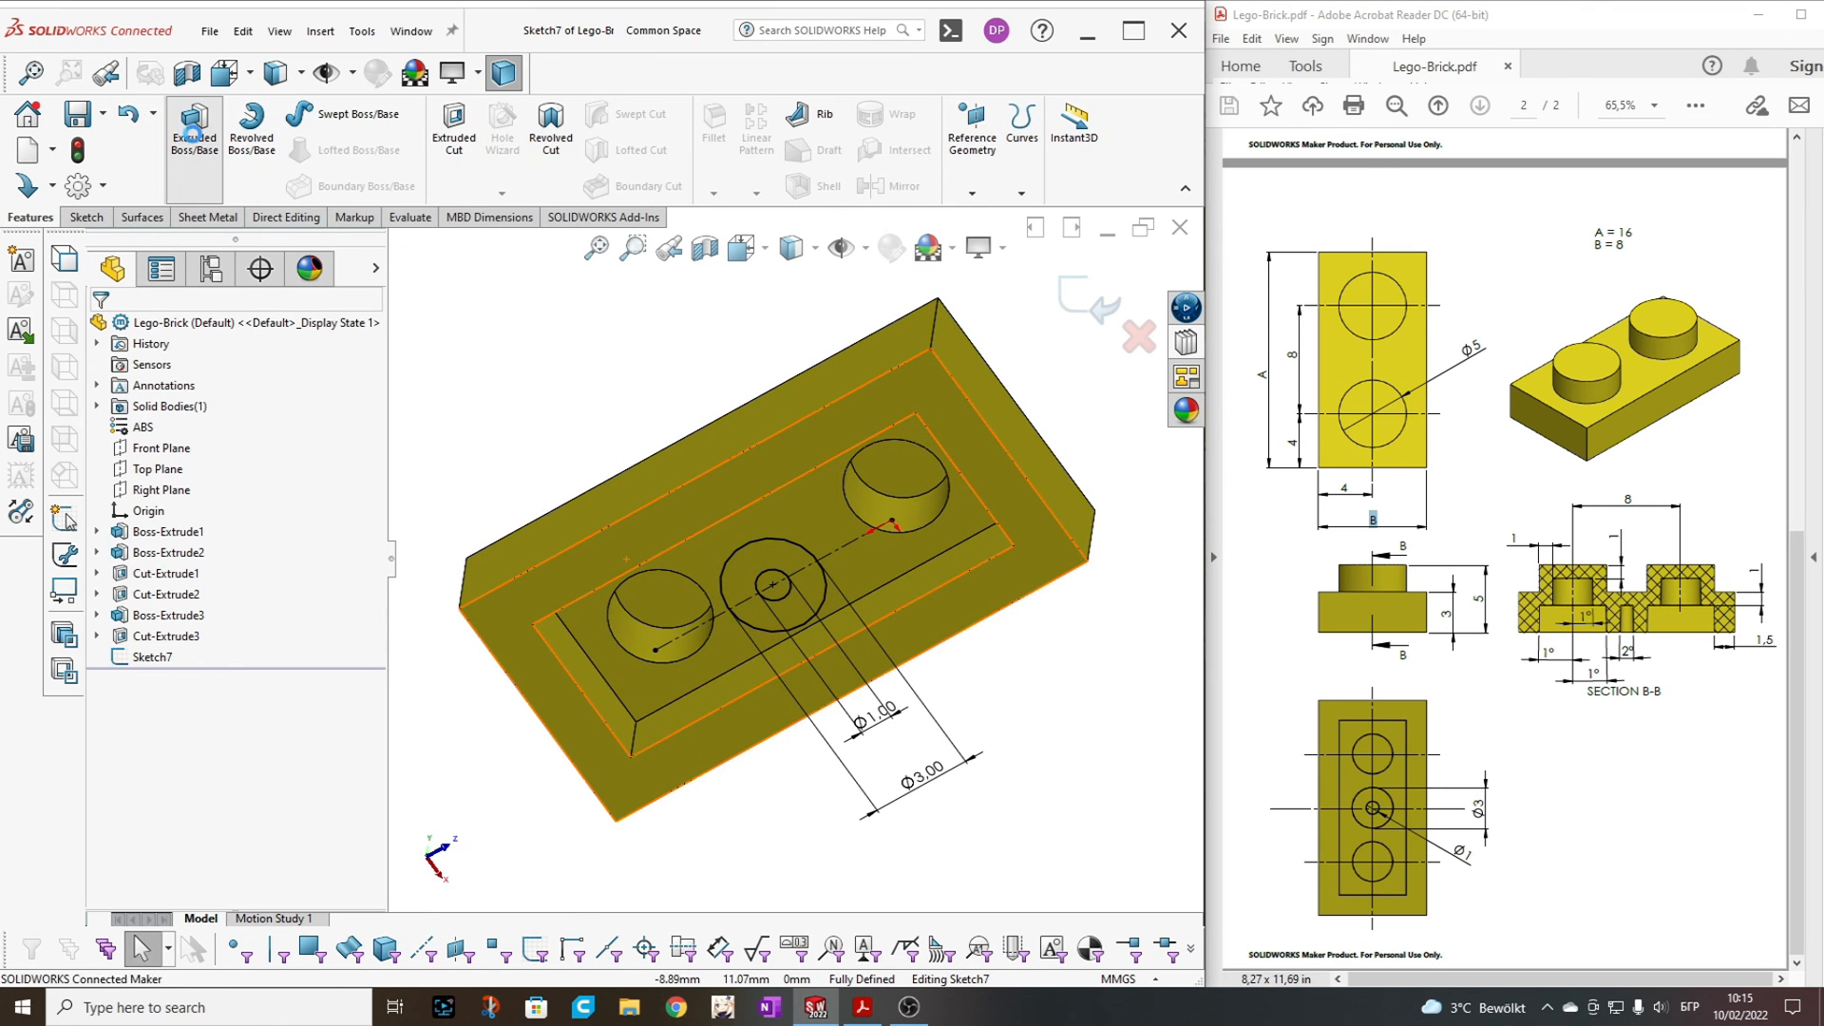
# Extrude Sketch7 Up To Surface with a 1° outward draft, forming the hollow central tube Boss-Extrude5
pyautogui.click(194, 129)
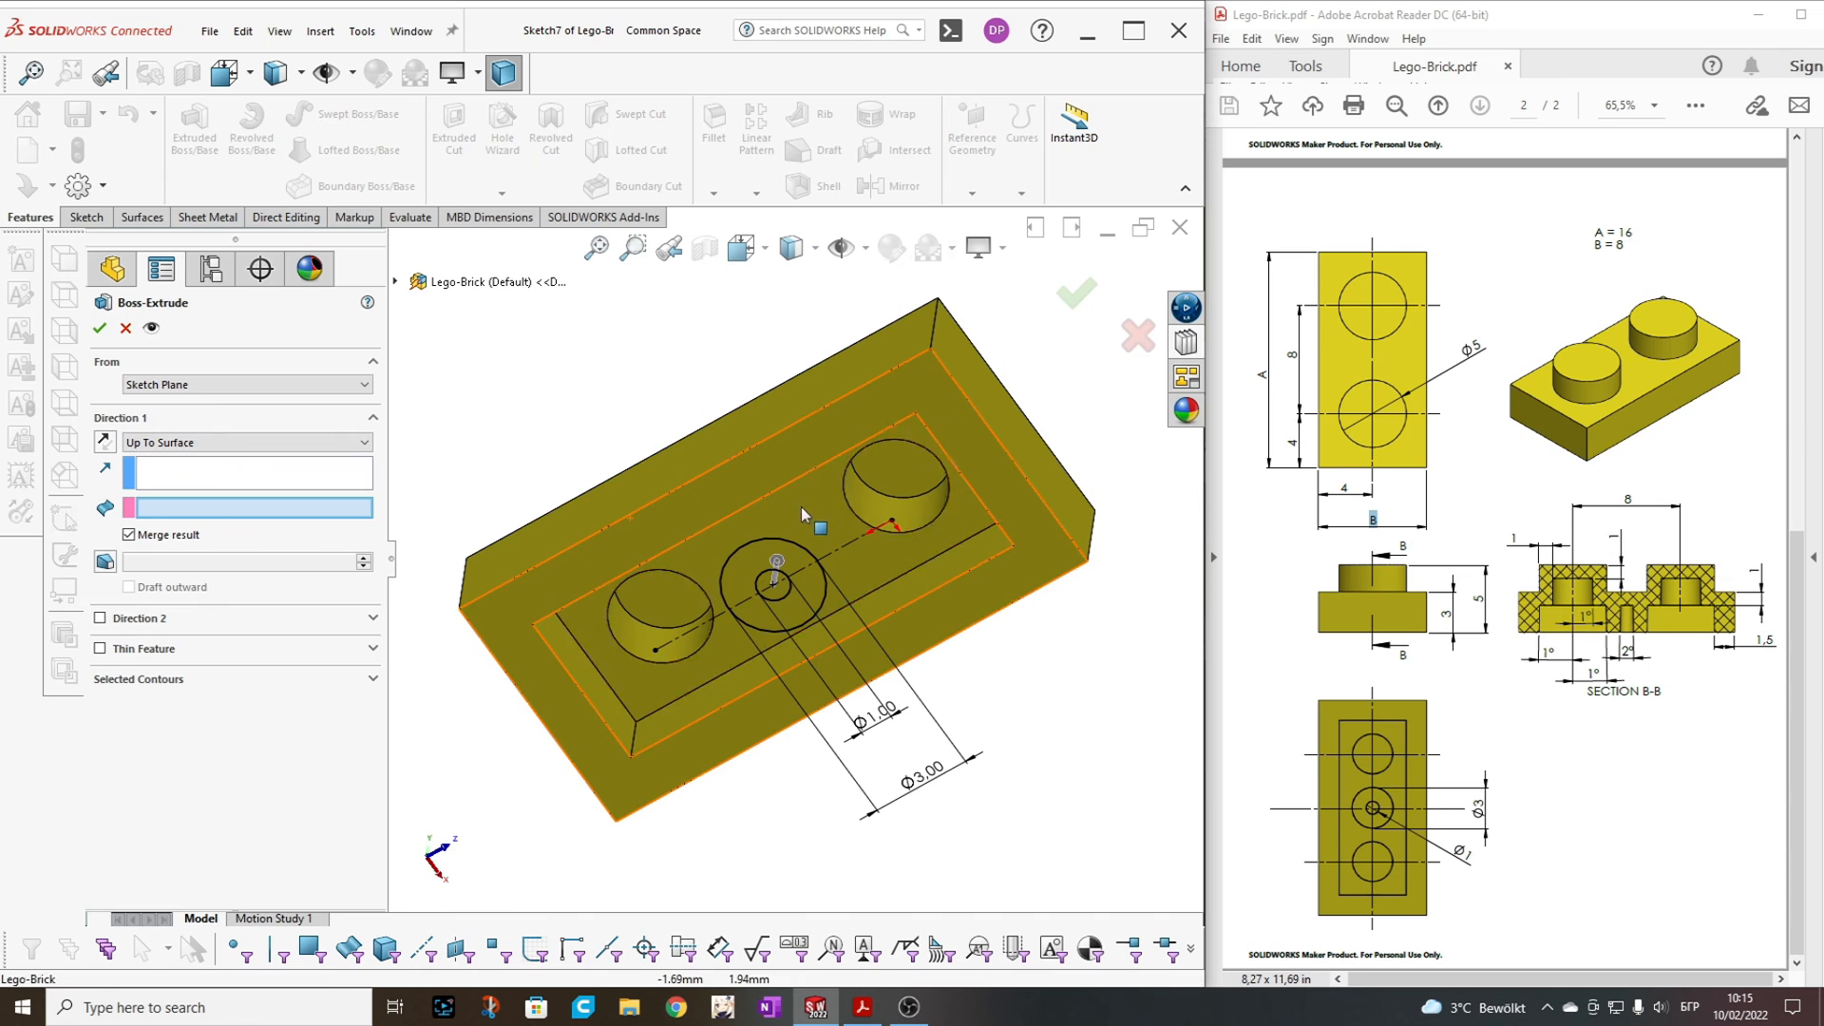
pyautogui.click(800, 528)
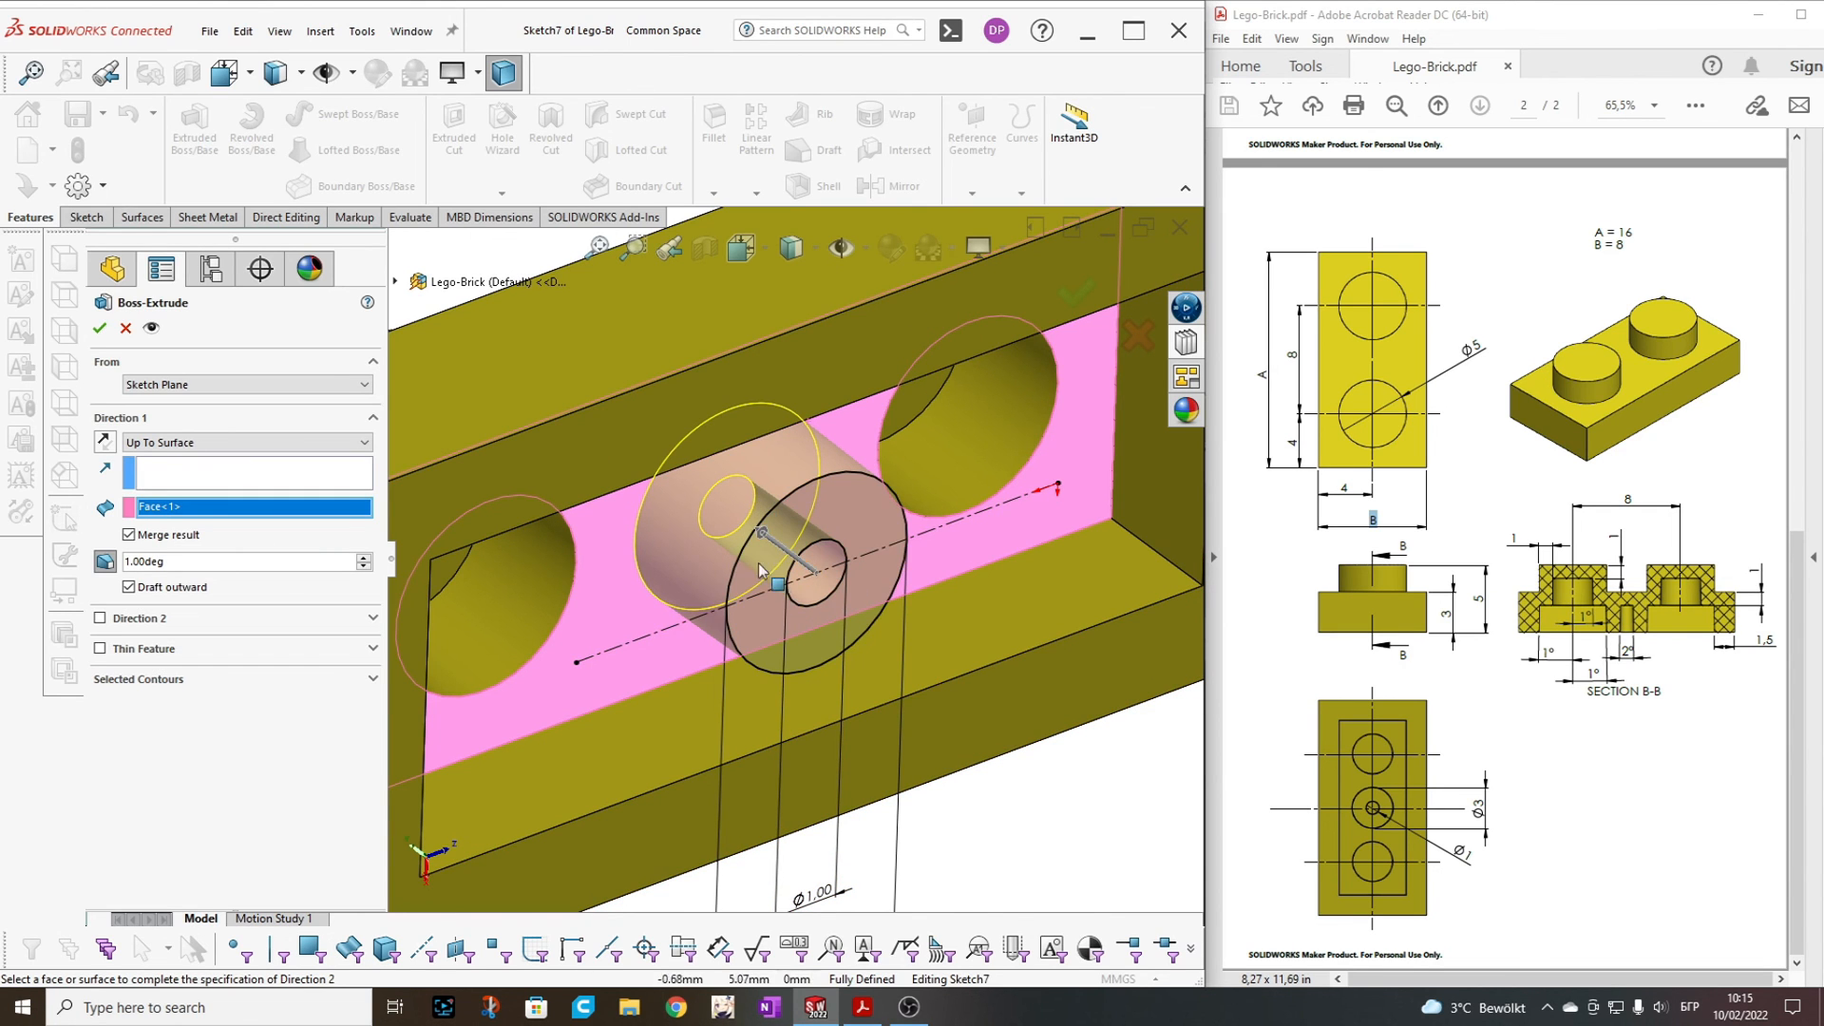
pyautogui.moveTo(775, 551)
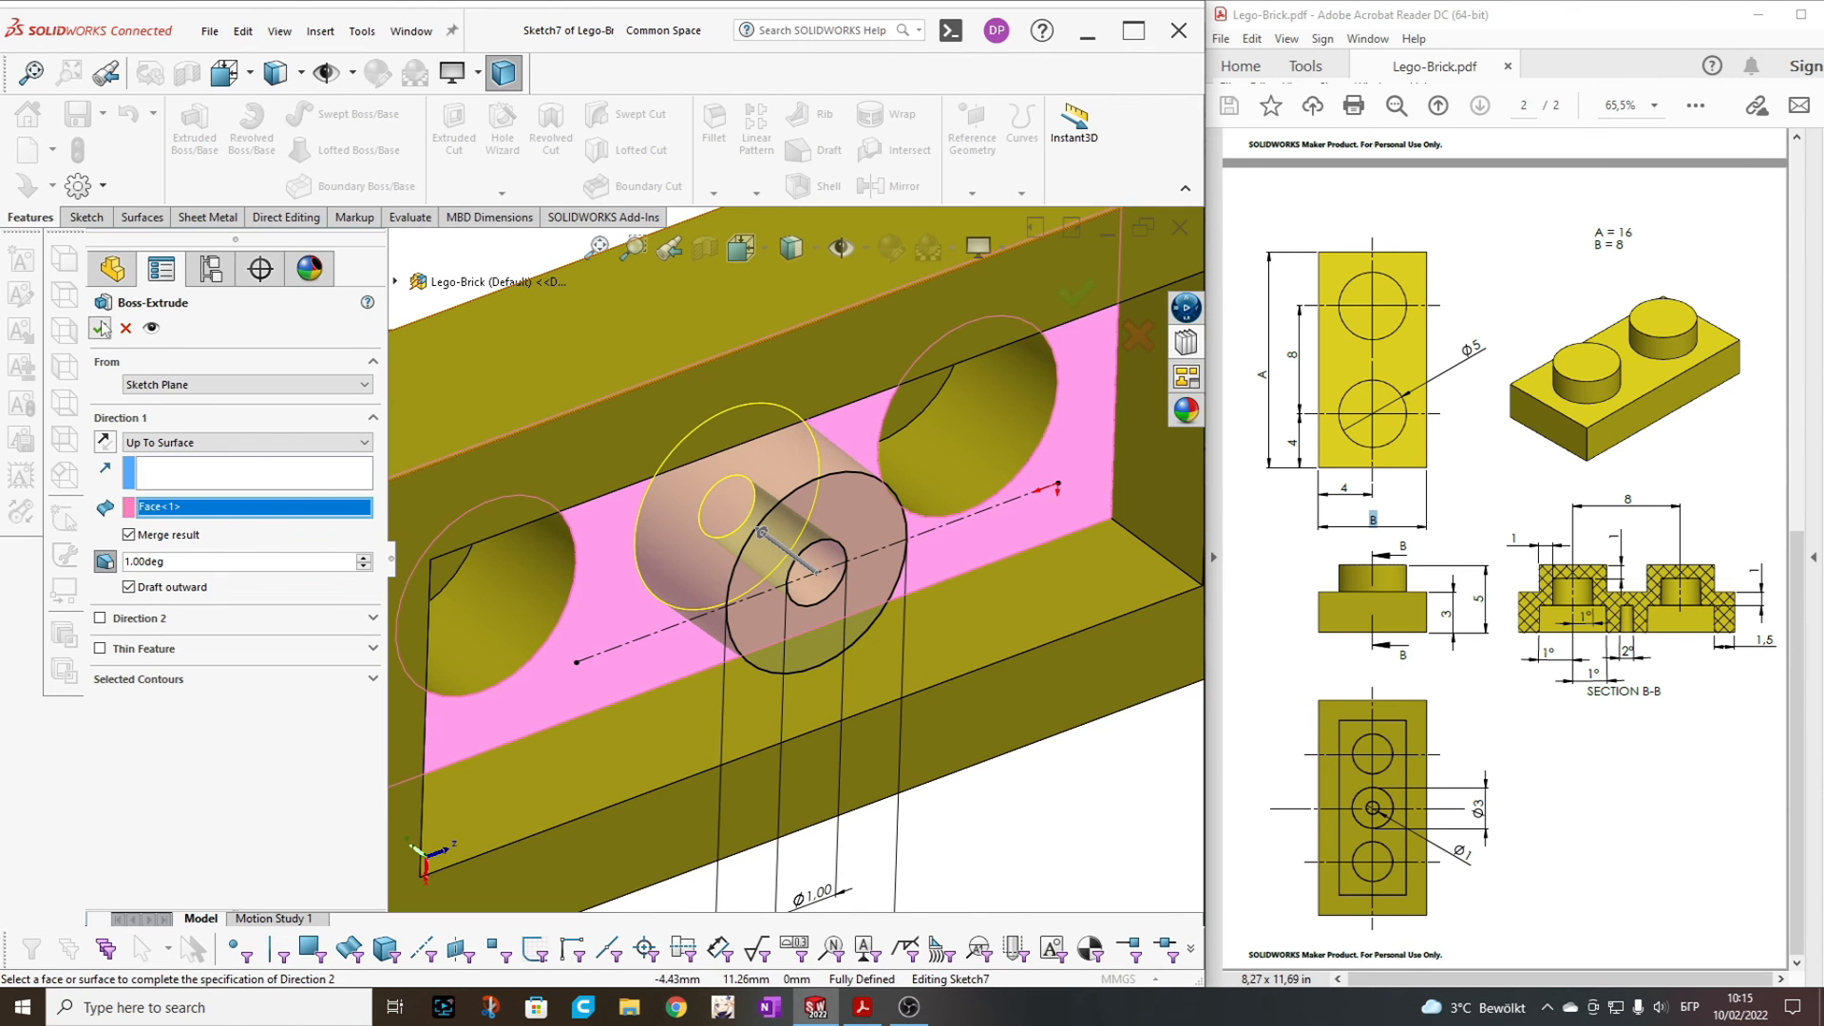
pyautogui.click(1077, 293)
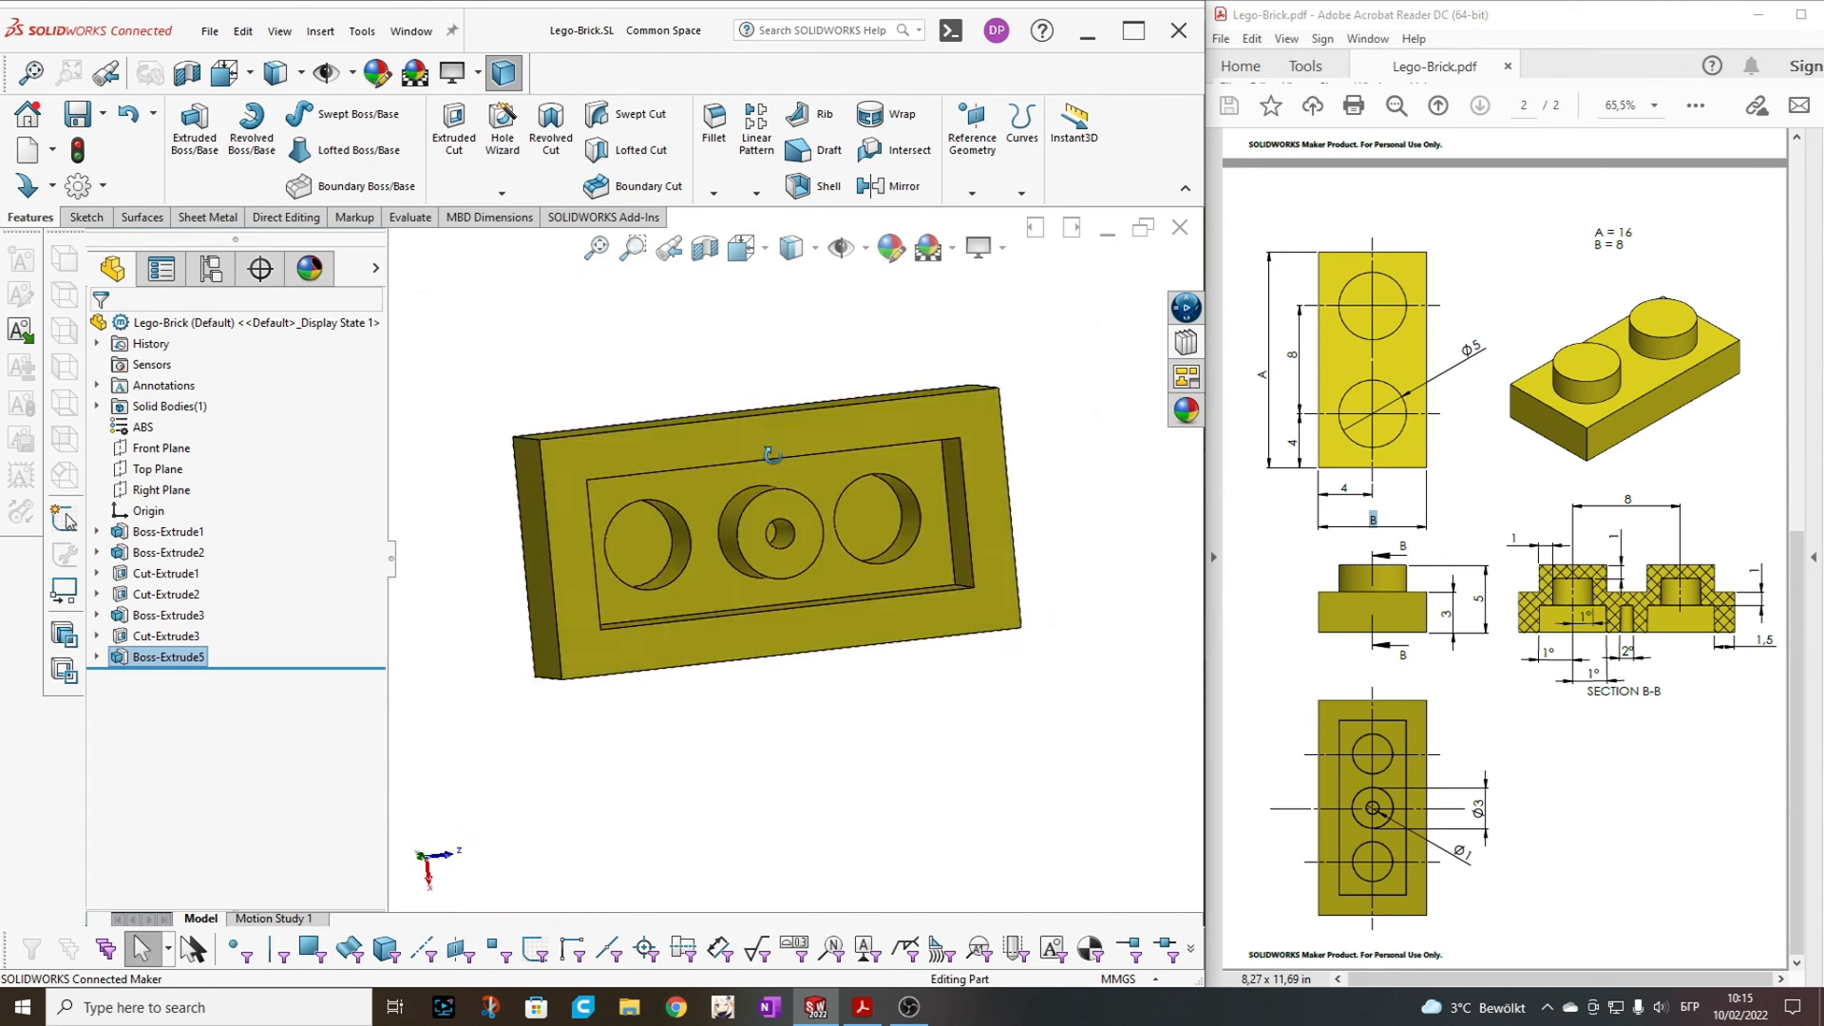